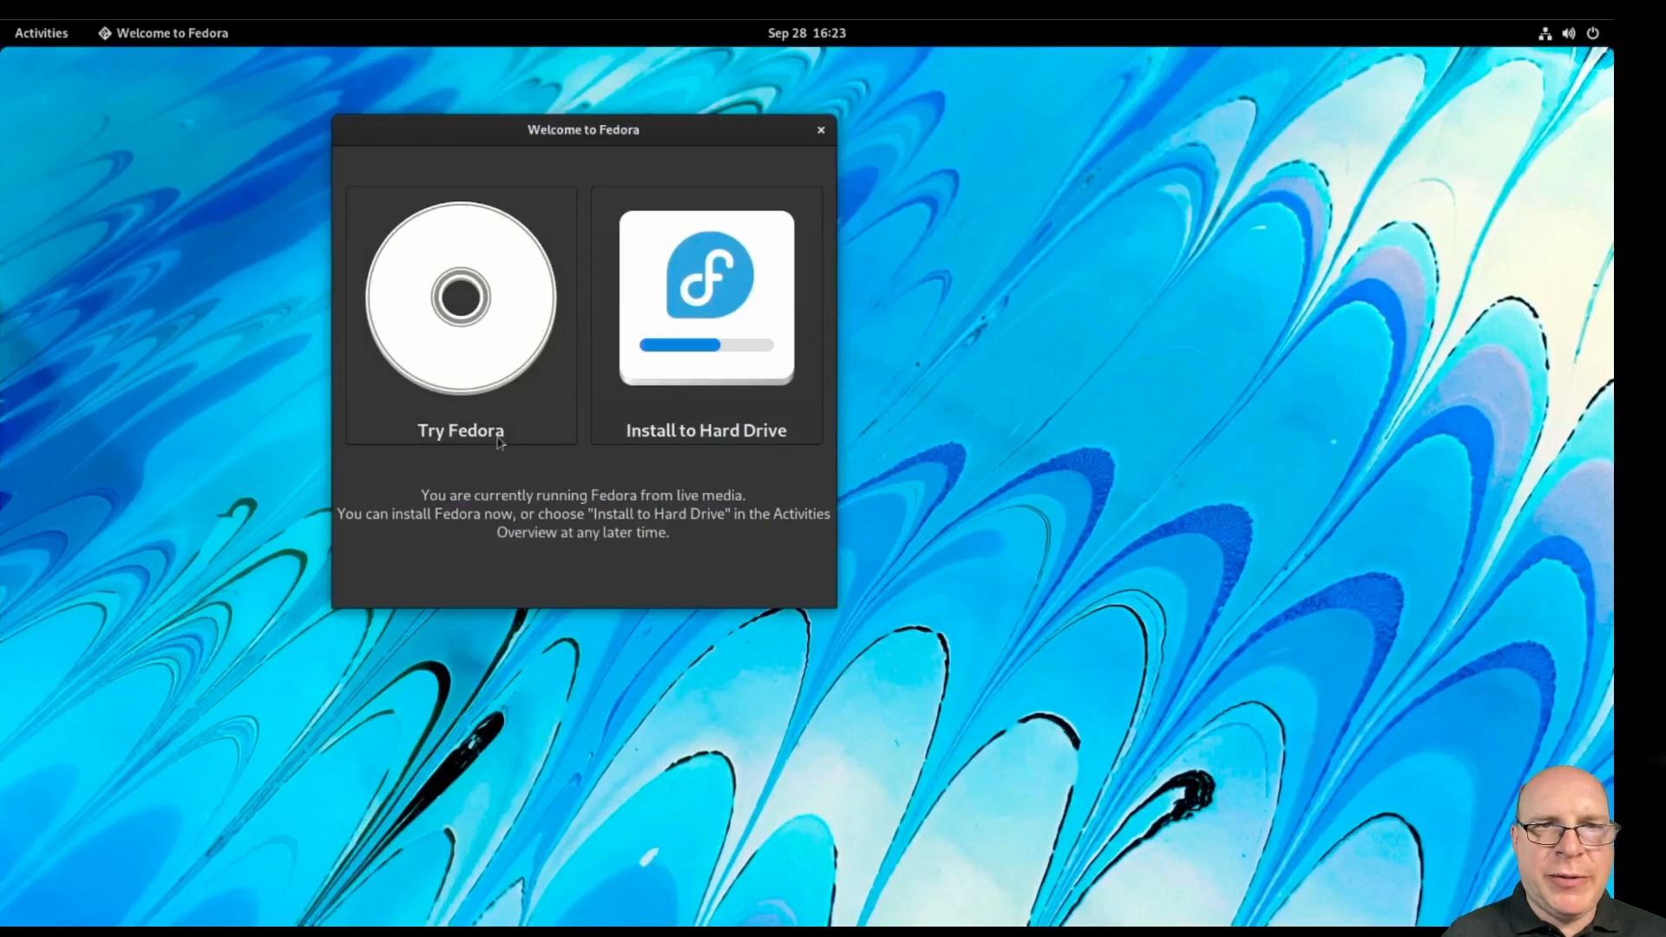
mouse_move(743, 367)
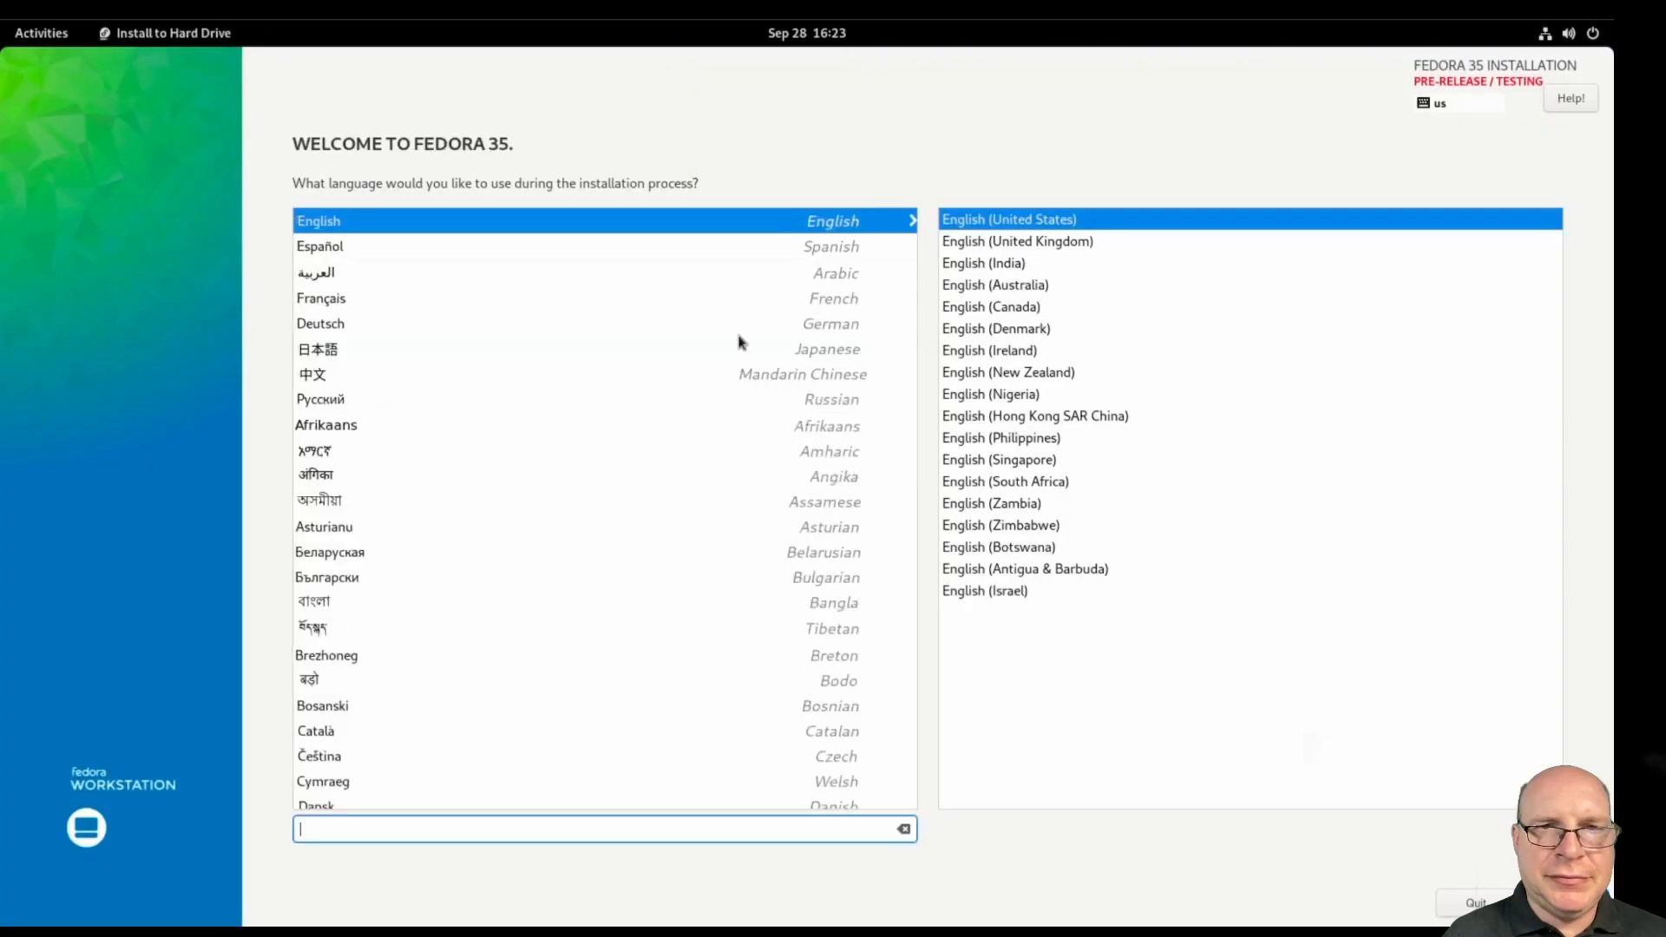
mouse_move(516, 225)
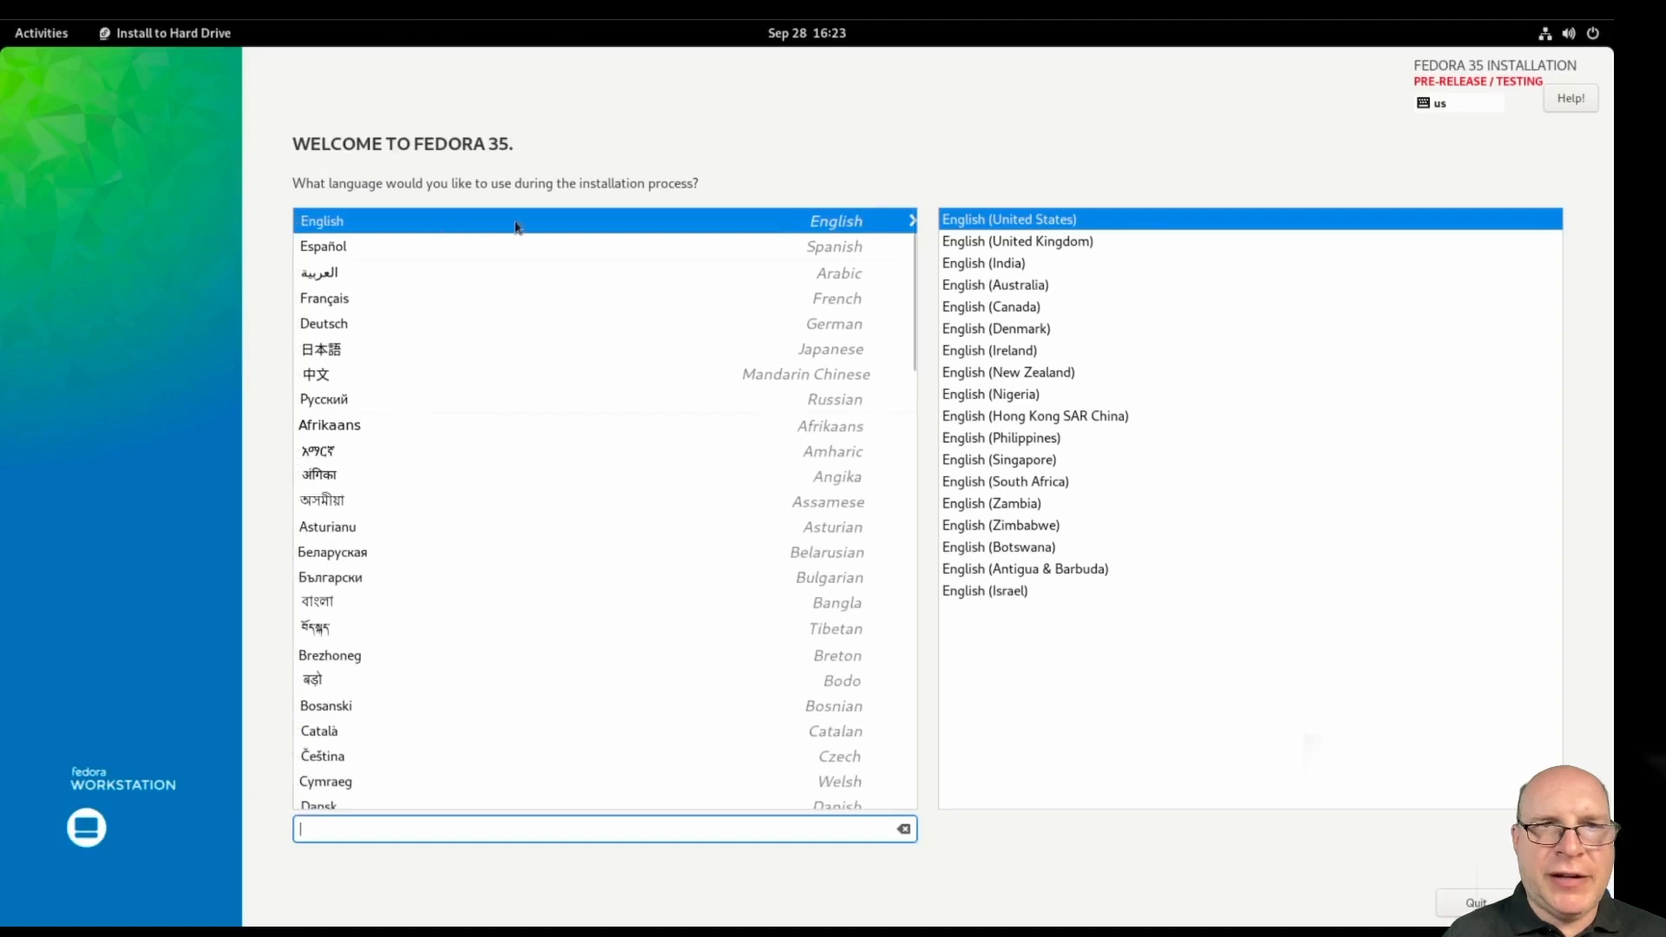
mouse_move(1279, 750)
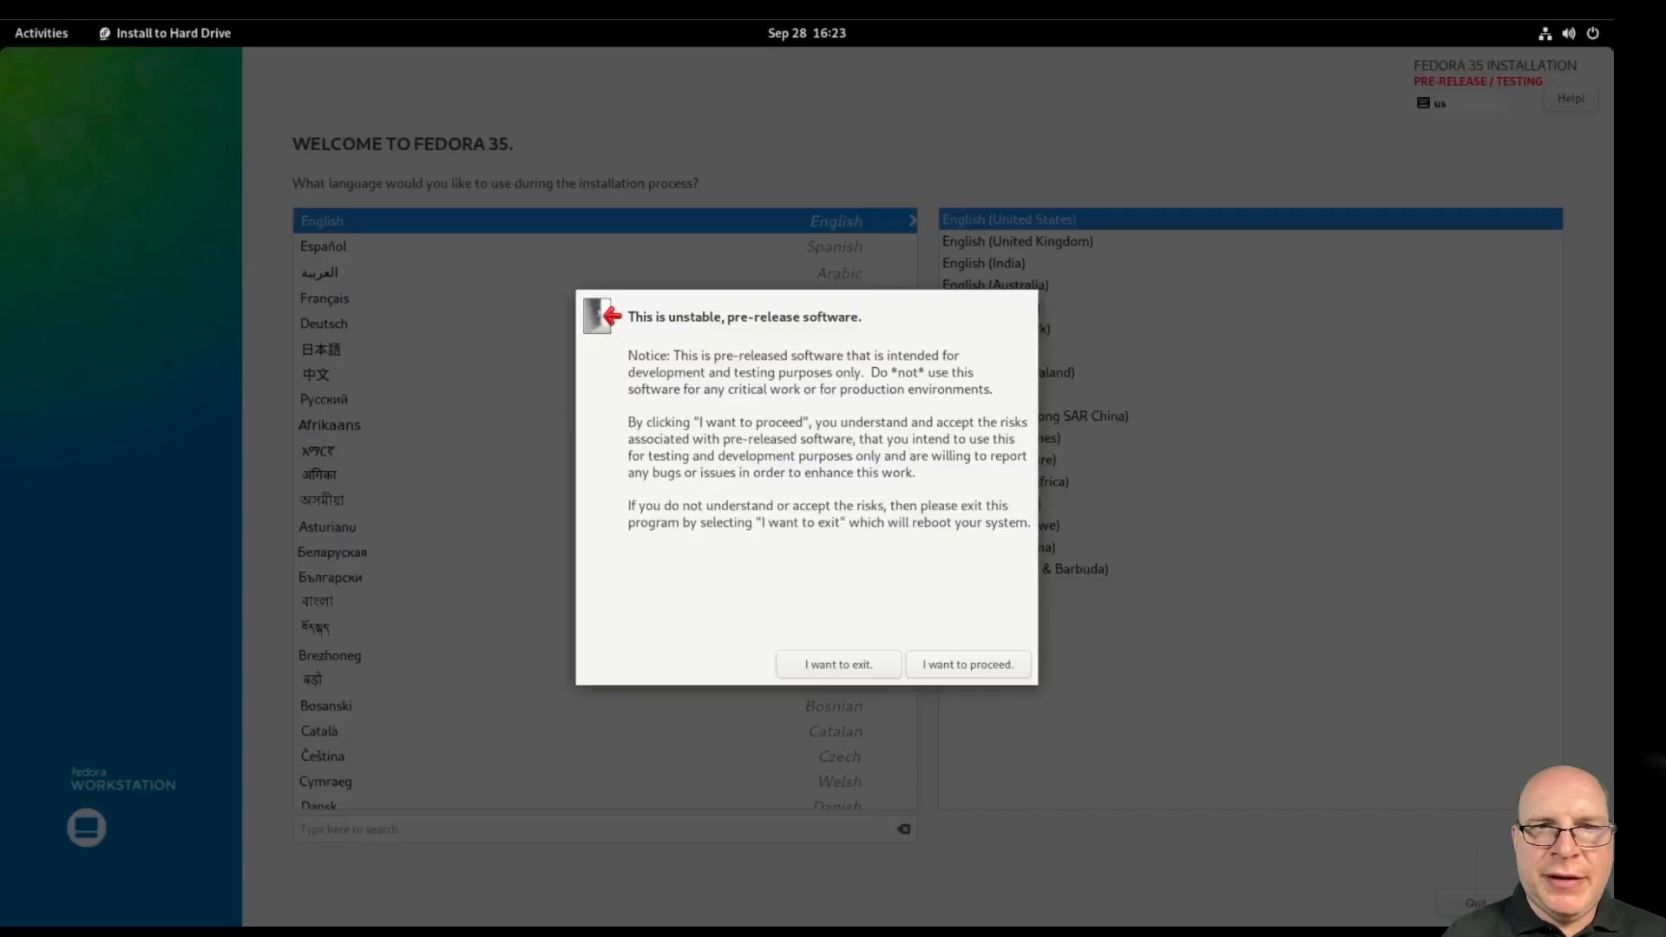
mouse_move(817, 330)
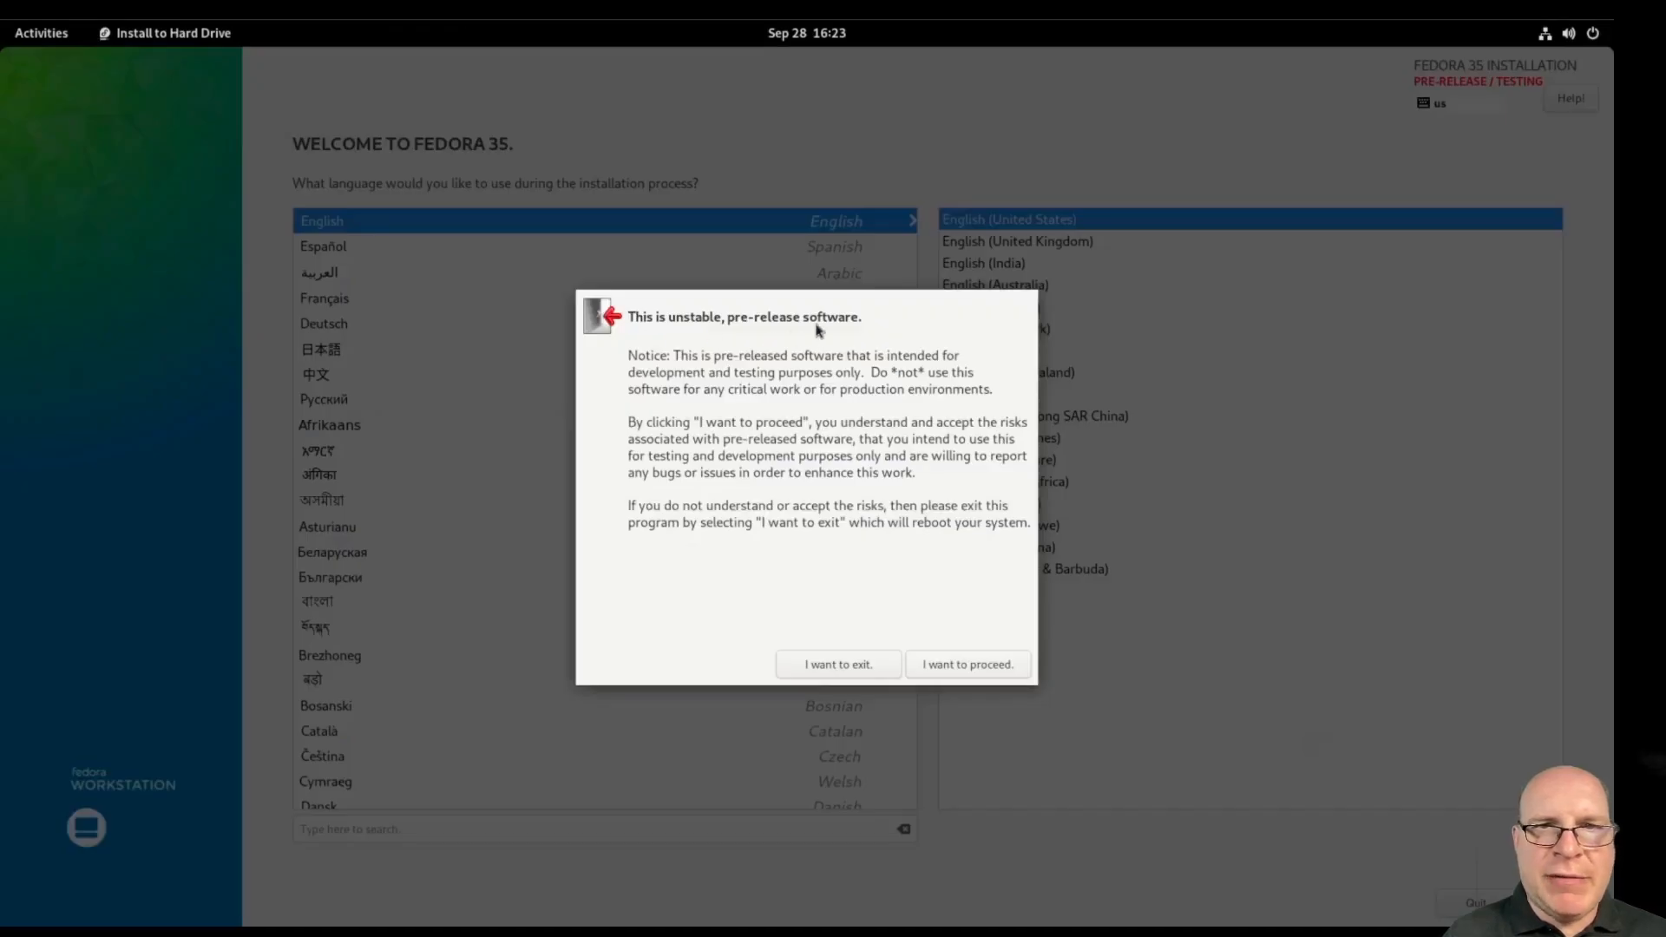
mouse_move(818, 522)
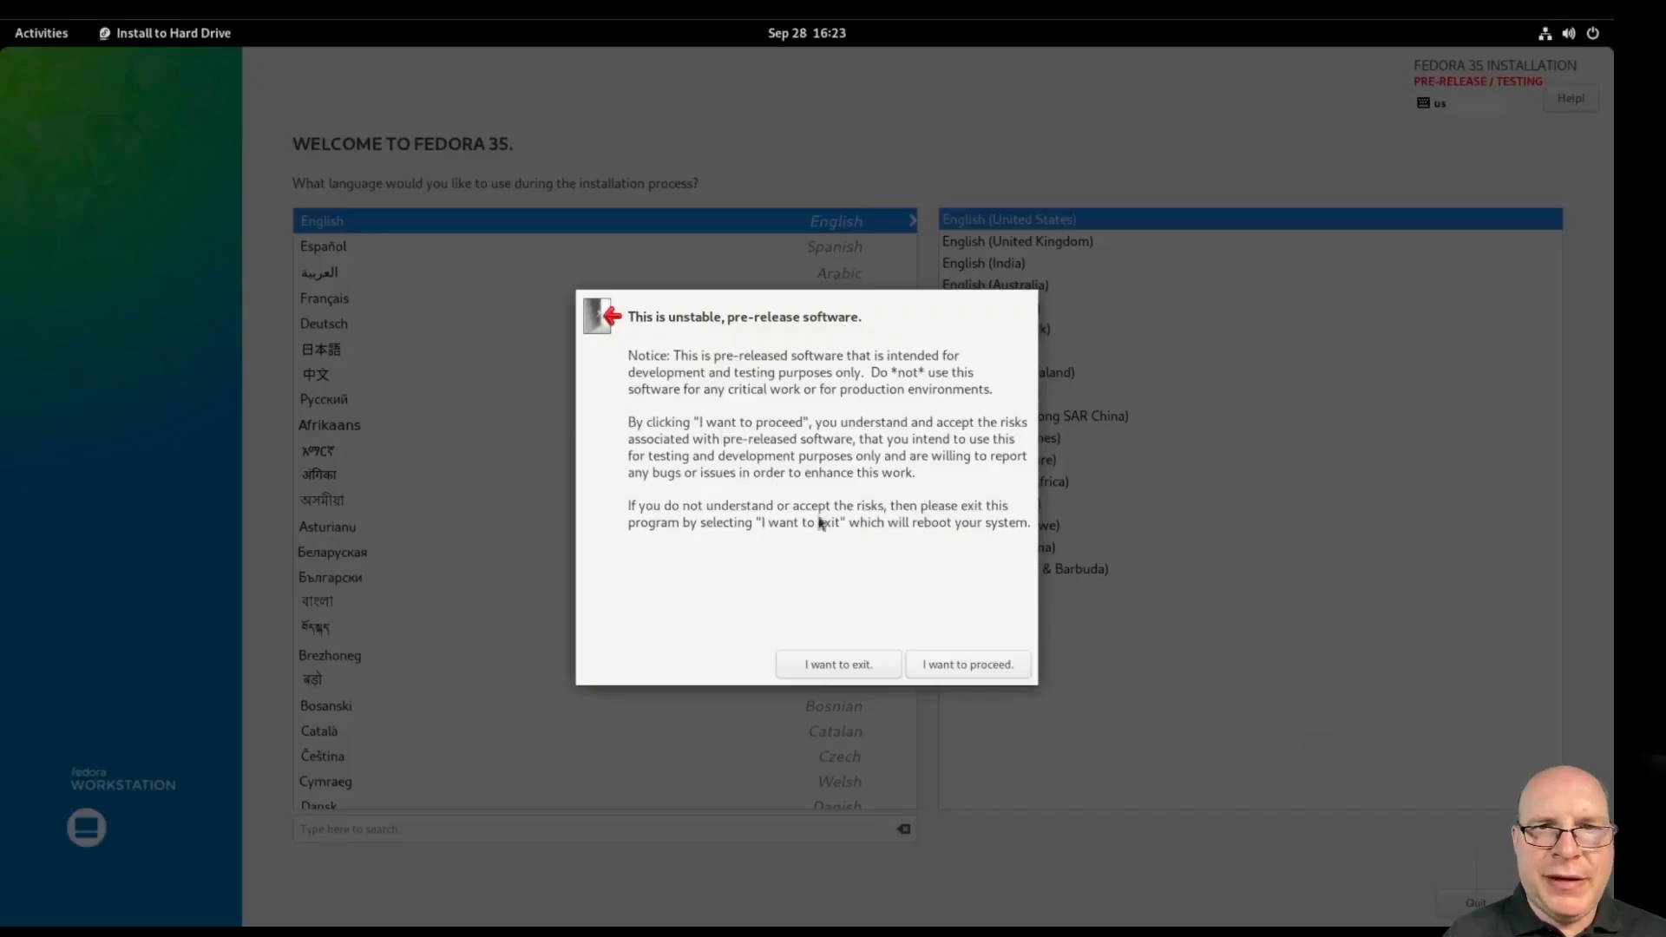
Accept the pre-release software warning with 'I want to proceed.' to reach the installation summary.
left_click(967, 664)
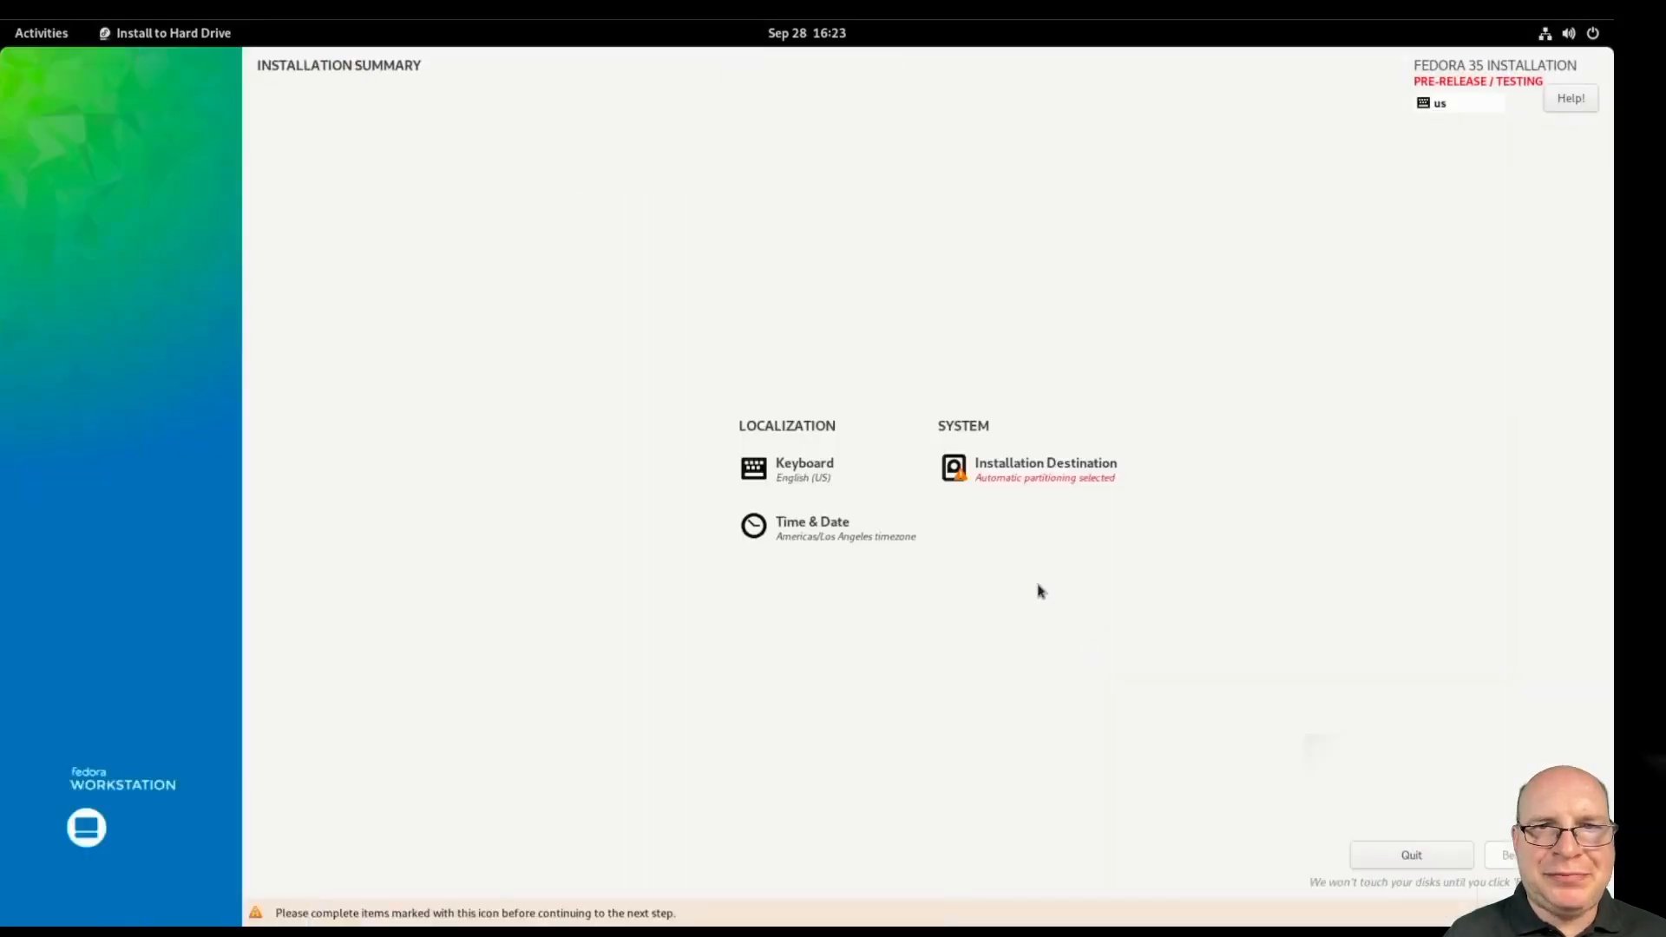
mouse_move(817, 550)
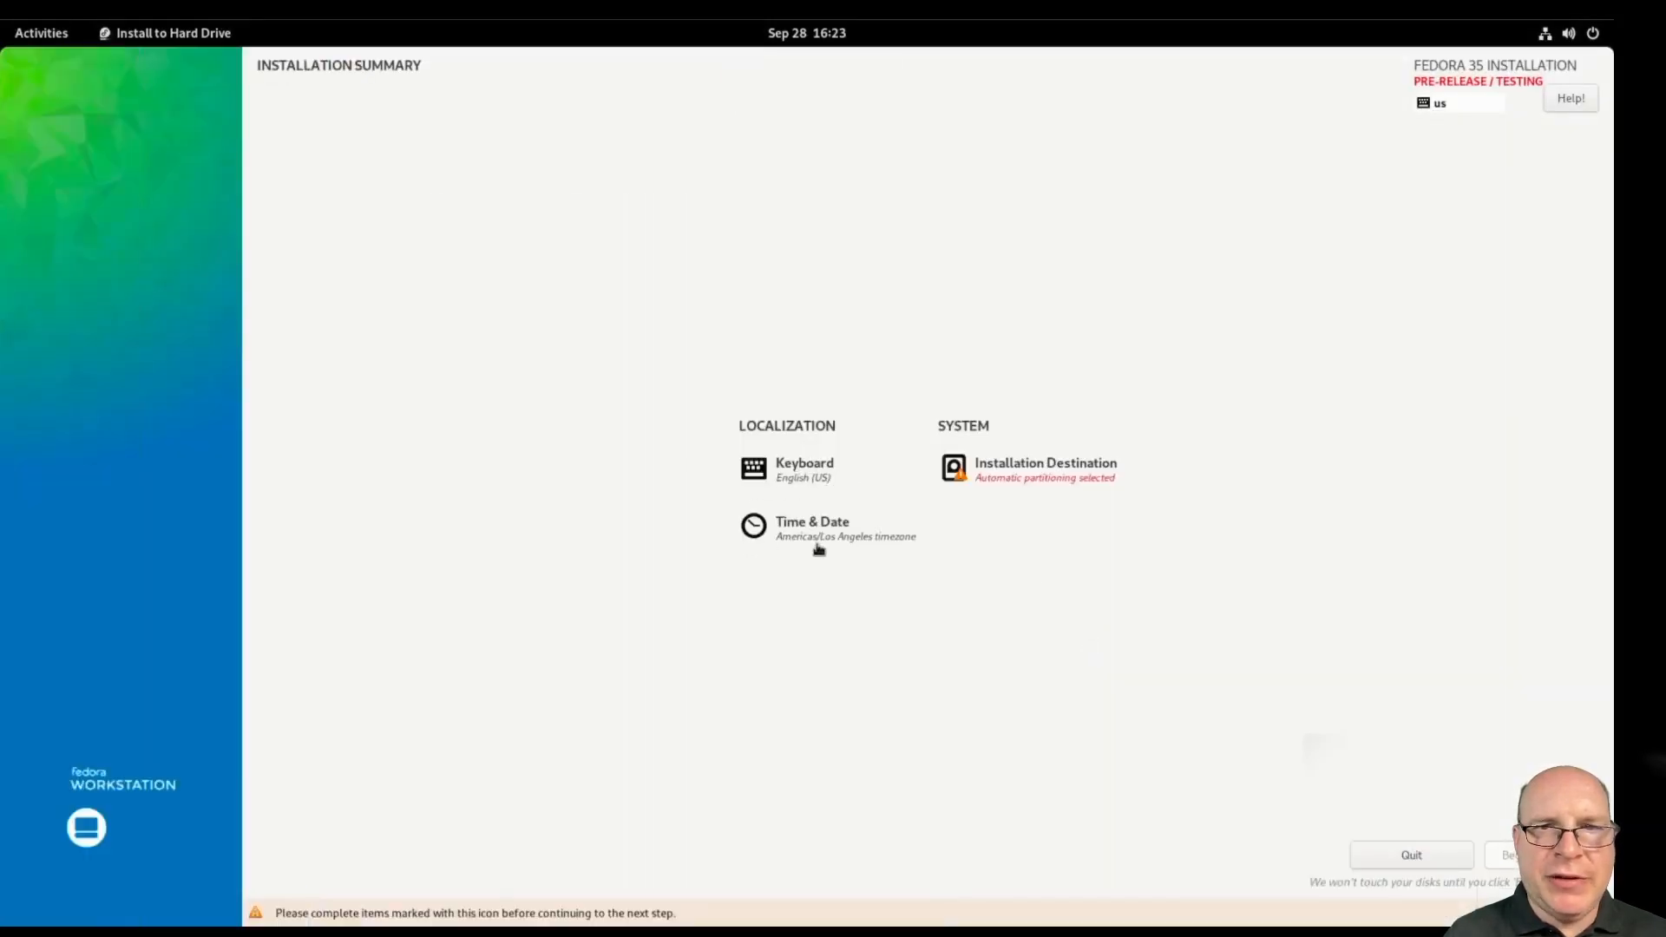
mouse_move(1031, 486)
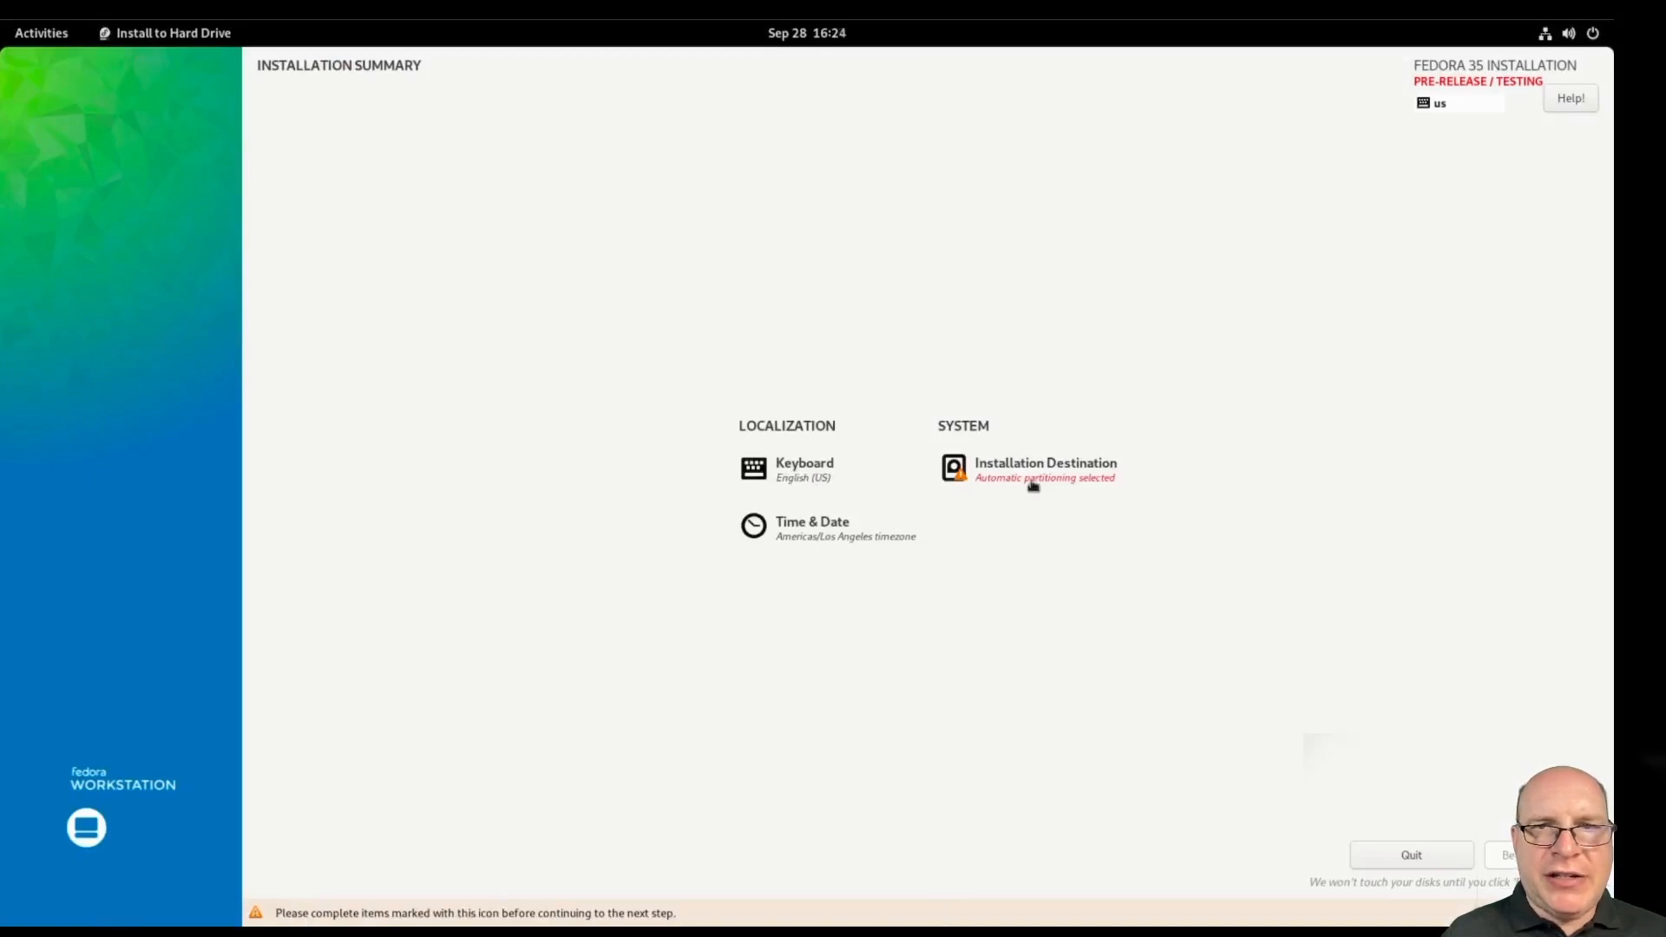
In Installation Destination for the 64 GiB disk, choose Custom storage configuration.
left_click(1045, 470)
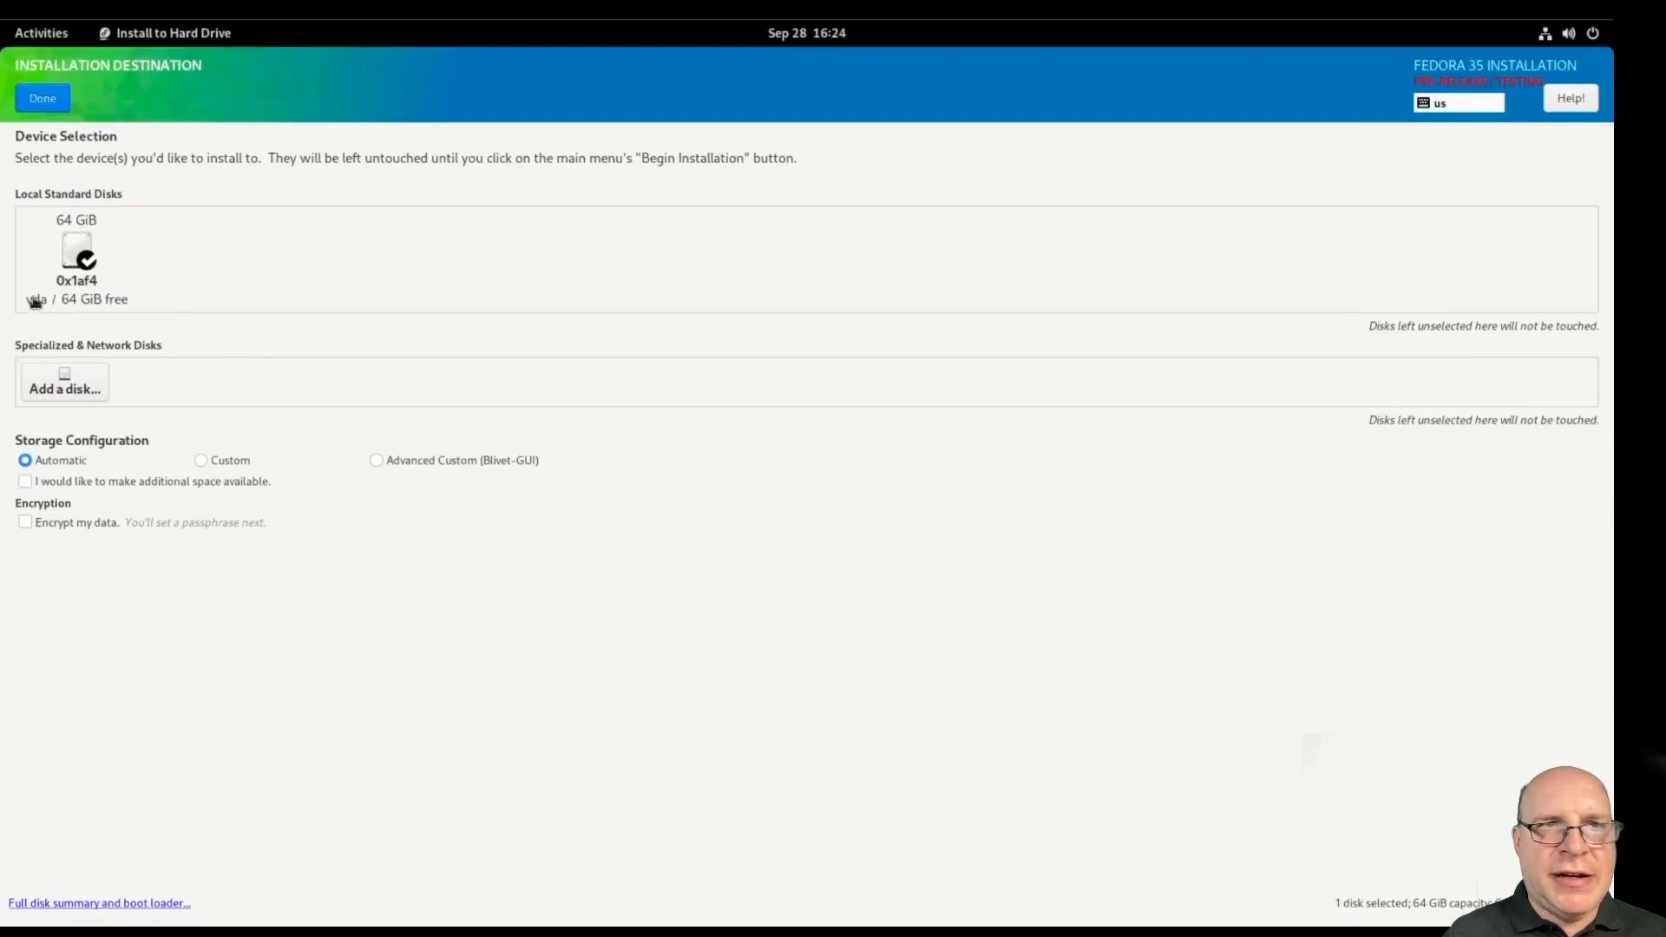
mouse_move(146, 311)
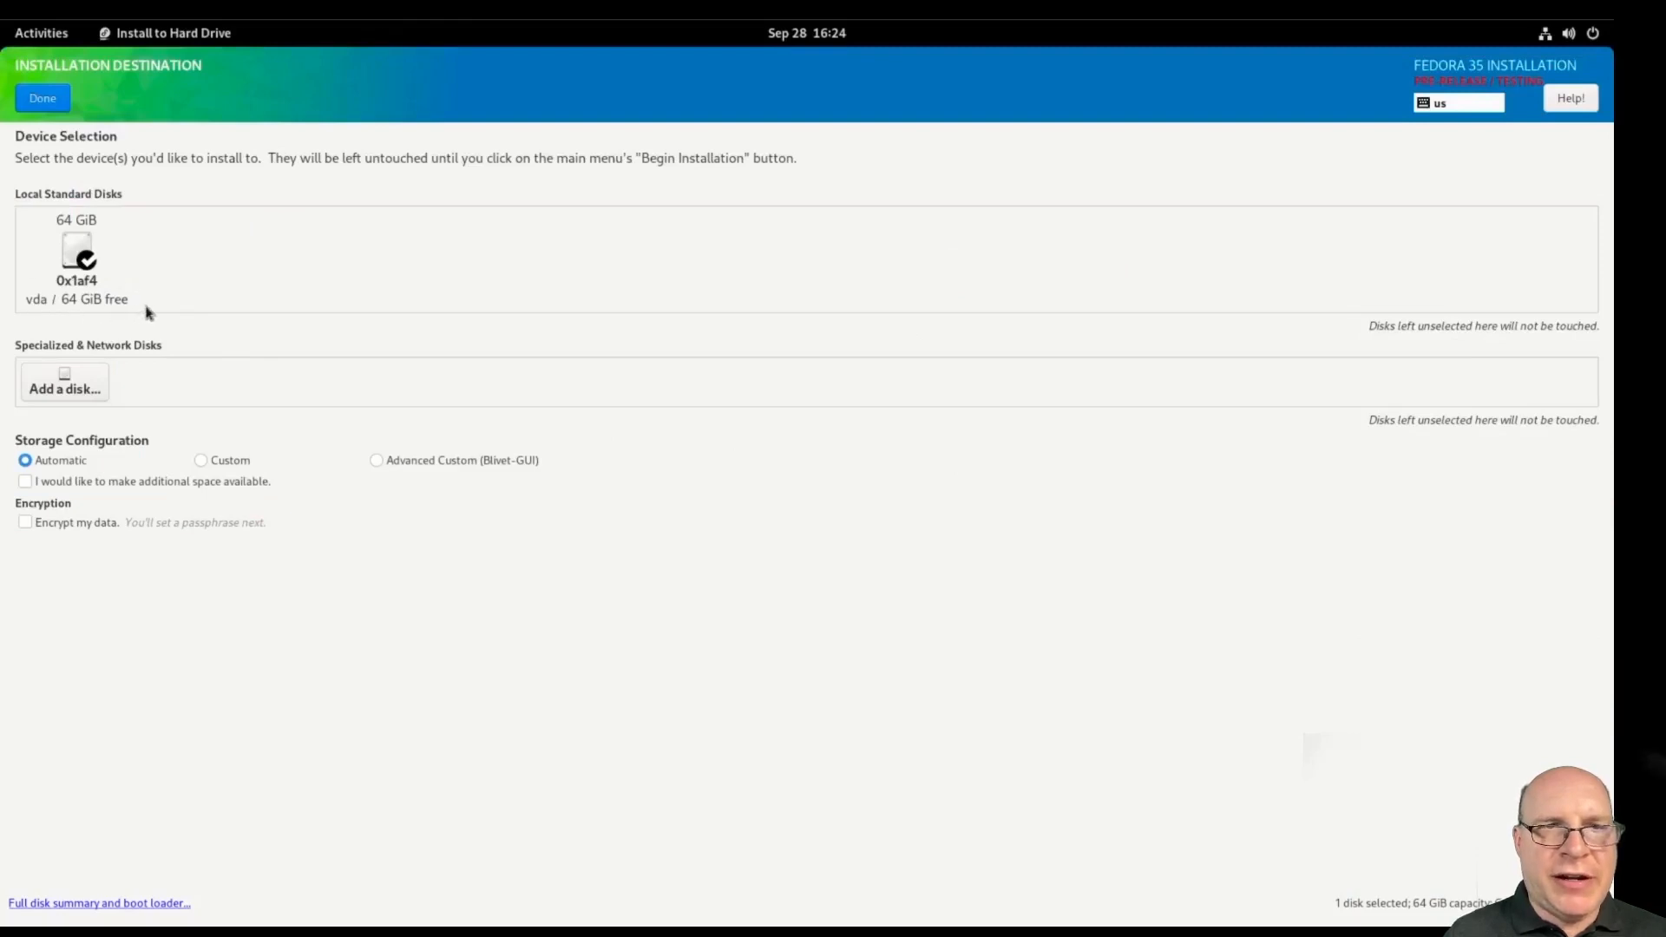
mouse_move(115, 469)
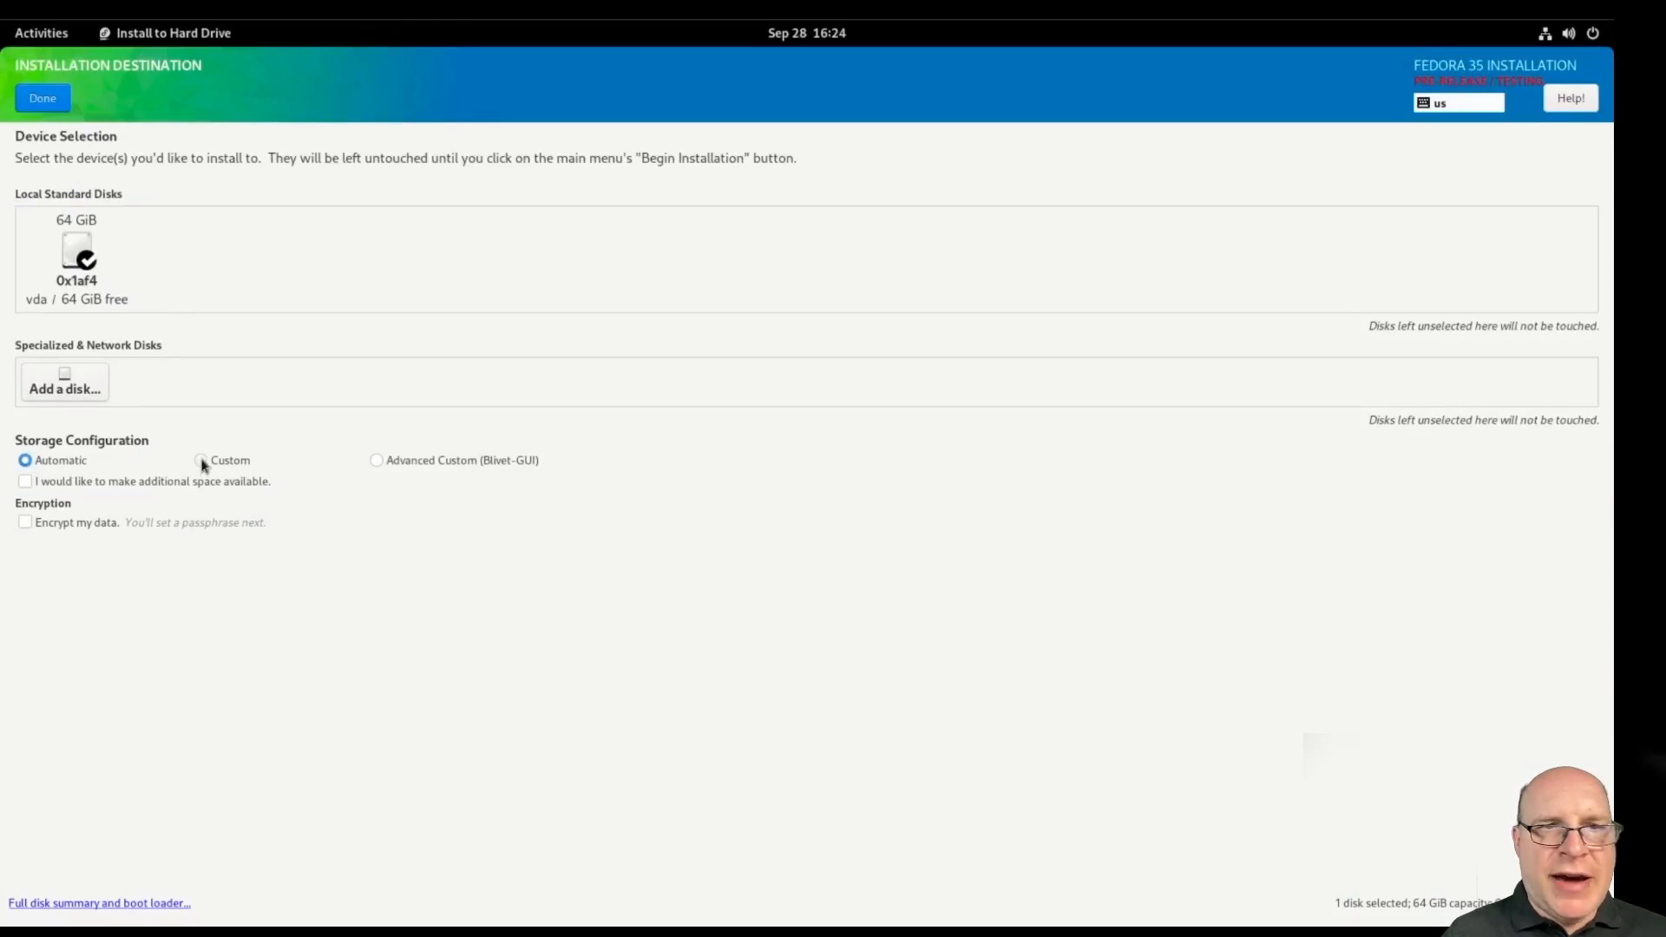
left_click(202, 458)
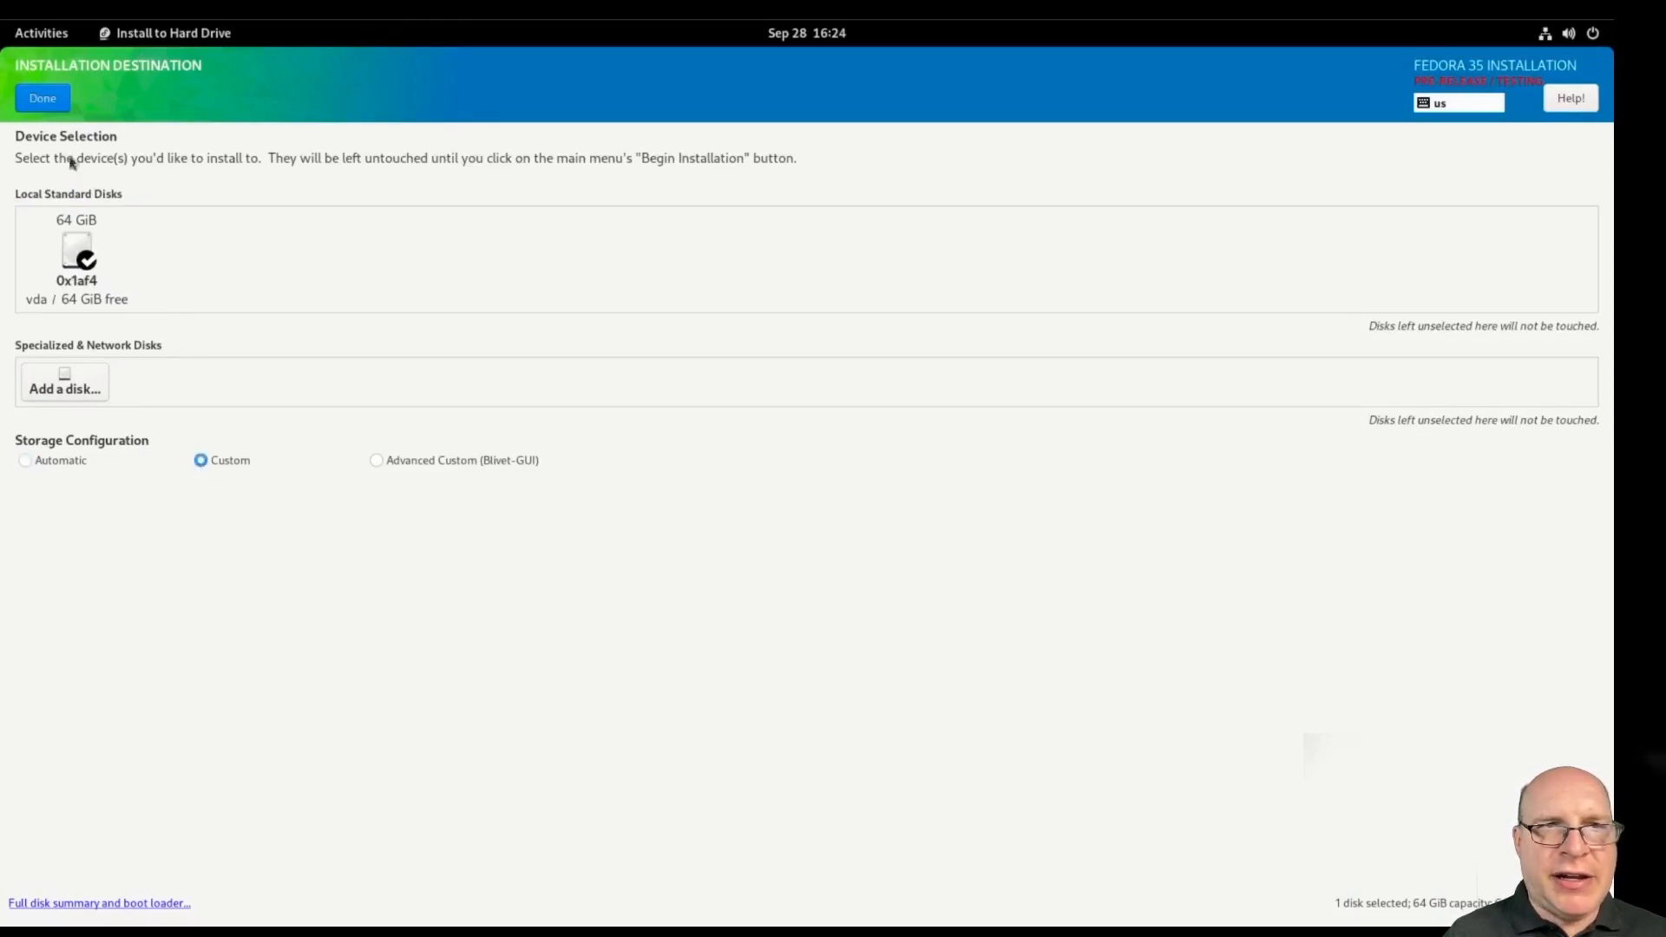
Create mount points automatically (Btrfs /home and /, /boot/efi, ext4 /boot) and inspect /boot.
left_click(42, 97)
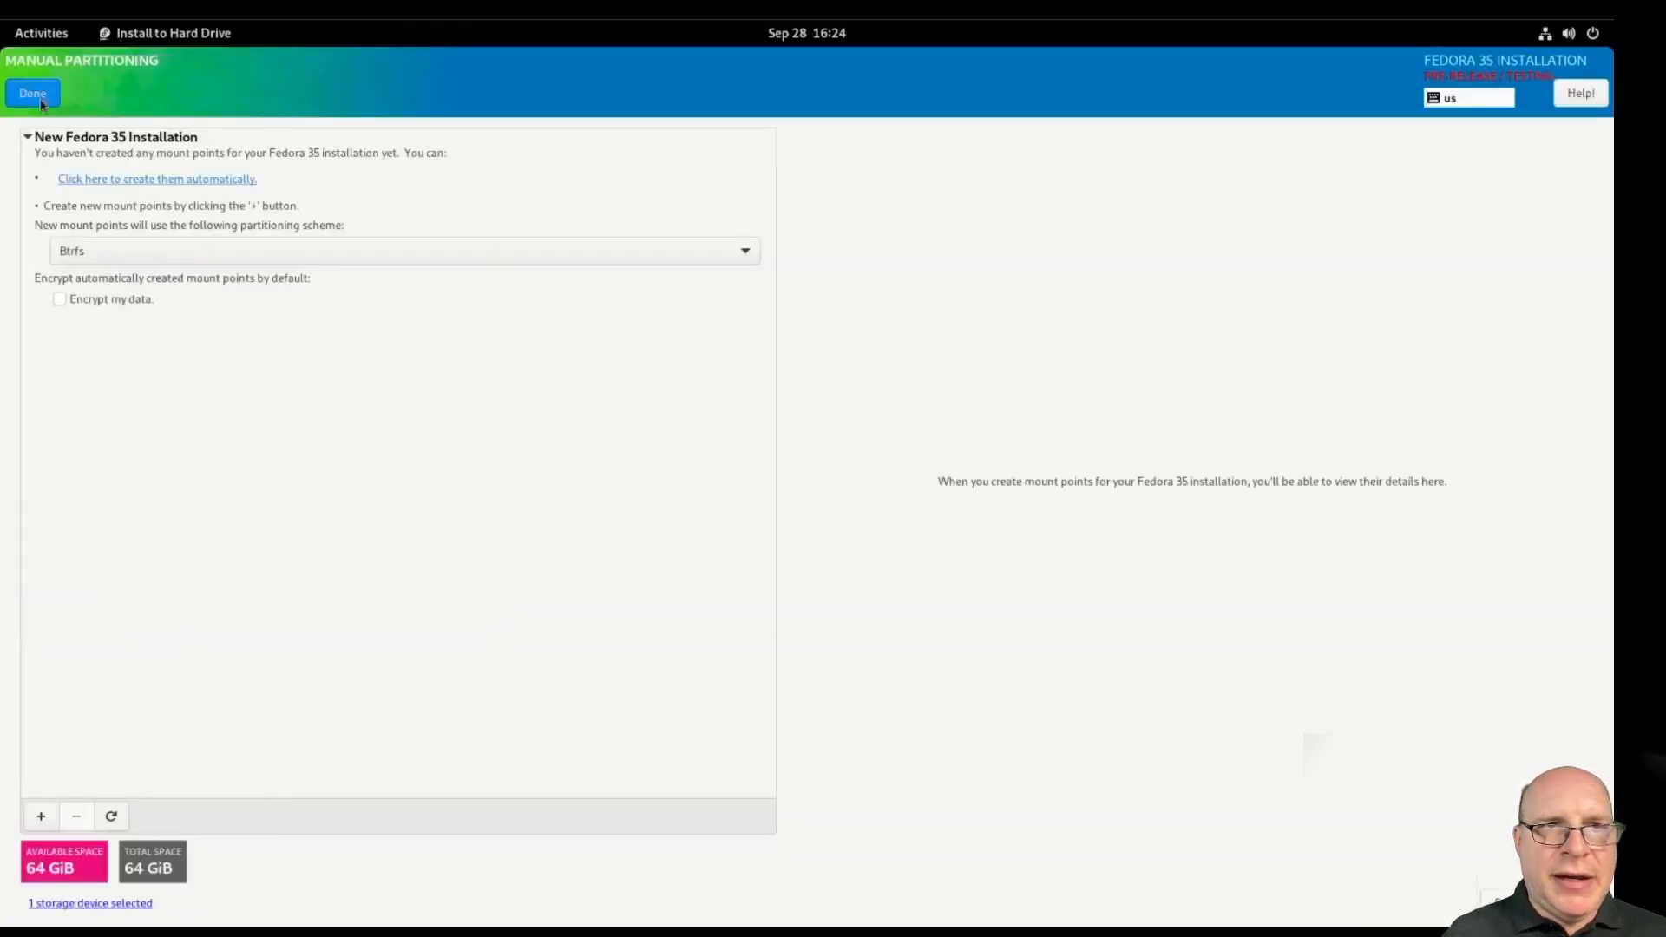
mouse_move(356, 167)
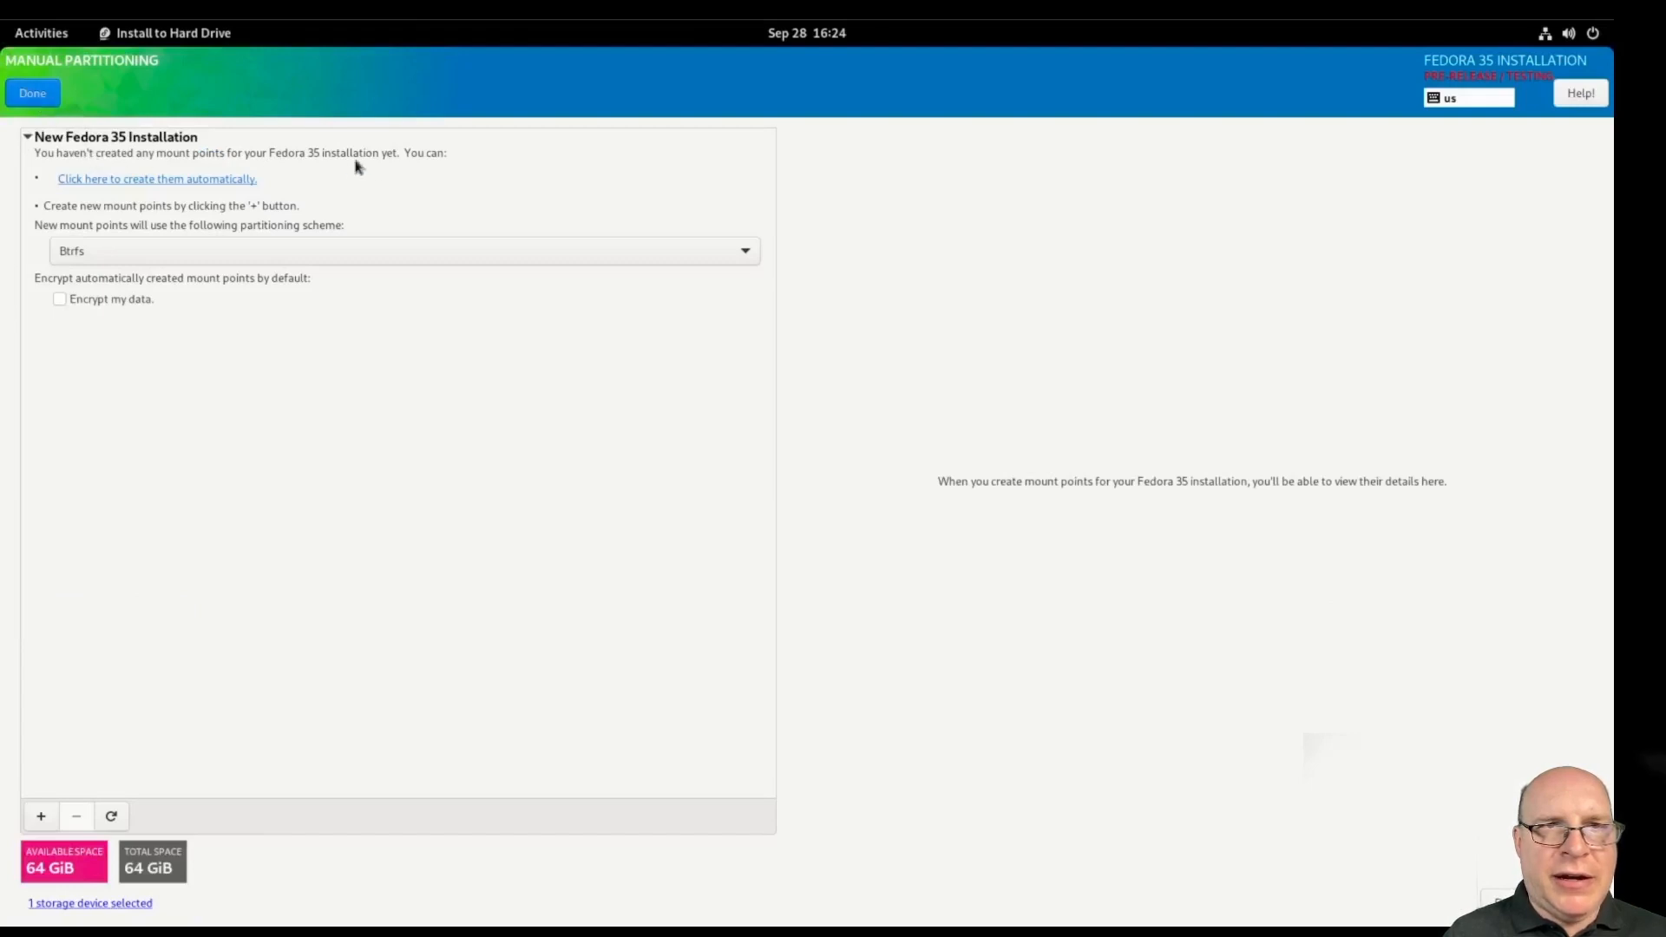
mouse_move(176, 180)
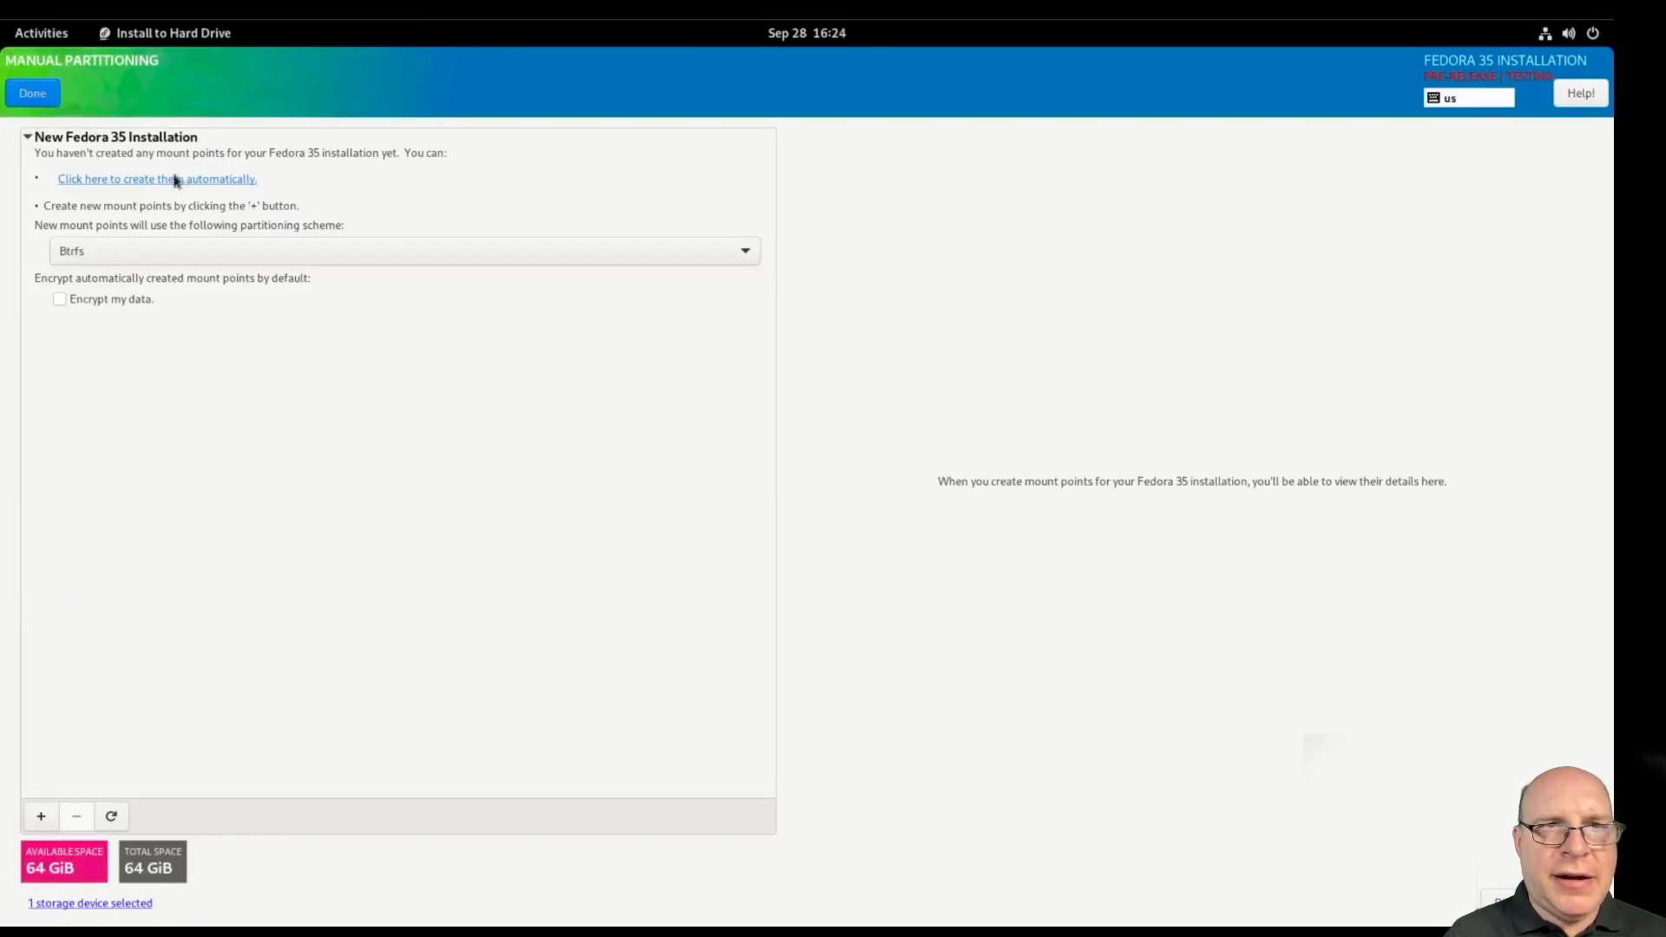
left_click(158, 179)
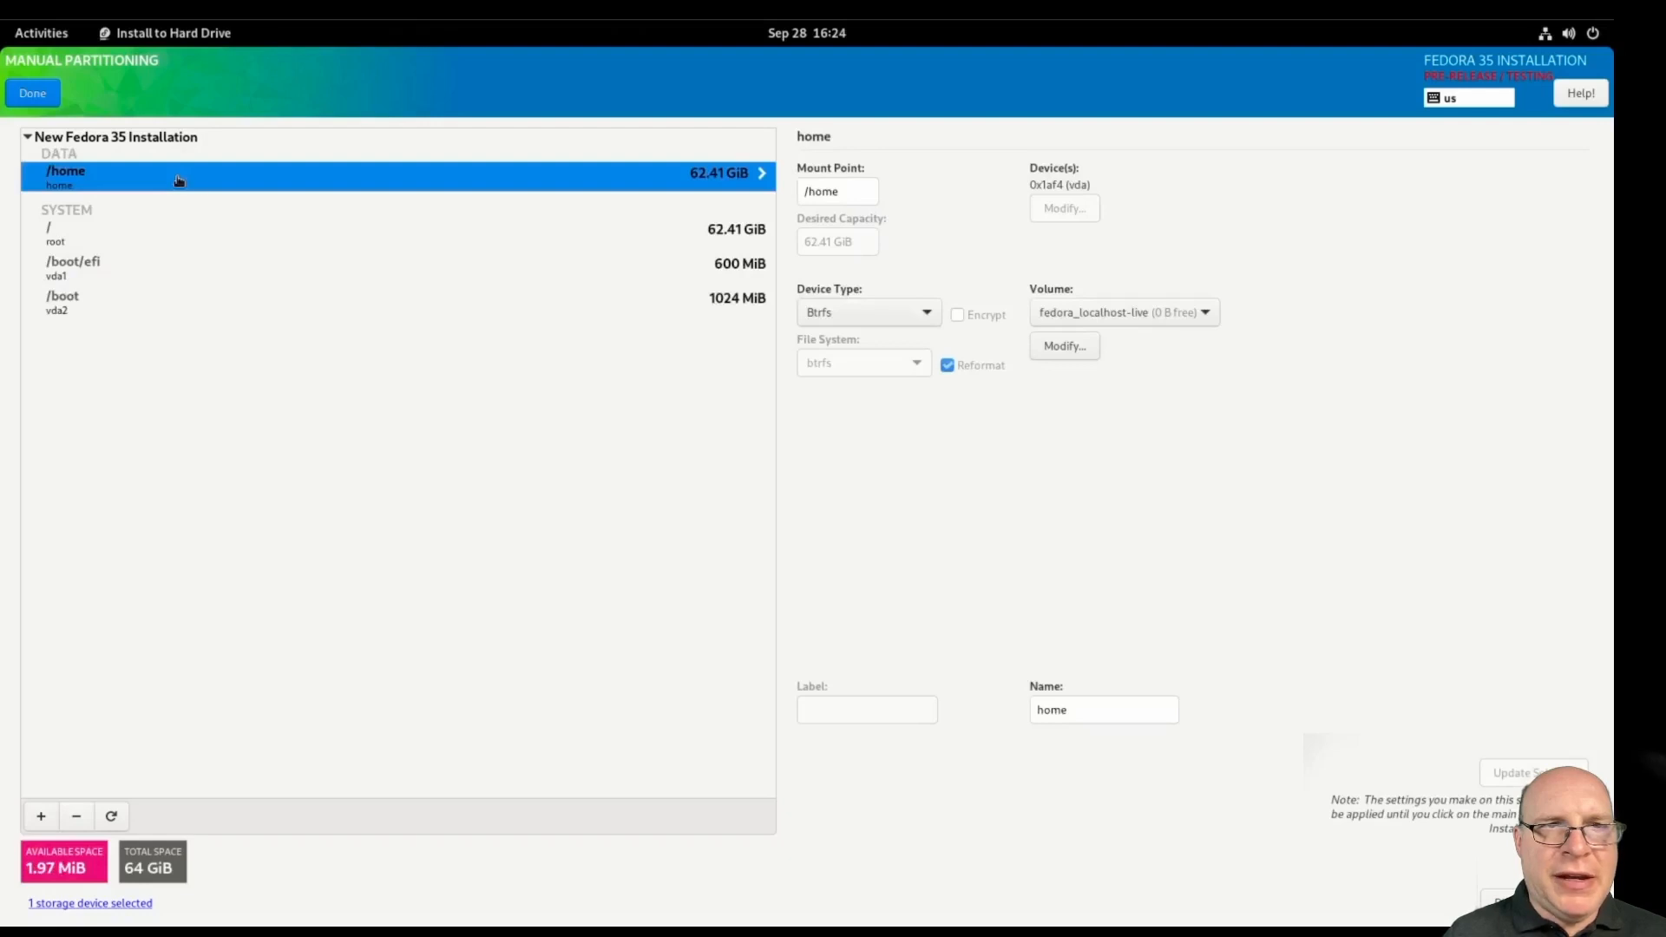
mouse_move(670, 192)
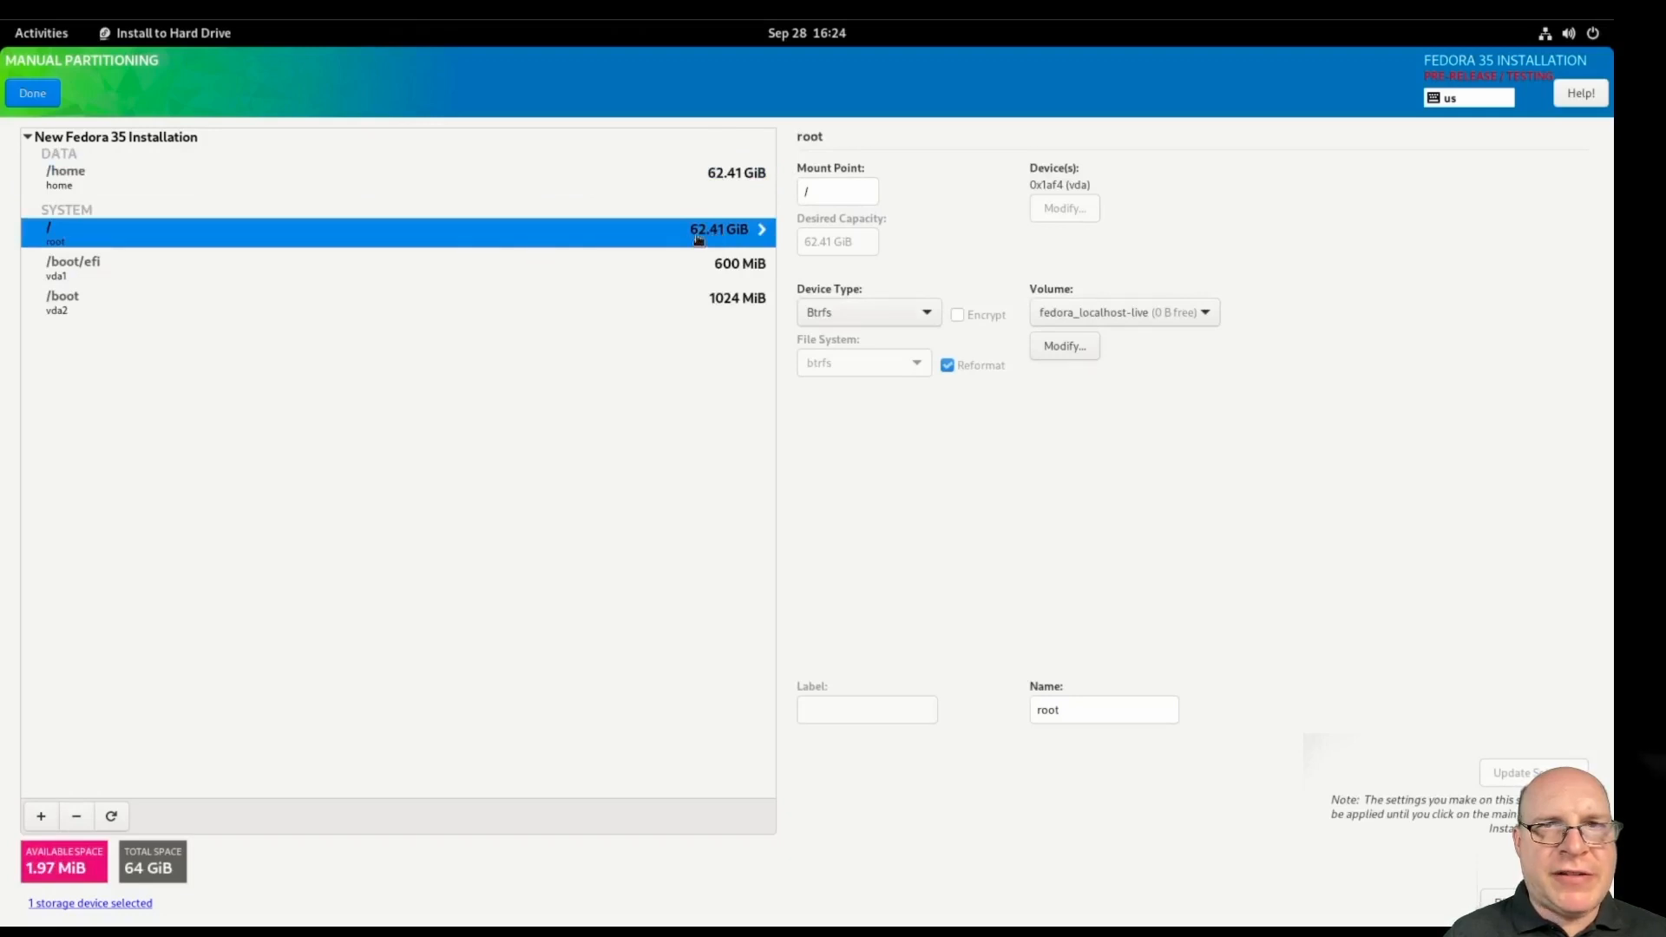
mouse_move(705, 255)
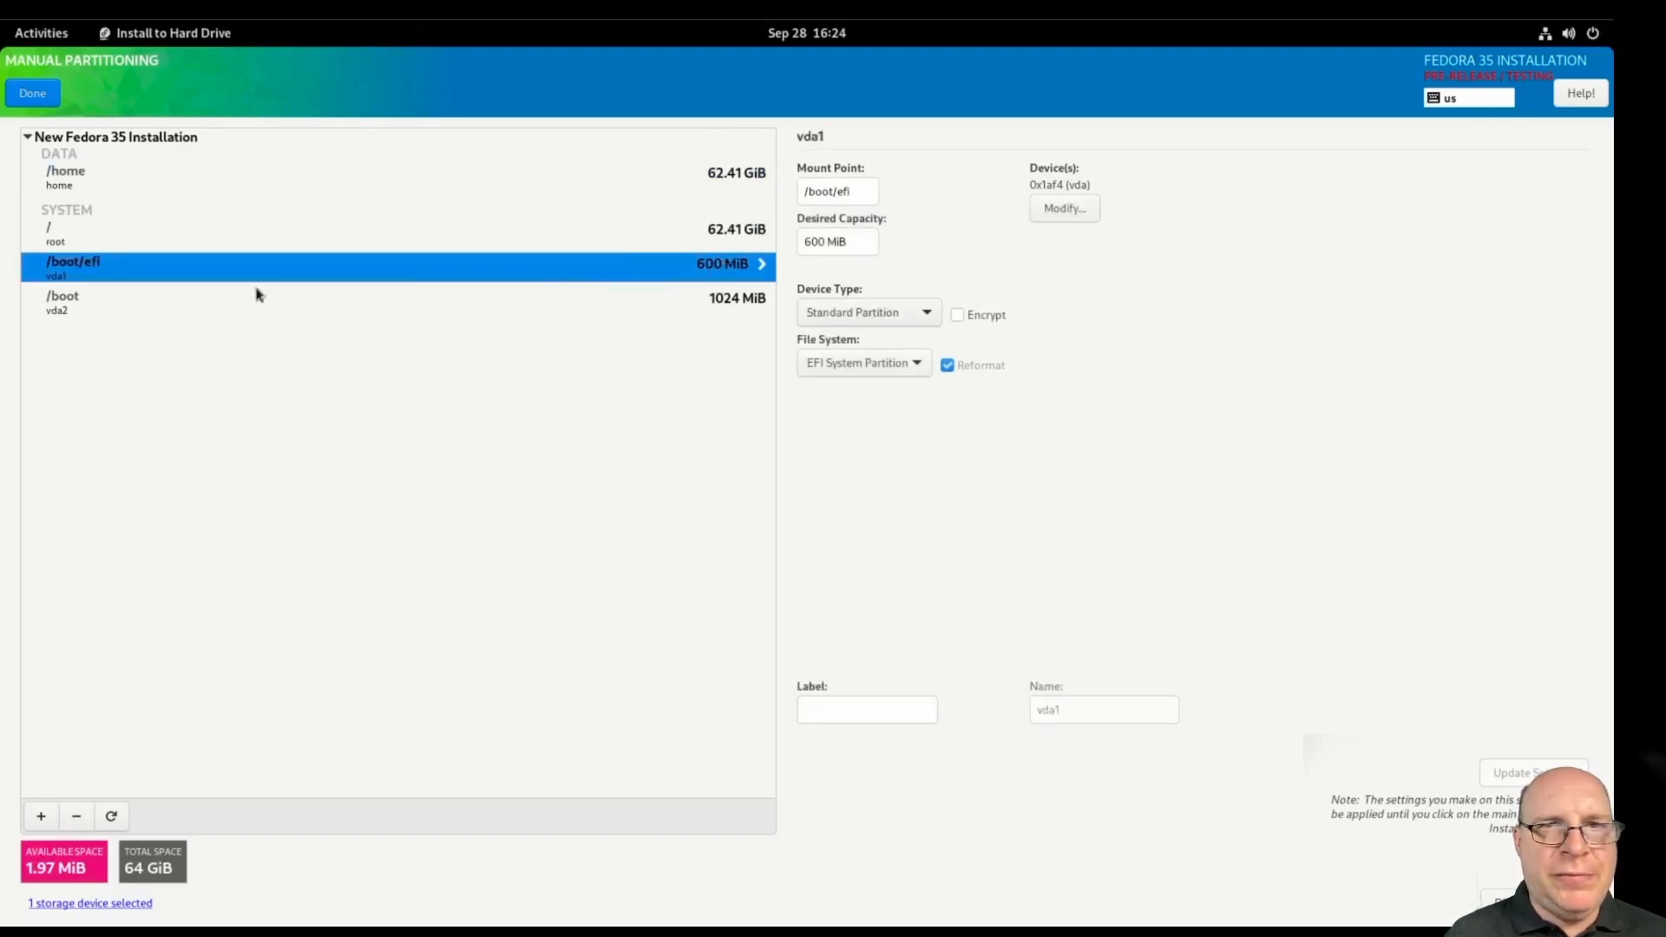
mouse_move(552, 305)
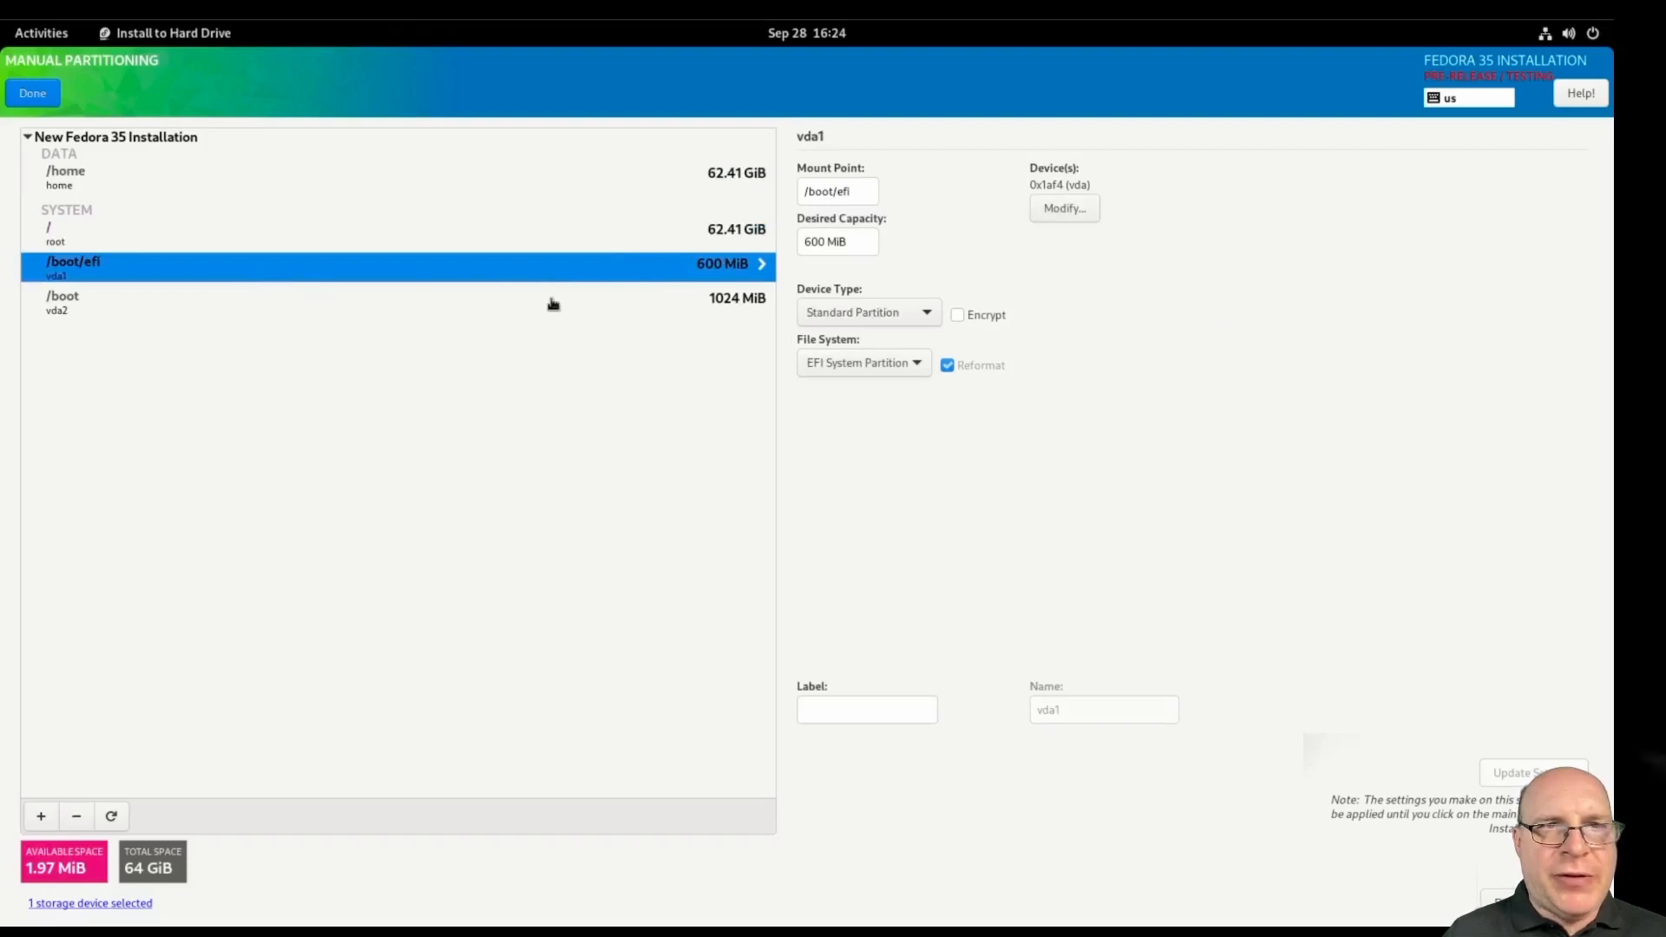
left_click(320, 297)
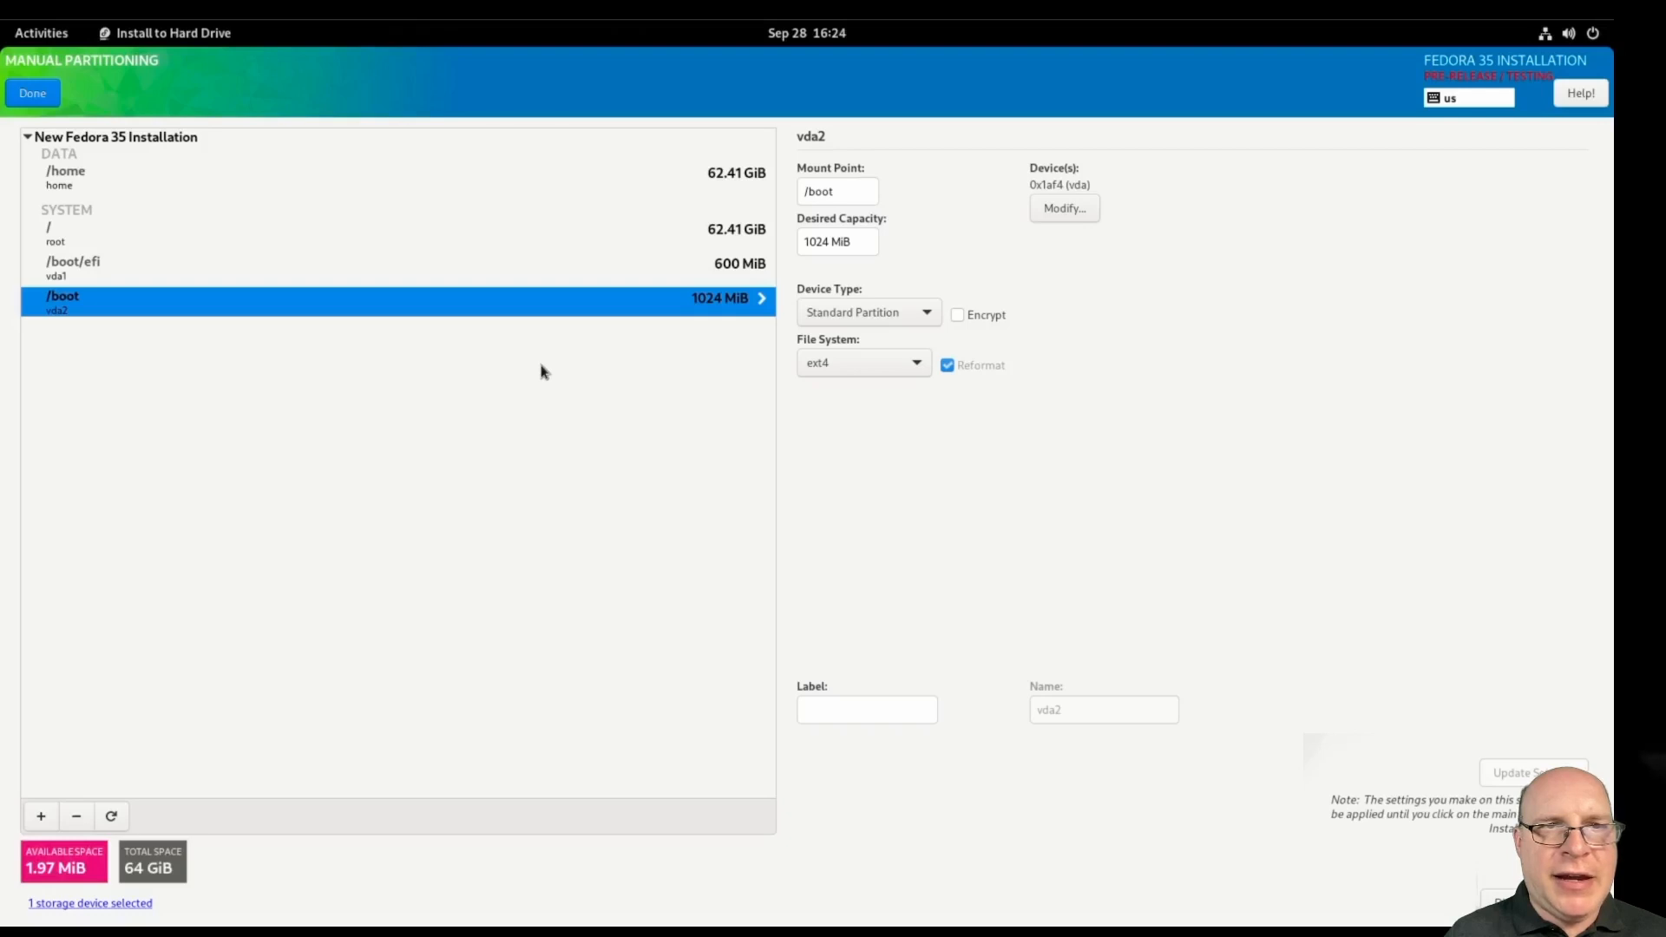
mouse_move(522, 353)
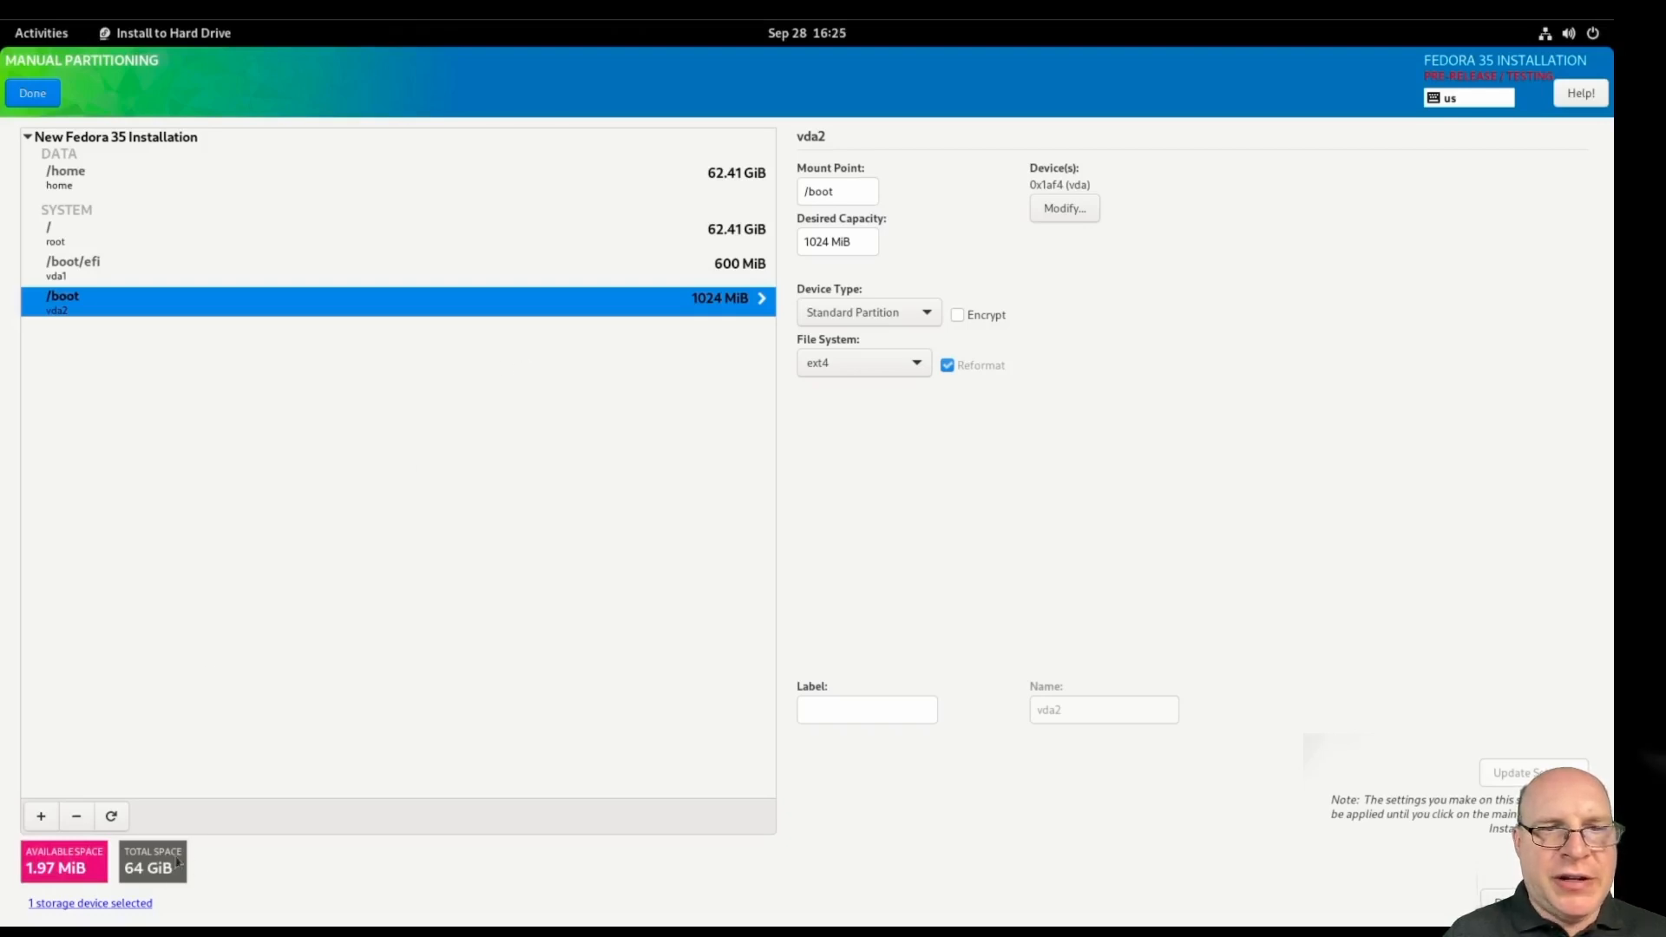
mouse_move(194, 872)
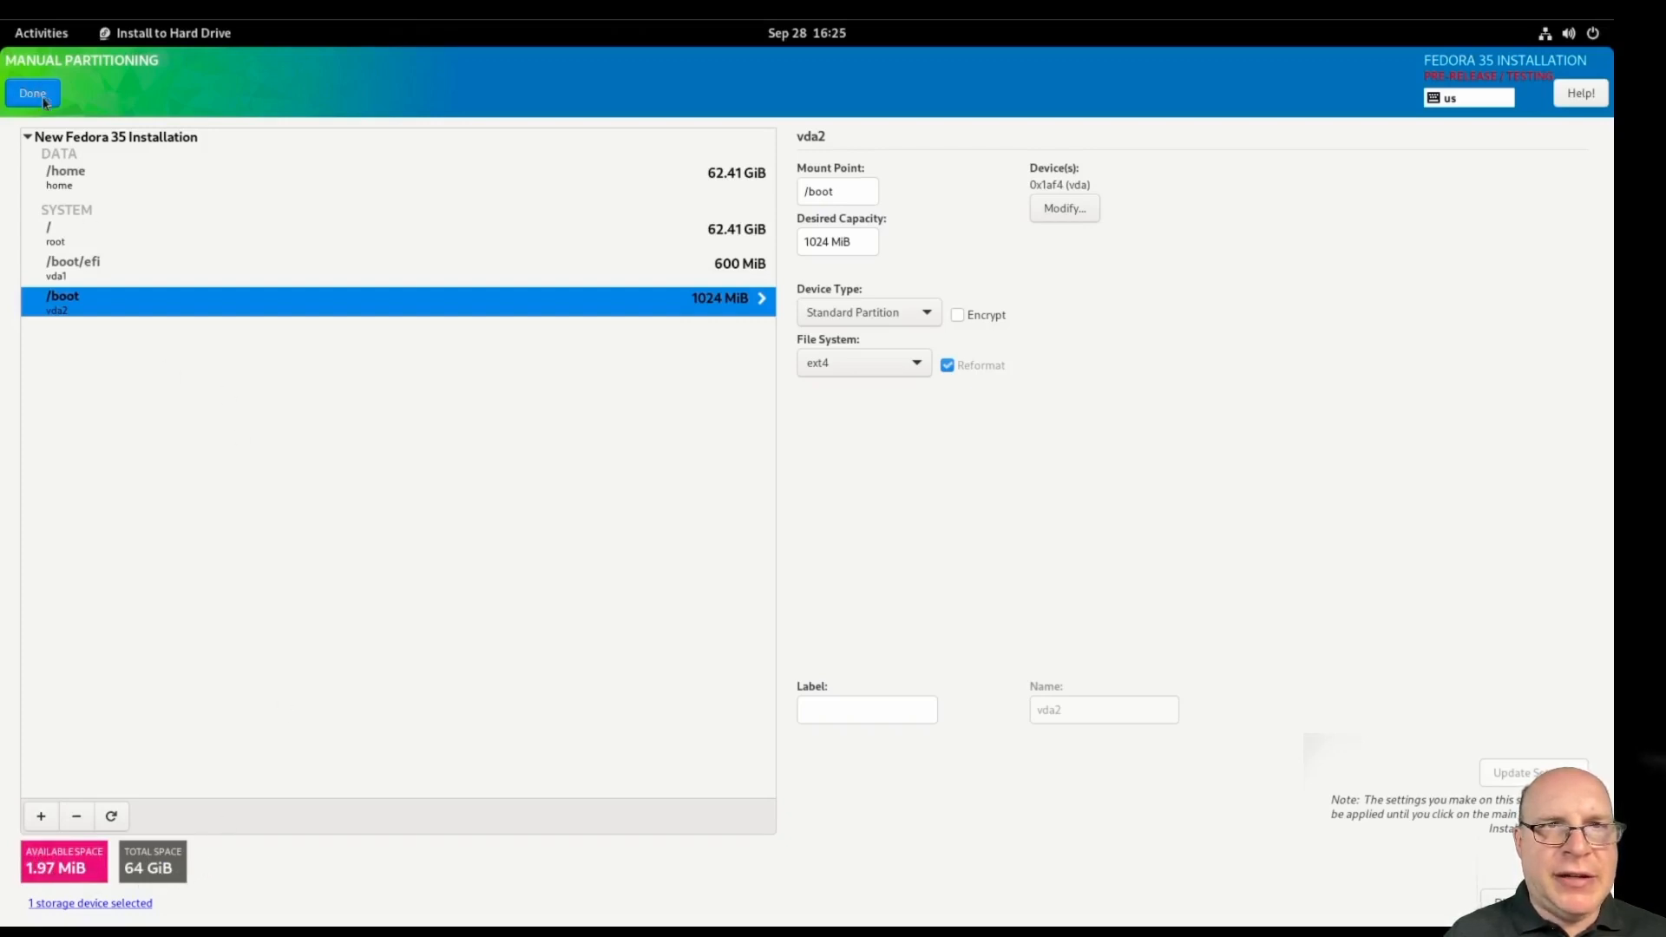
Review the Summary of Changes for the new partitioning and accept the changes.
left_click(31, 92)
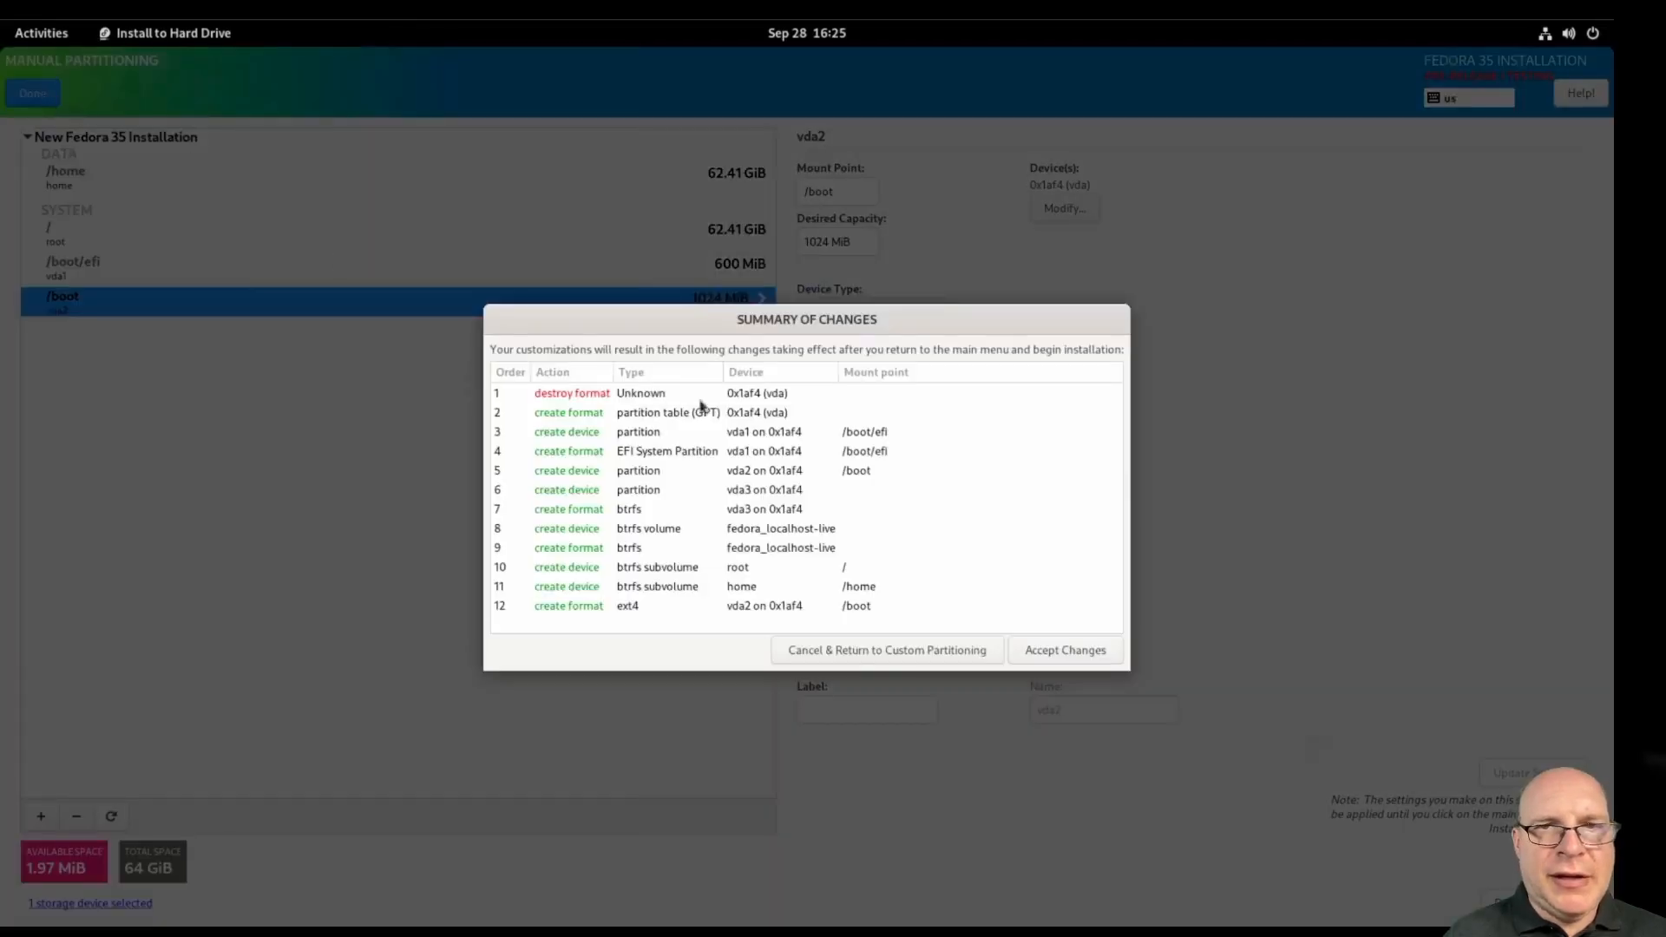
mouse_move(687, 441)
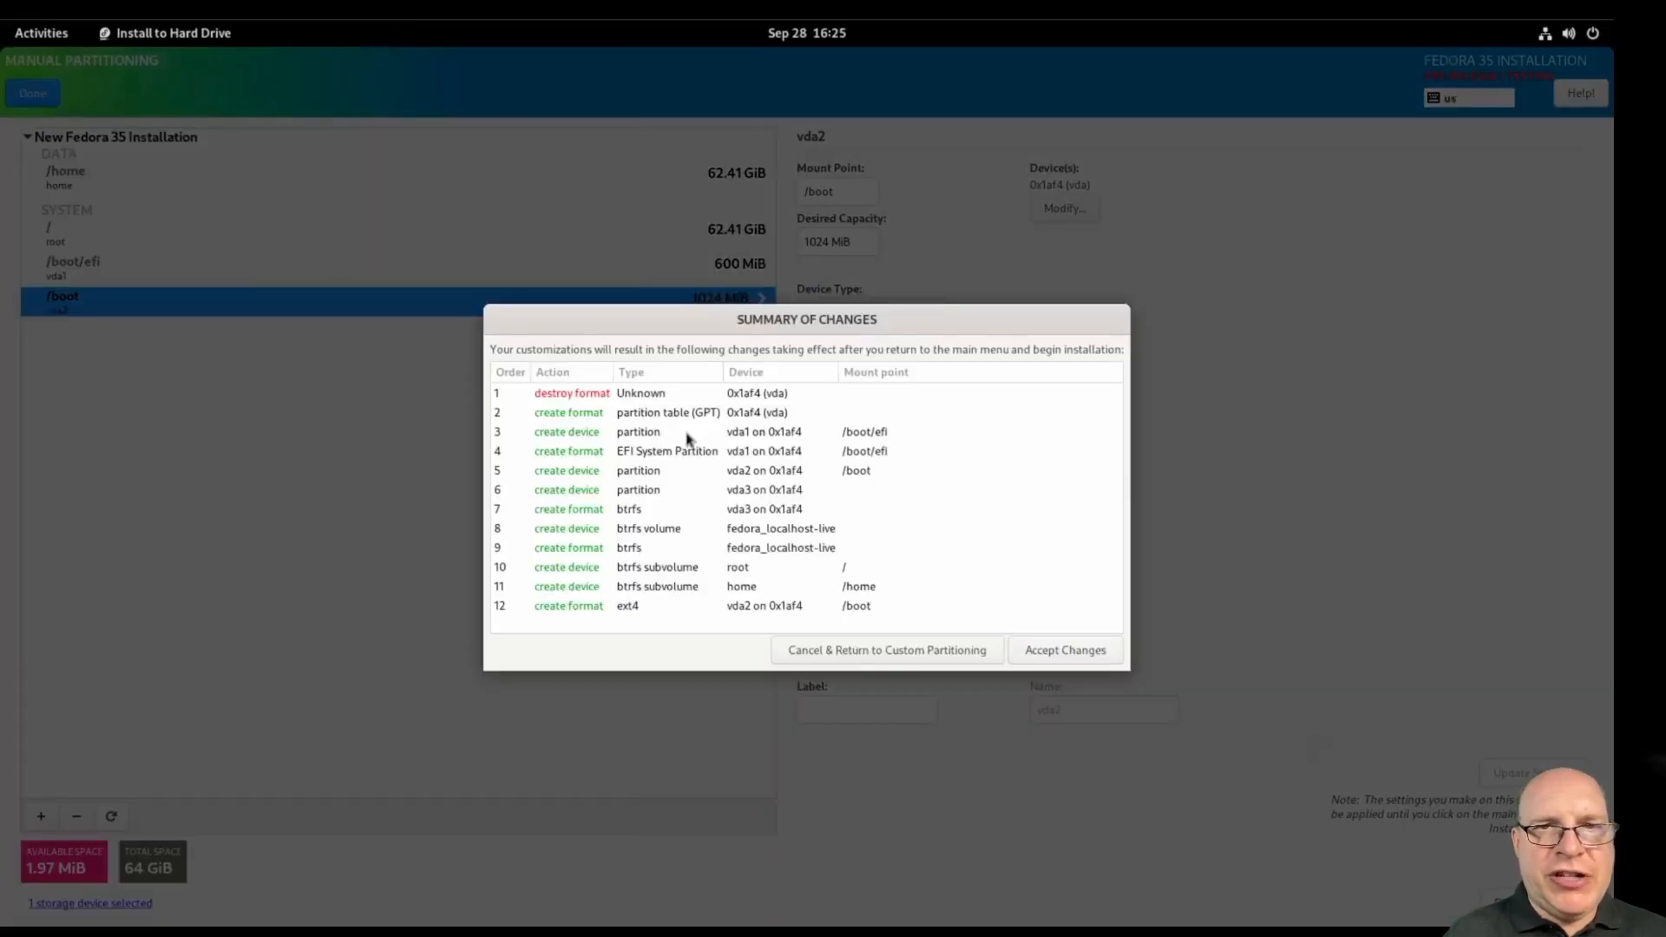
mouse_move(678, 472)
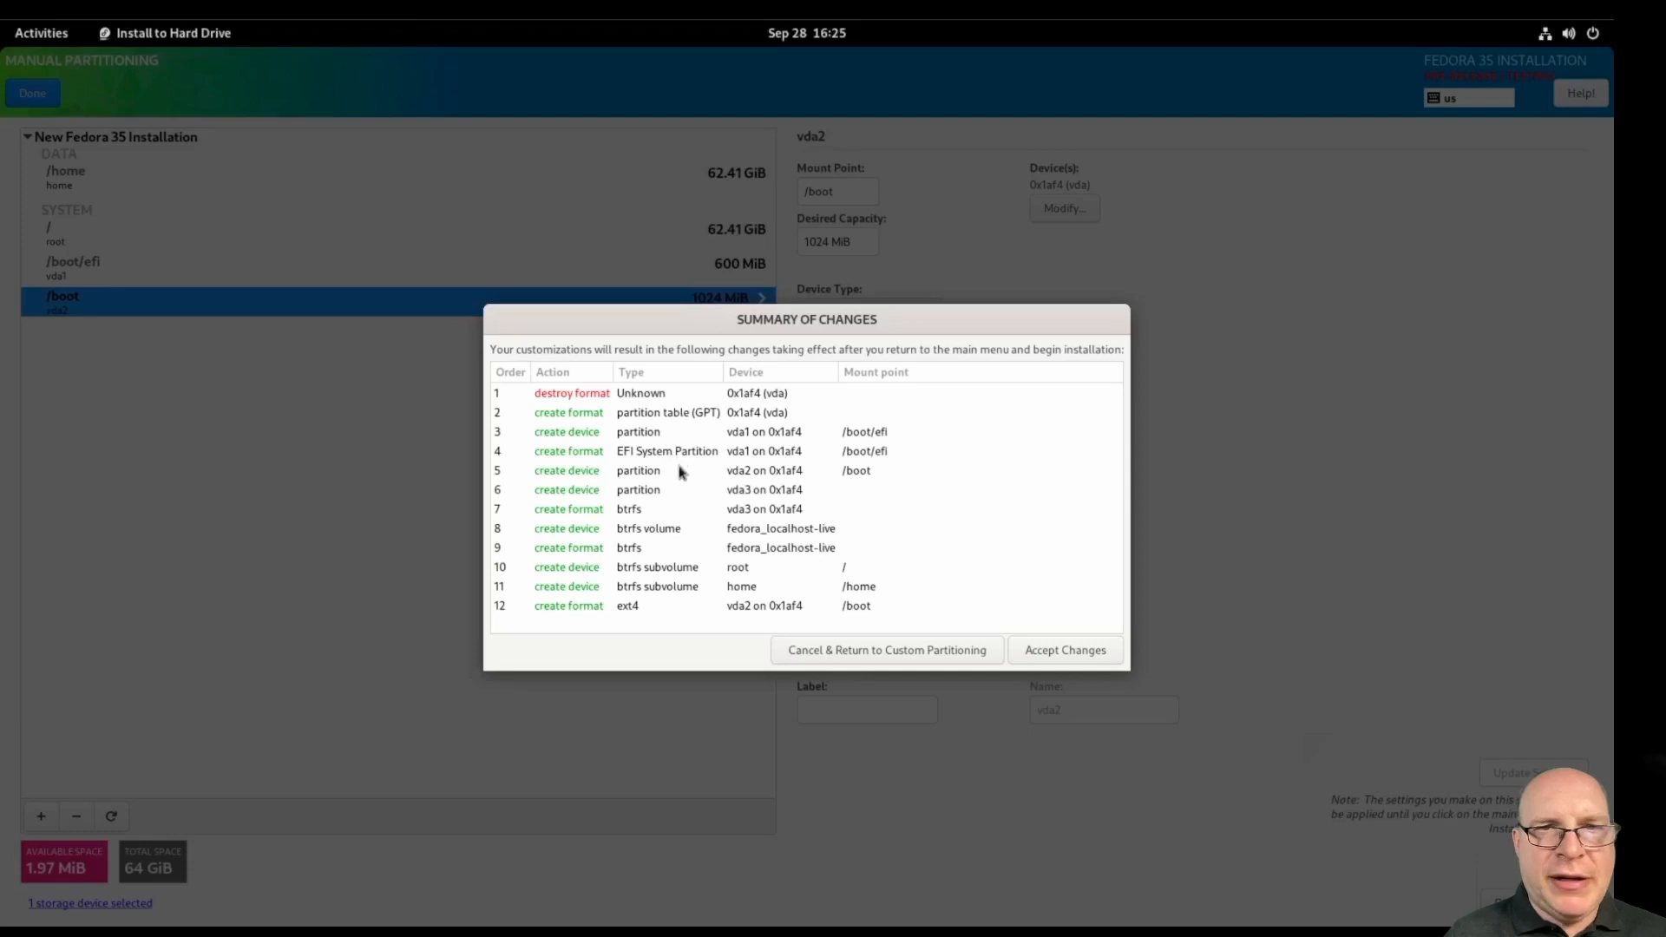
mouse_move(666, 484)
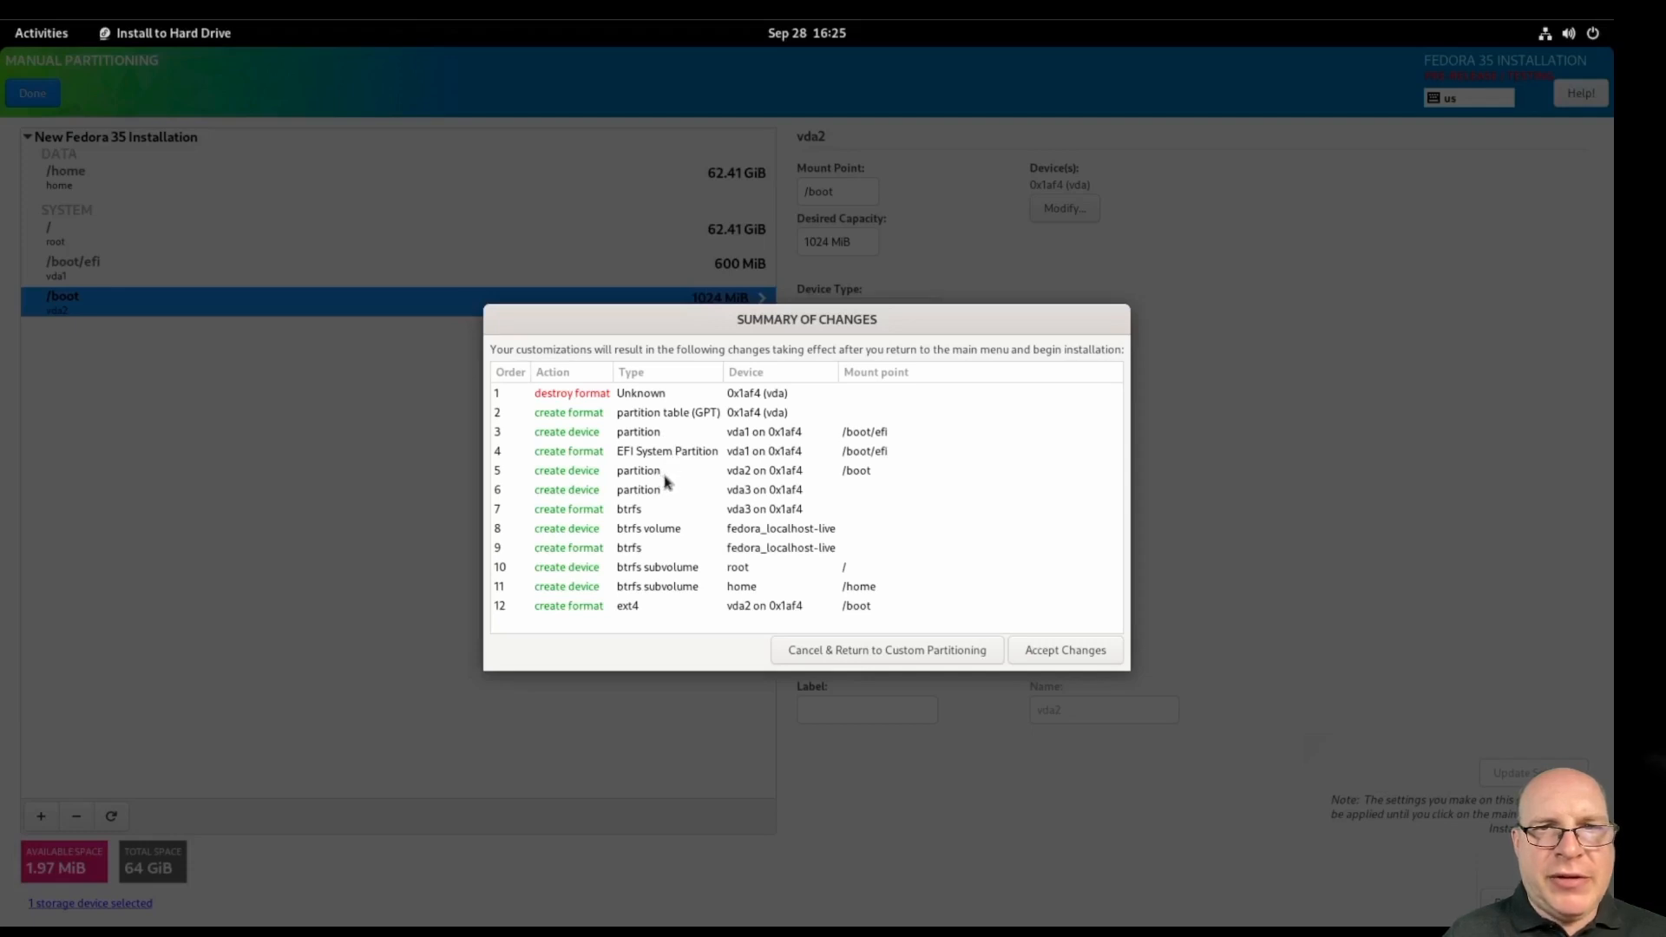
mouse_move(639, 514)
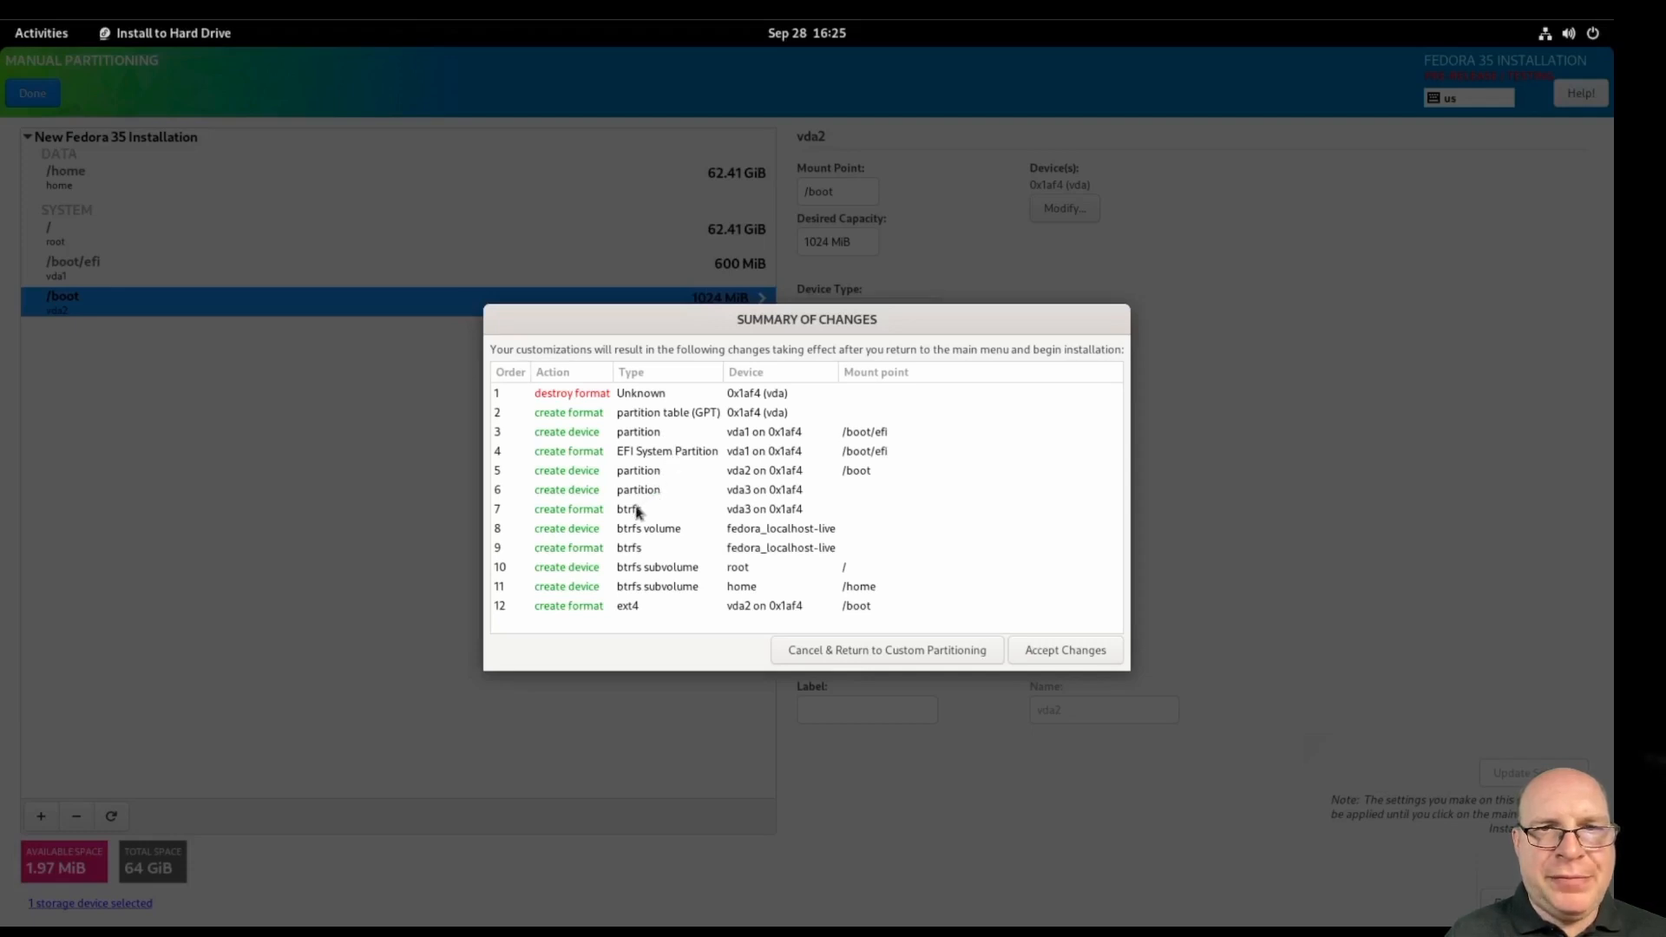
mouse_move(645, 517)
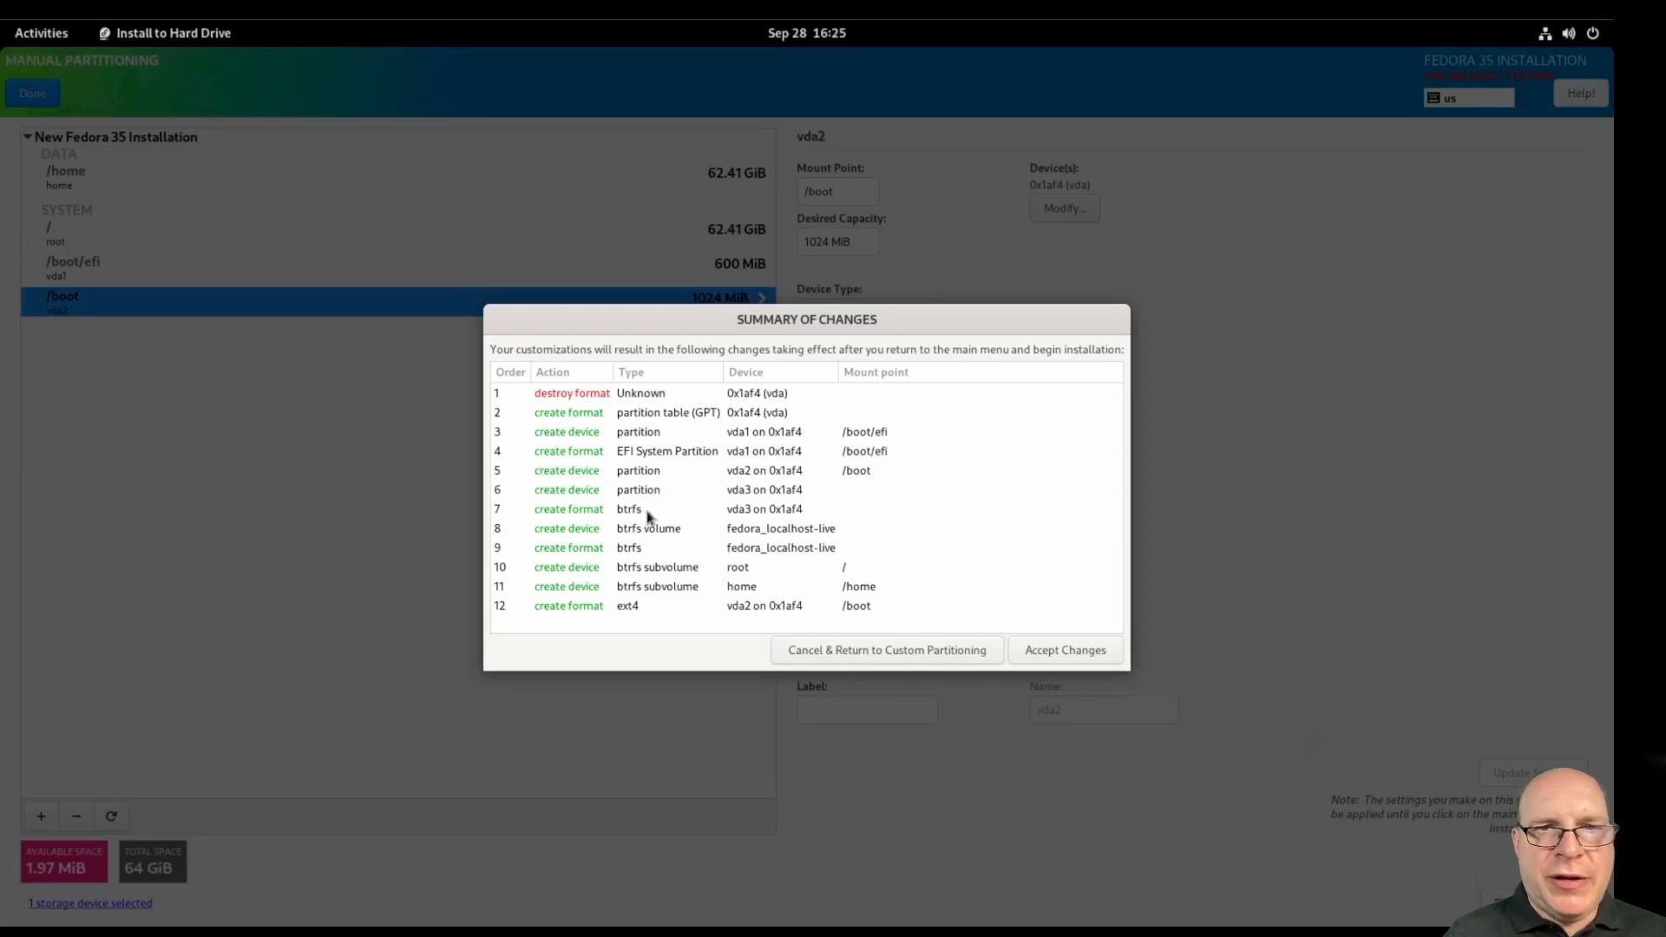
mouse_move(661, 543)
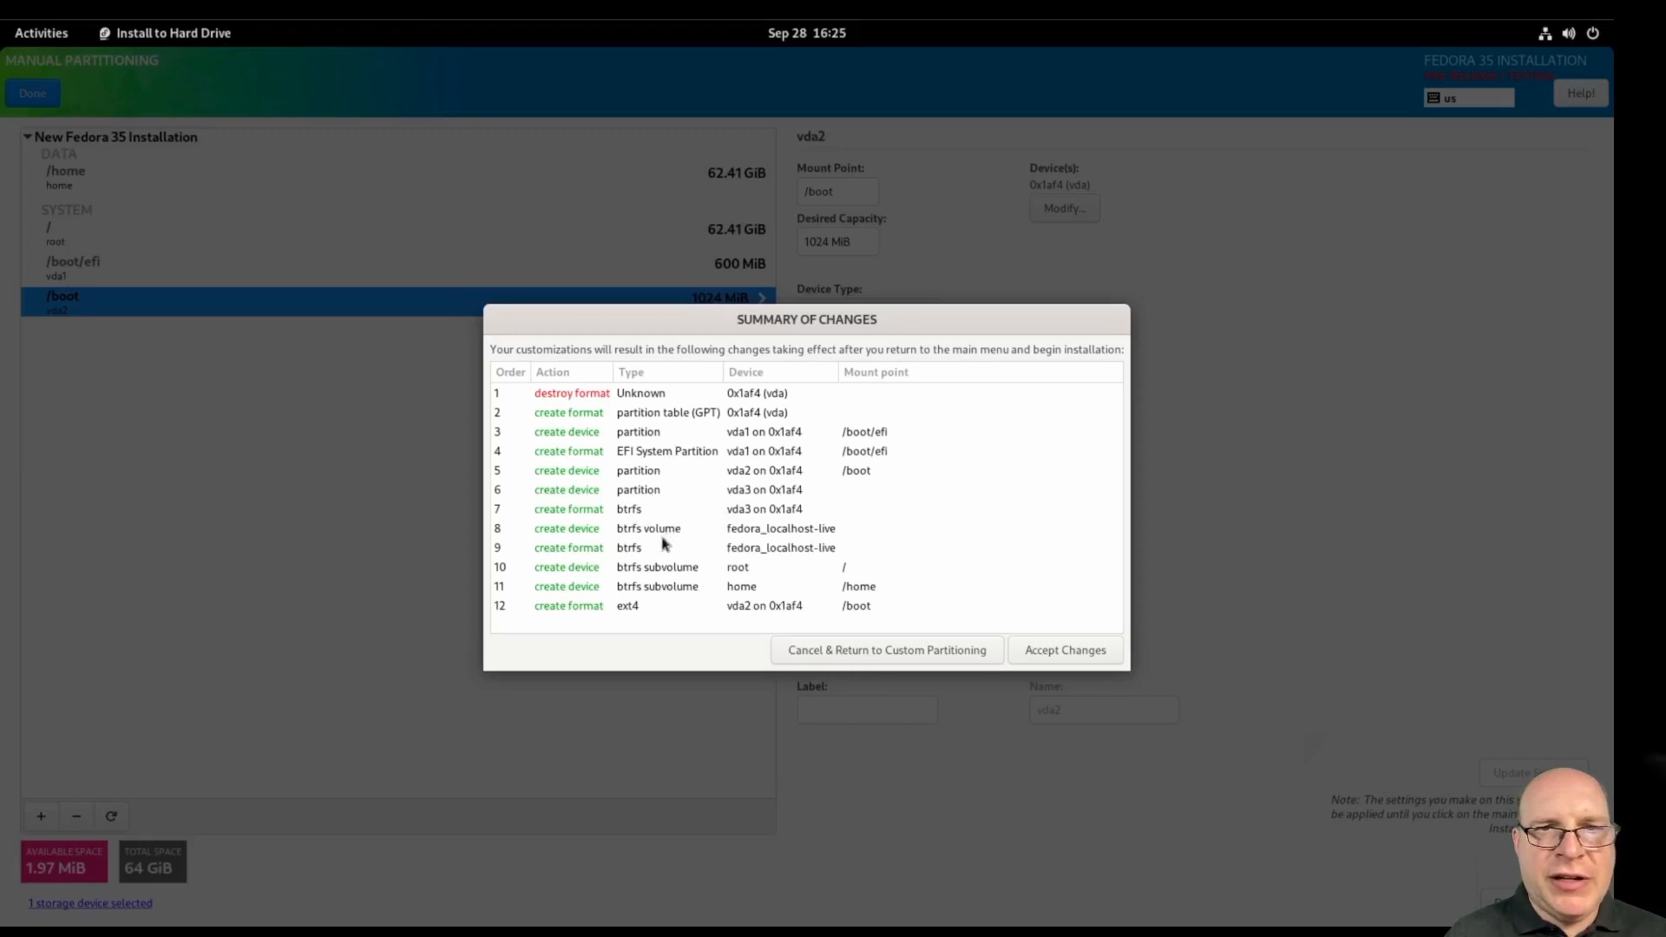
mouse_move(675, 577)
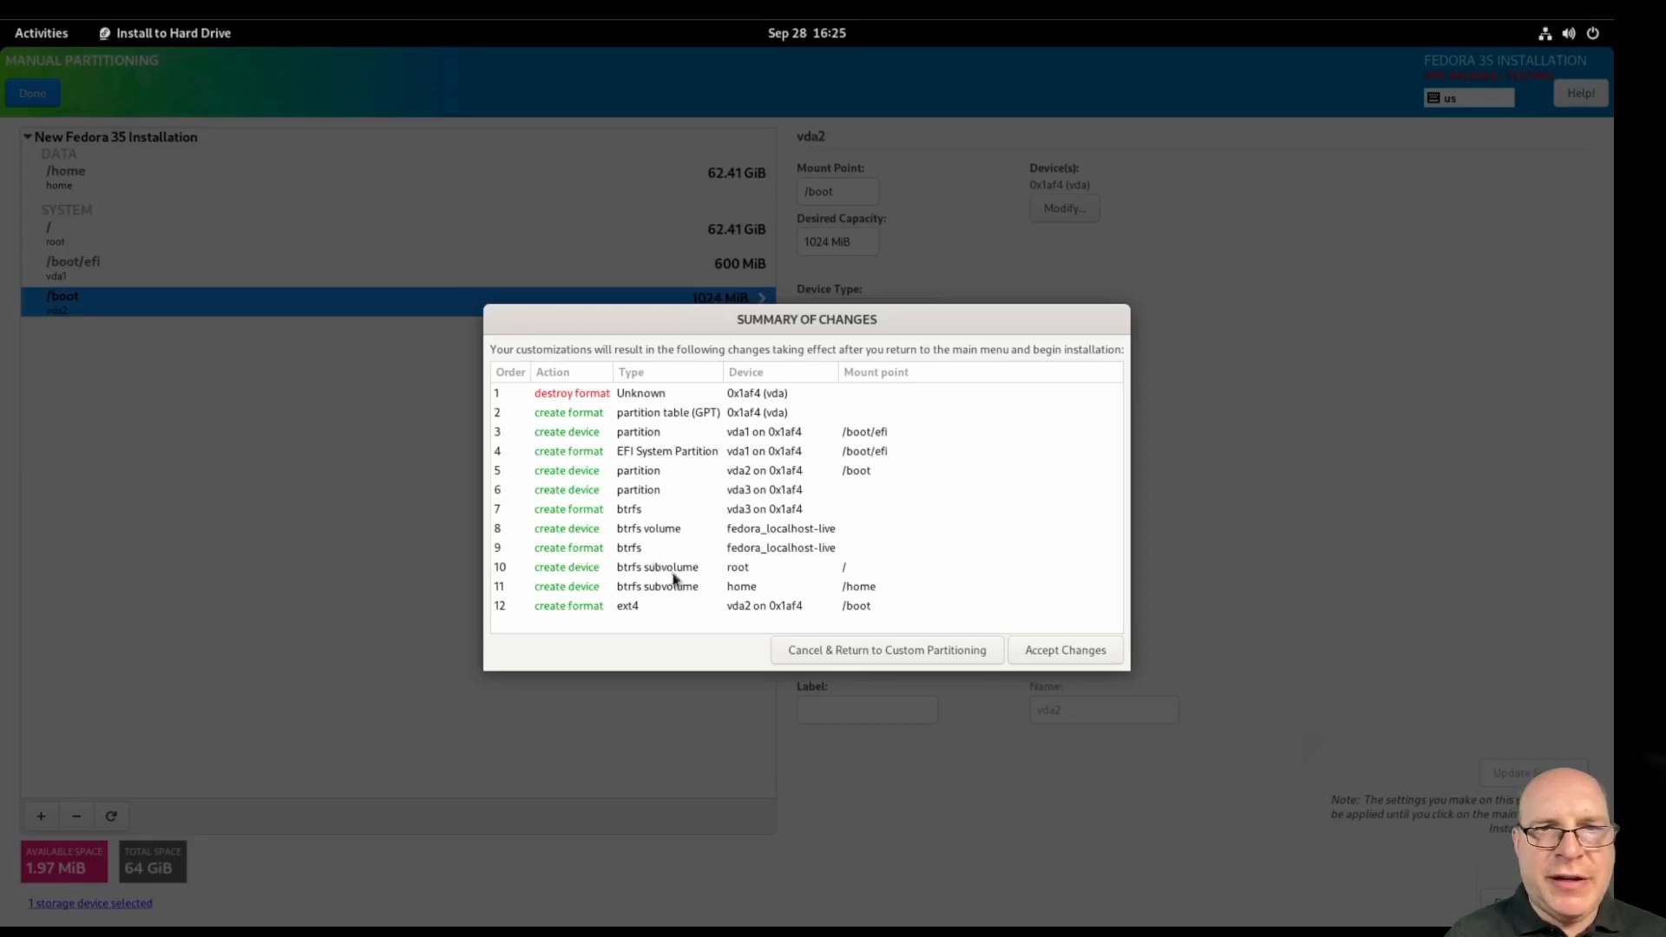
mouse_move(689, 599)
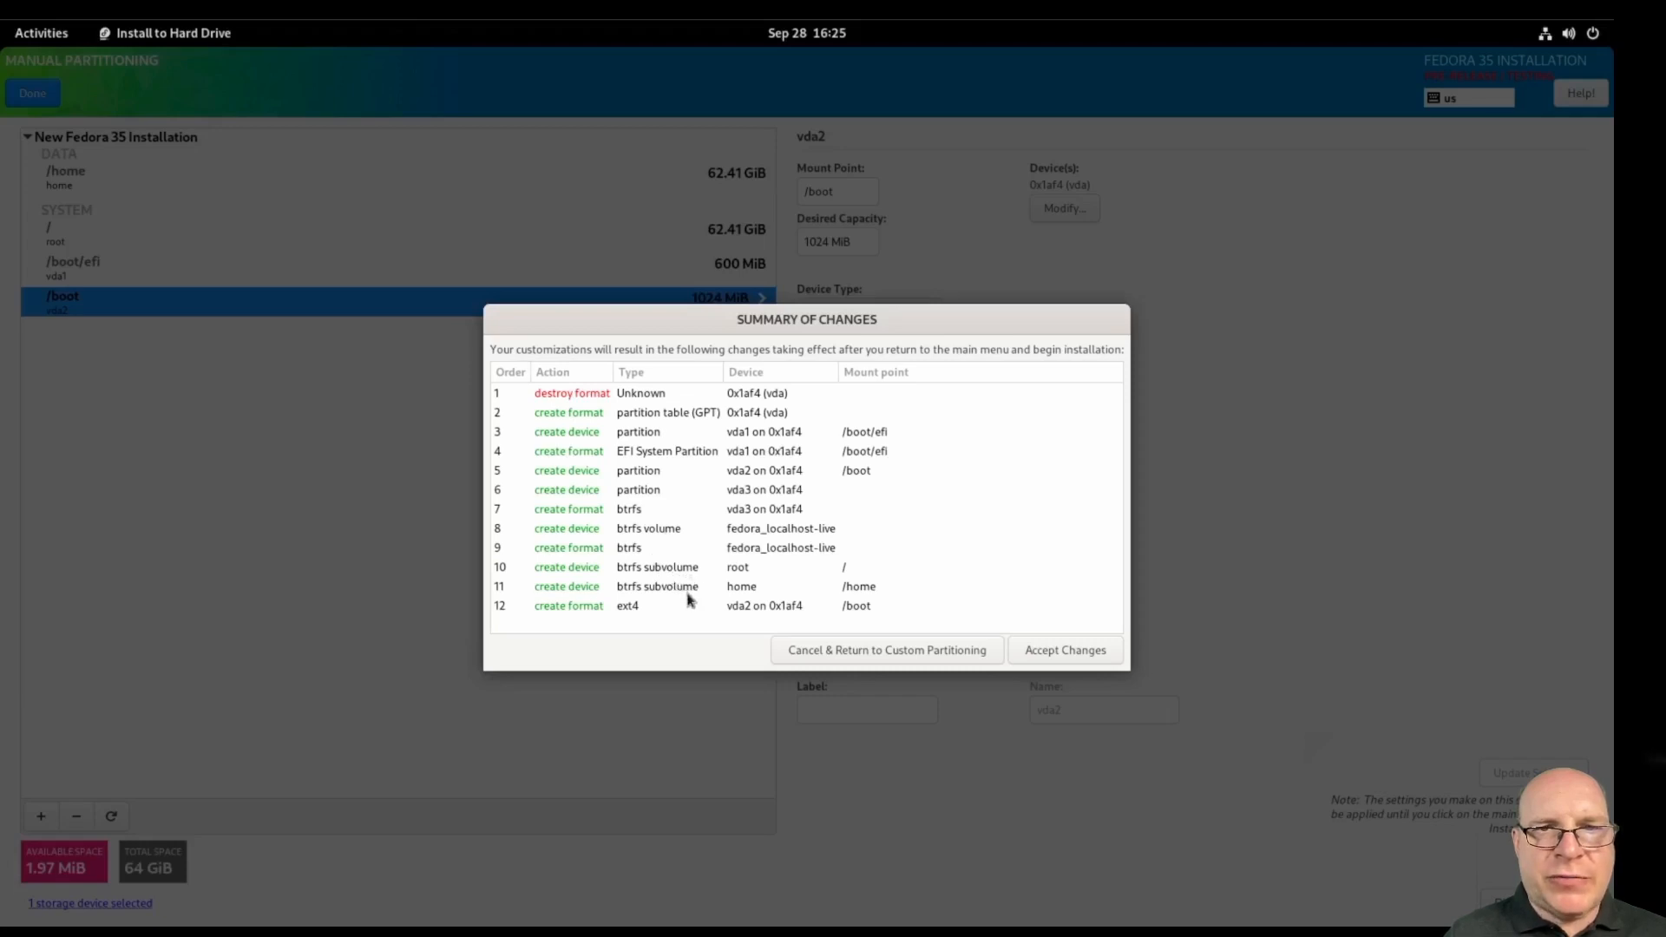
mouse_move(667, 618)
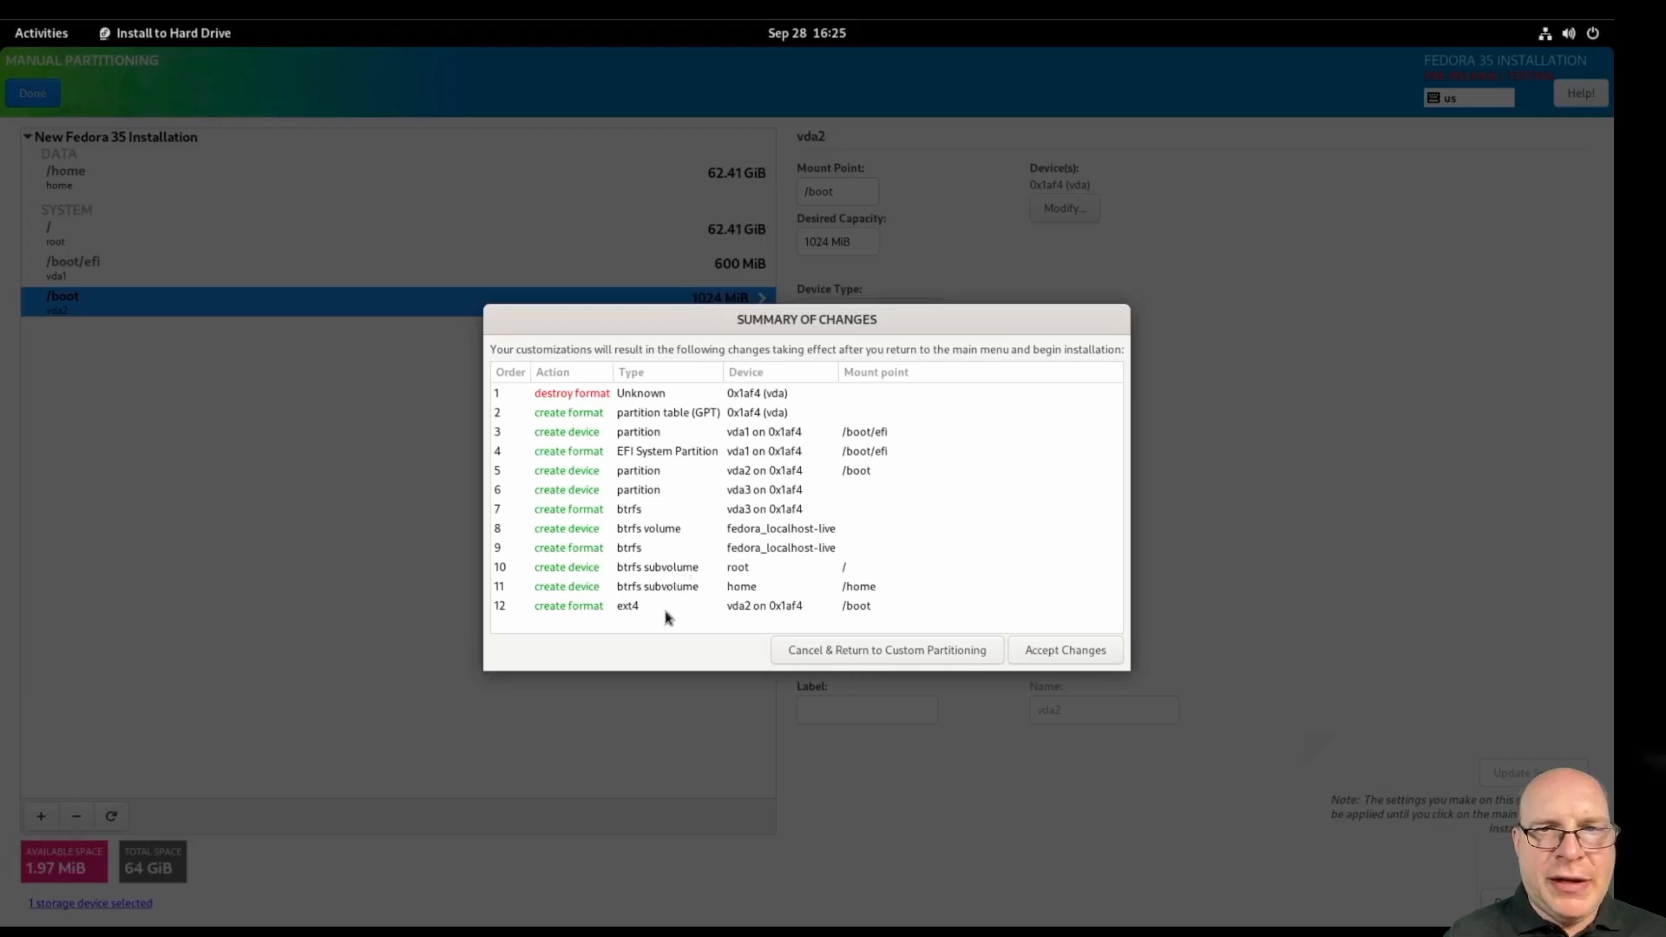
mouse_move(1064, 649)
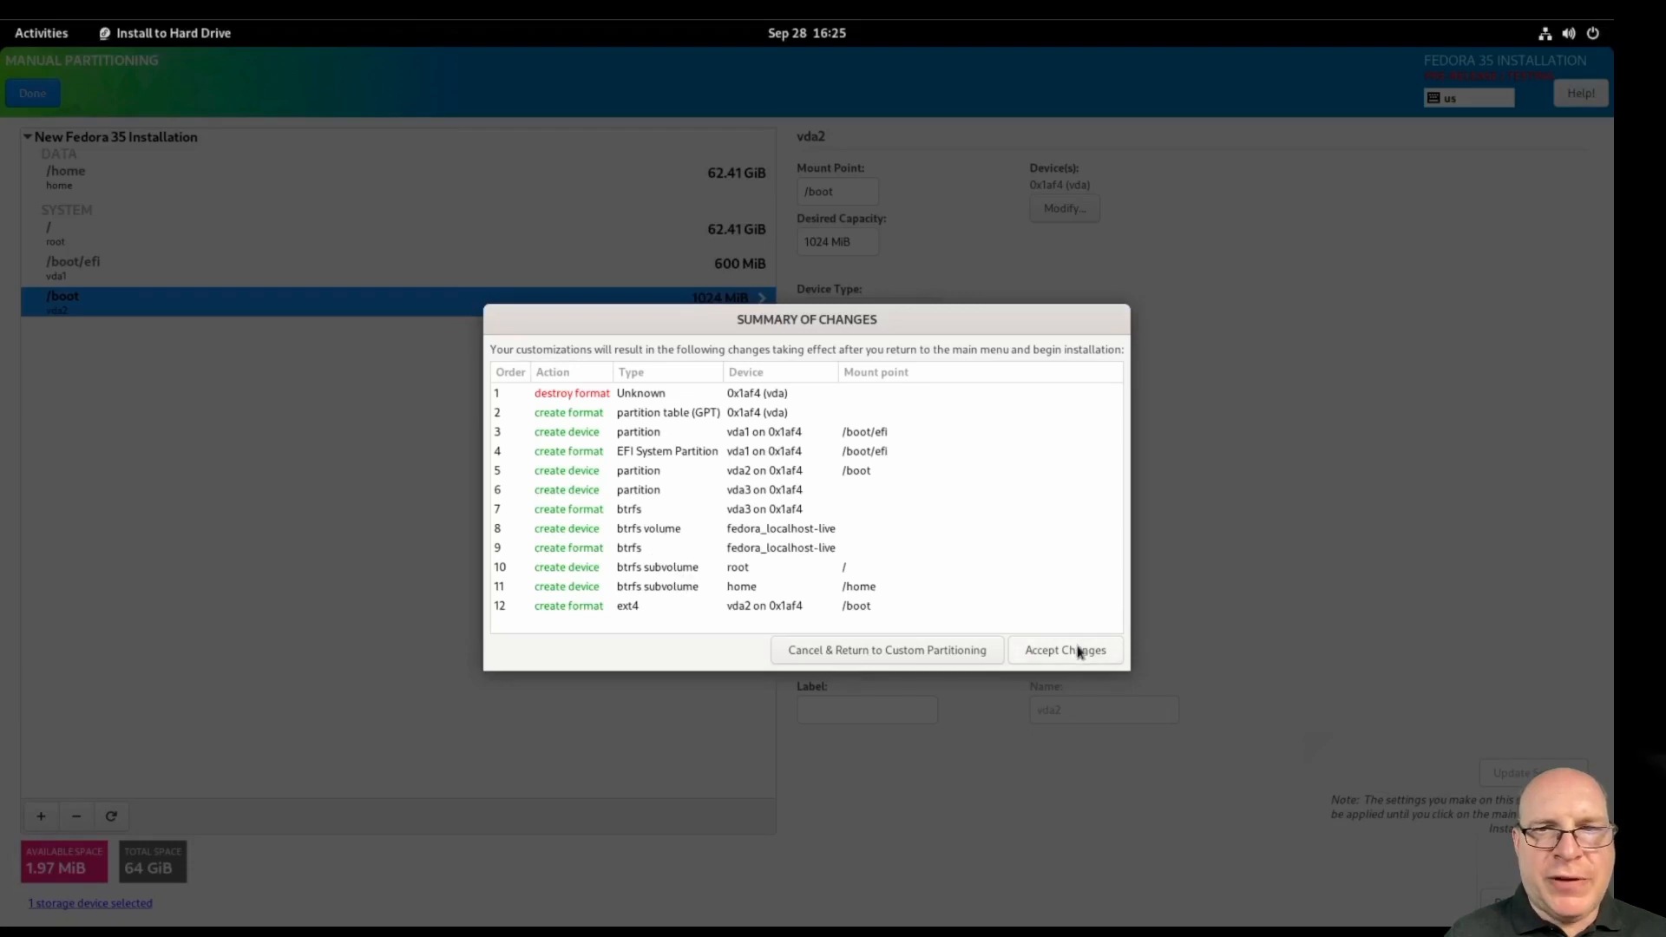
left_click(1064, 649)
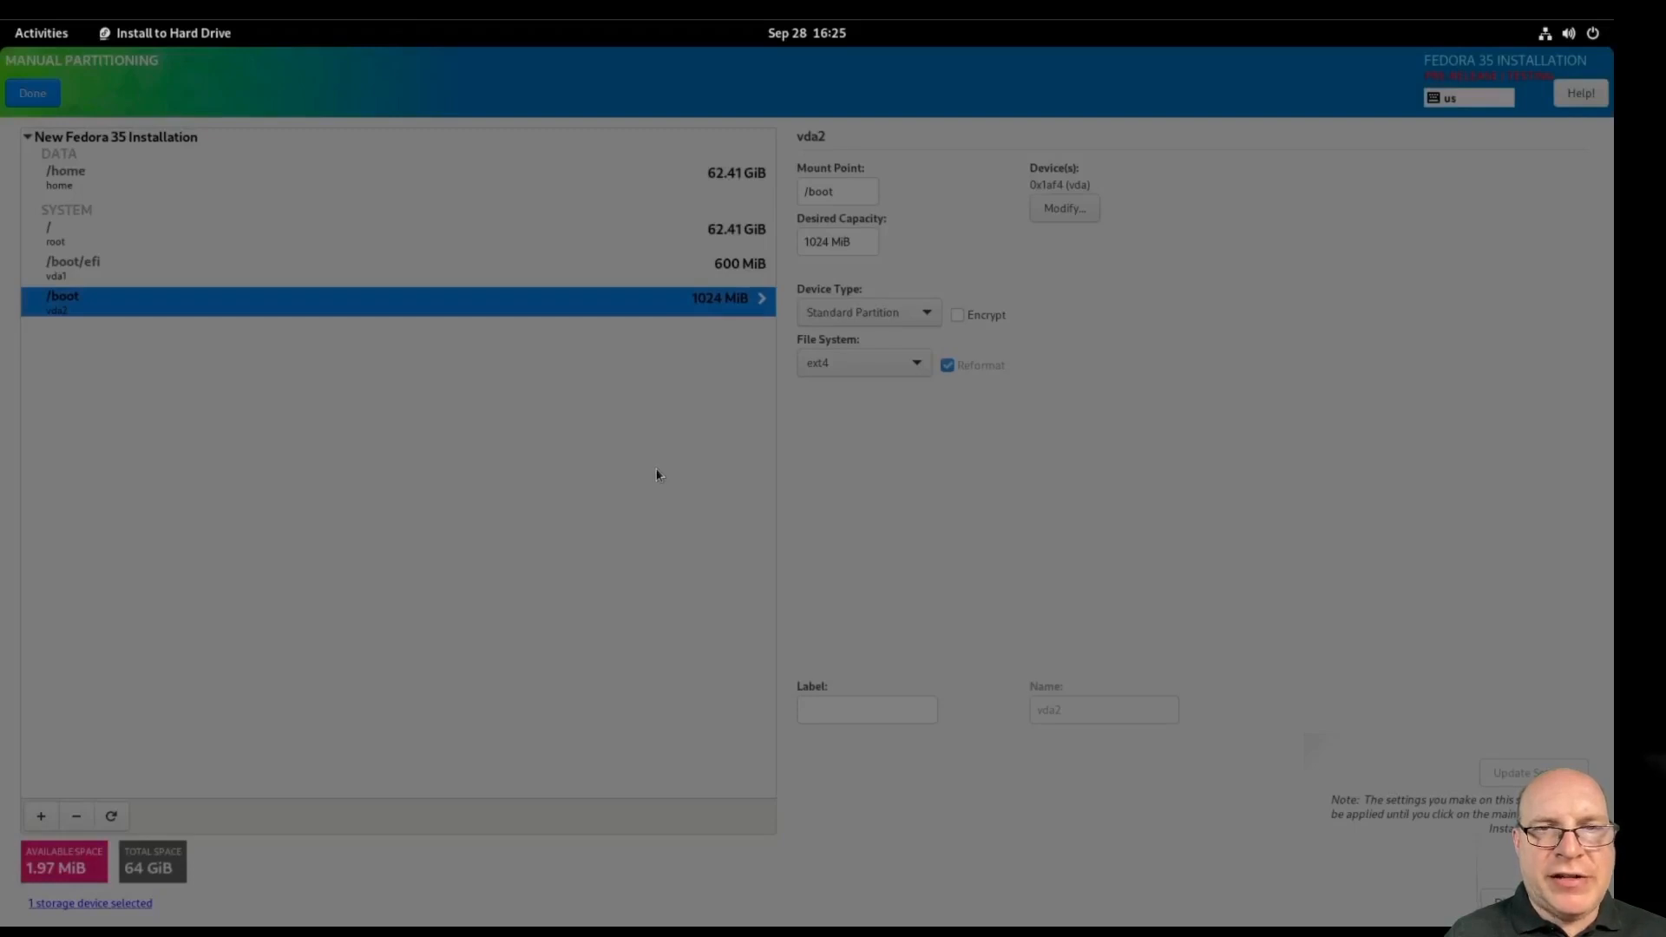
Return to the Installation Summary and begin installing Fedora 35 onto the disk.
left_click(31, 92)
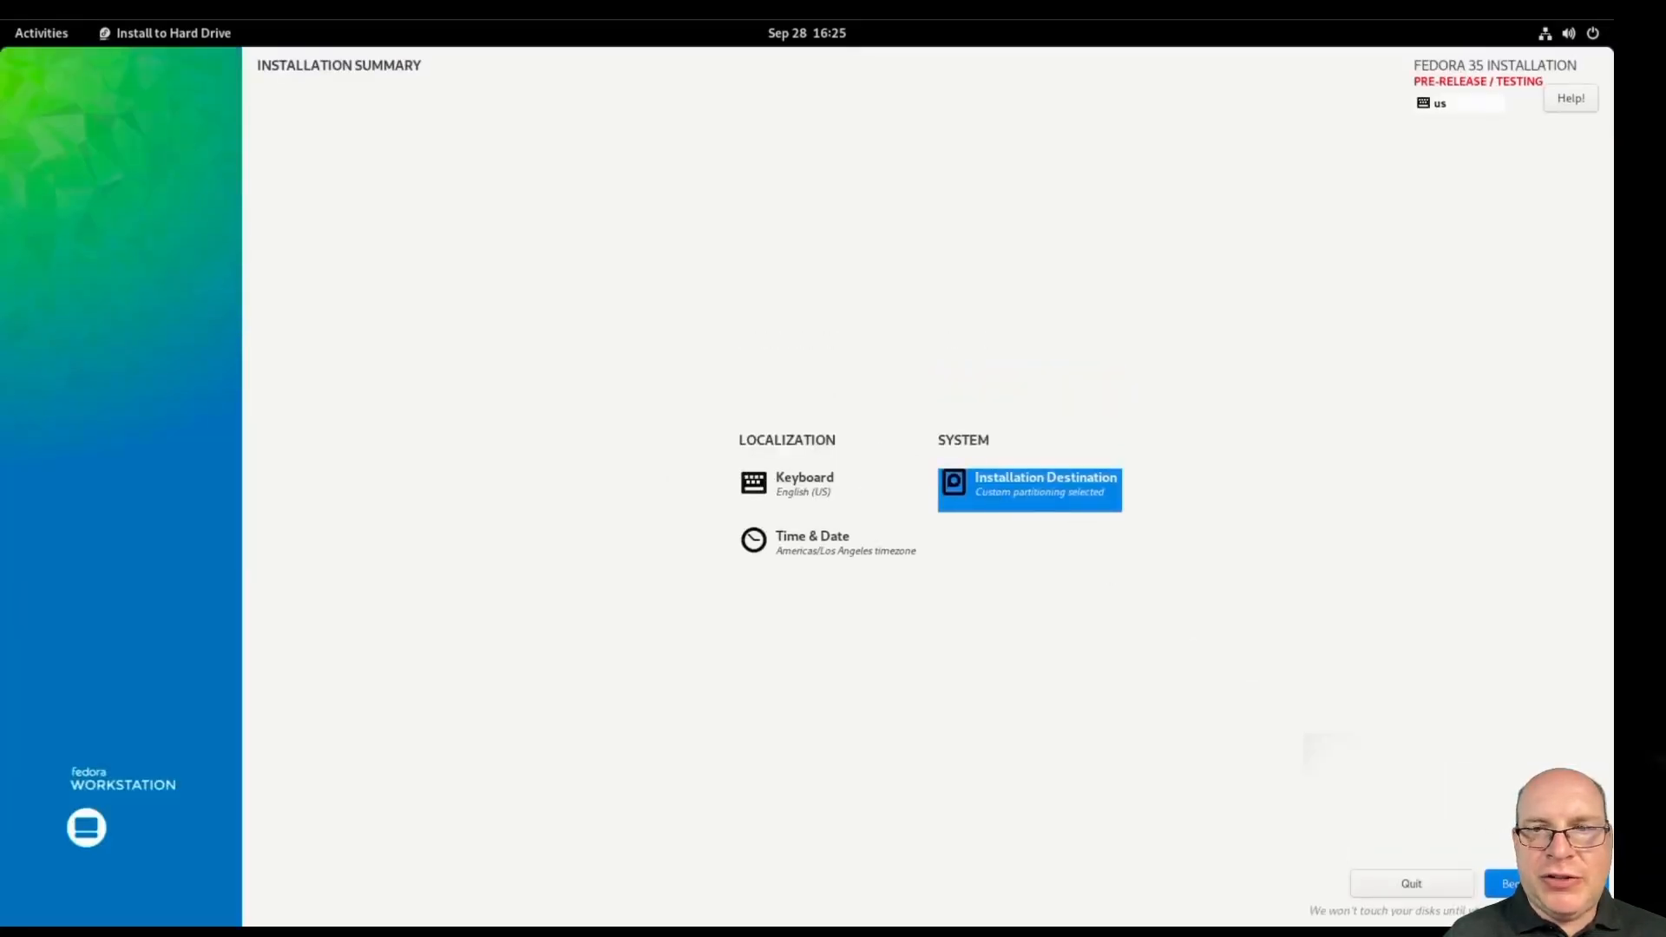
left_click(1508, 884)
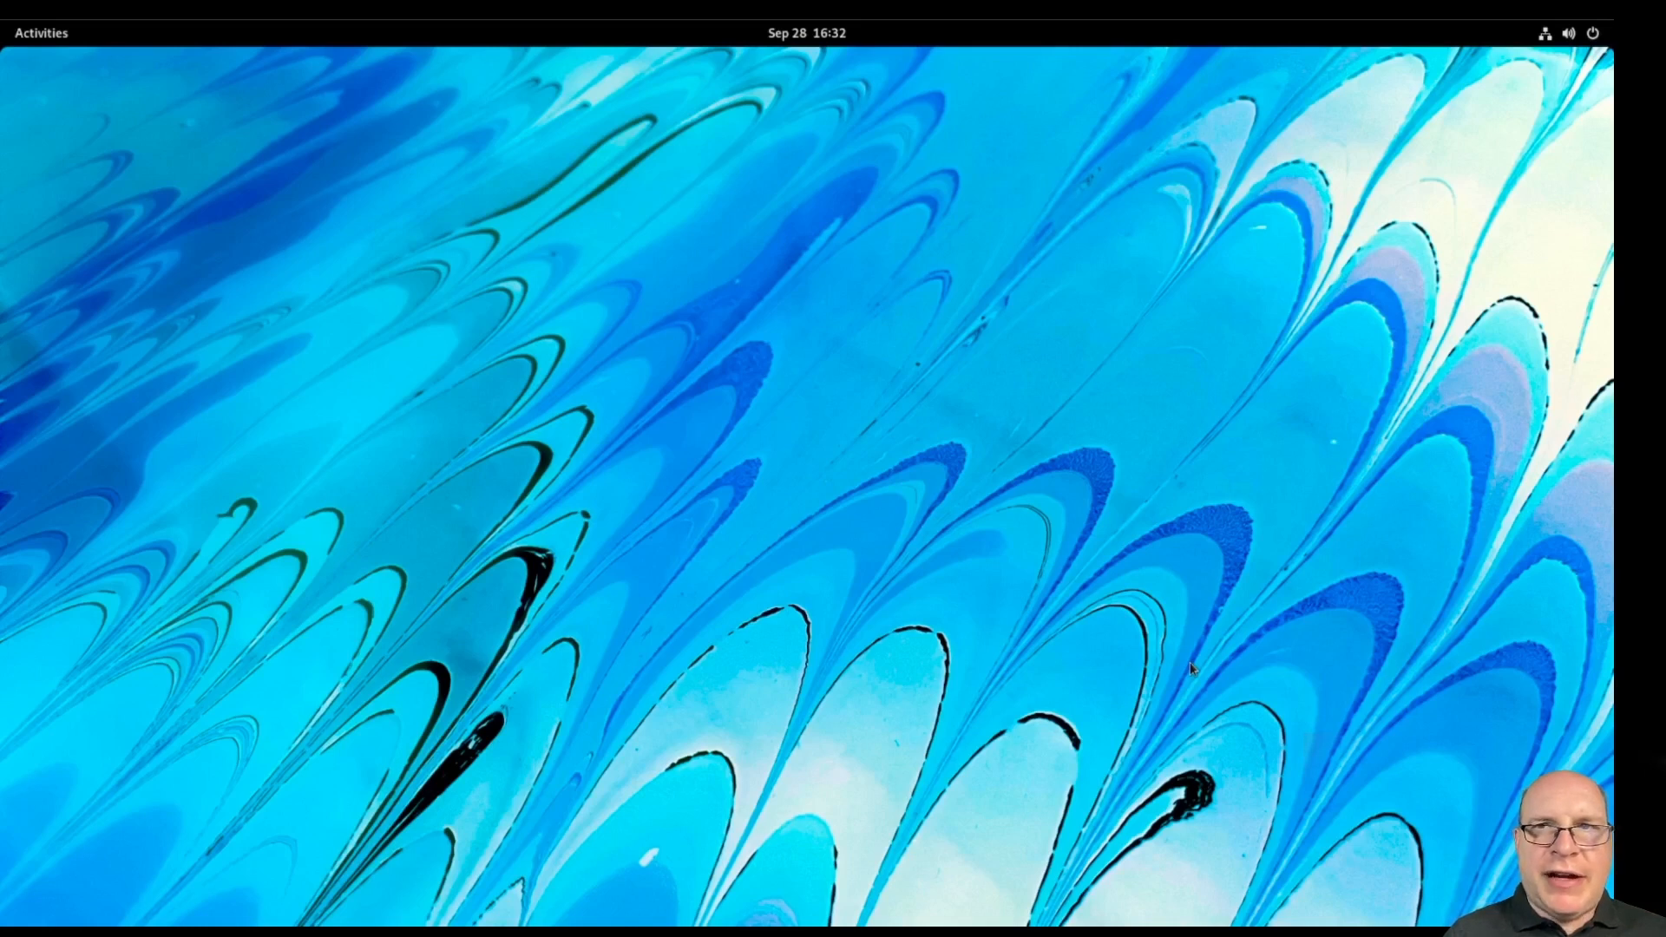
Restart the machine from the system menu's Power Off / Log Out options, confirming immediately.
left_click(1572, 33)
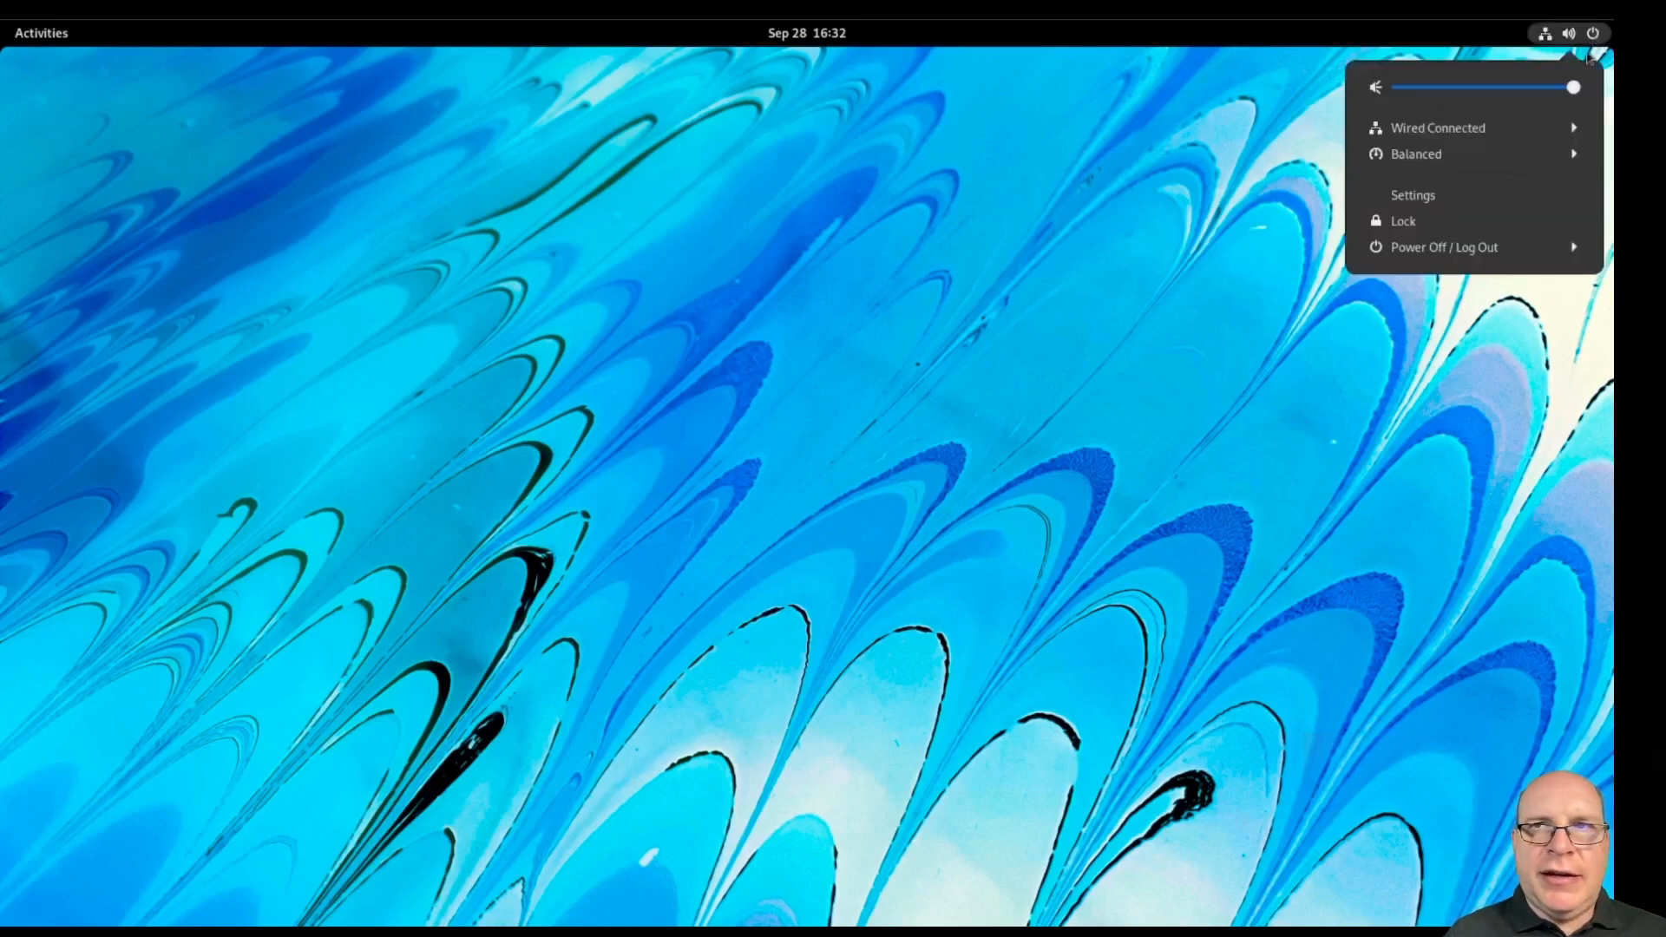
left_click(1442, 246)
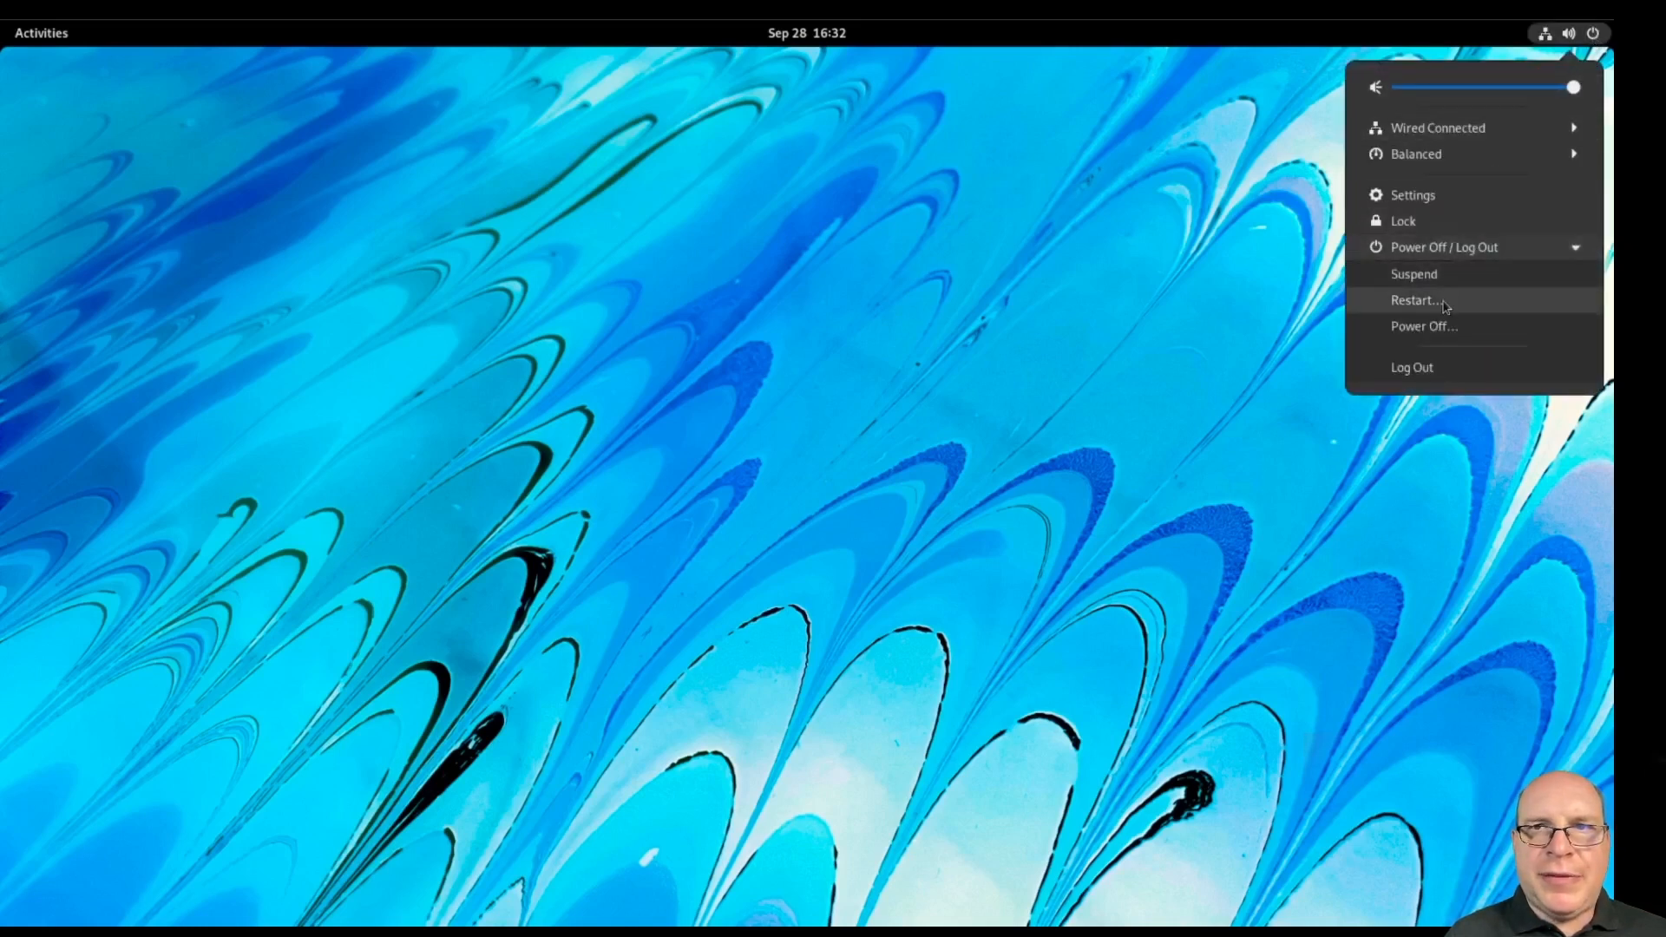
left_click(1416, 301)
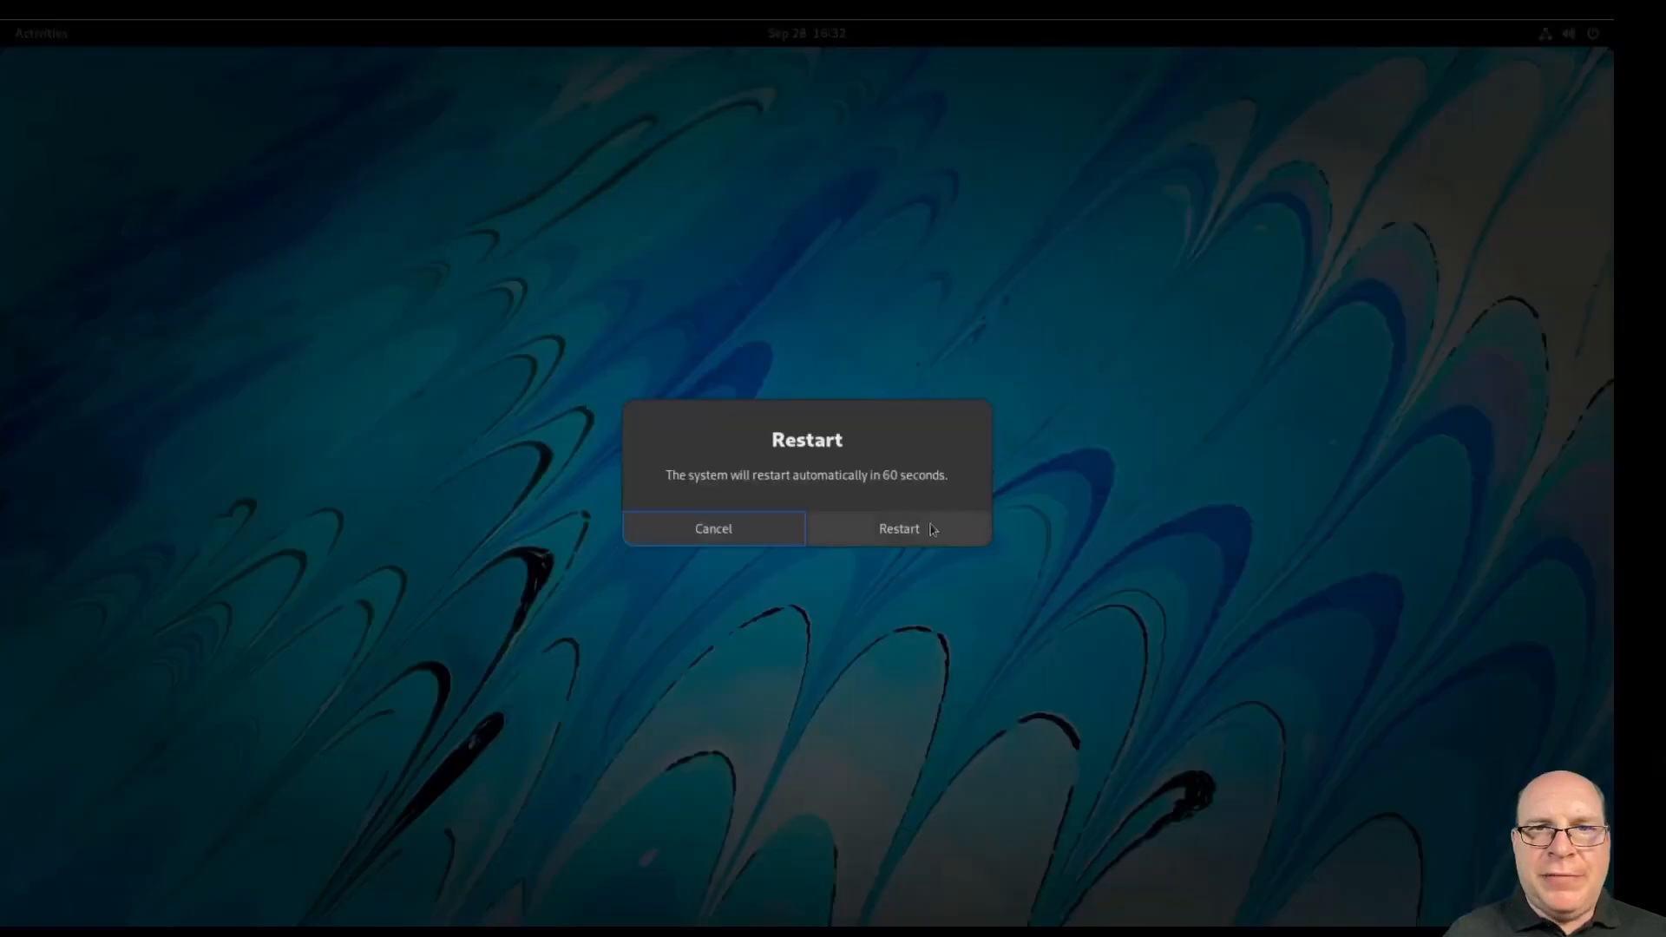
left_click(897, 527)
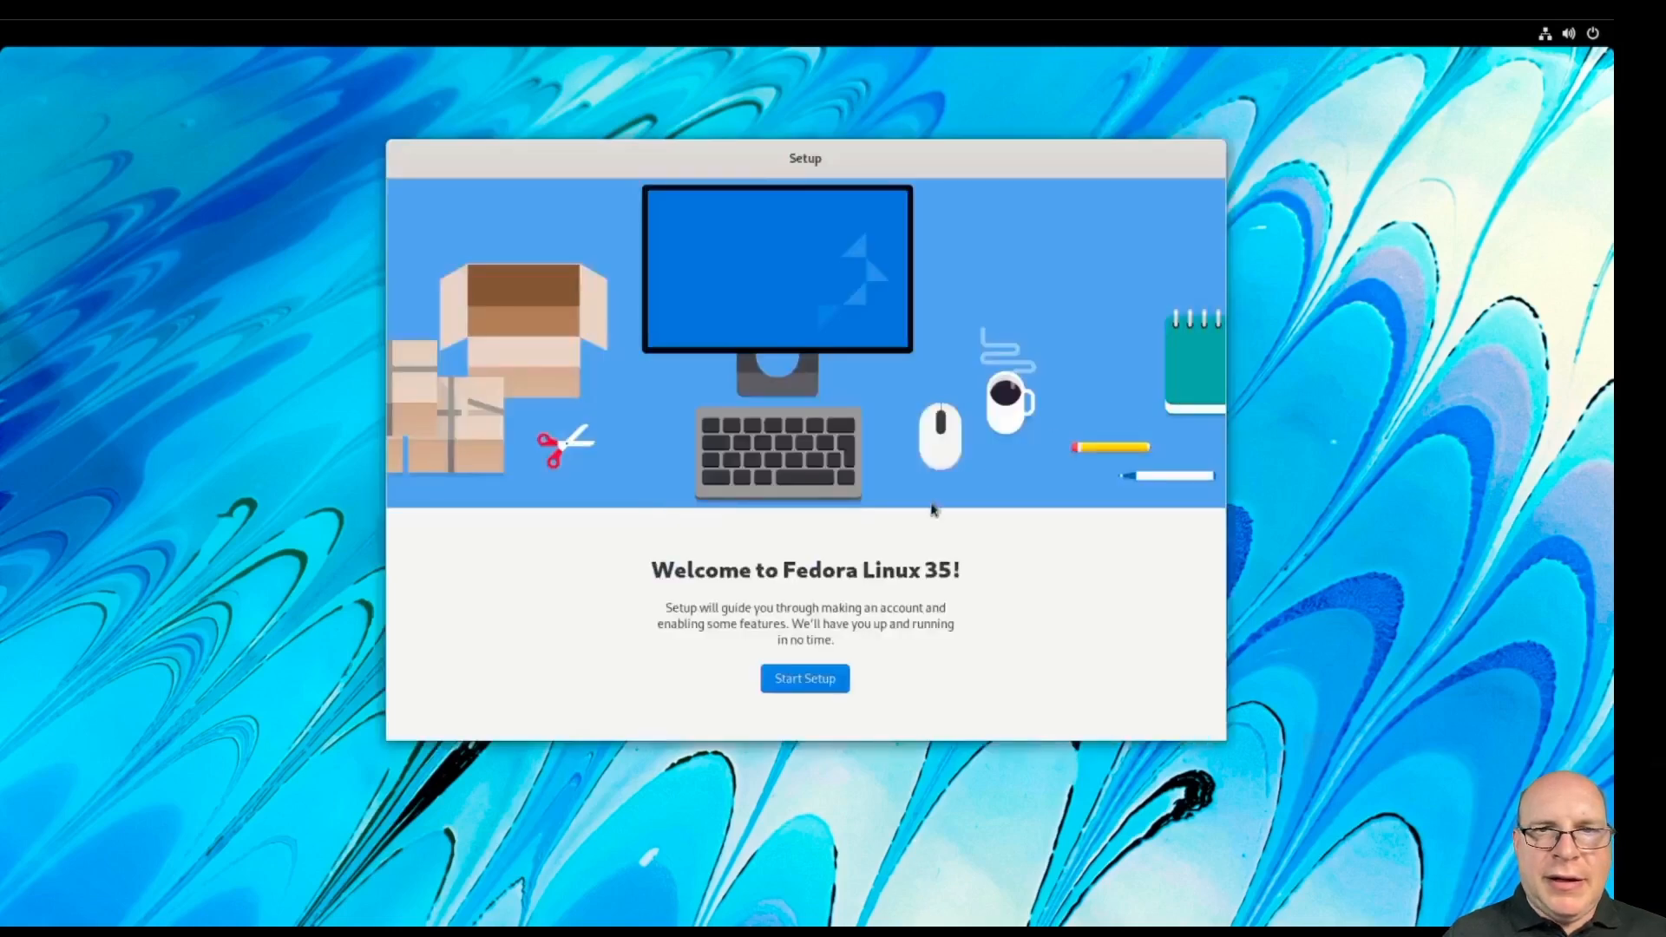
mouse_move(816, 705)
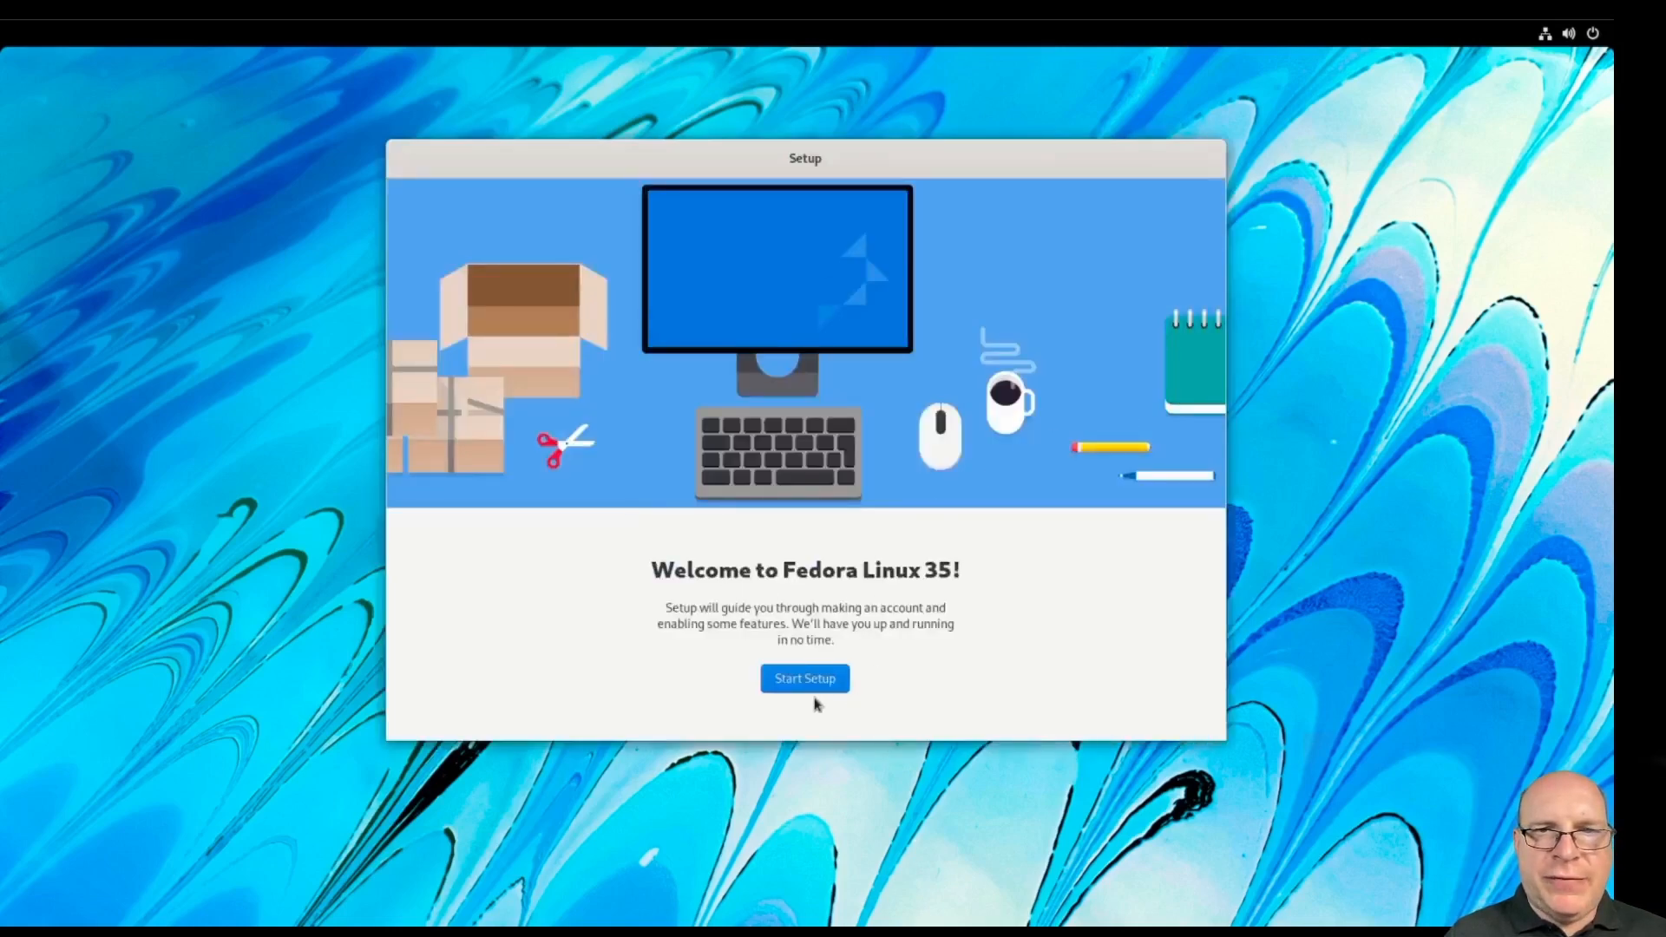
Start initial setup and turn off Automatic Problem Reporting.
left_click(803, 679)
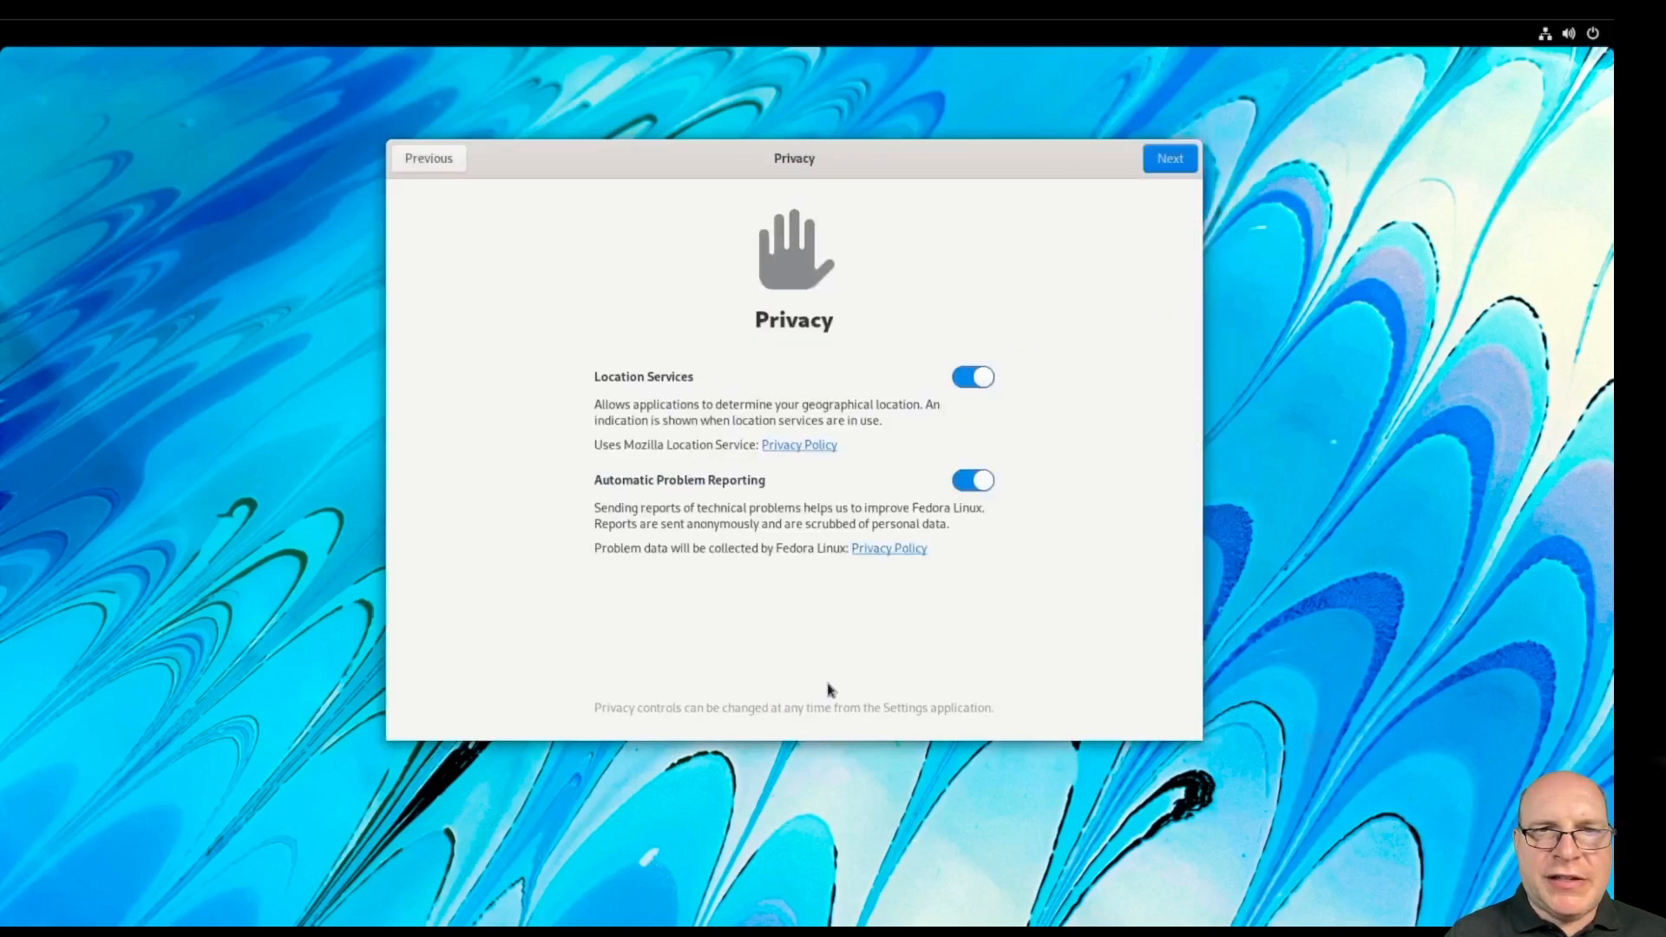
mouse_move(959, 407)
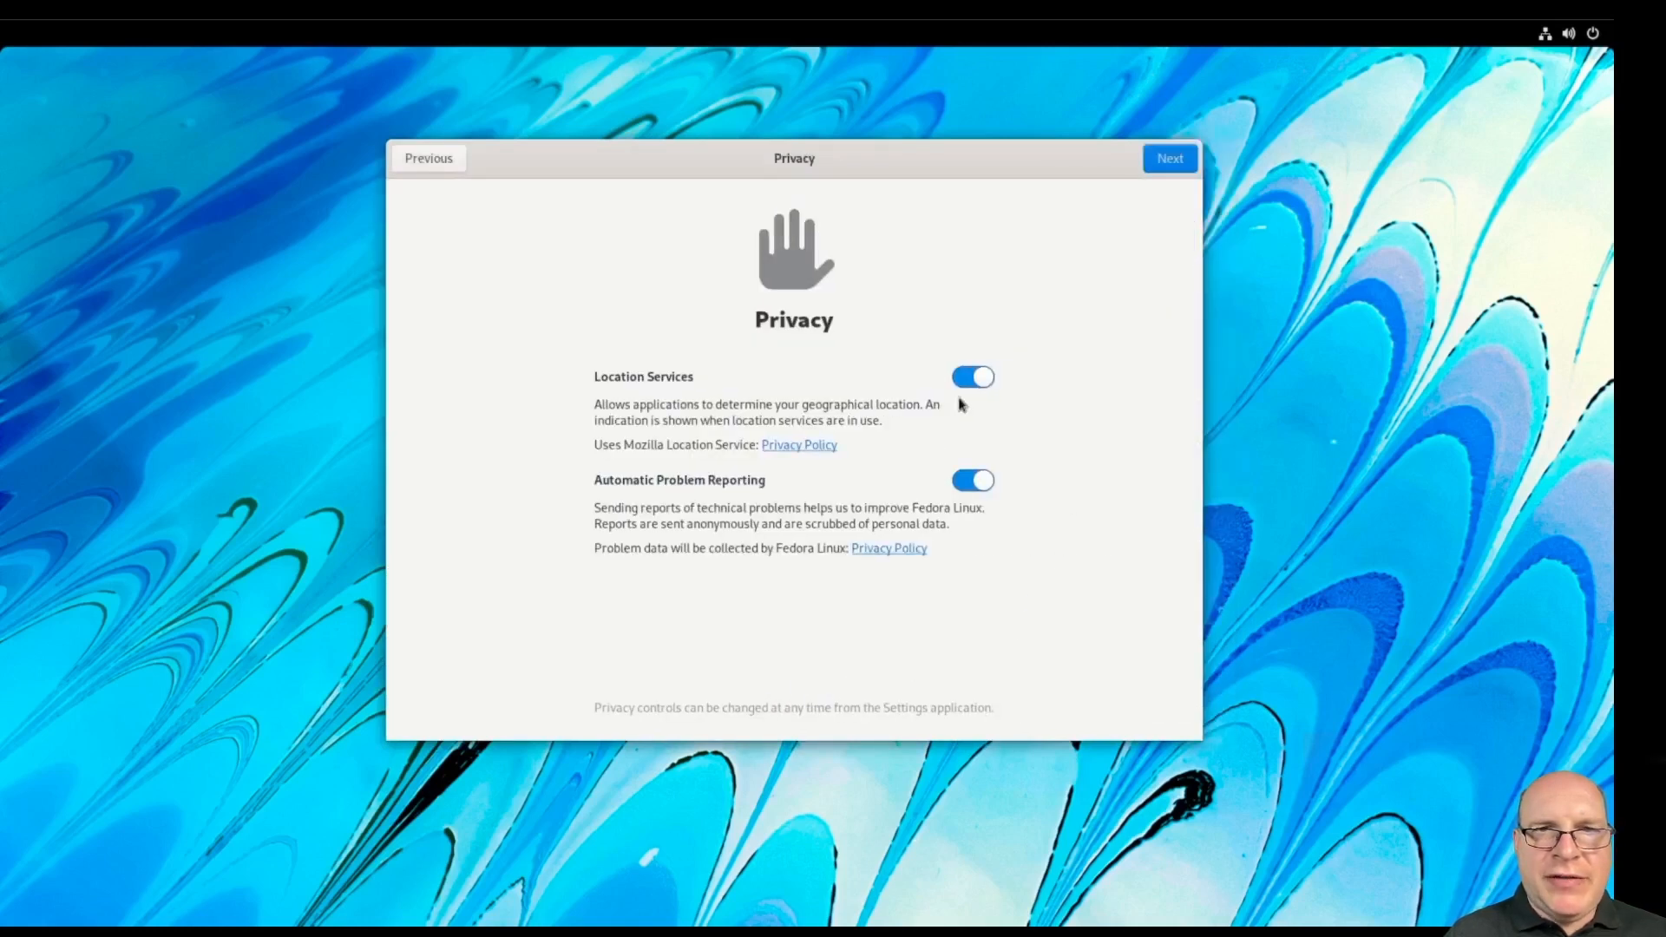
left_click(971, 479)
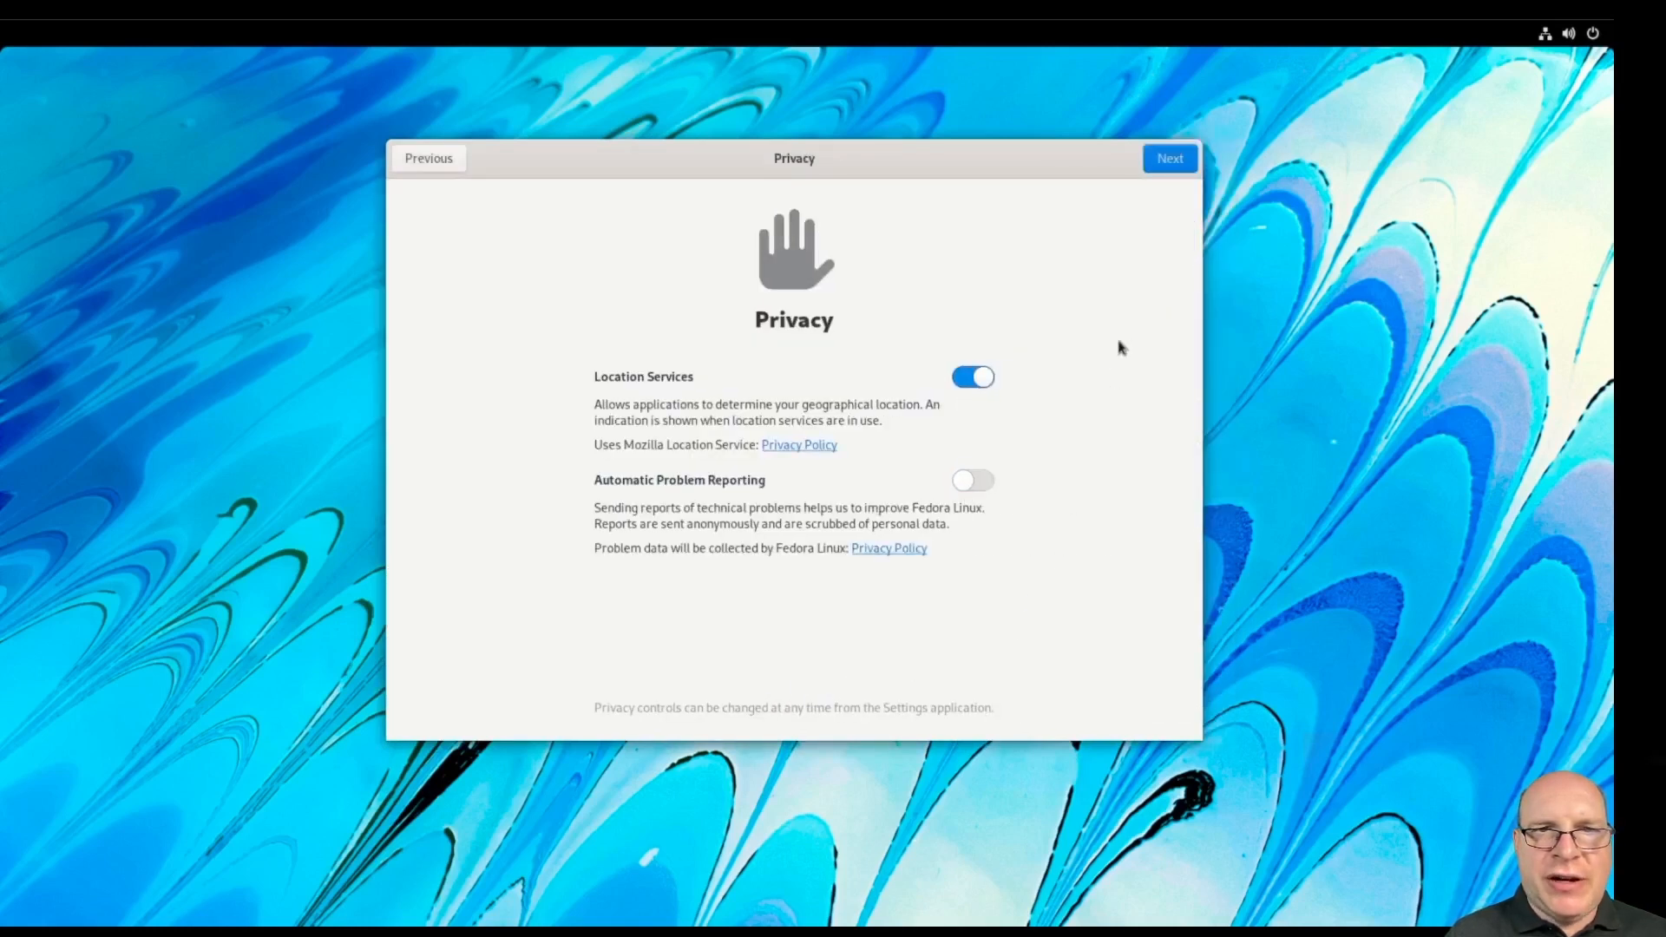
left_click(1168, 158)
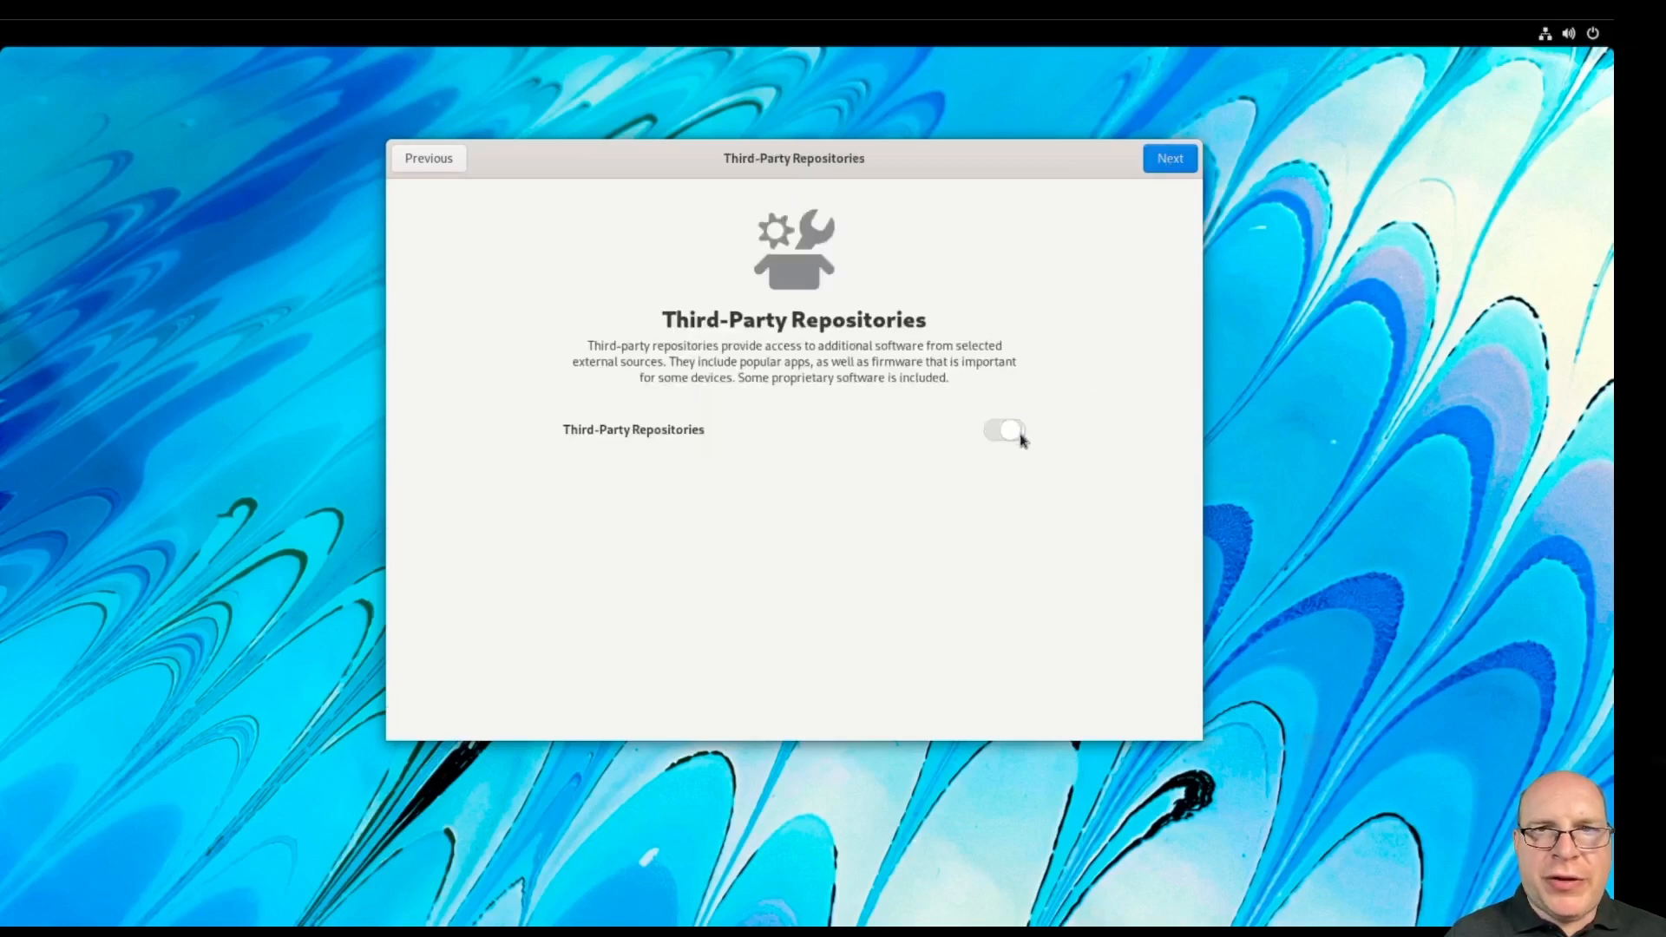
Enable Third-Party Repositories and skip connecting online accounts.
left_click(1003, 429)
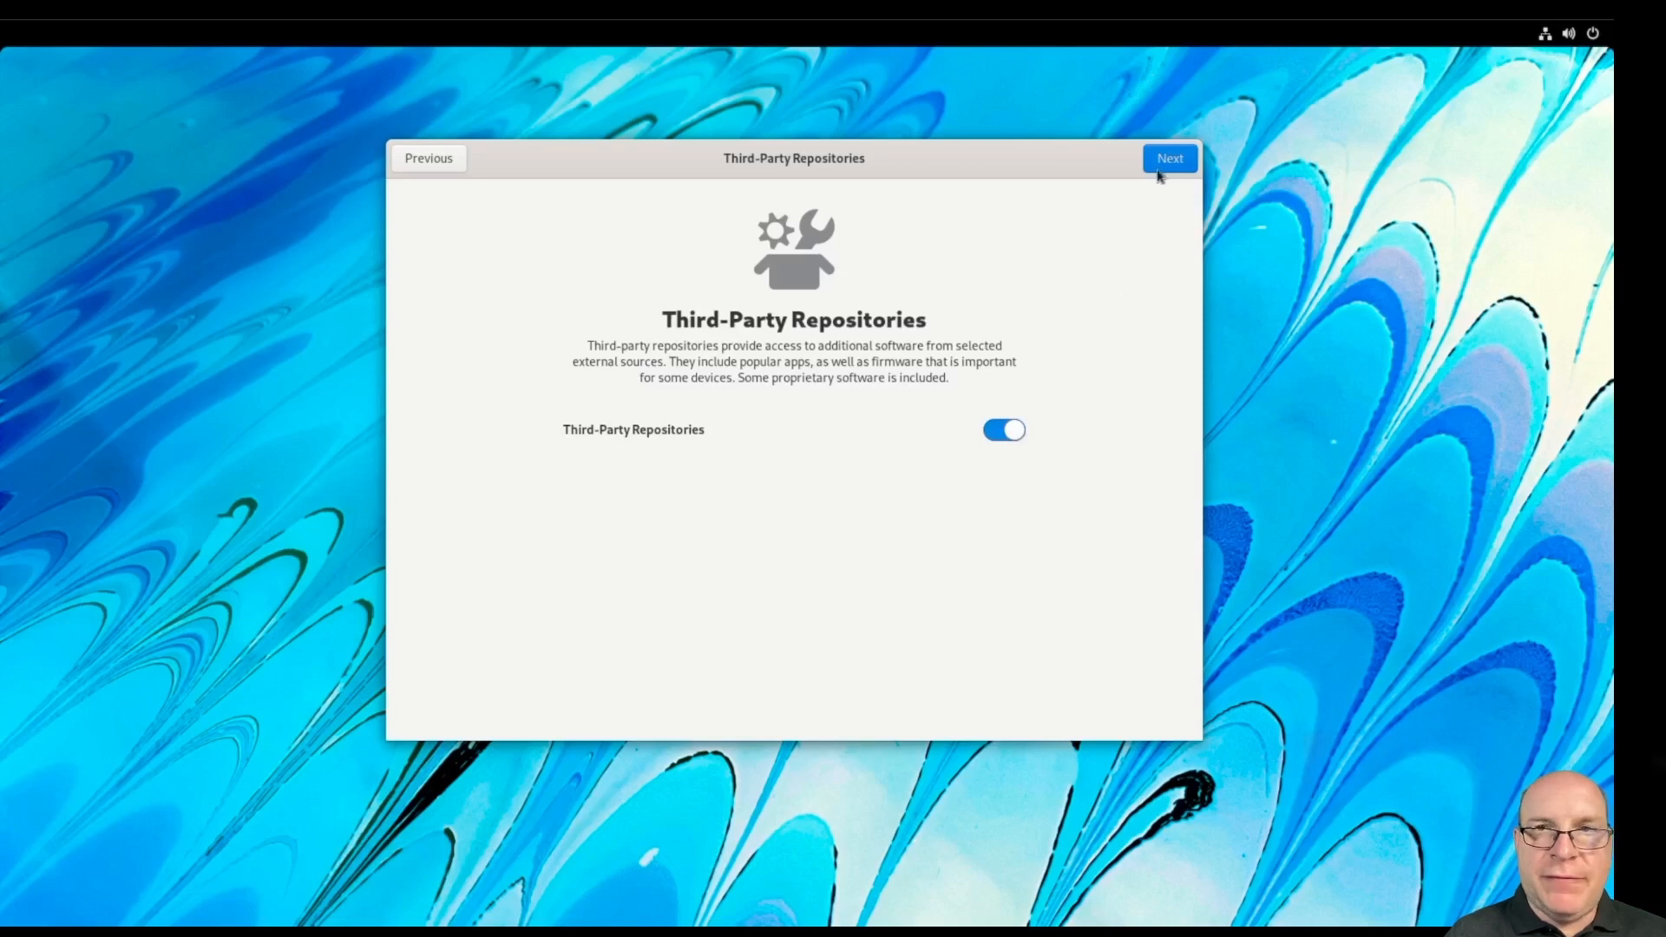
left_click(1168, 158)
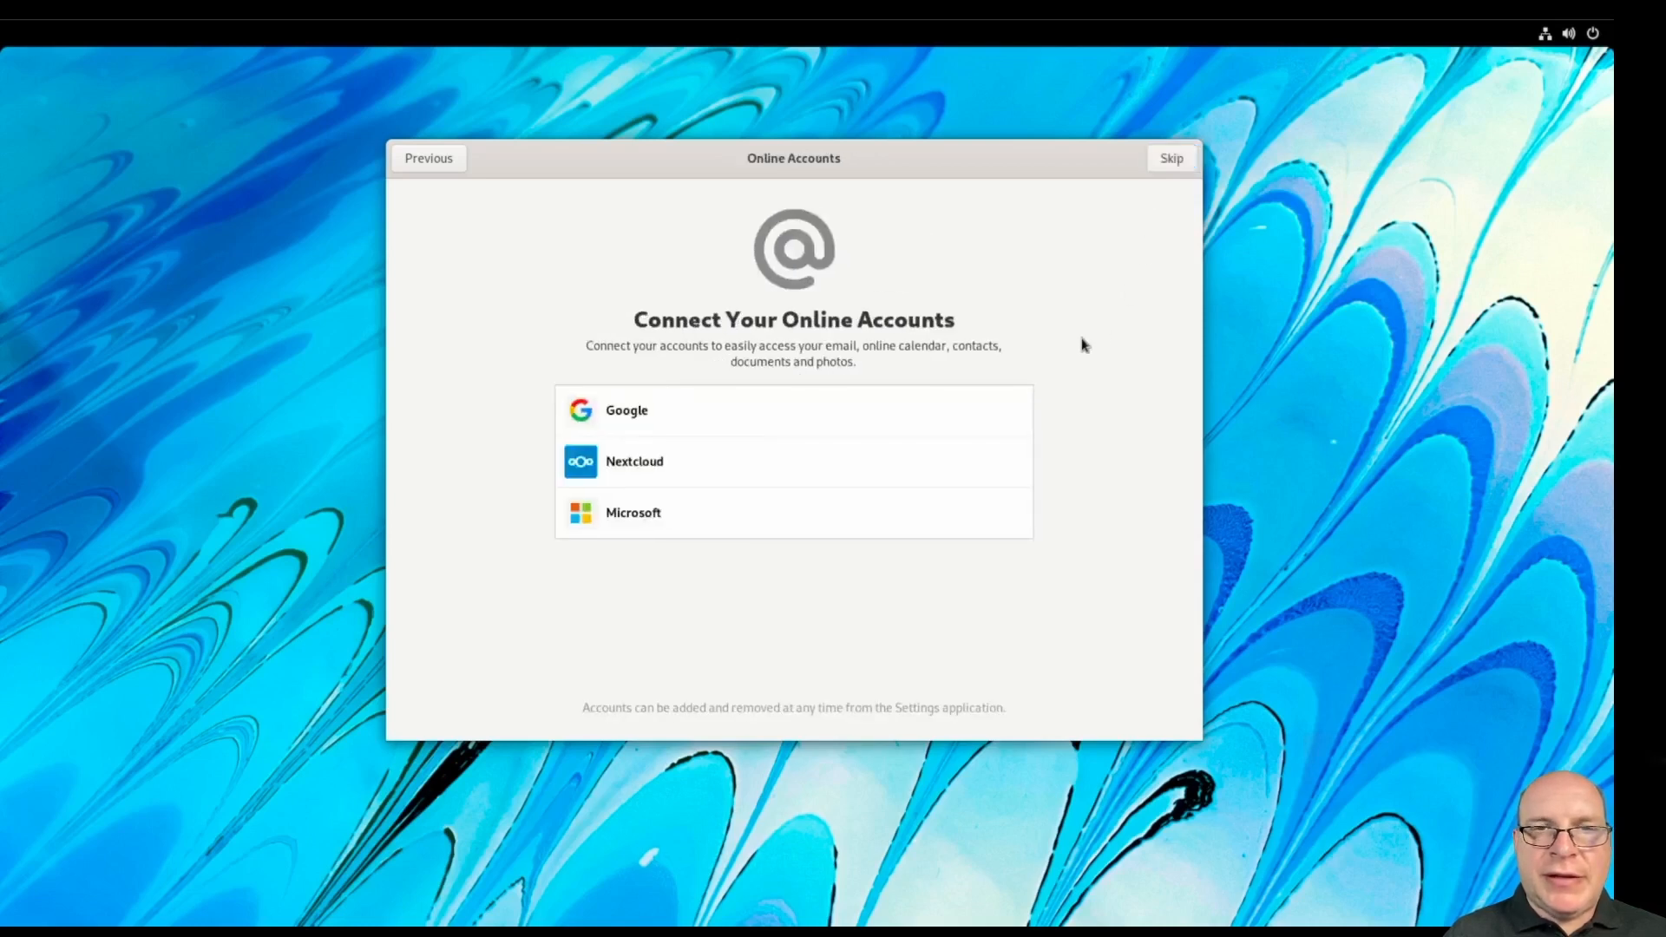
mouse_move(664, 496)
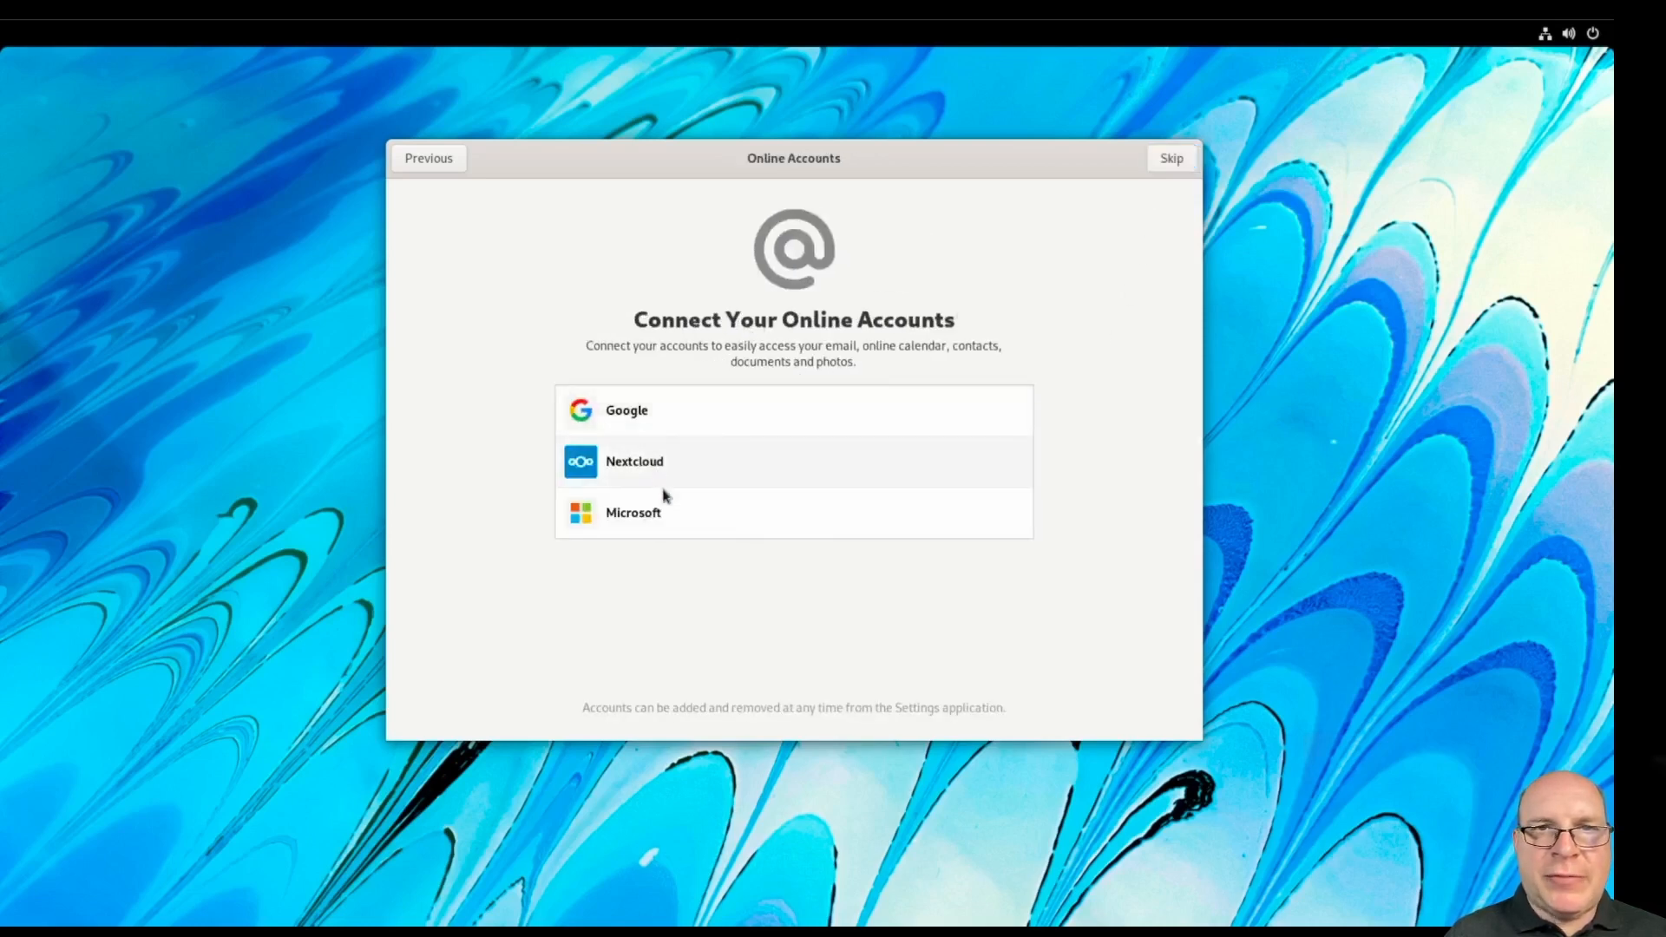
left_click(1170, 158)
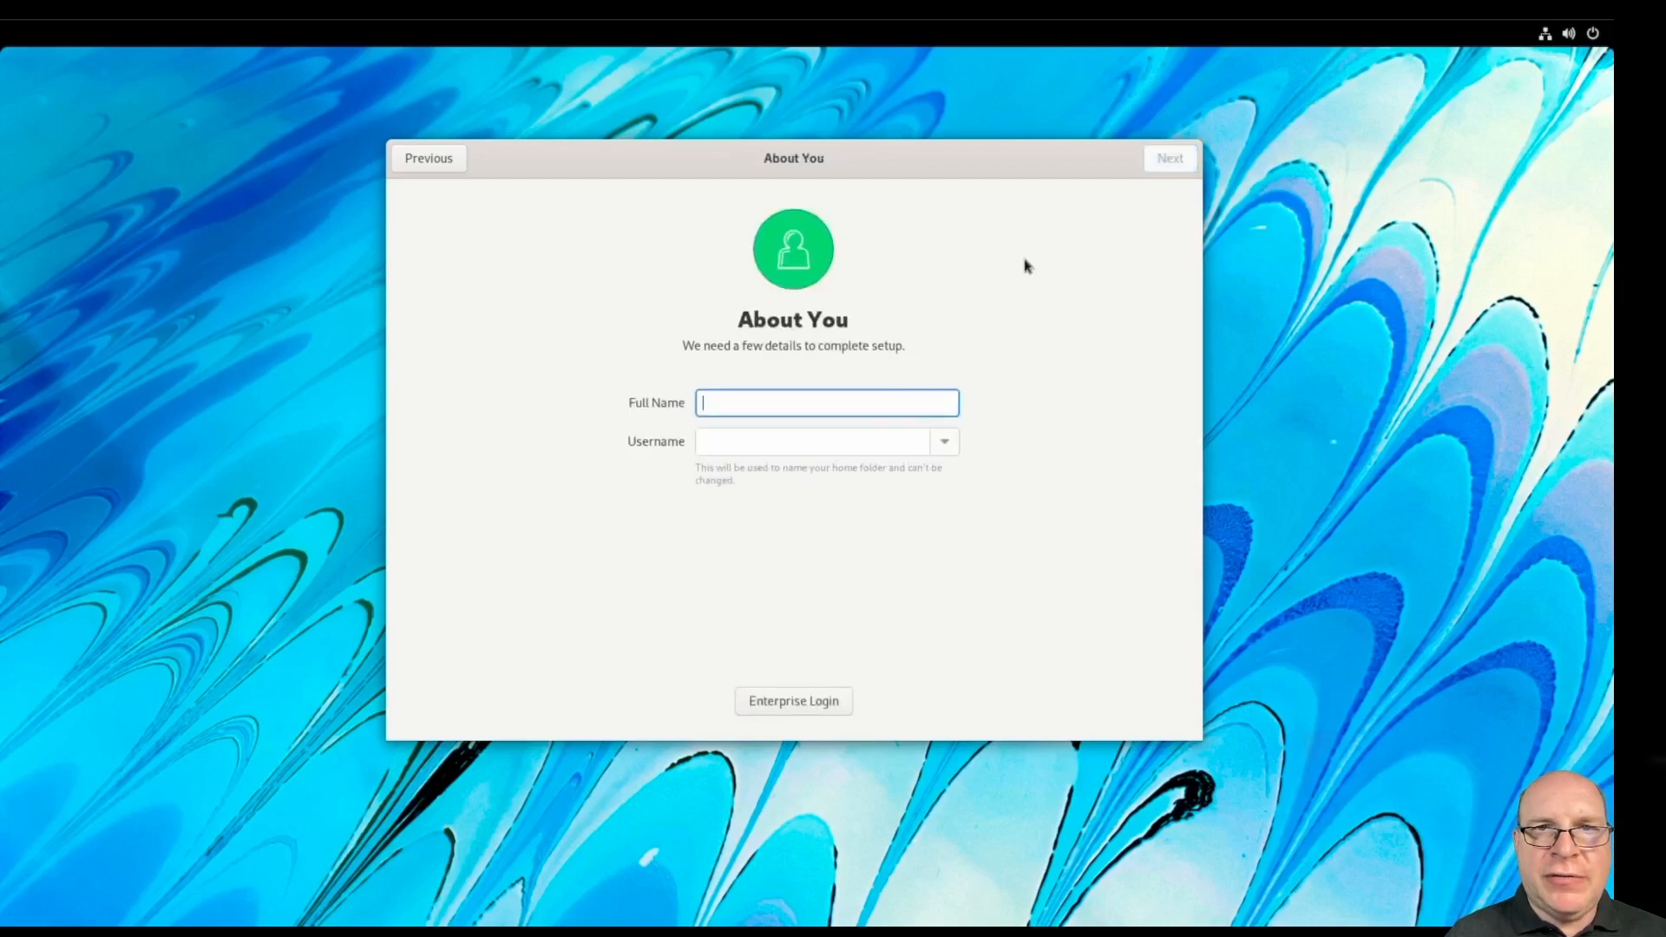
type("steph")
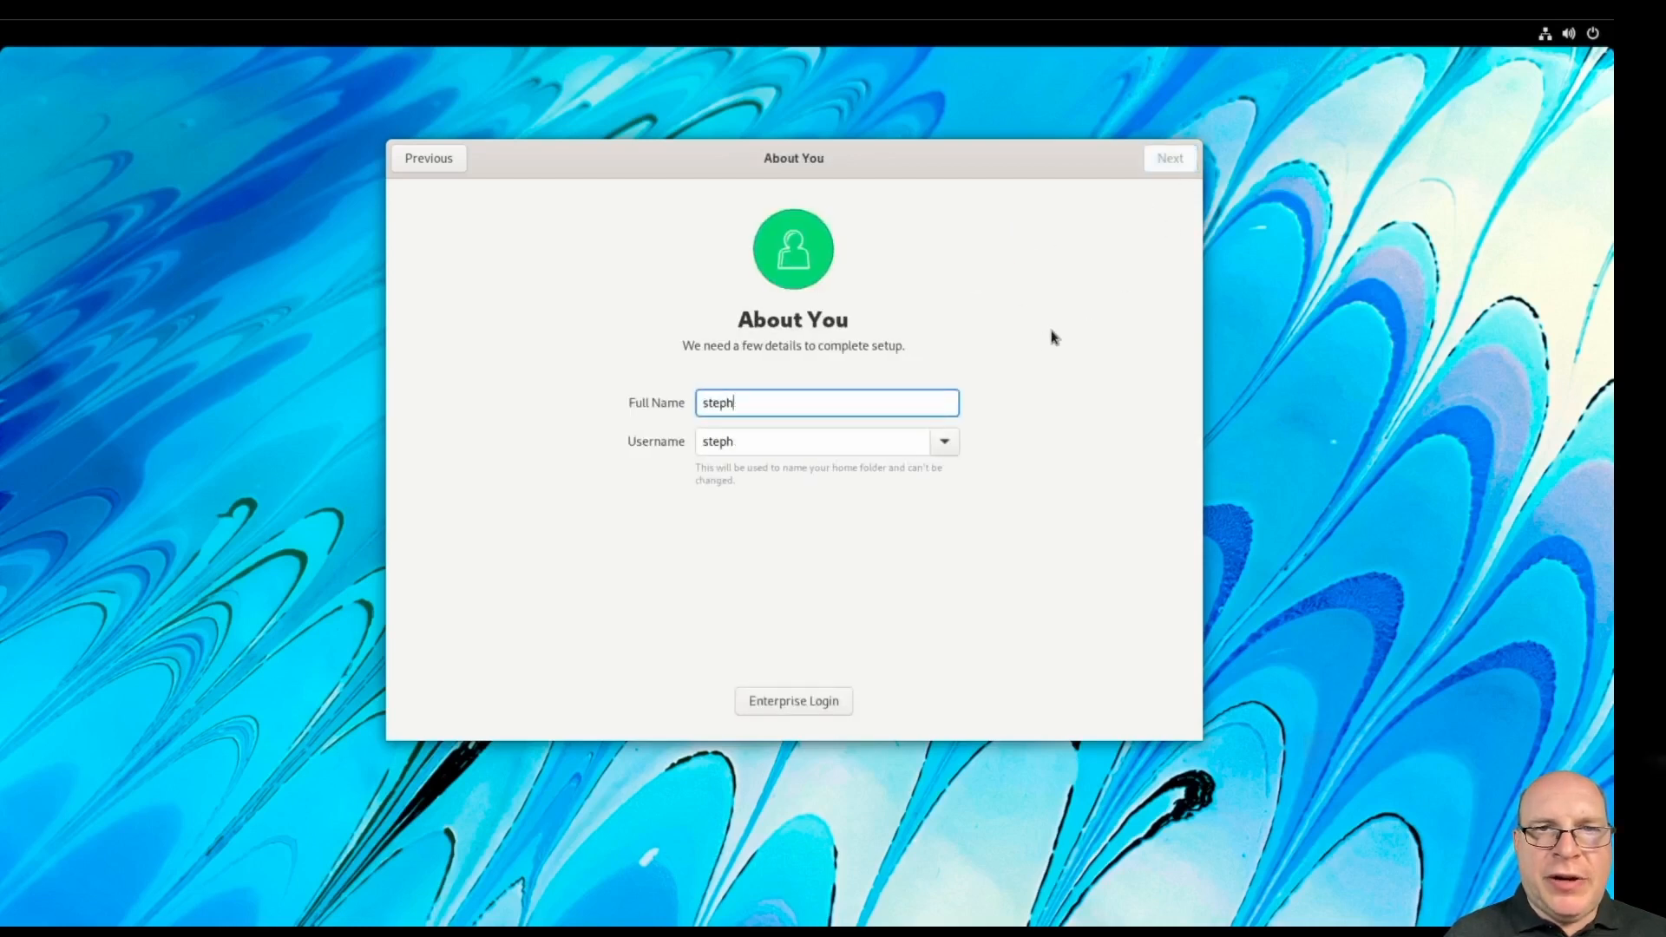
left_click(1168, 158)
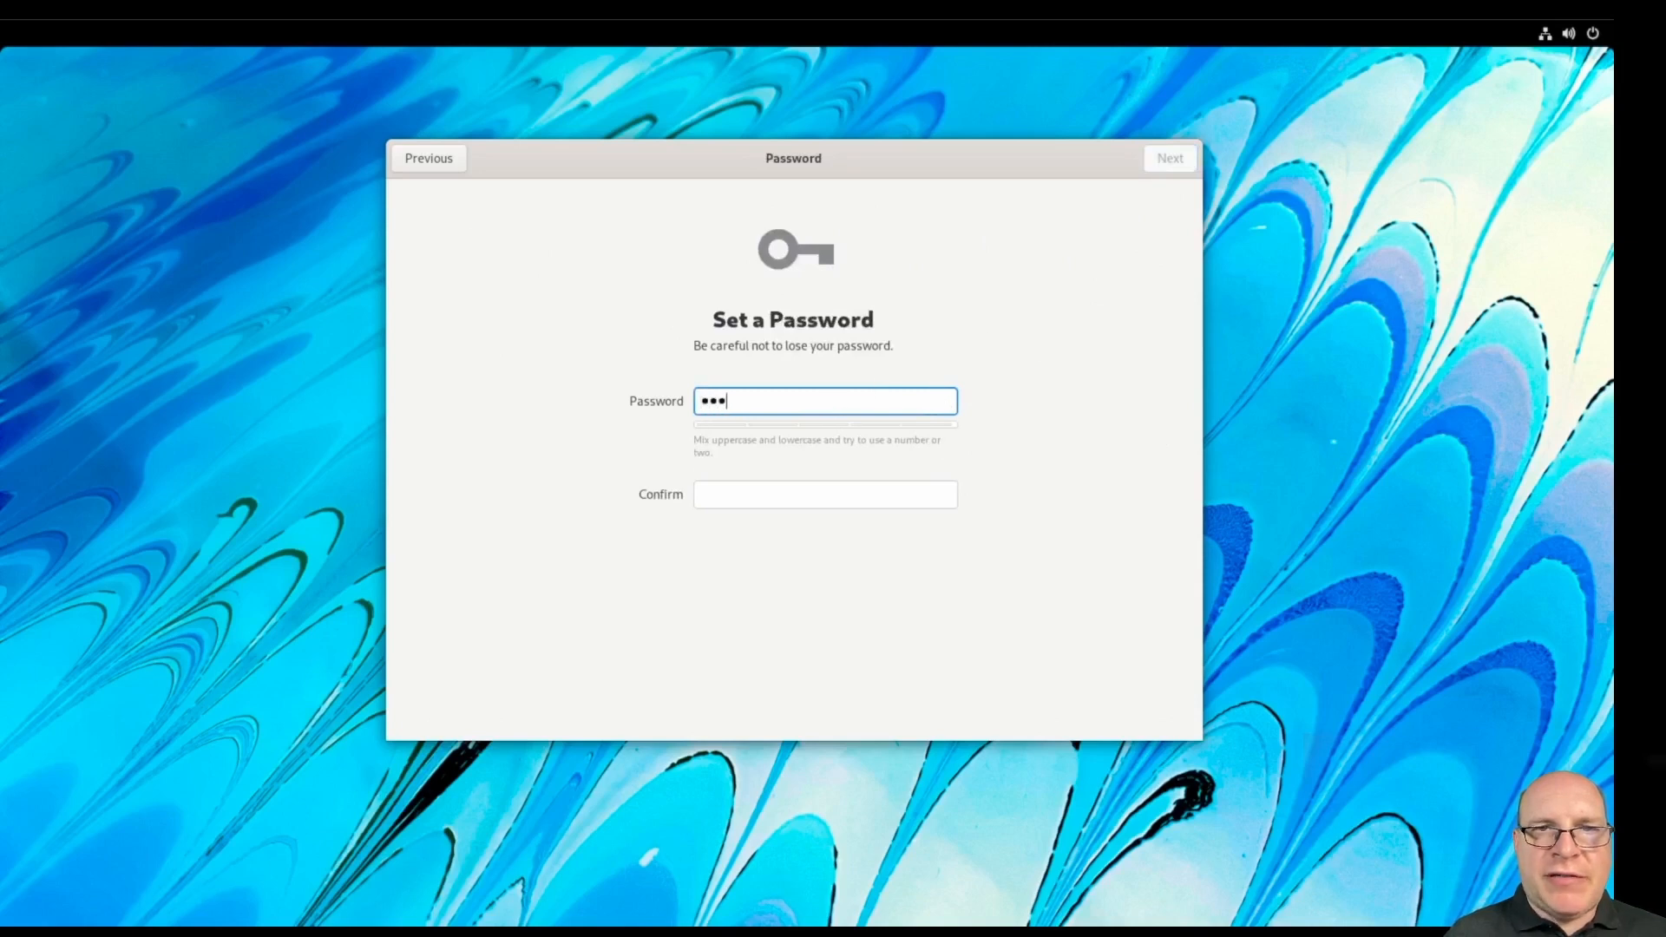
type("password")
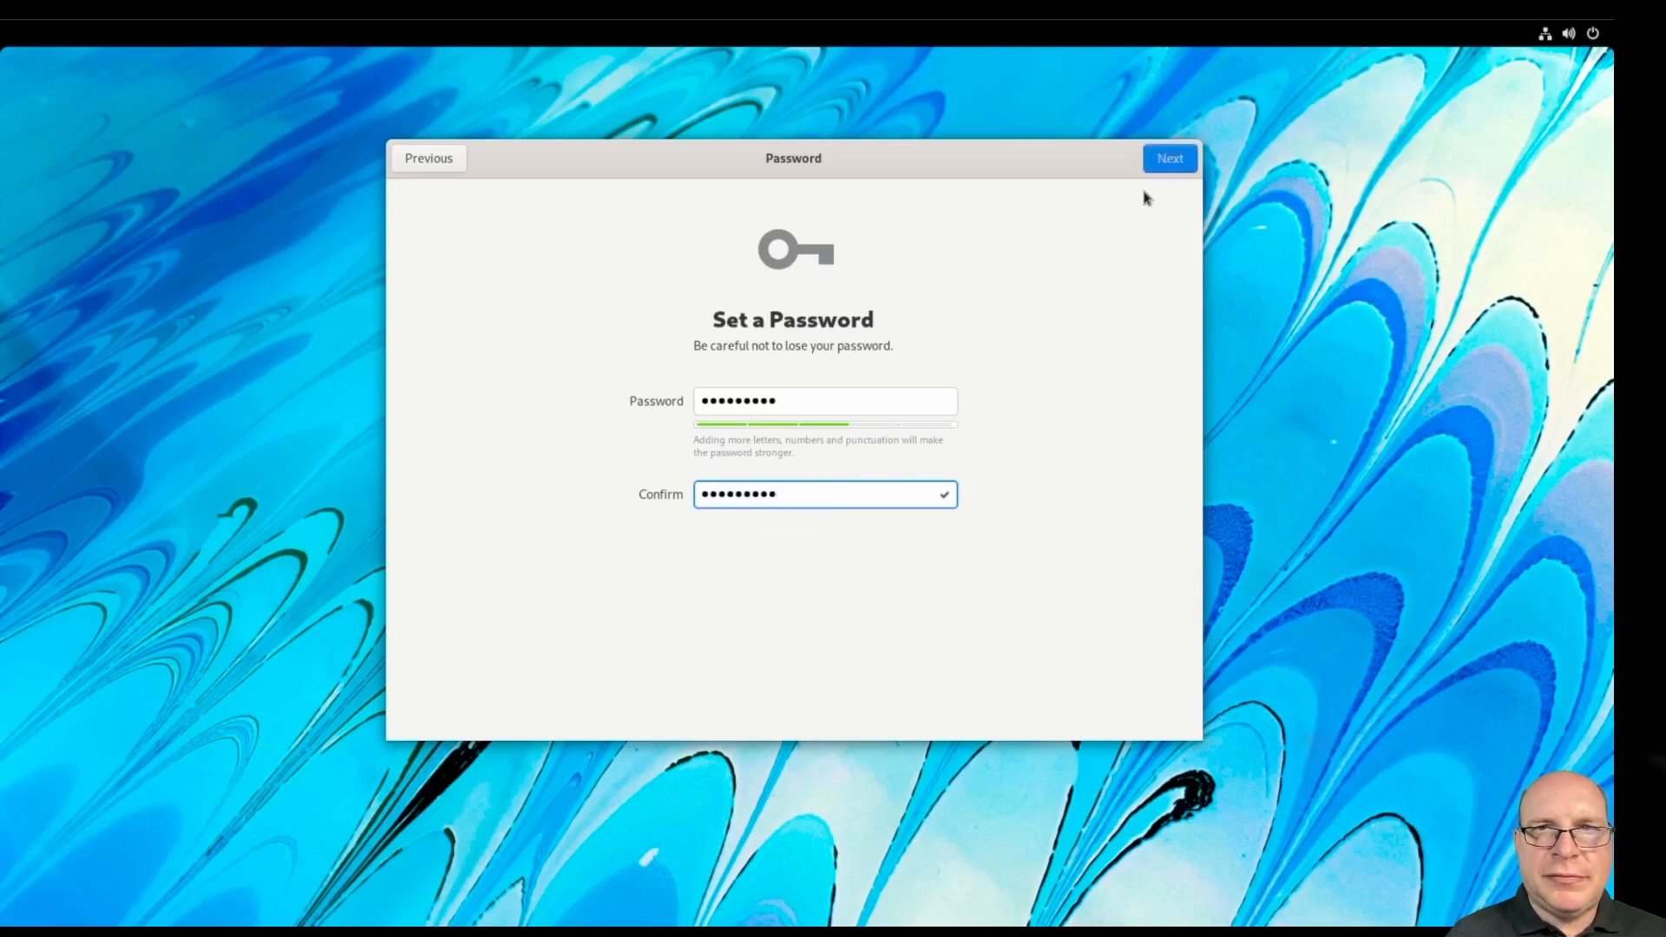
left_click(1168, 157)
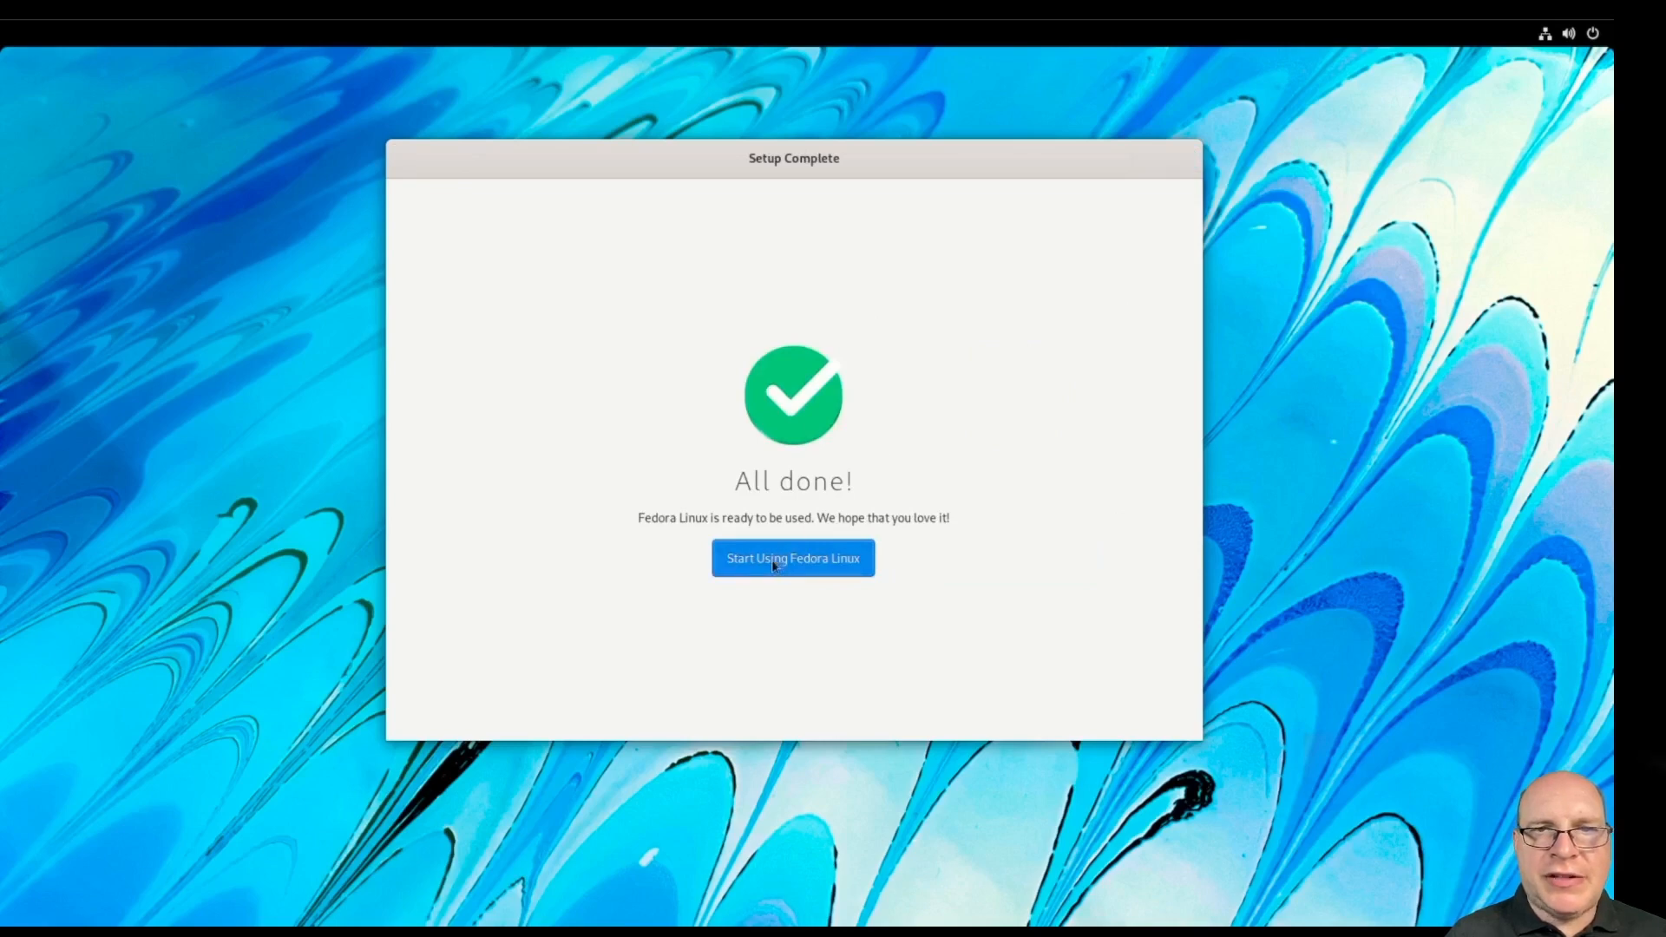
left_click(793, 557)
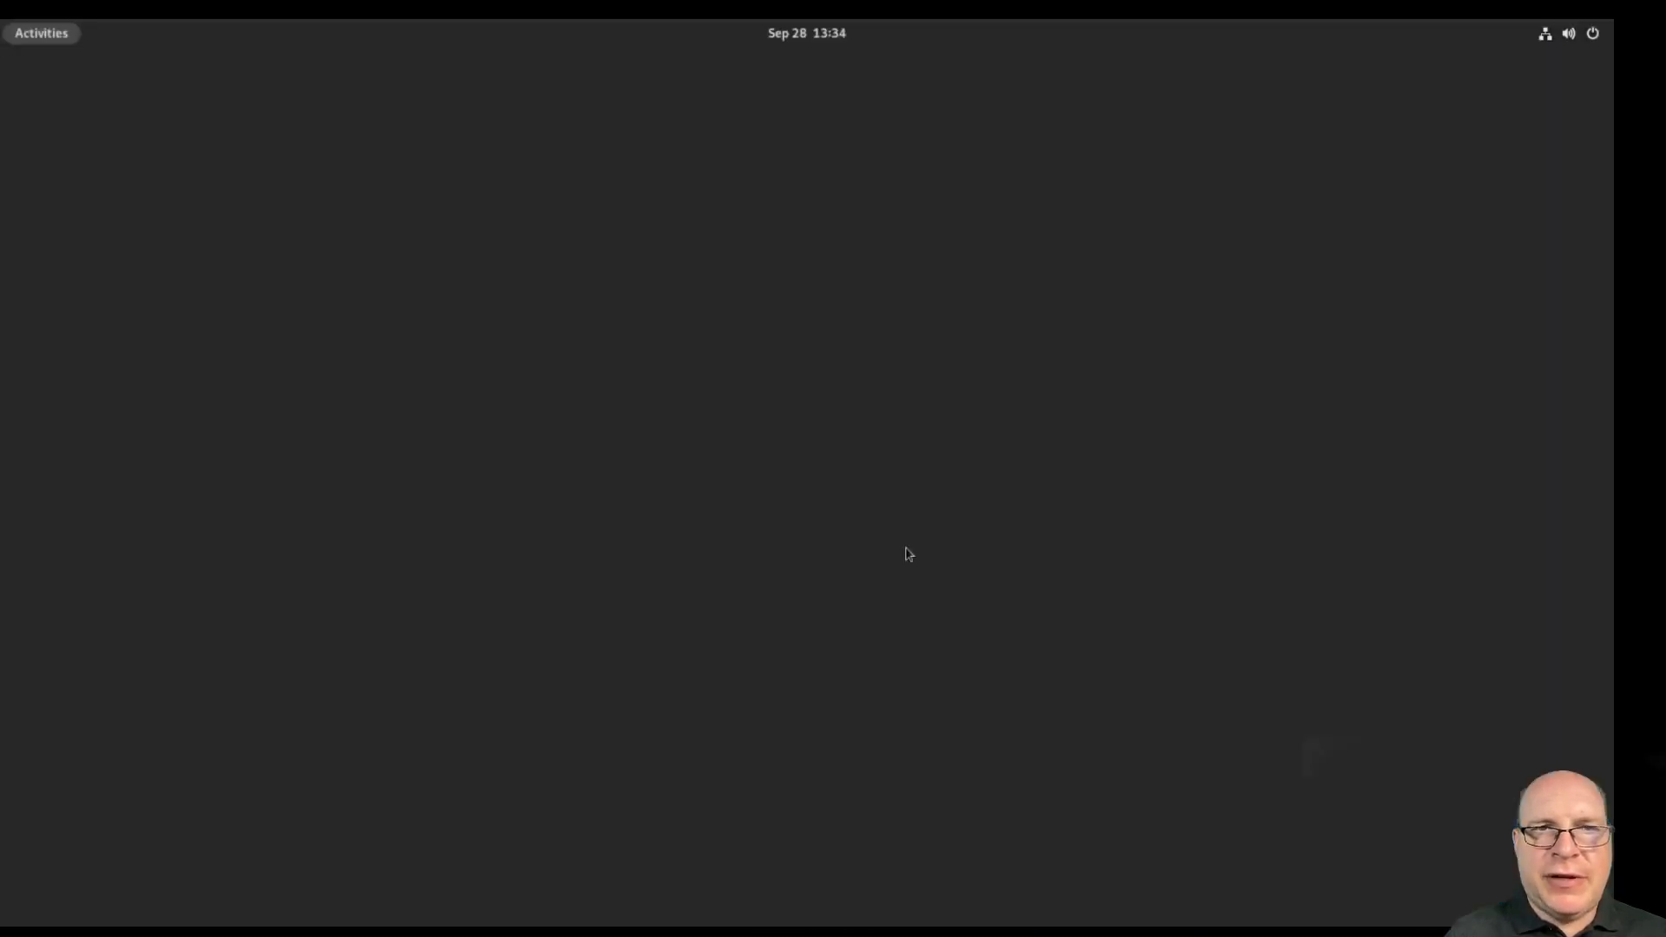
Accept the GNOME Tour offer and advance through its first pages.
left_click(40, 32)
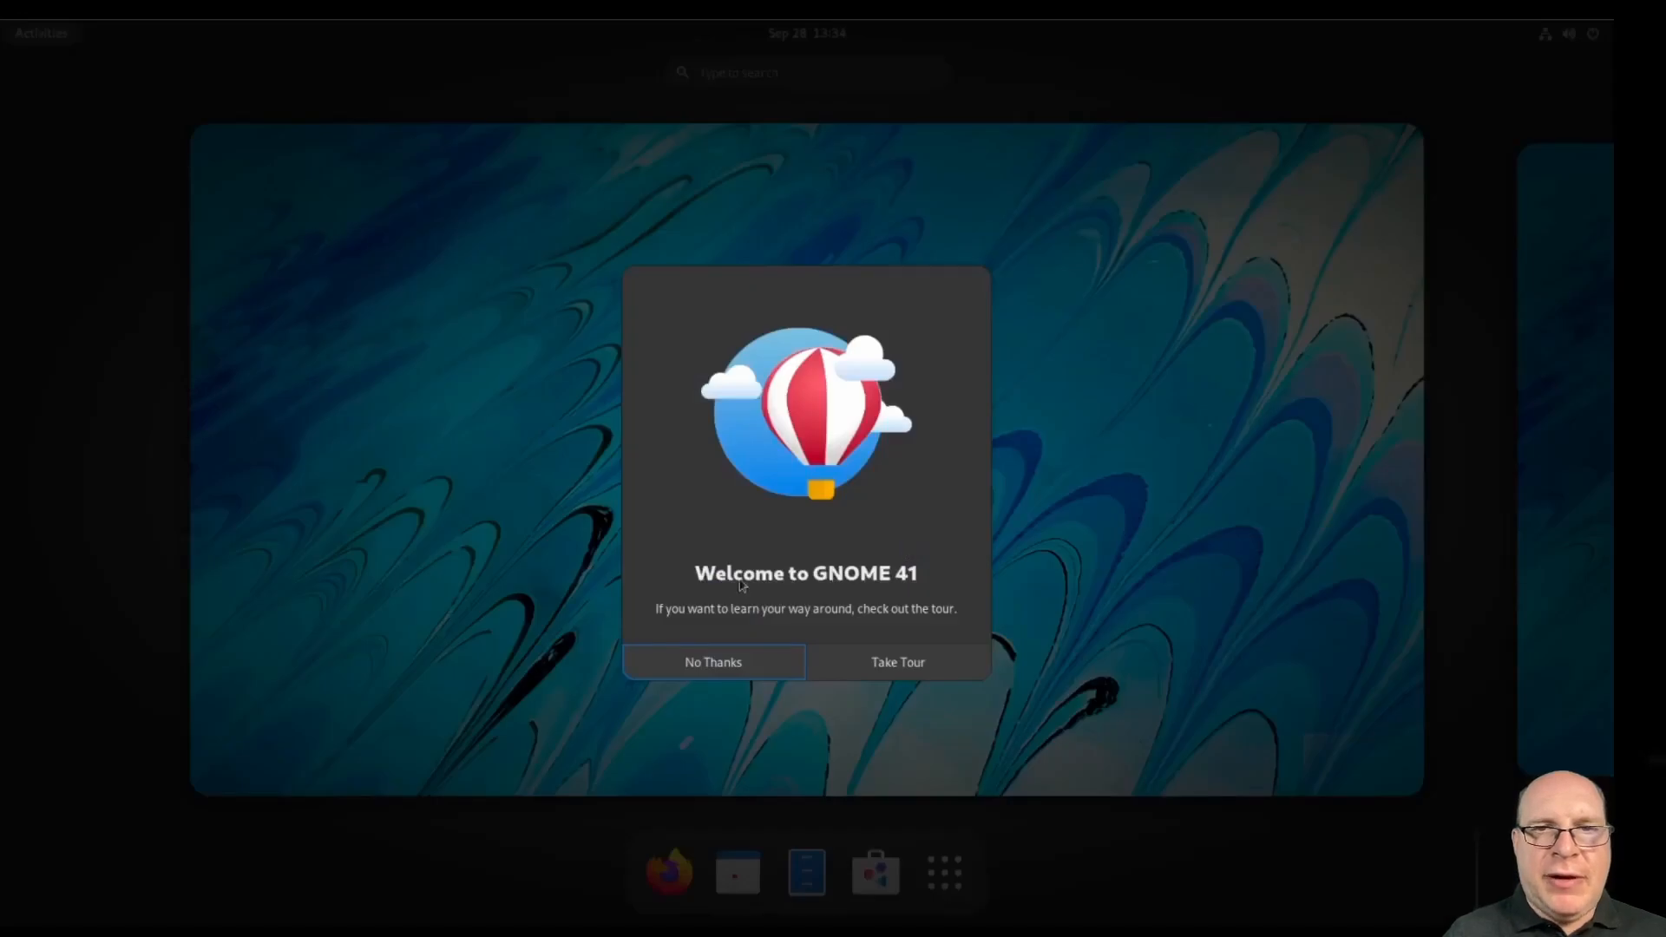
mouse_move(920, 658)
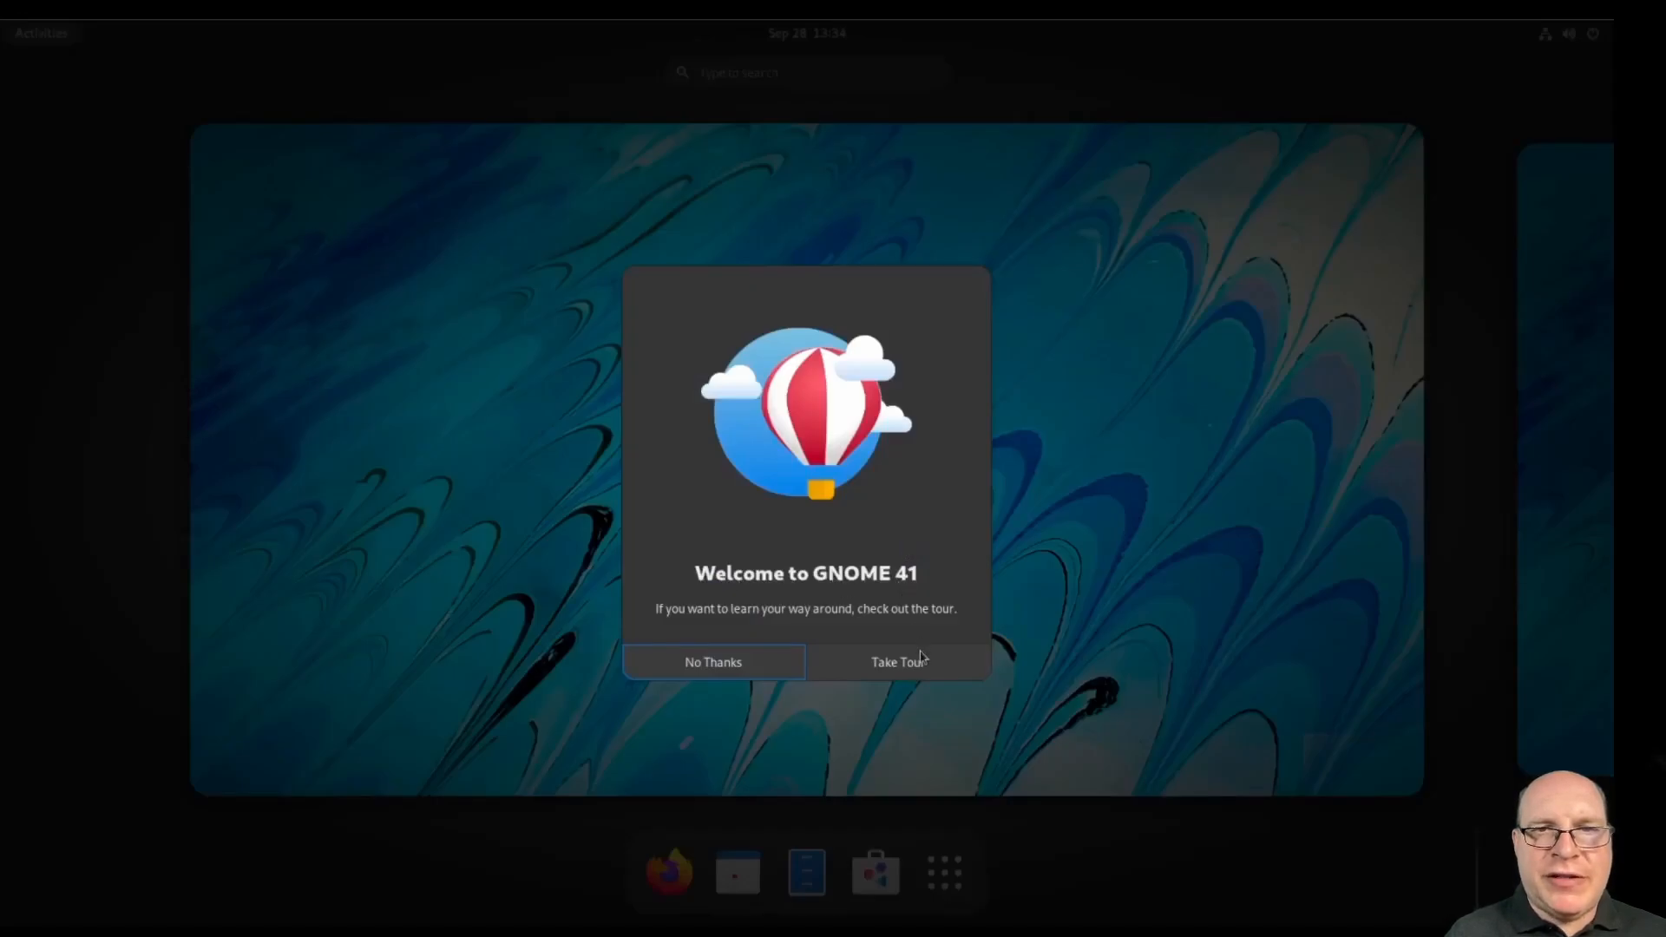
left_click(899, 661)
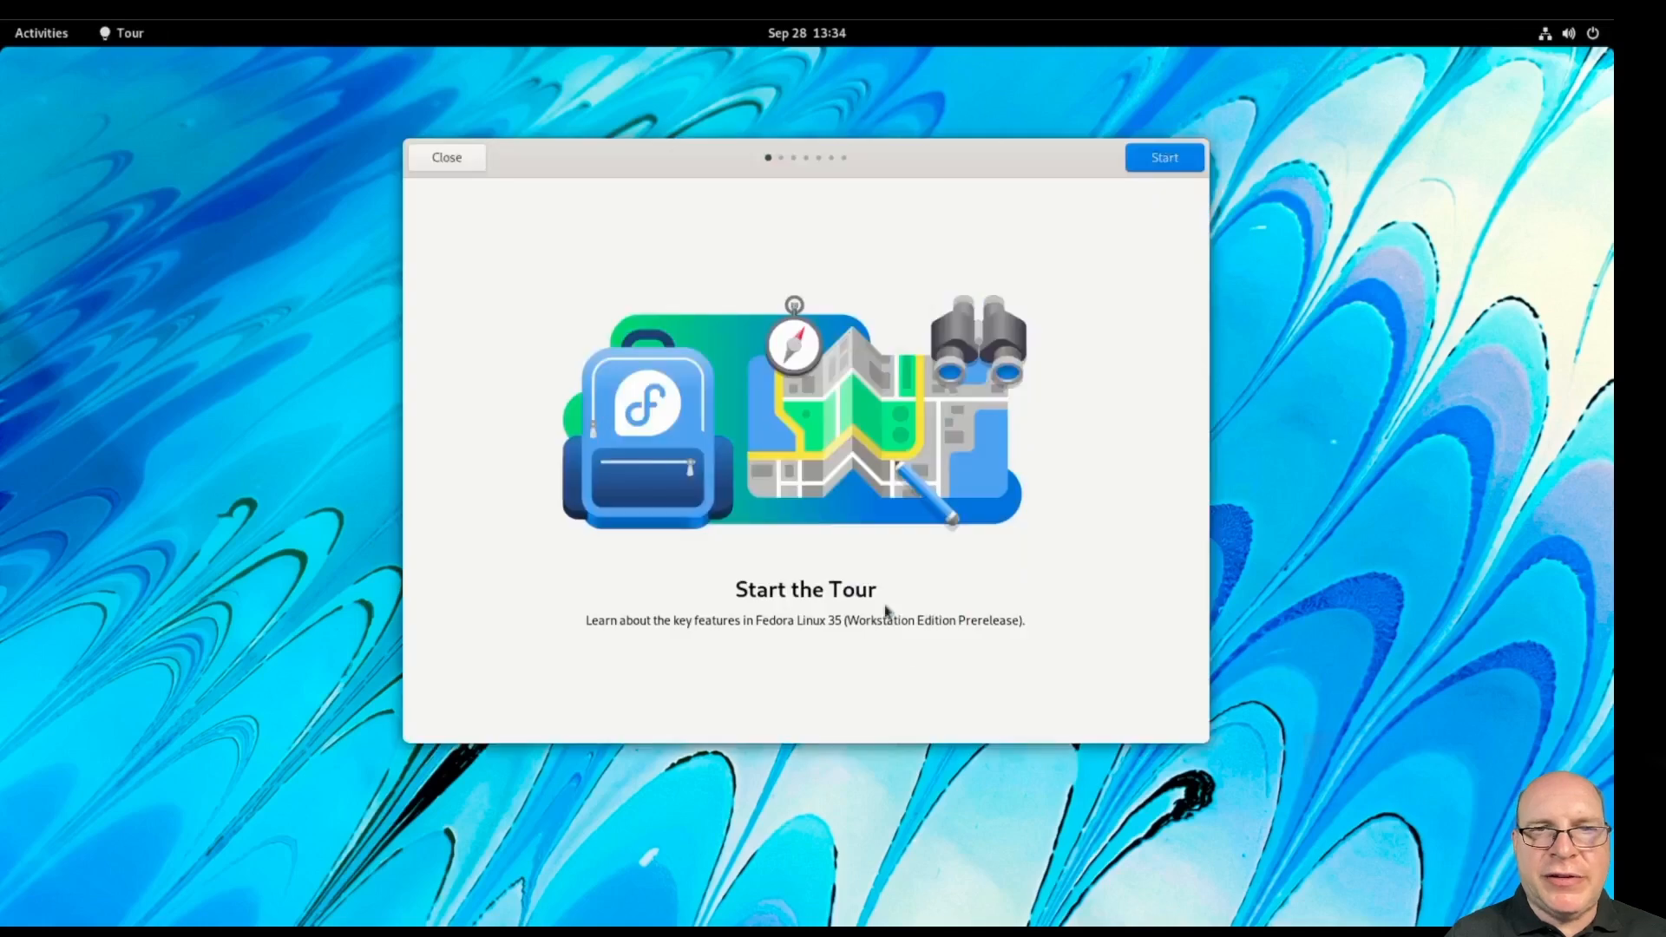
mouse_move(925, 637)
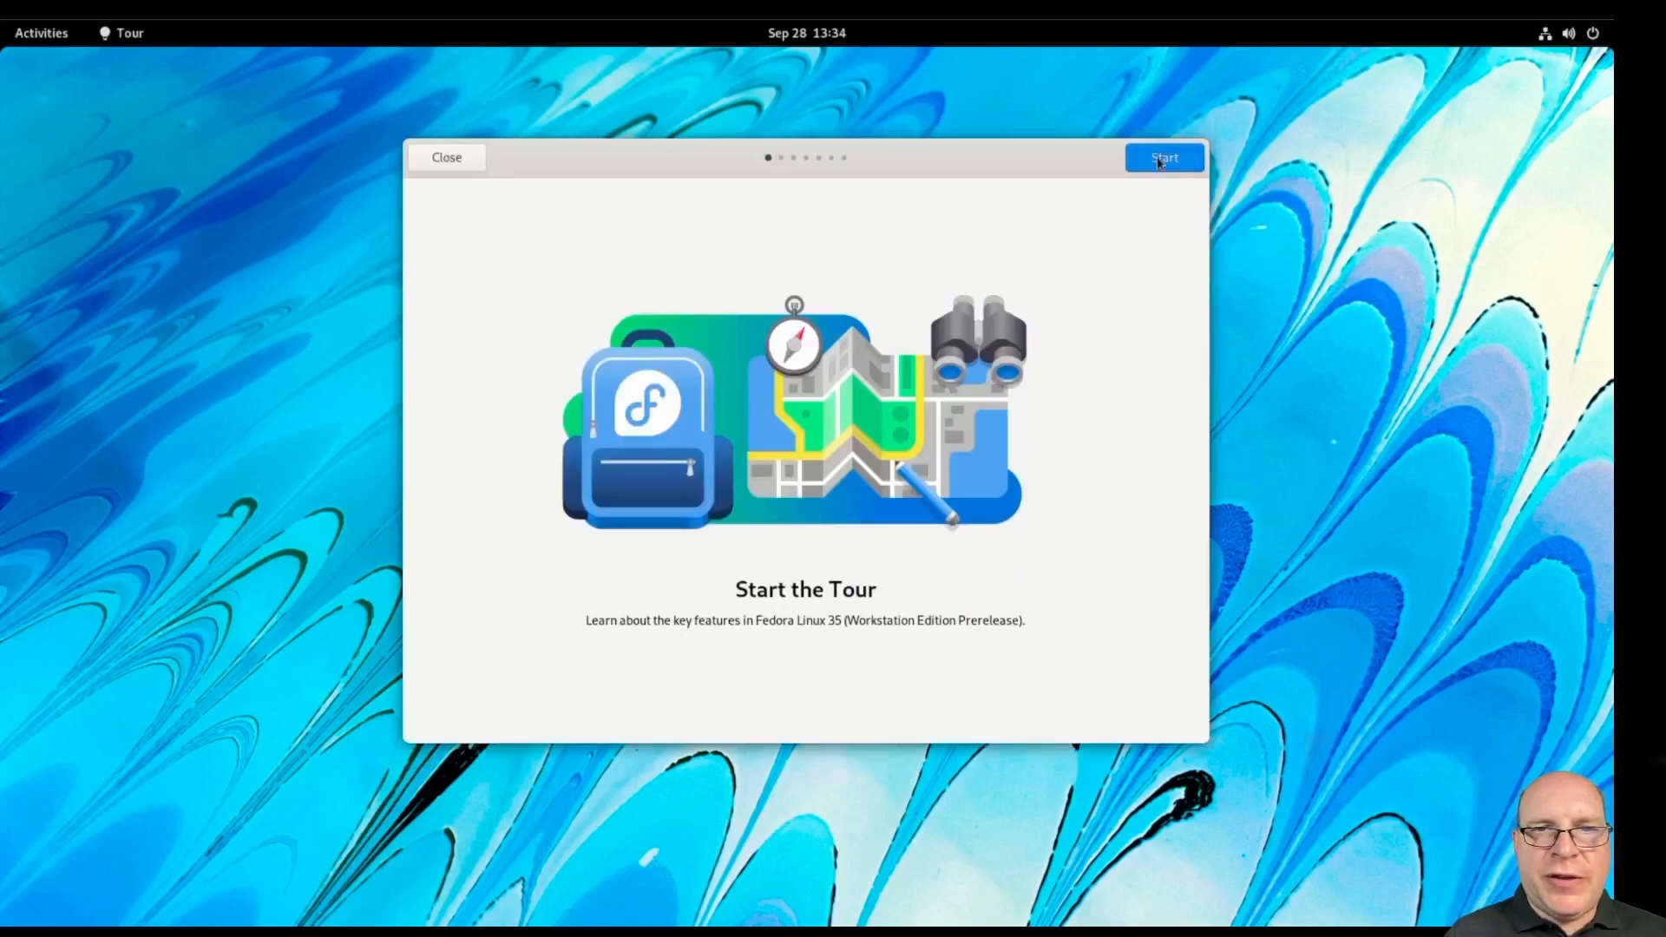
left_click(1164, 157)
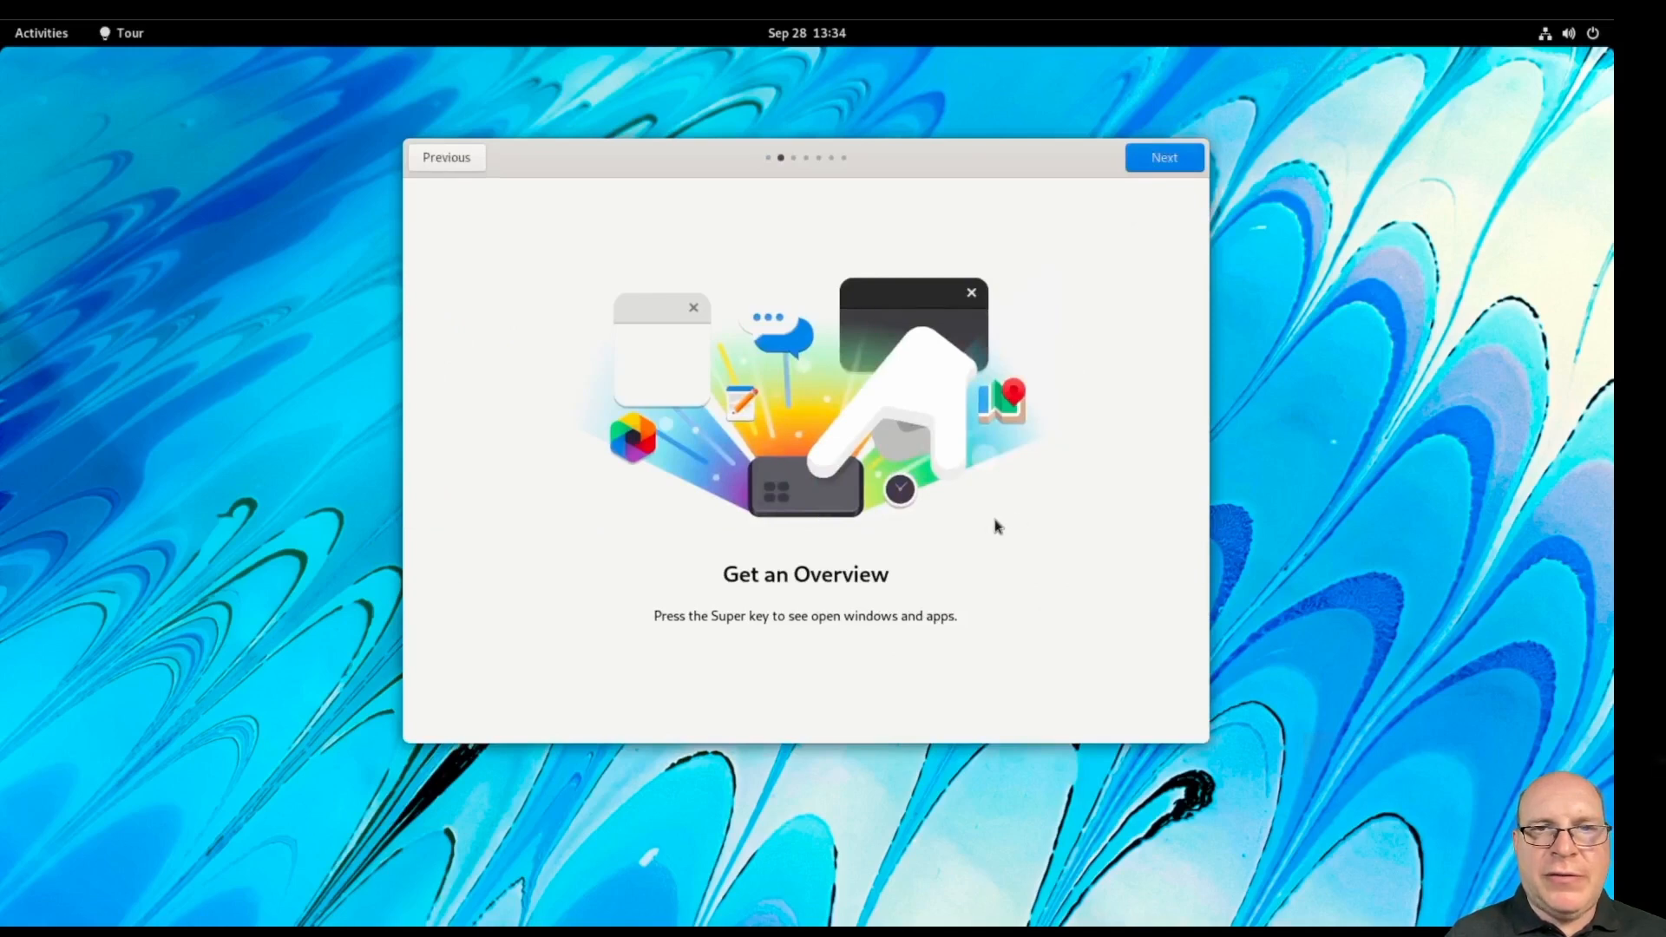
left_click(40, 31)
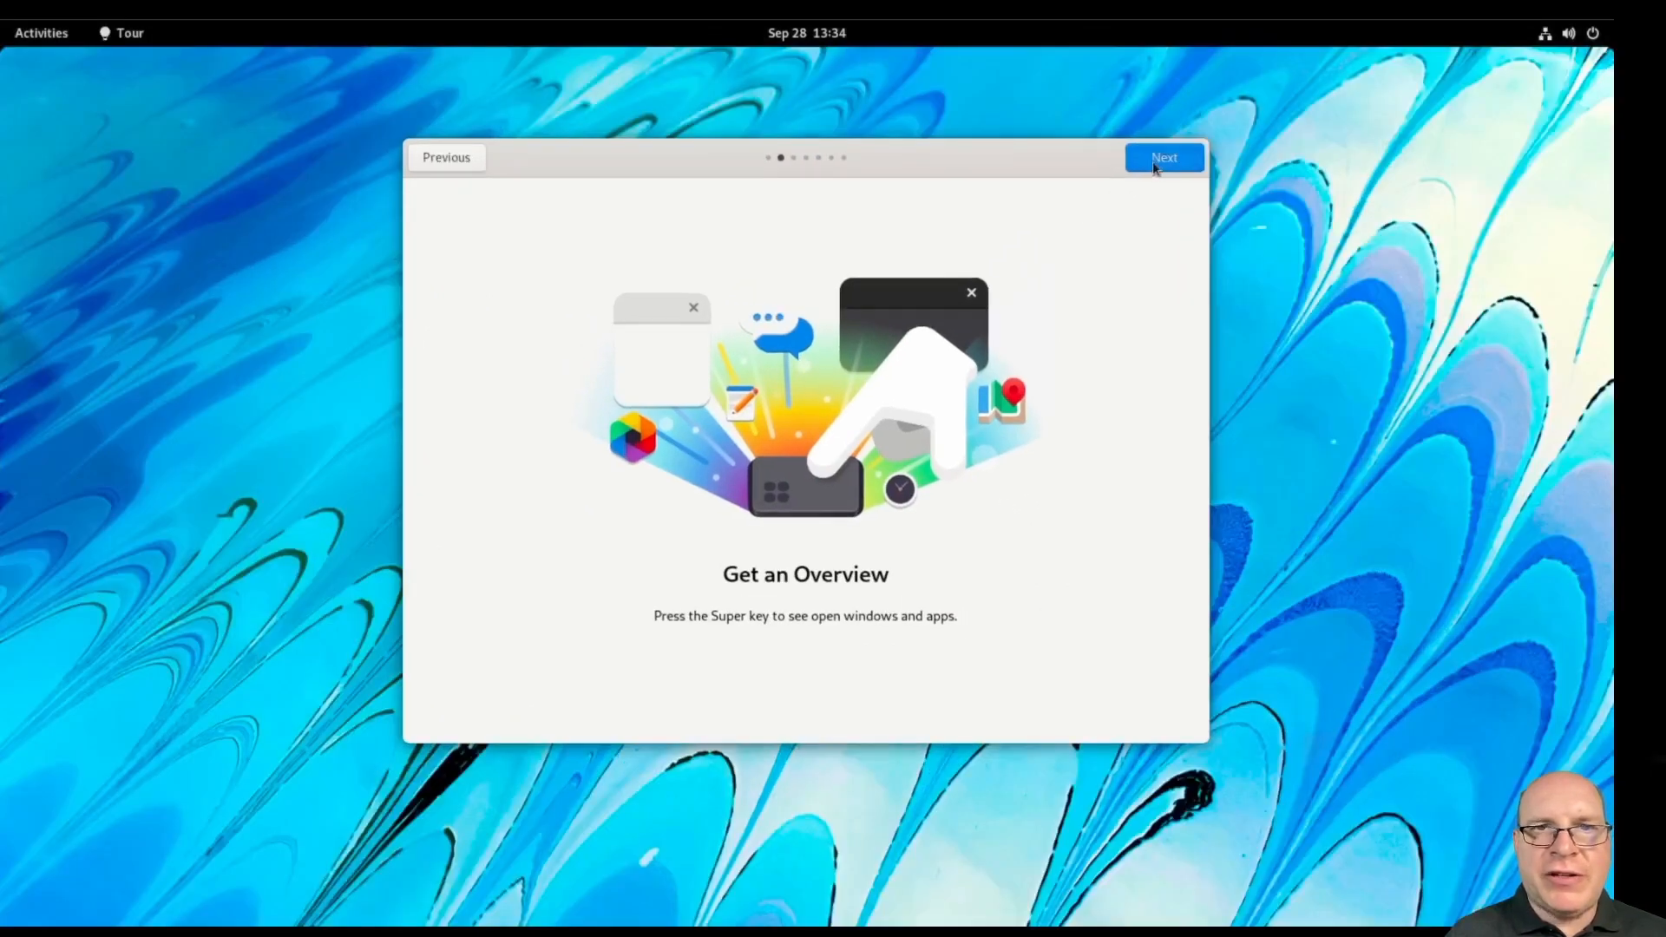
left_click(1162, 157)
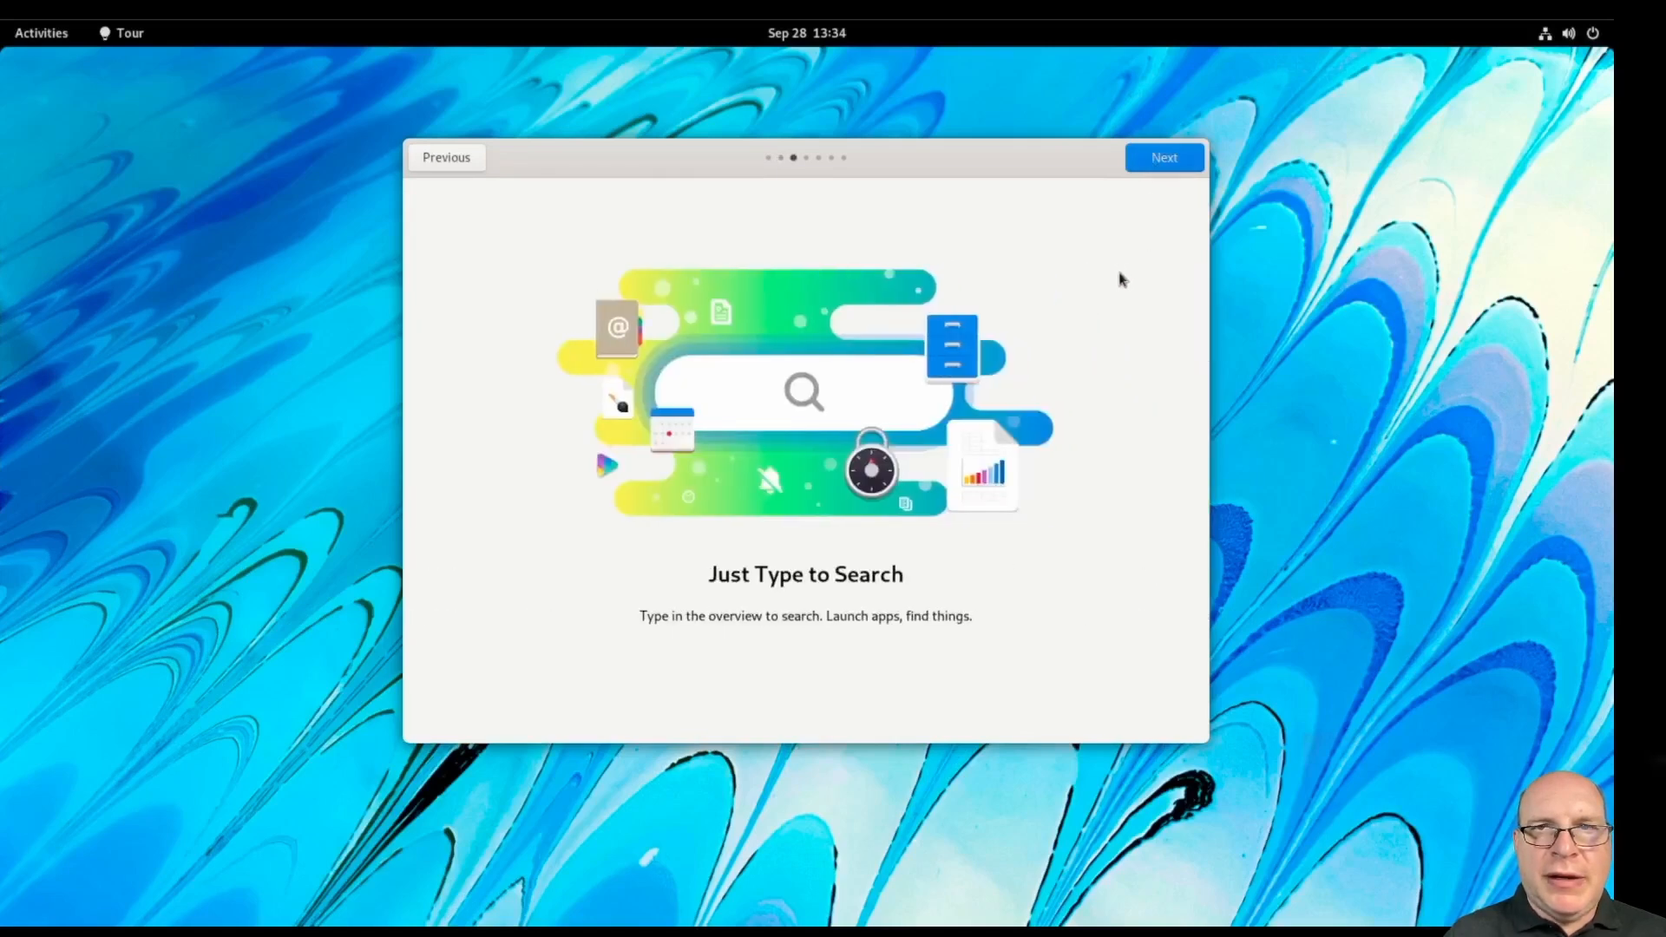
Launch Terminal from the overview via 'te', then return to the tour's workspaces page.
type("te")
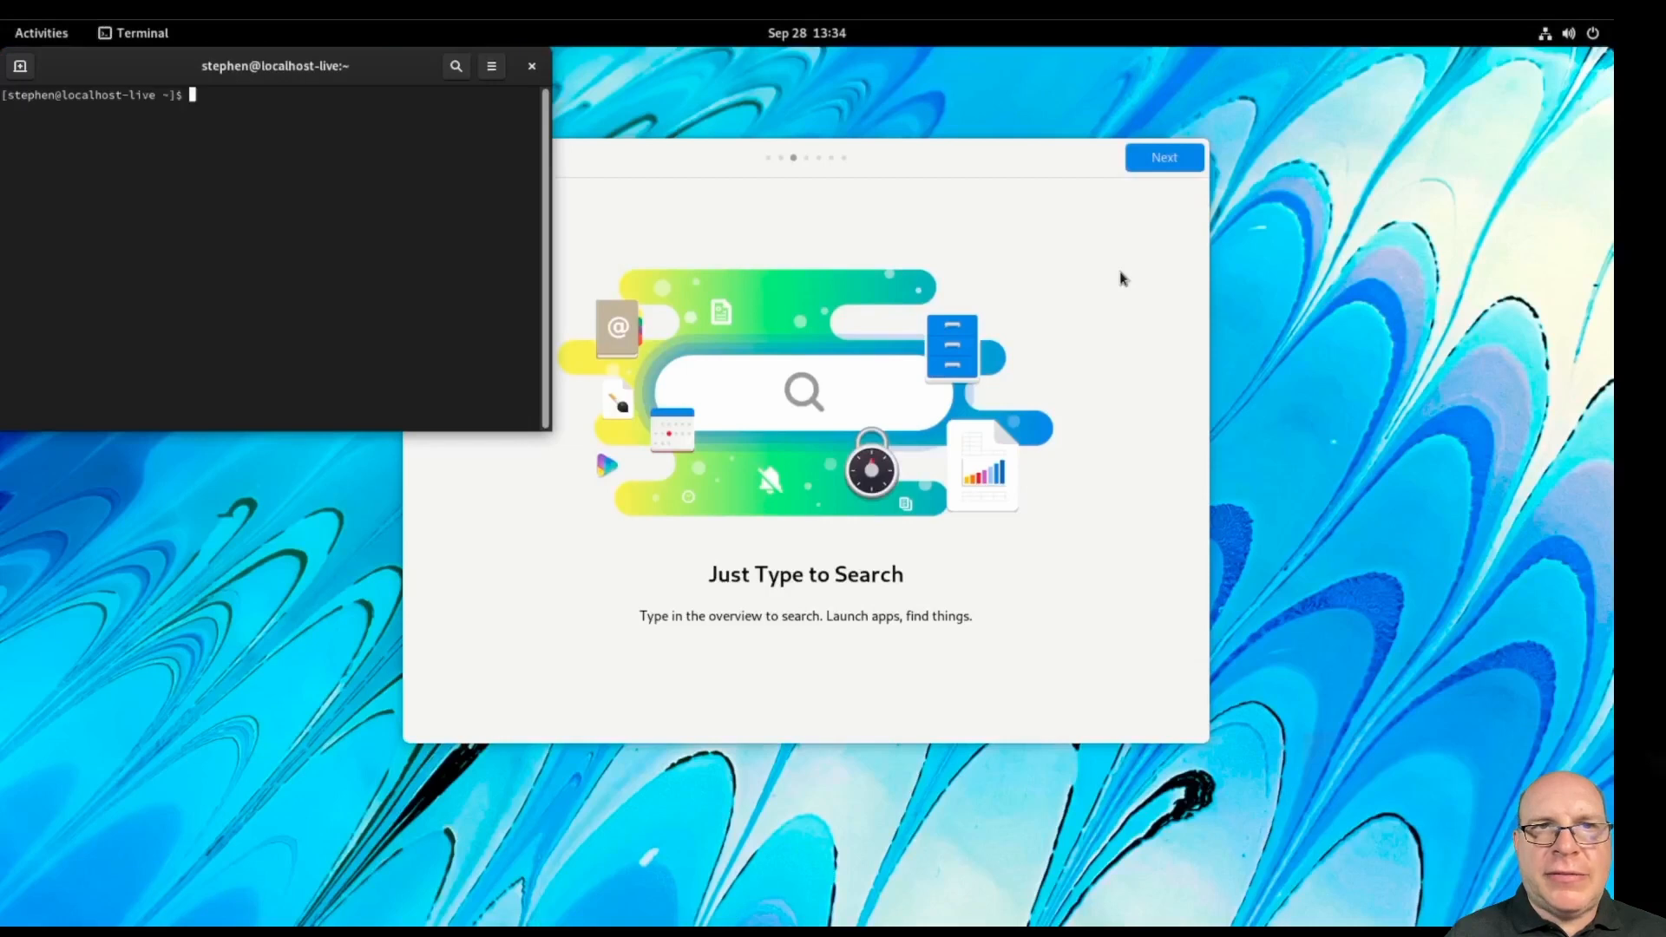
mouse_move(667, 177)
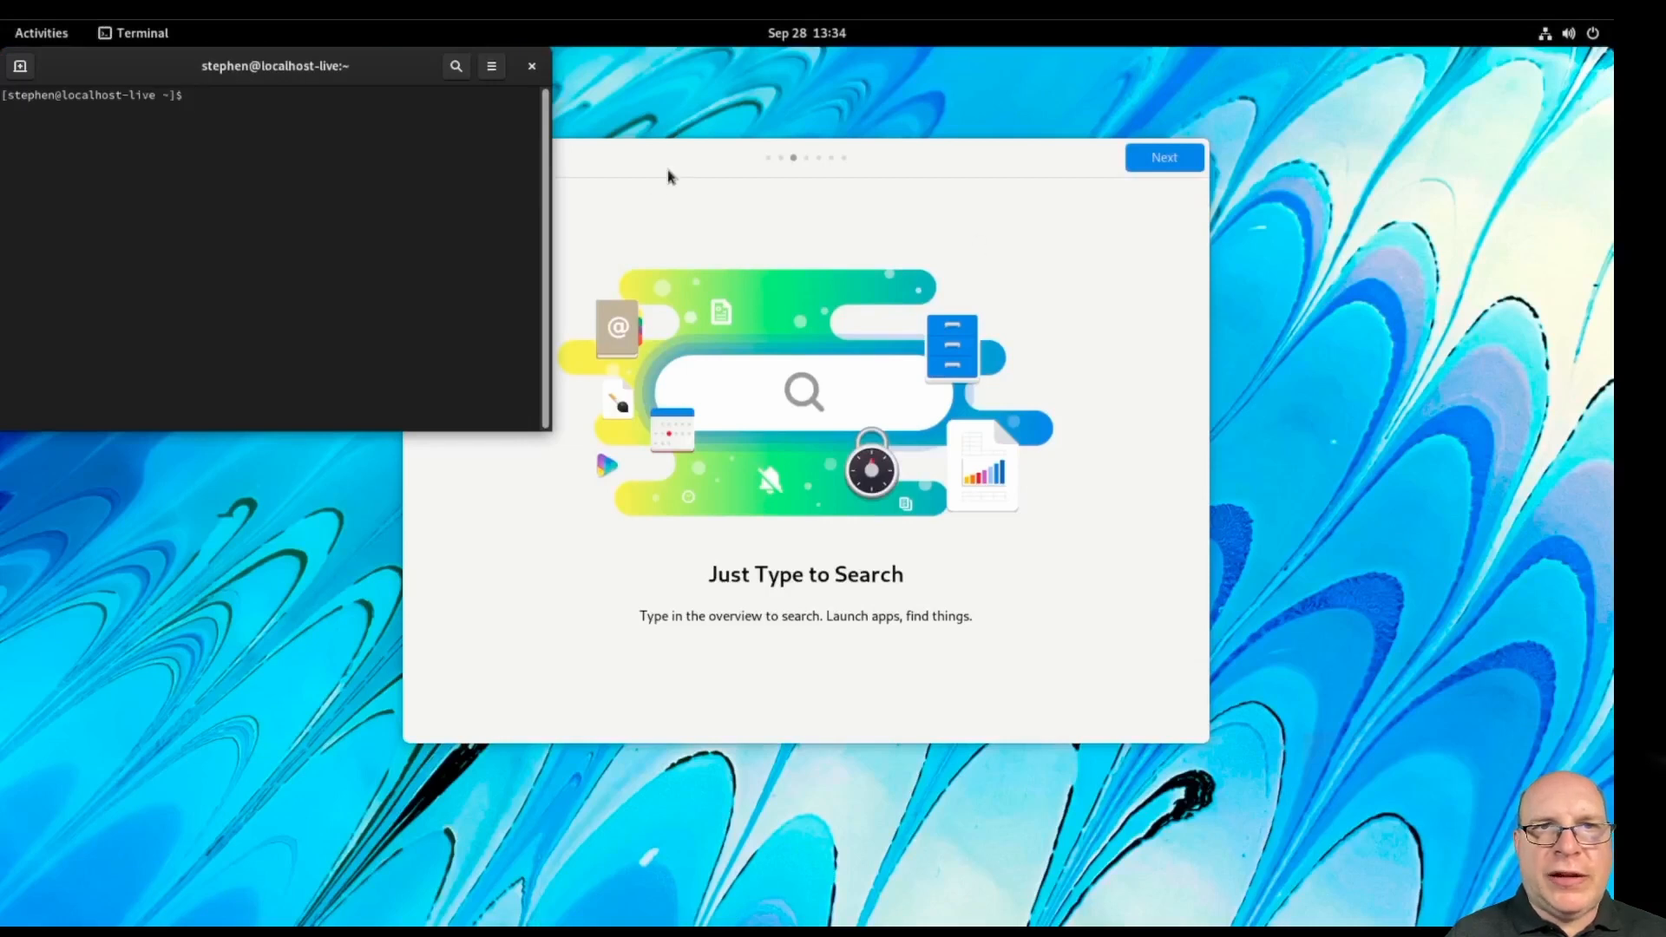
left_click(1163, 156)
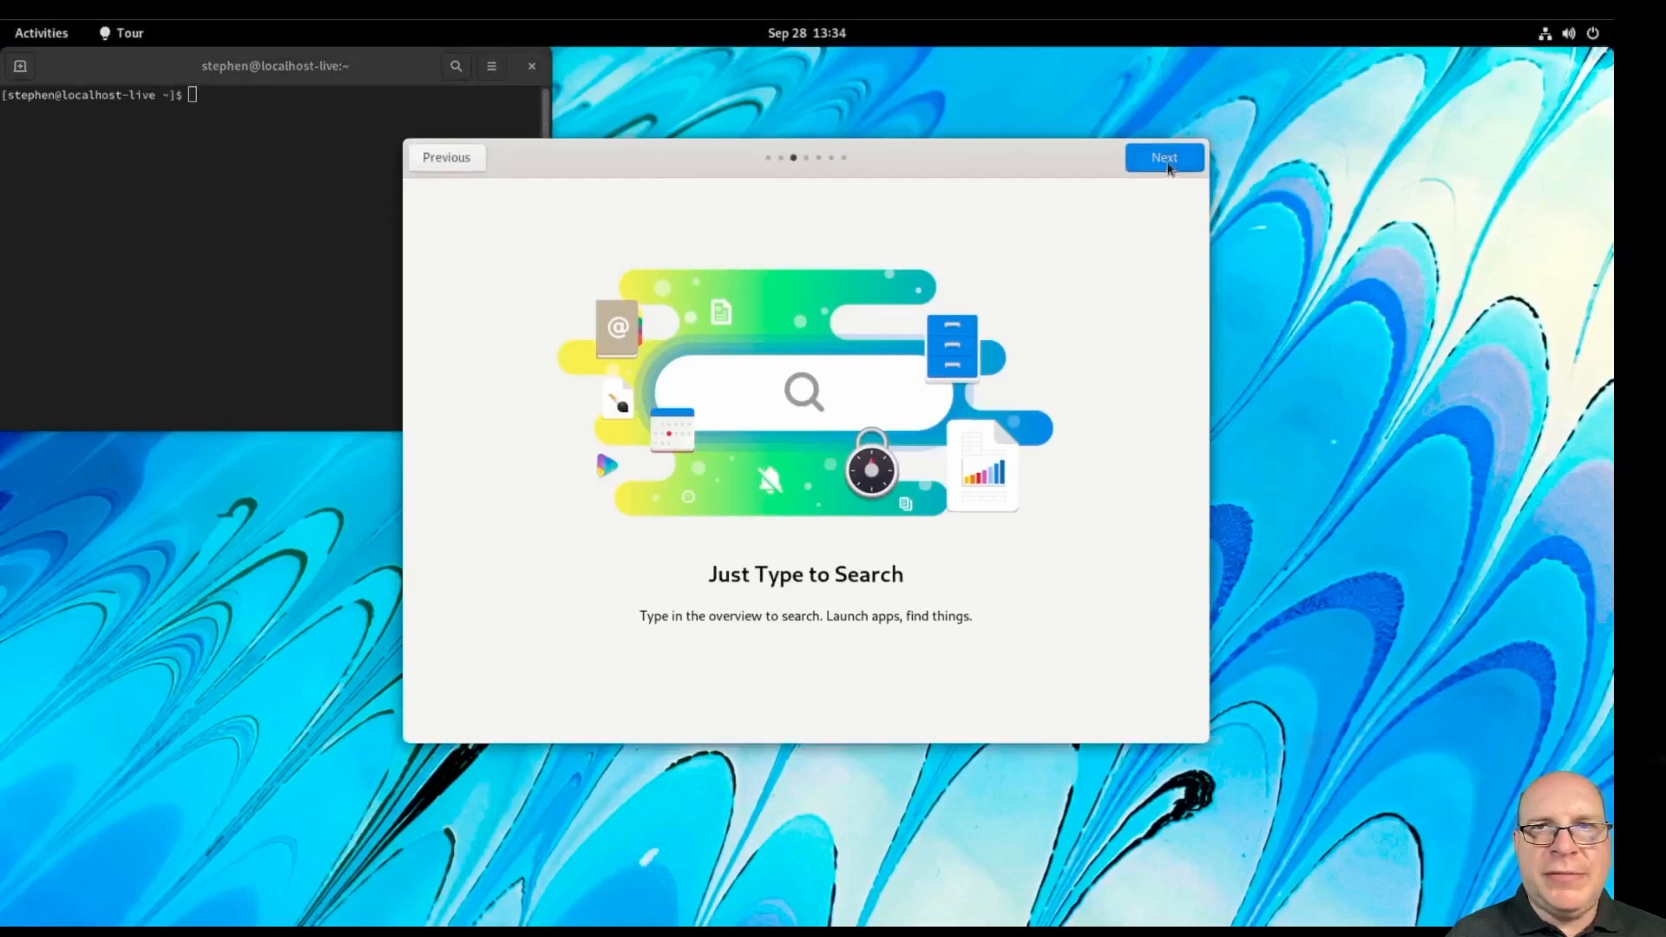
left_click(1163, 158)
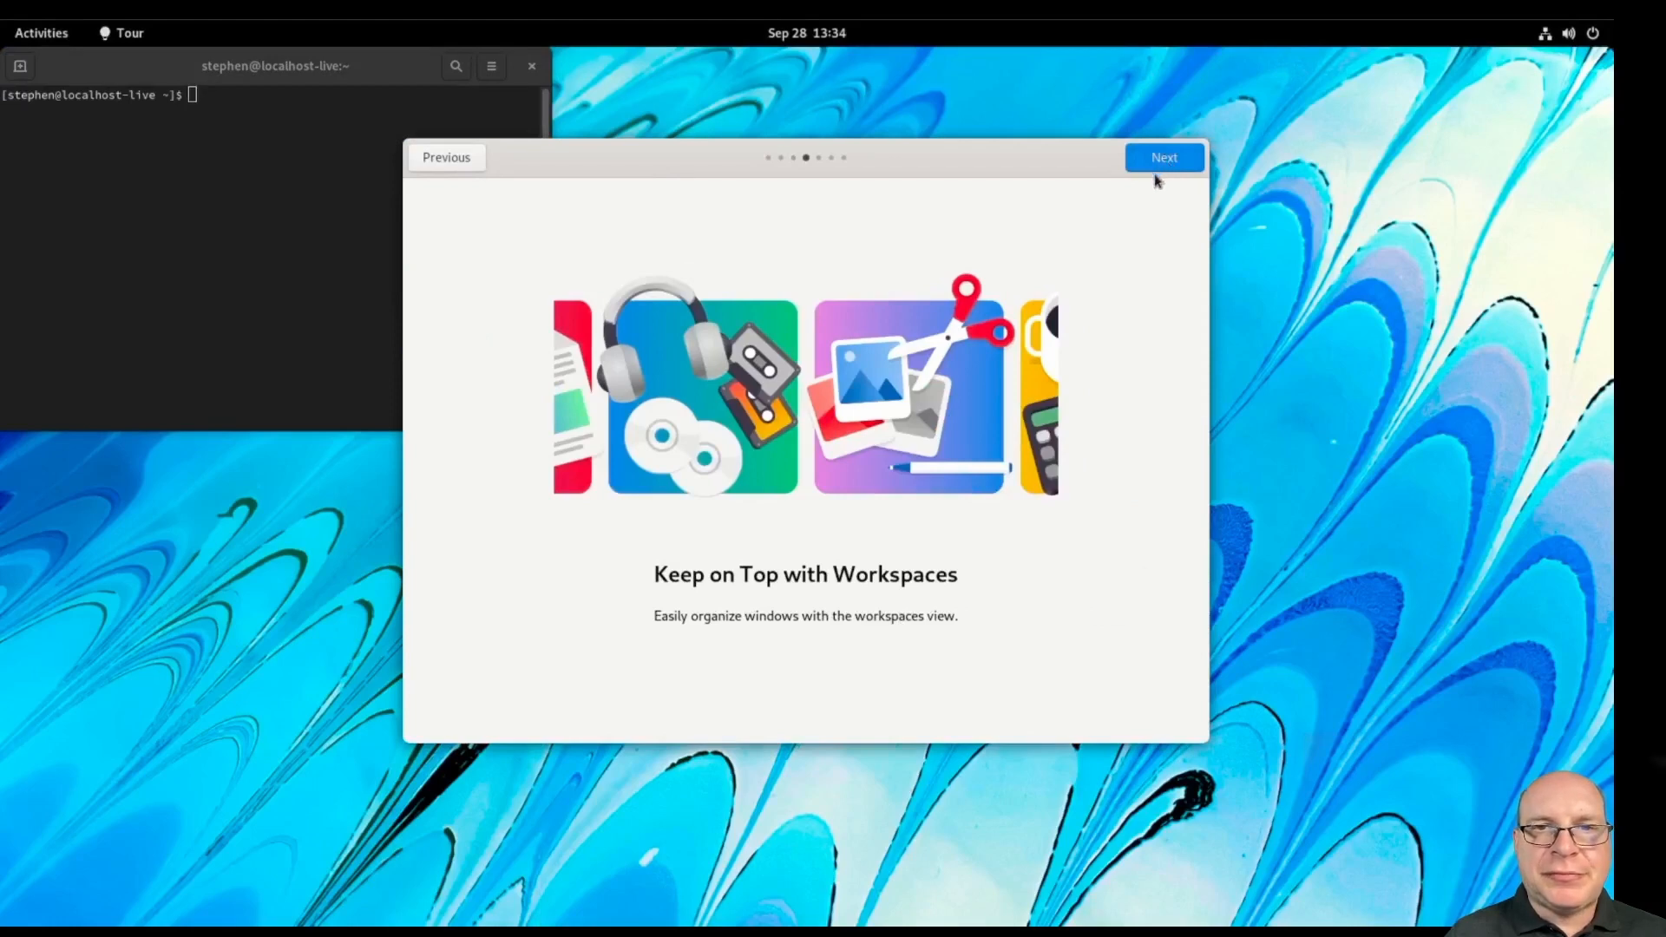
left_click(39, 33)
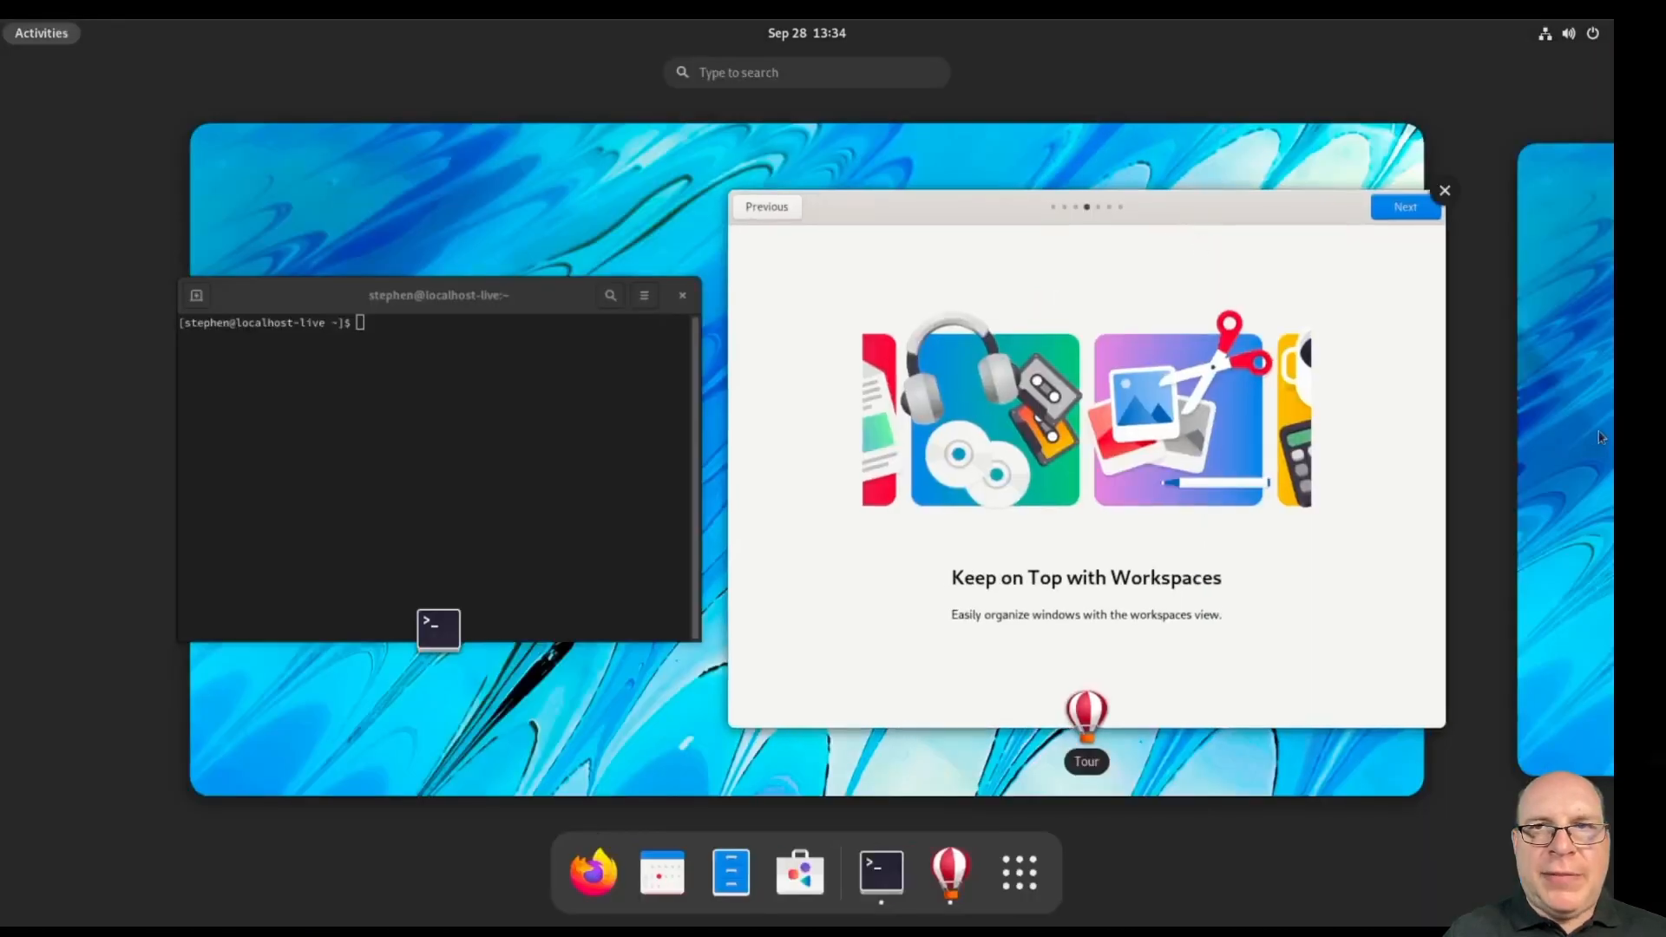
left_click(1444, 191)
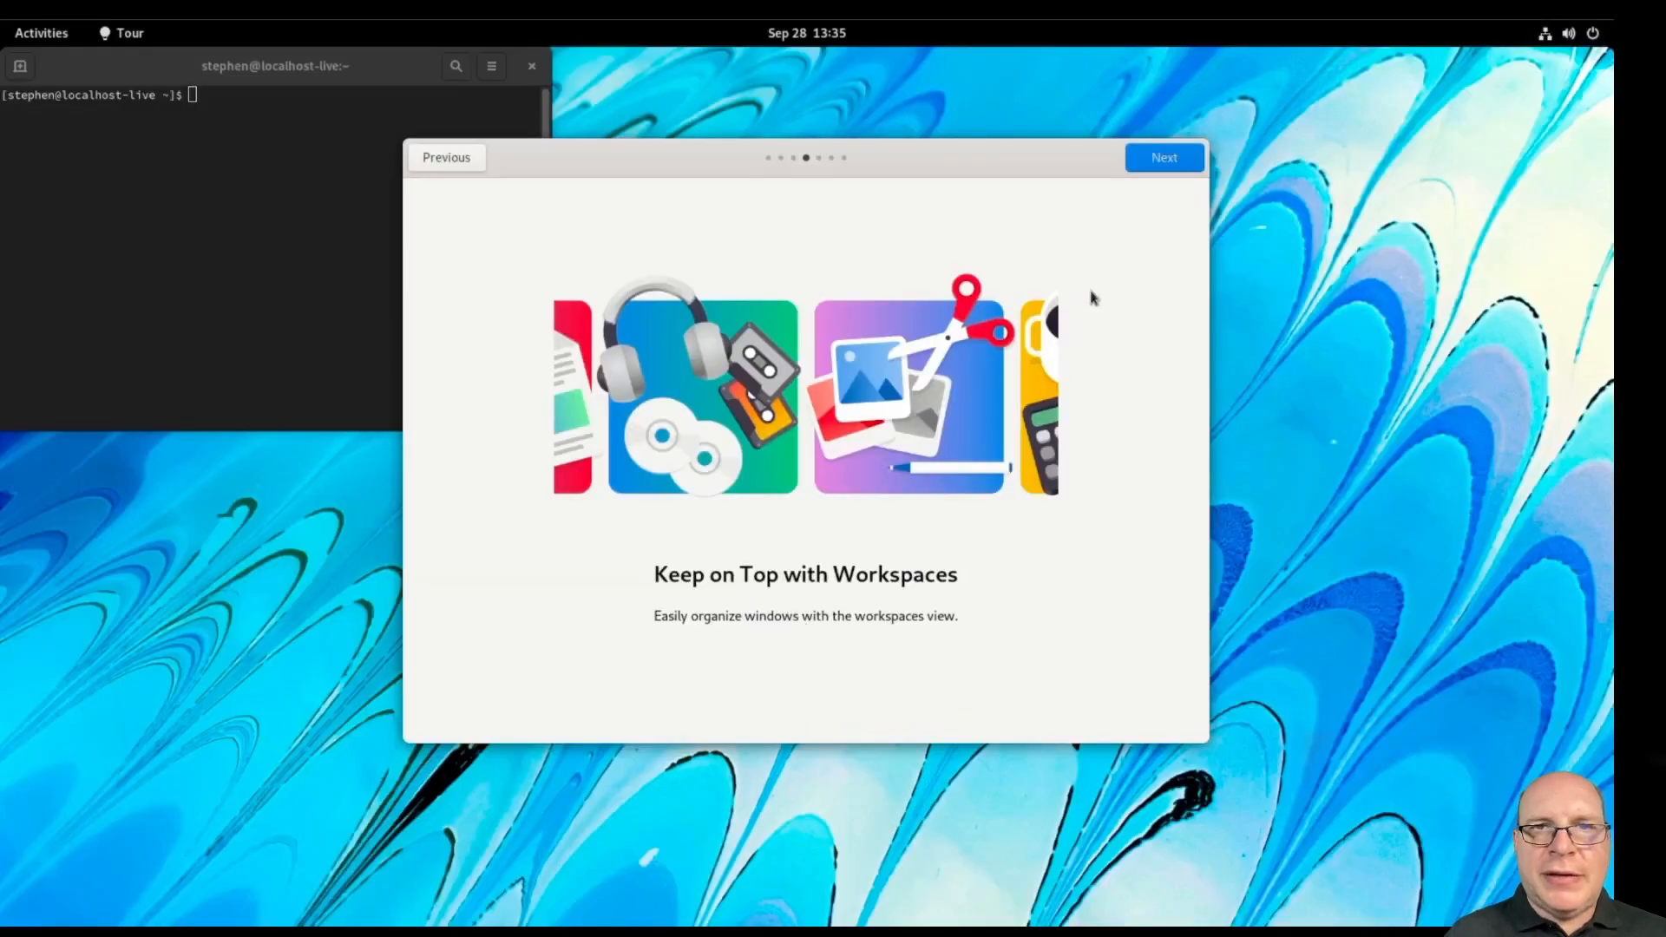
Advance through the Overview and Workspaces gesture pages to the final page and close the tour.
left_click(1162, 158)
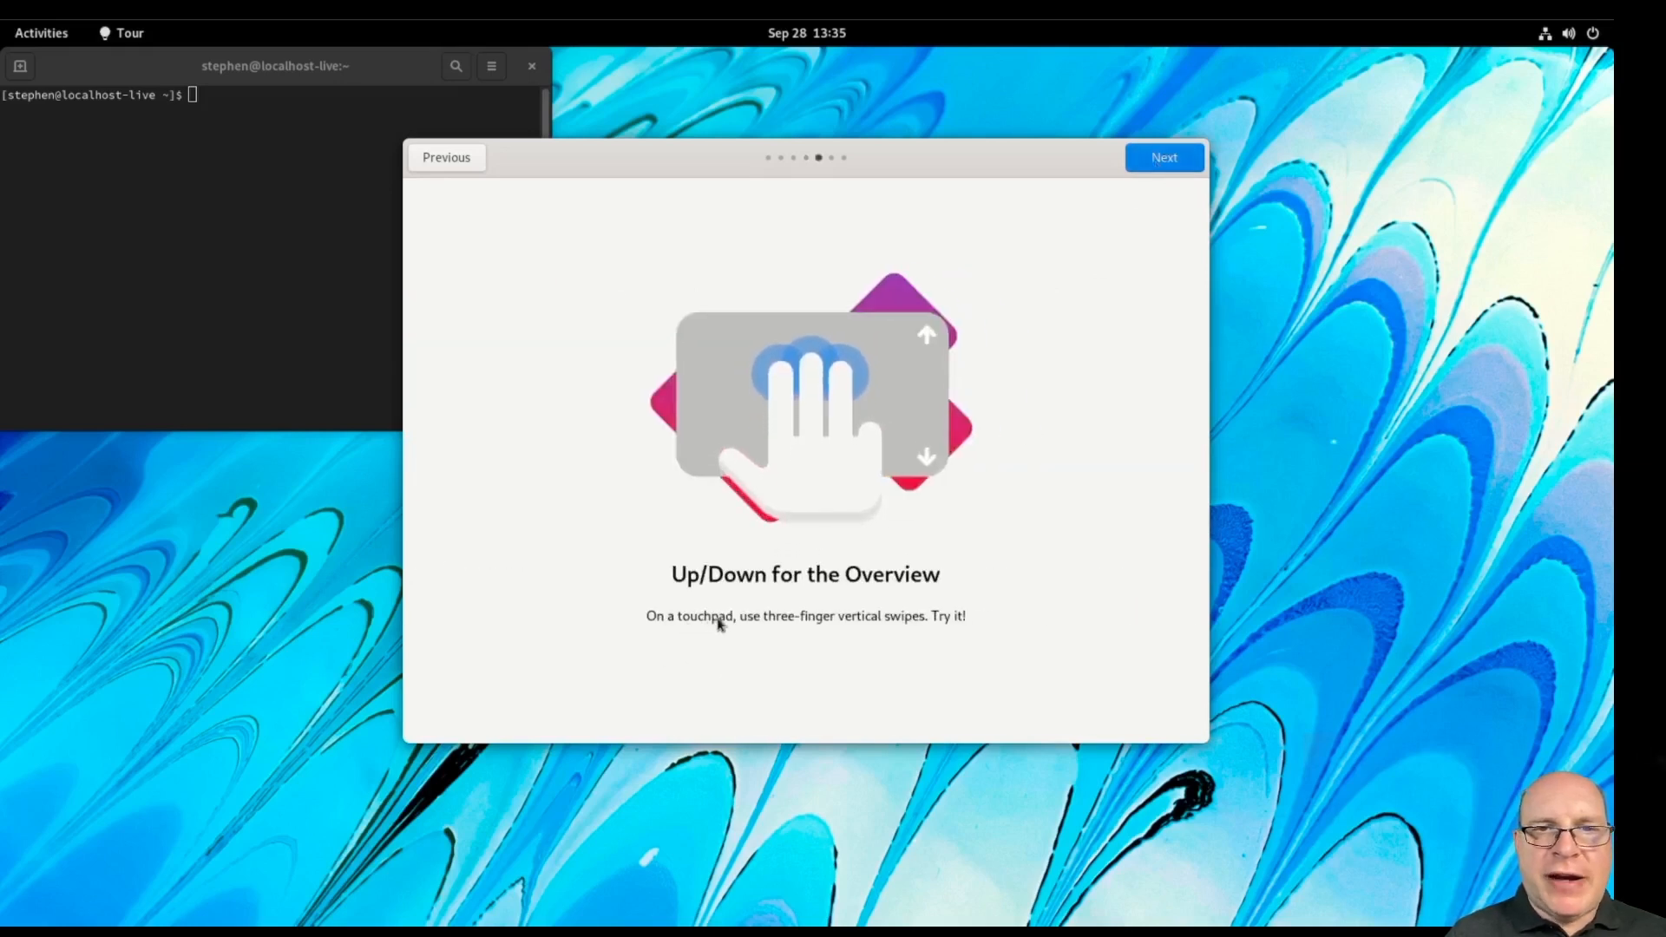
left_click(1163, 158)
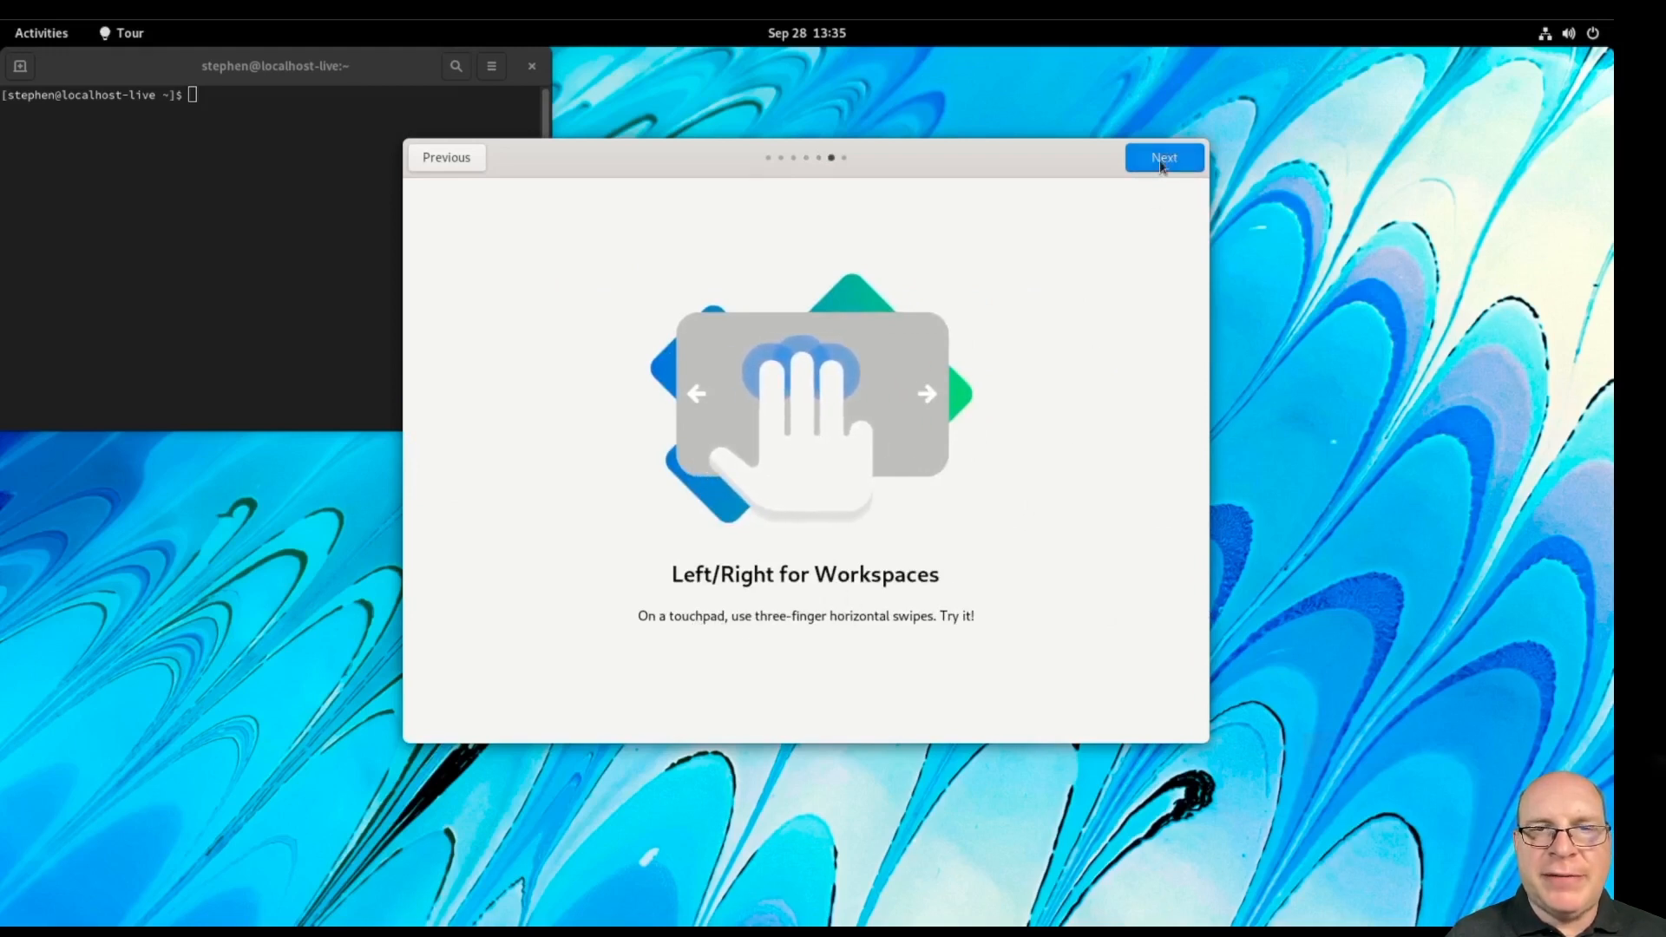
left_click(1163, 158)
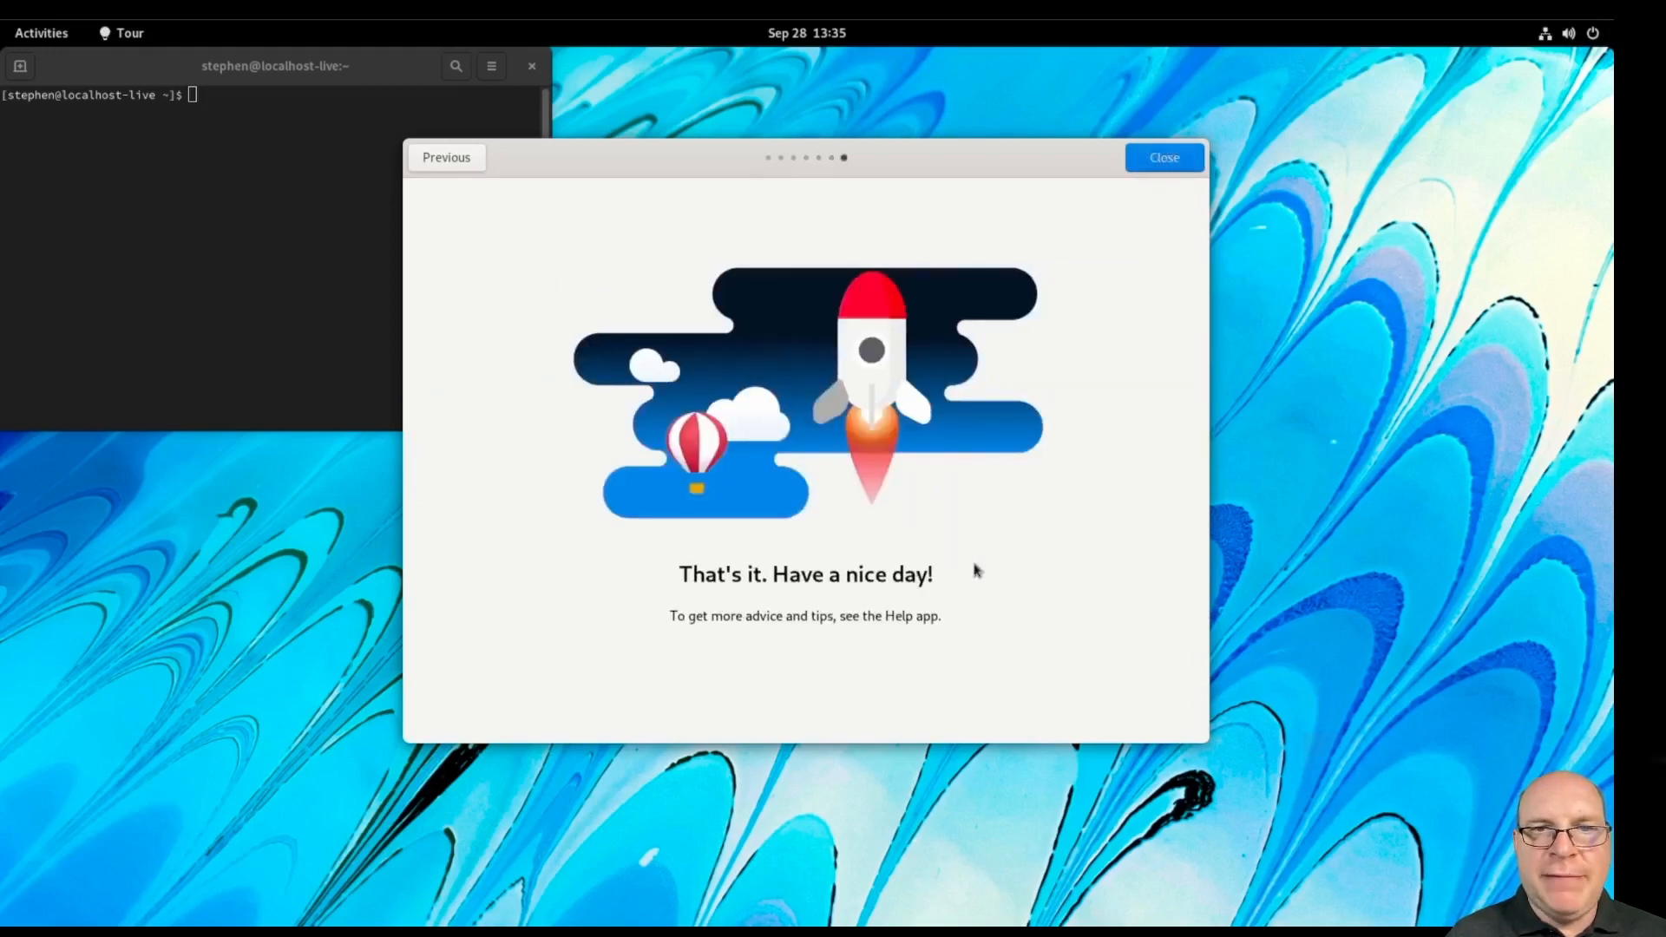
left_click(1162, 158)
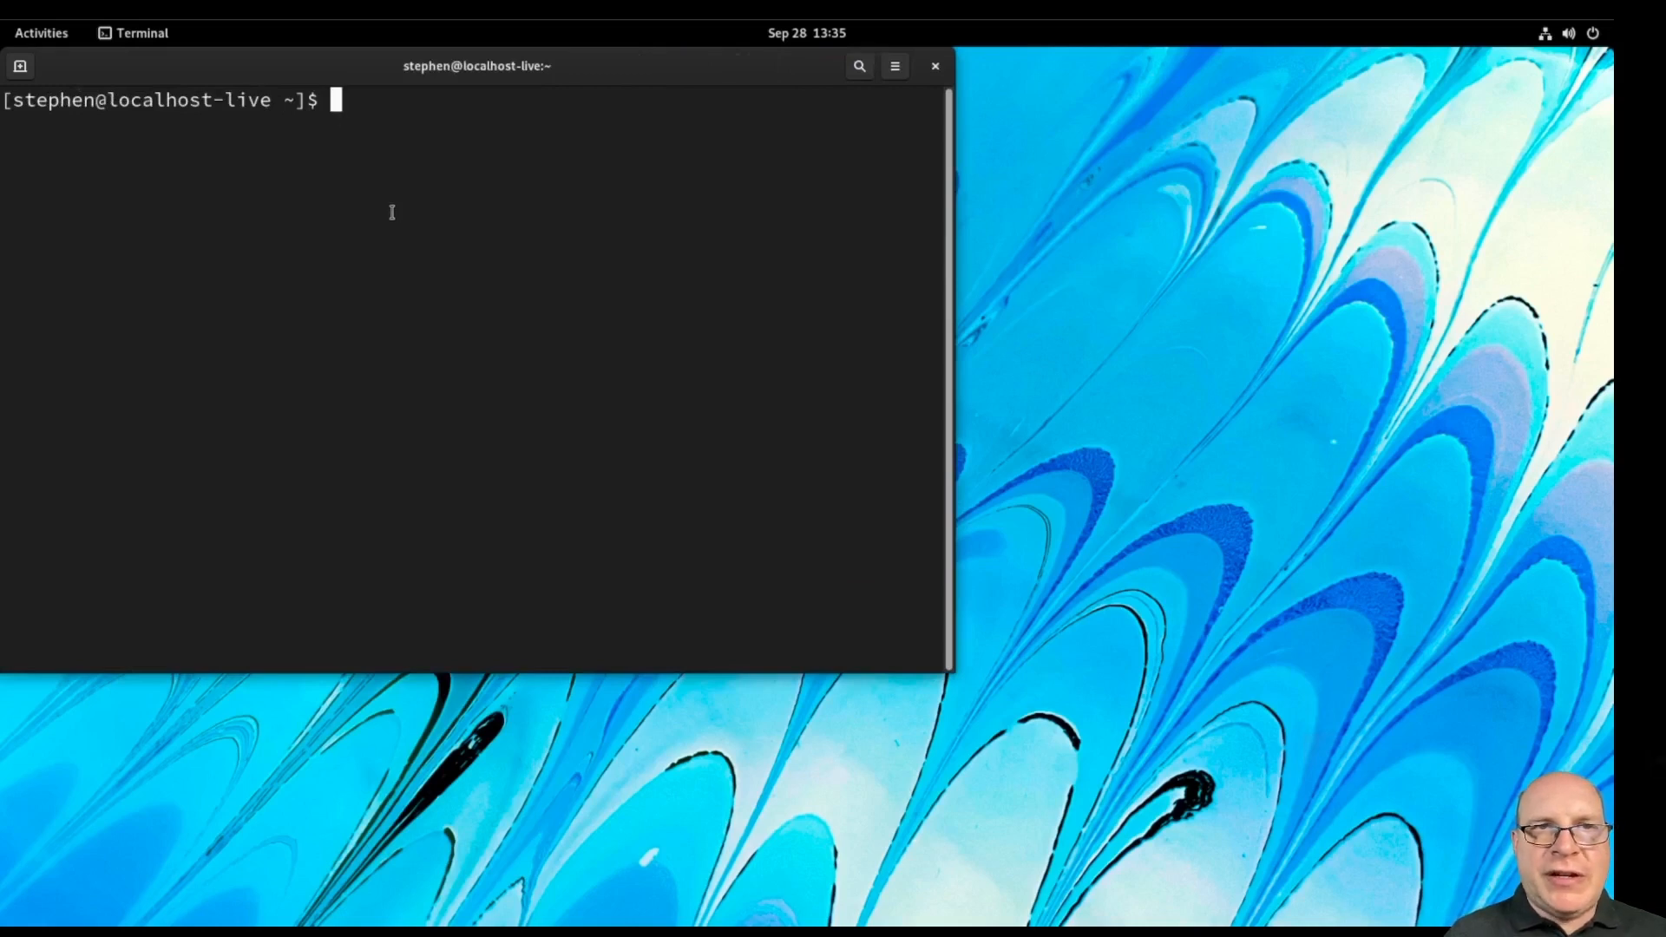
Run 'uname -a' and 'free -h' to check the kernel version and memory usage.
type("uname -a")
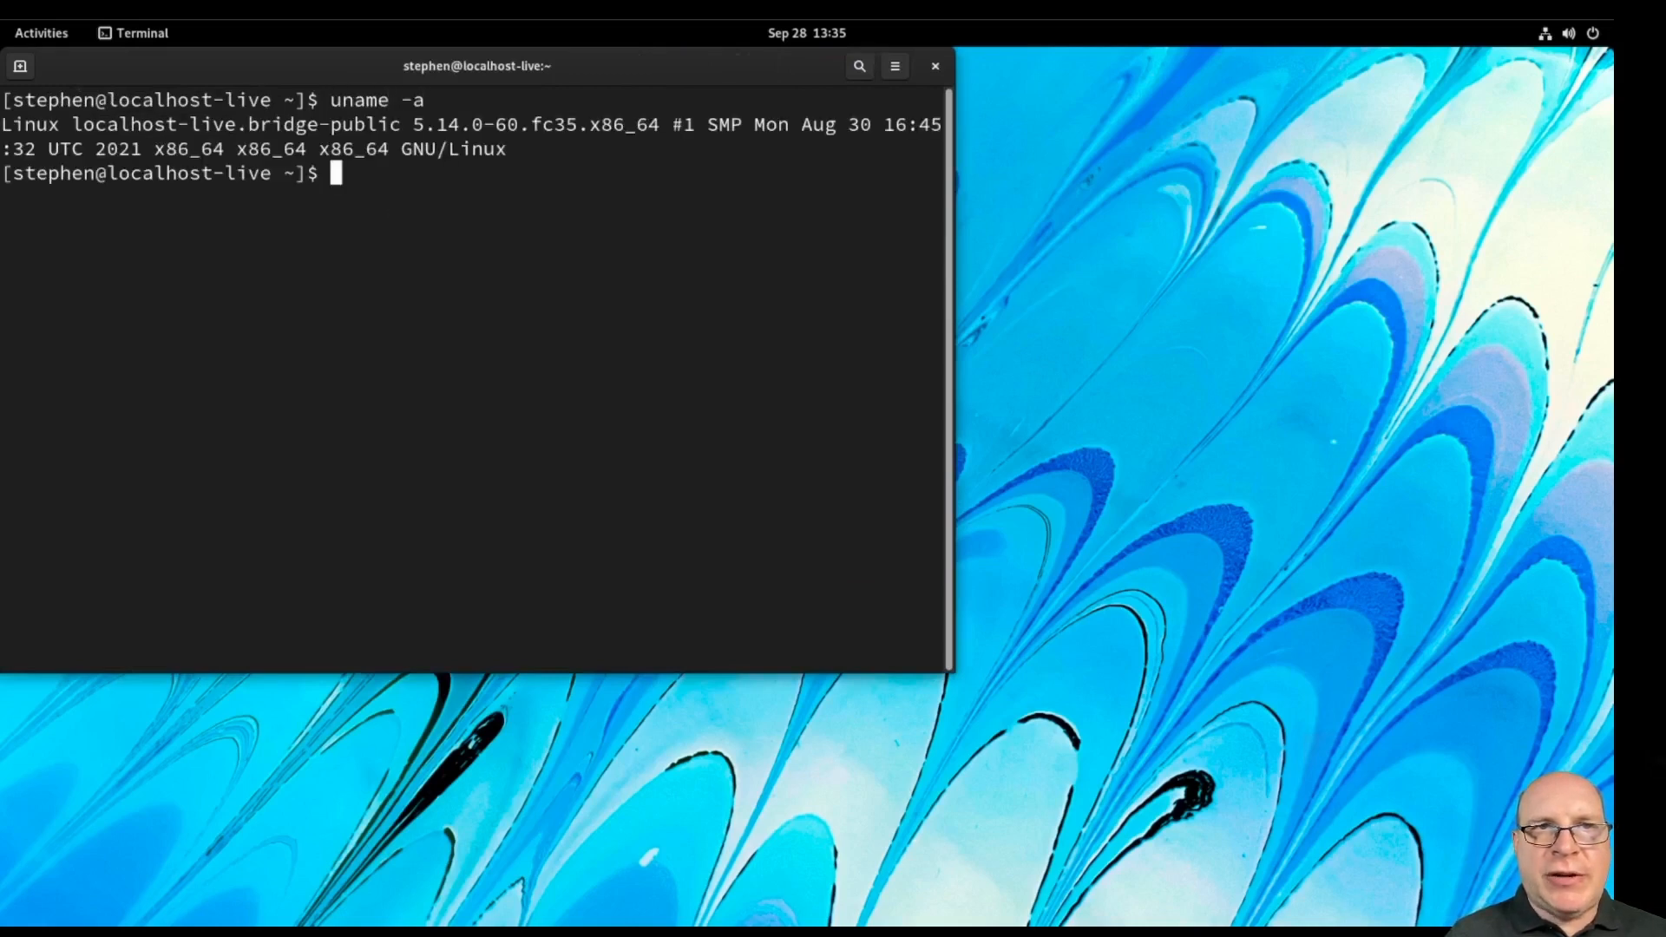
type("f")
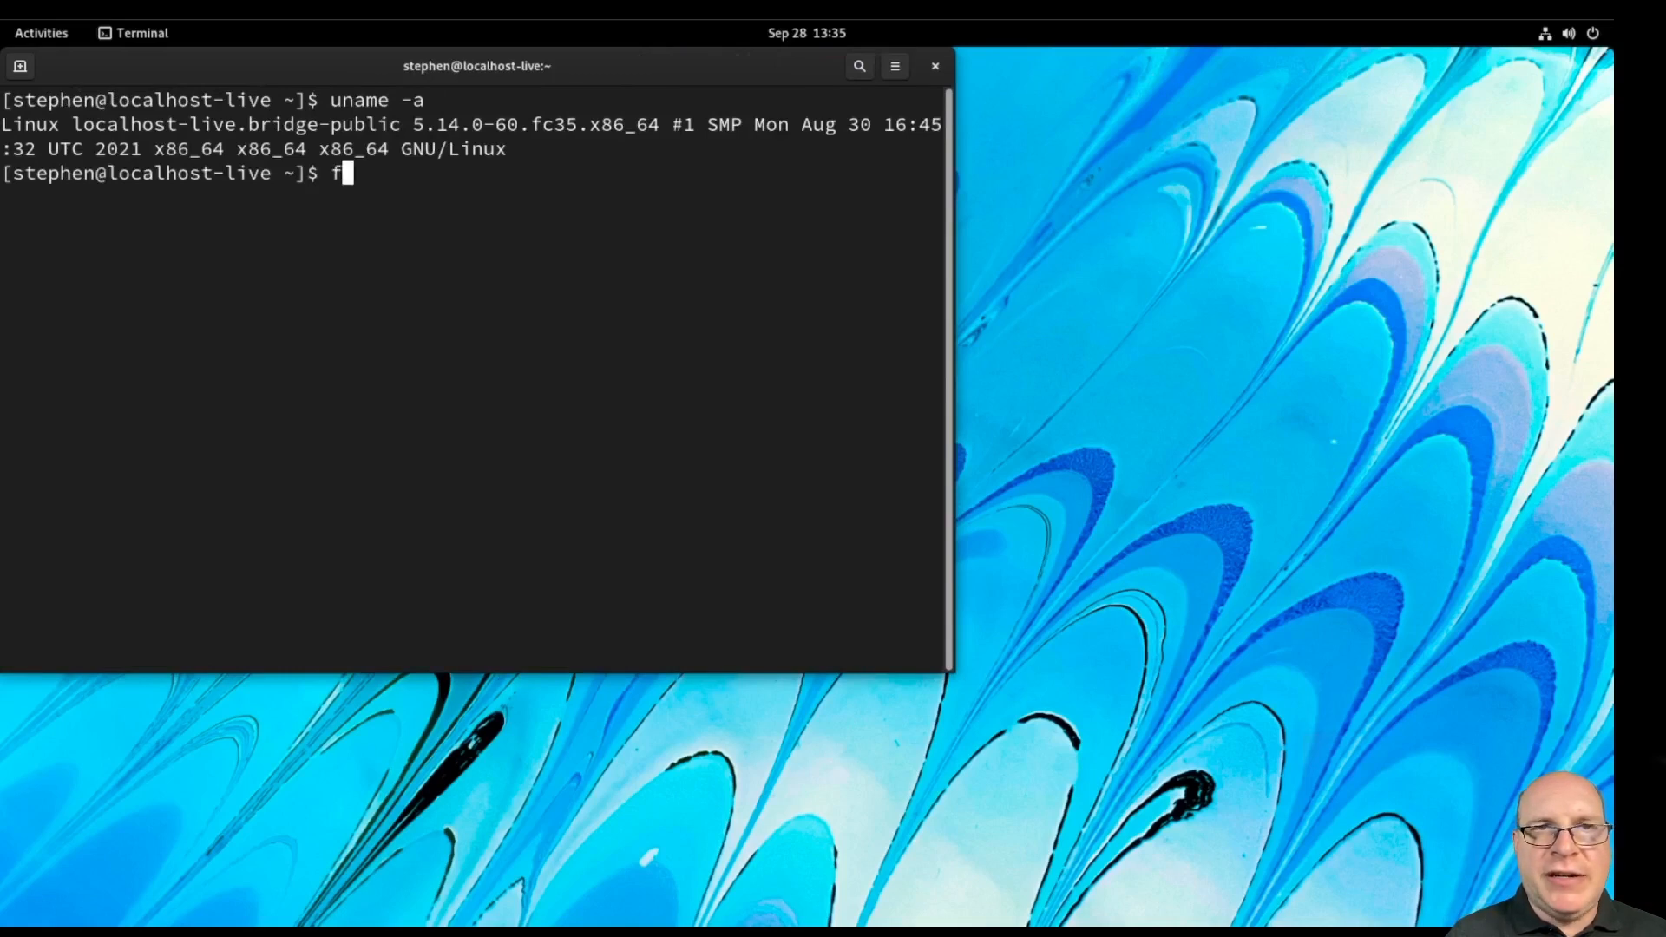
type("ree -h")
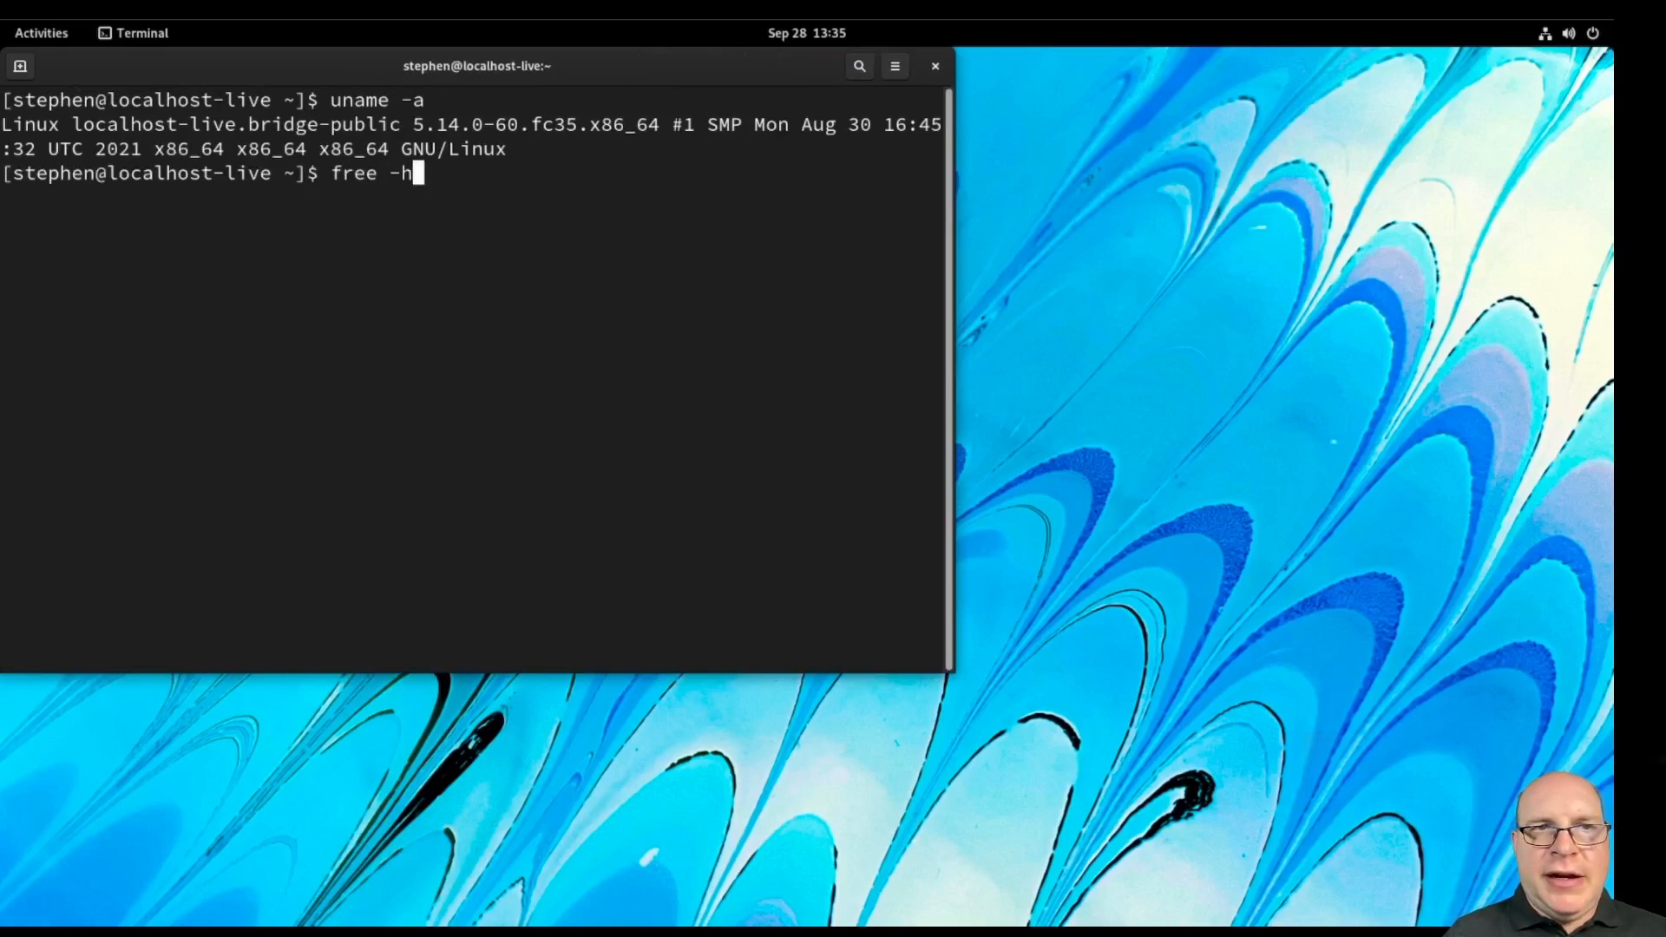
key("Return")
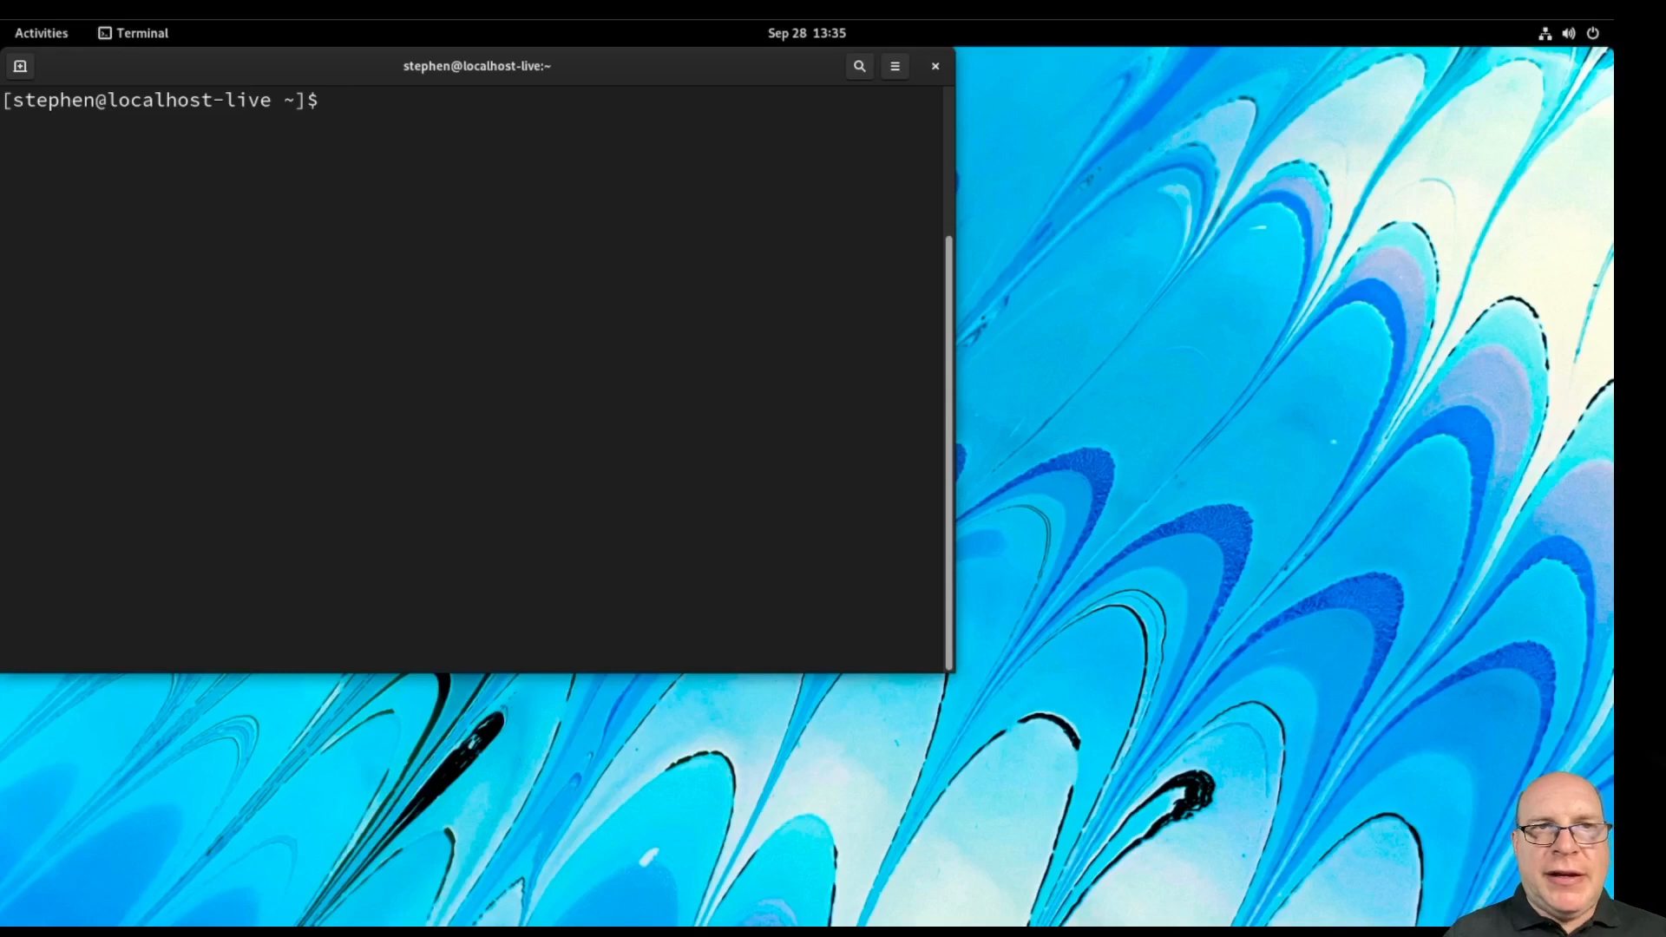
Run sudo mkdir /.snapshots to create the snapshots folder at the filesystem root.
type("sudo")
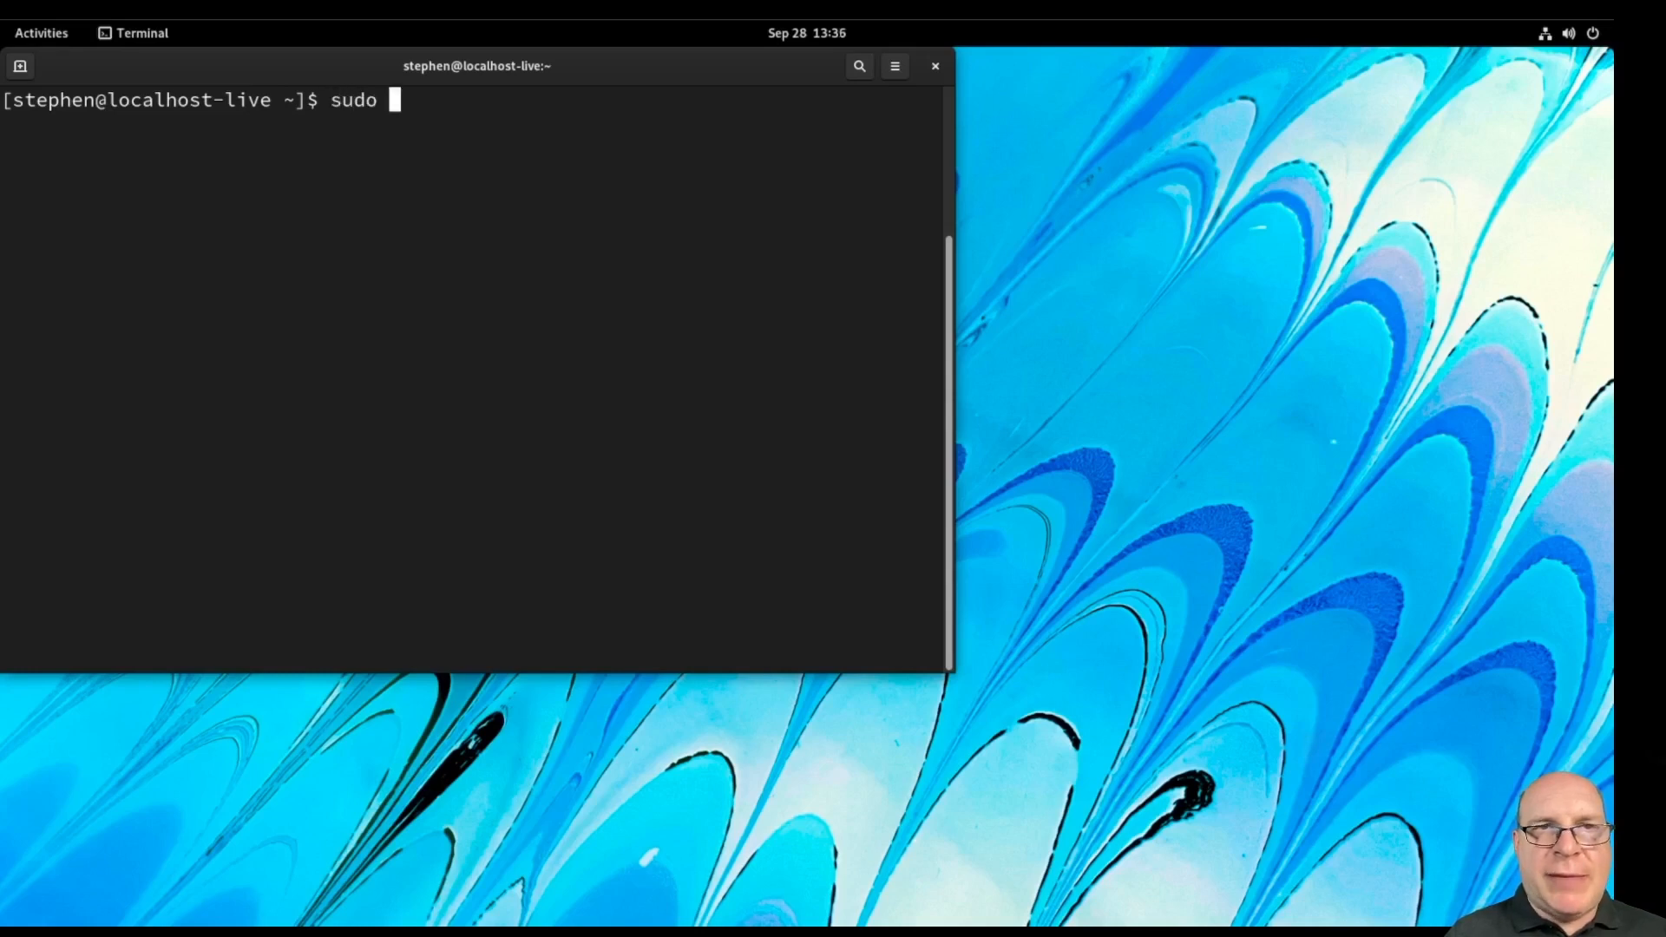
type("mkdir /")
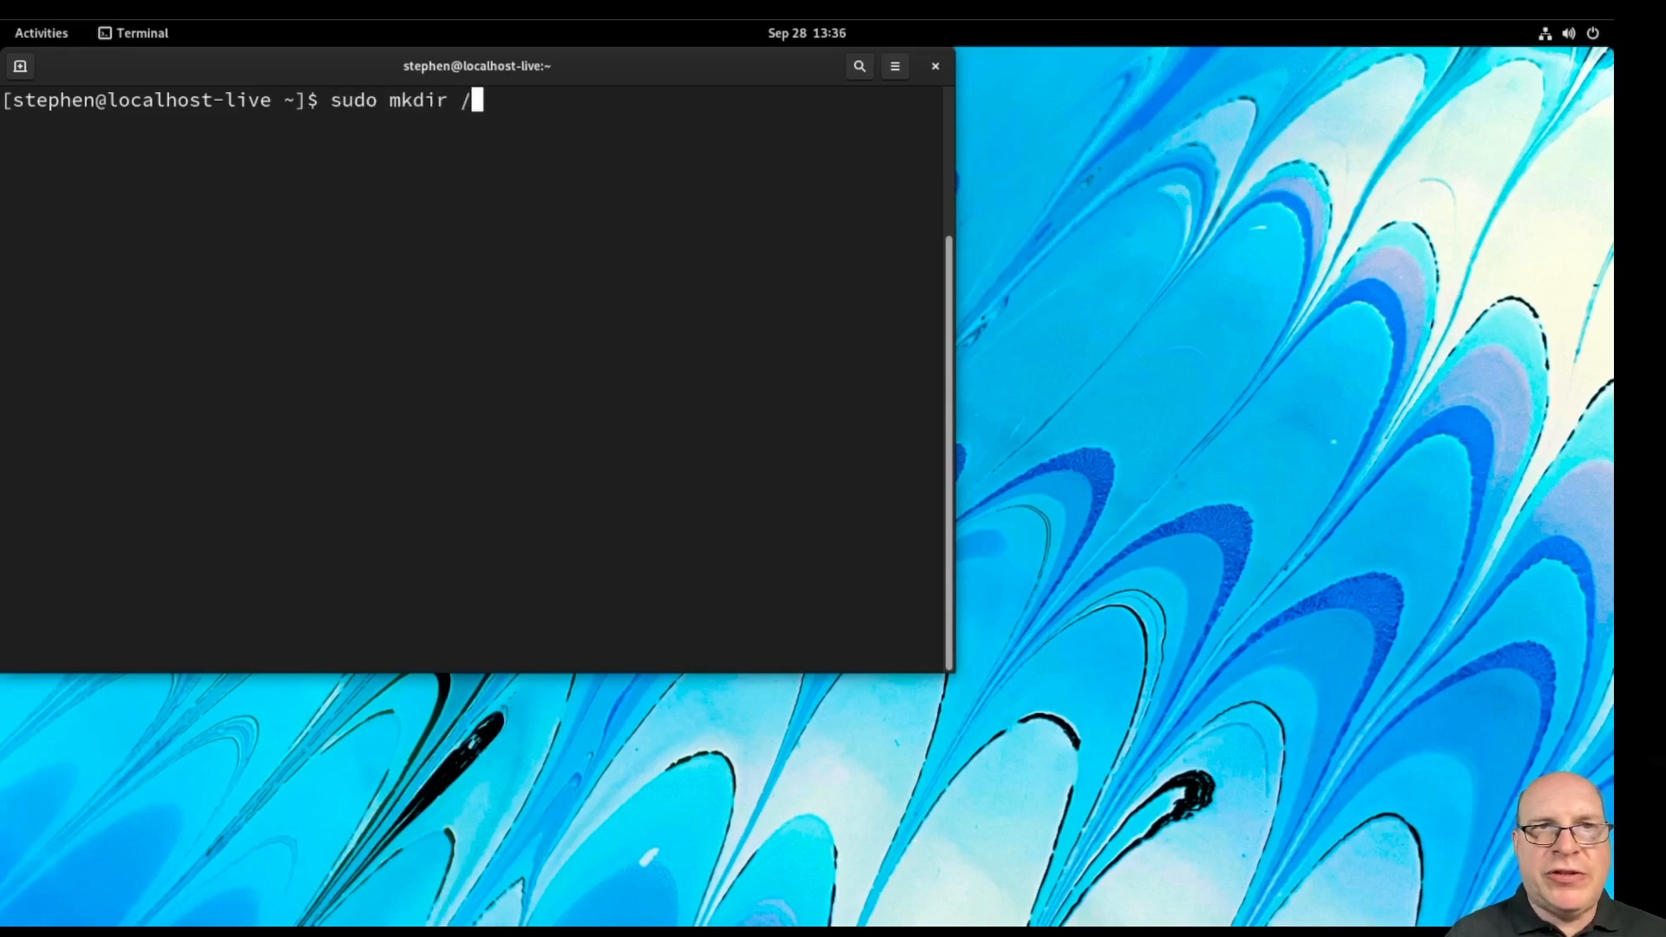
type(".snapsho")
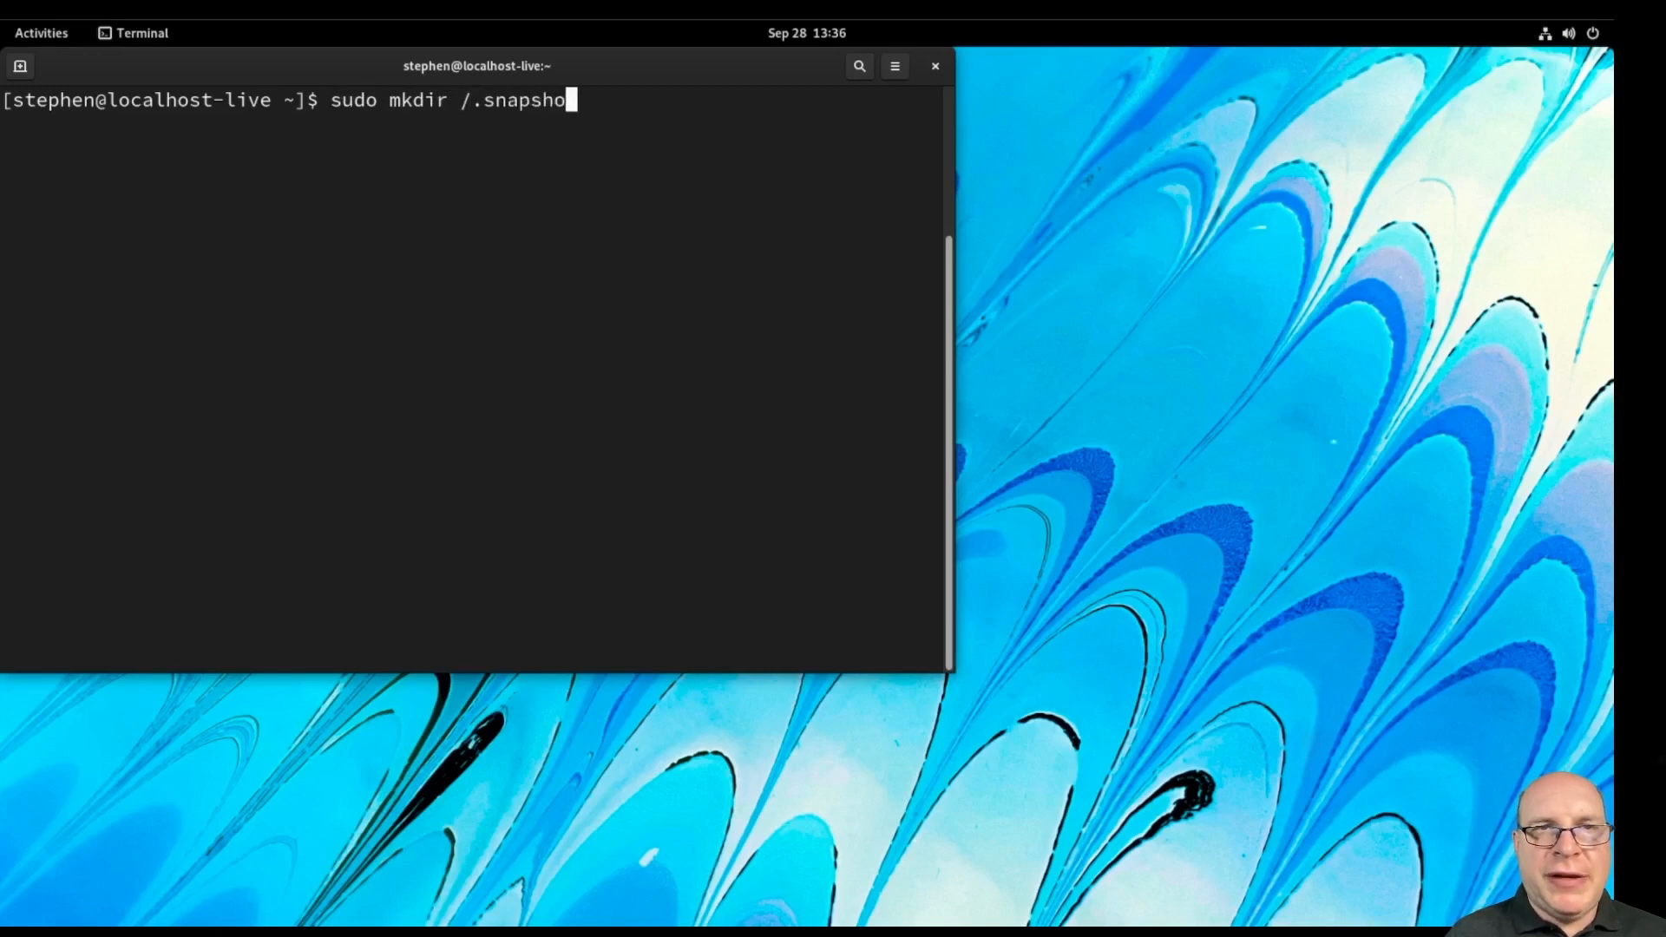
type("s")
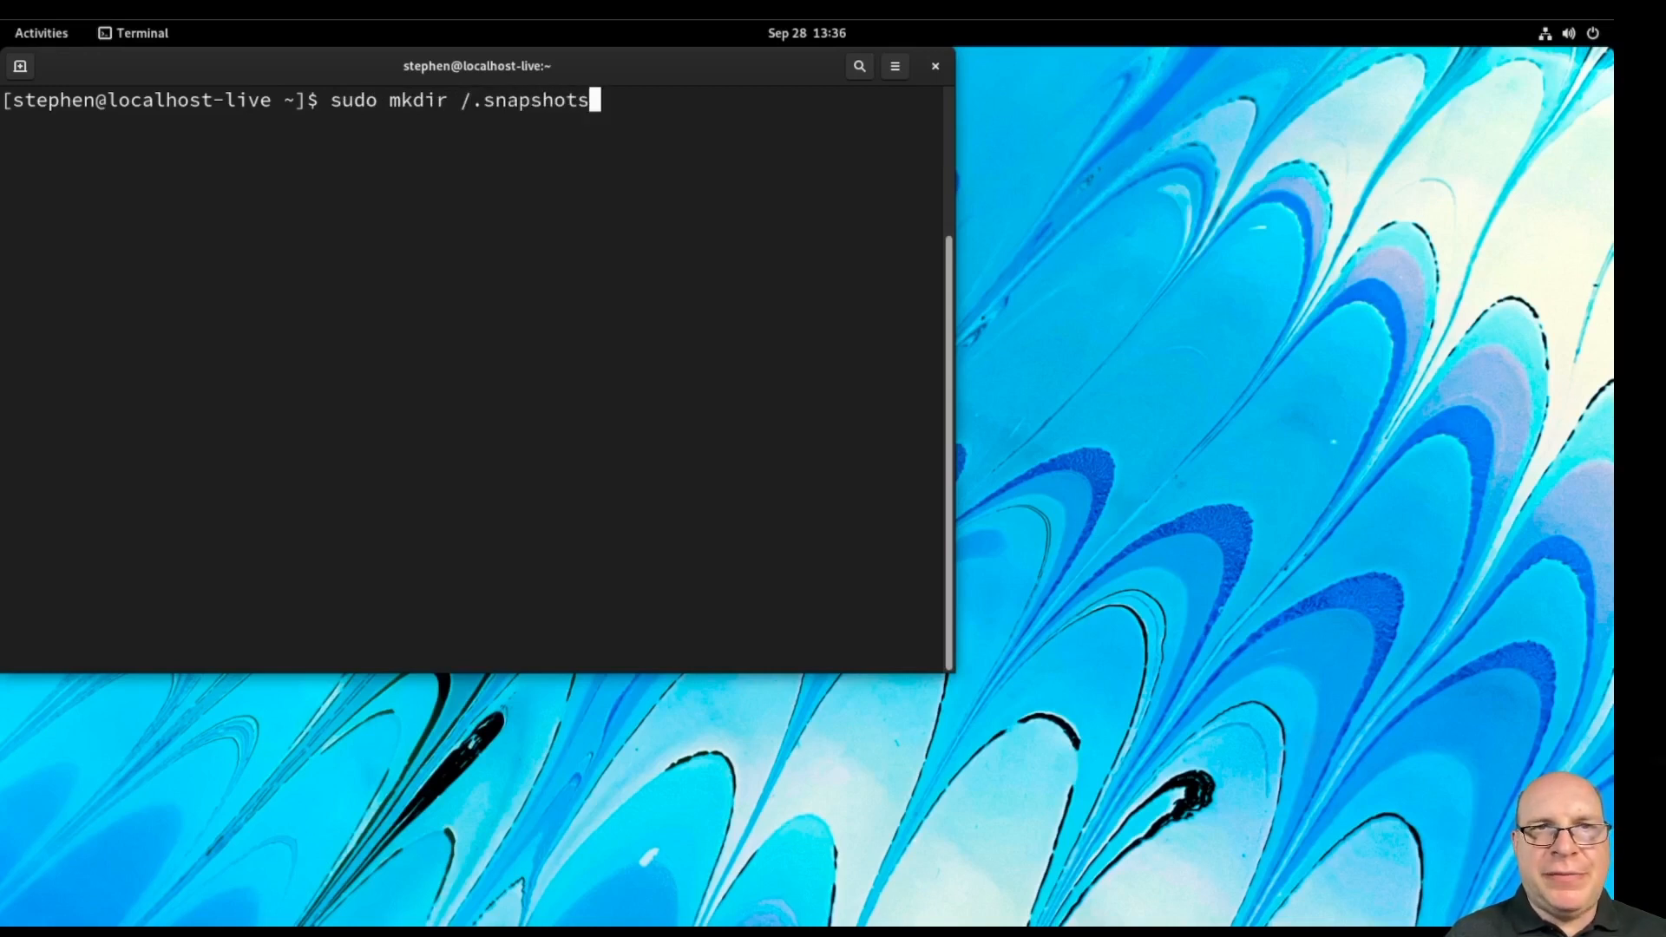
key("Return")
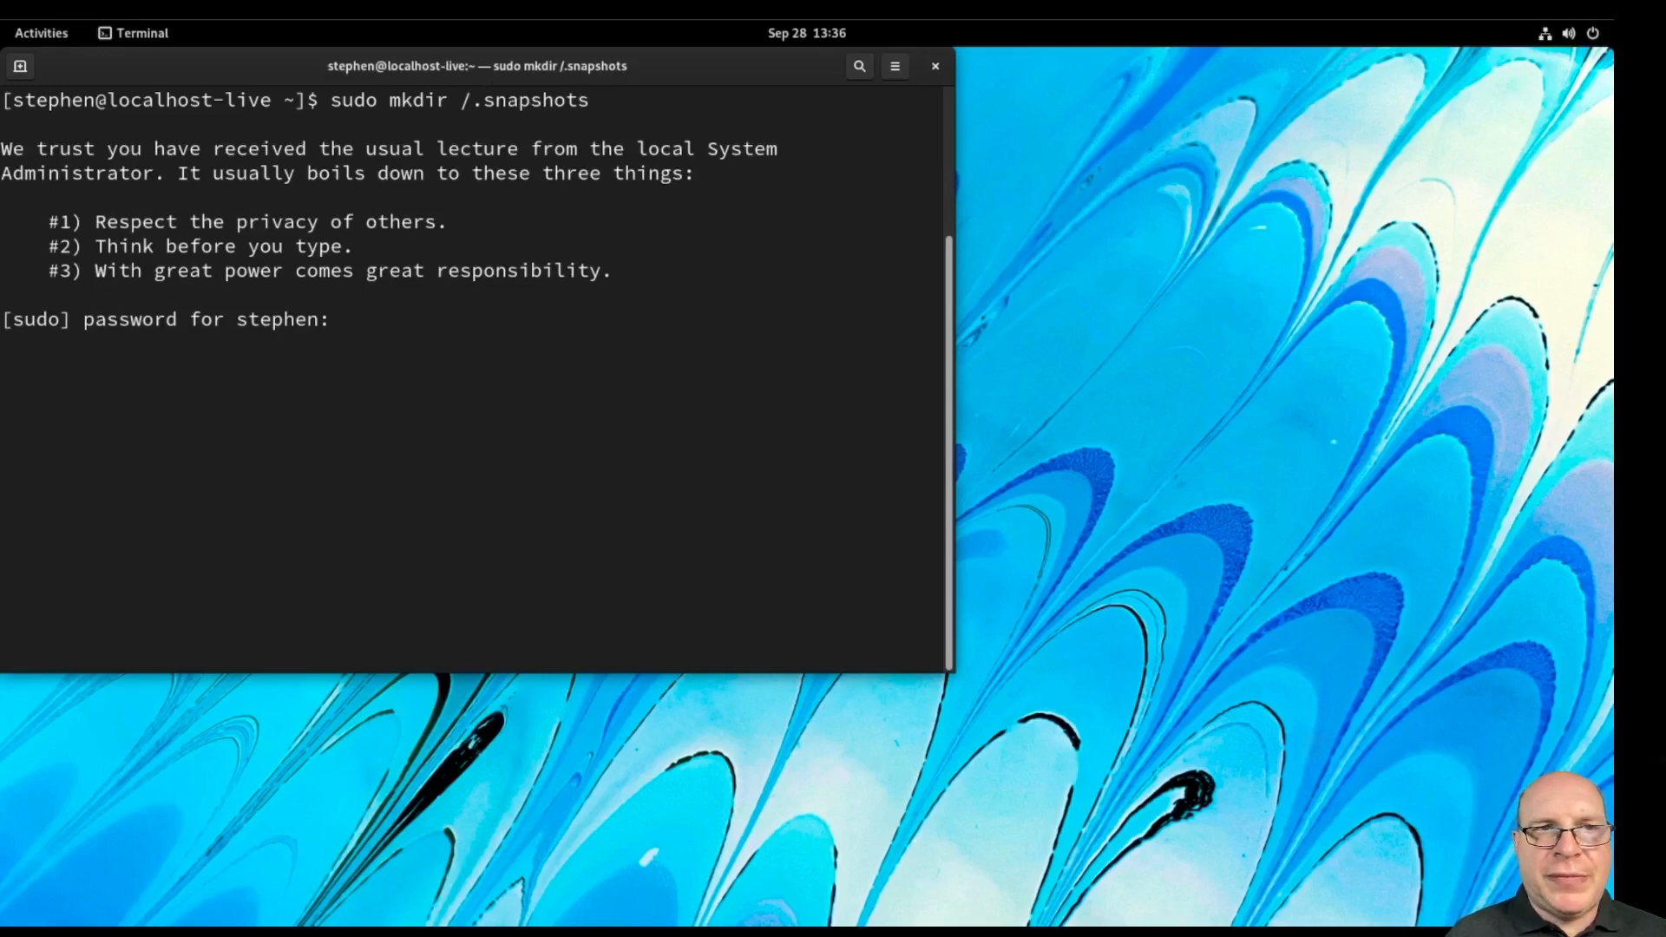
Submit the administrator password, retrying after a wrong attempt, to finish the command.
key("Return")
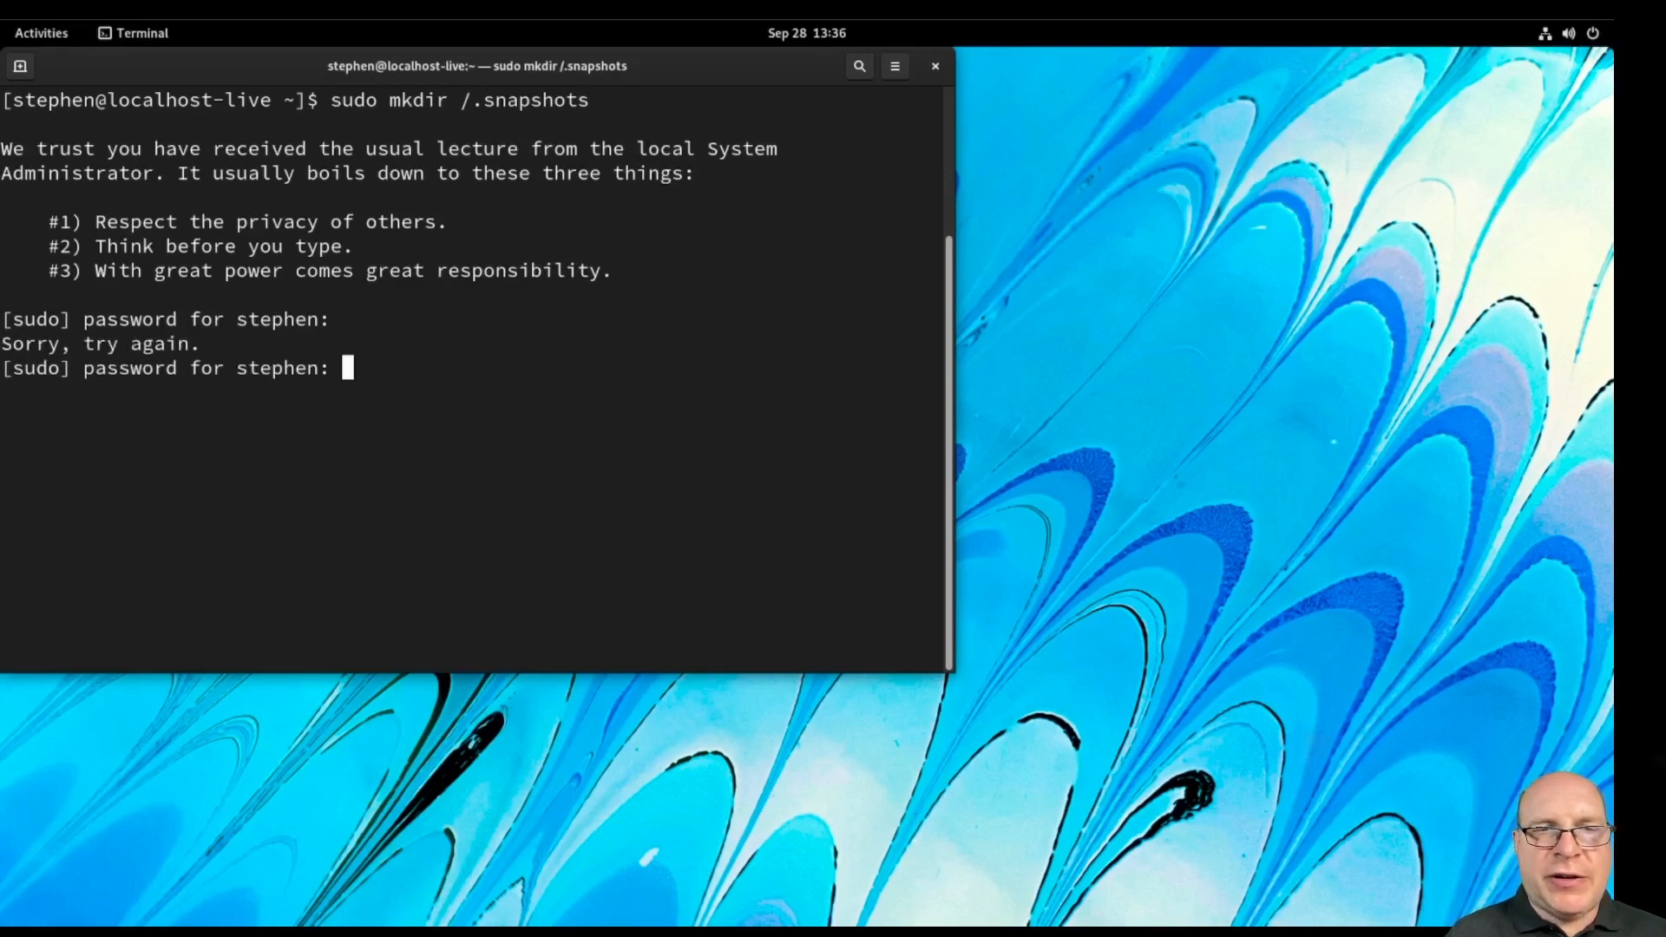
key("Return")
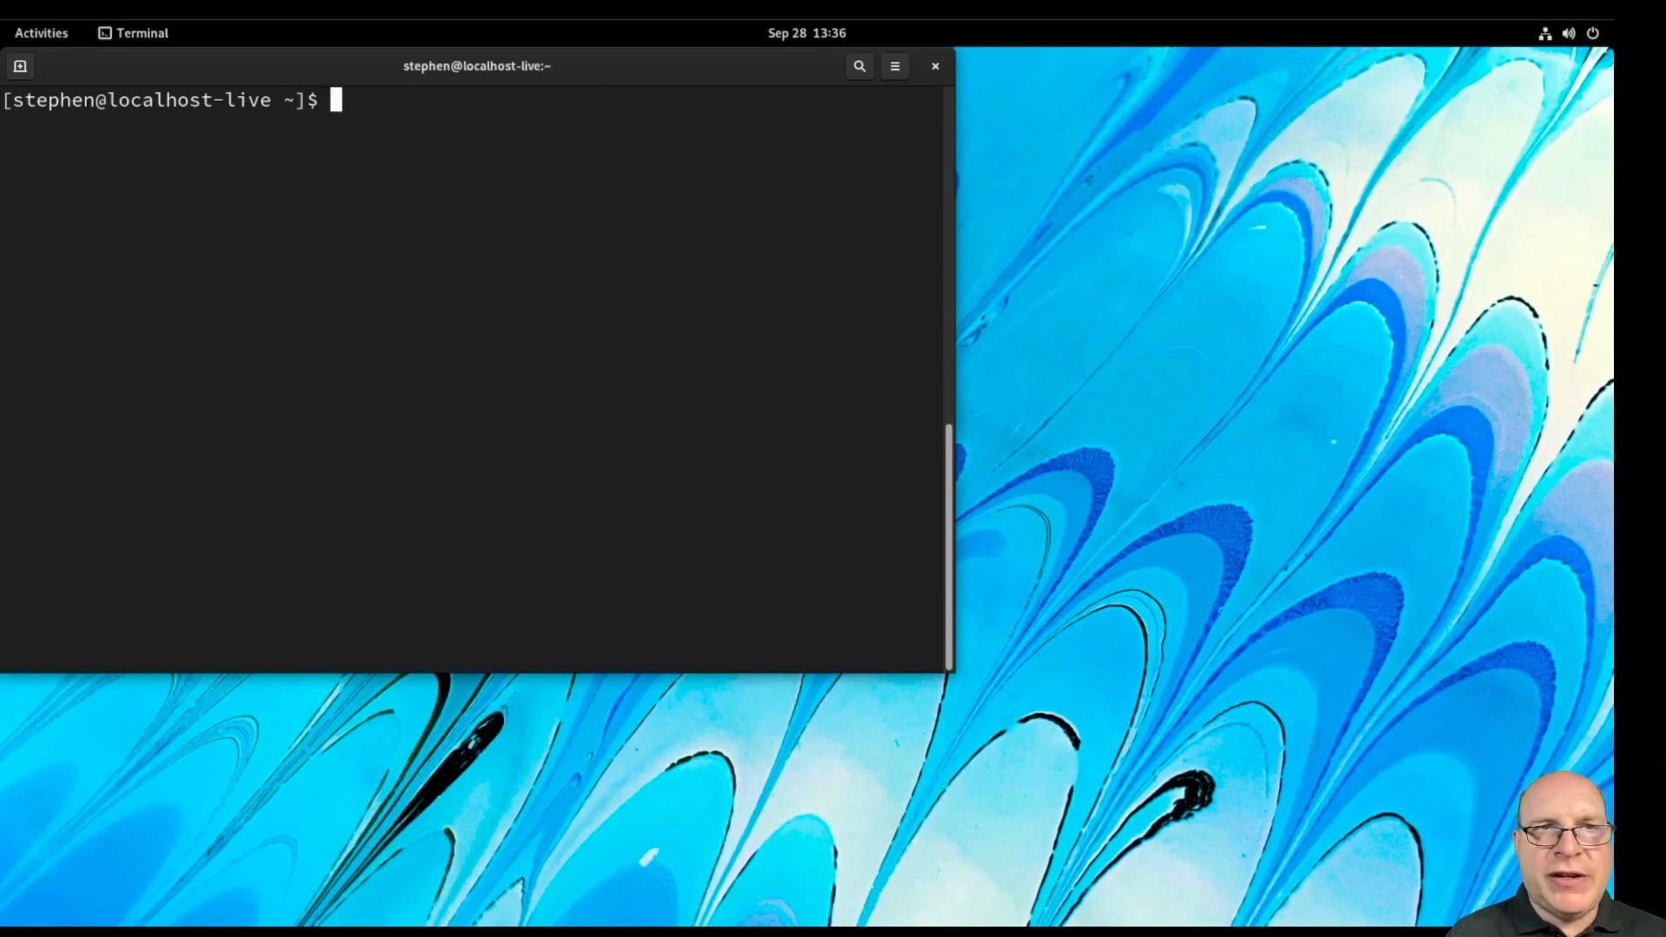
Enter sudo btrfs subvolume snapshot -r / targeting the /.snapshots/ folder.
type("sudo bt")
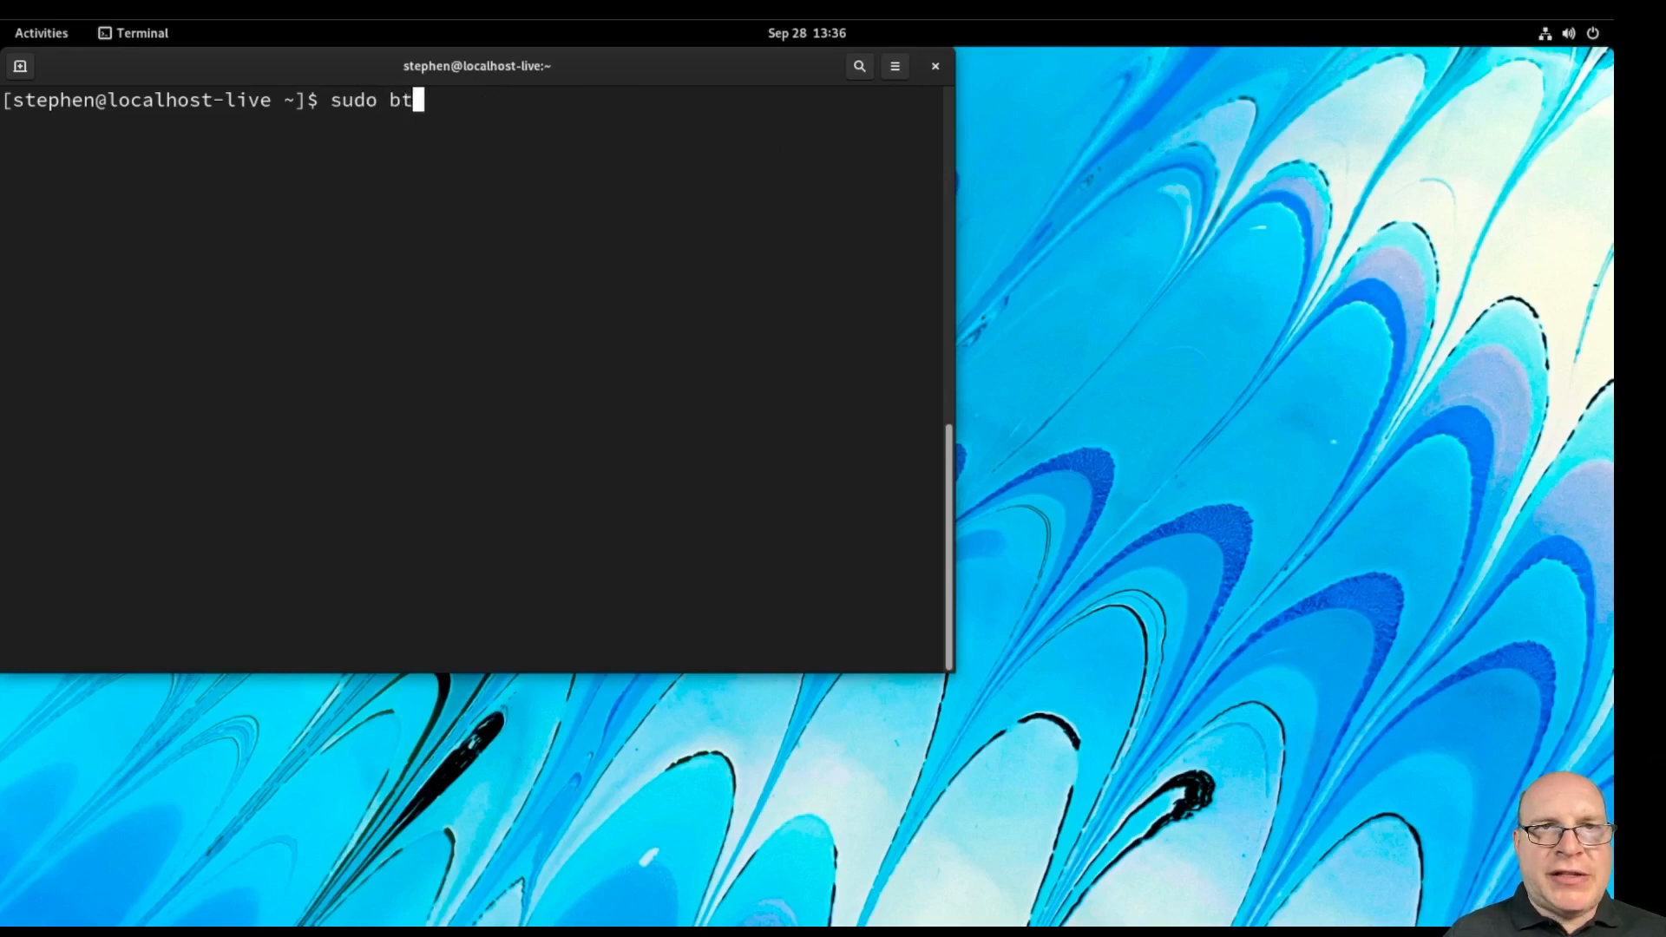
type("rfs subv")
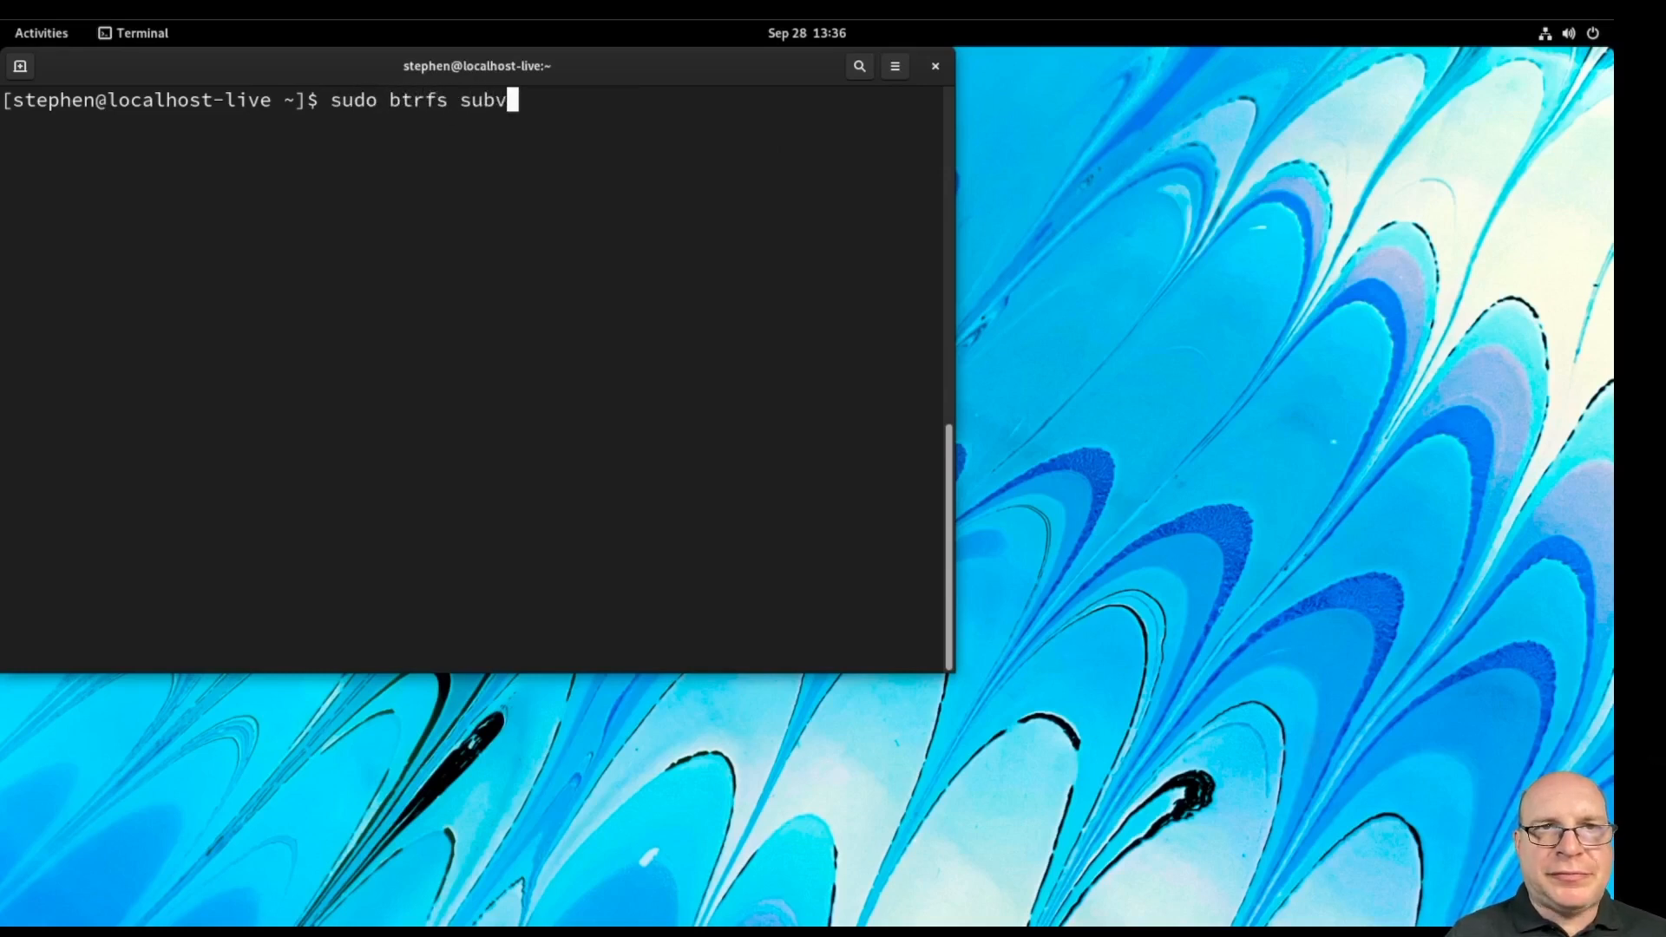
type("olume s")
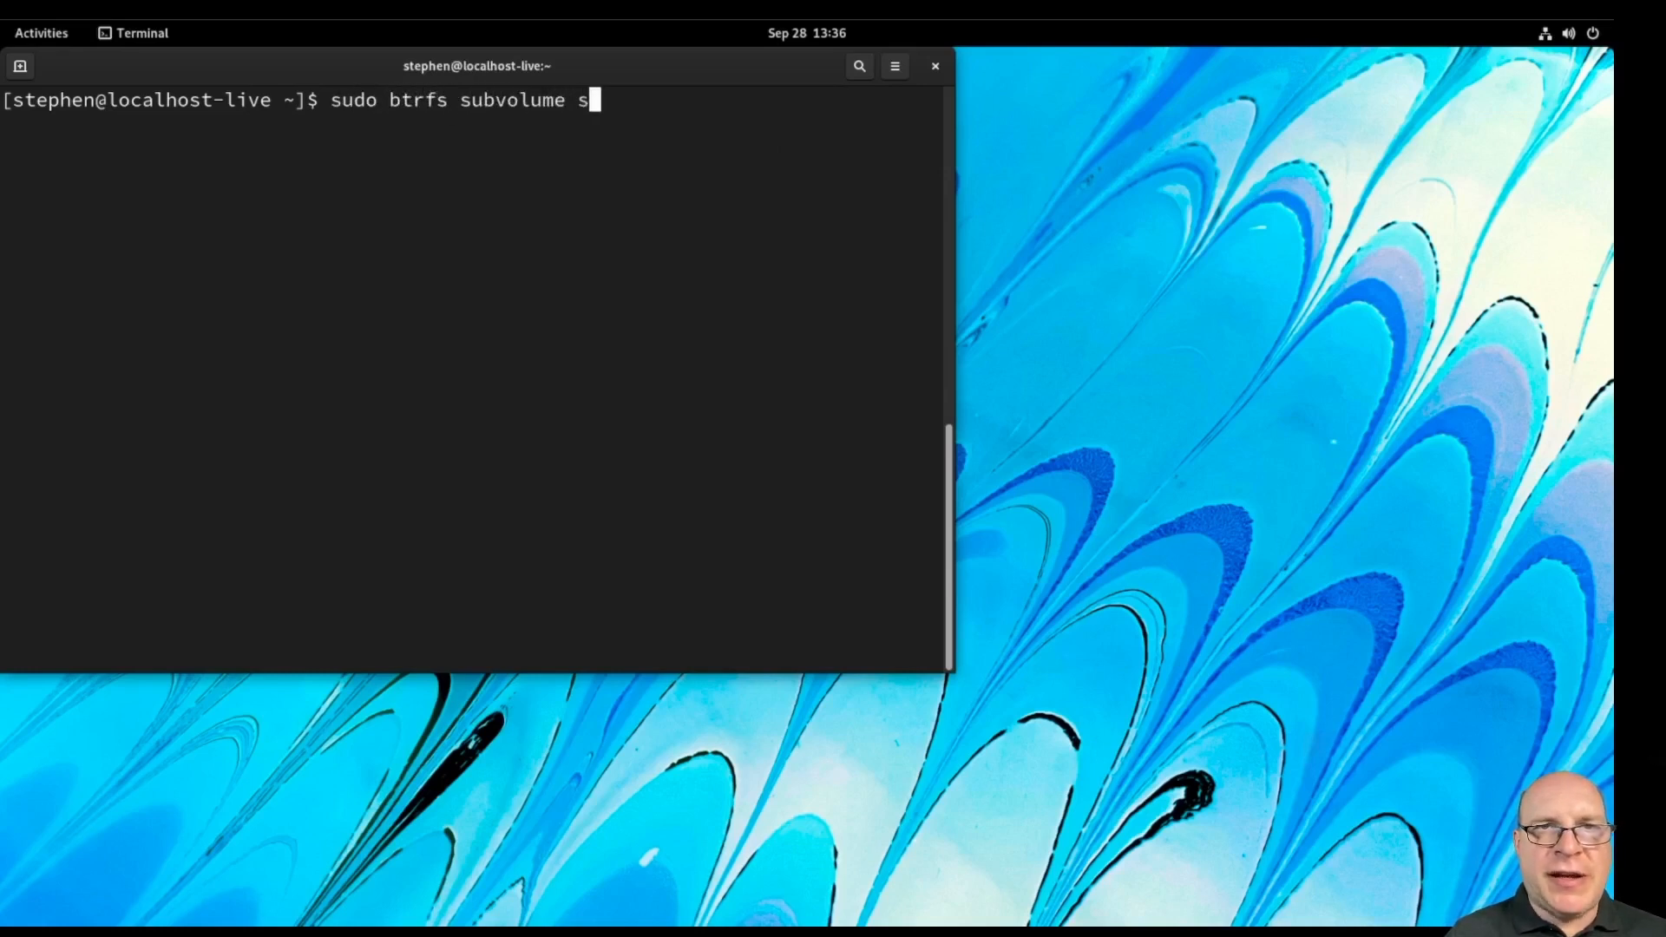
type("napshot")
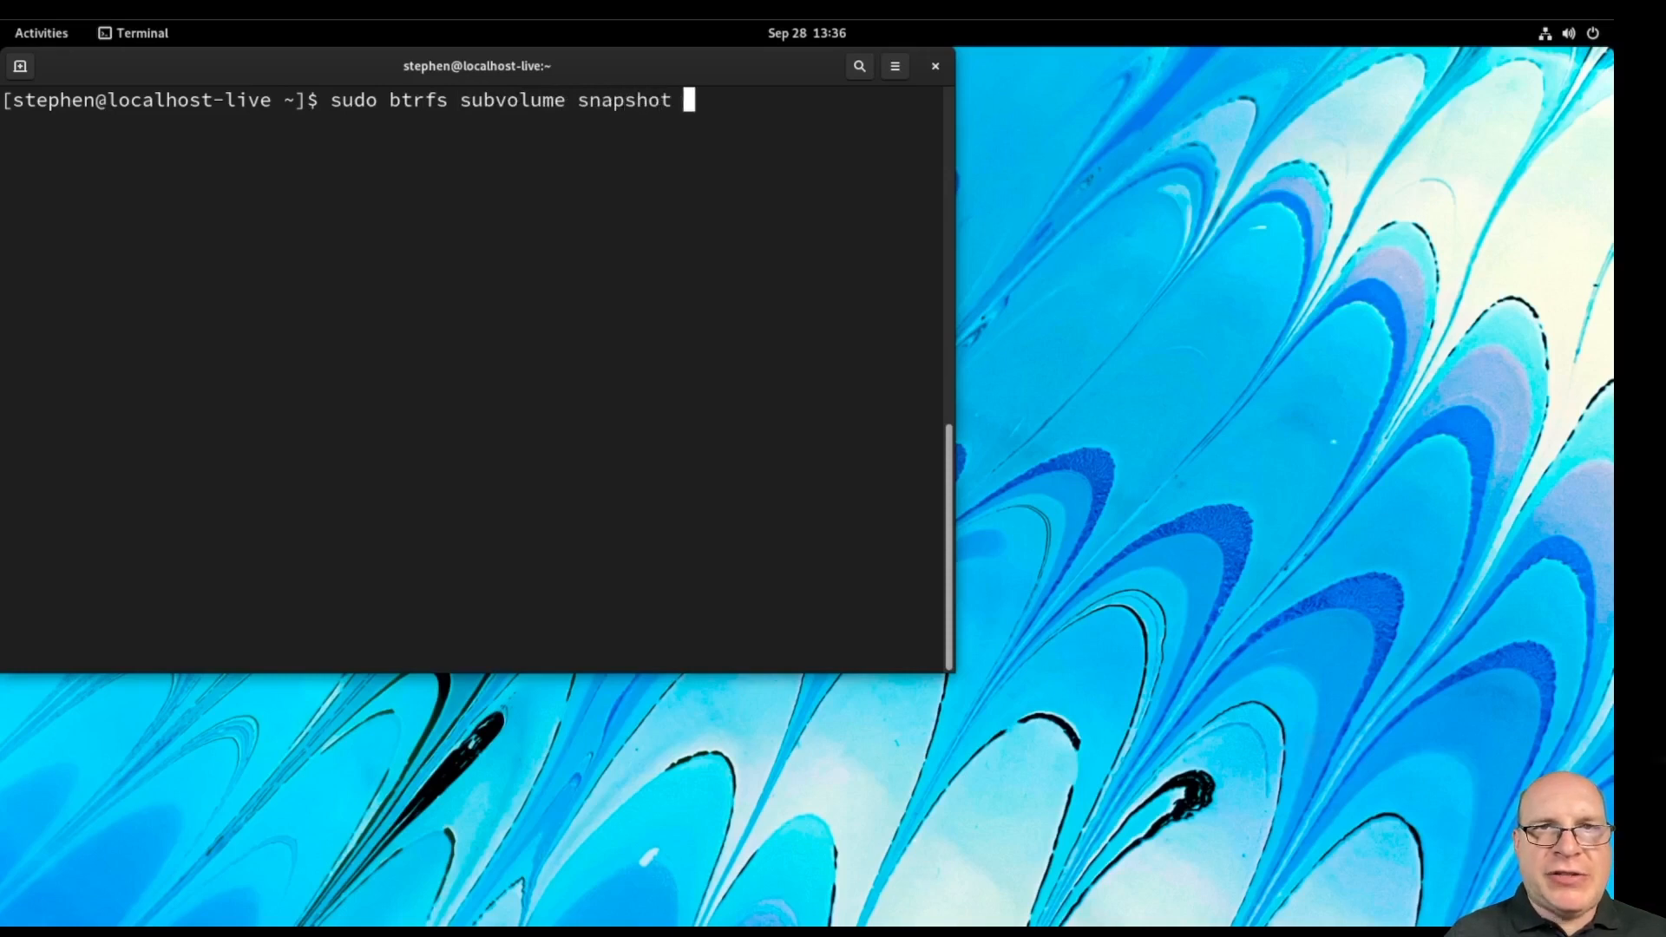
type("-r")
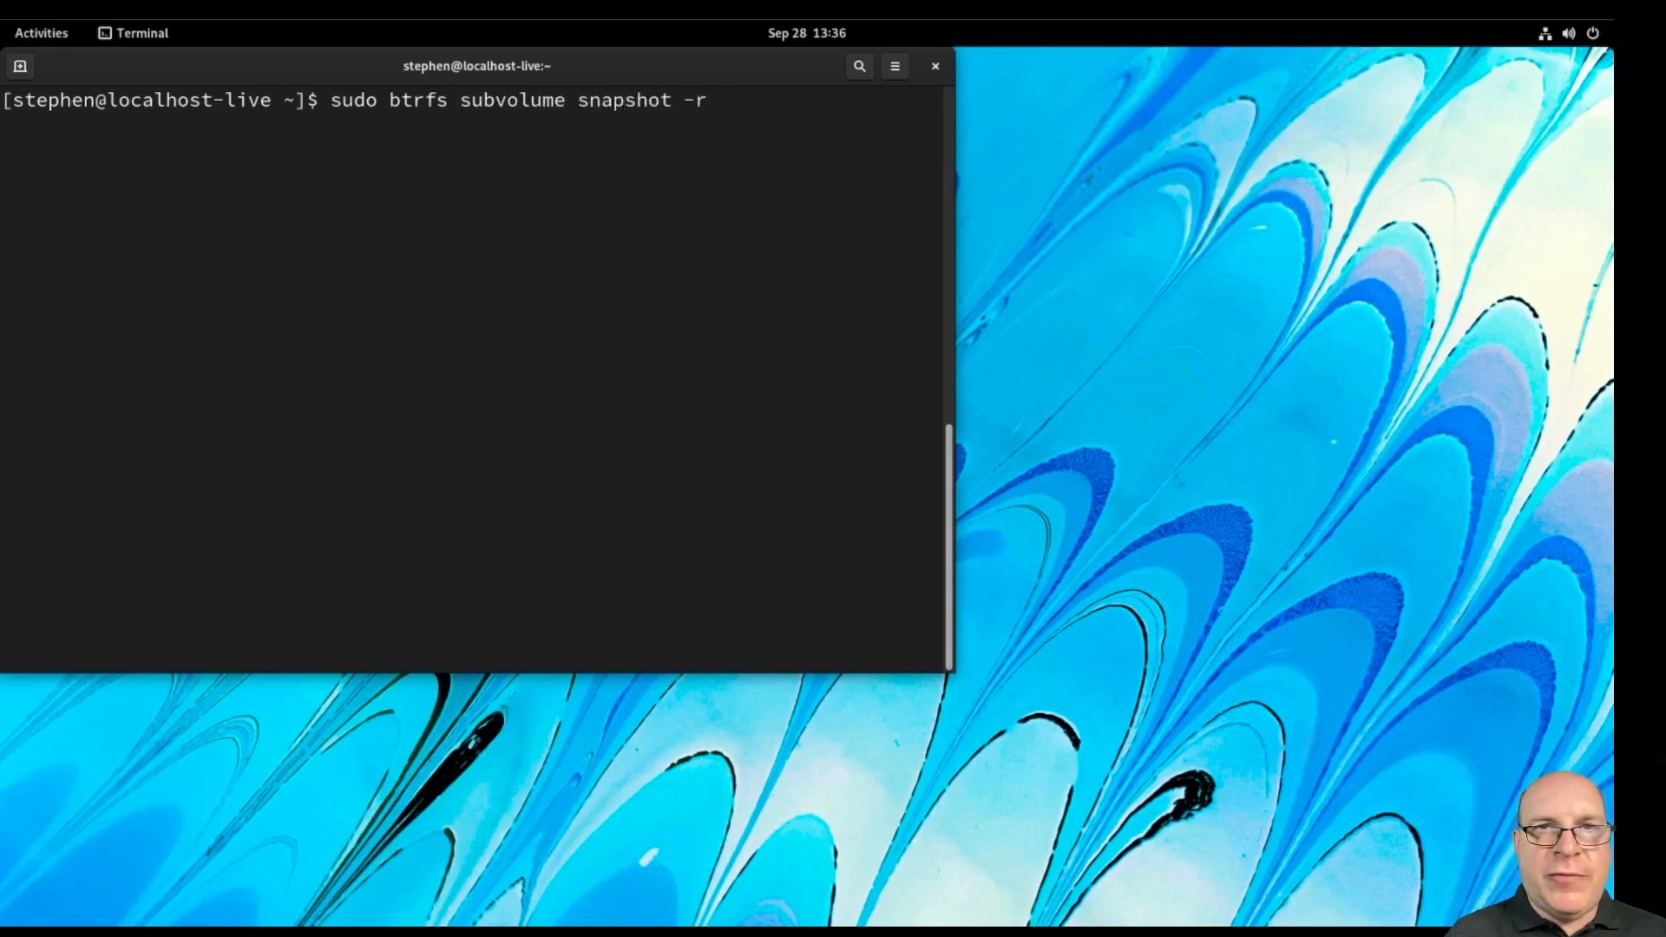
type("/ /")
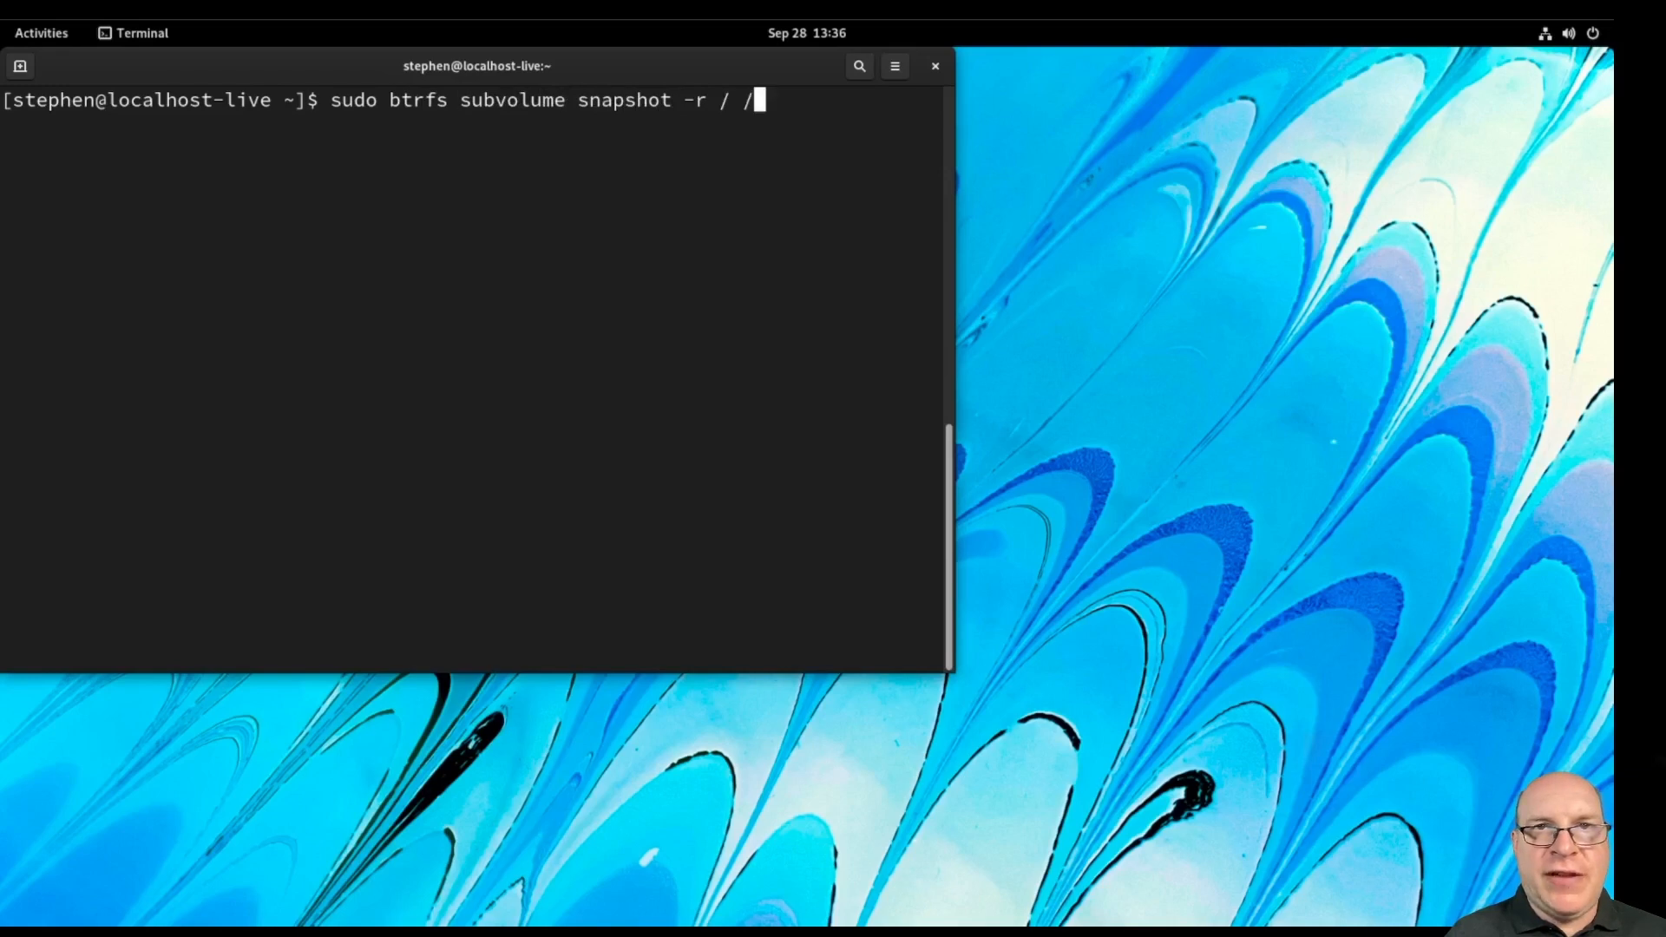
type(".snapshots/")
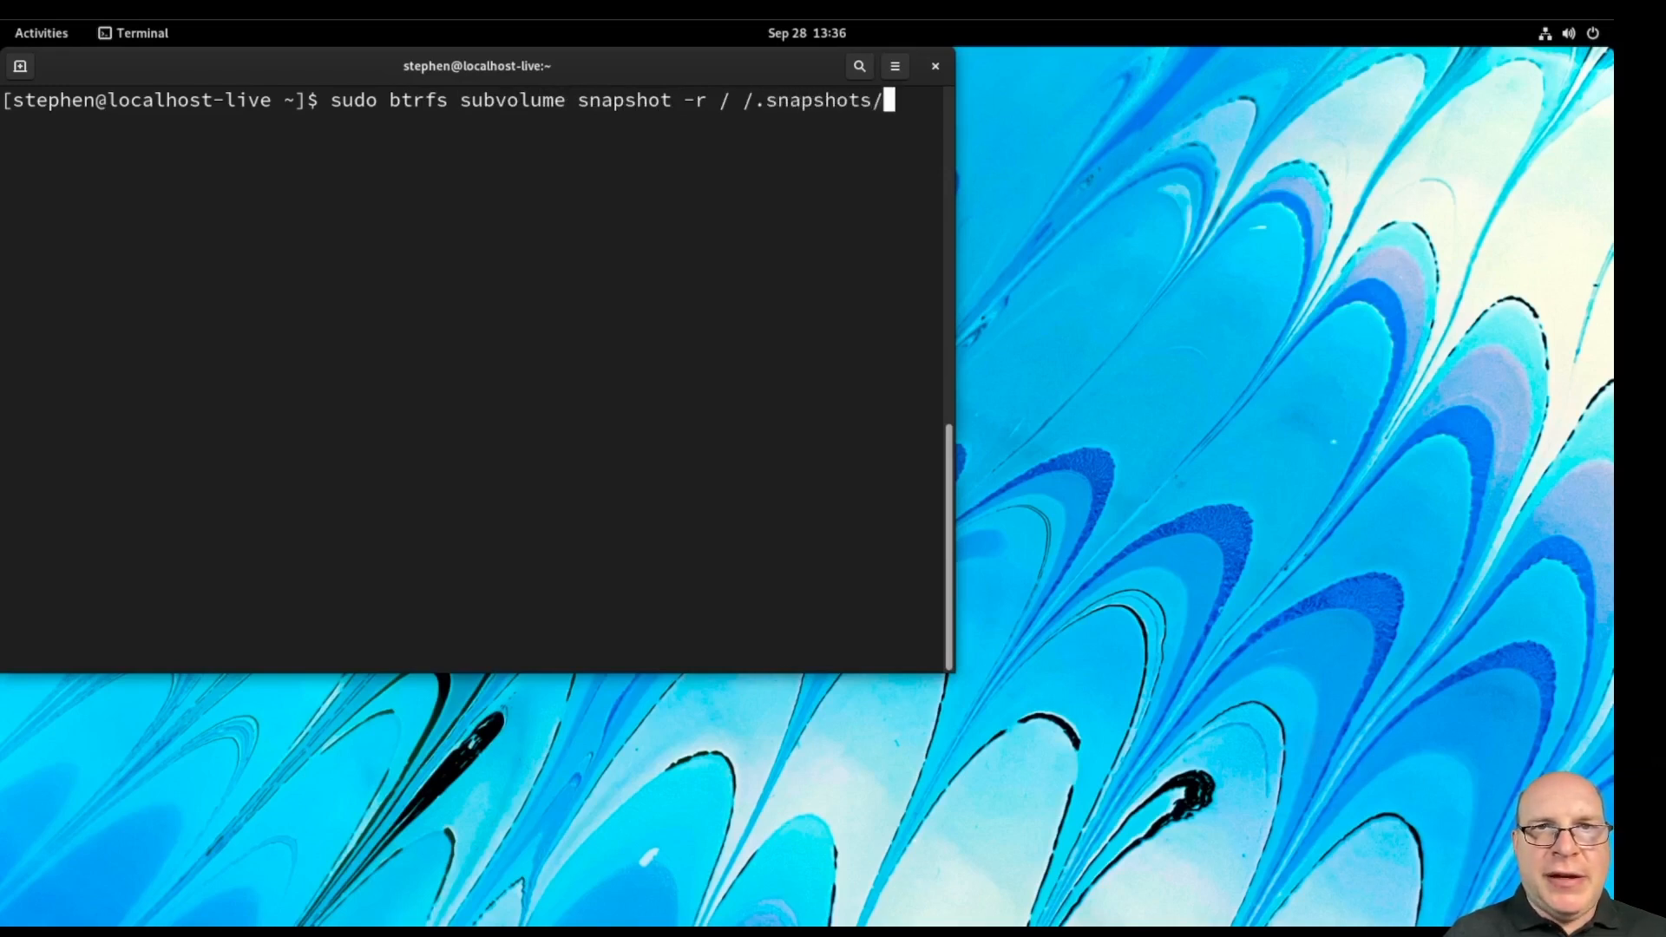
Name the snapshot root-$(date +%Y%m%d) and run it, creating /.snapshots/root-20210928.
type("root-")
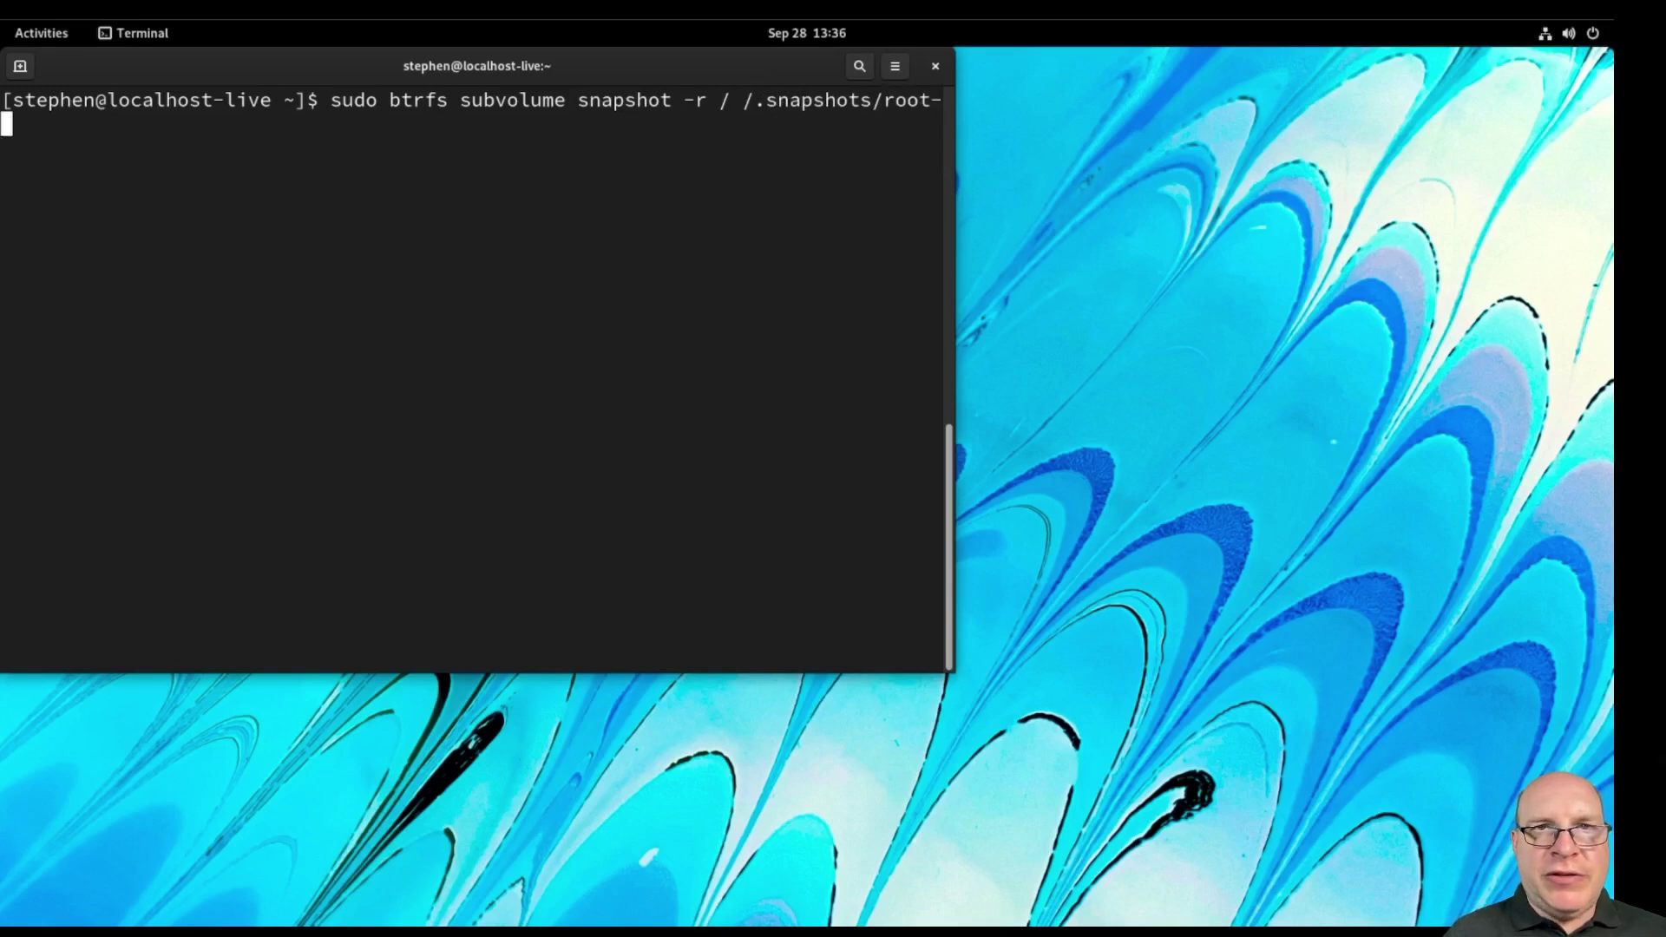
type("$(")
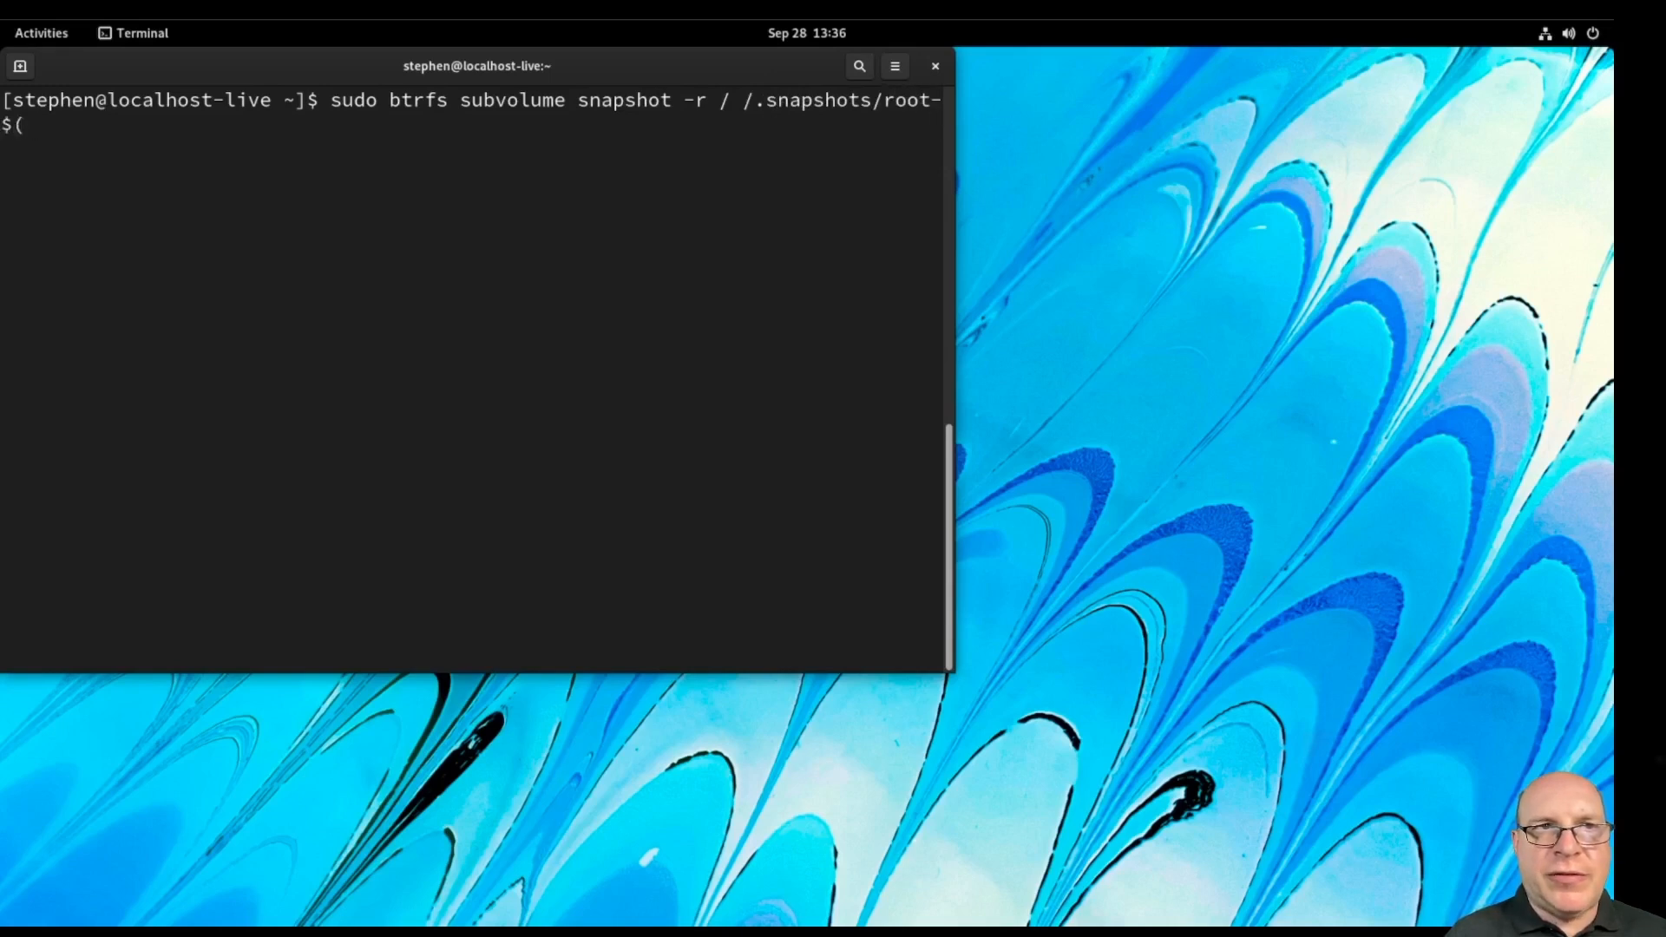
type("date")
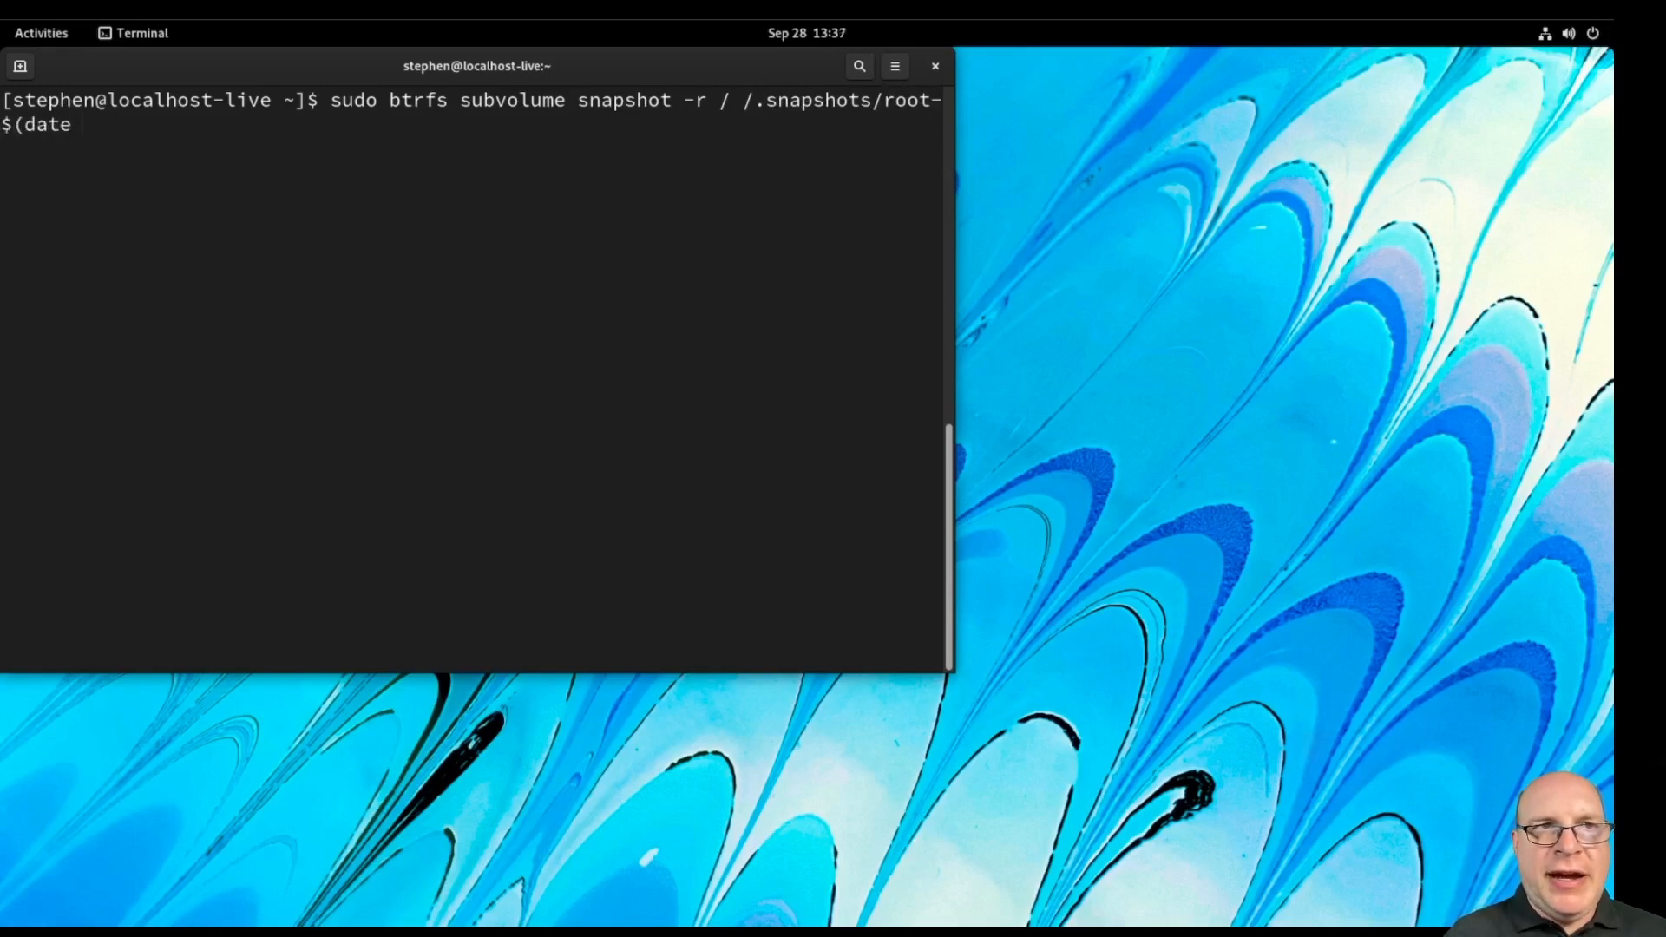
type("+%")
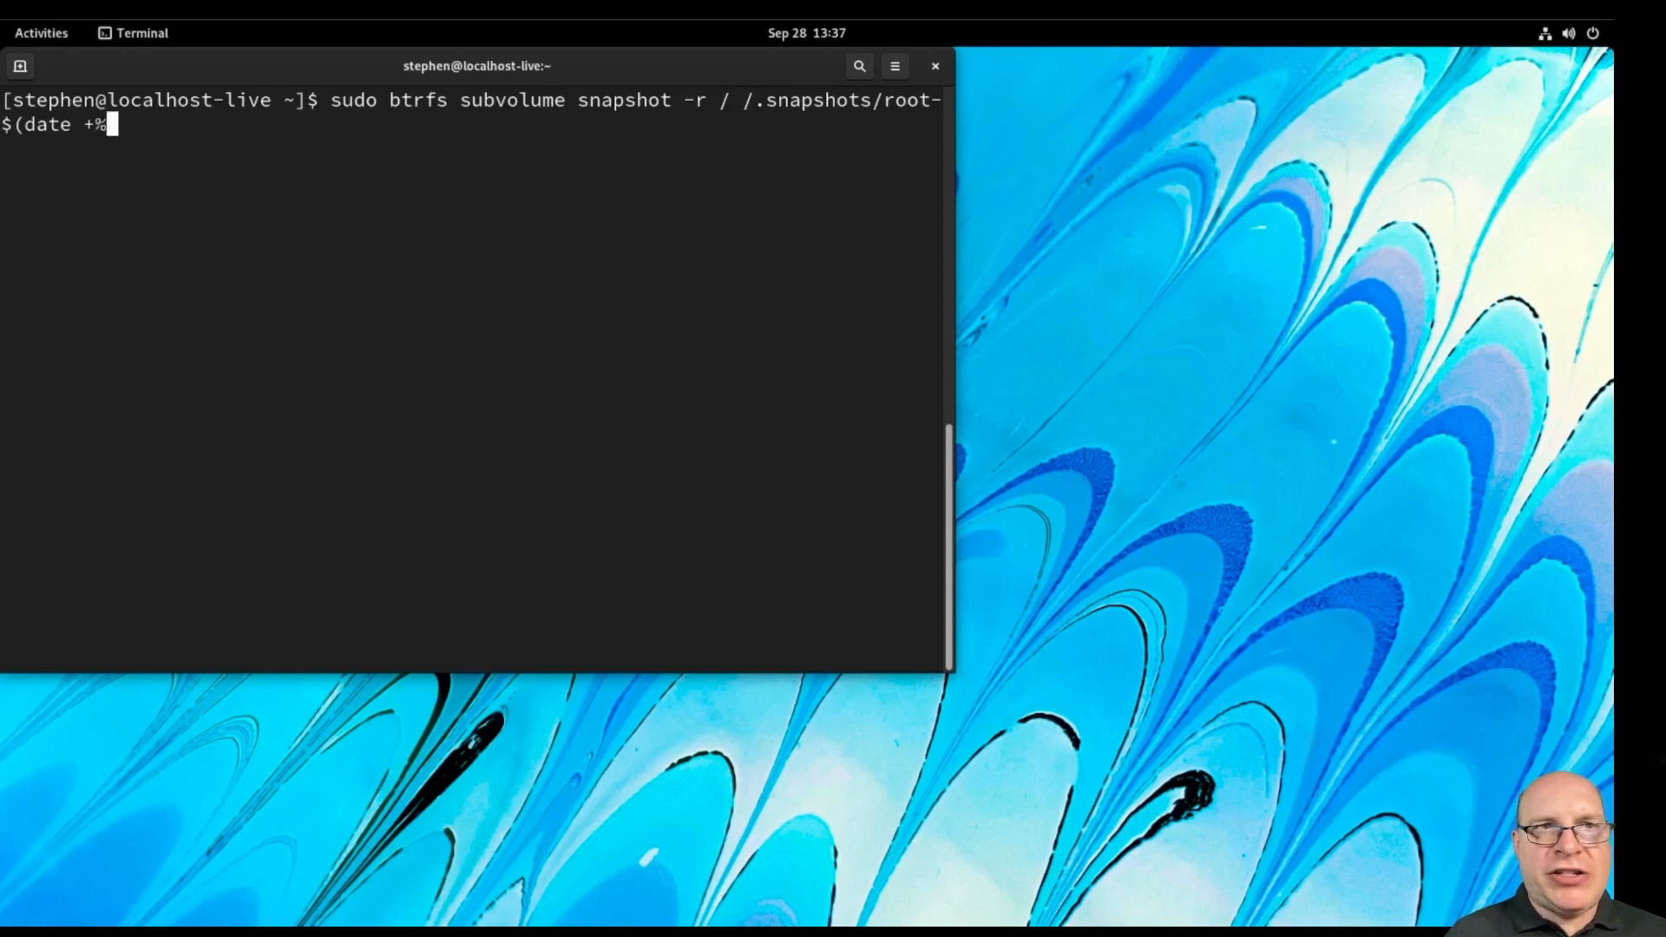
type("Y%")
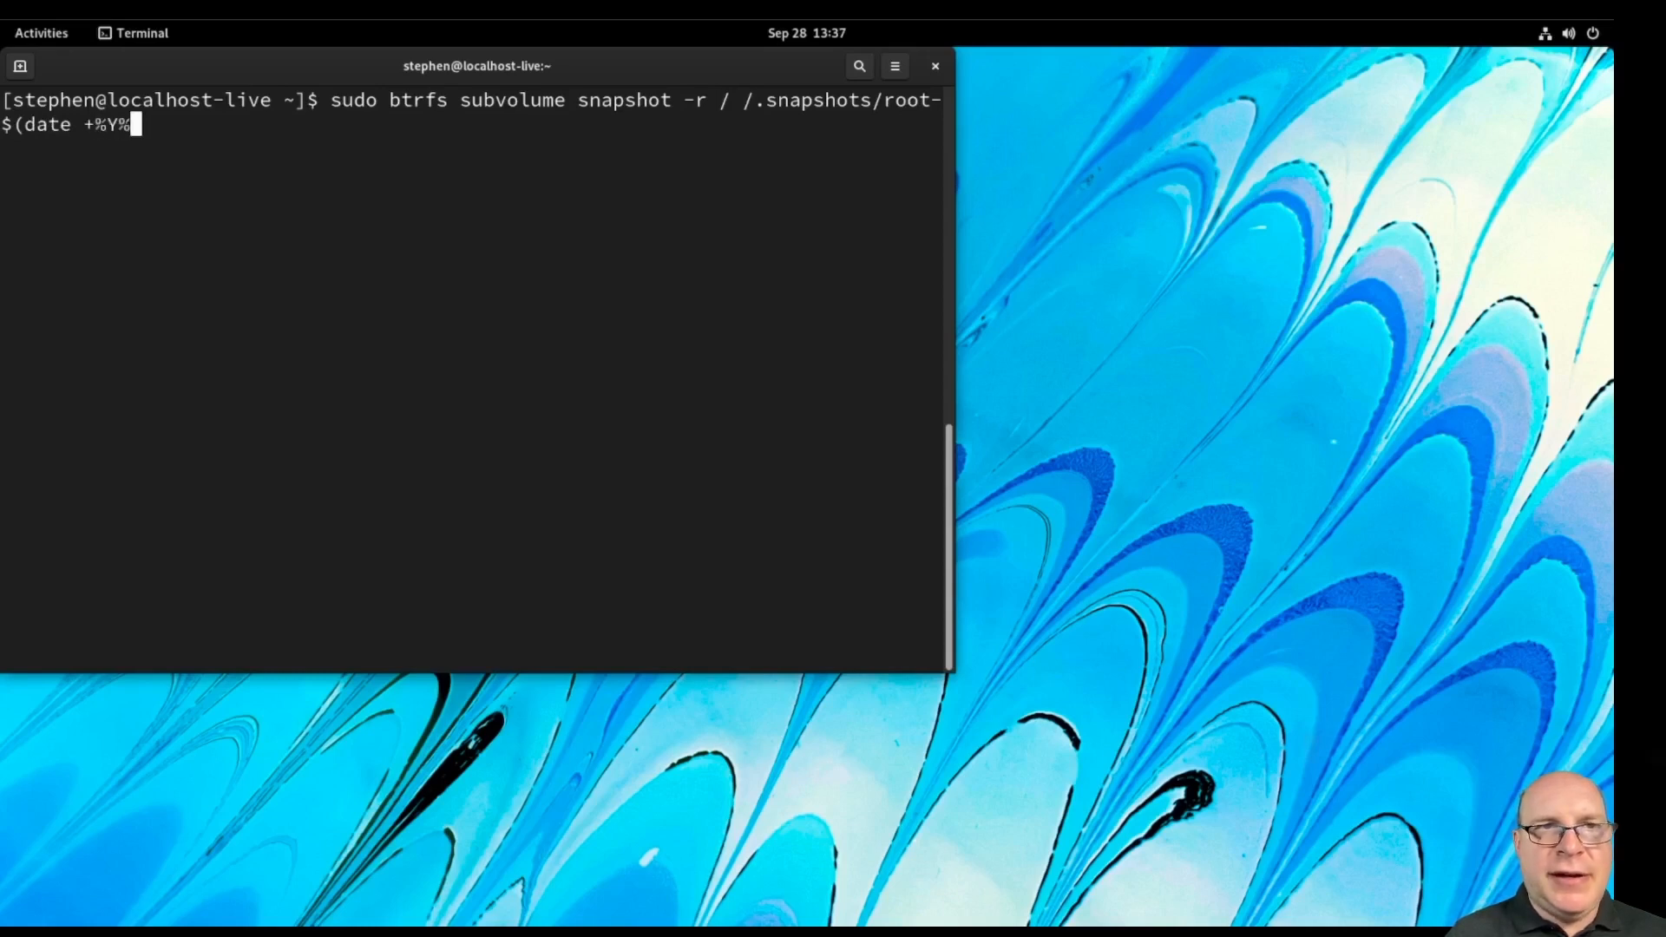
type("m%")
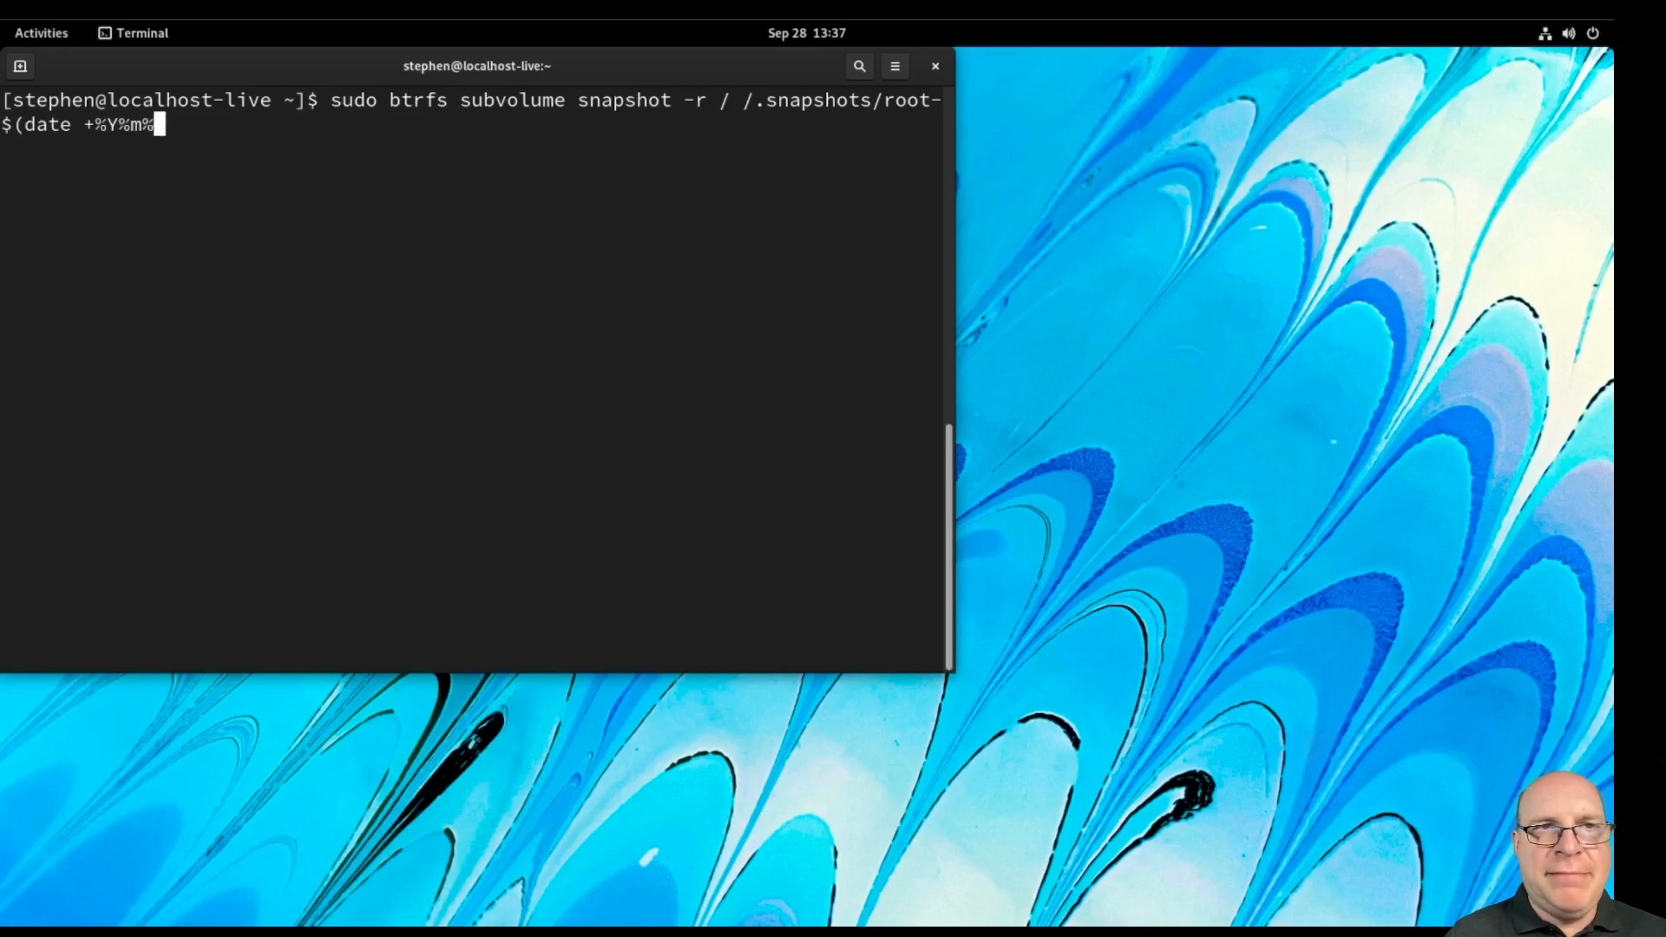
type("d)")
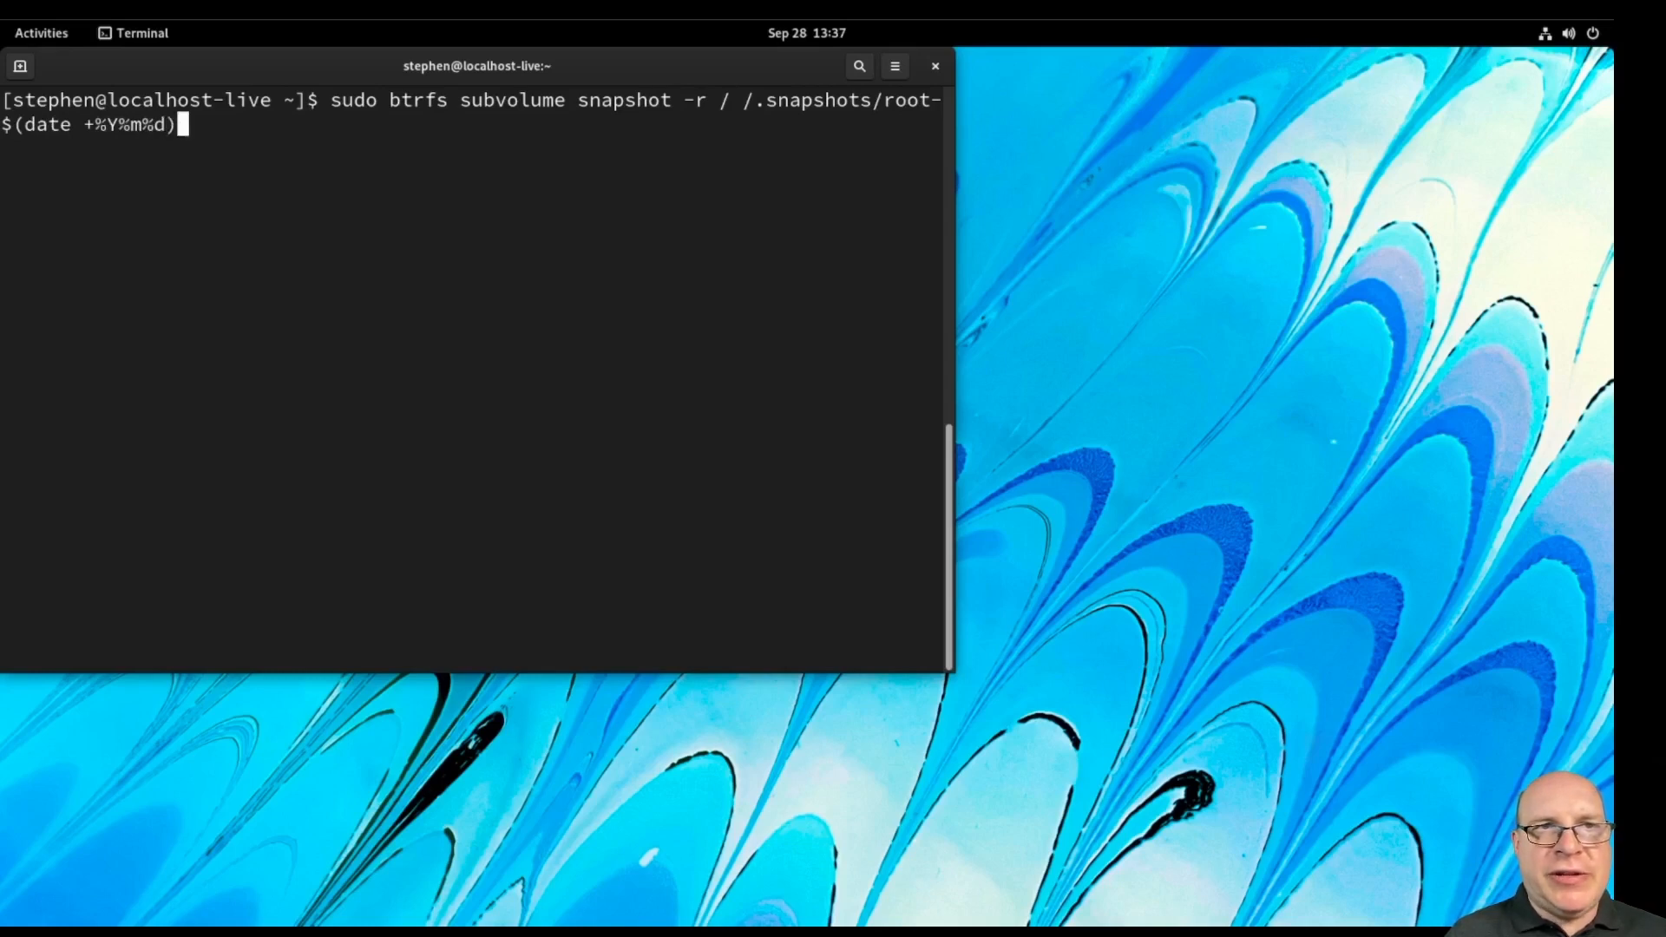
key("Return")
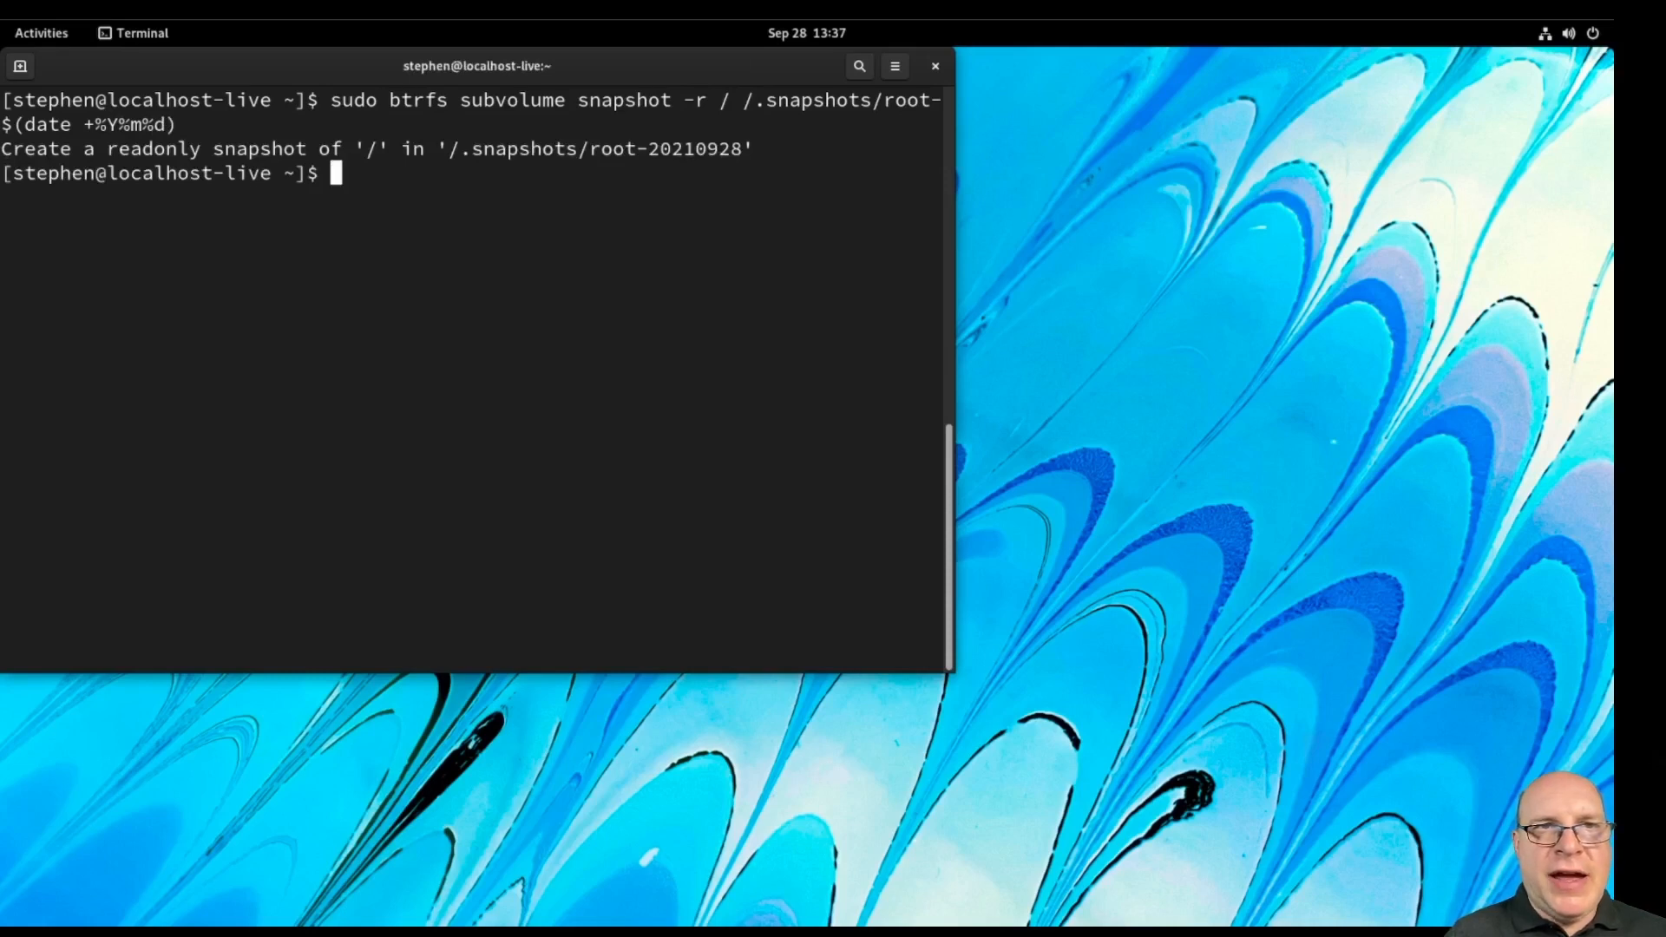
Run ls -al /.snapshots/ to confirm the root-20210928 snapshot directory exists.
type("ls -al")
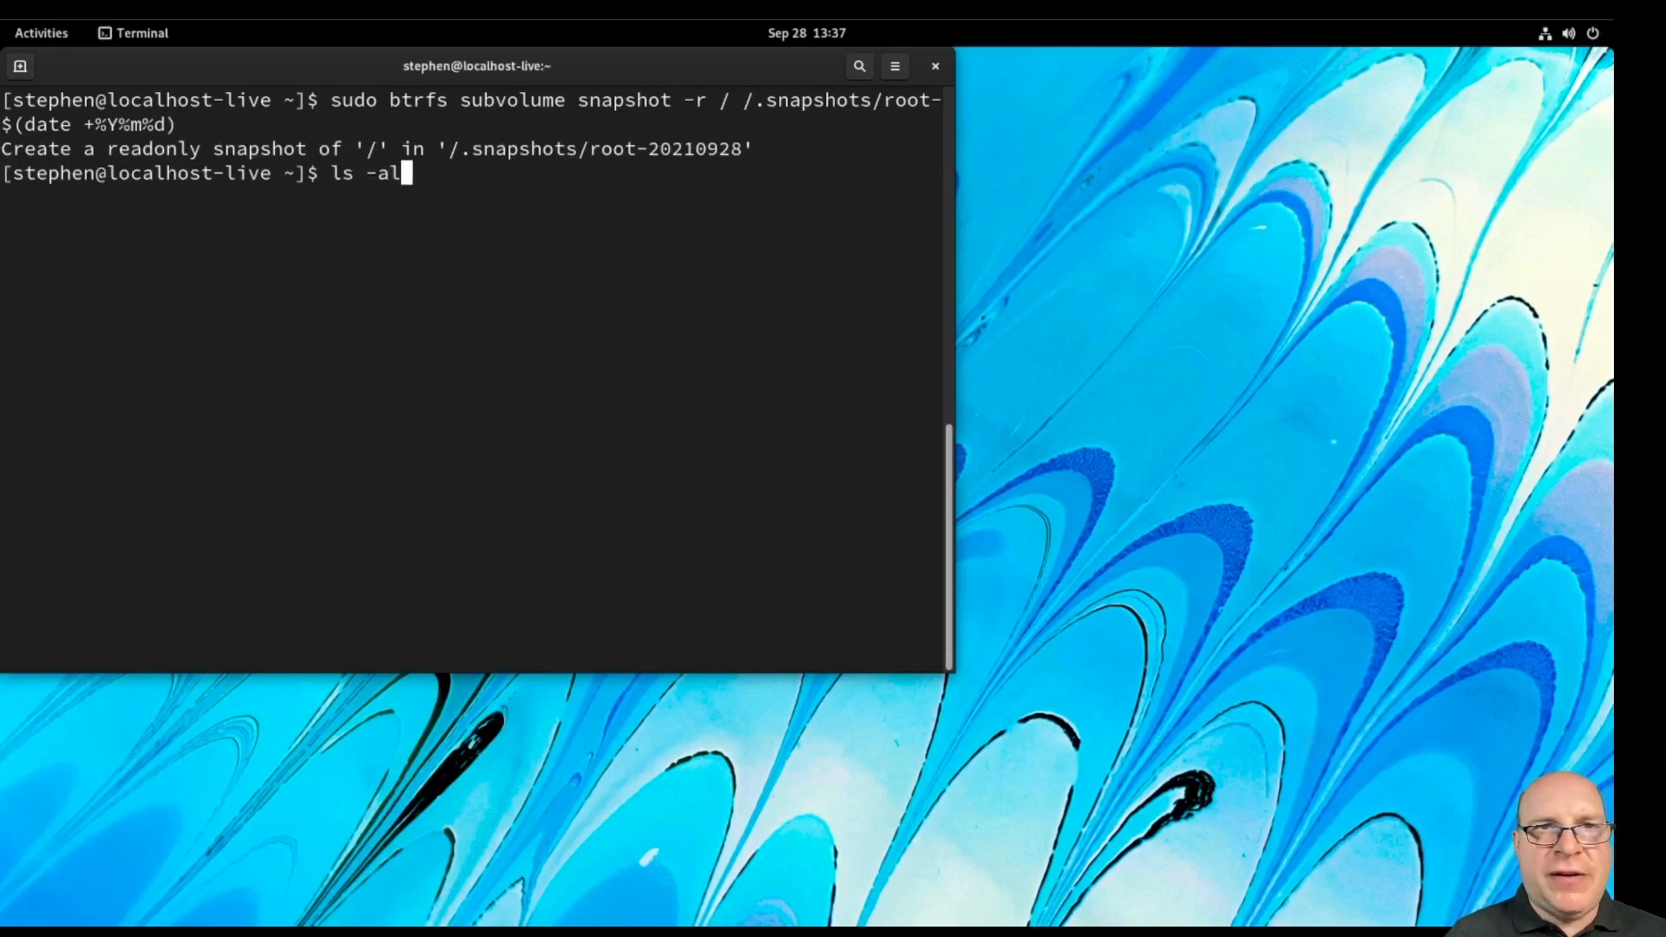
type("/.snapshots/")
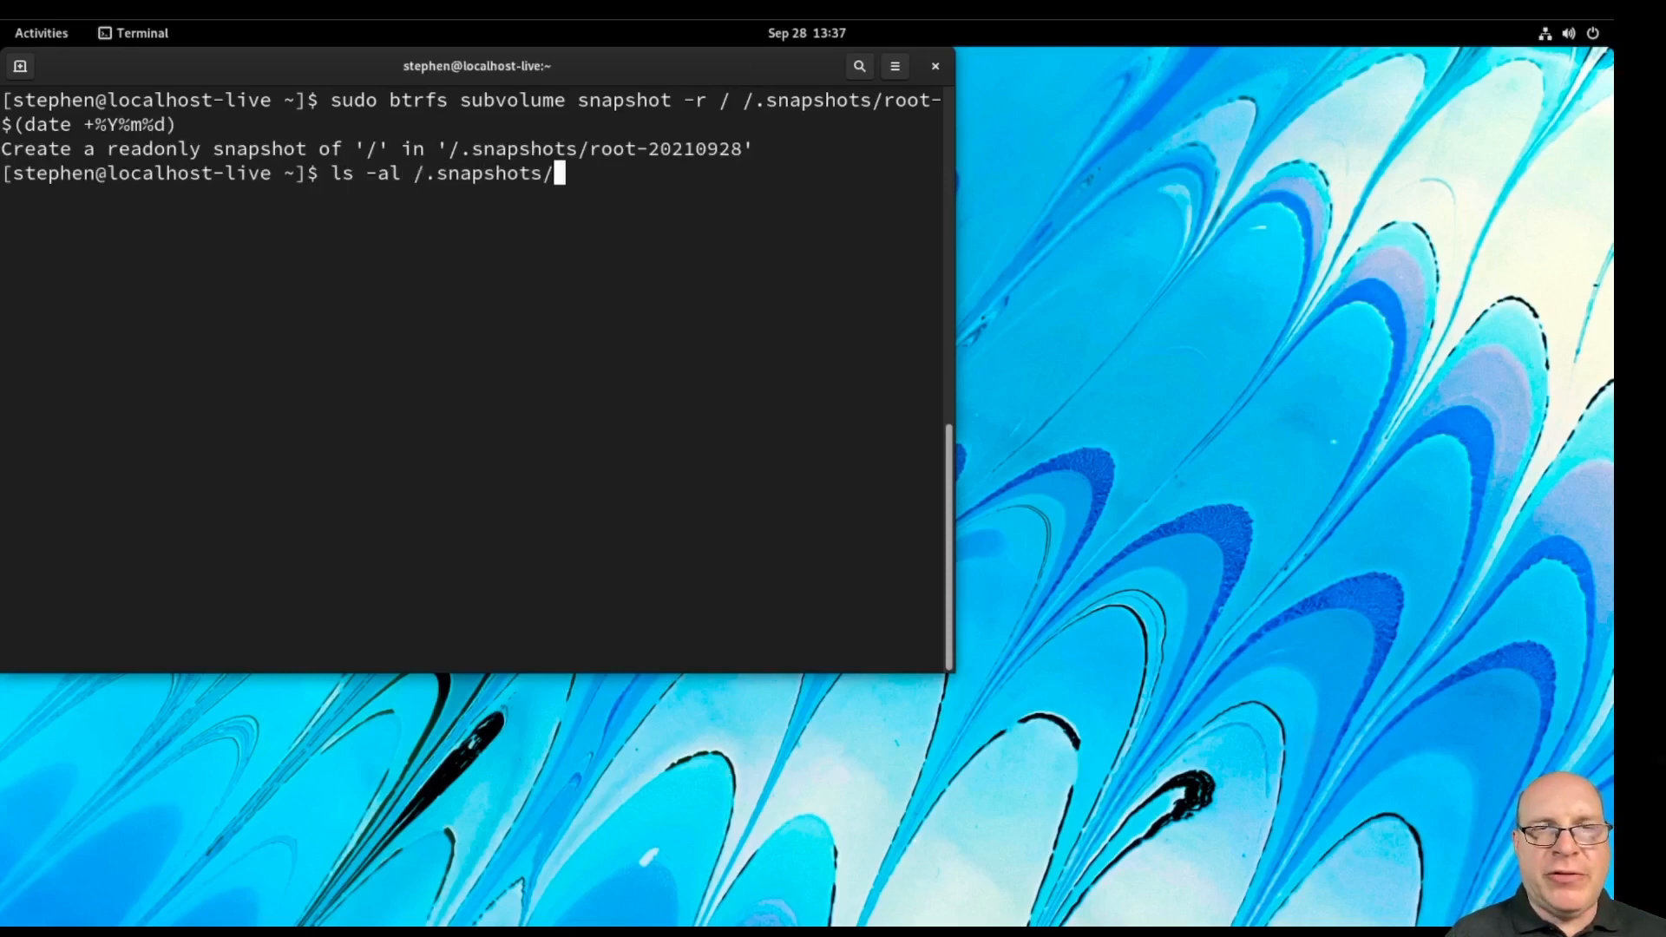
key("Return")
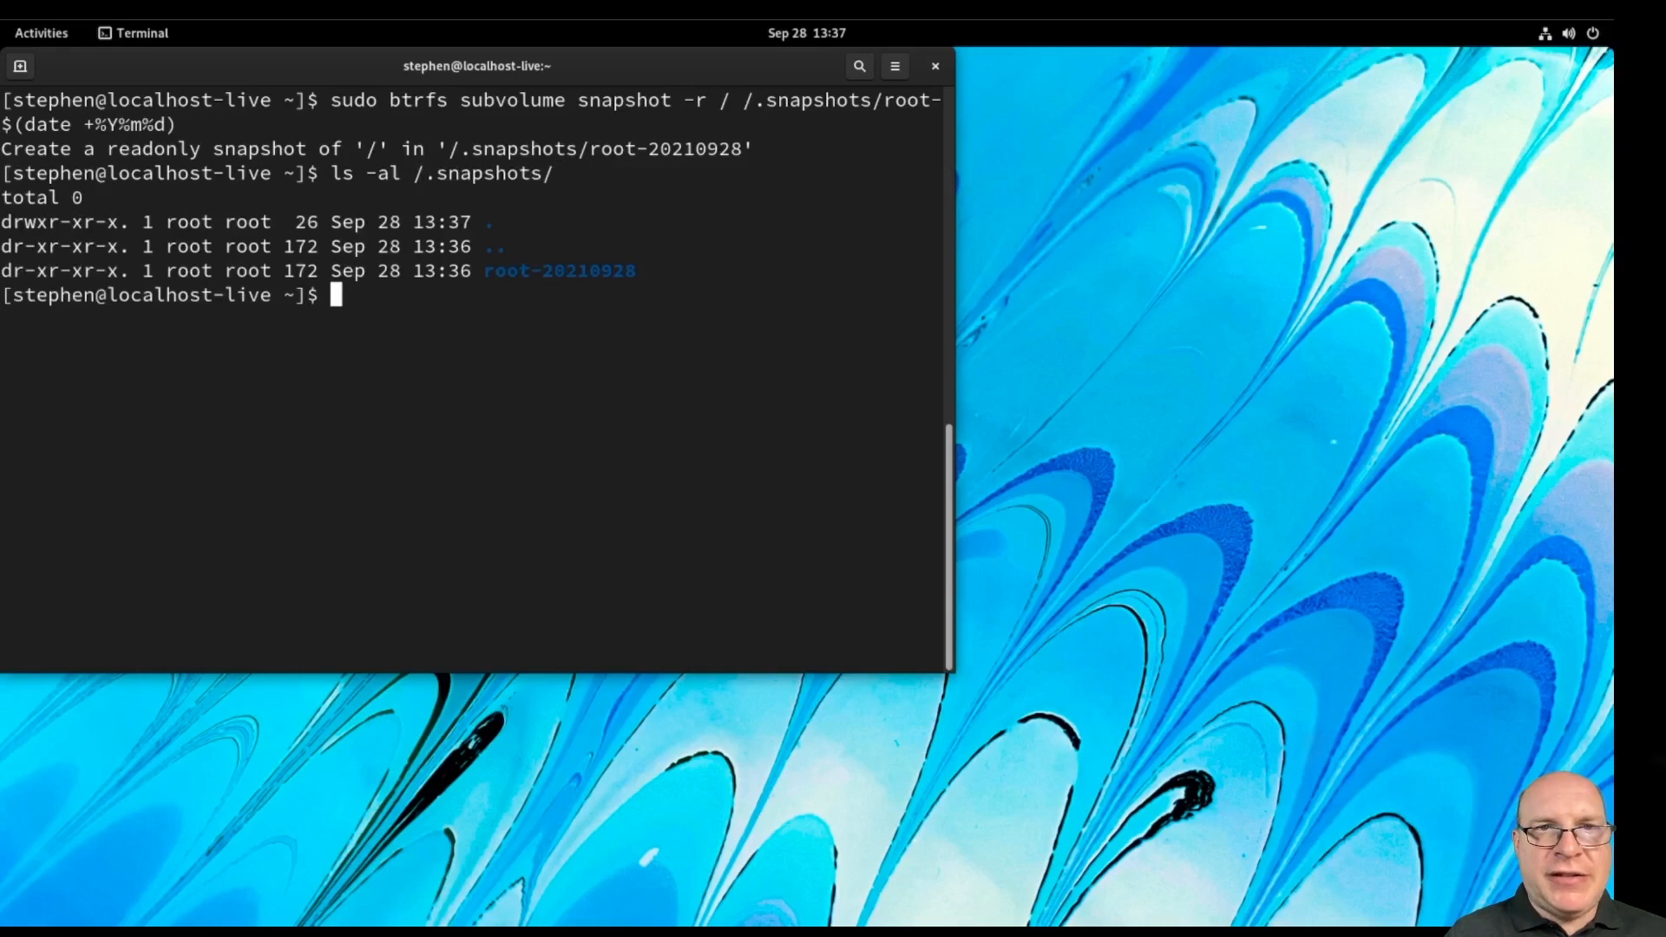
type("s")
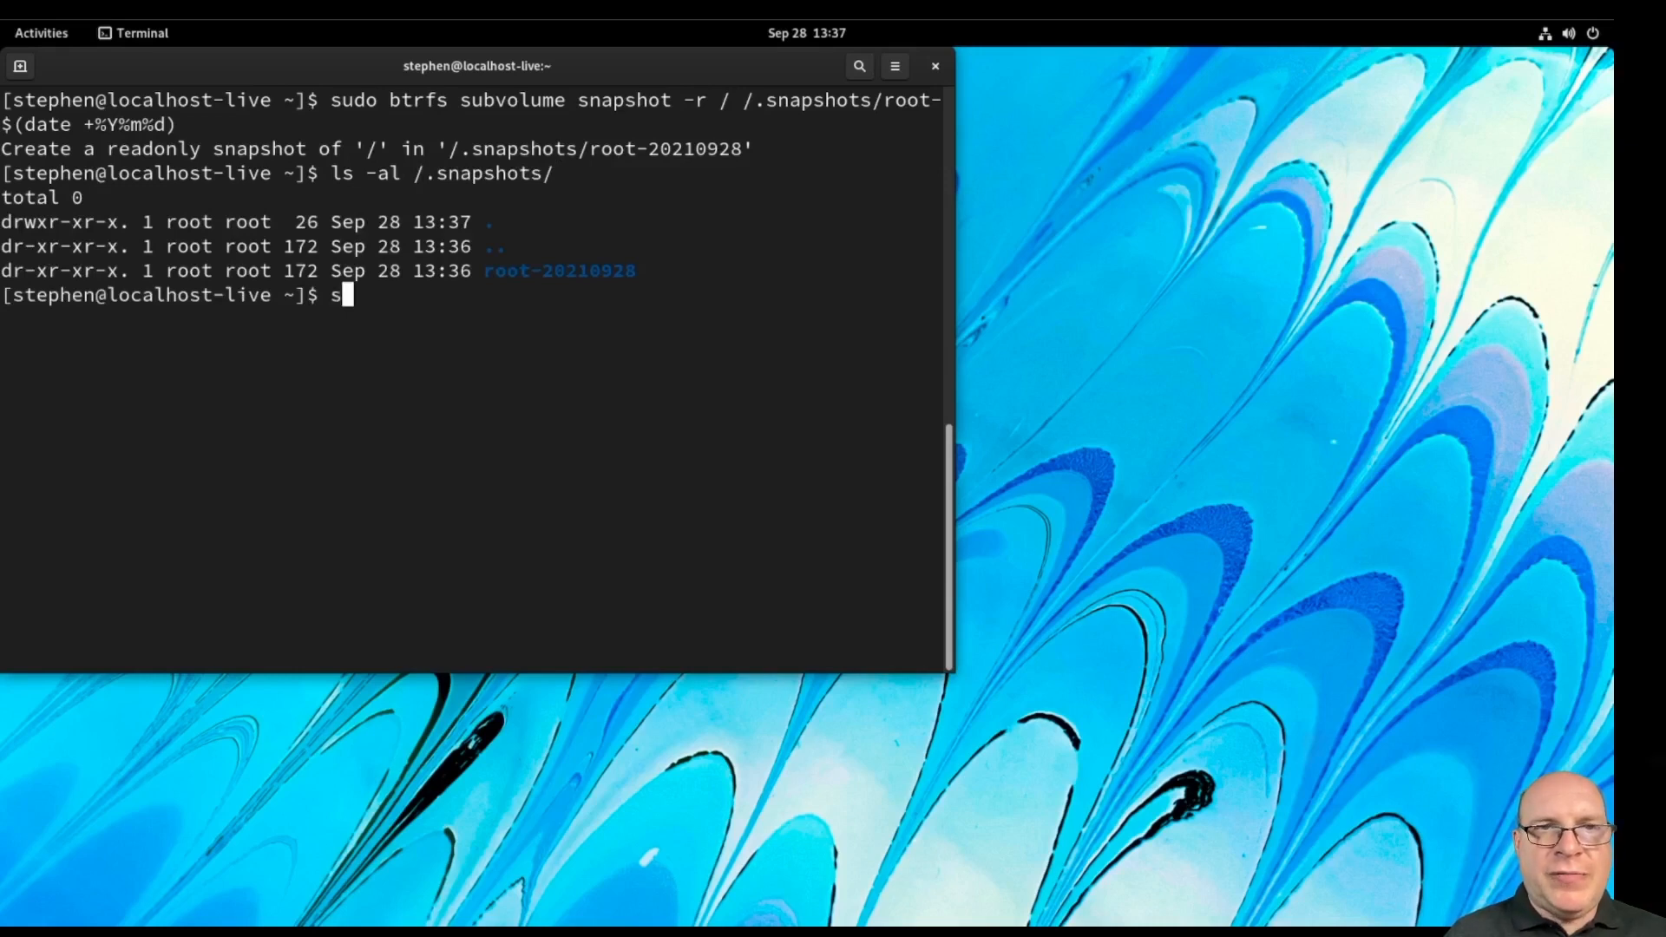
type("udo")
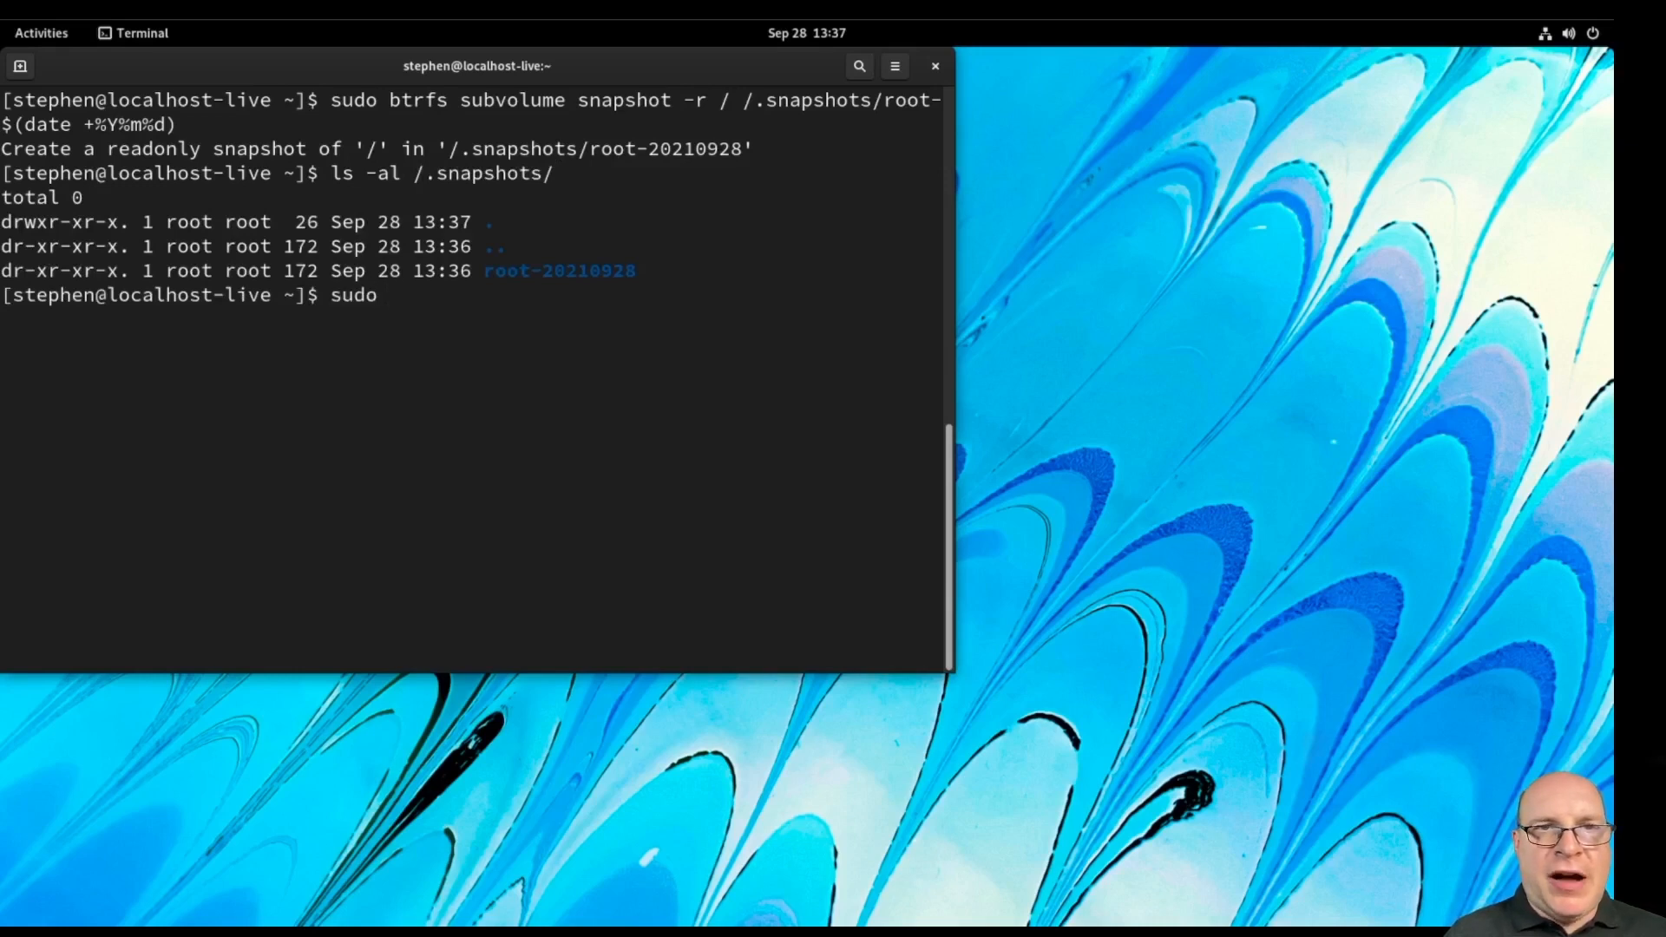
type("btrfs")
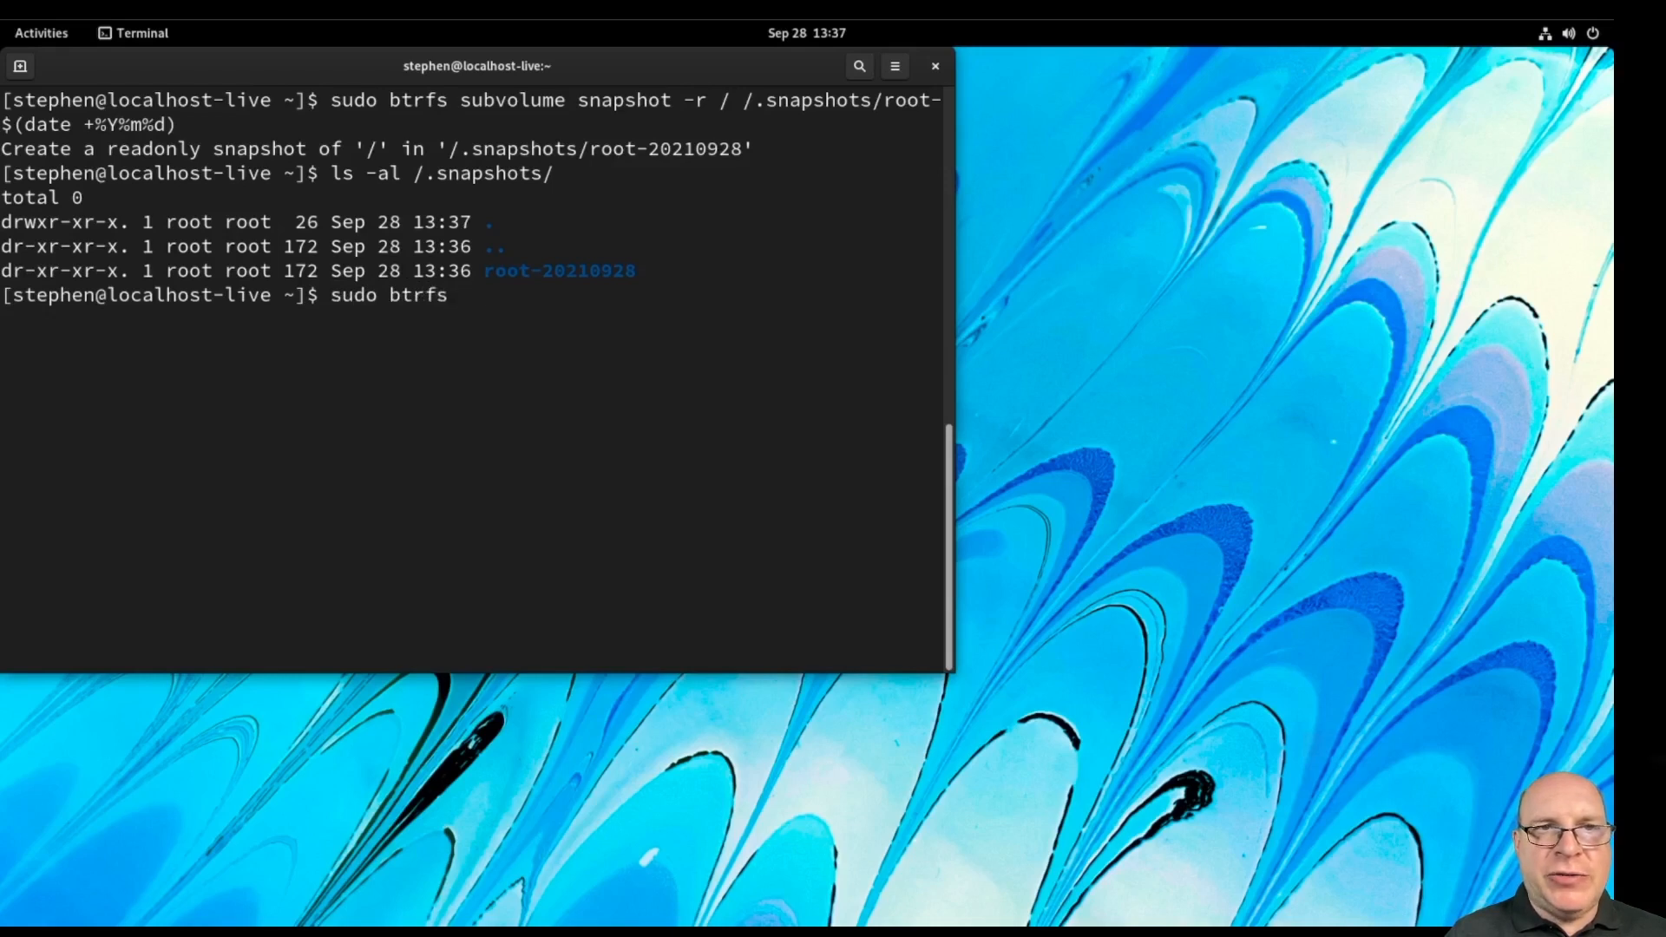
type("send /.")
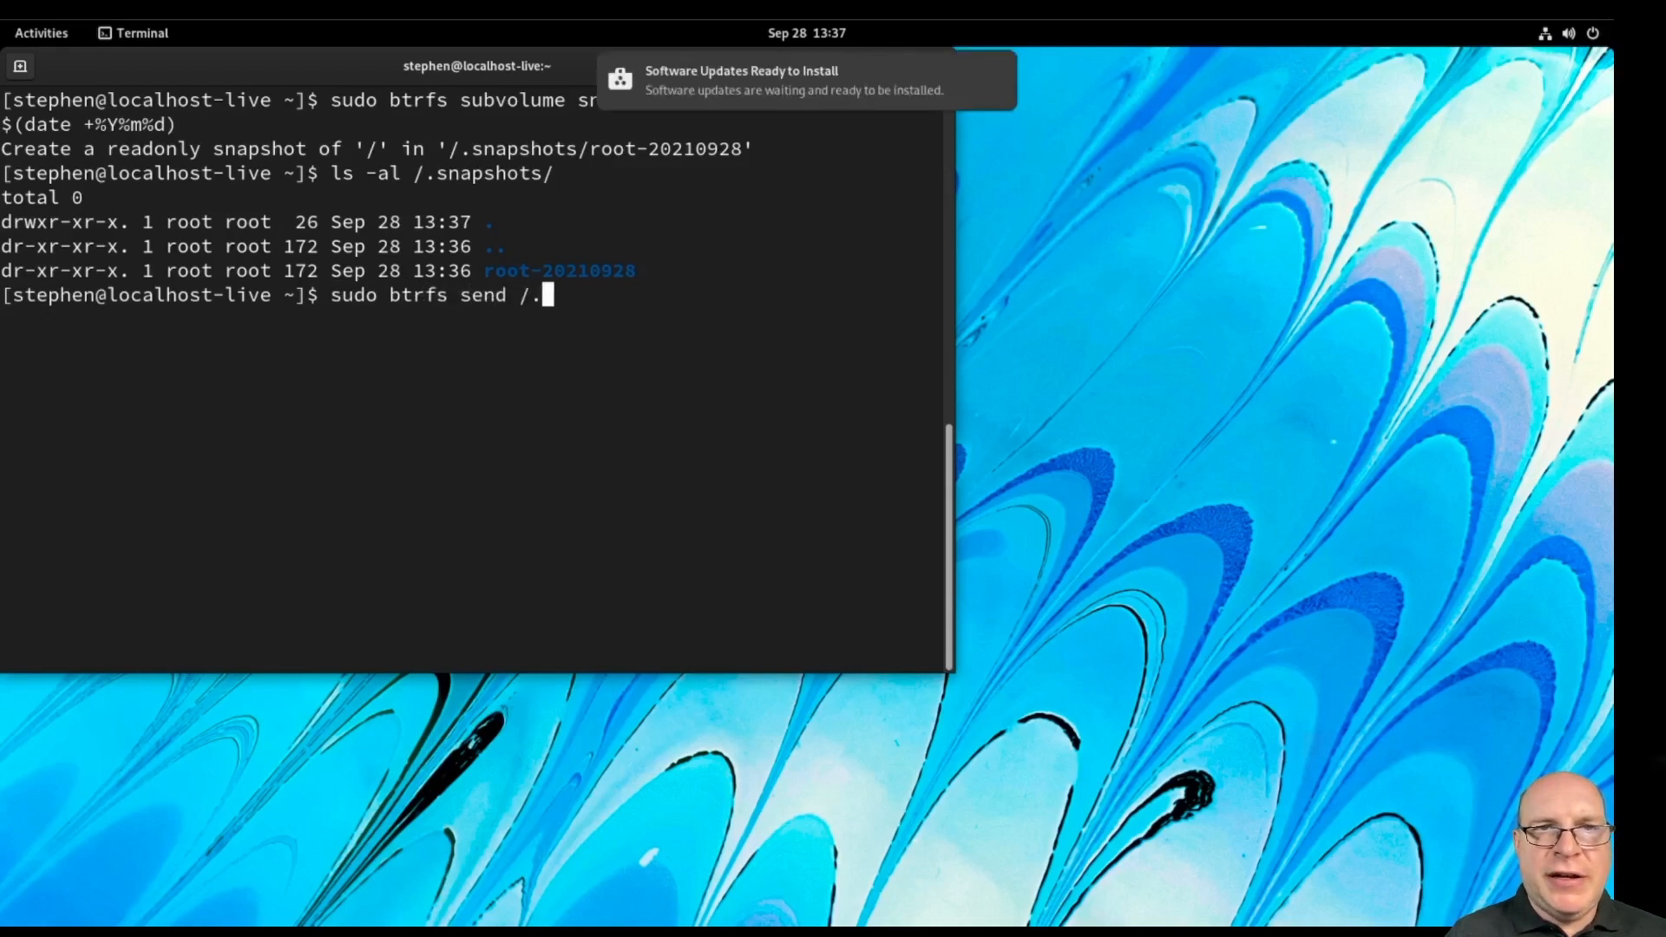
type("snapshots/root-20210928/ | sudo bt")
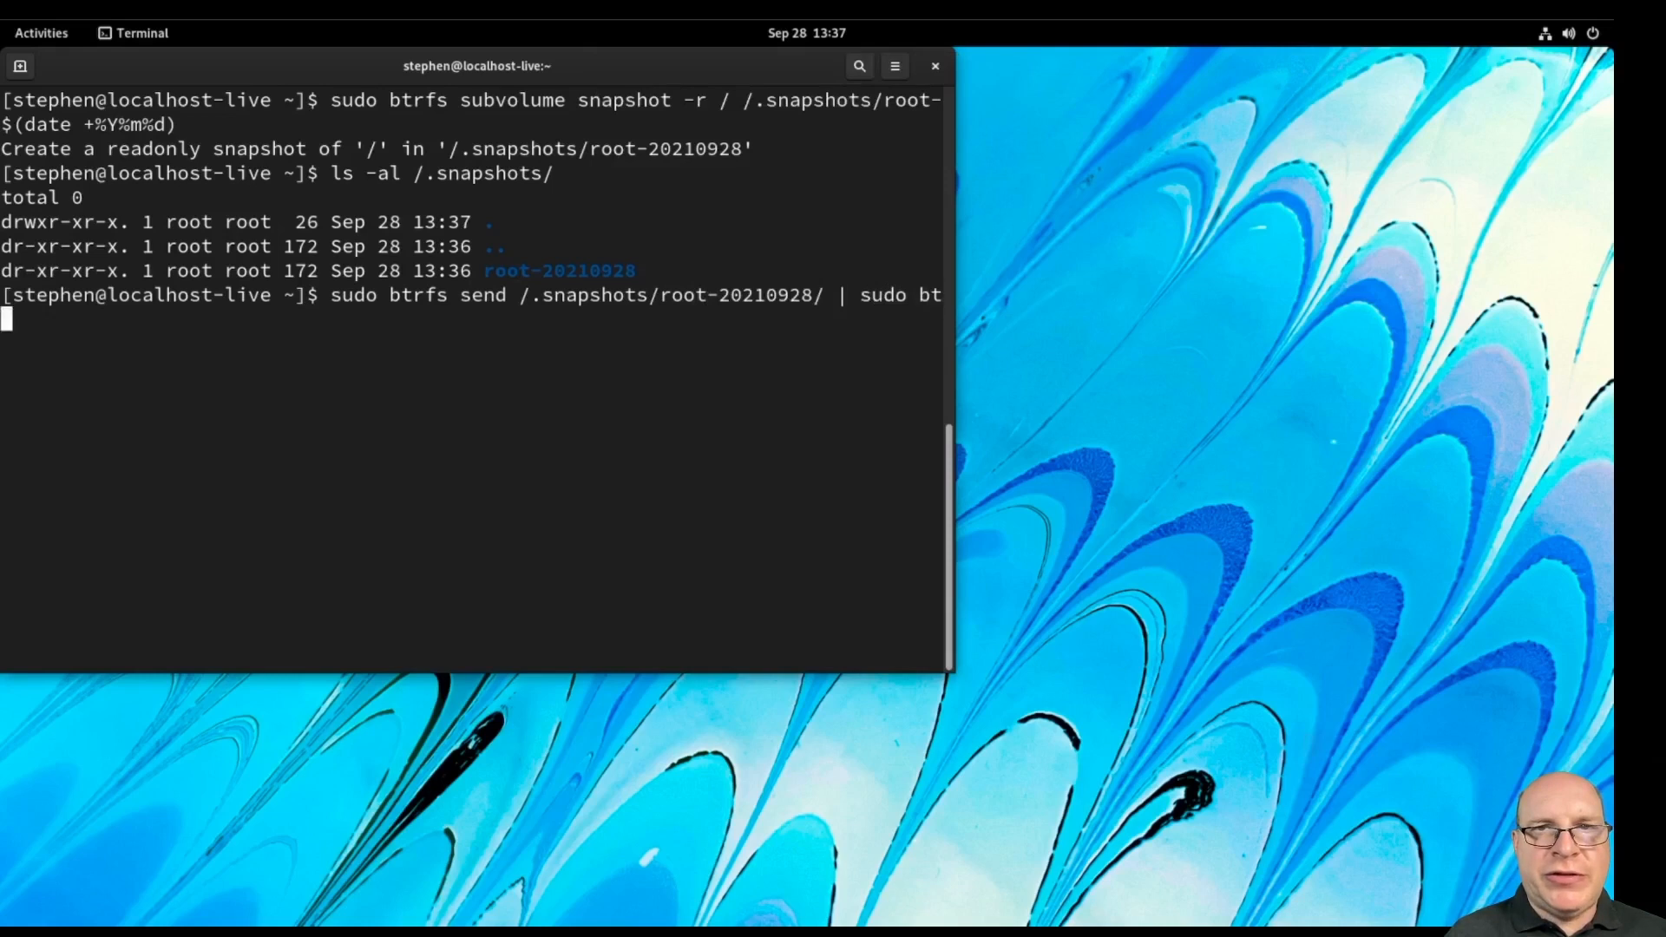
type("rfs")
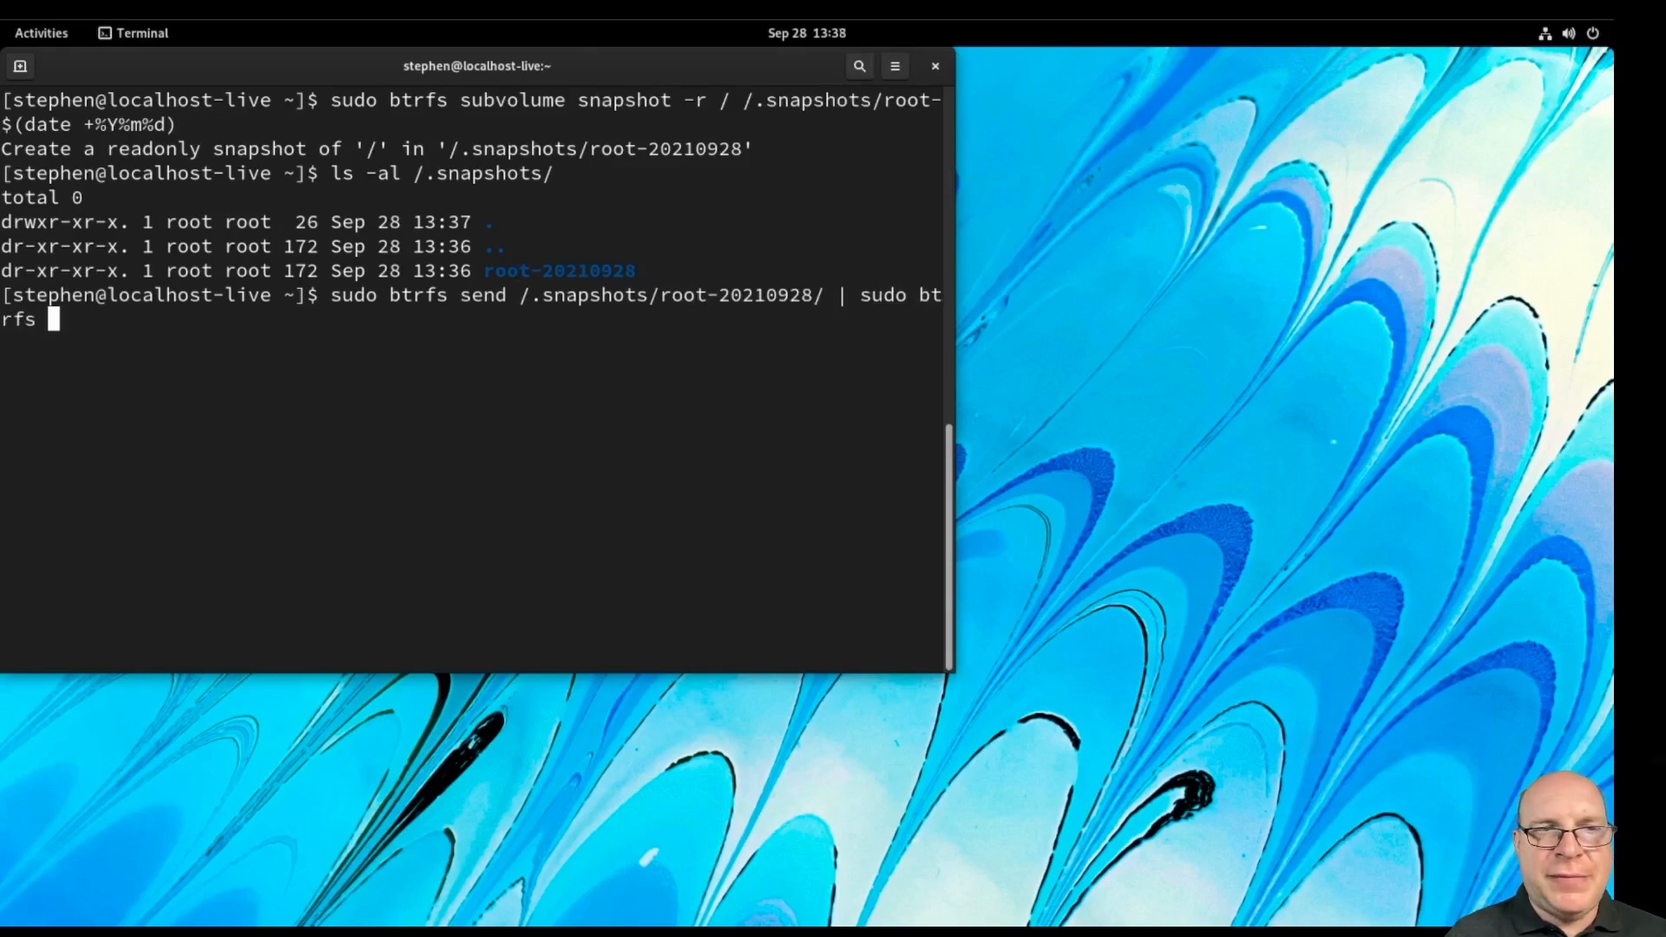
type("receive")
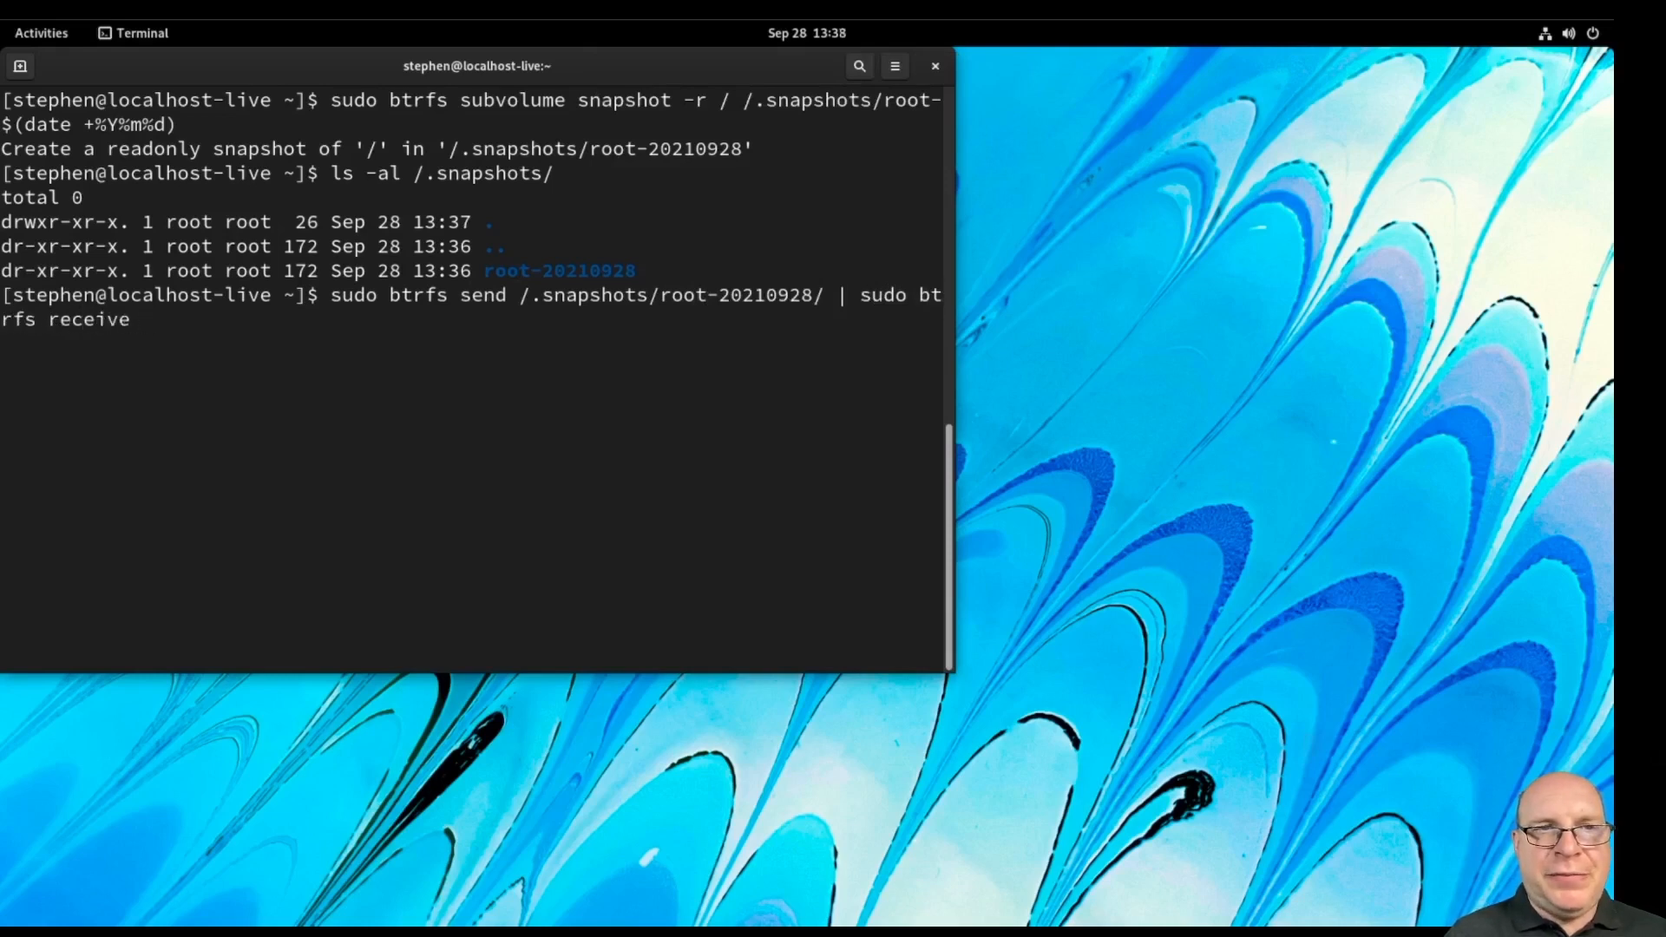
type("<some m")
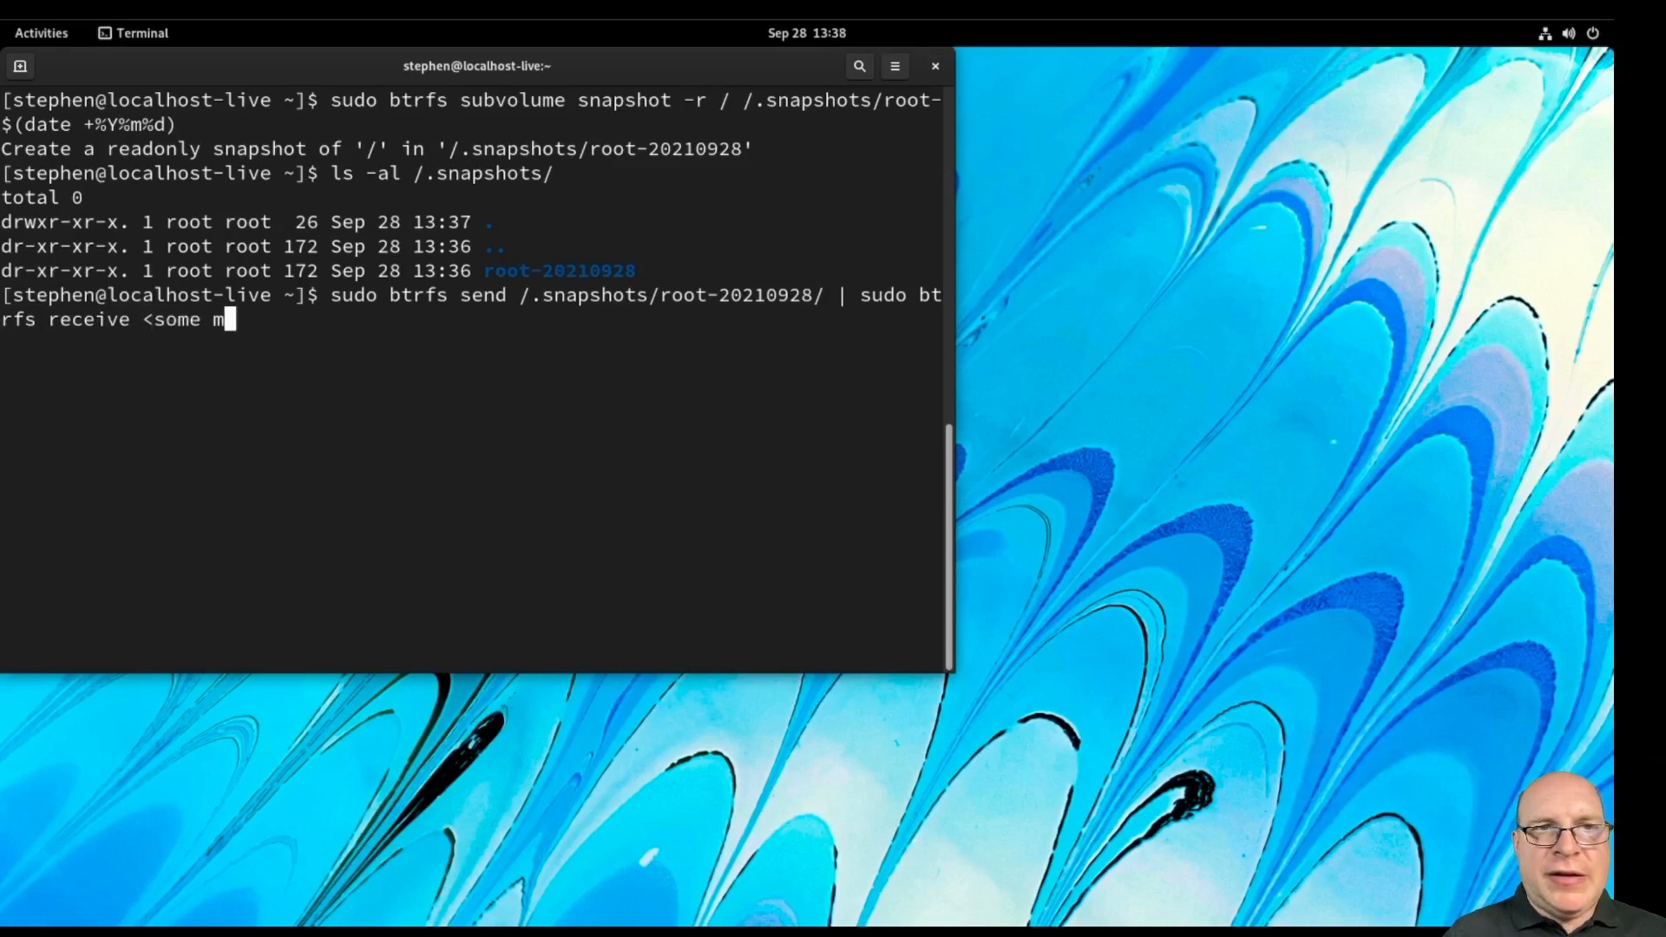
type("edia or dir>")
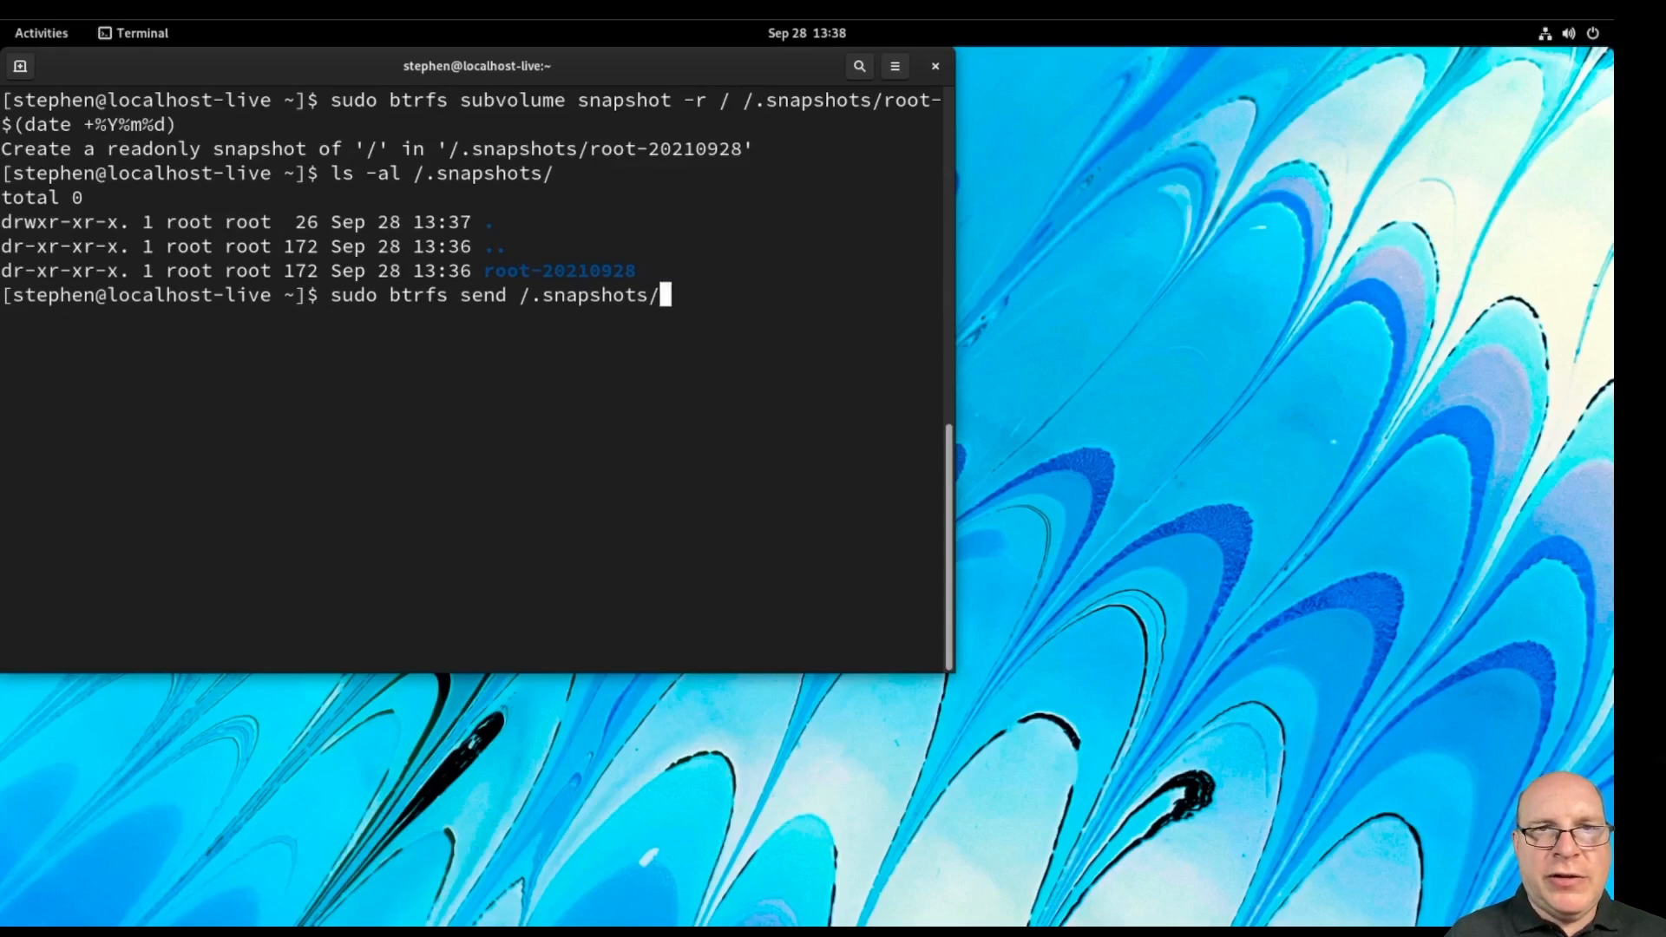
key("ctrl+c")
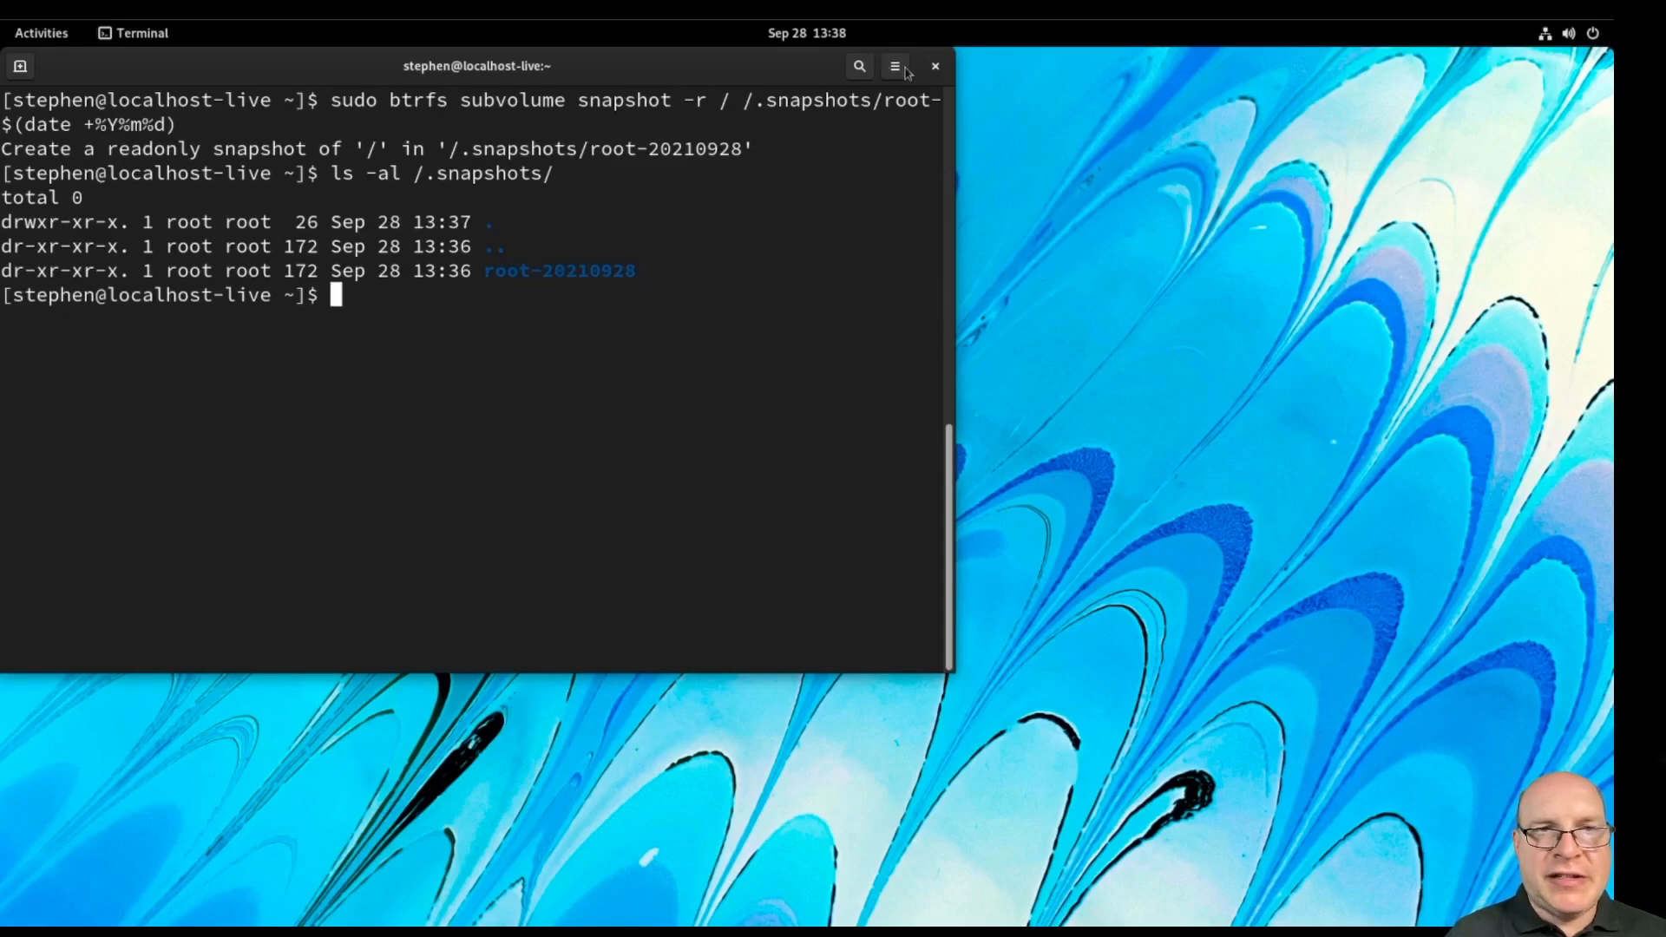
Close the terminal, launch GNOME Software and dismiss its welcome screen.
left_click(40, 32)
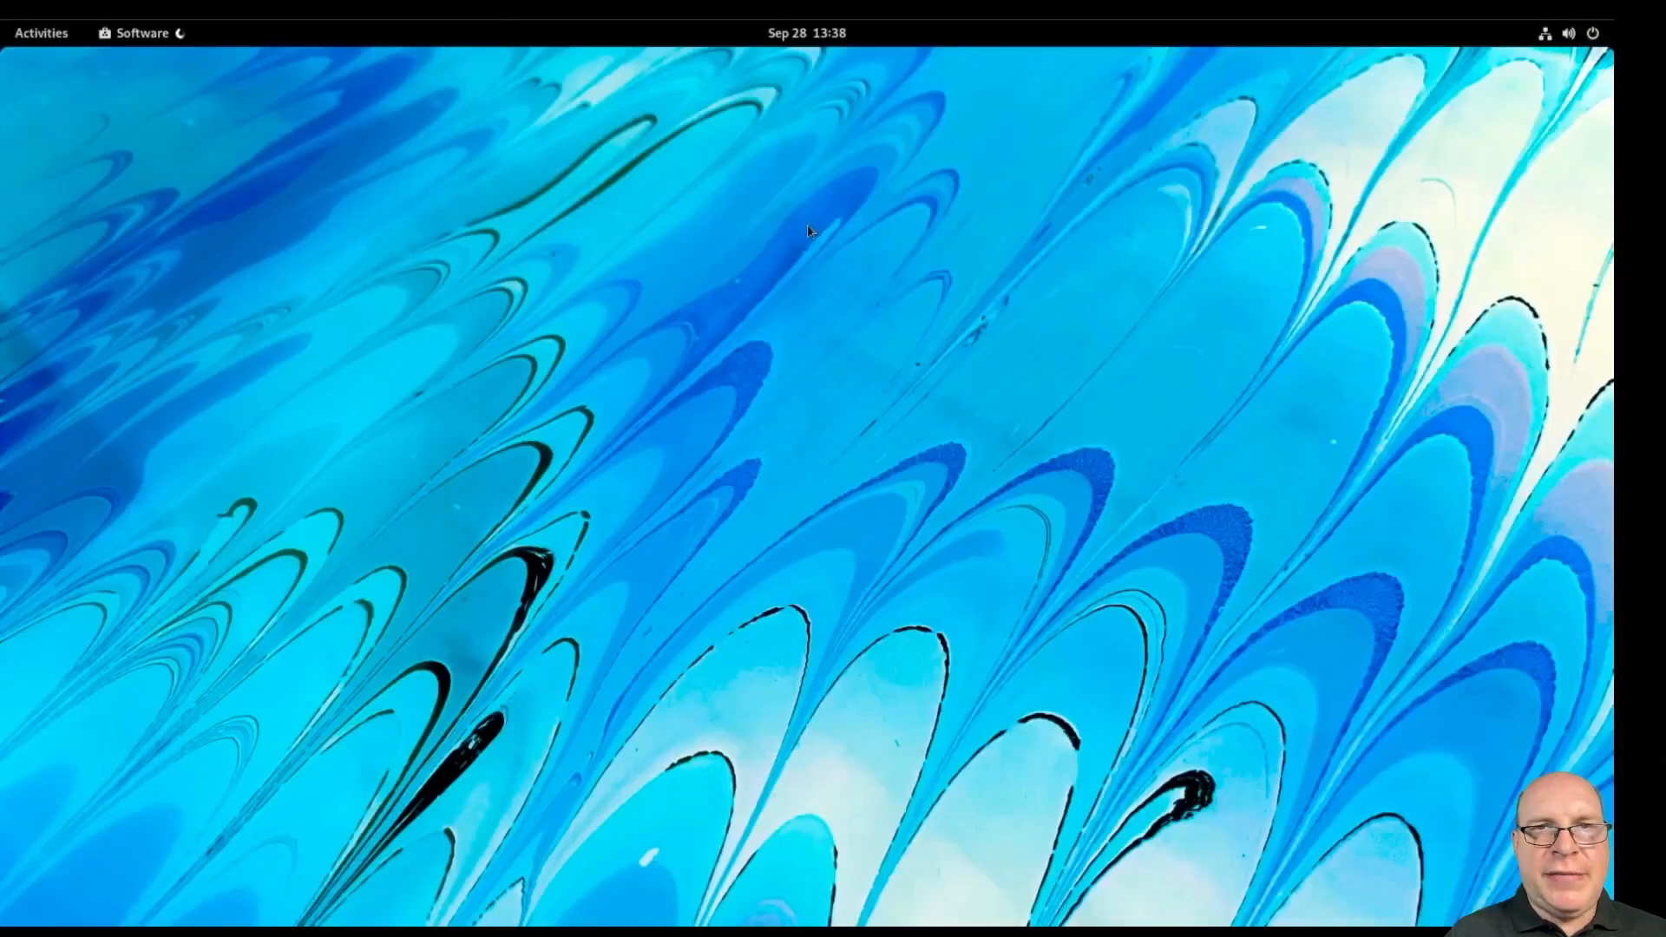
left_click(141, 32)
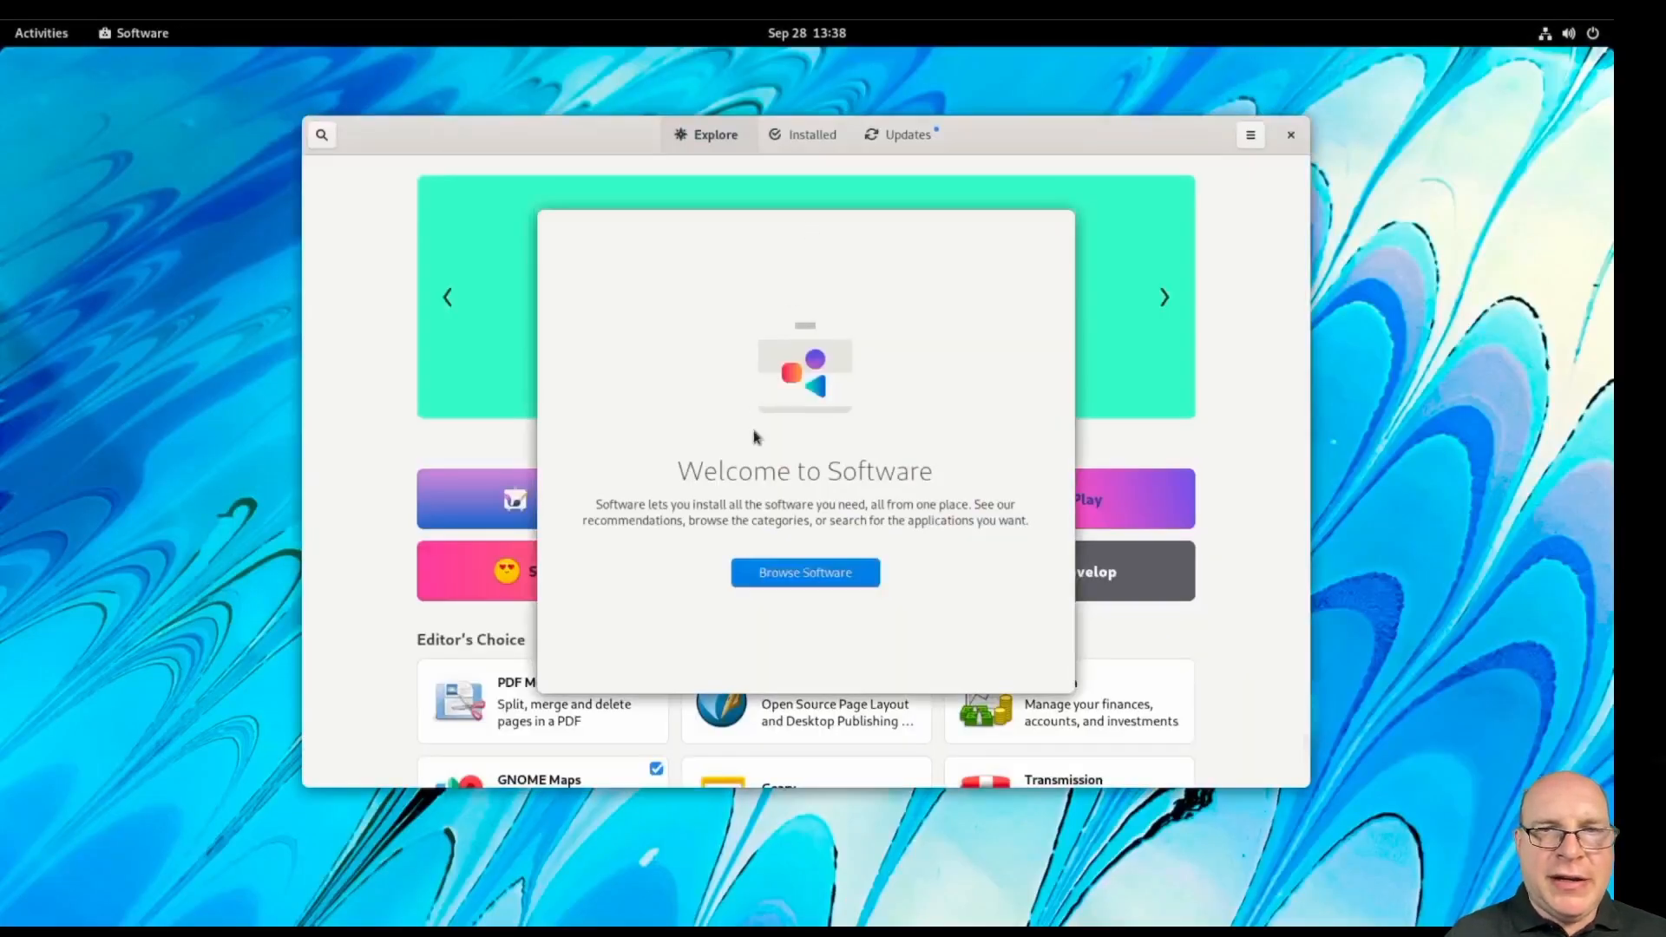
left_click(803, 571)
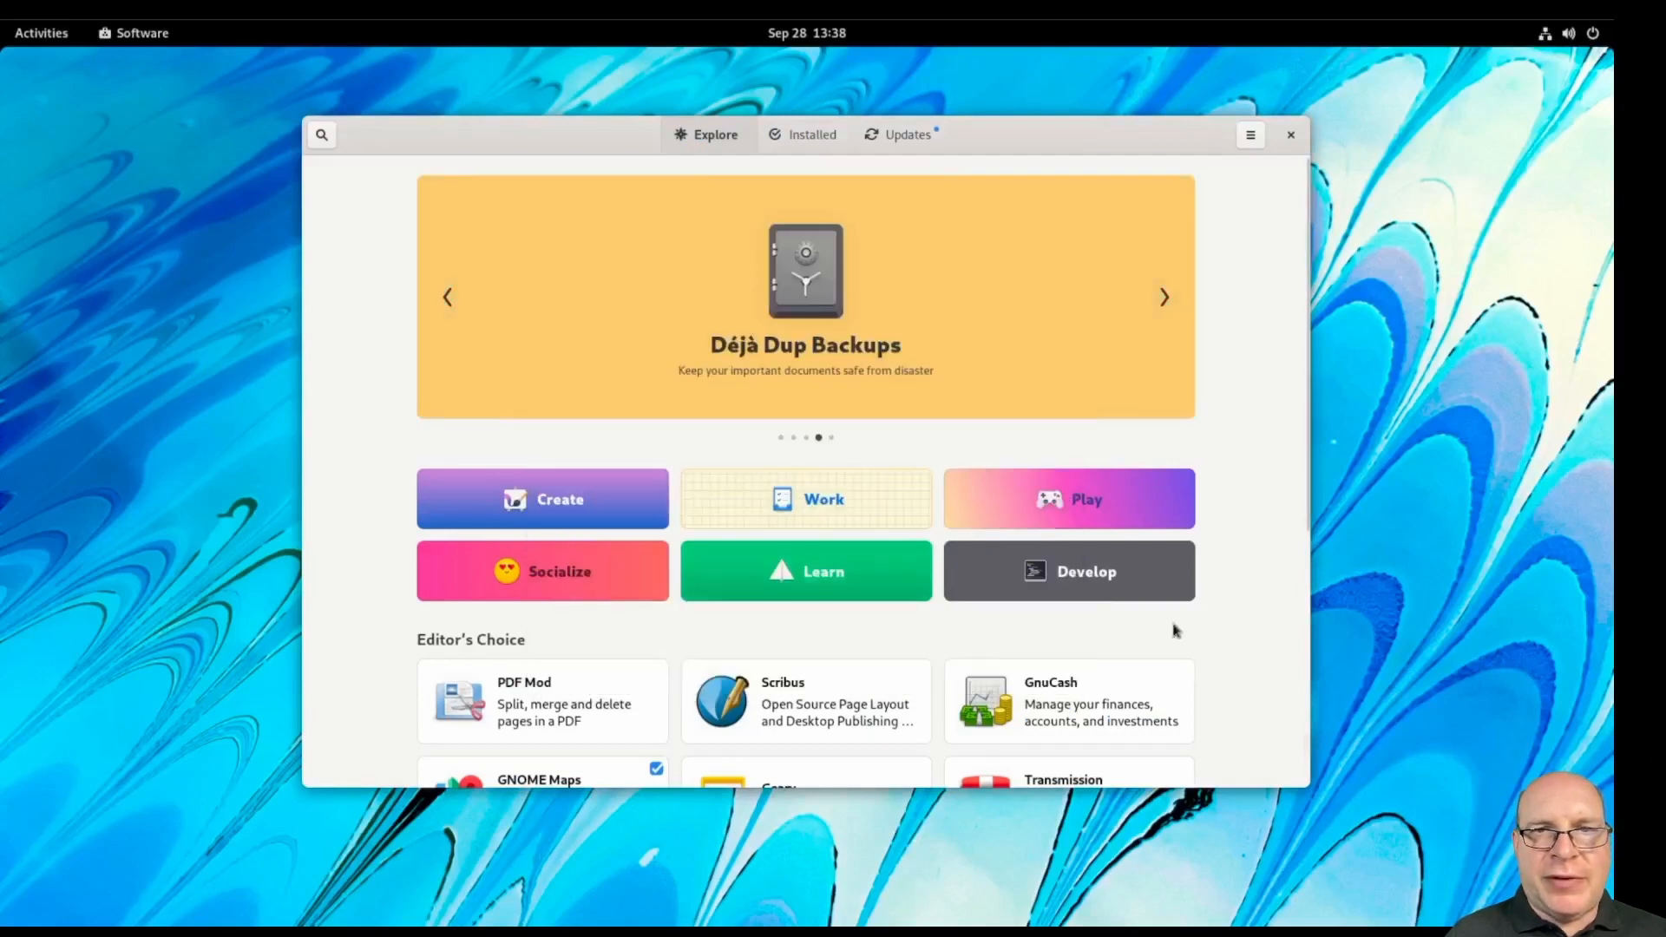
mouse_move(1248, 601)
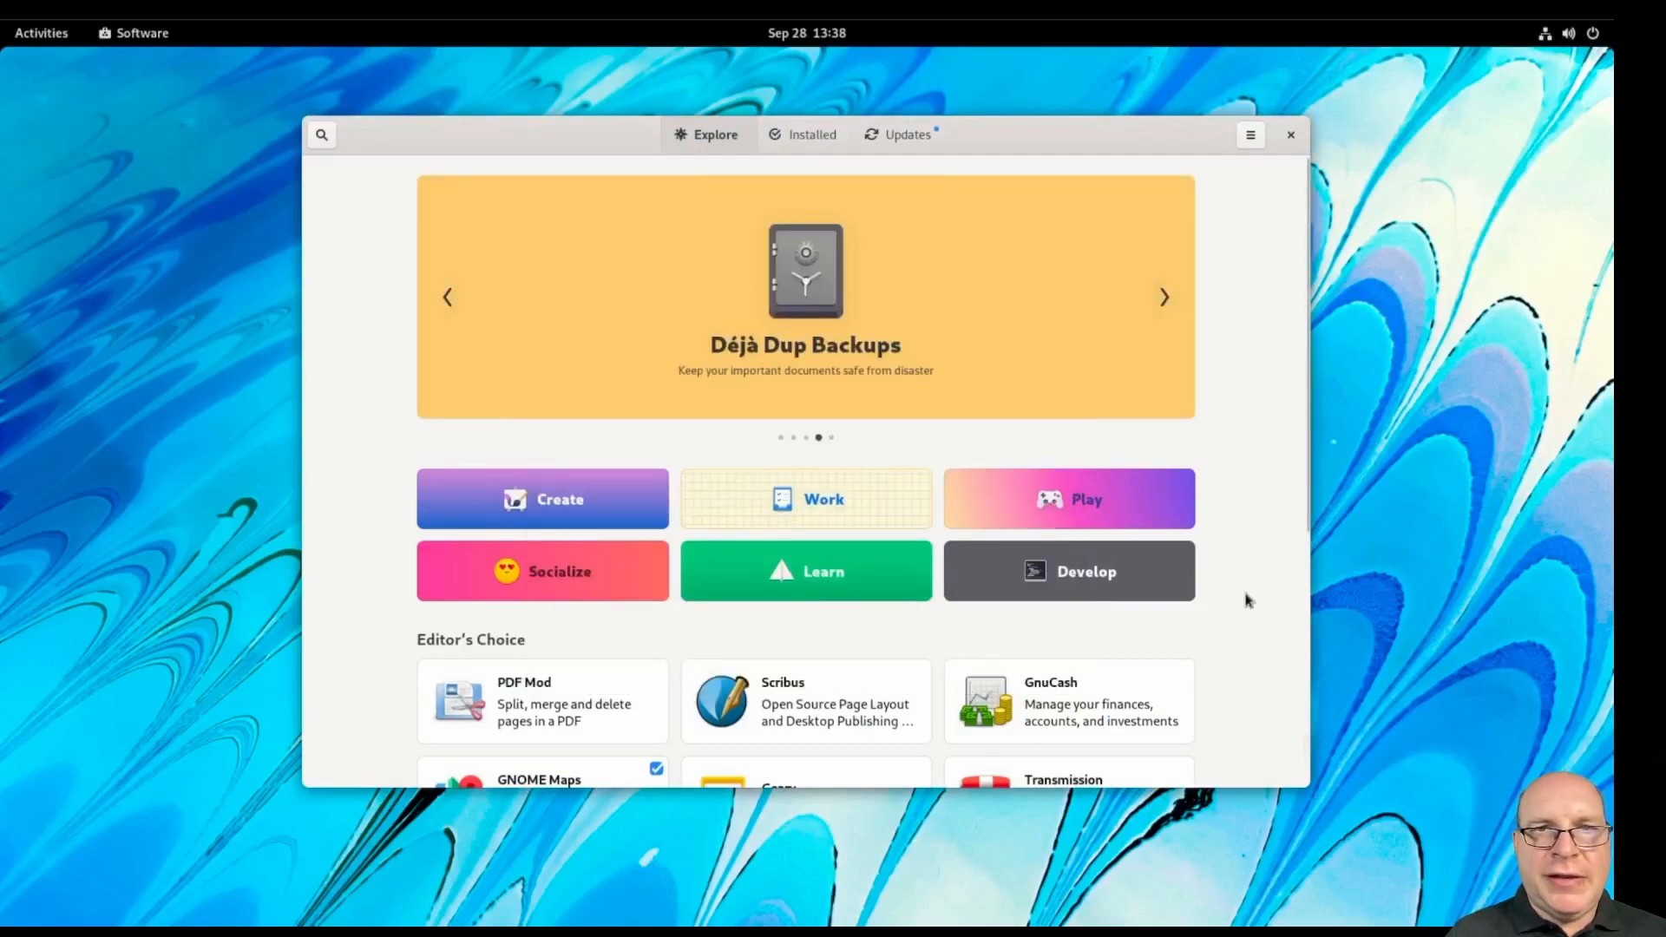
Look over the Explore page, then switch to the list of installed applications.
scroll("down", 3)
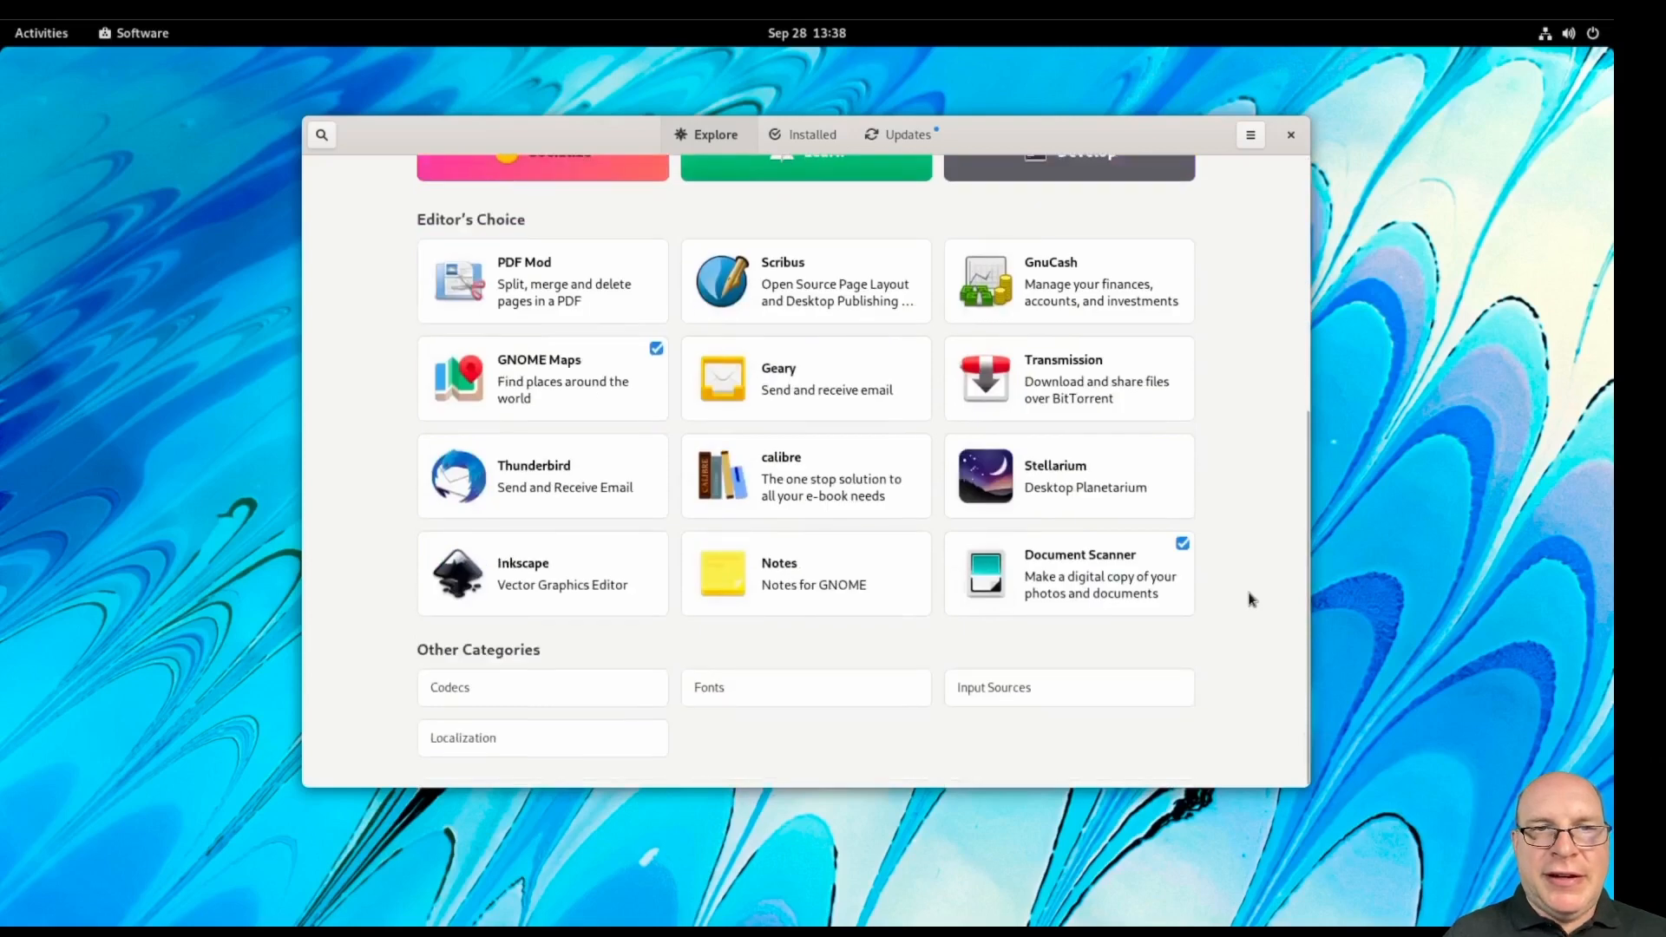
scroll("up", 3)
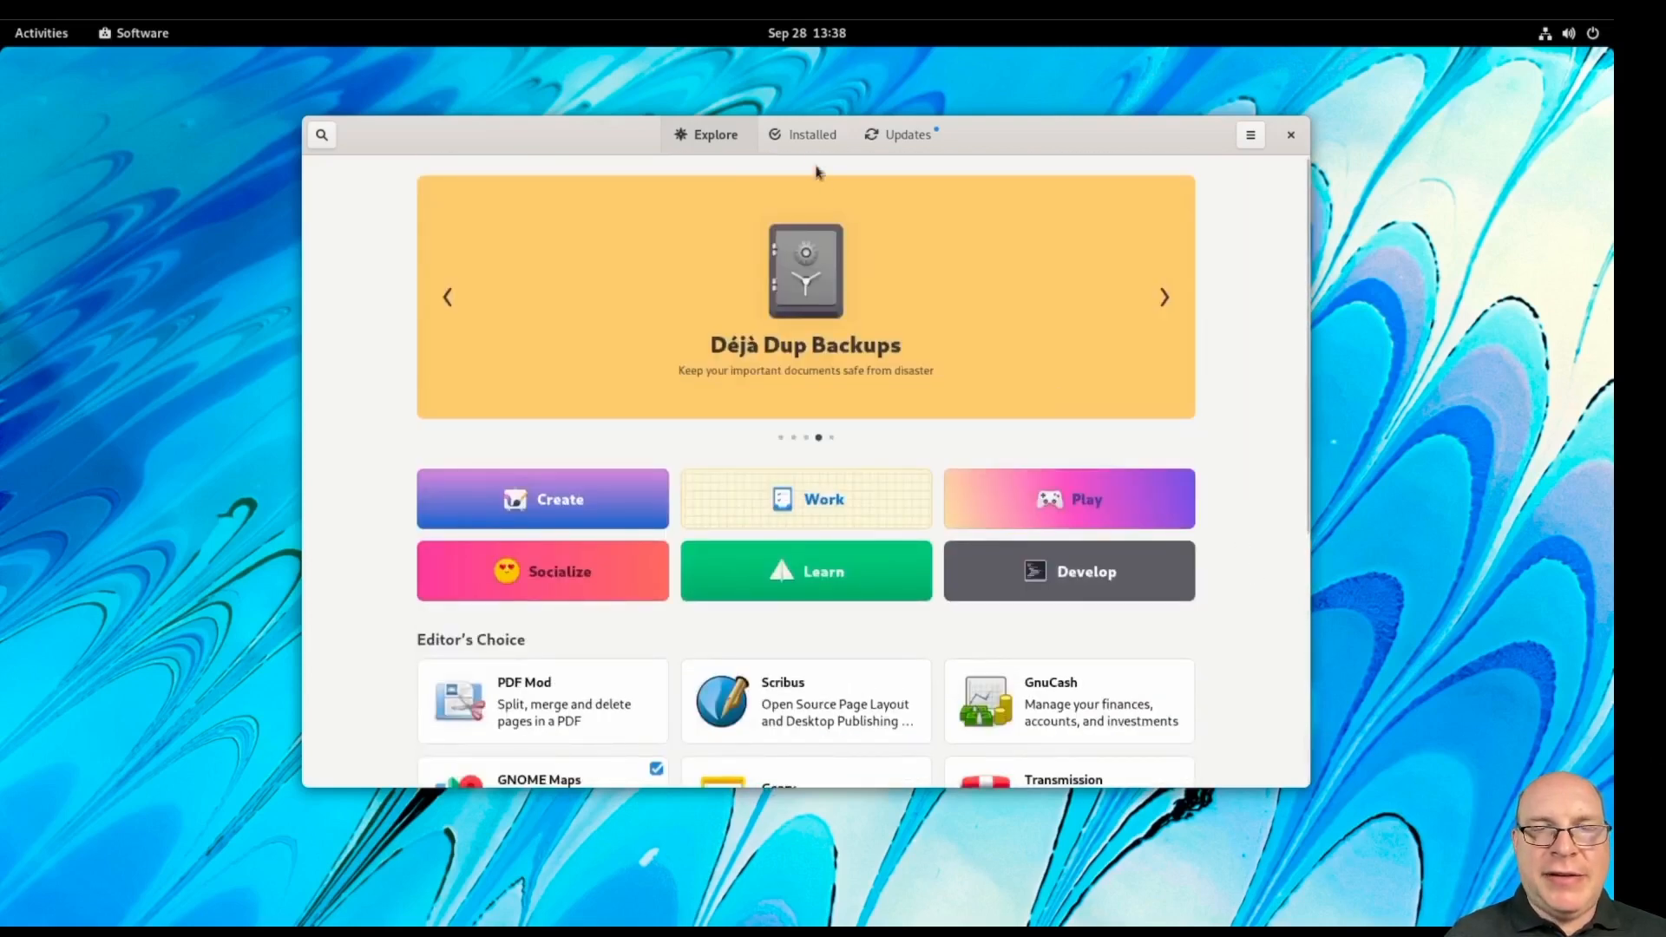
left_click(1163, 297)
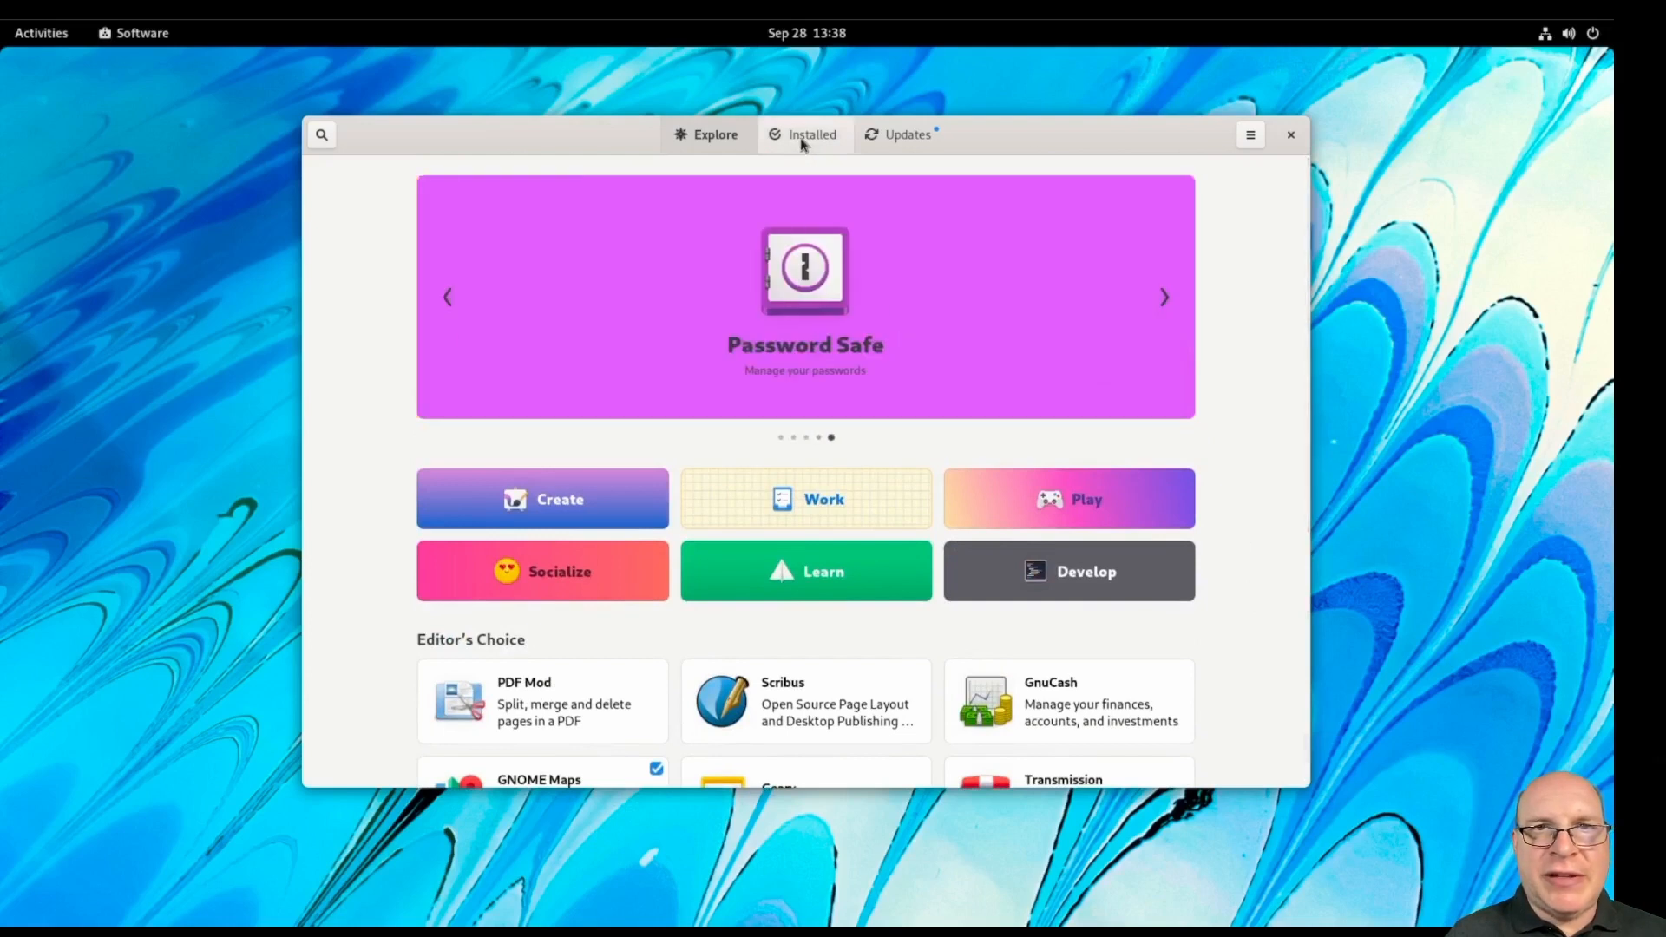
left_click(811, 134)
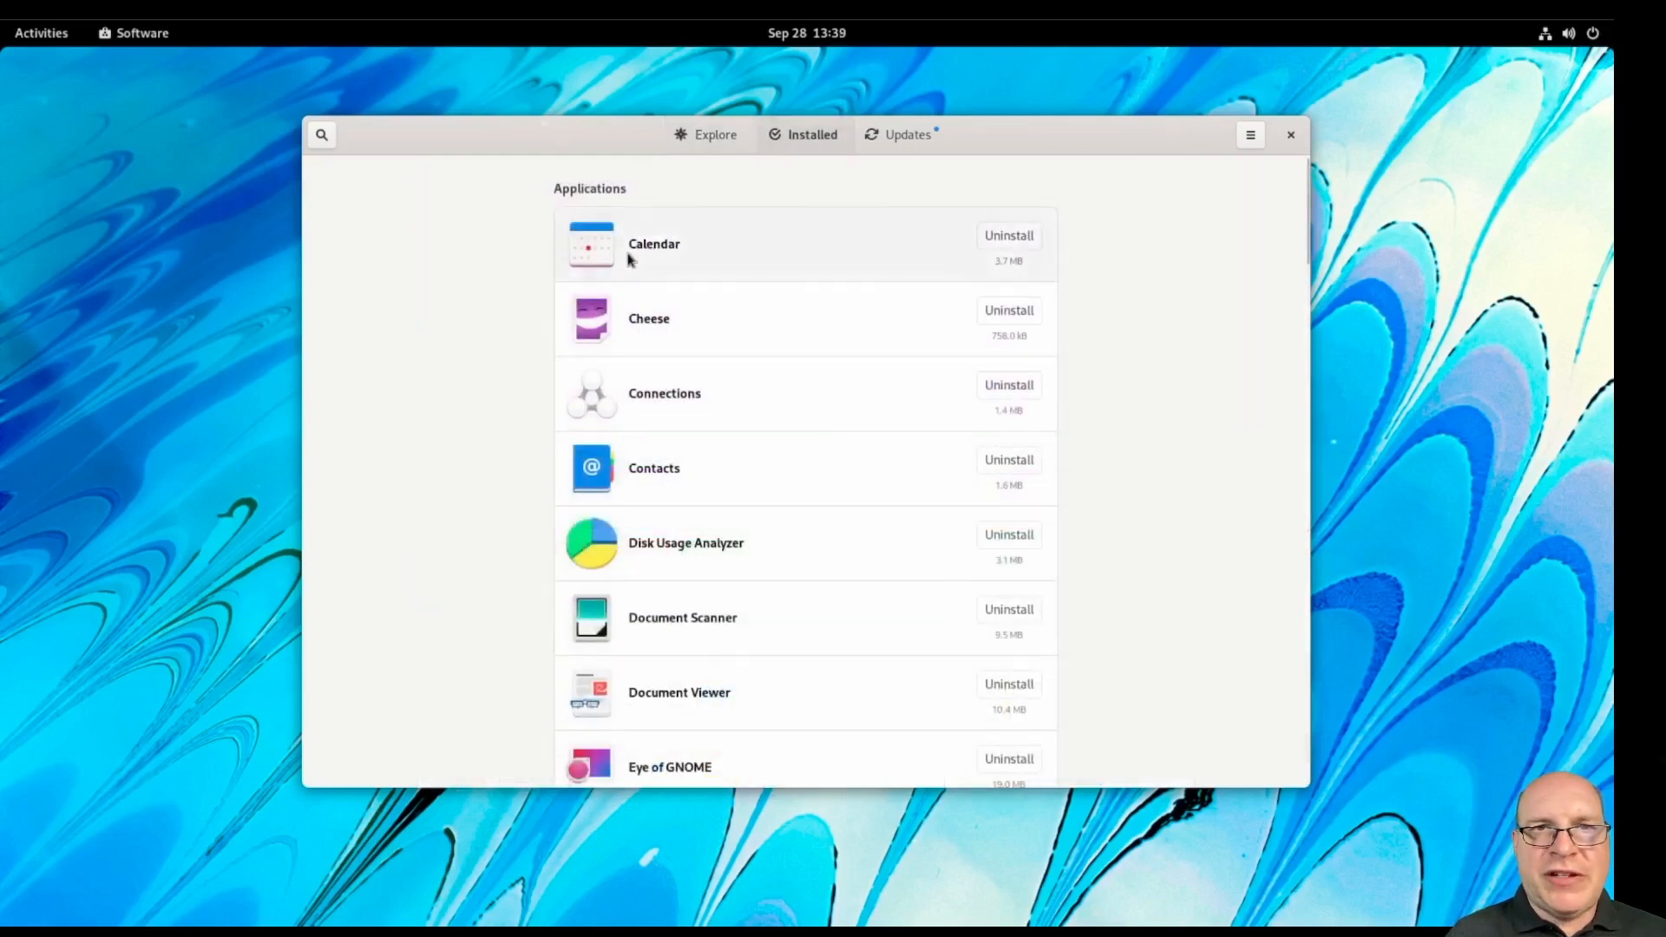
Open Calendar's details page and step through its screenshot carousel to the last image.
left_click(654, 243)
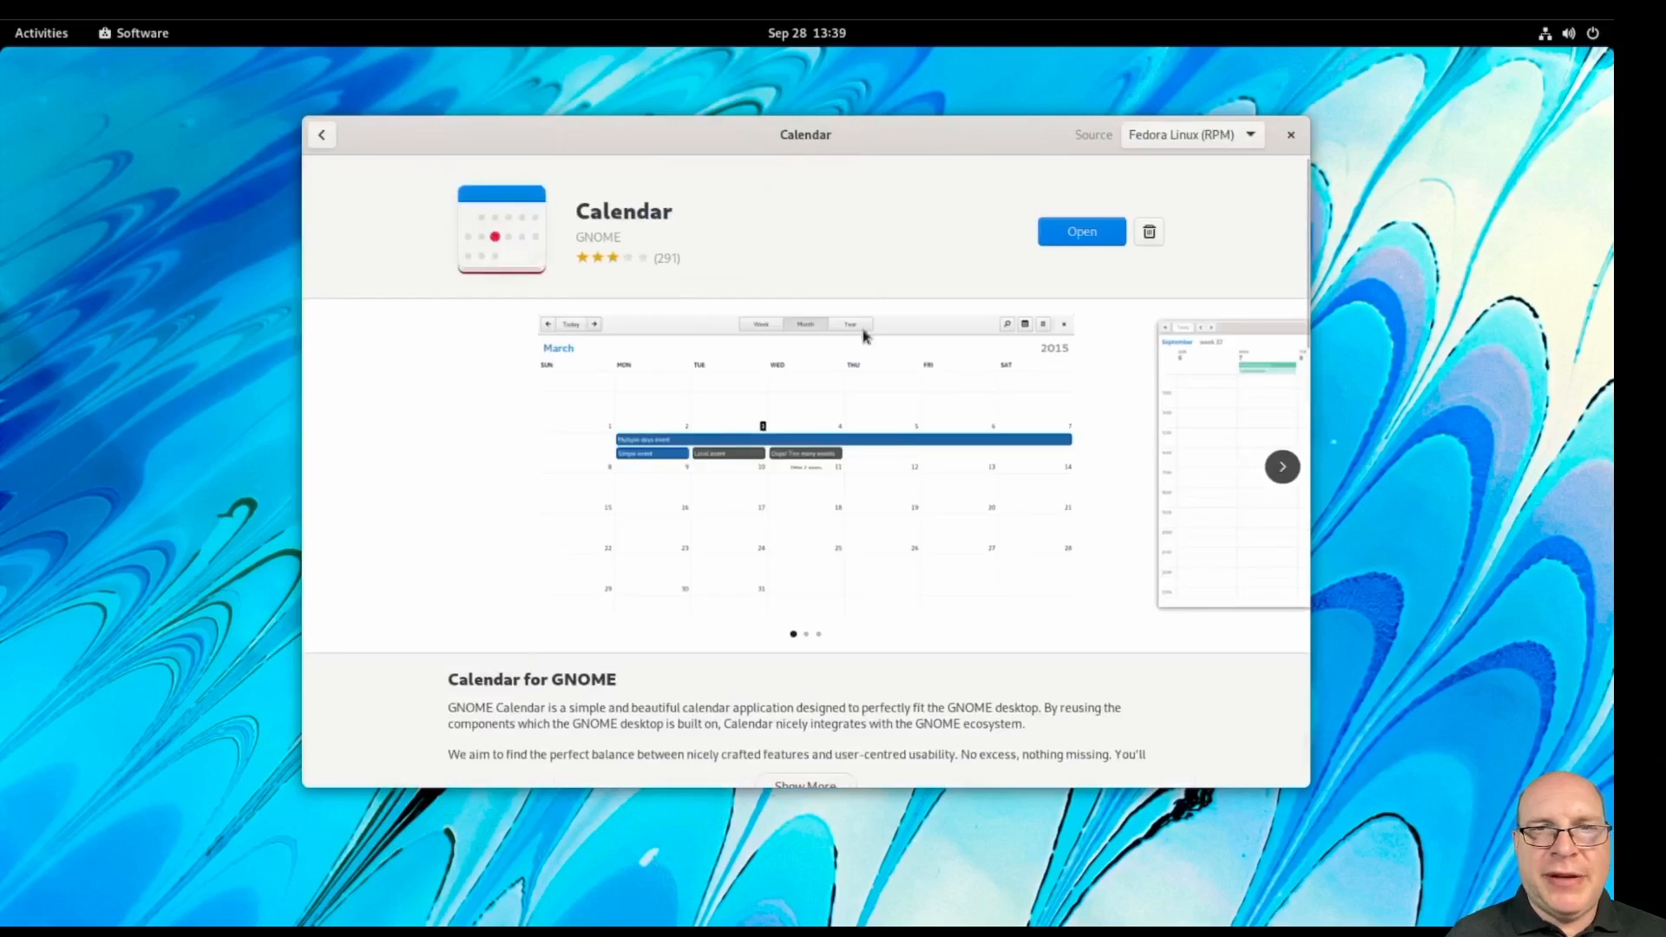
left_click(1282, 467)
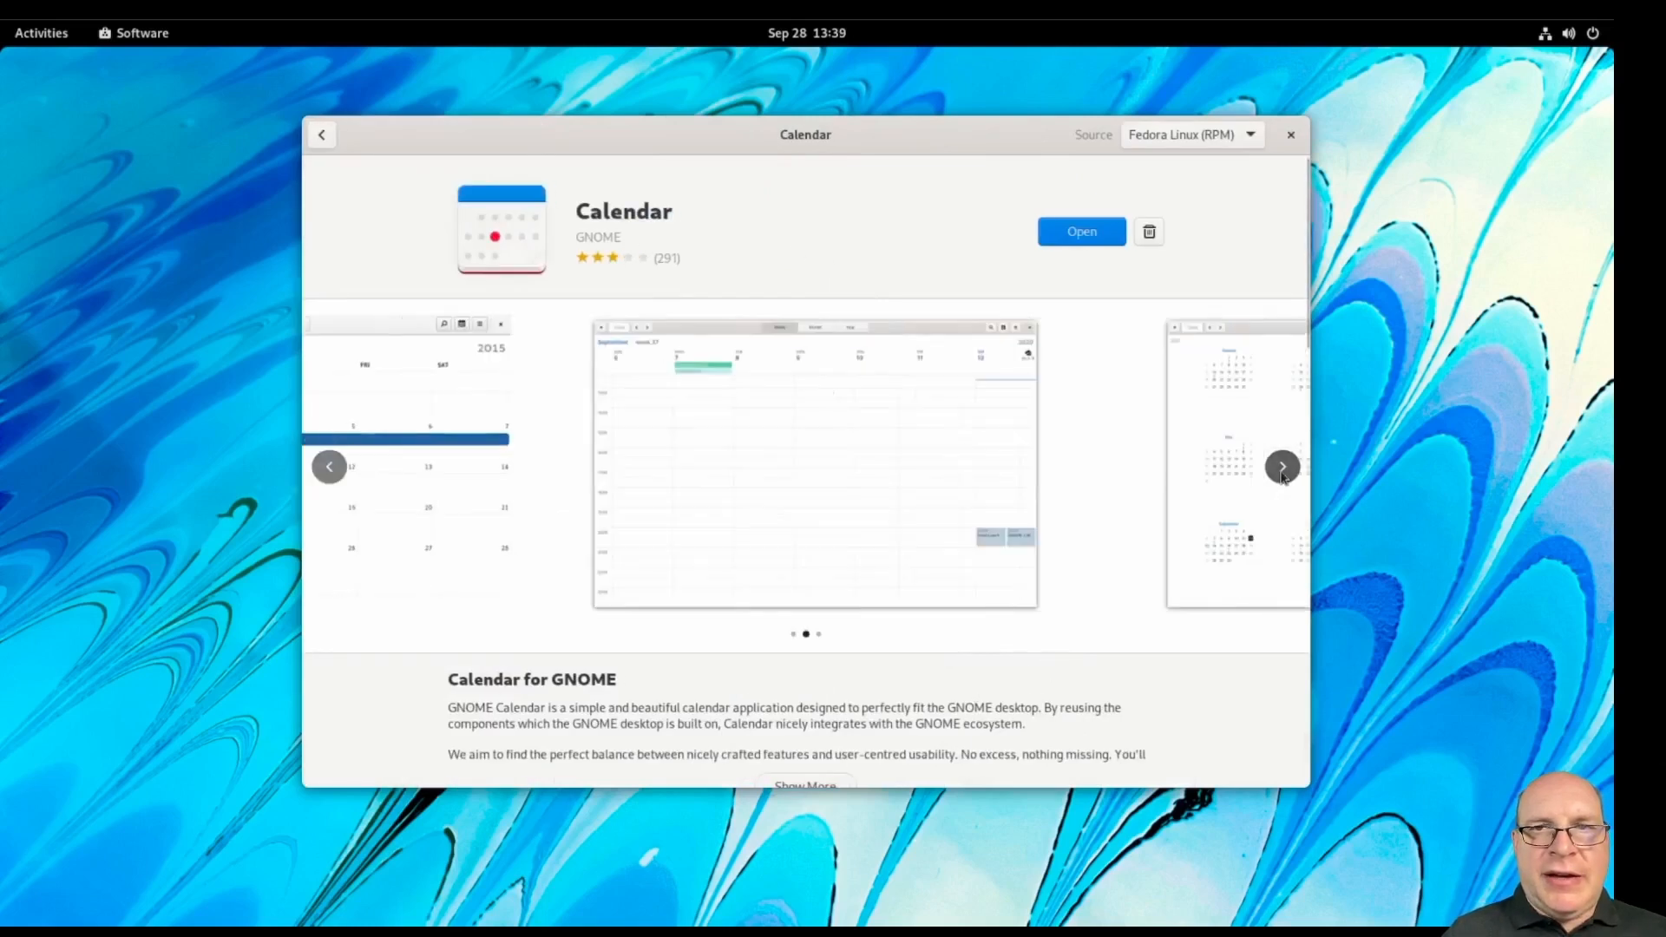
left_click(1282, 467)
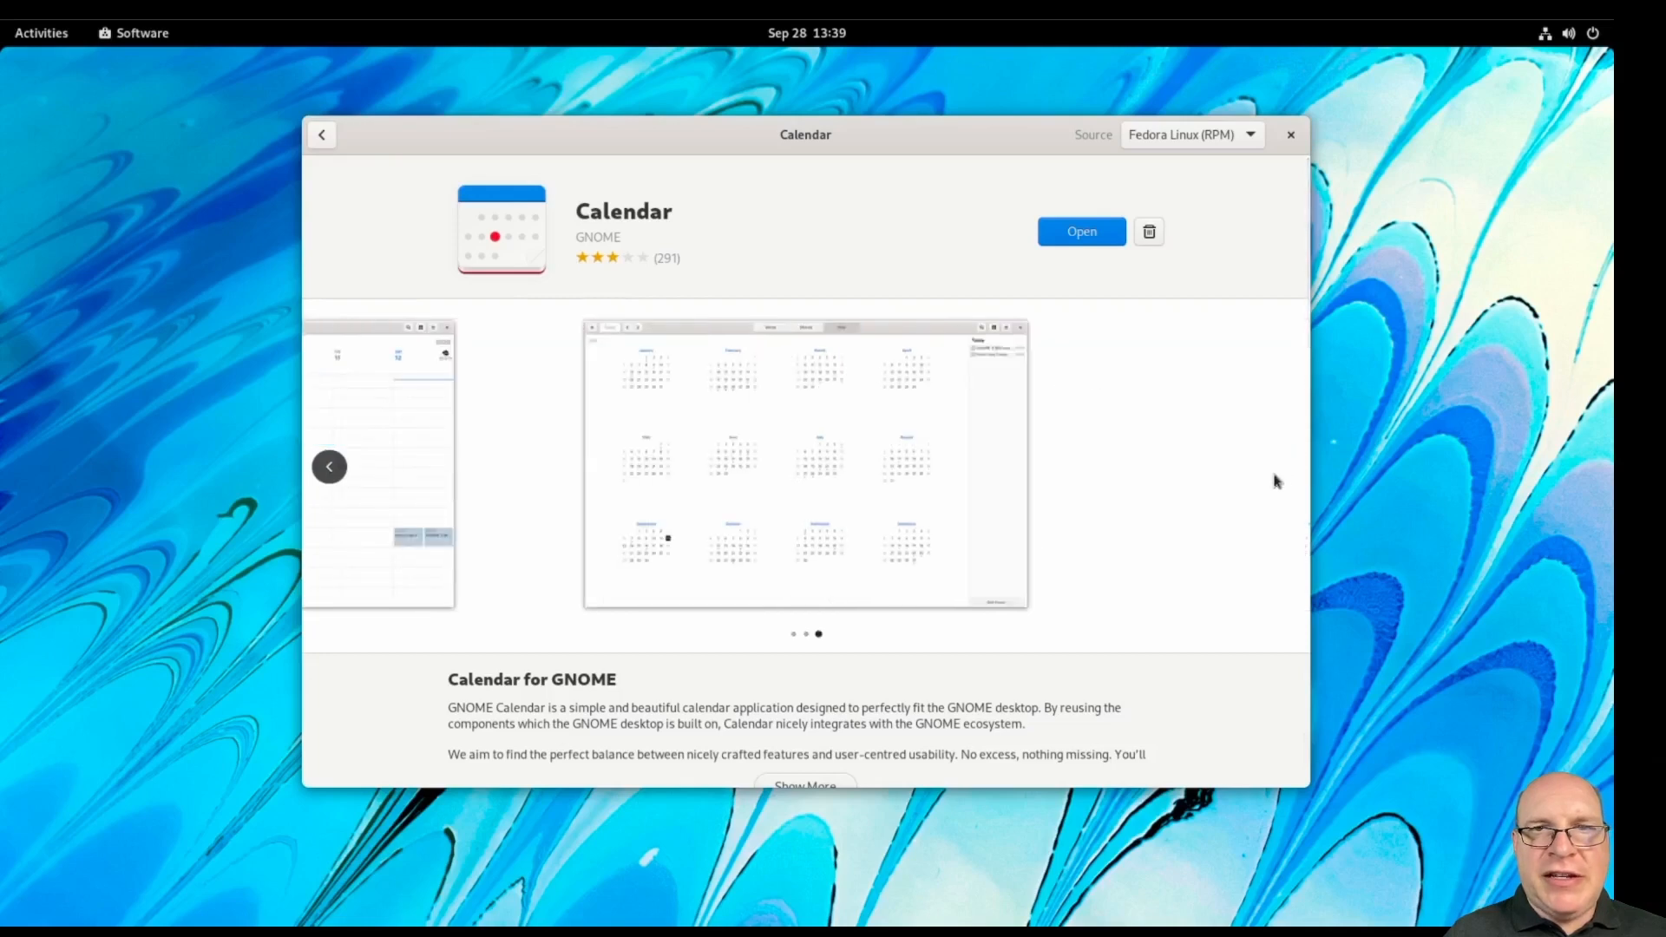
Expand Calendar's full description and review its size, version, links and 3.0-star reviews.
scroll("down", 3)
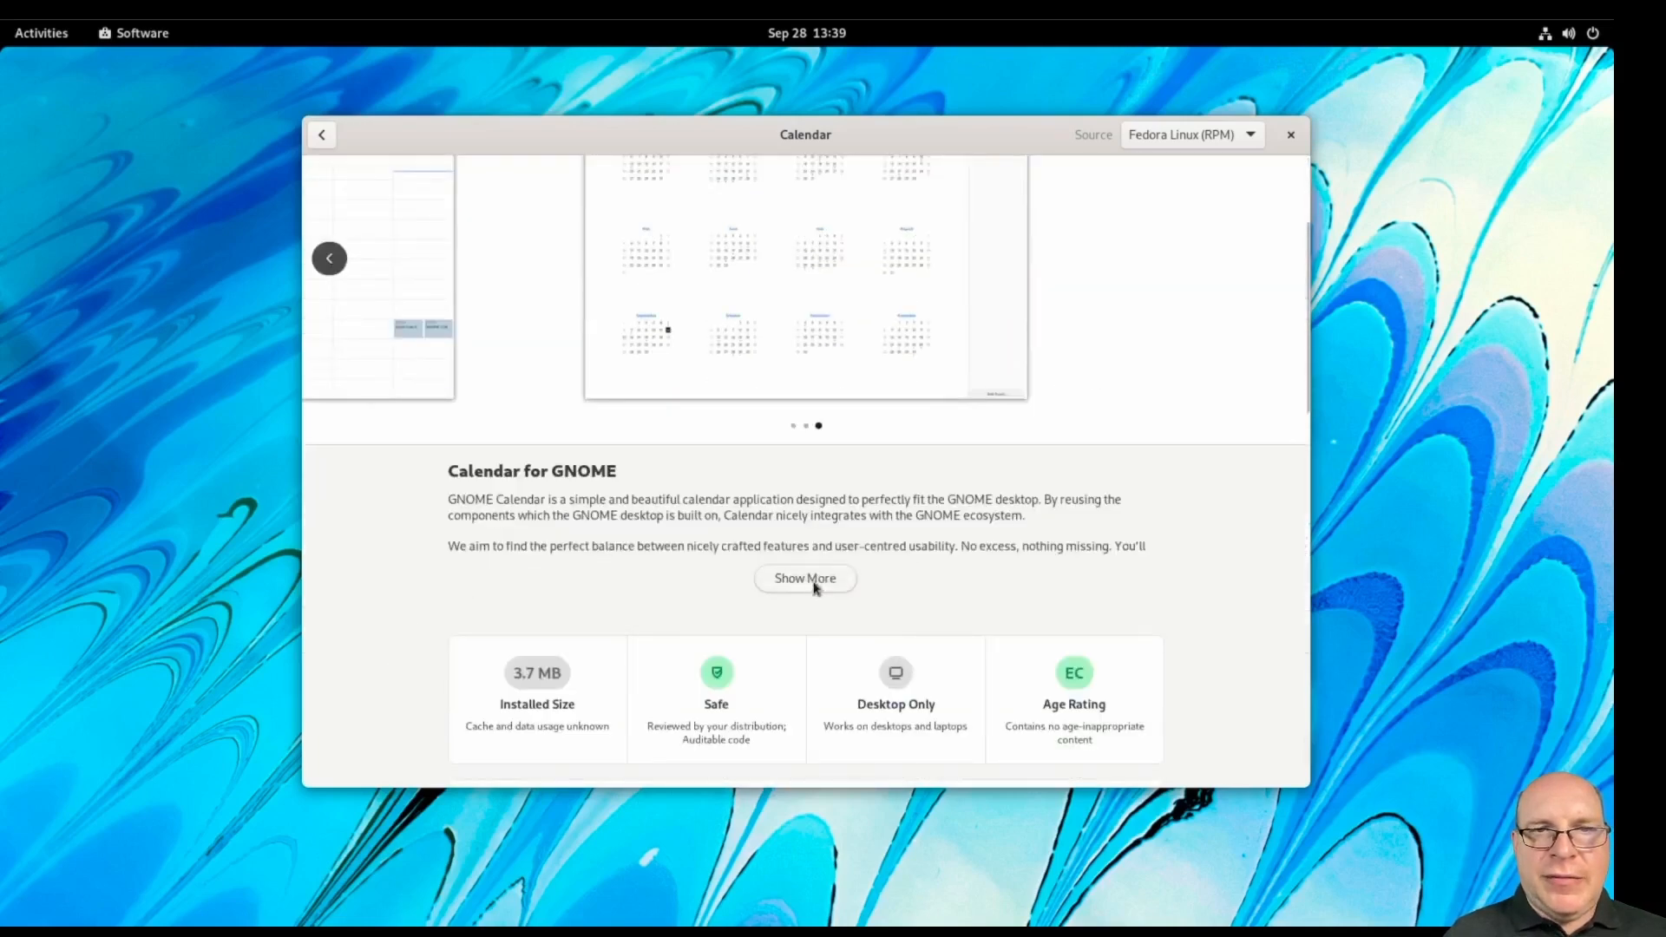
left_click(804, 577)
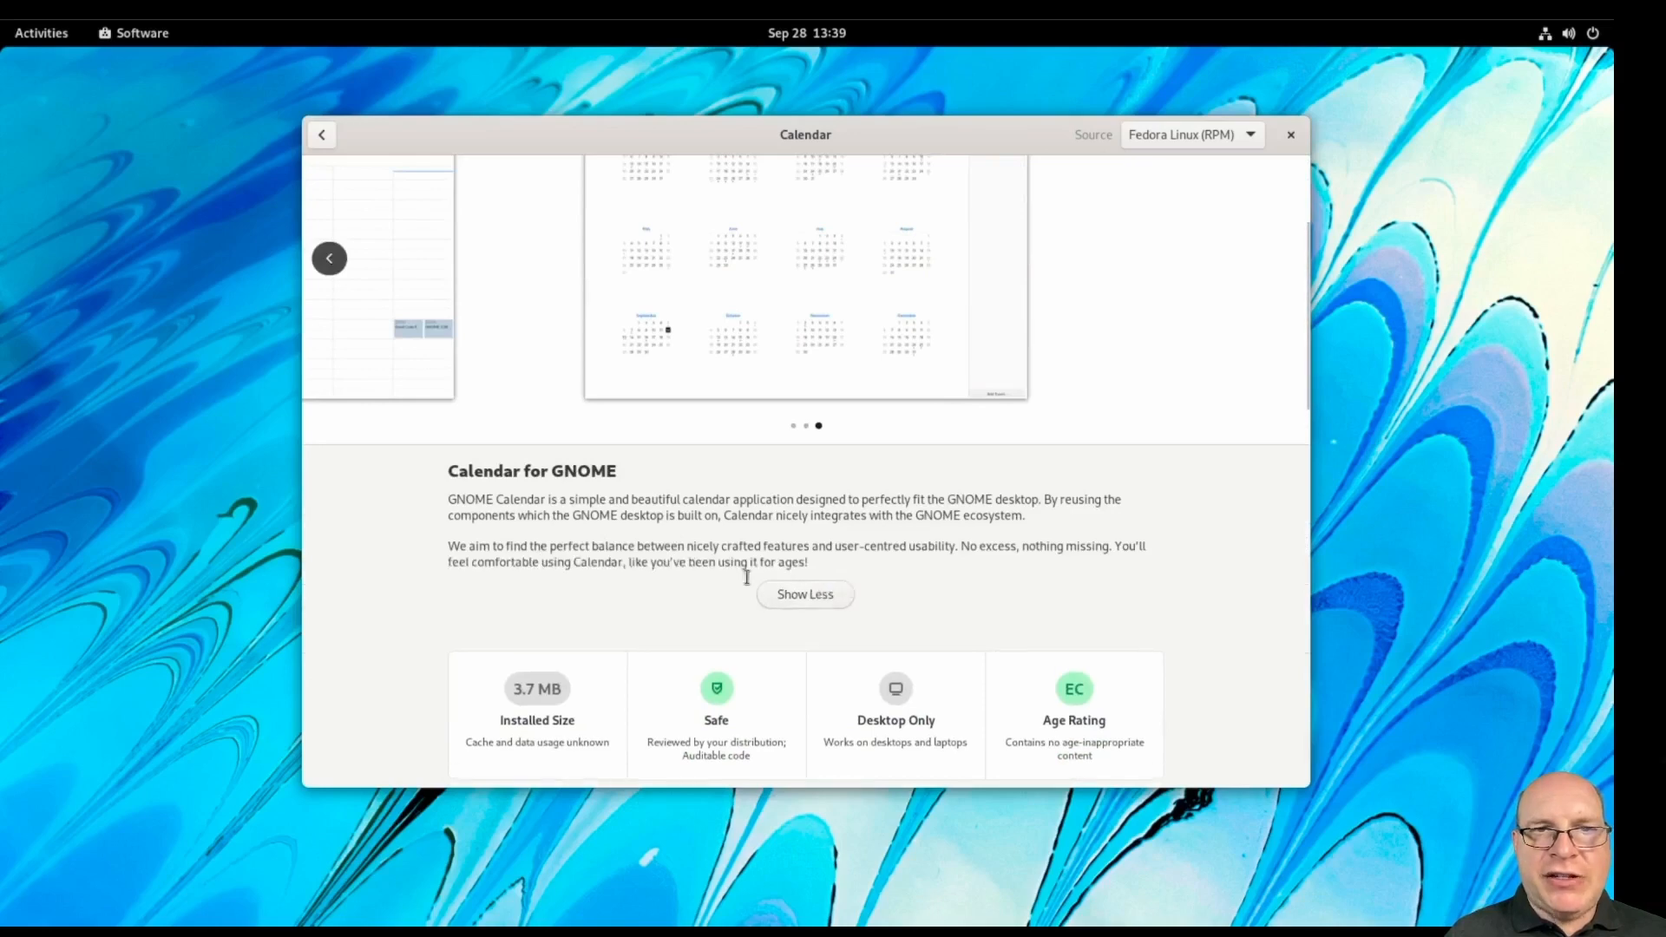
scroll("down", 3)
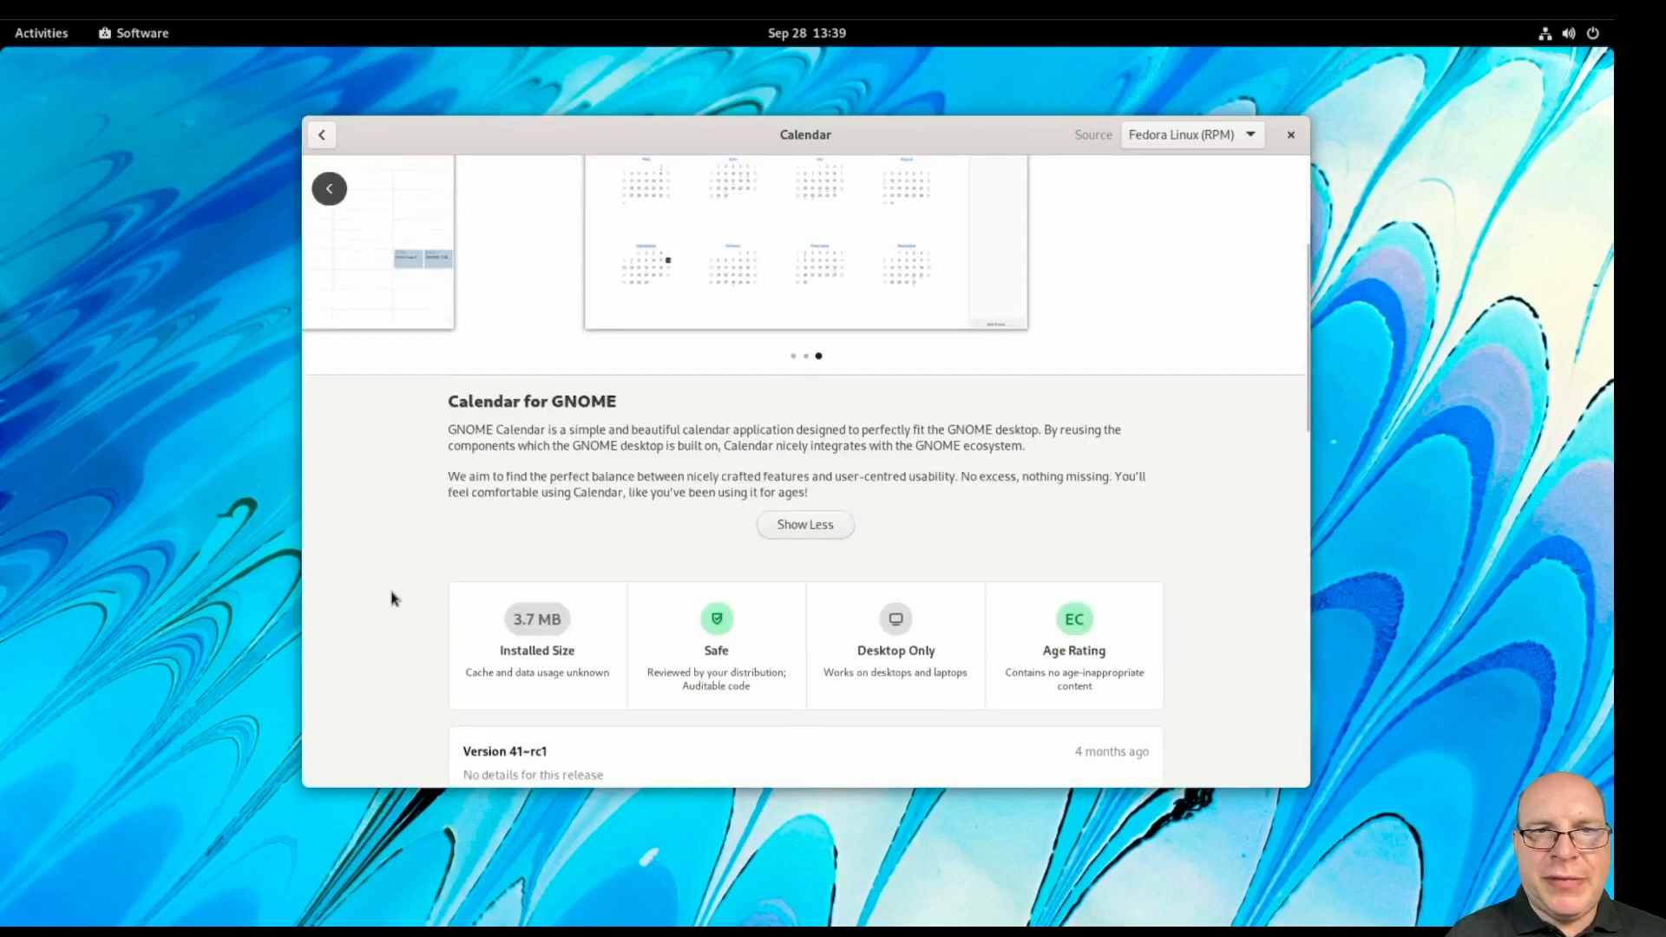
scroll("down", 3)
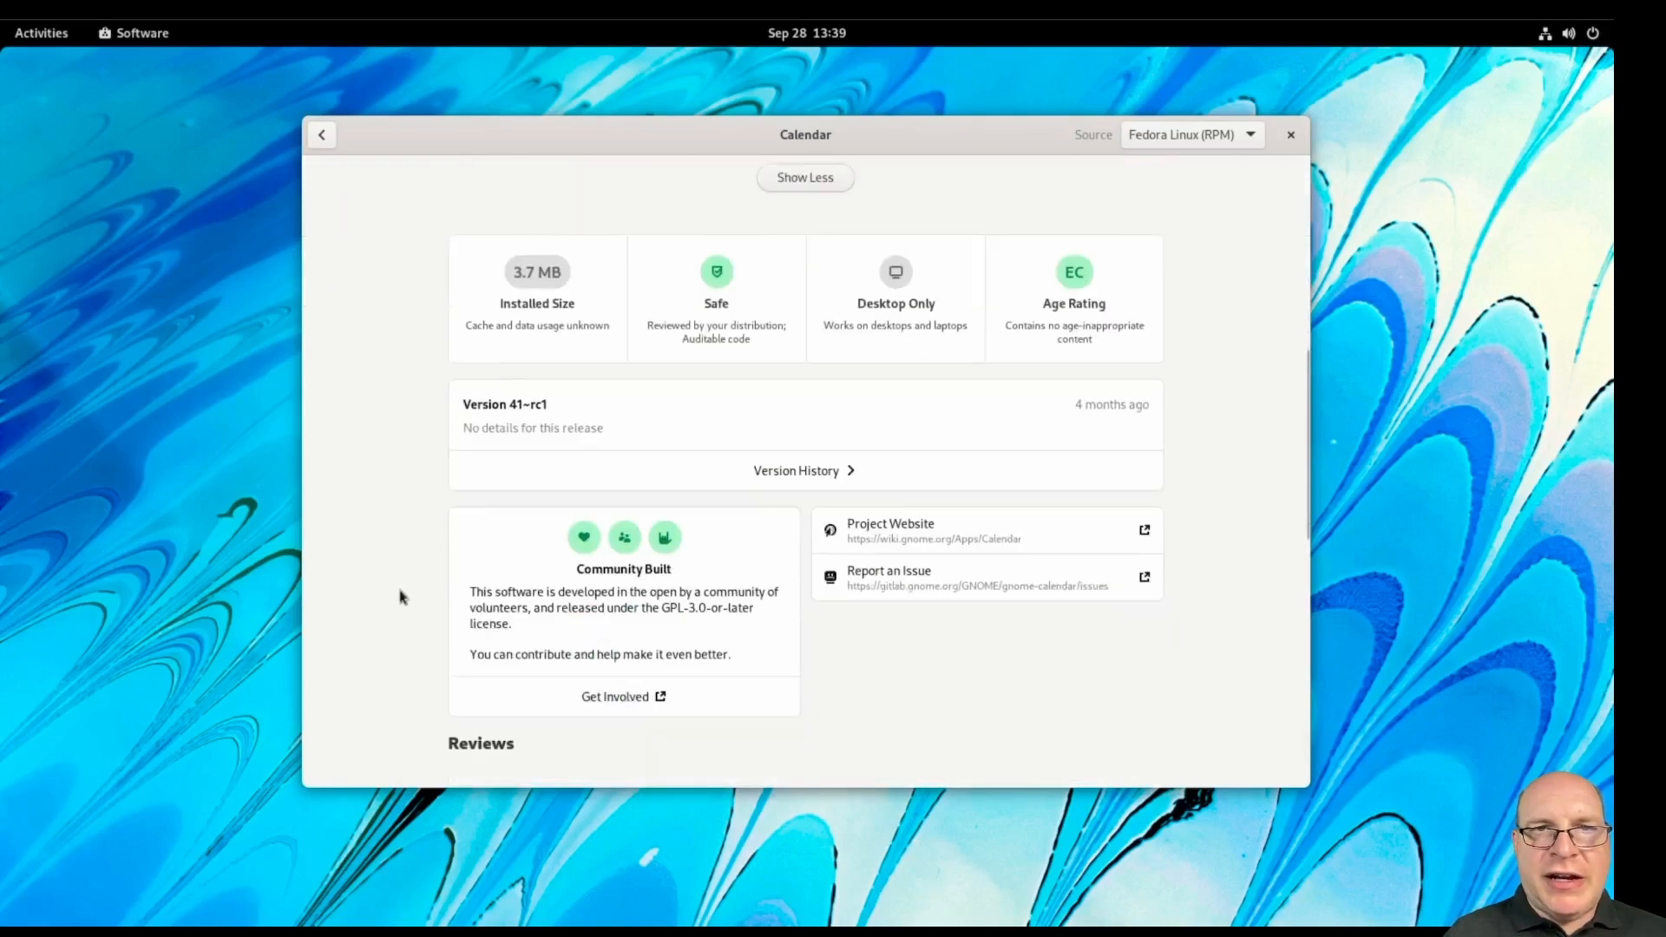
mouse_move(755, 347)
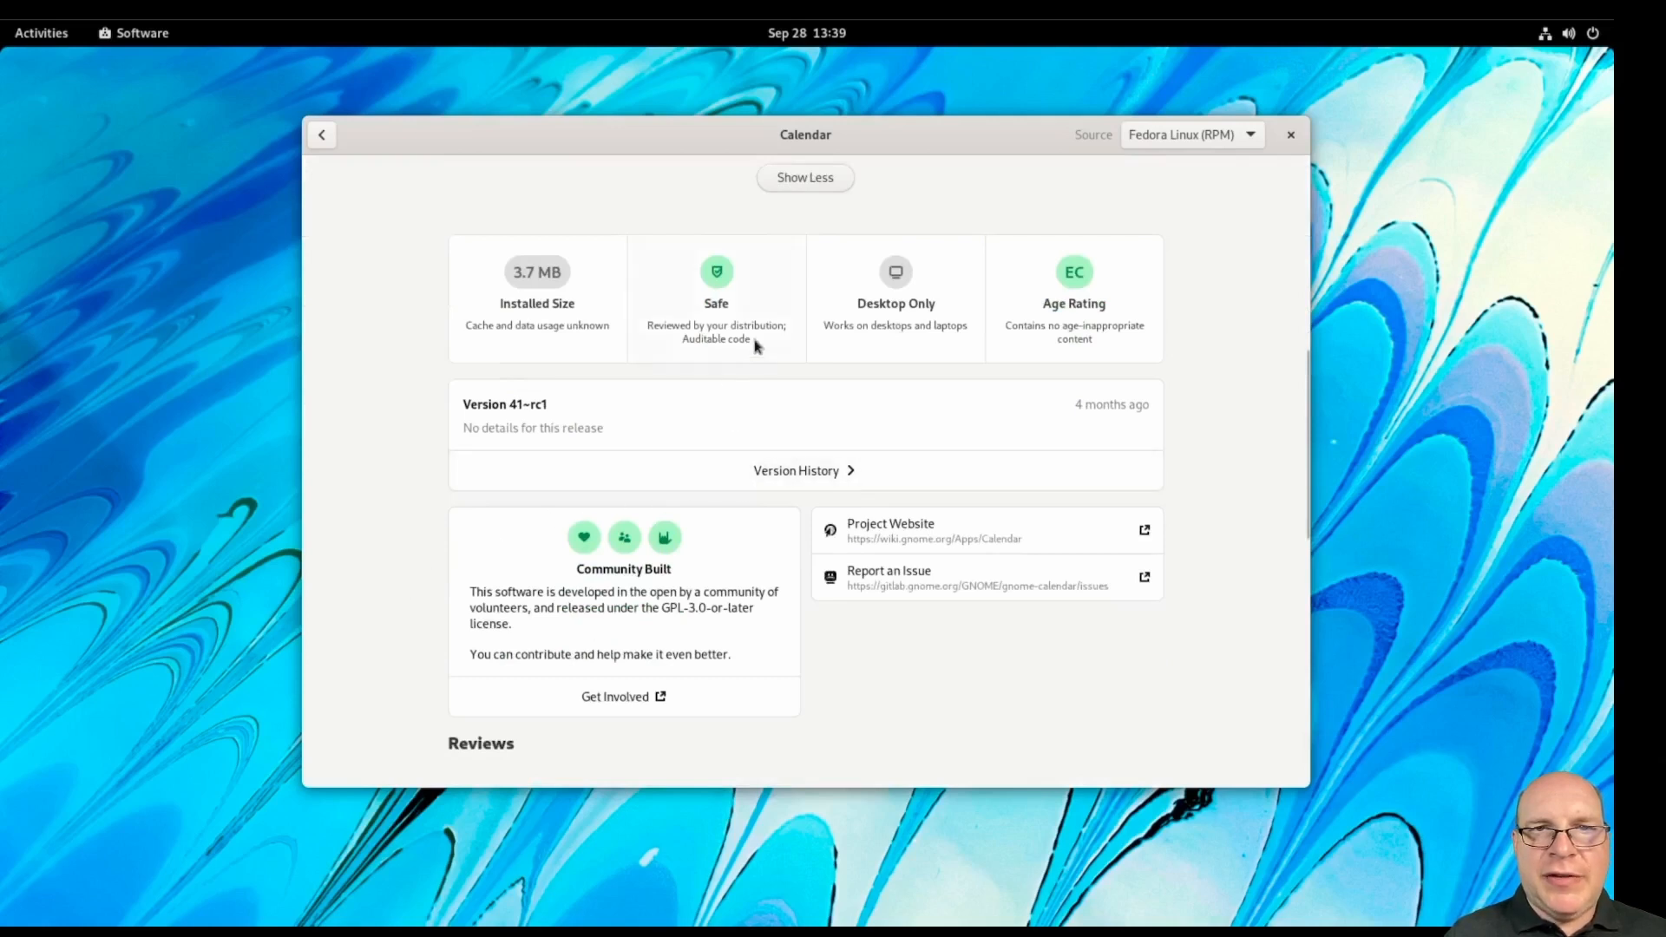
mouse_move(1204, 361)
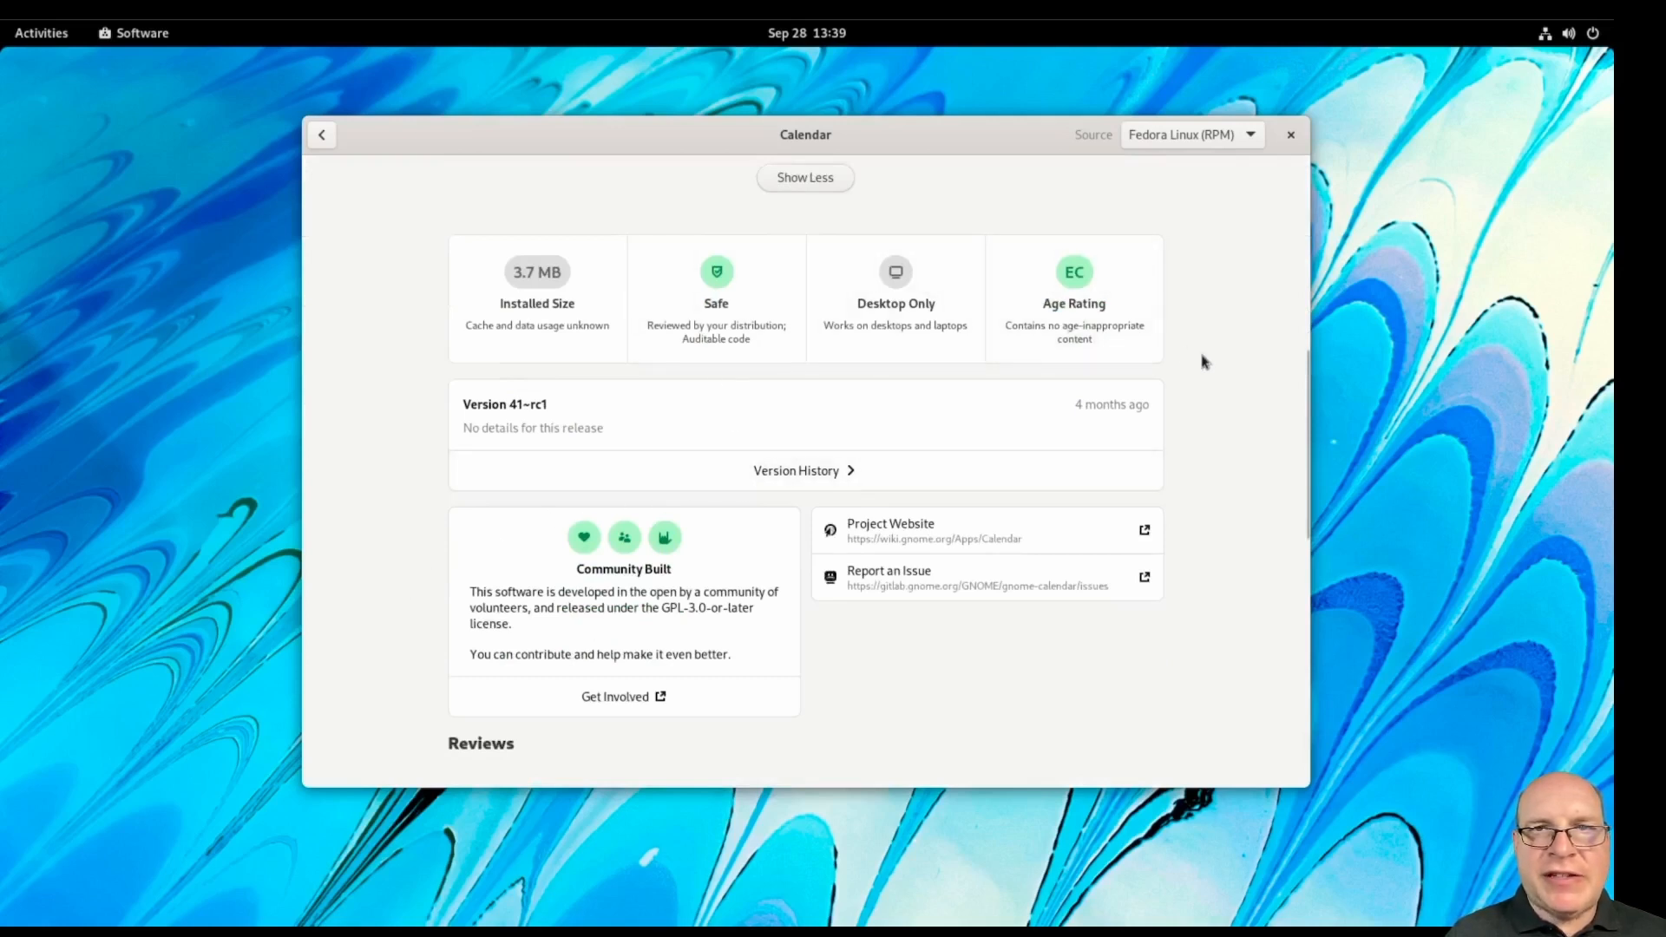
mouse_move(918, 513)
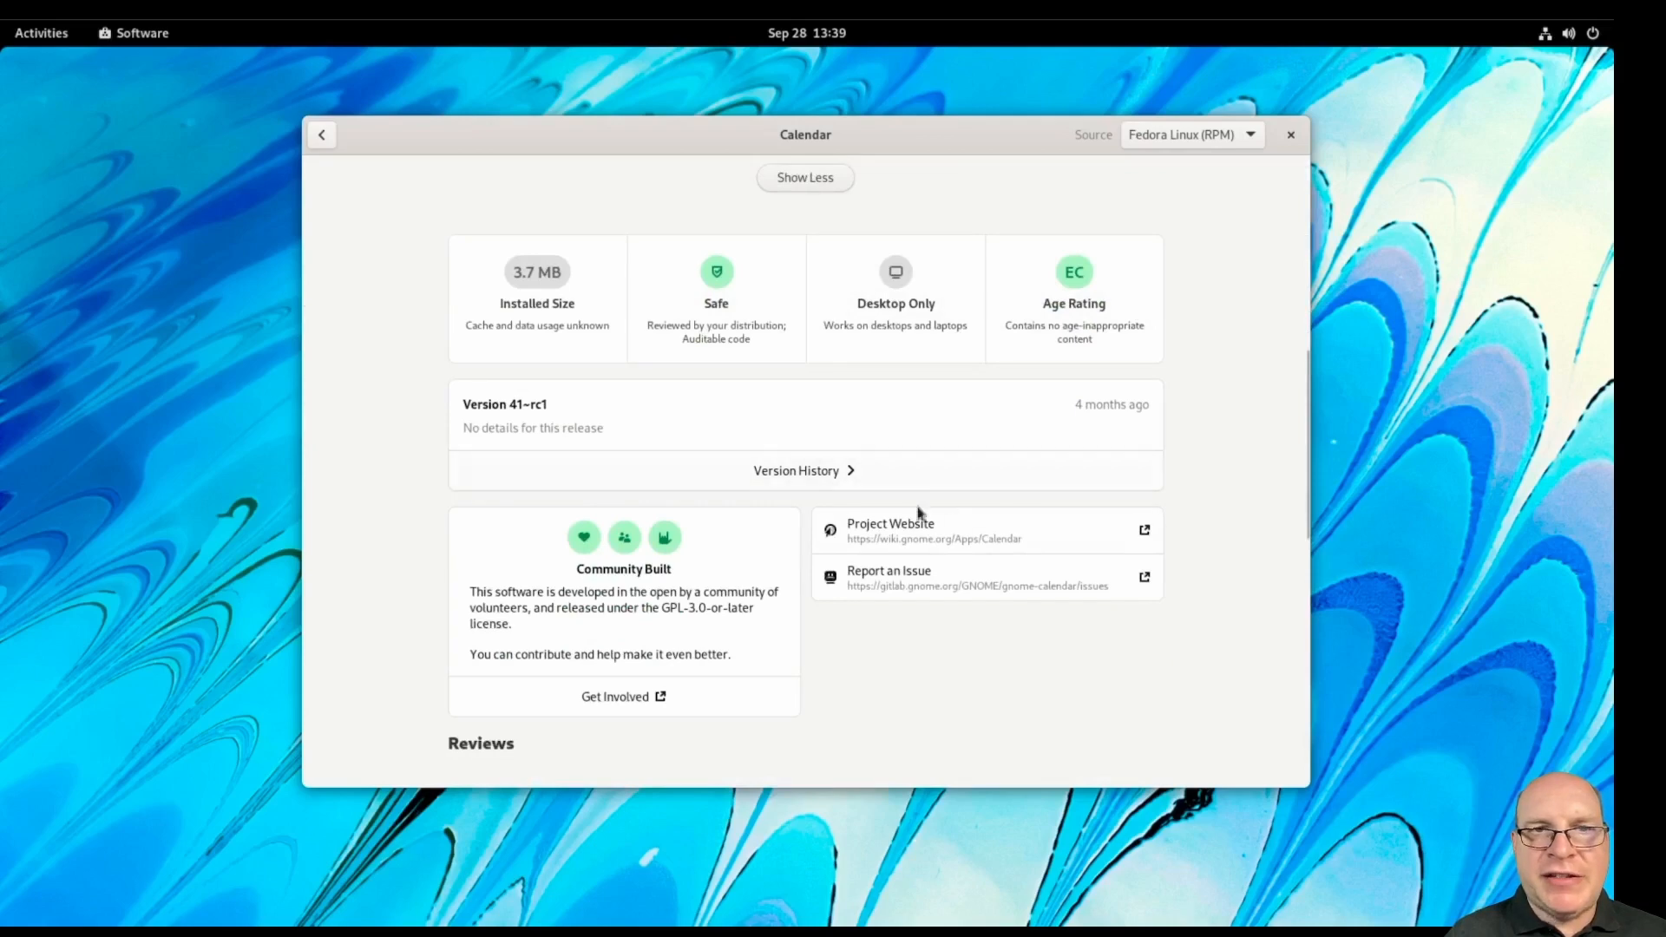
mouse_move(939, 670)
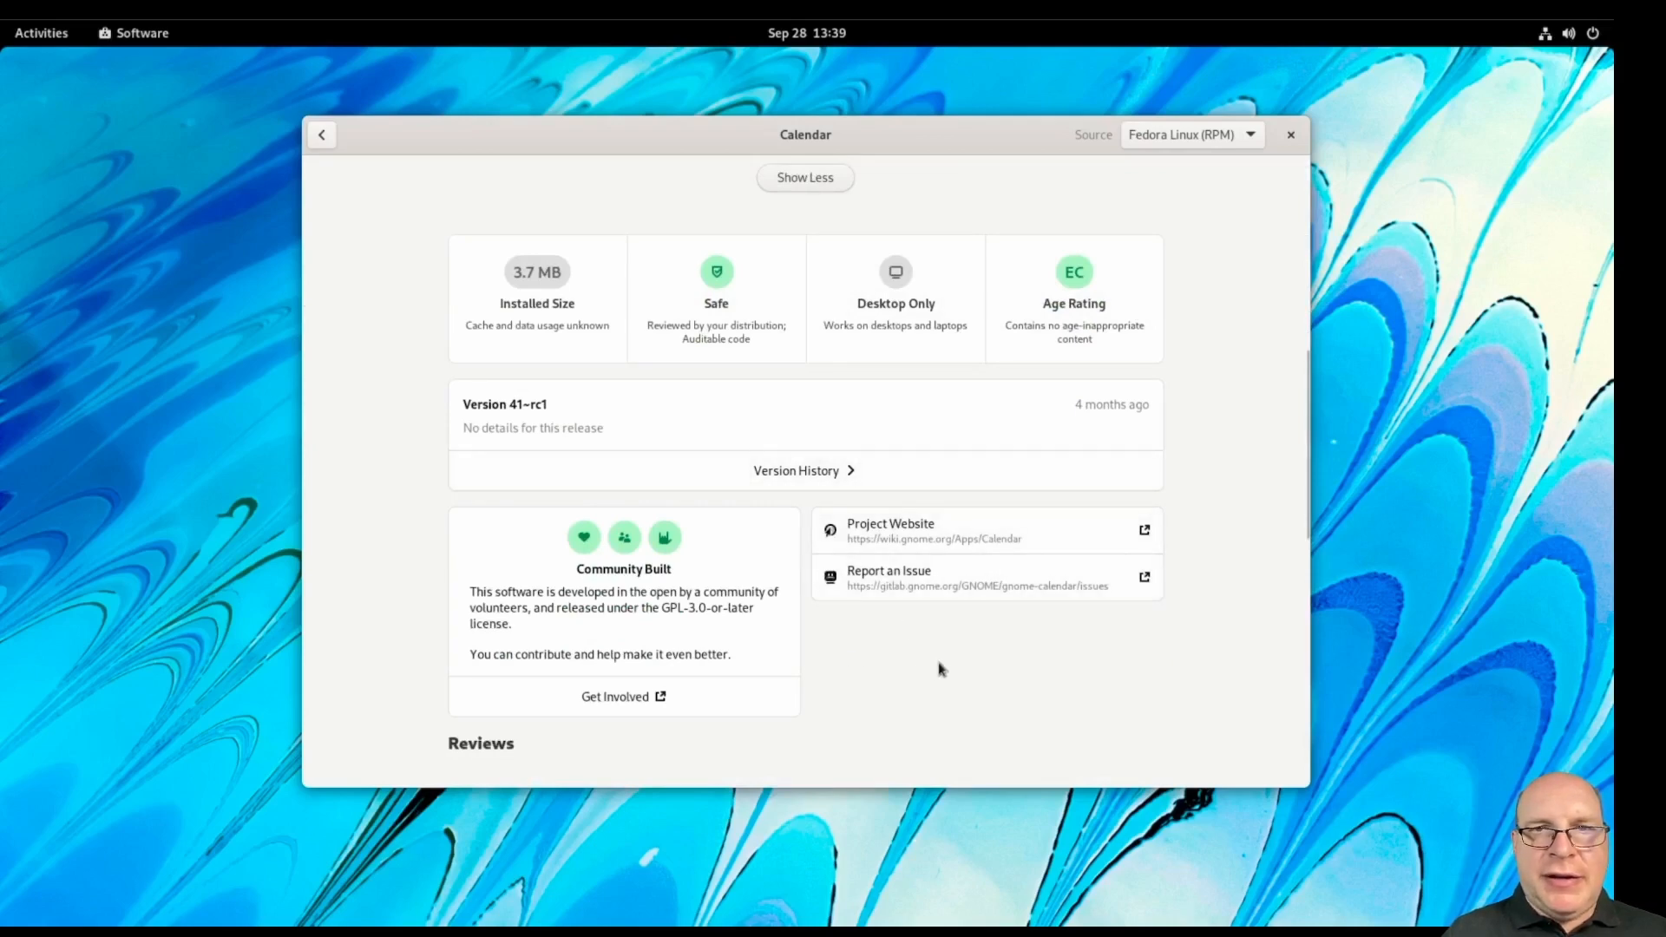
scroll("down", 3)
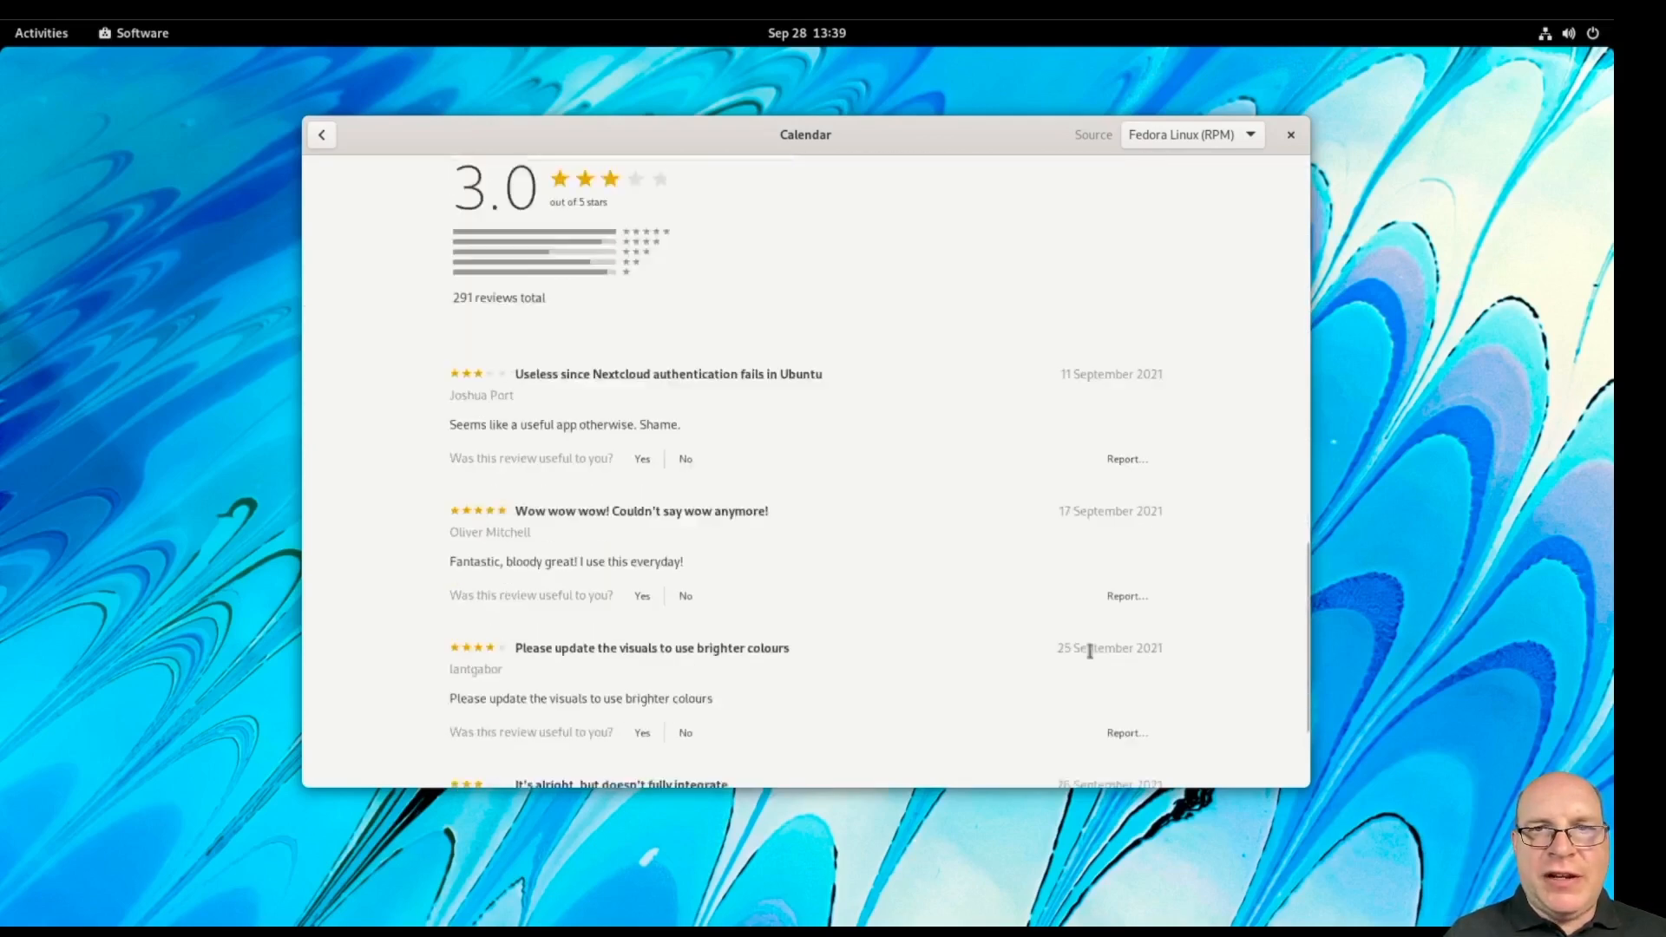
scroll("up", 3)
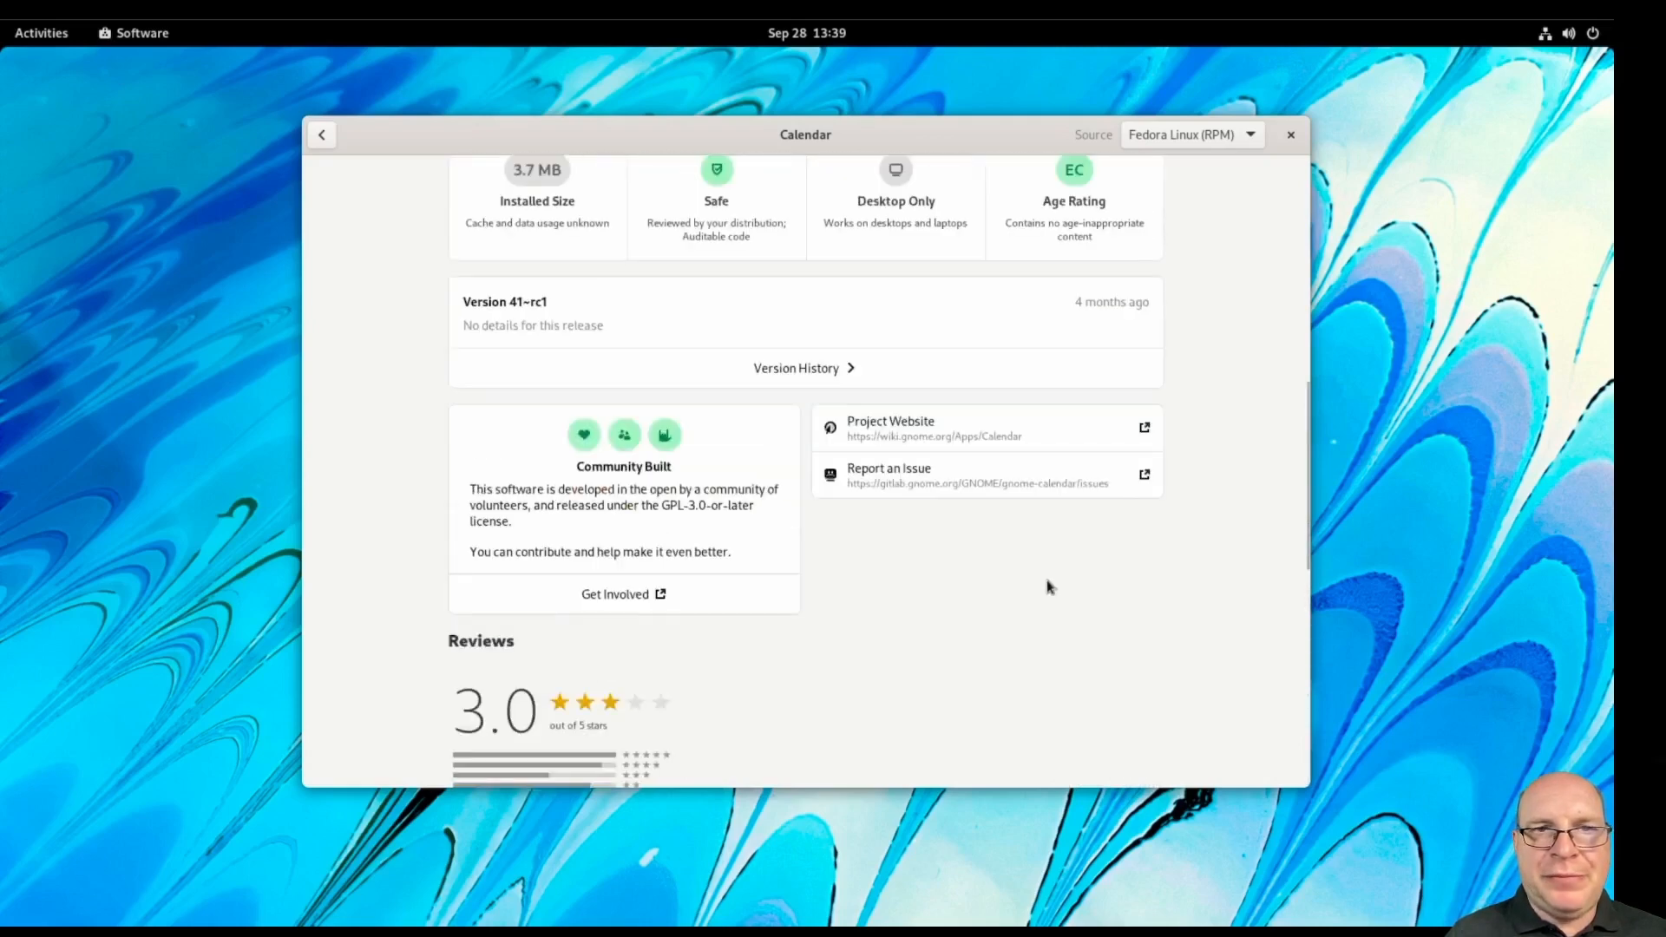
scroll("up", 3)
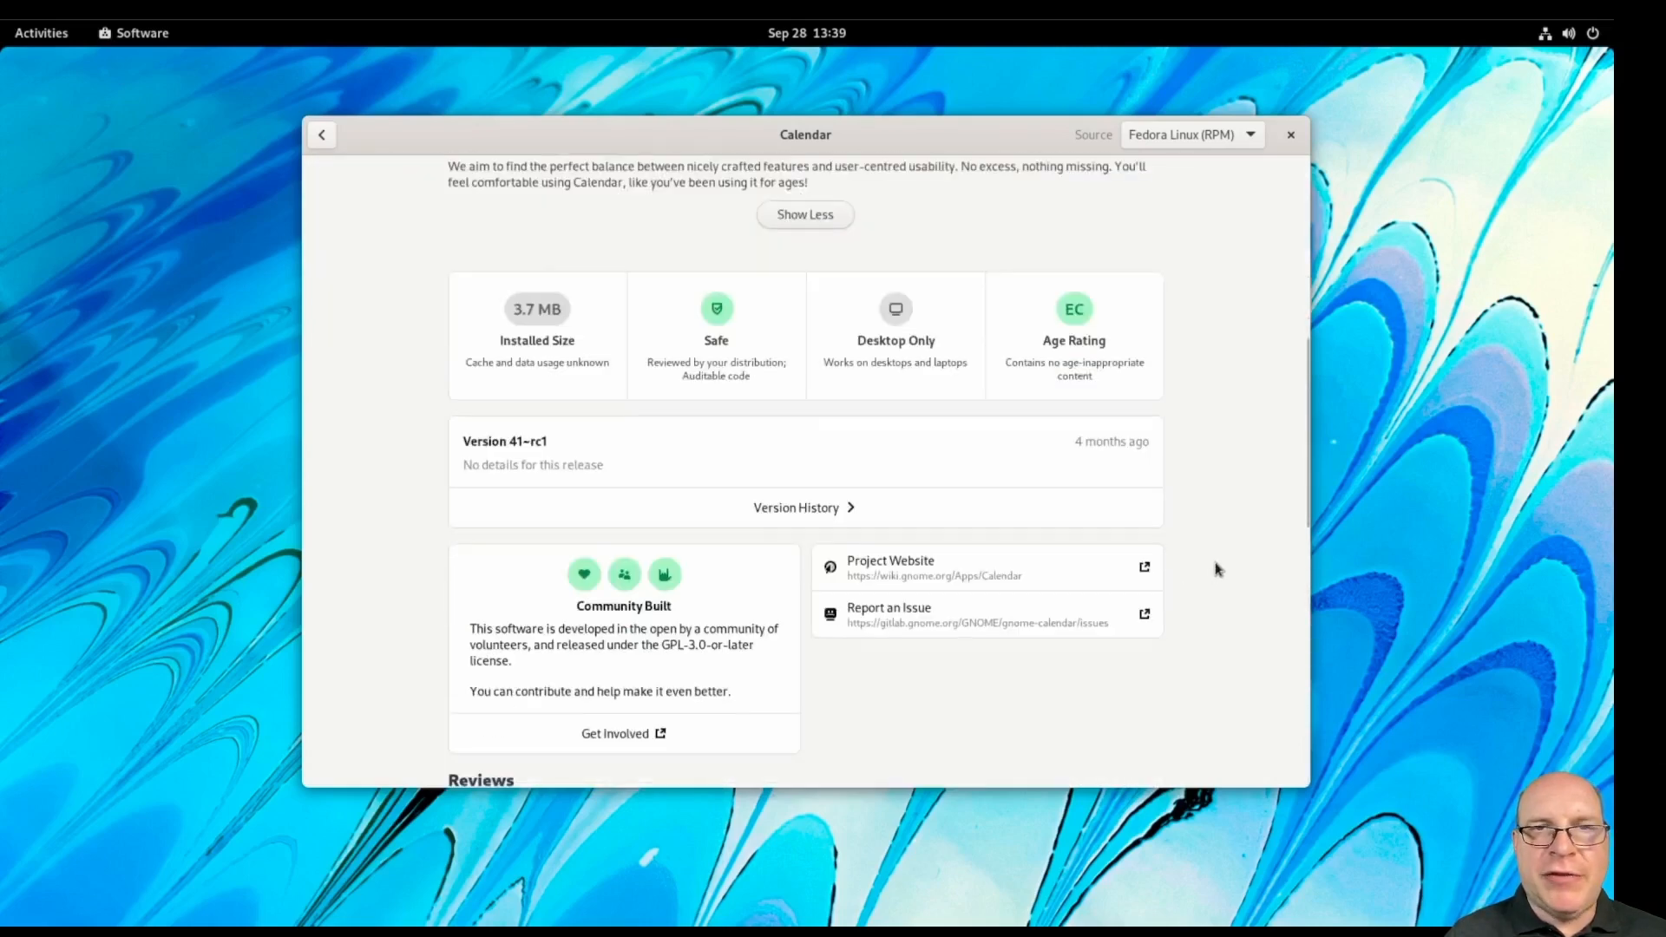
left_click(803, 507)
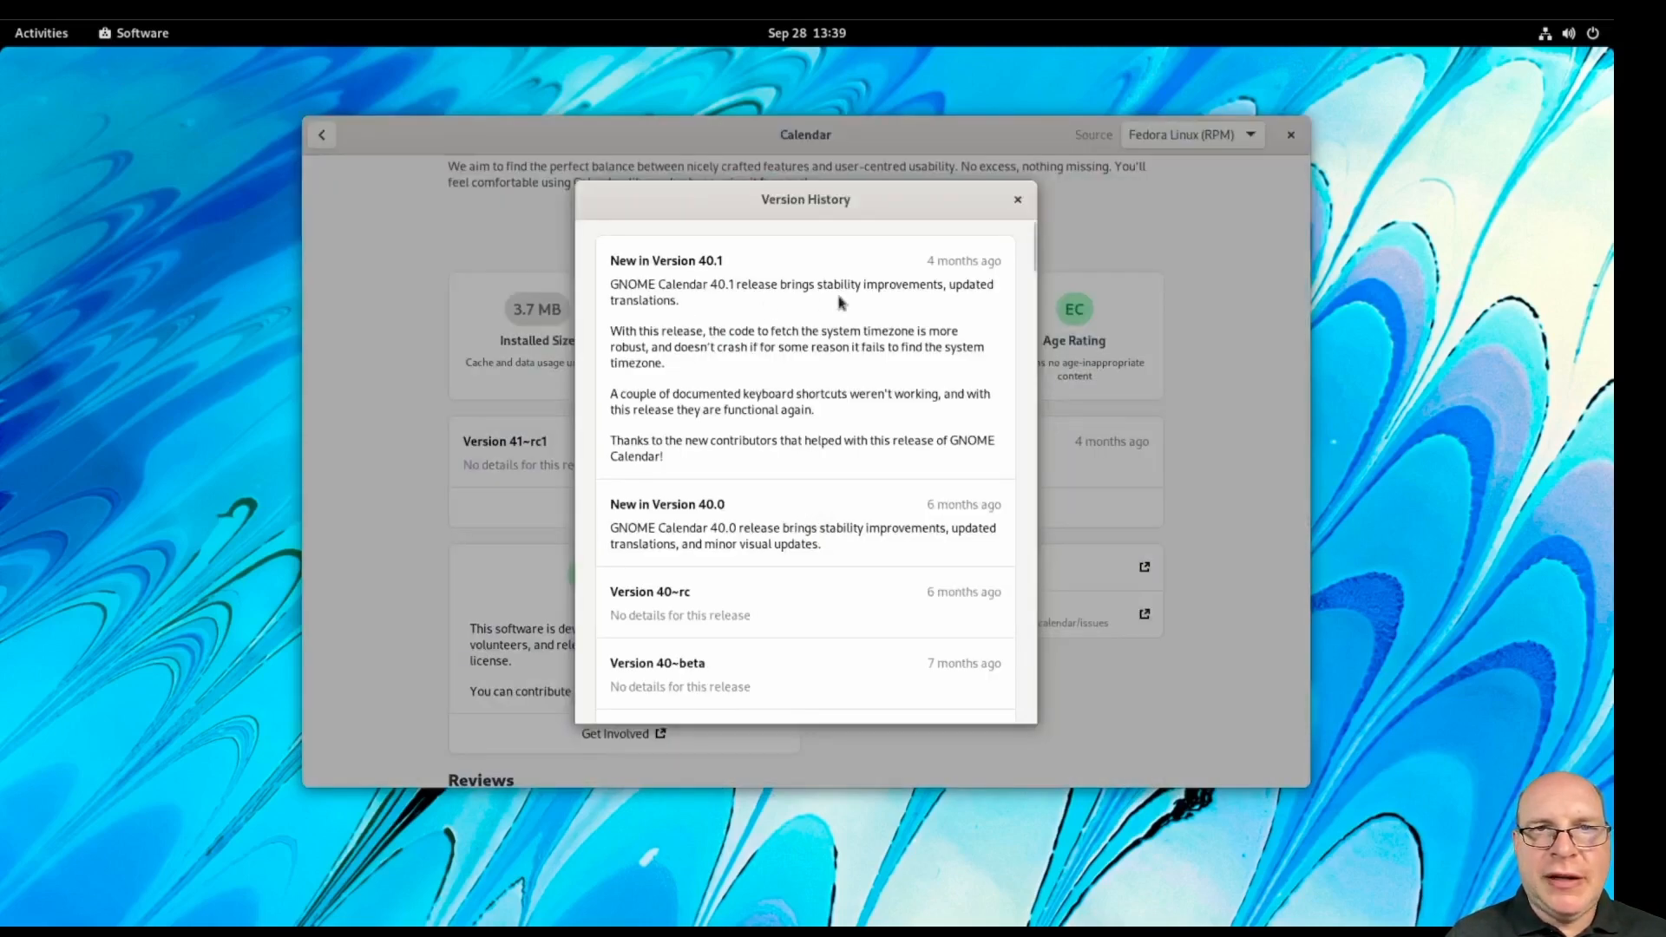
mouse_move(706, 356)
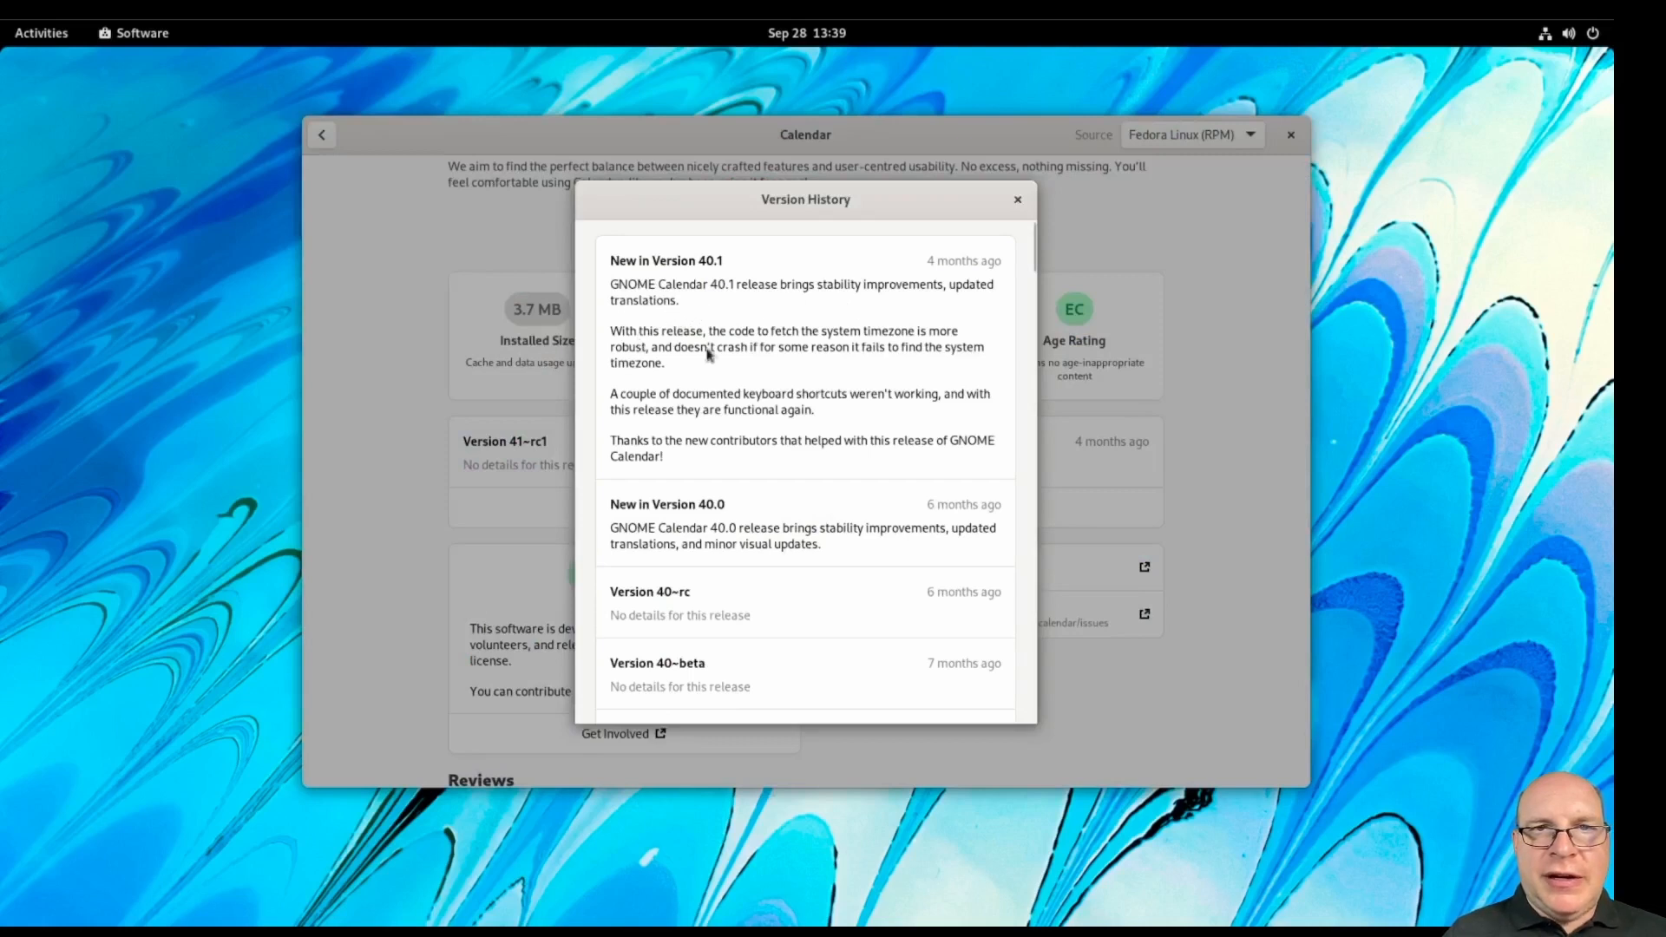
mouse_move(835, 418)
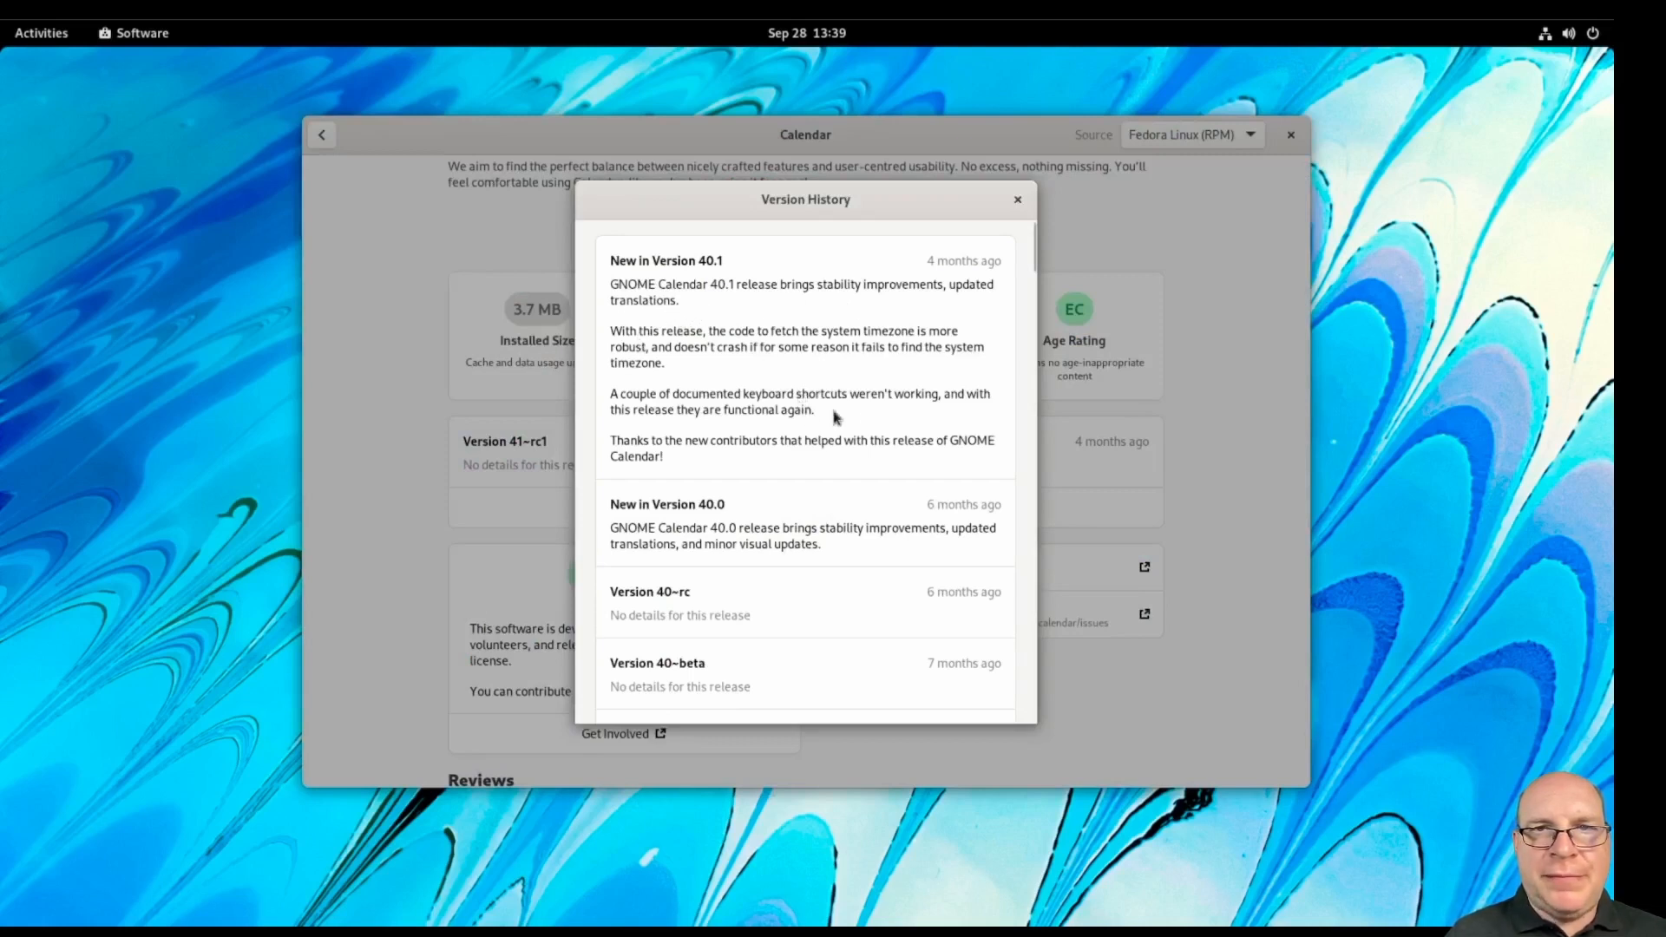
mouse_move(750, 458)
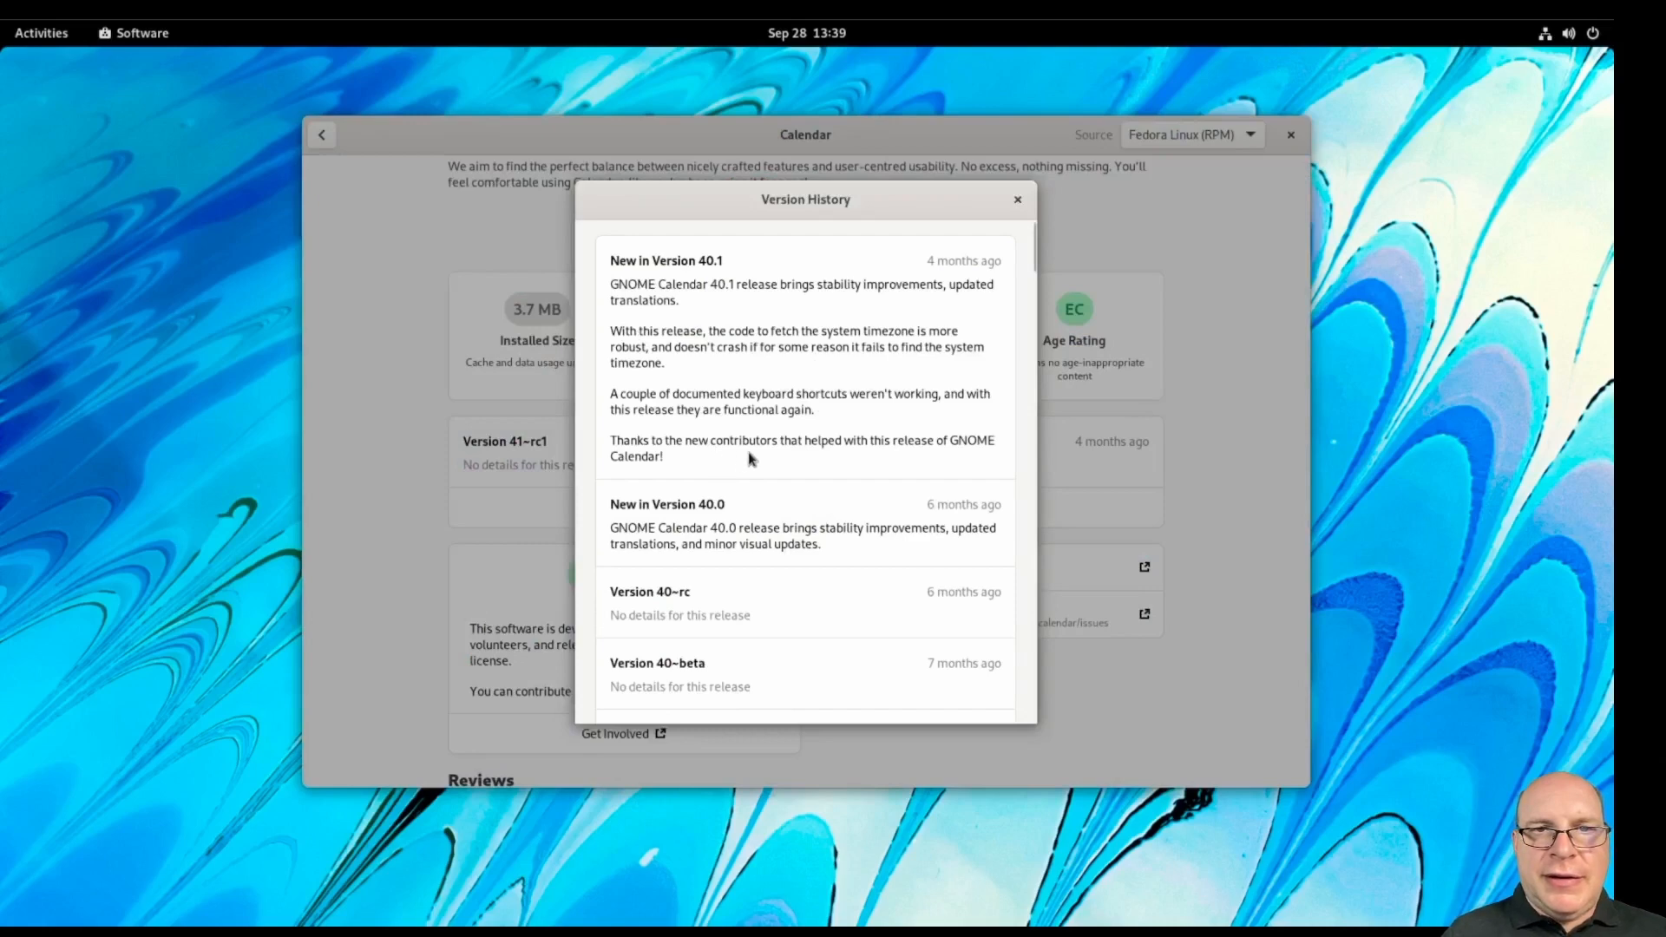
left_click(1015, 200)
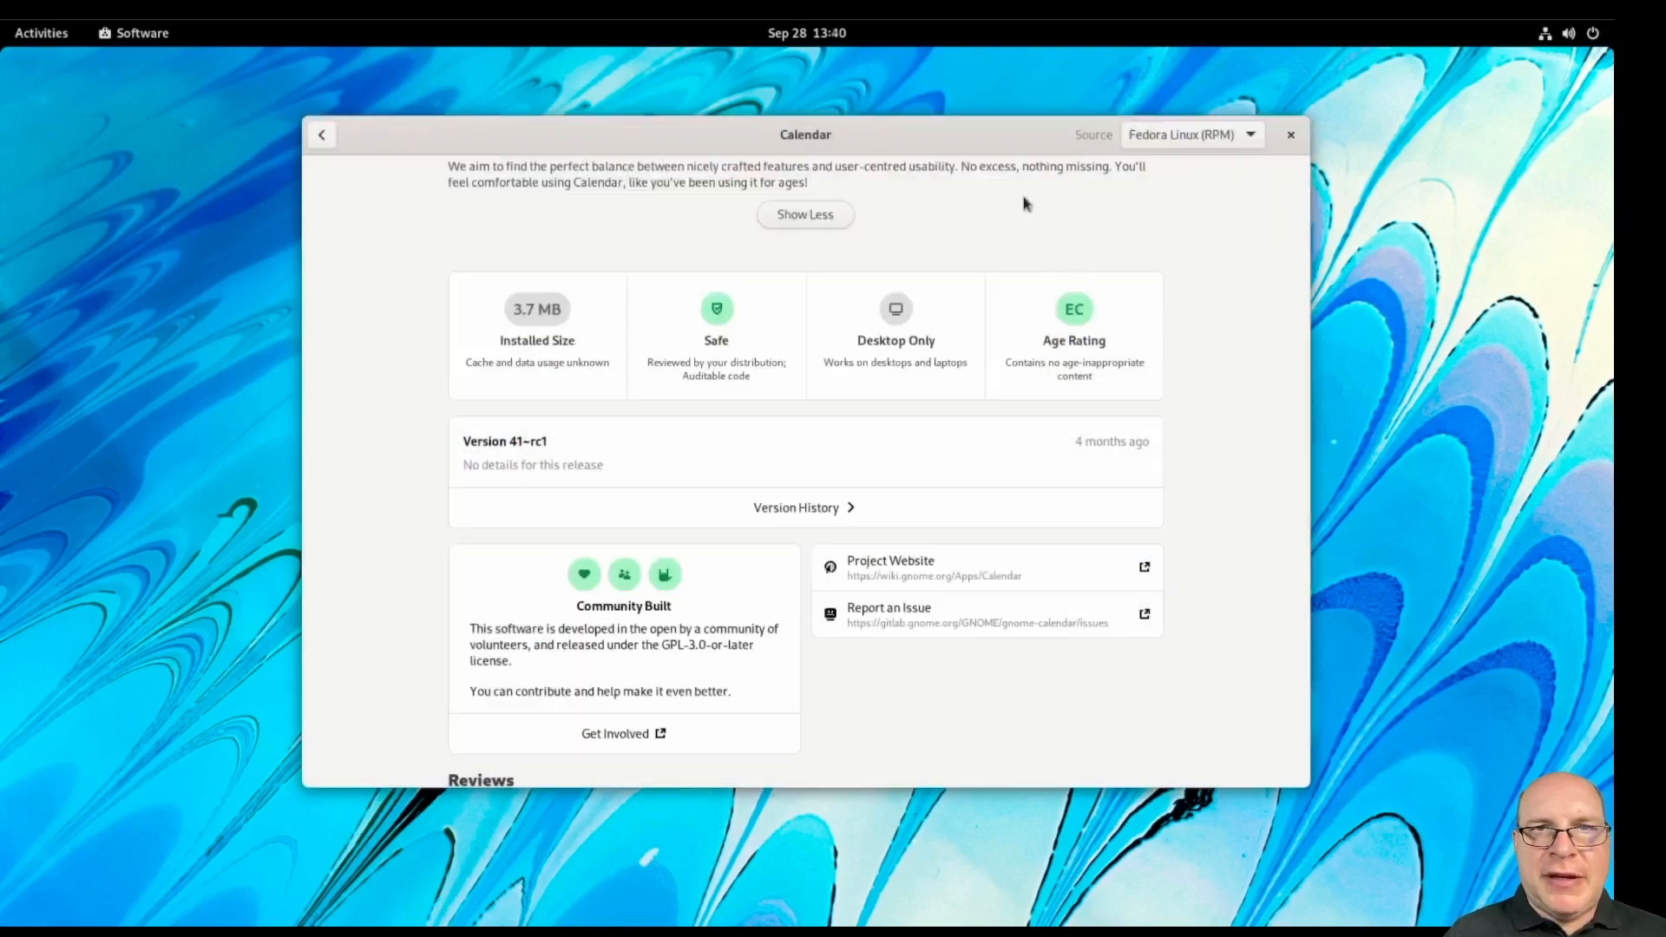
scroll("up", 3)
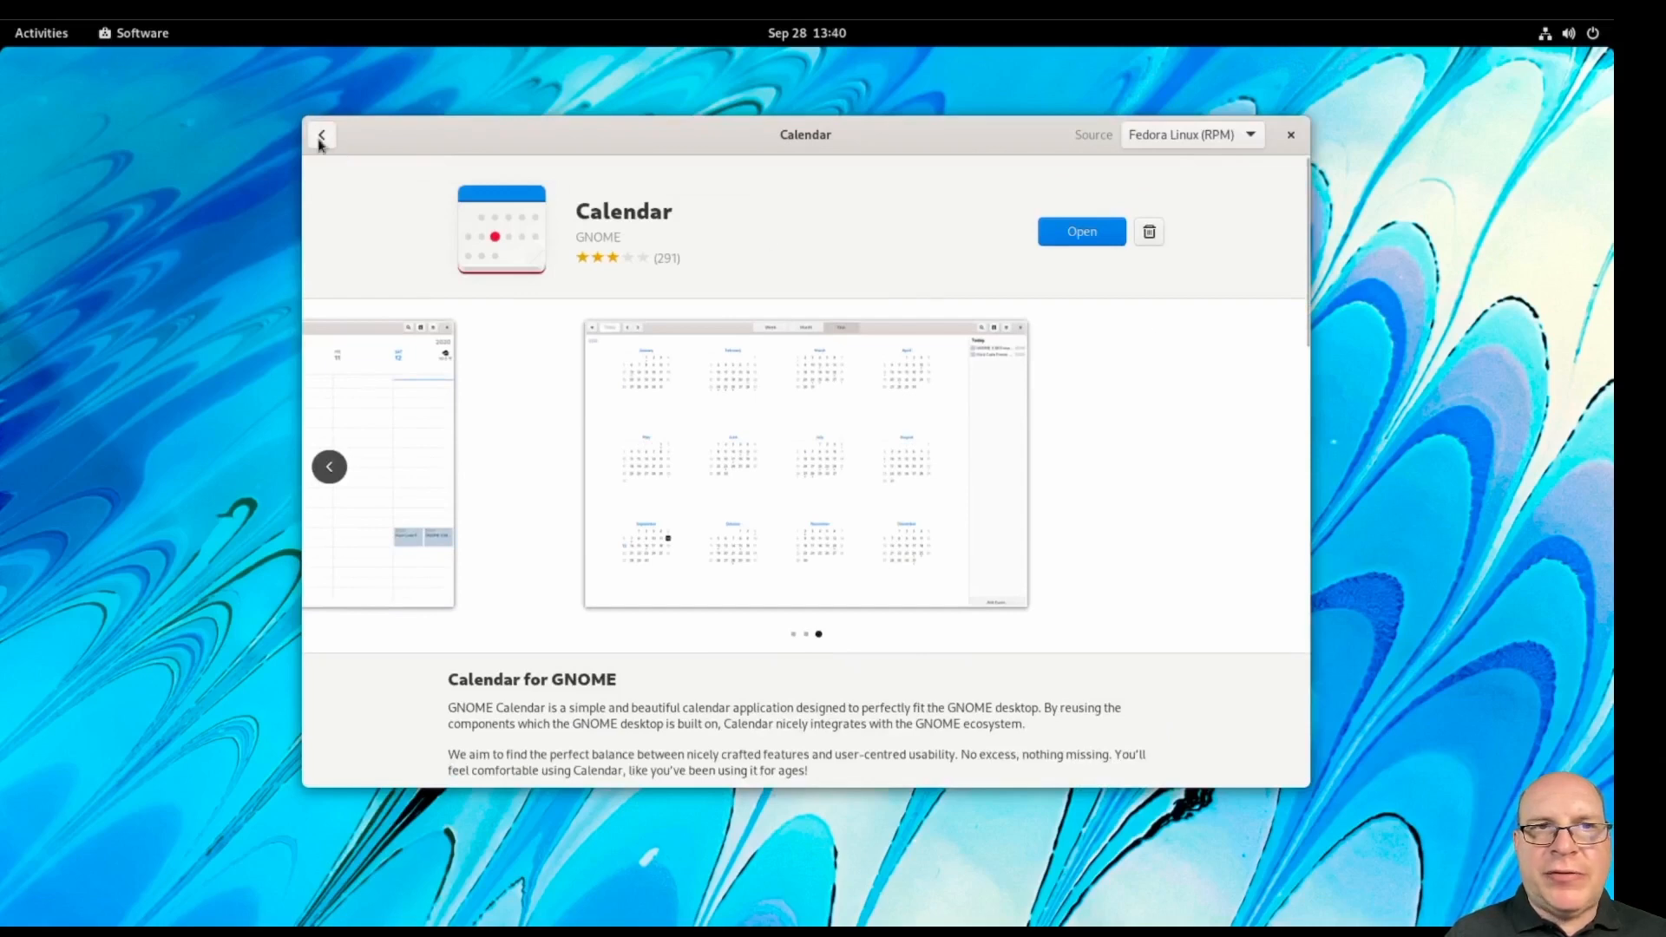
Return to Installed, switch to Updates and review pending updates down to Pinyin and Typing Booster.
left_click(321, 136)
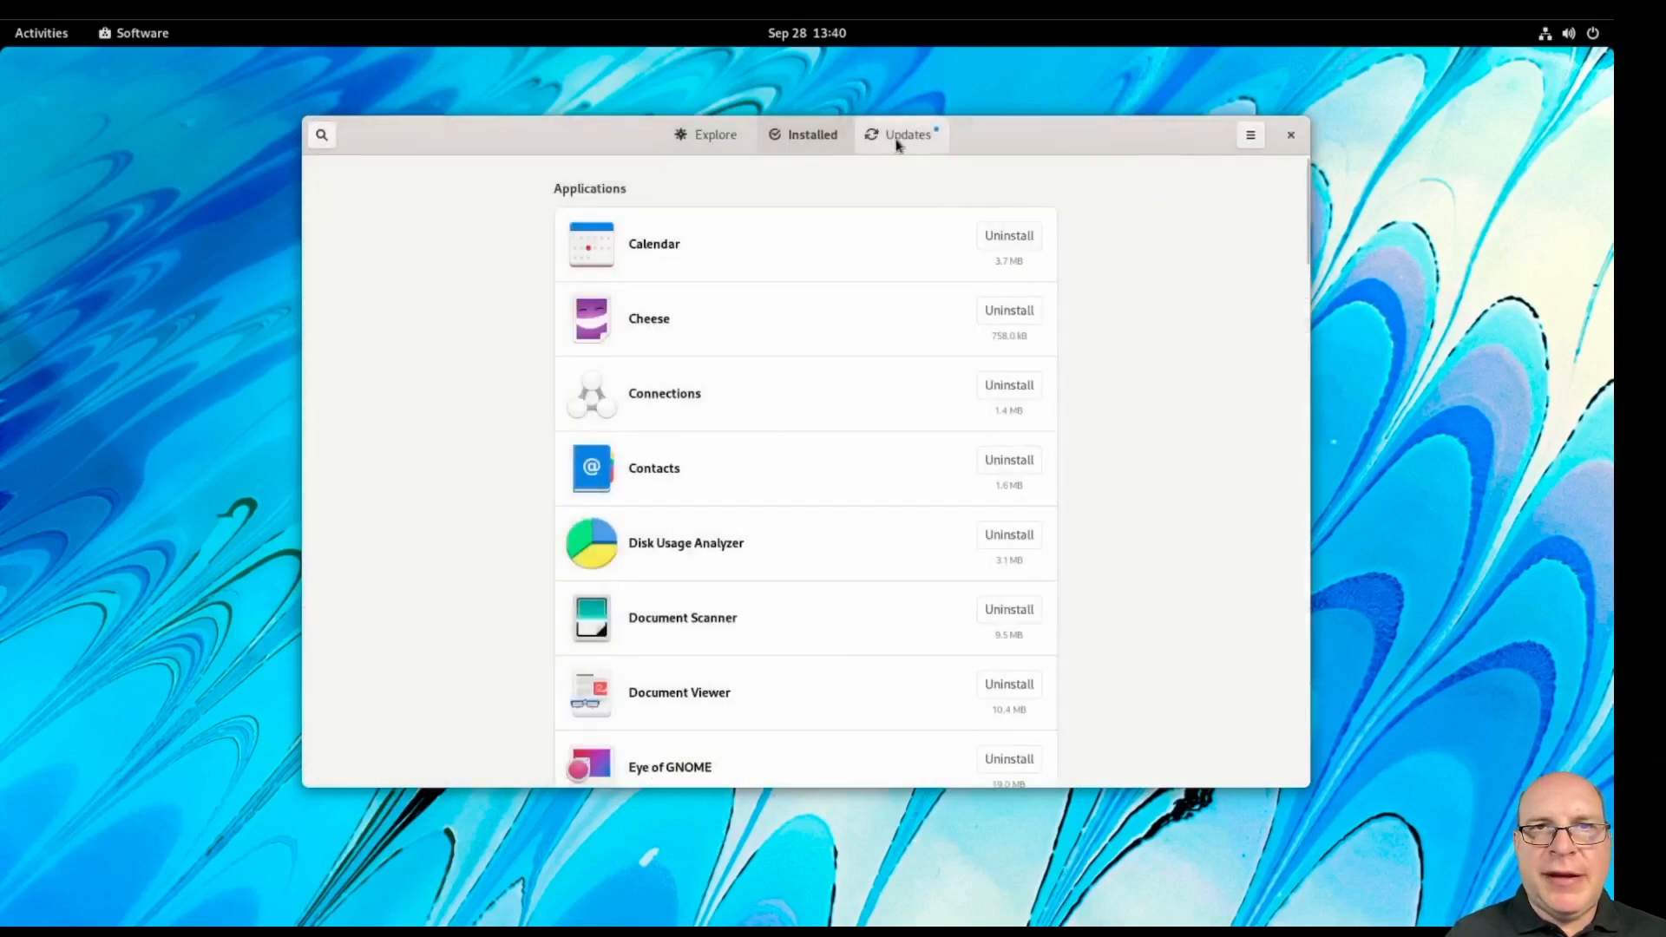
left_click(899, 134)
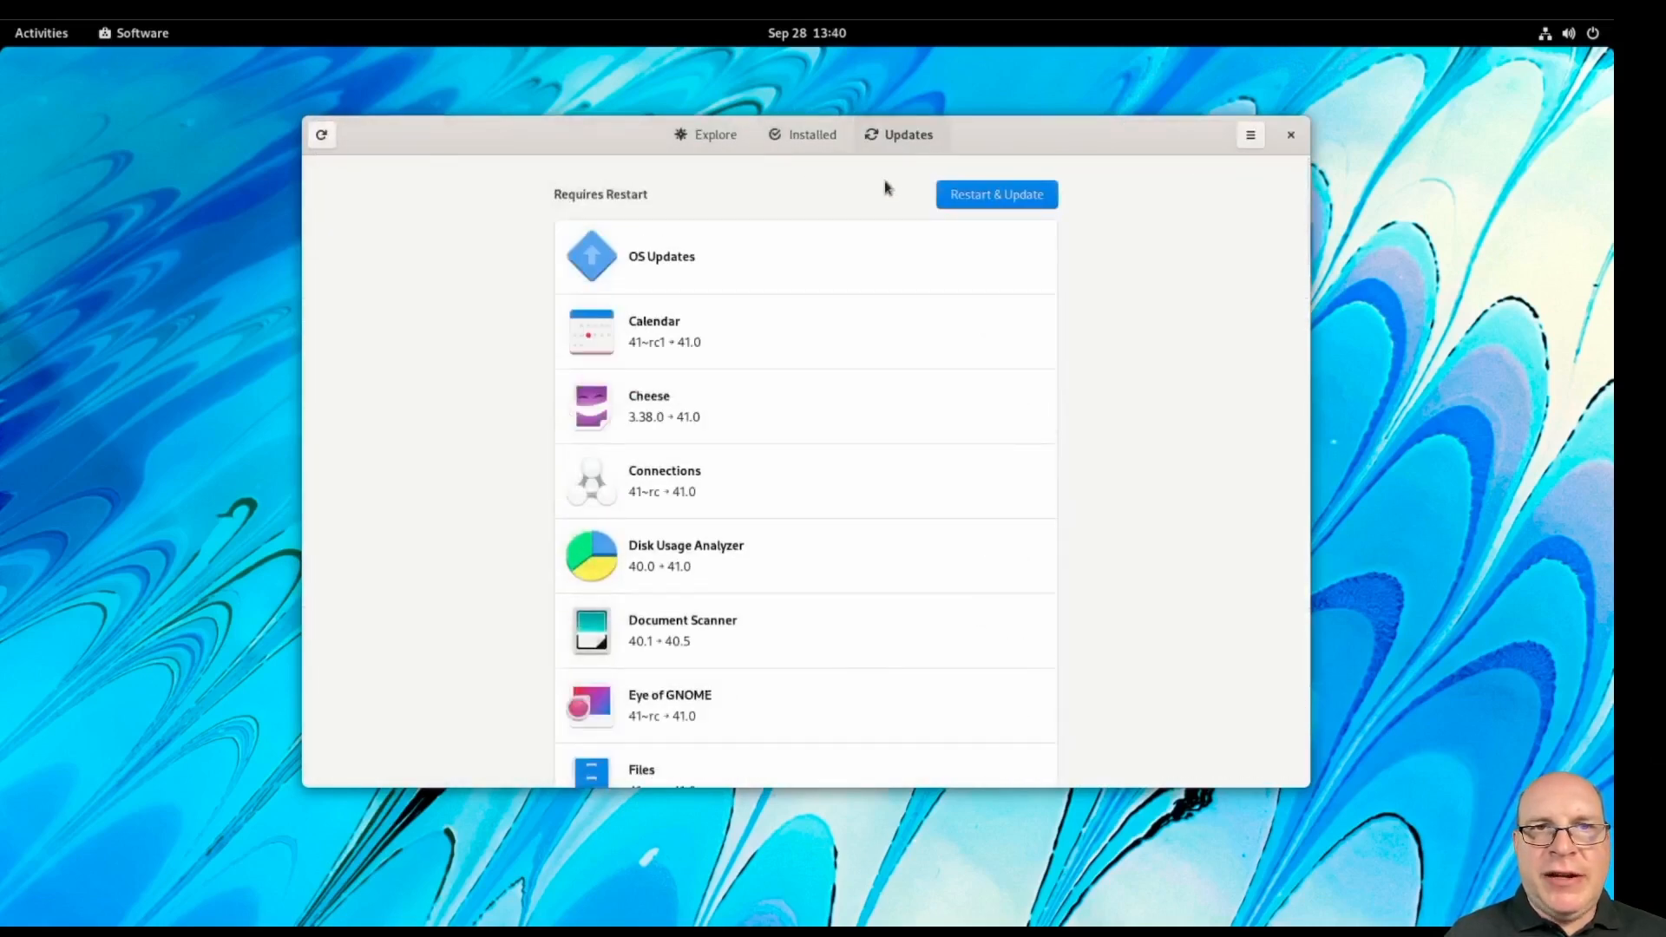
mouse_move(691, 352)
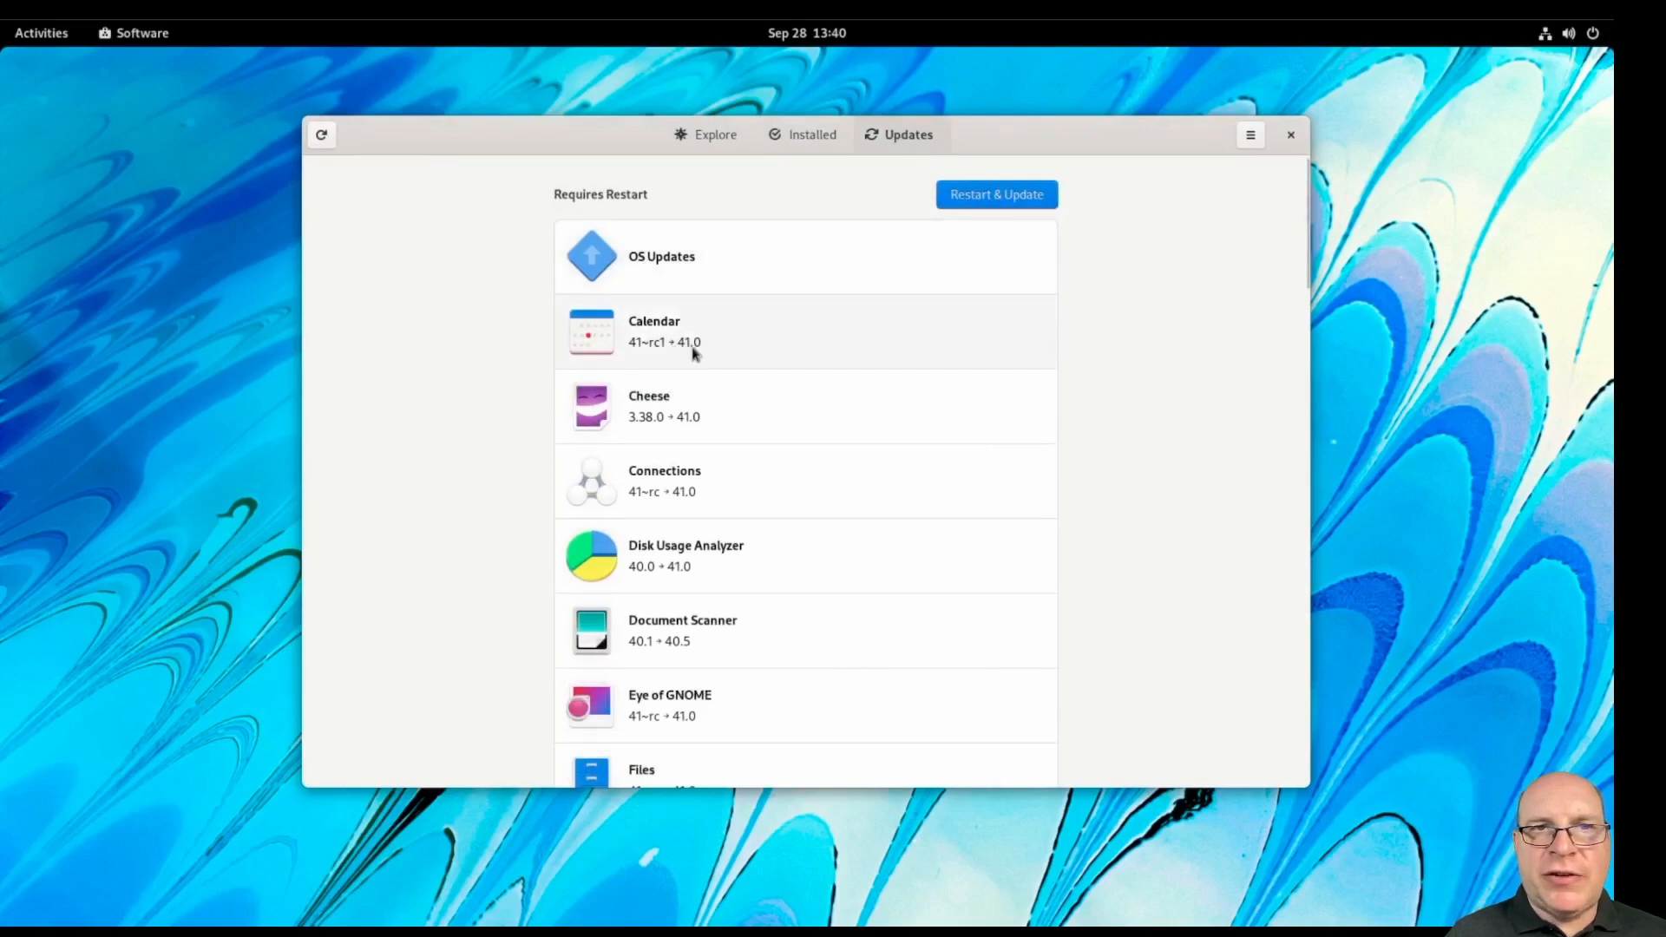
mouse_move(744, 347)
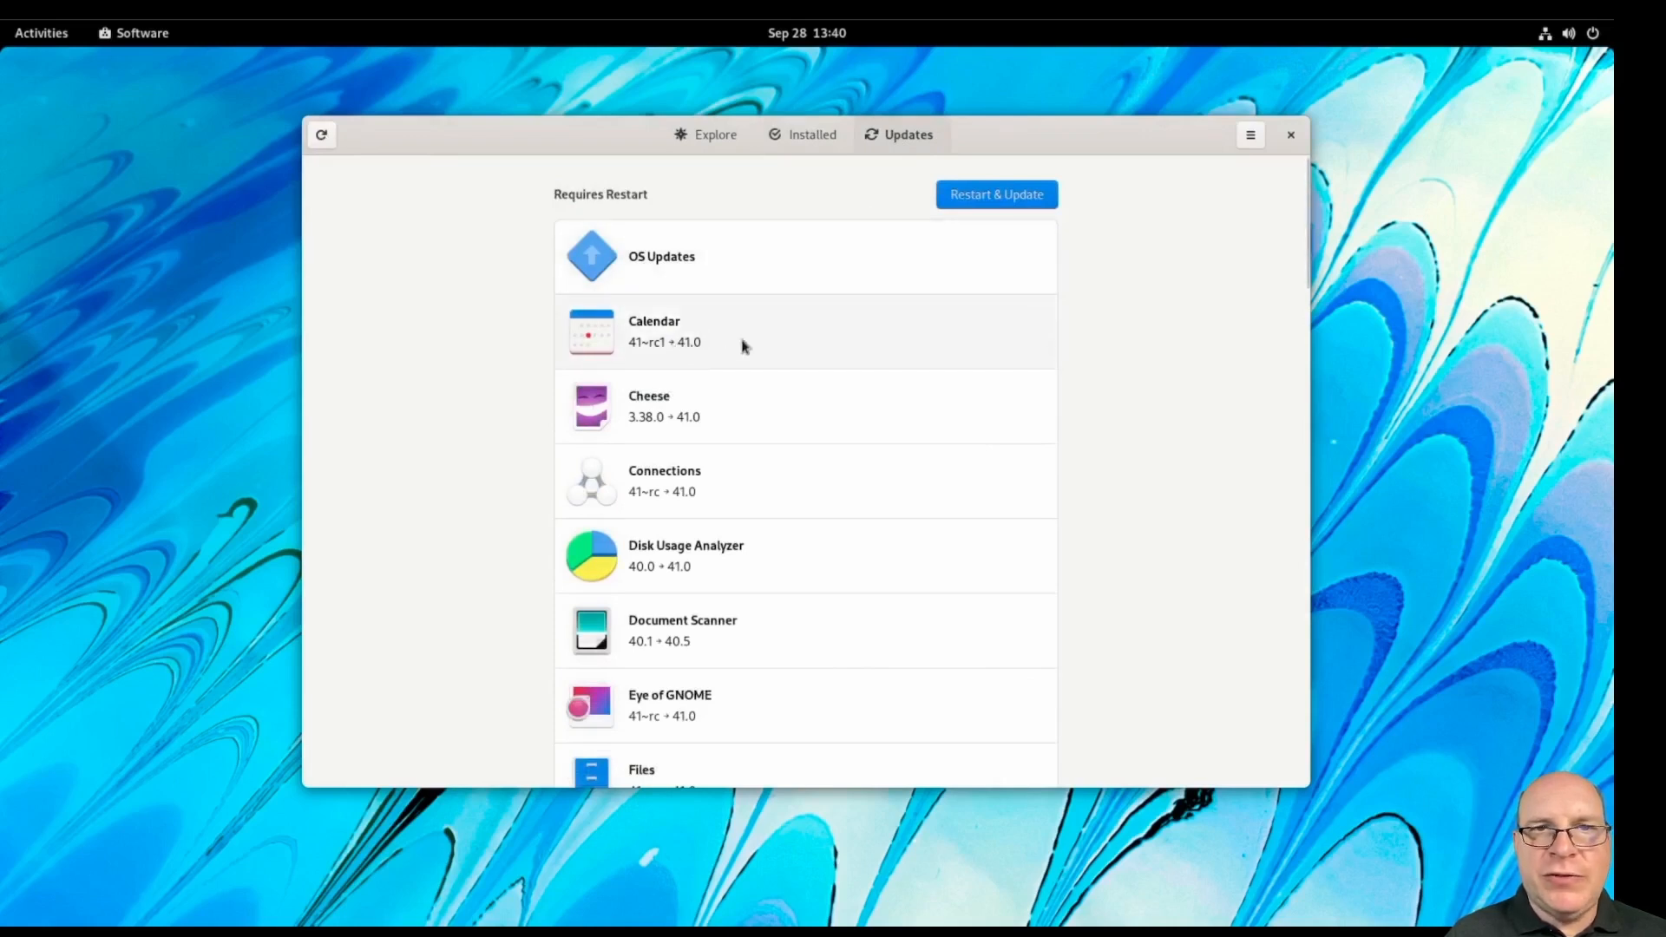
scroll("down", 3)
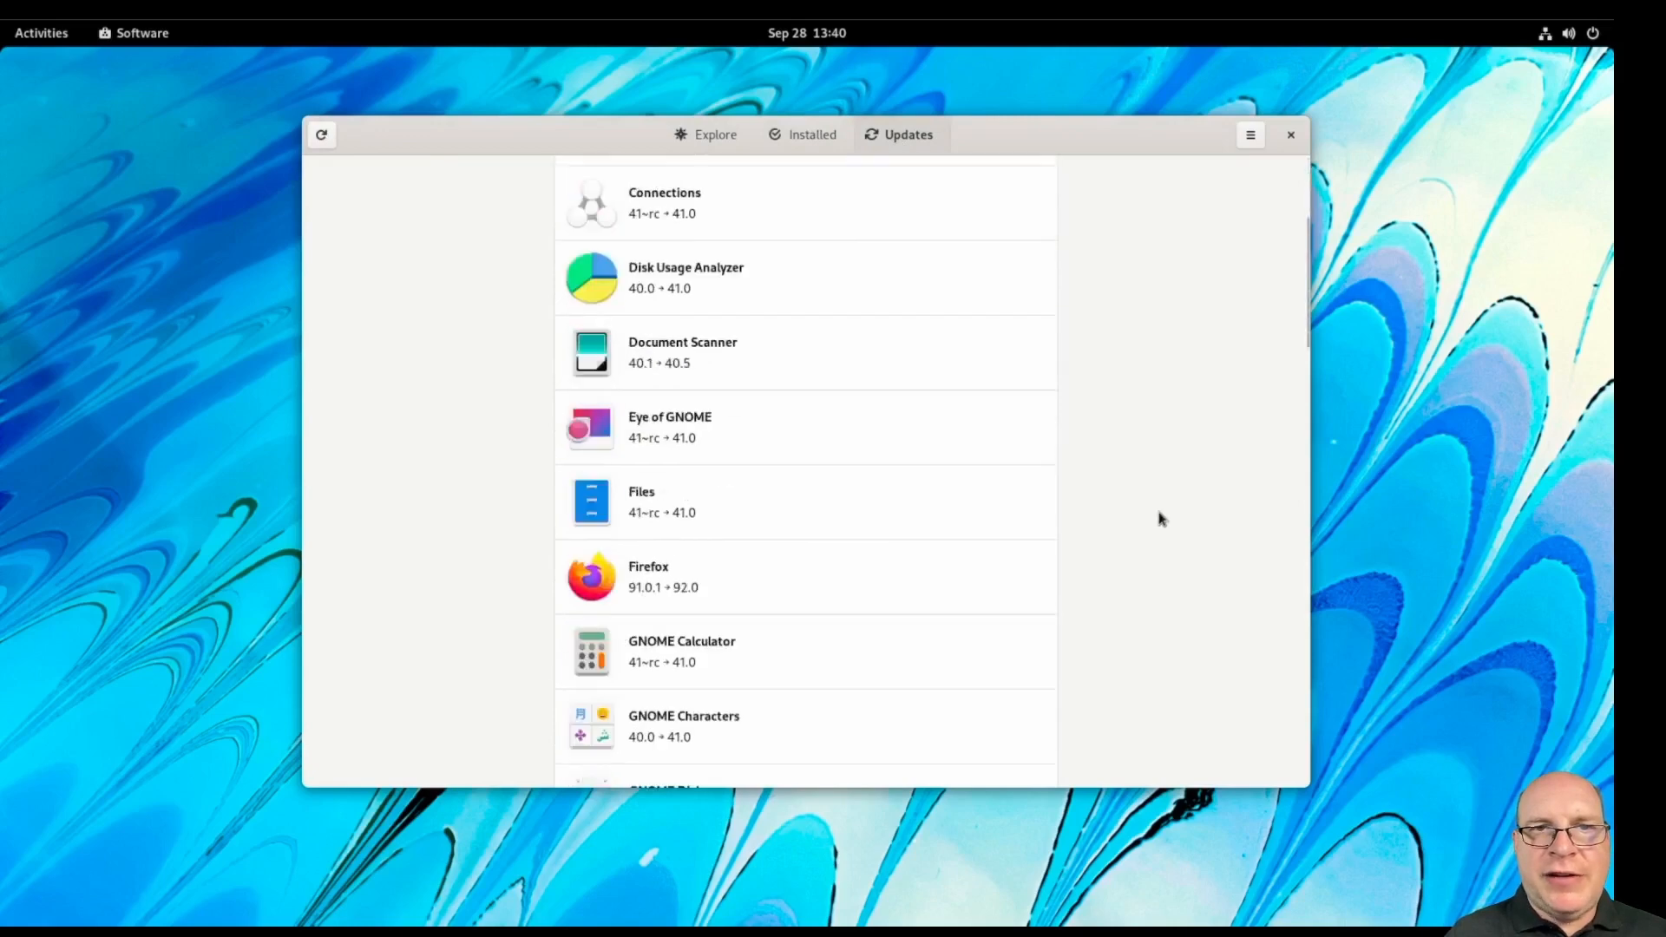
scroll("down", 3)
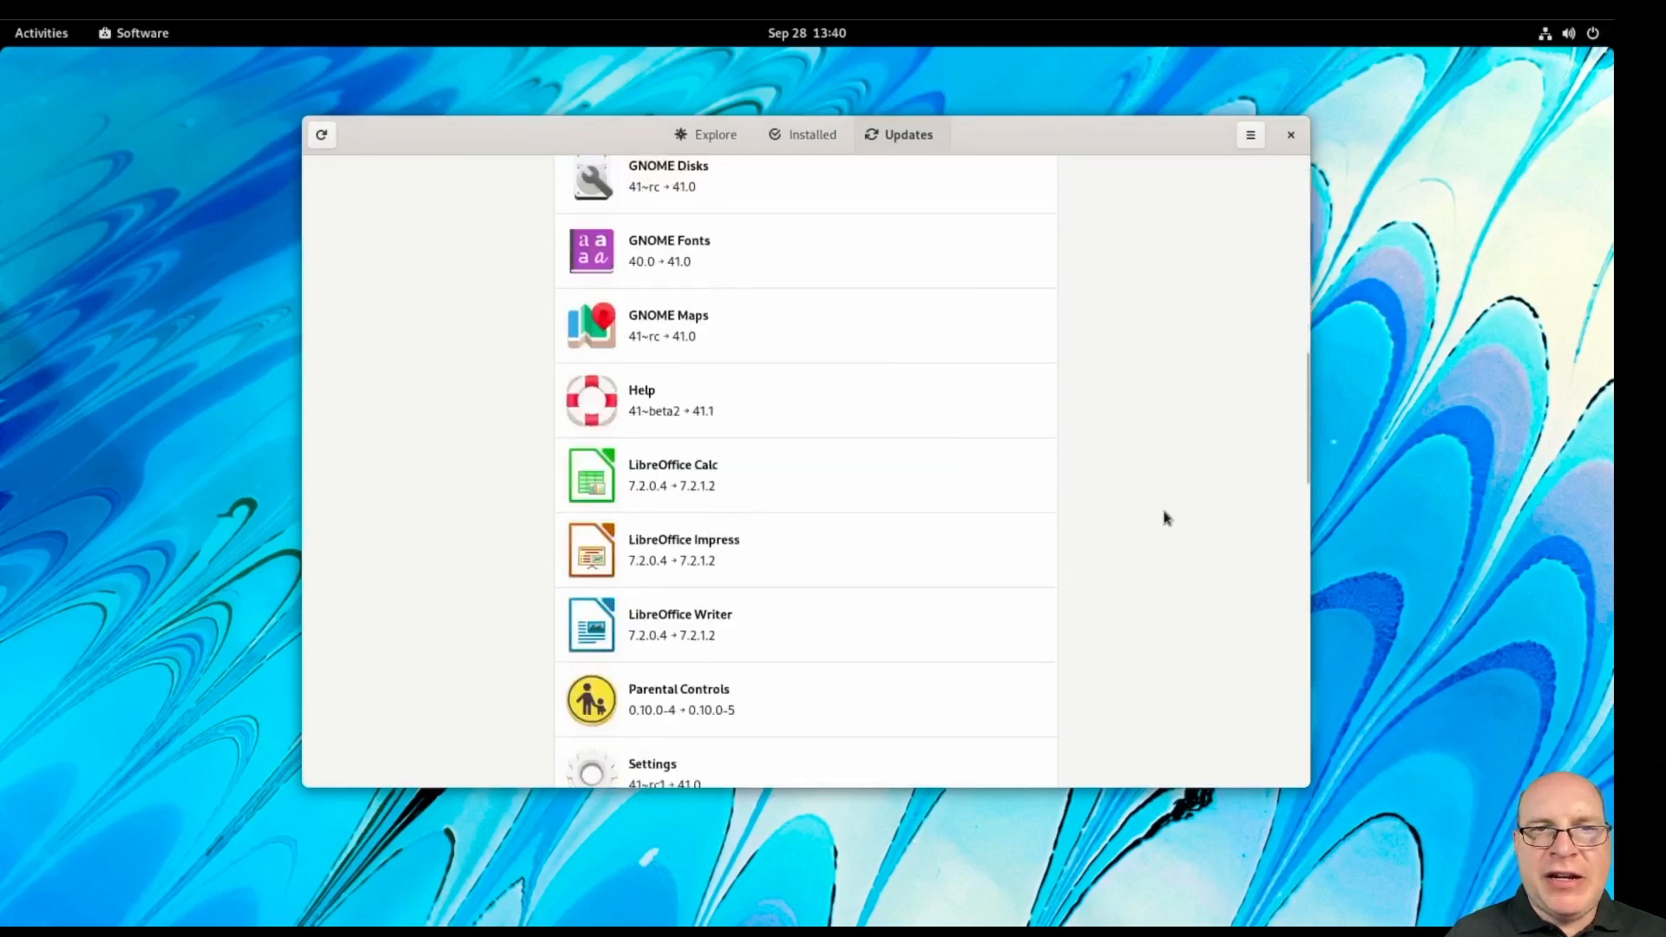
scroll("down", 3)
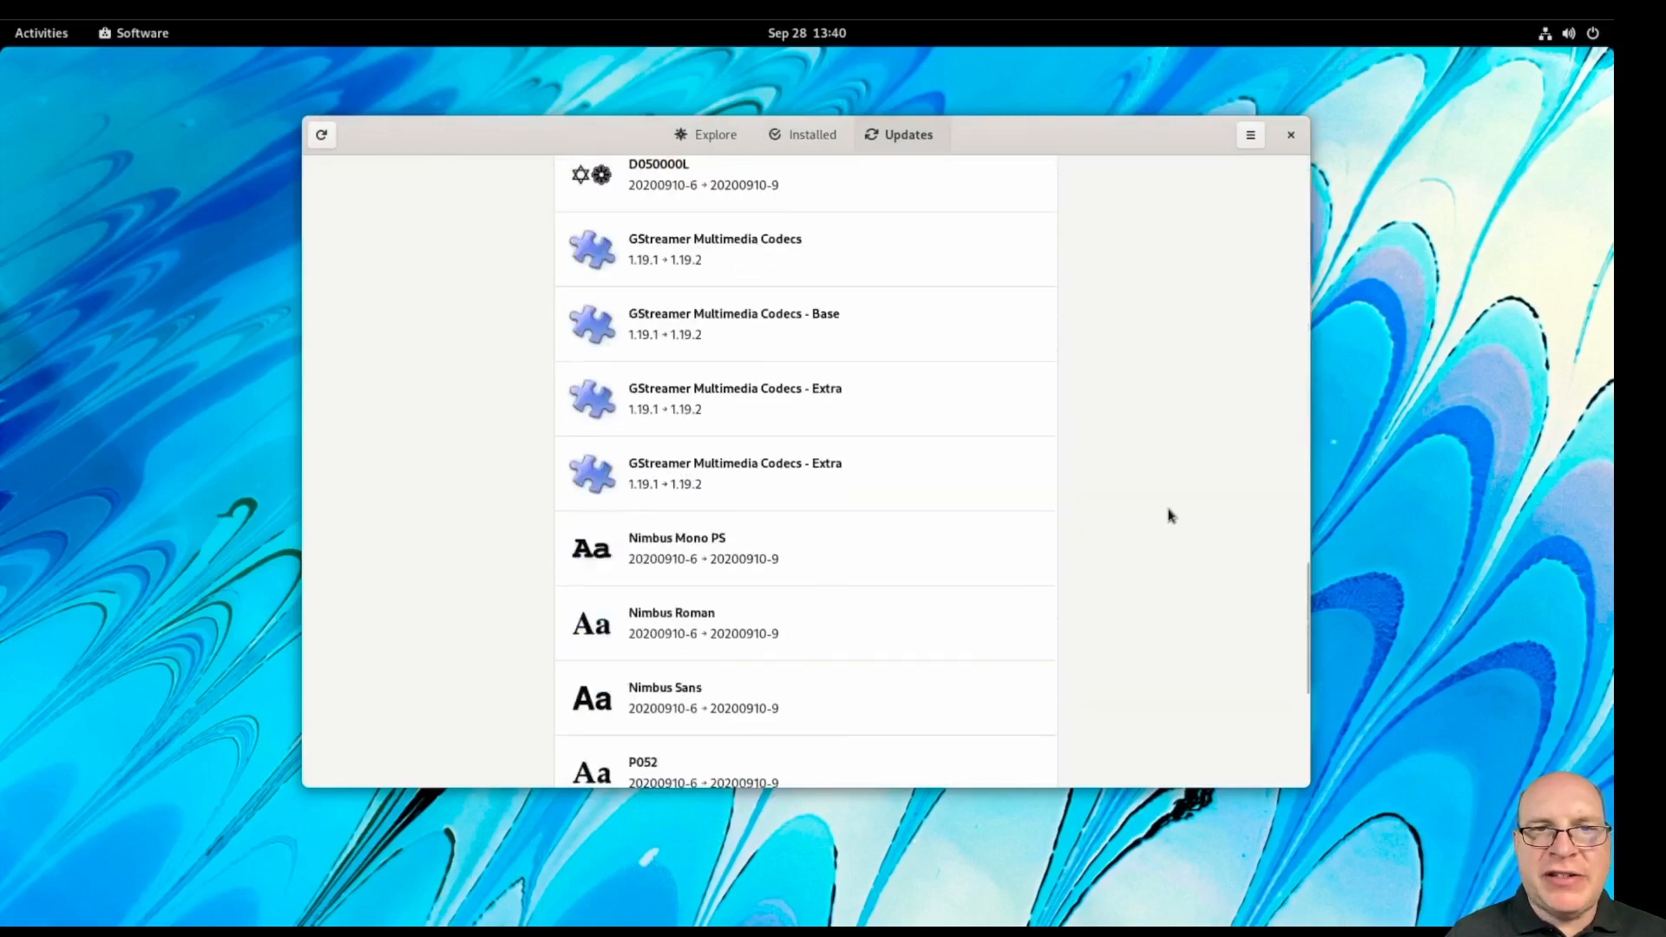
scroll("down", 3)
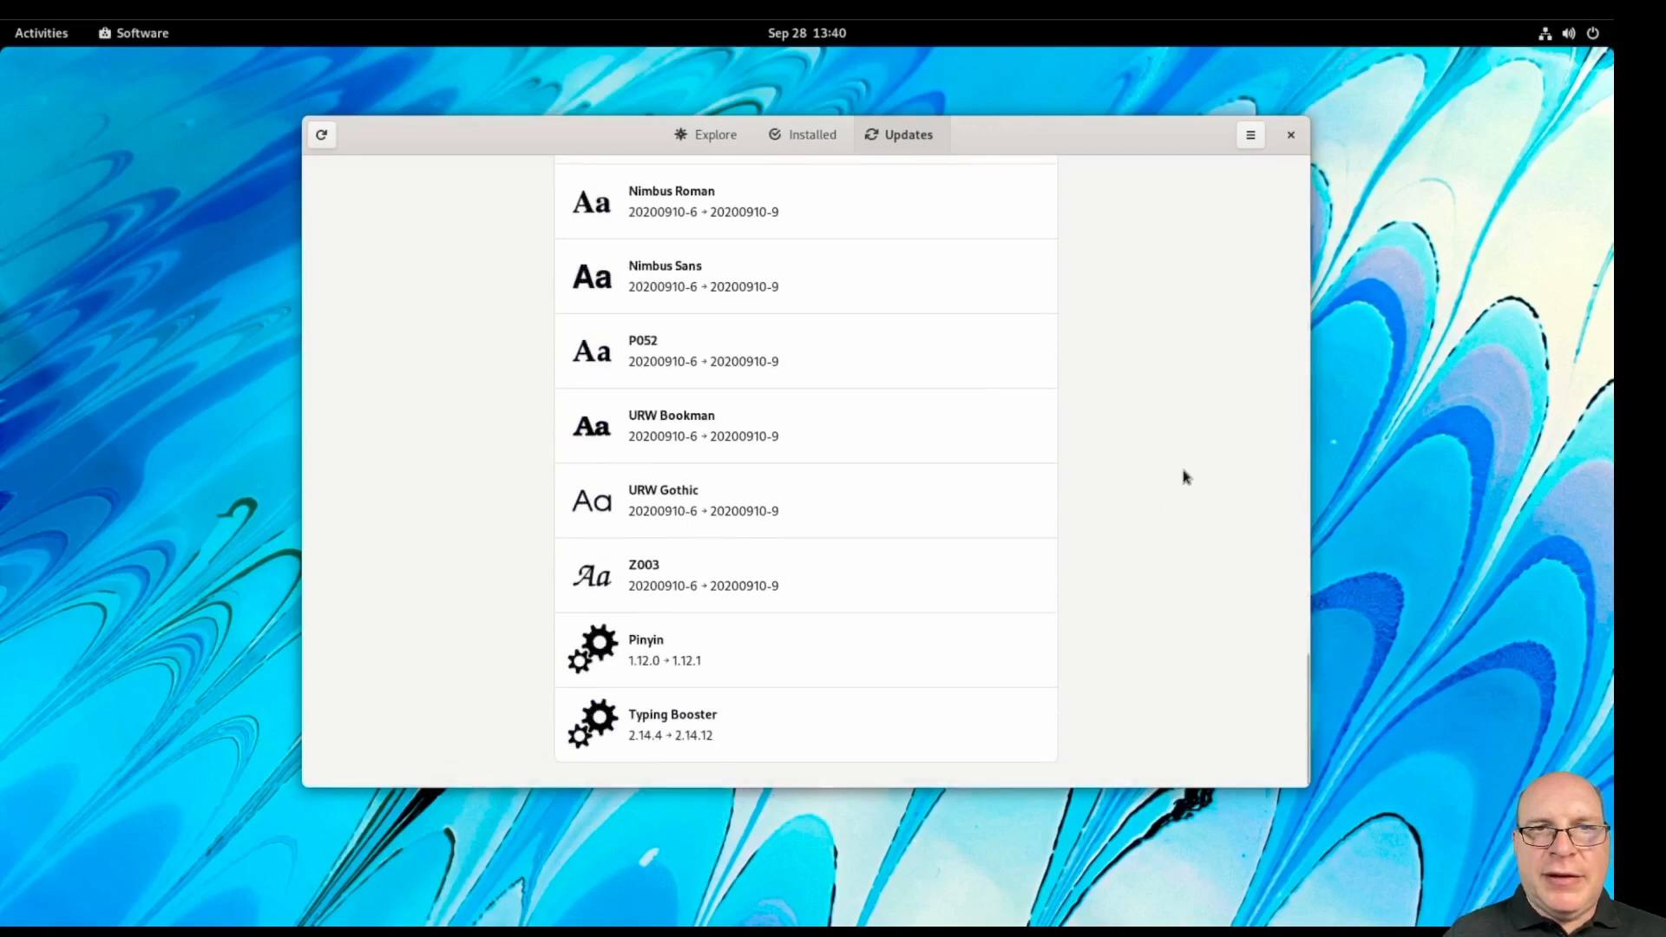
mouse_move(1220, 363)
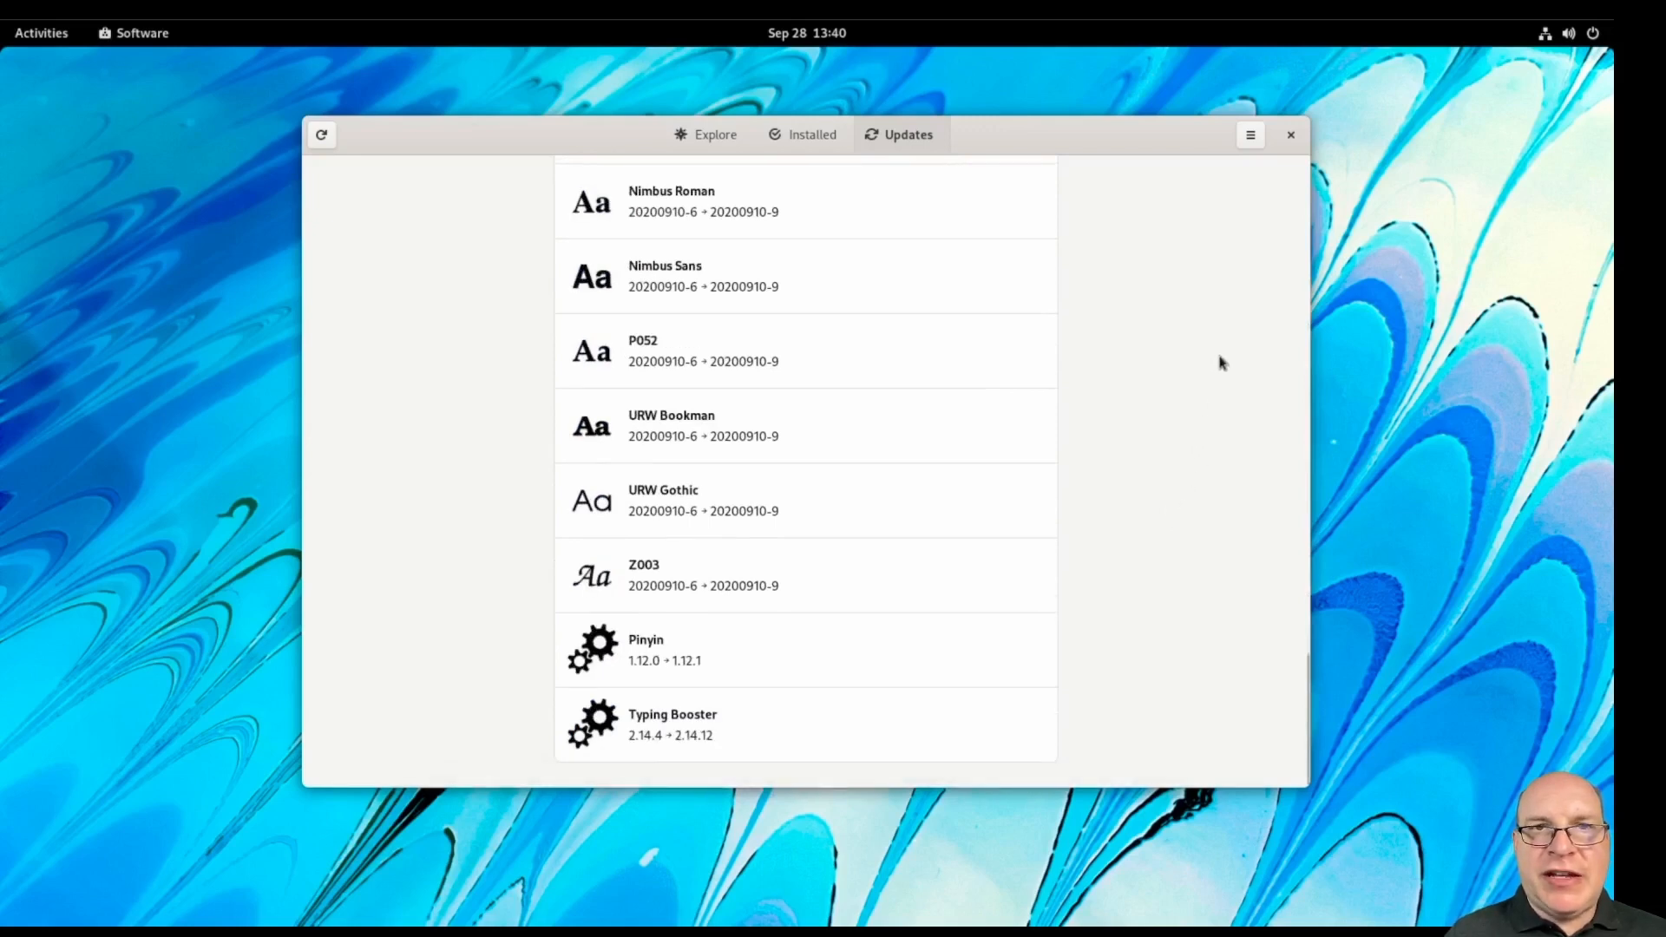
mouse_move(1291, 146)
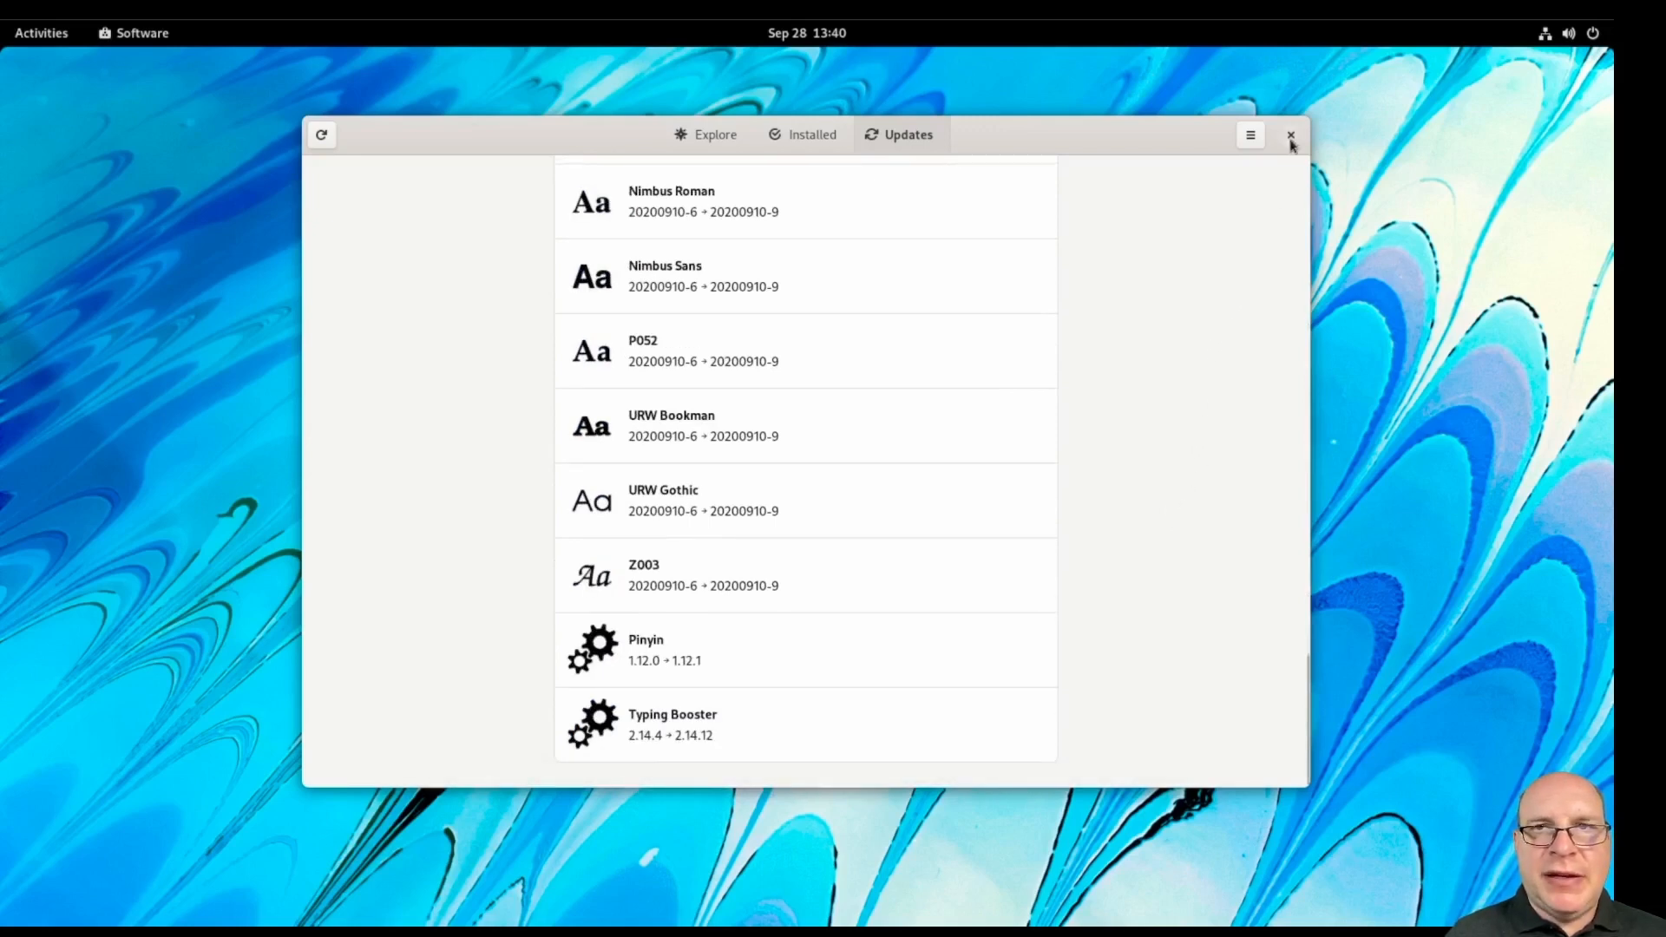
Close GNOME Software and launch Settings from an overview search for 'settings'.
left_click(1291, 136)
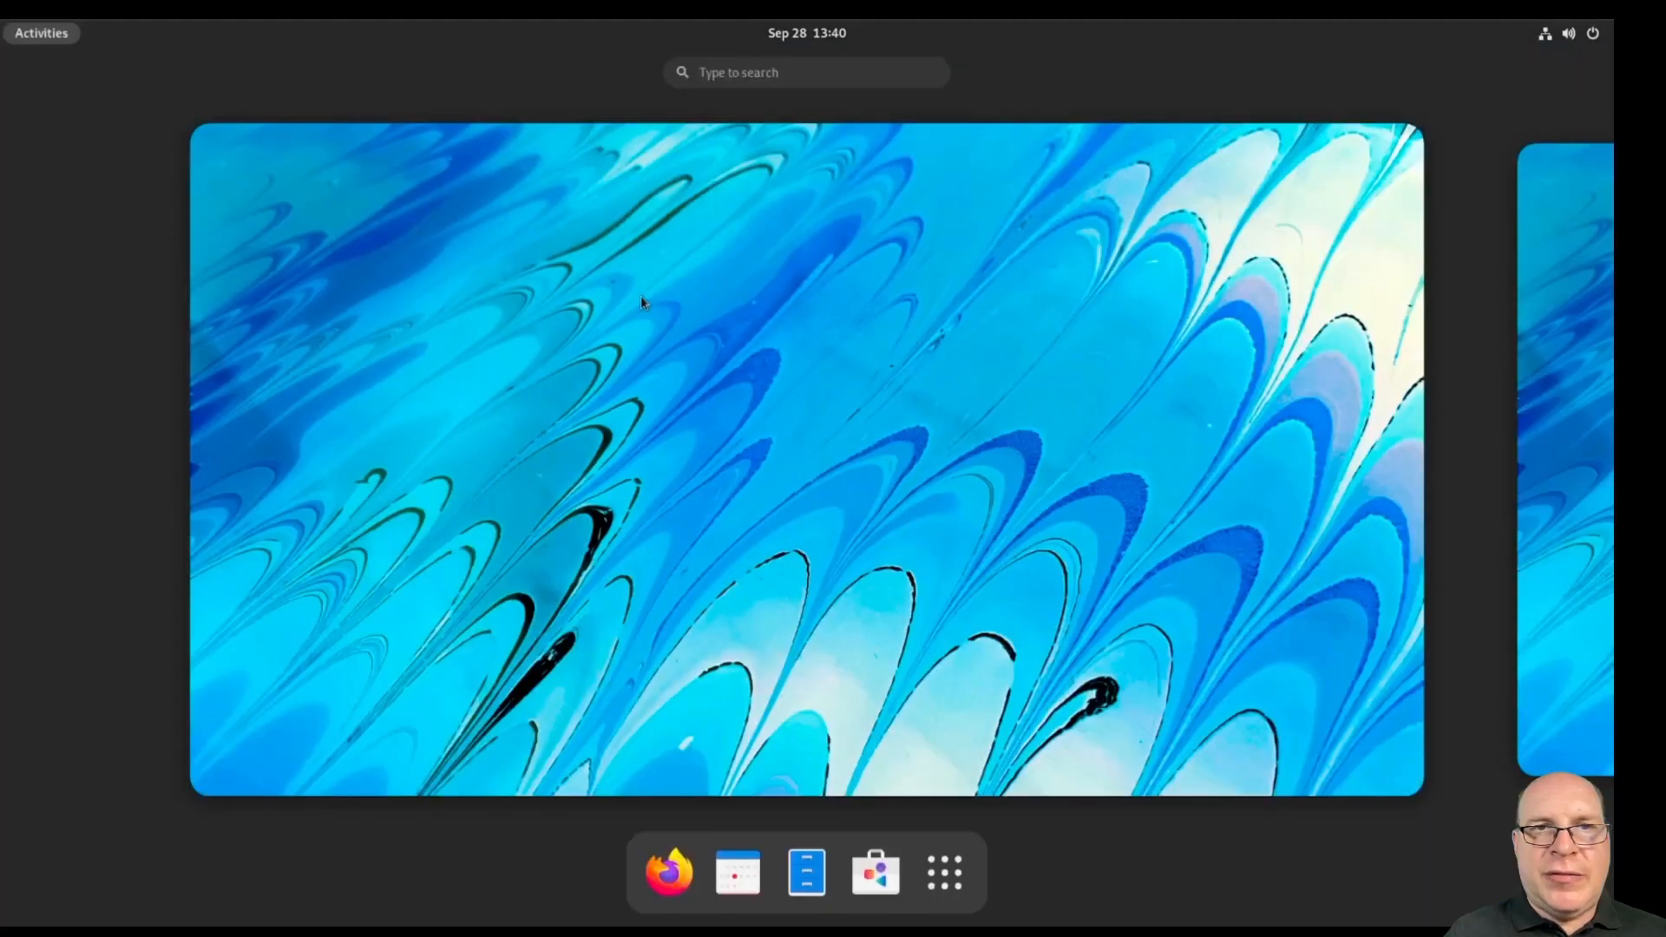
type("settings")
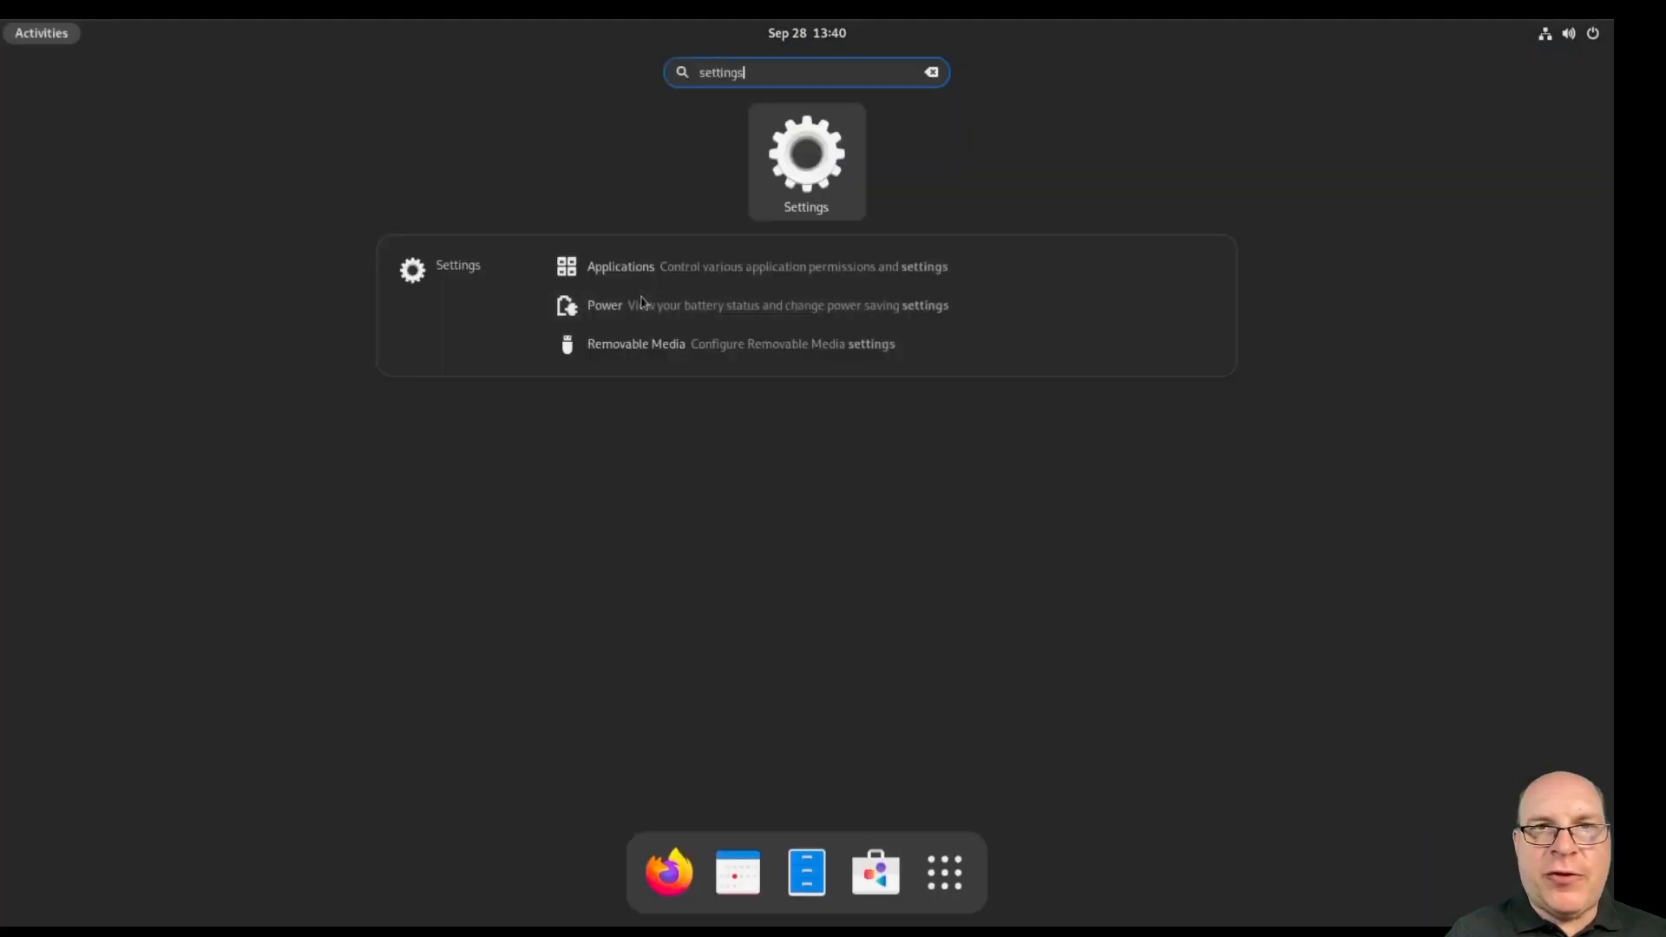
left_click(805, 160)
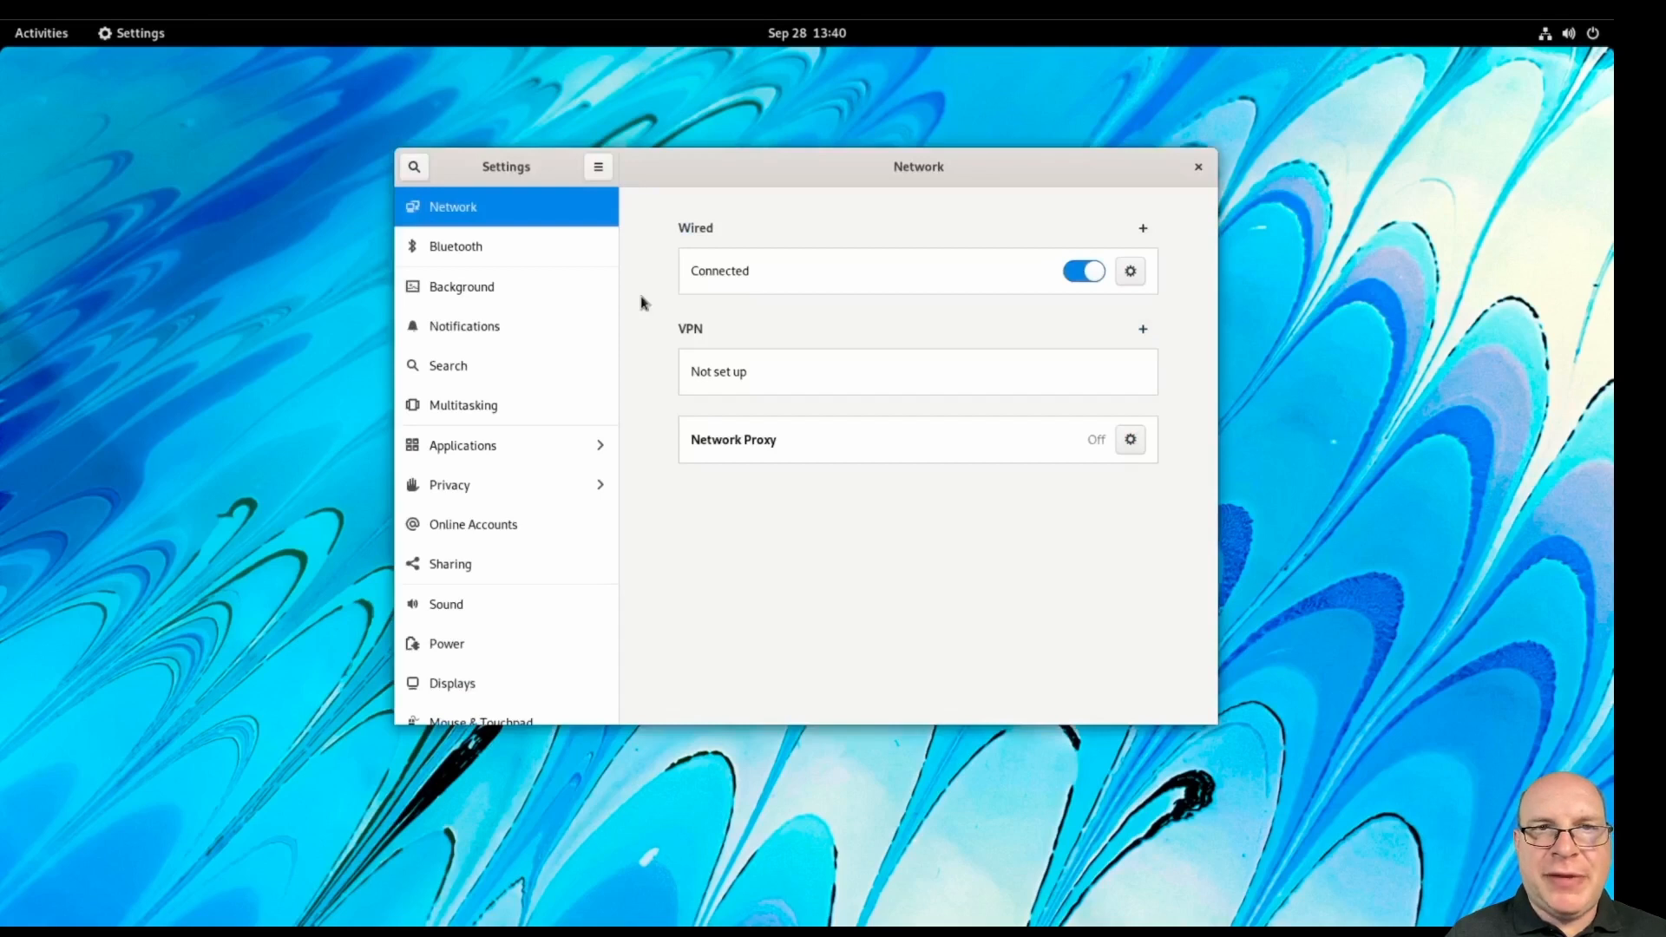
mouse_move(500, 268)
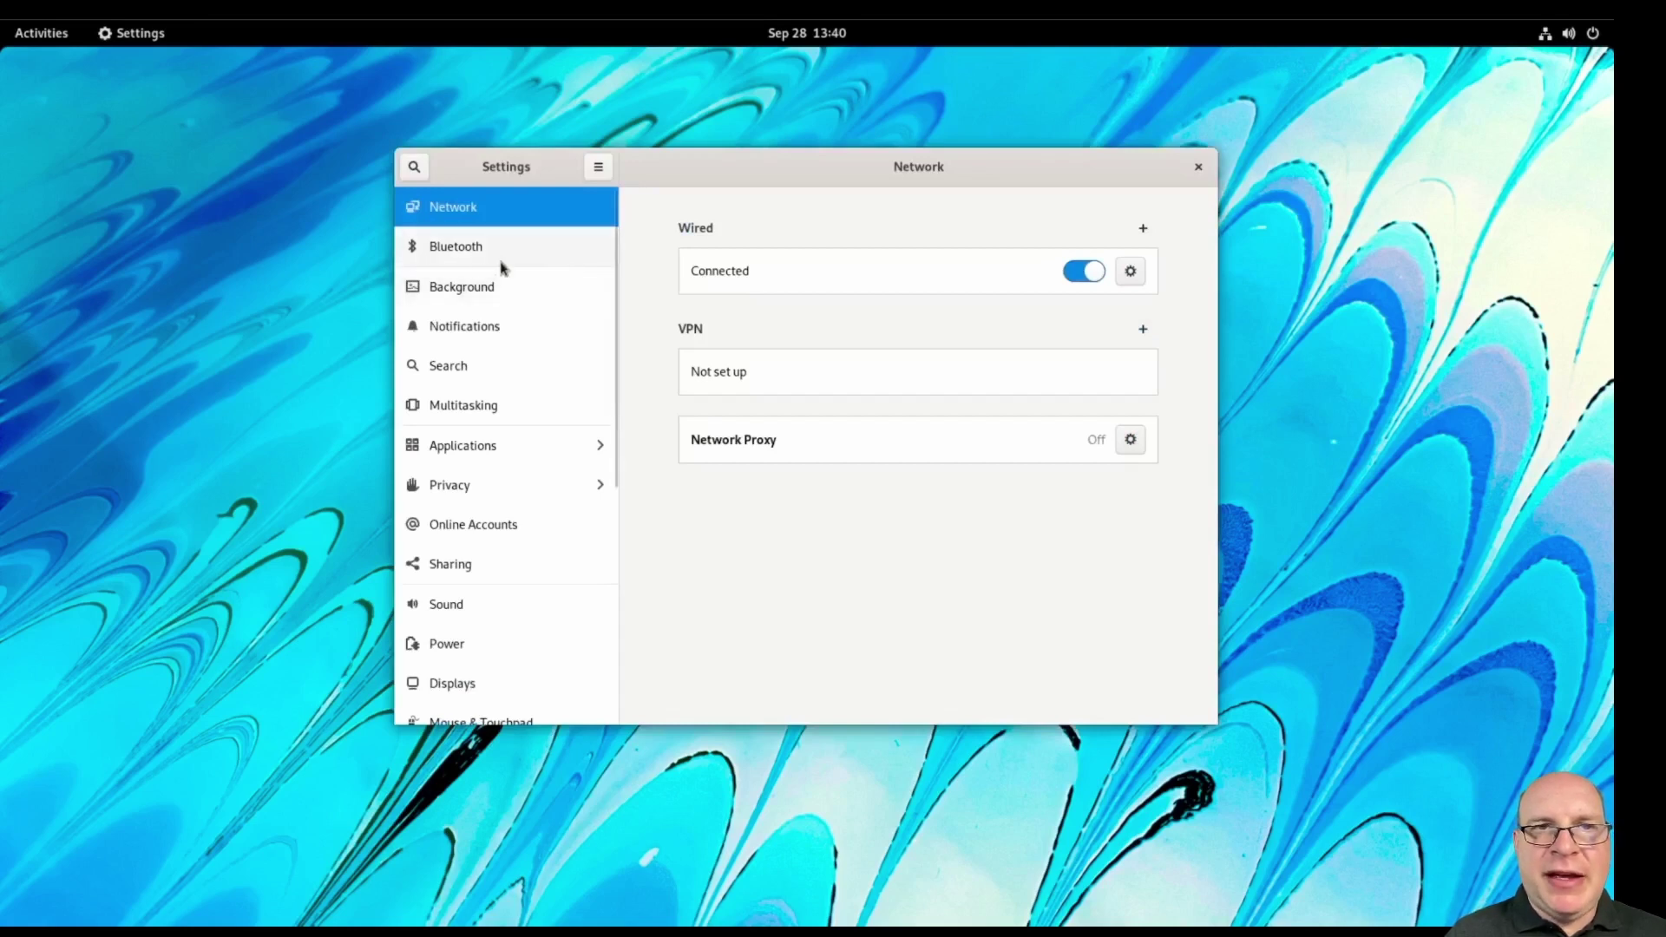
Show the Multitasking panel with Hot Corner and Active Screen Edges switched on.
left_click(462, 405)
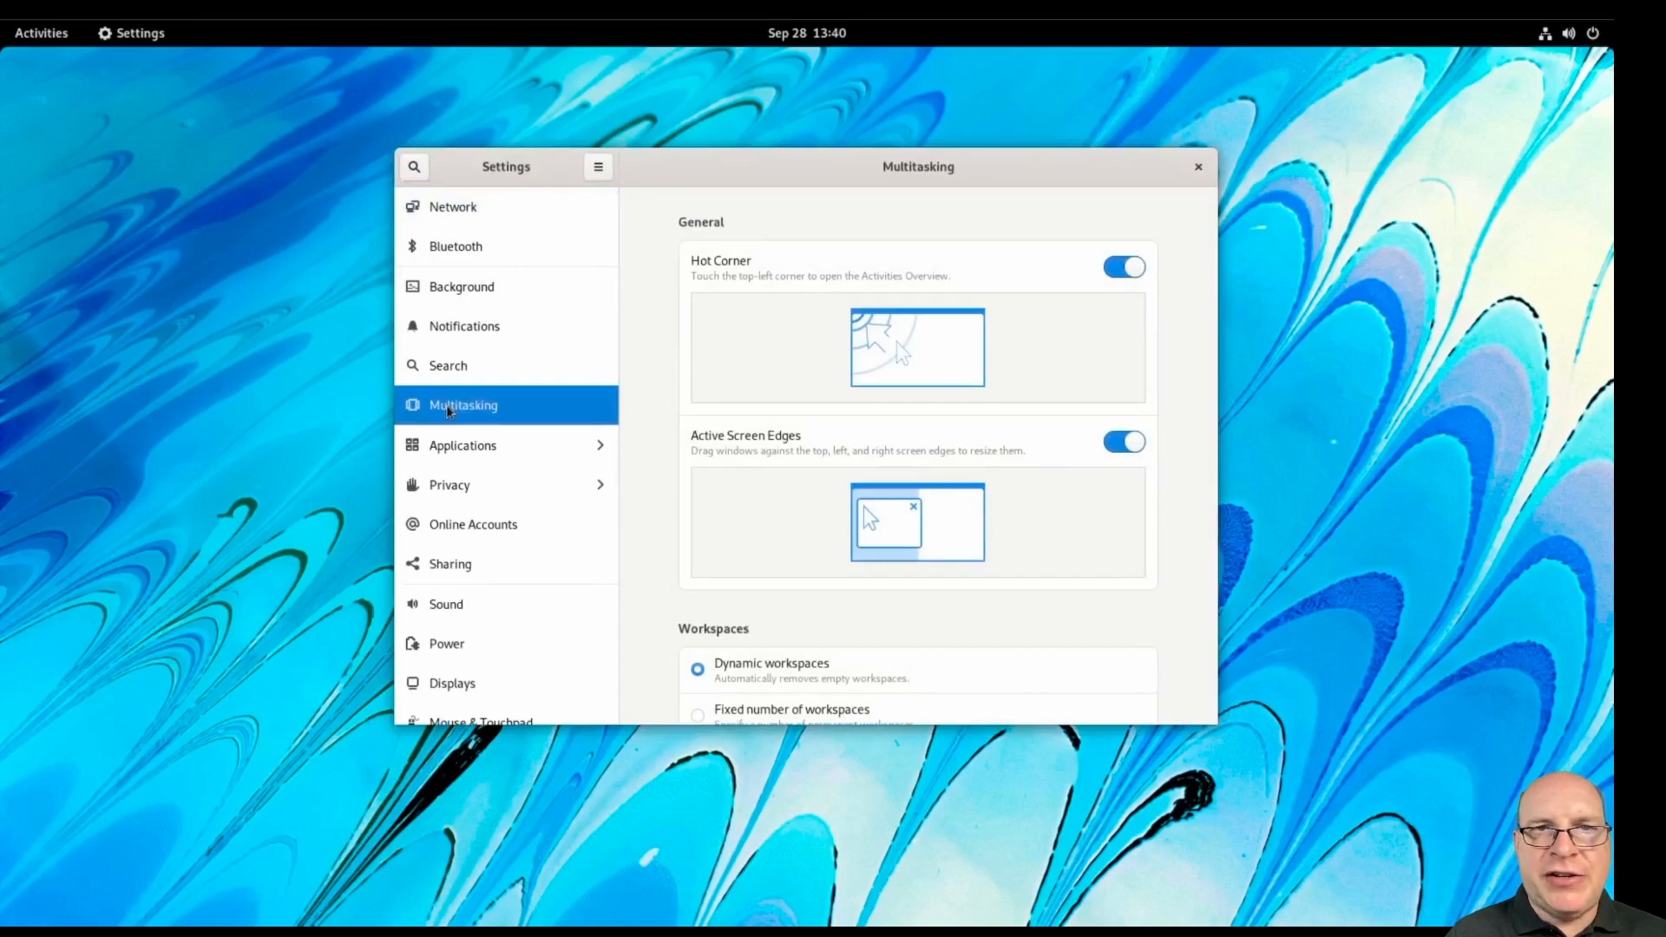
mouse_move(758, 319)
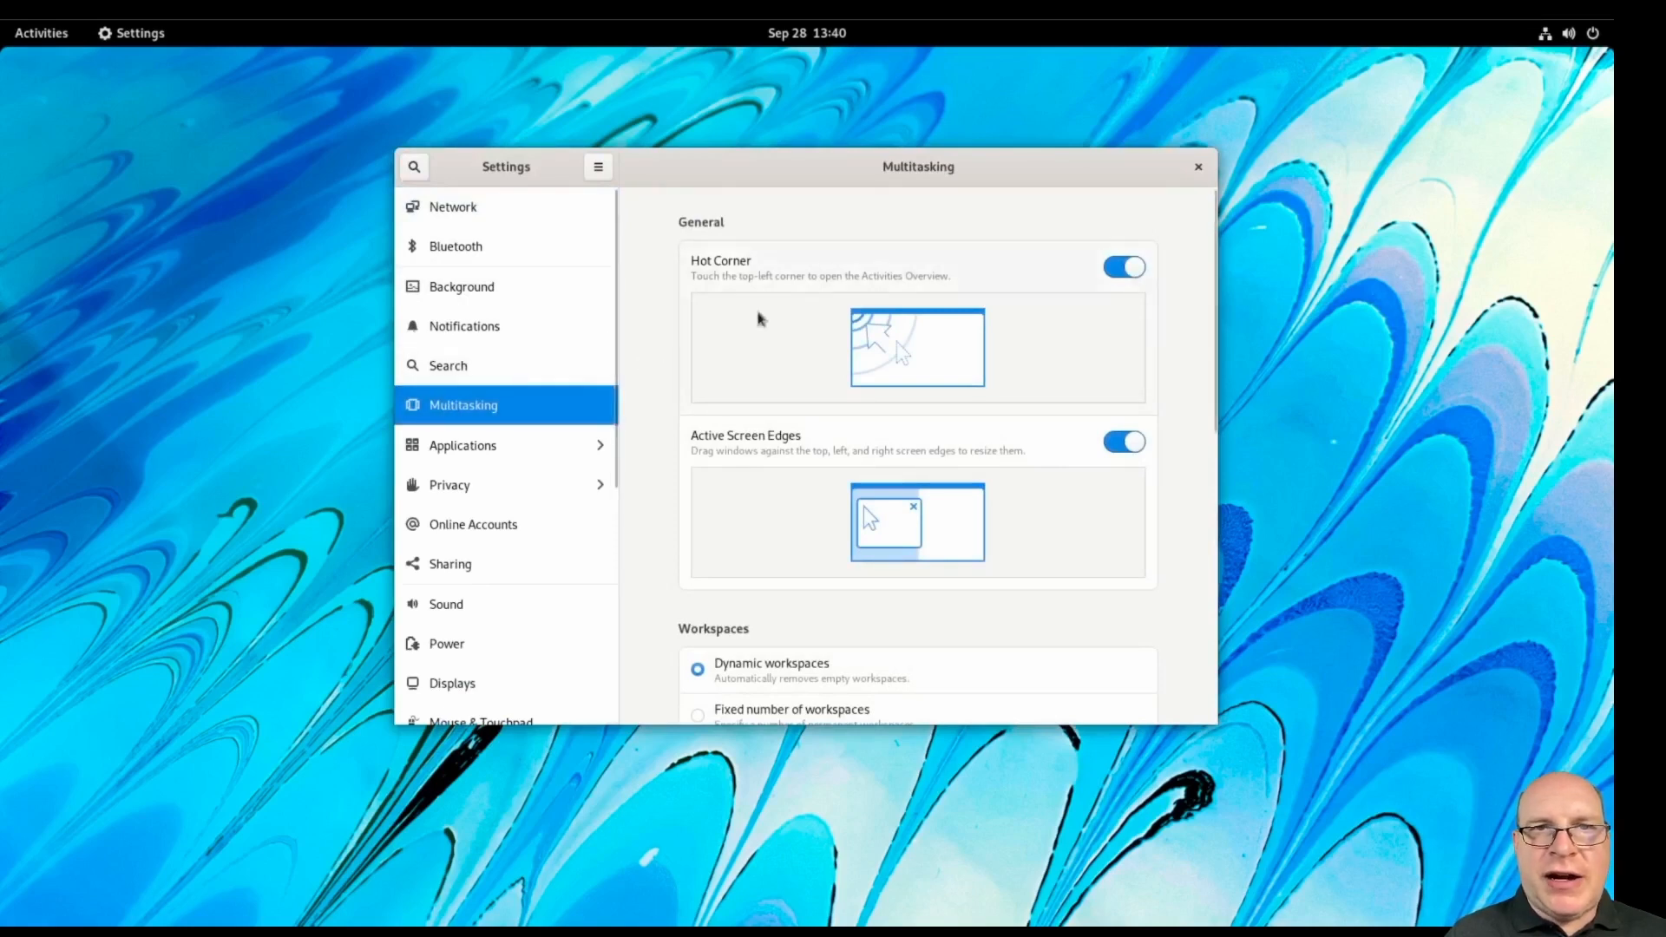
mouse_move(750, 286)
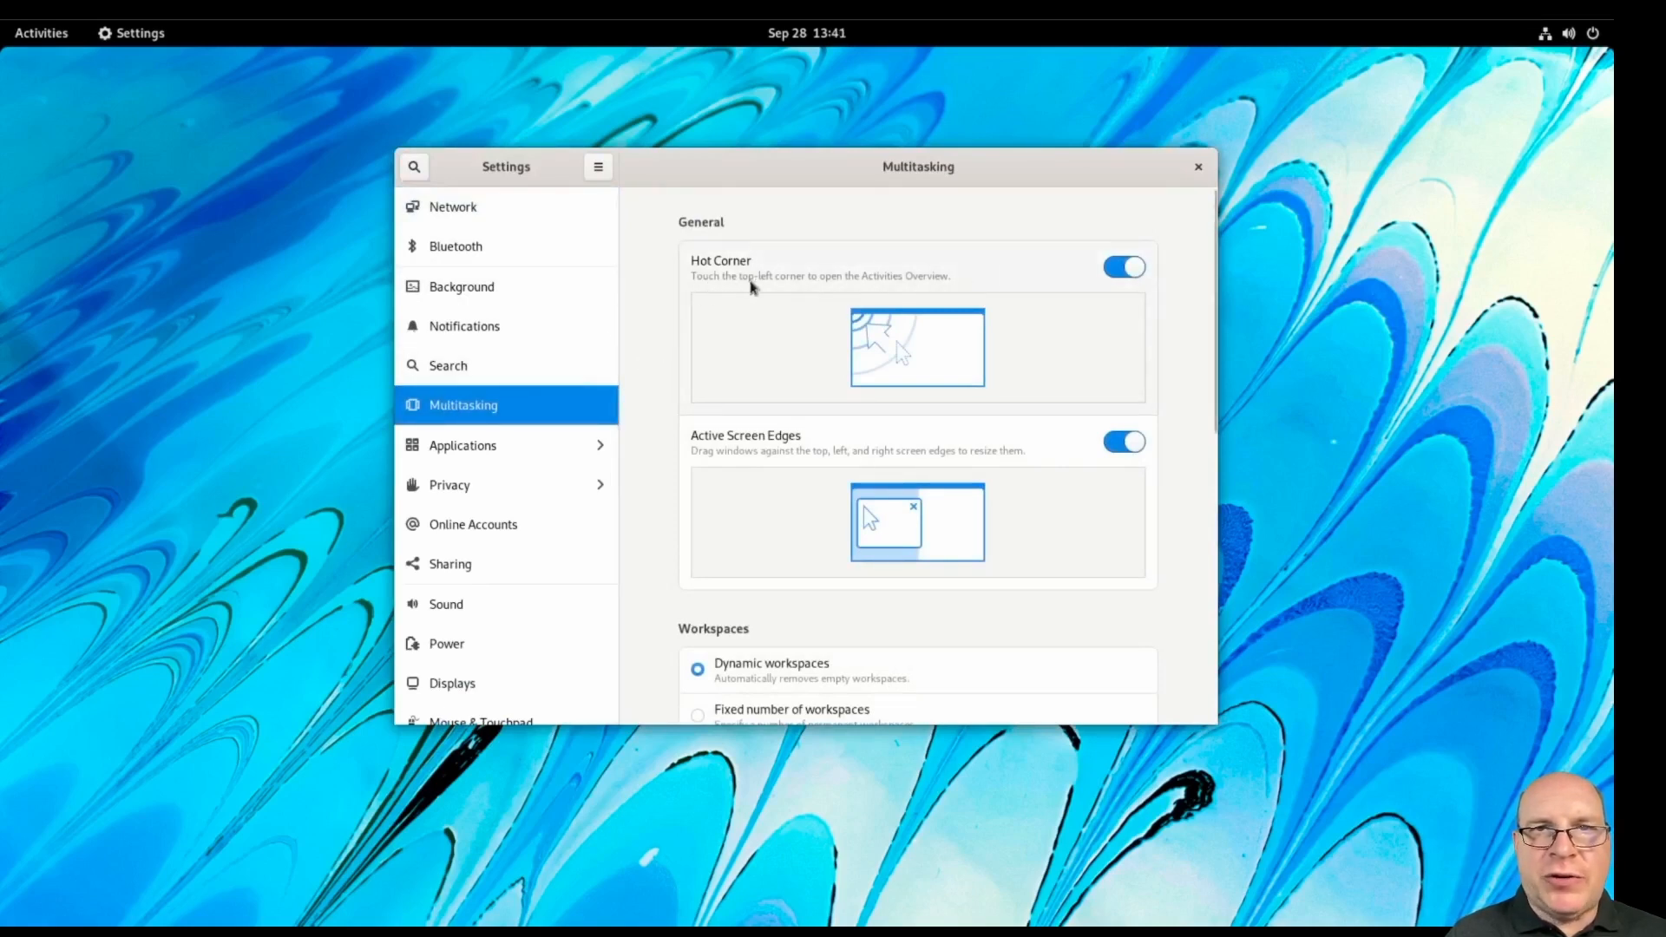
mouse_move(946, 286)
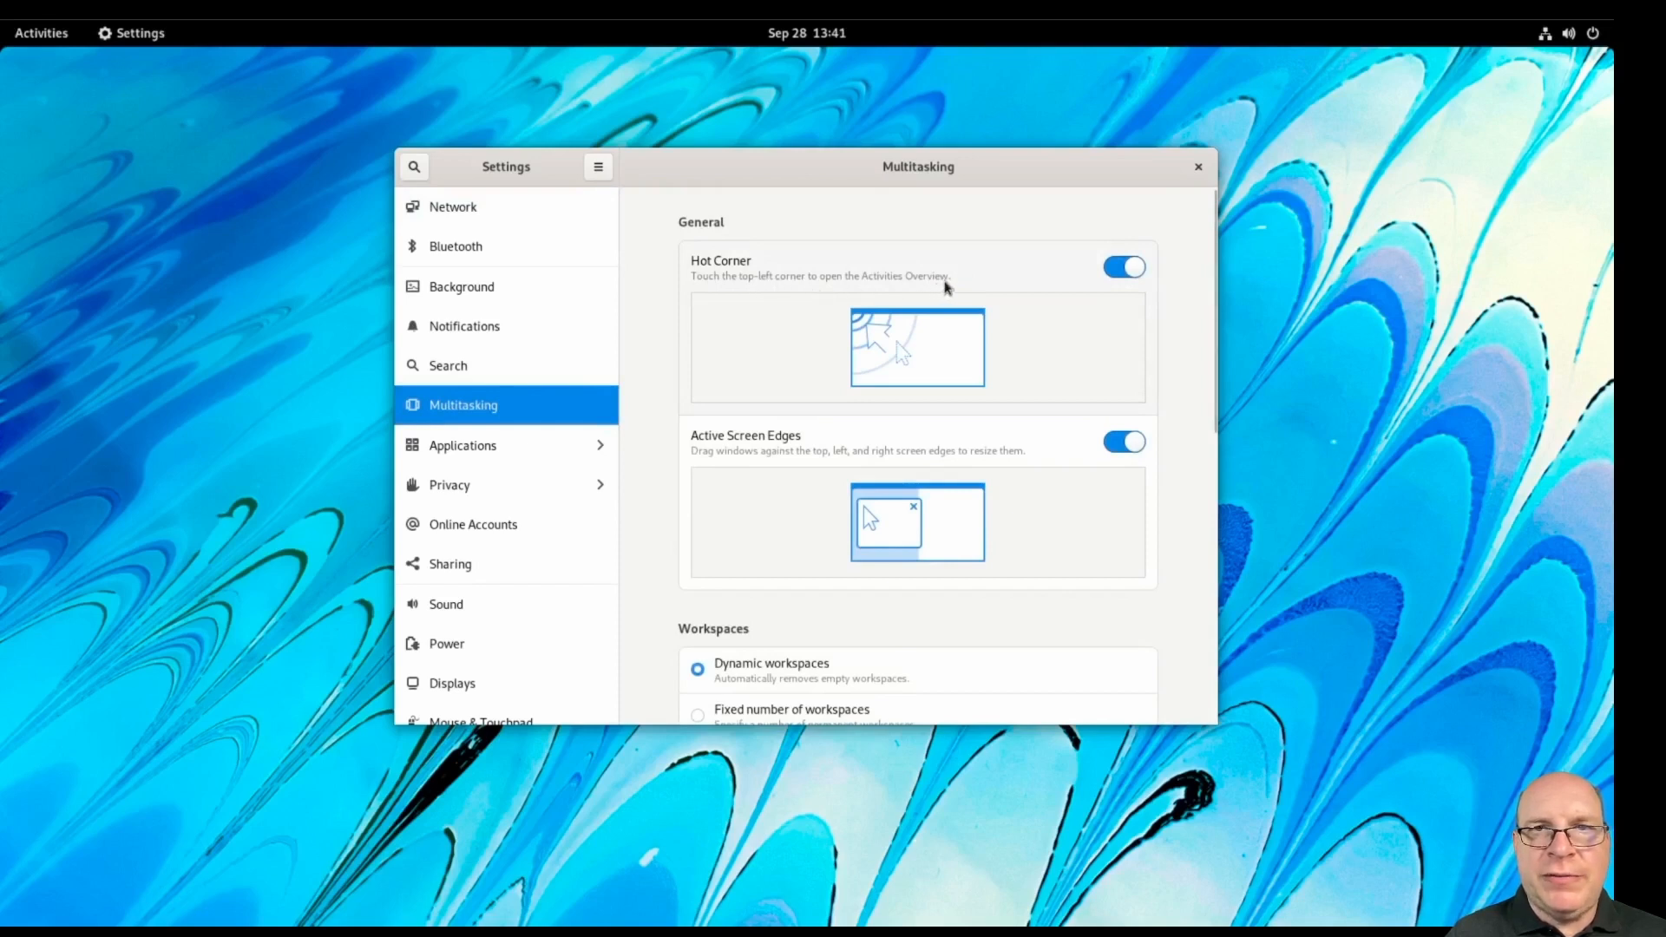
mouse_move(726, 450)
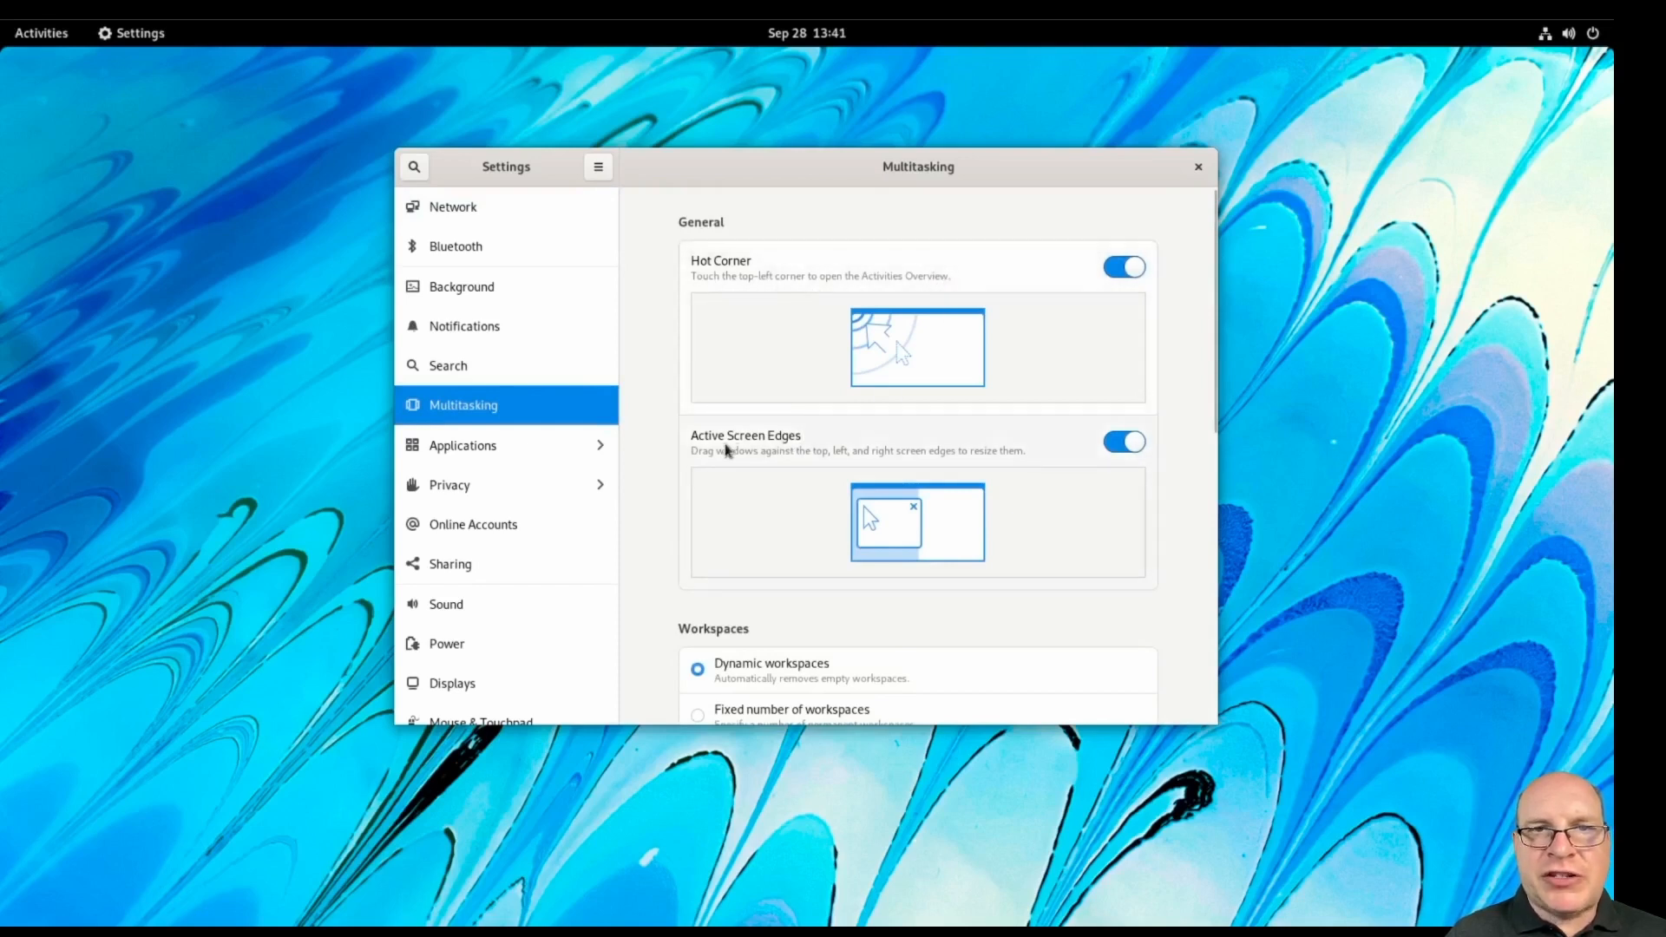
mouse_move(781, 466)
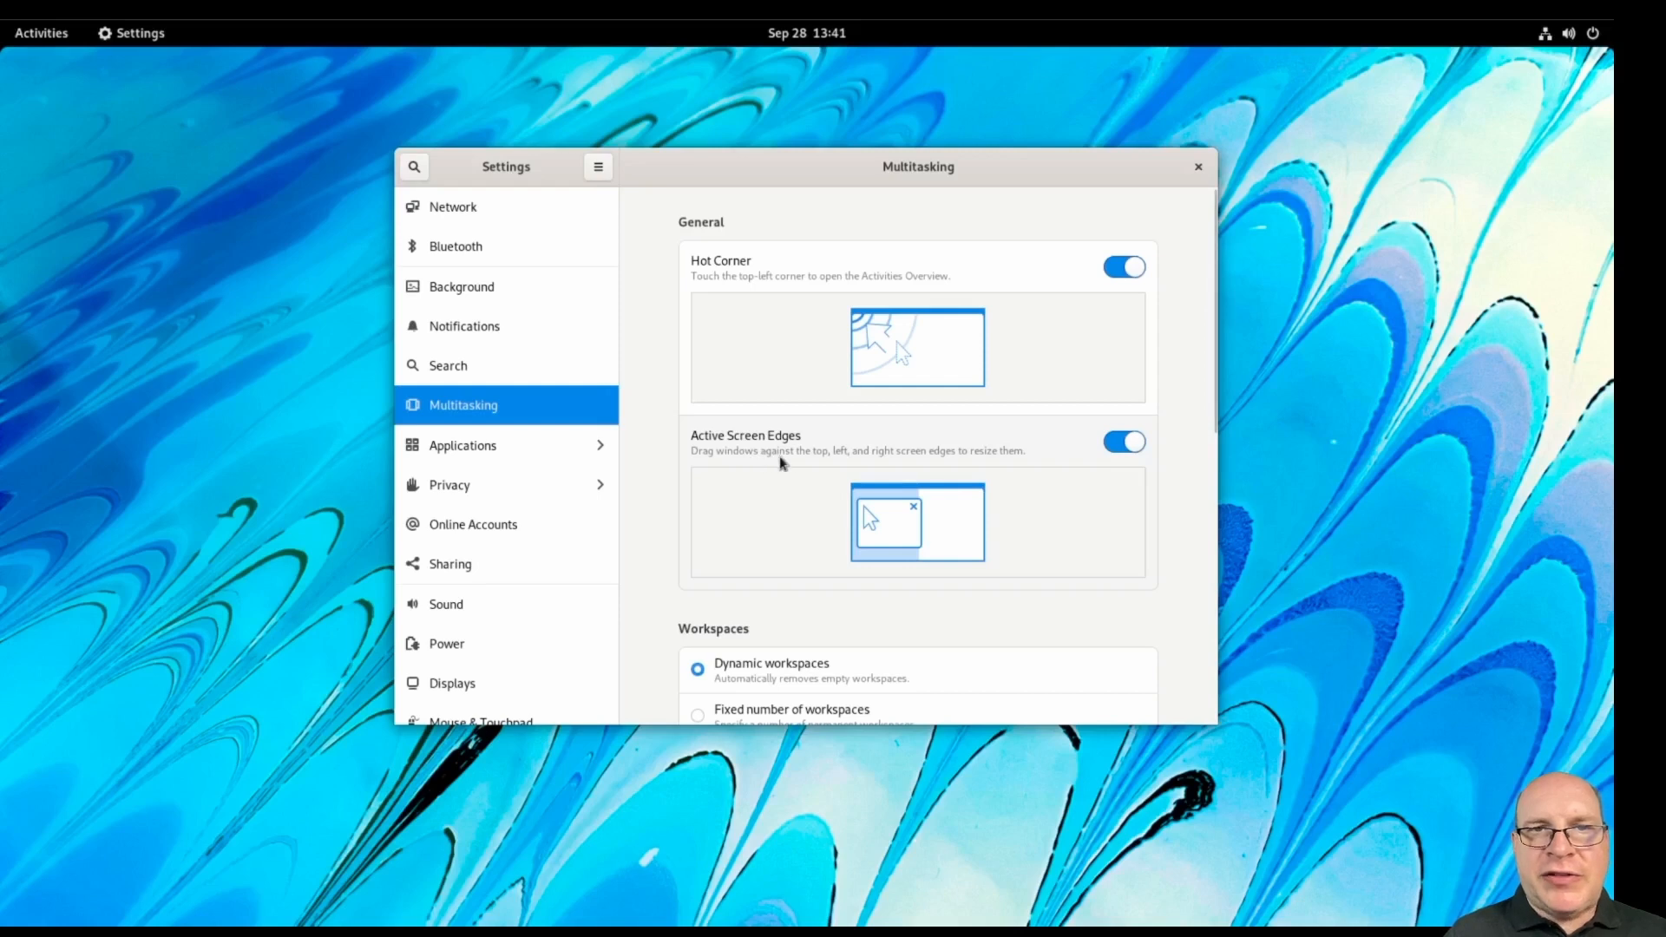
mouse_move(962, 460)
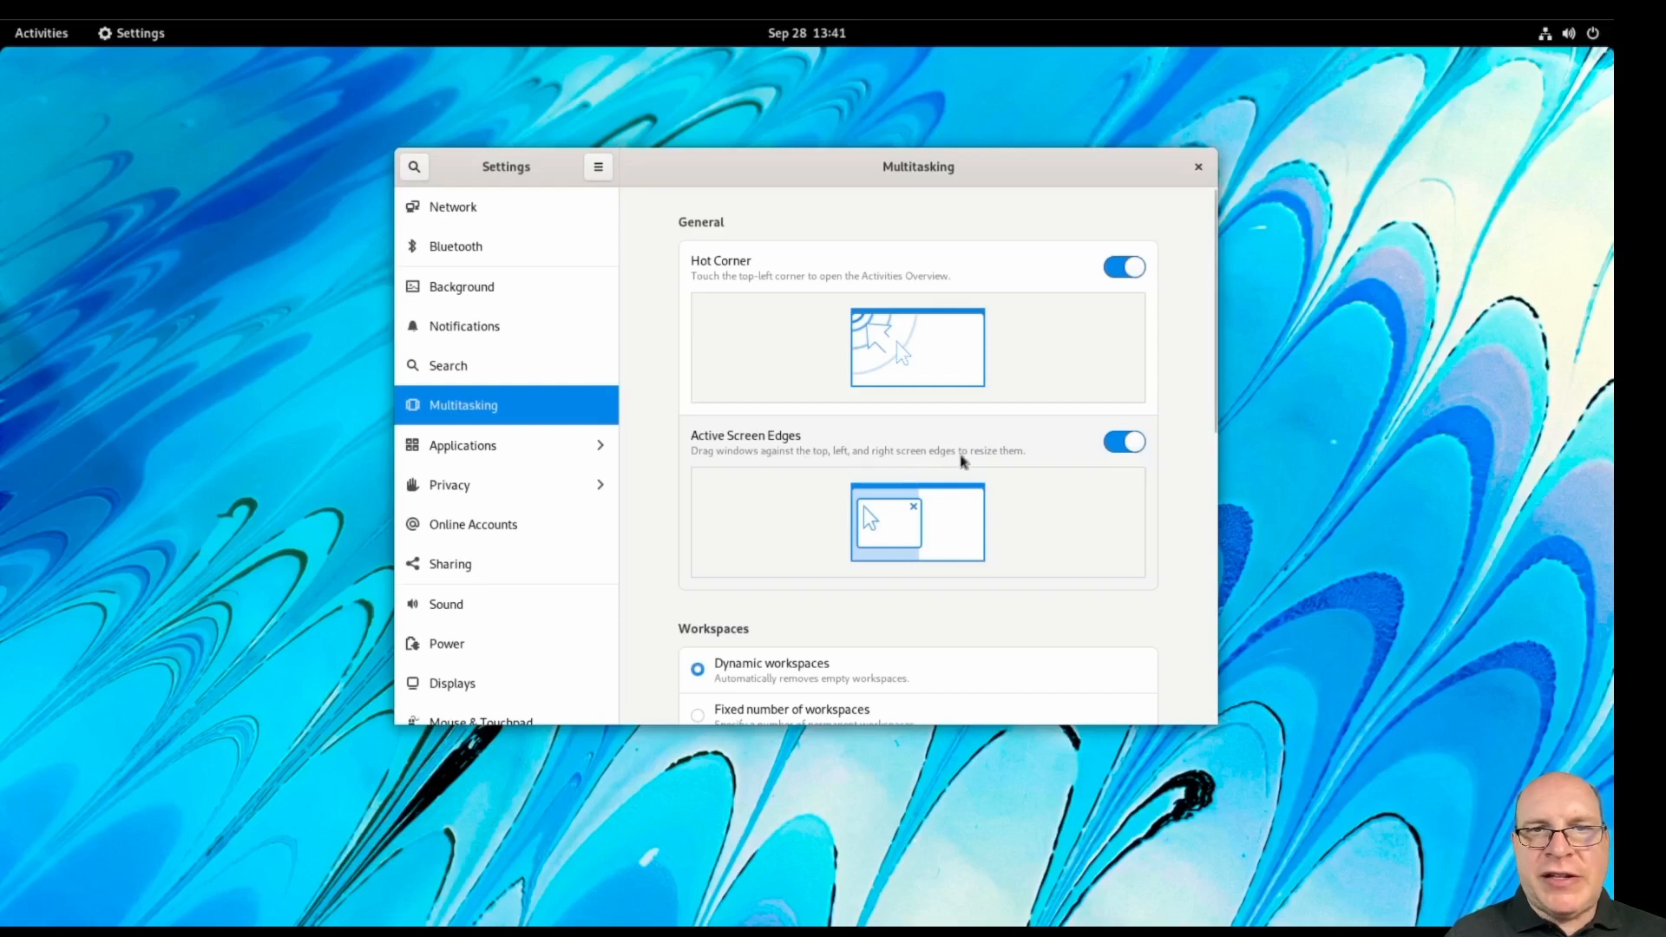
mouse_move(1026, 474)
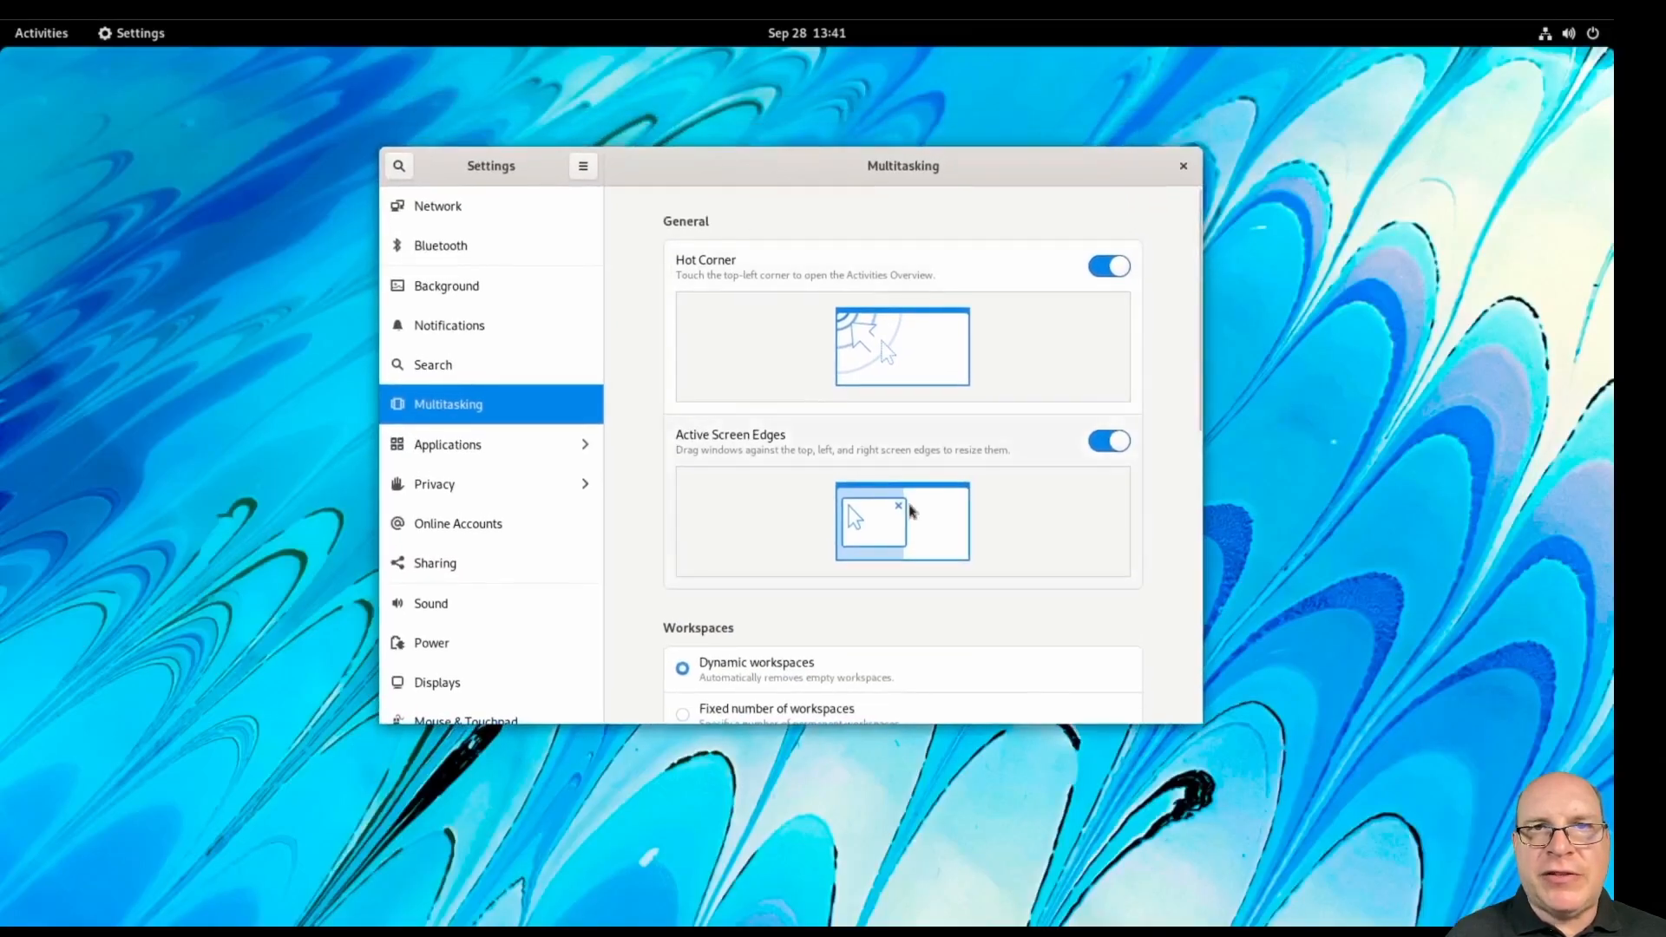
scroll("down", 3)
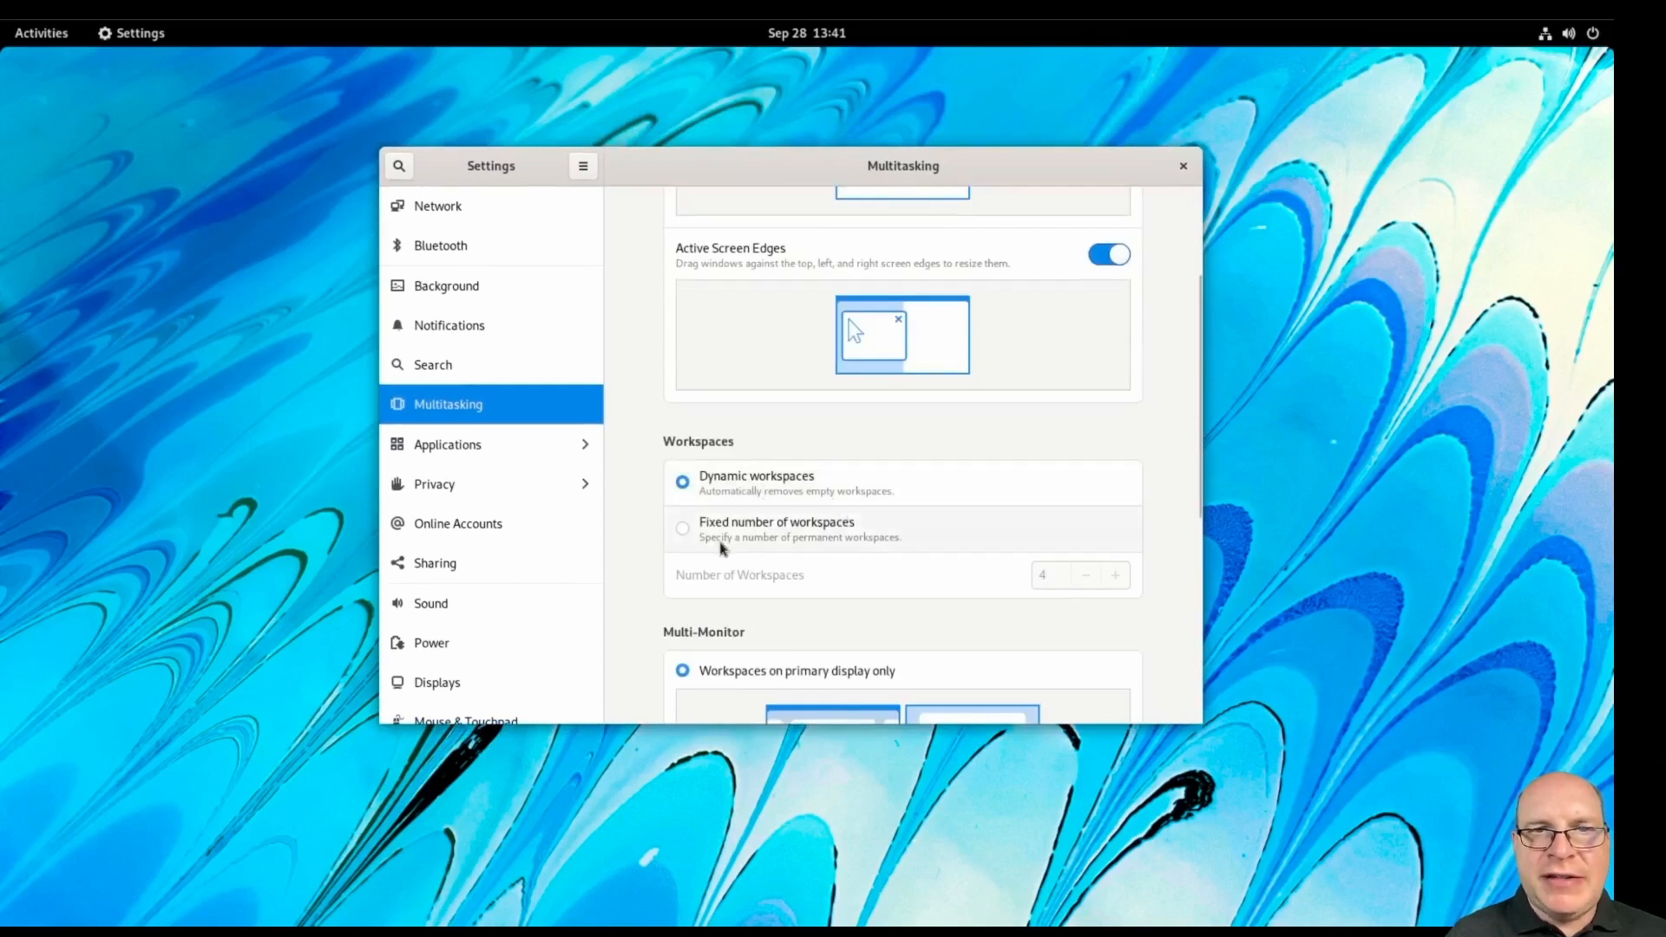
mouse_move(840, 550)
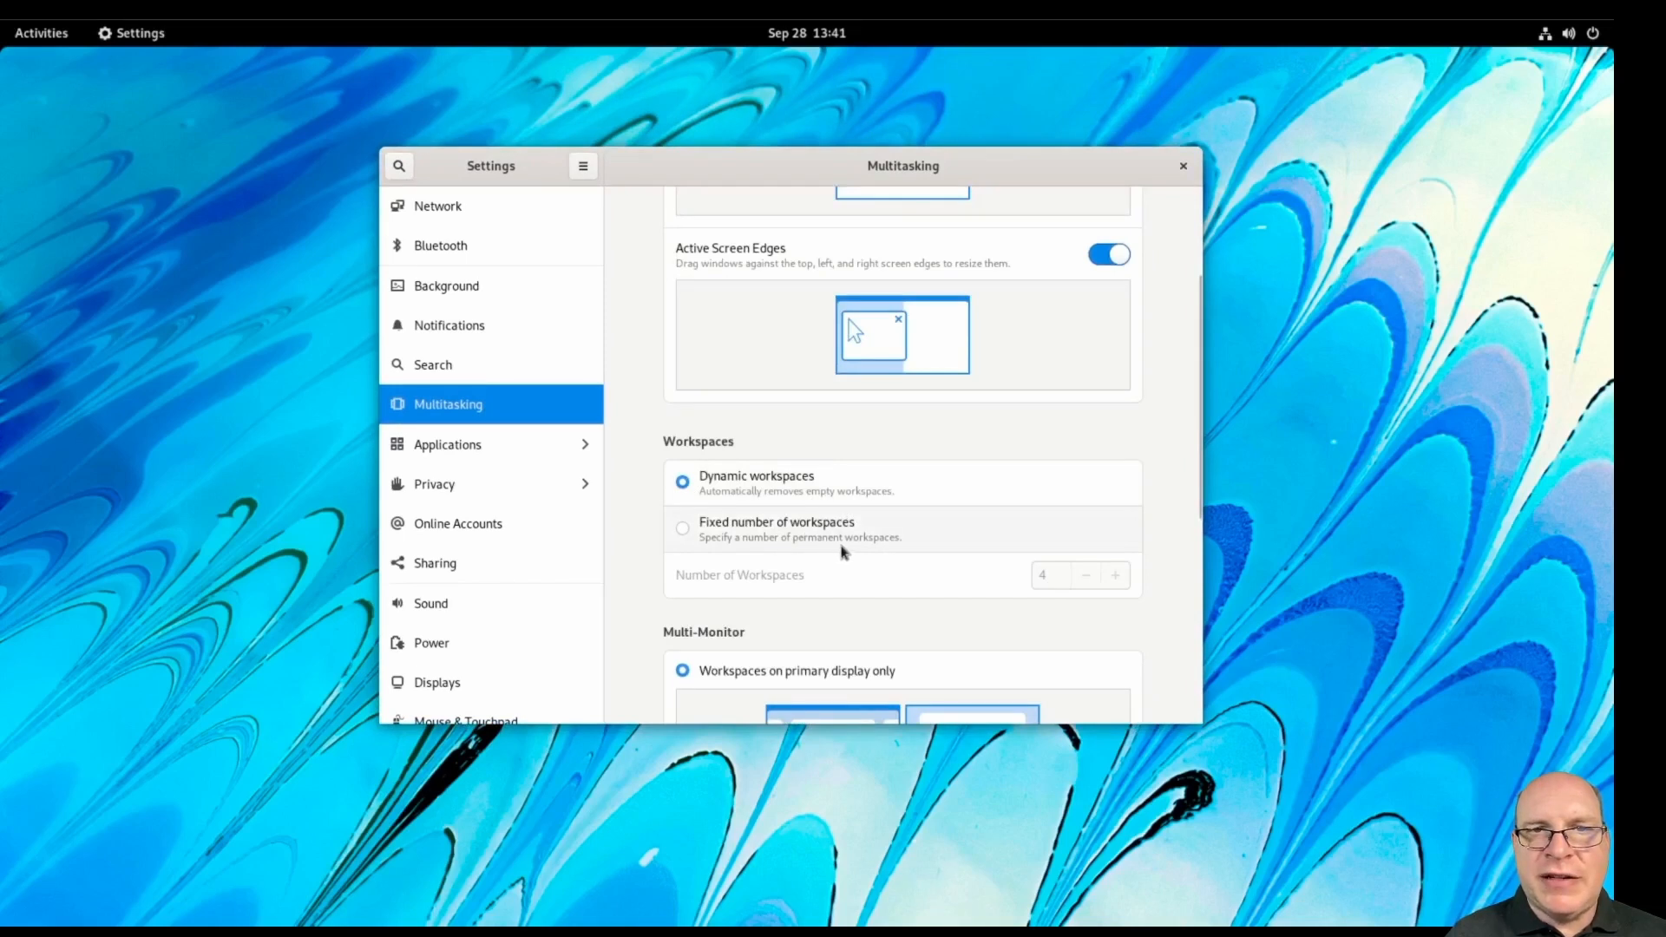
scroll("down", 3)
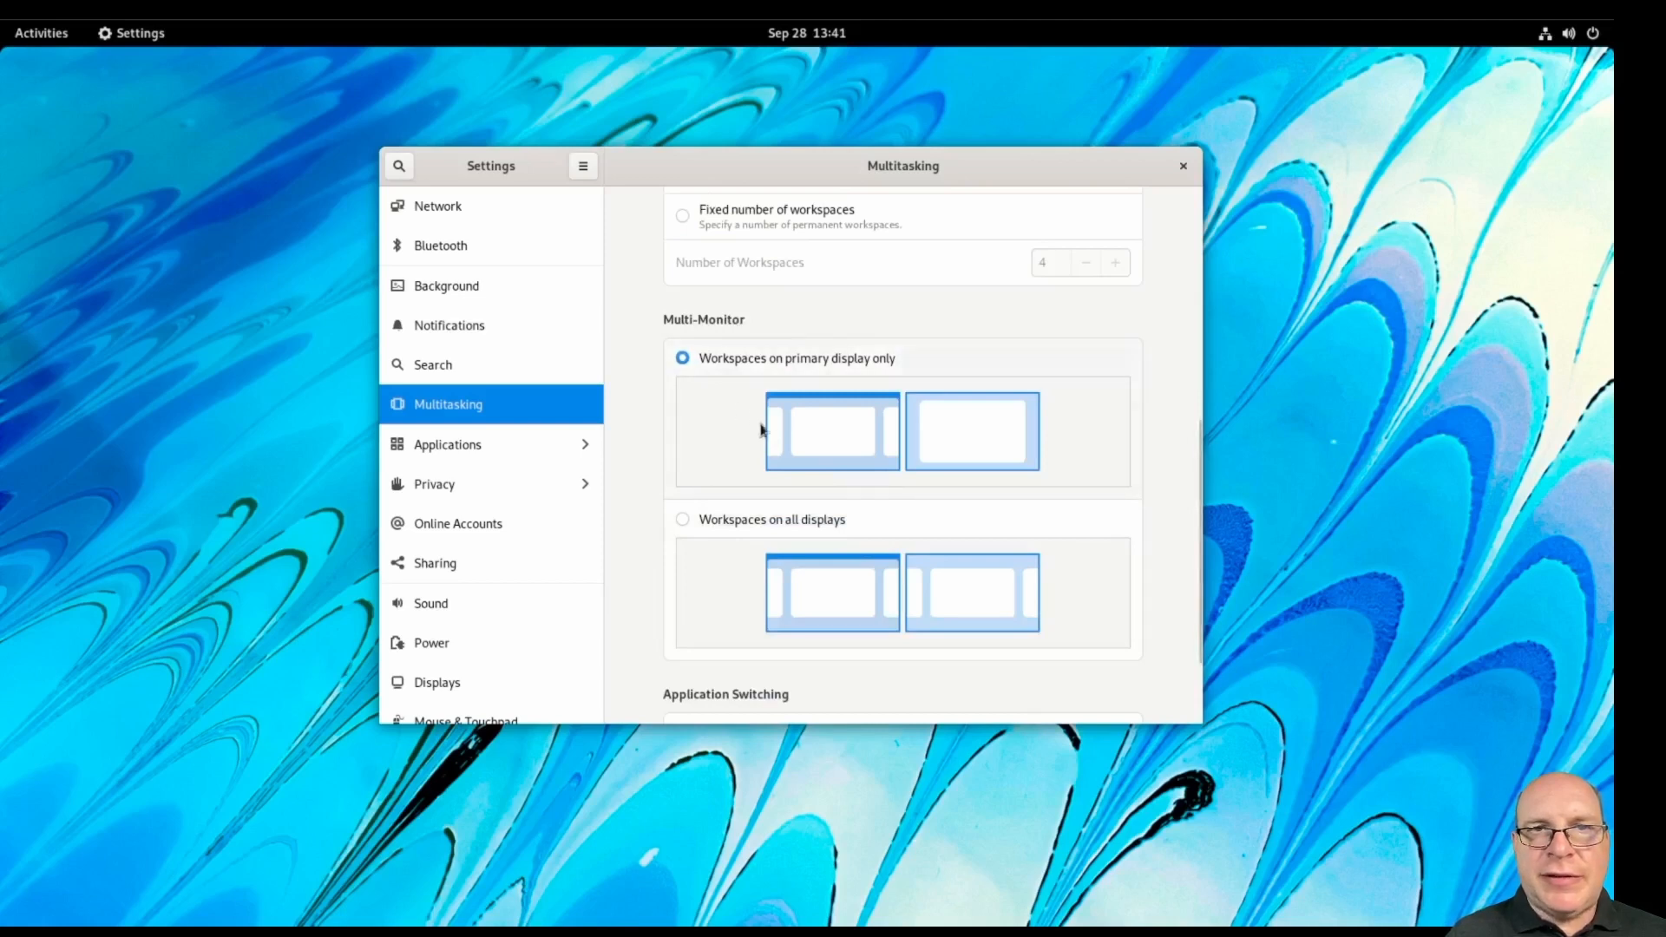
scroll("down", 3)
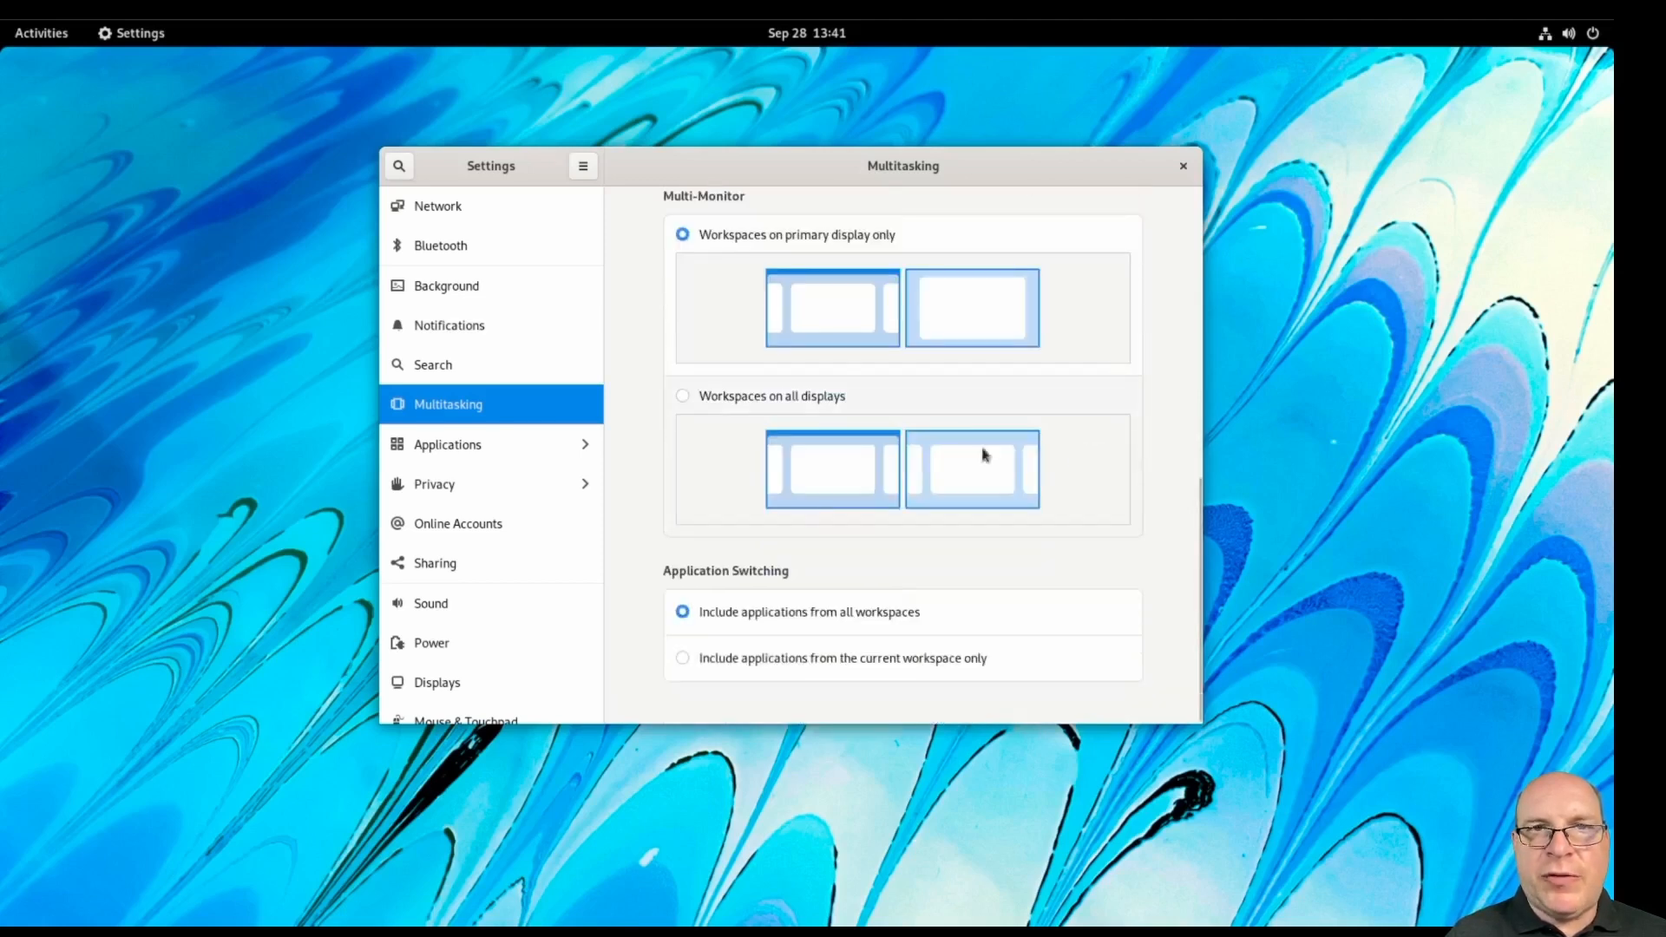
mouse_move(888, 465)
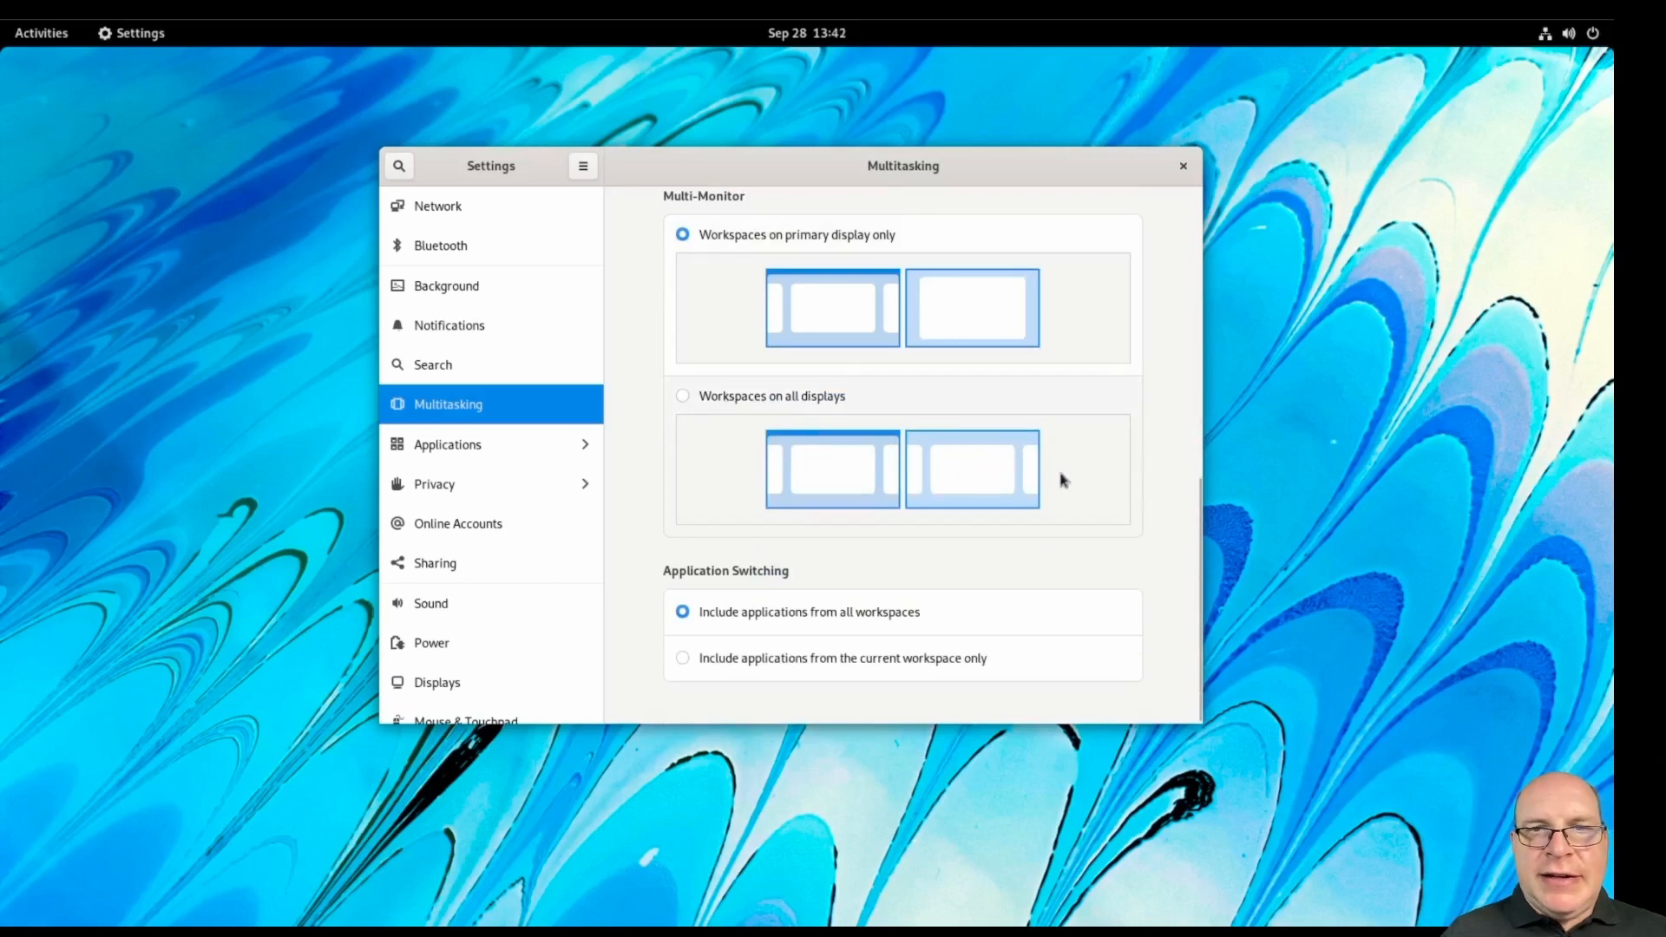
mouse_move(741, 585)
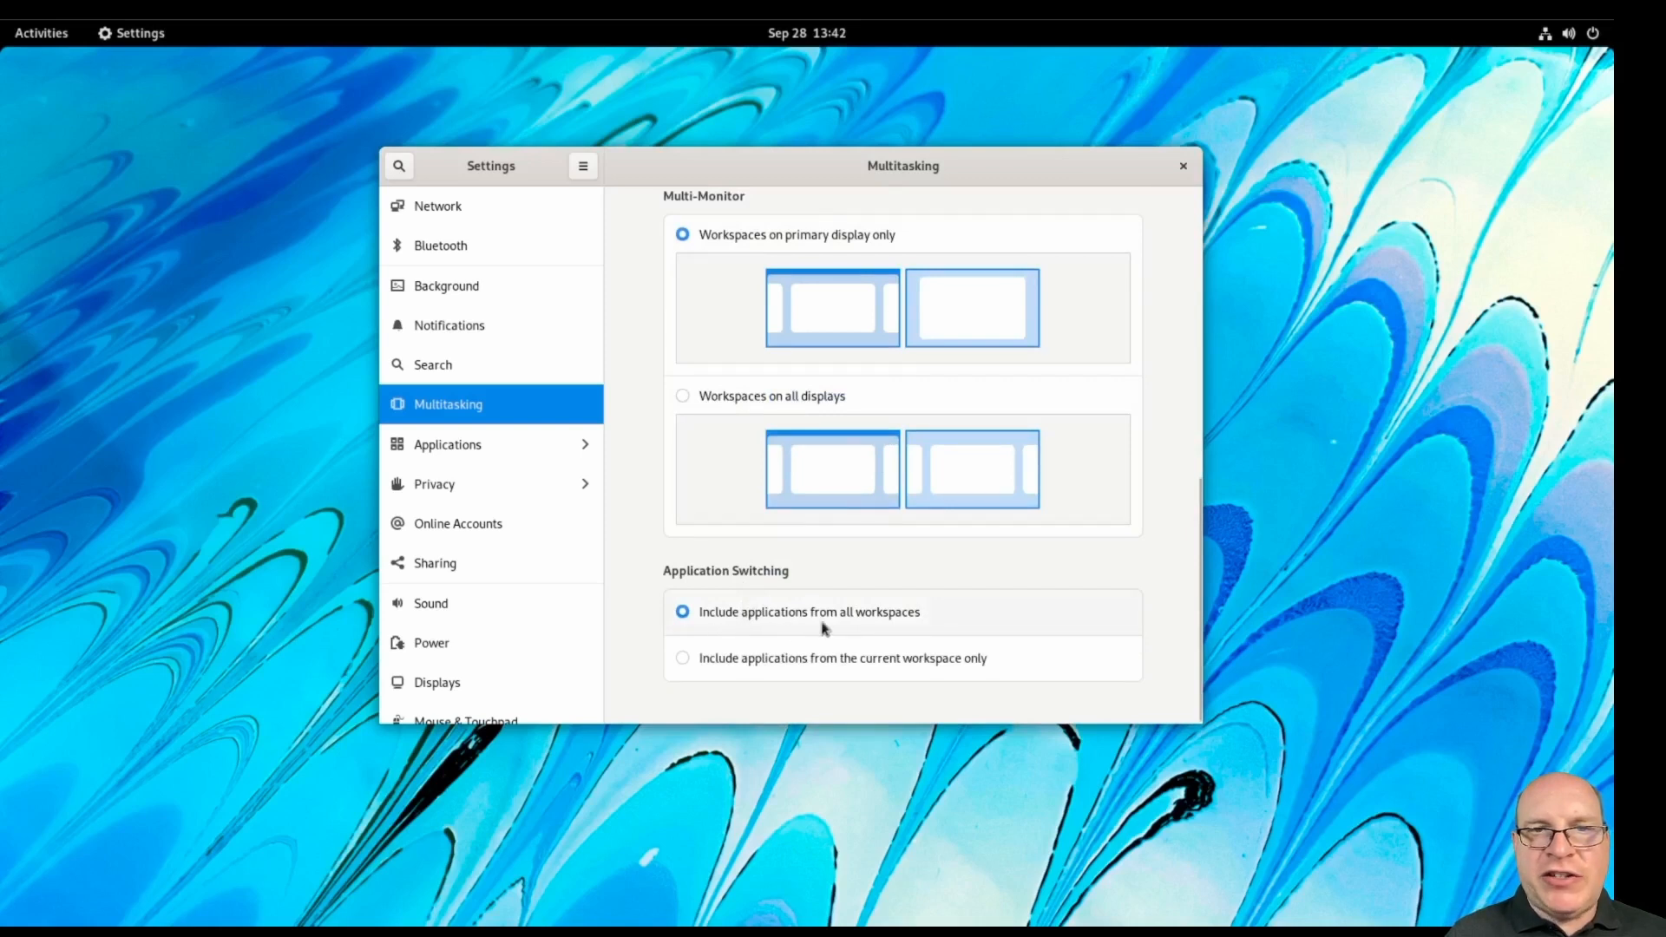
mouse_move(800, 680)
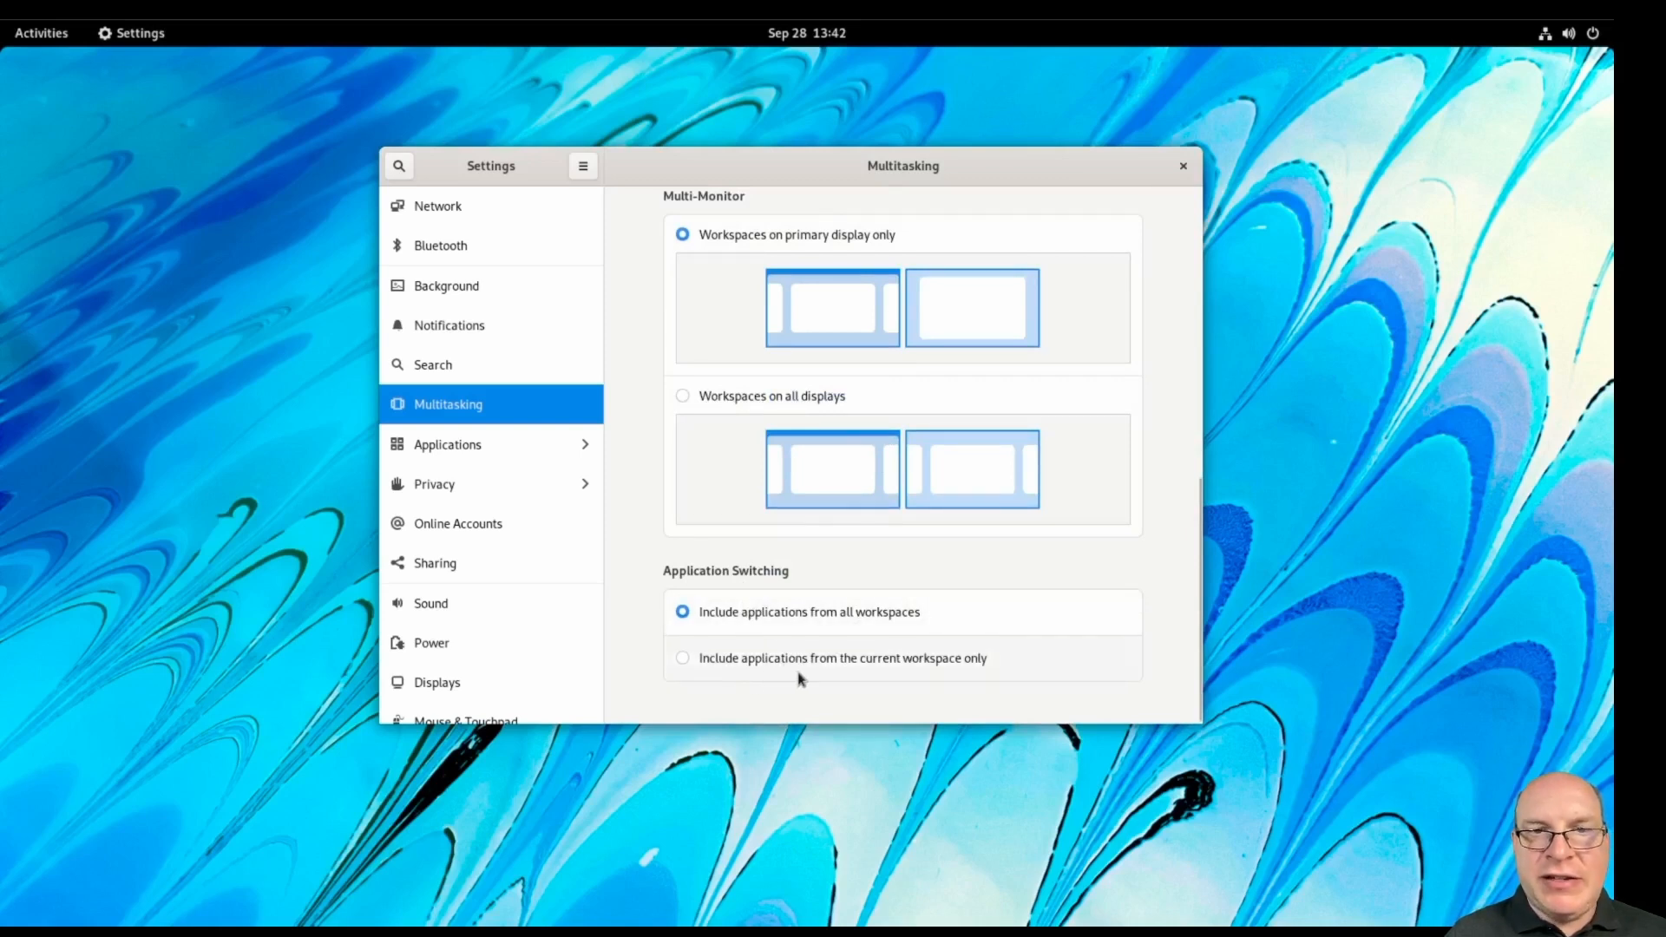
mouse_move(889, 694)
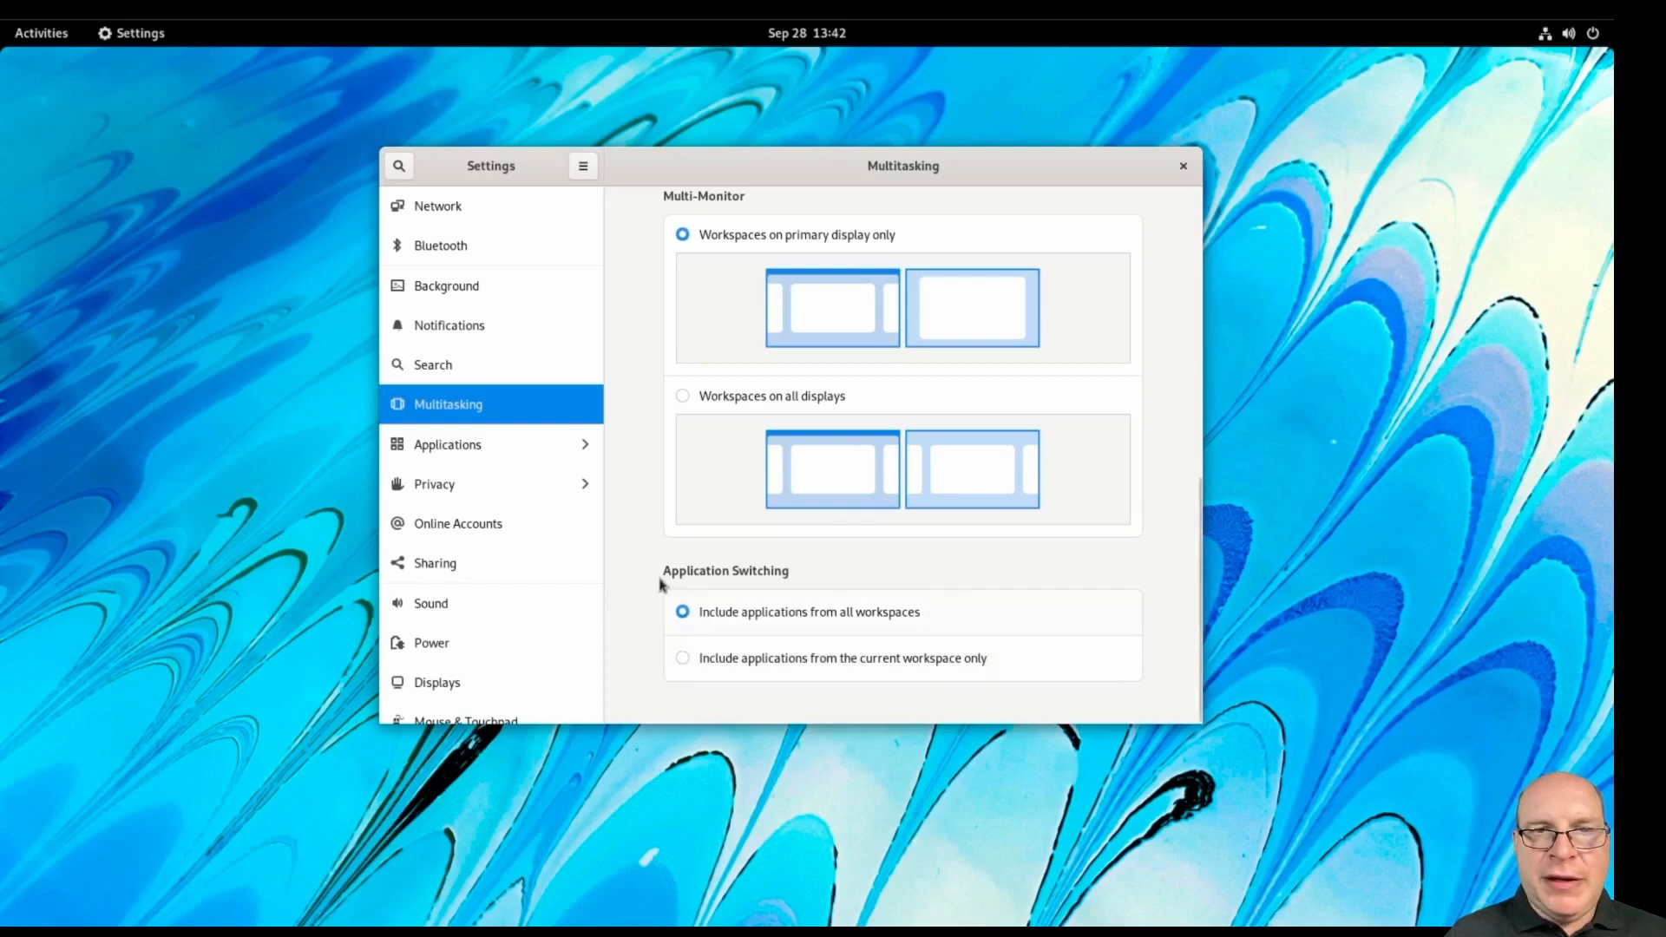
scroll("down", 3)
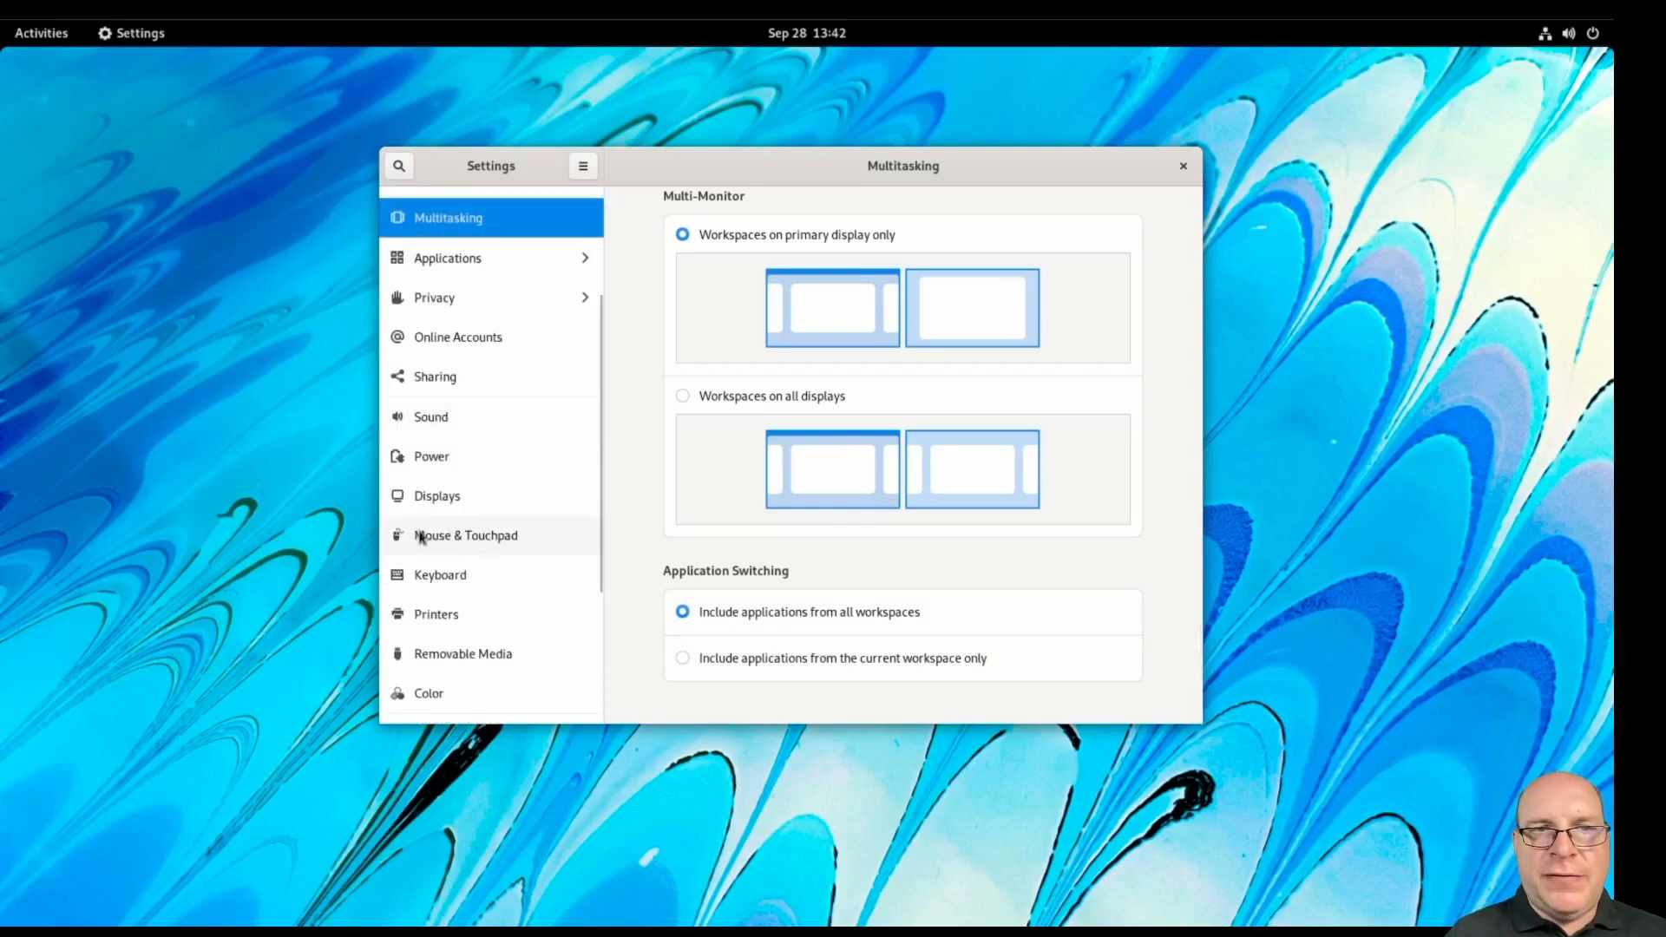
Show the Mouse & Touchpad panel with primary button left and natural scrolling off.
left_click(465, 534)
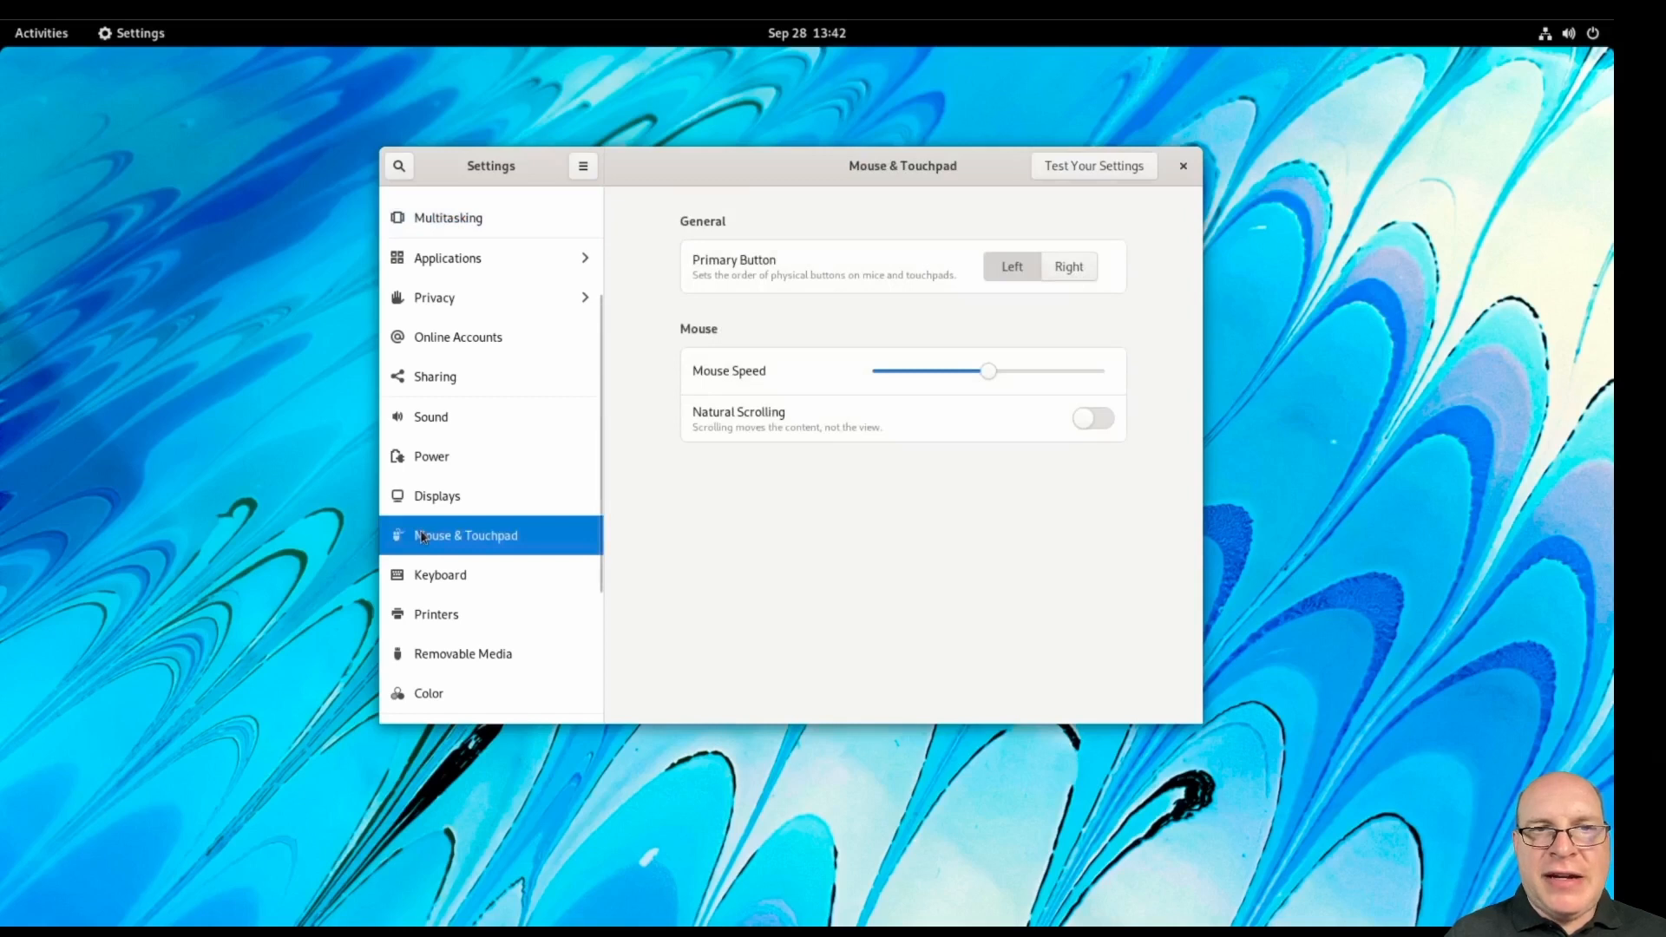
mouse_move(1051, 193)
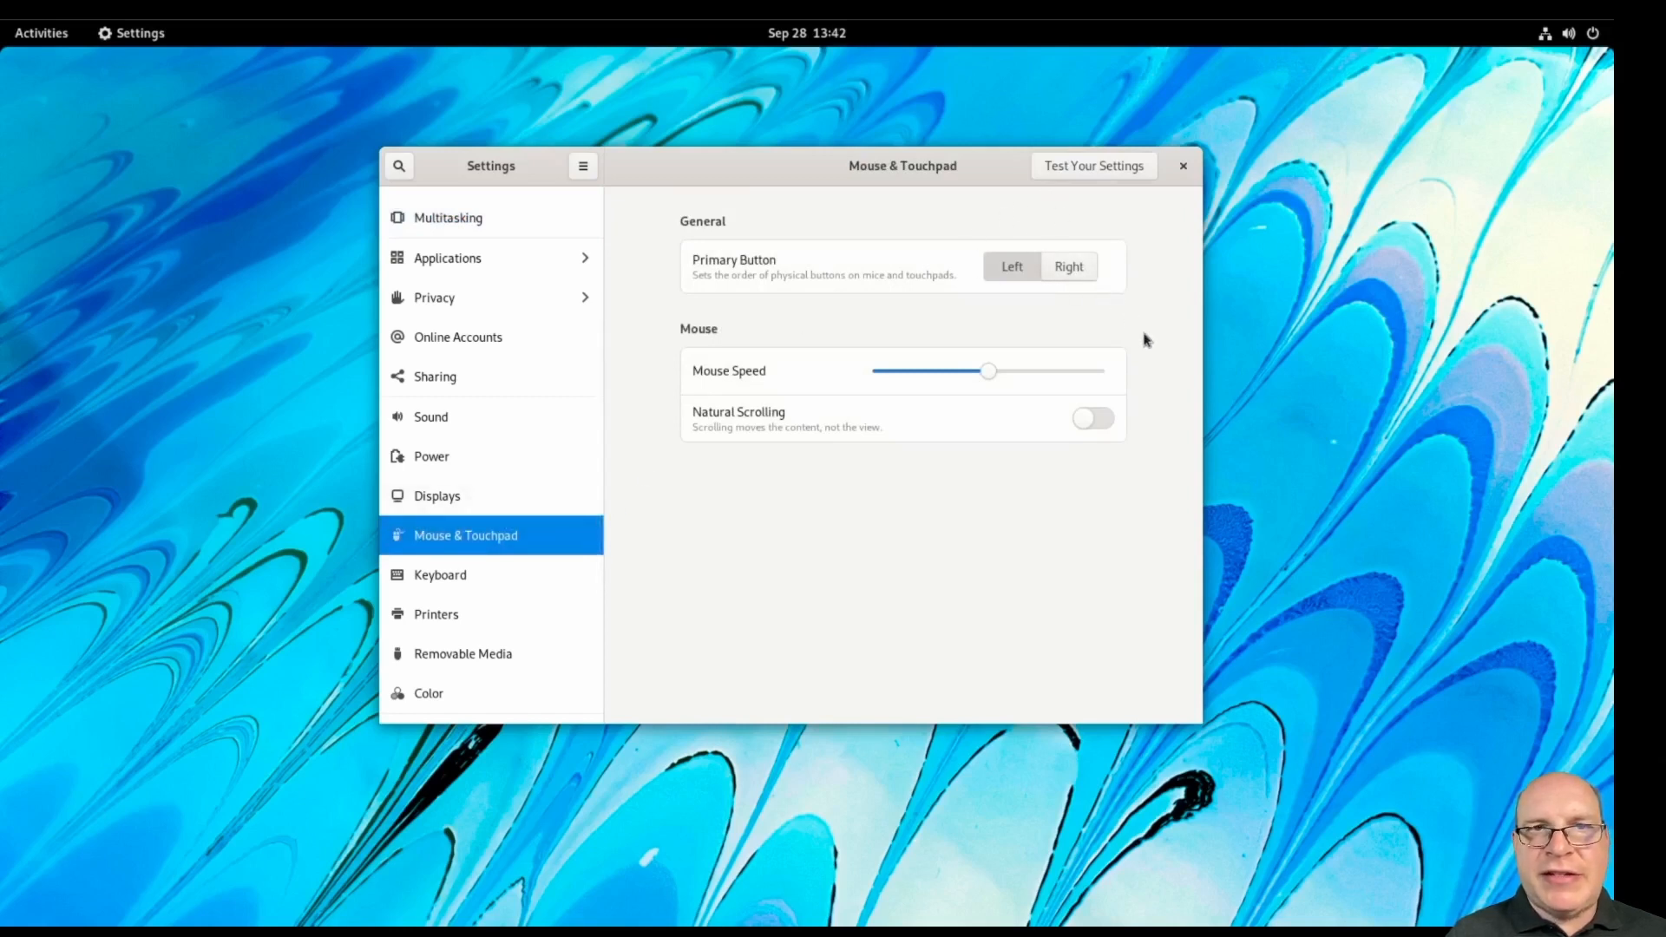
mouse_move(956, 413)
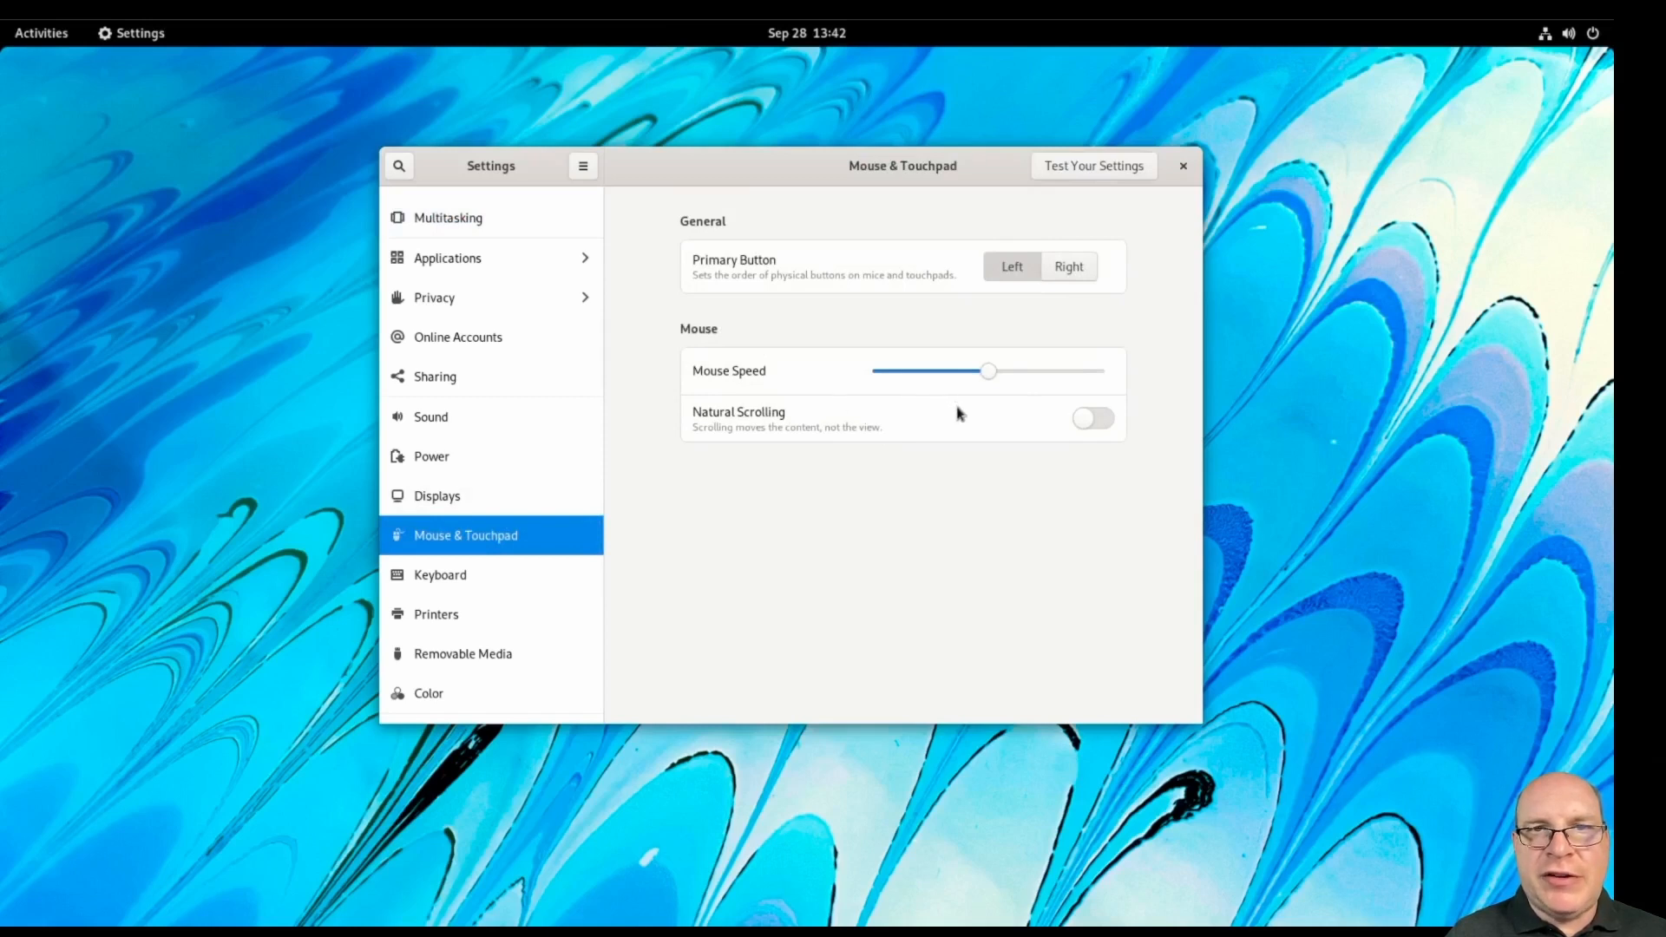
mouse_move(1086, 316)
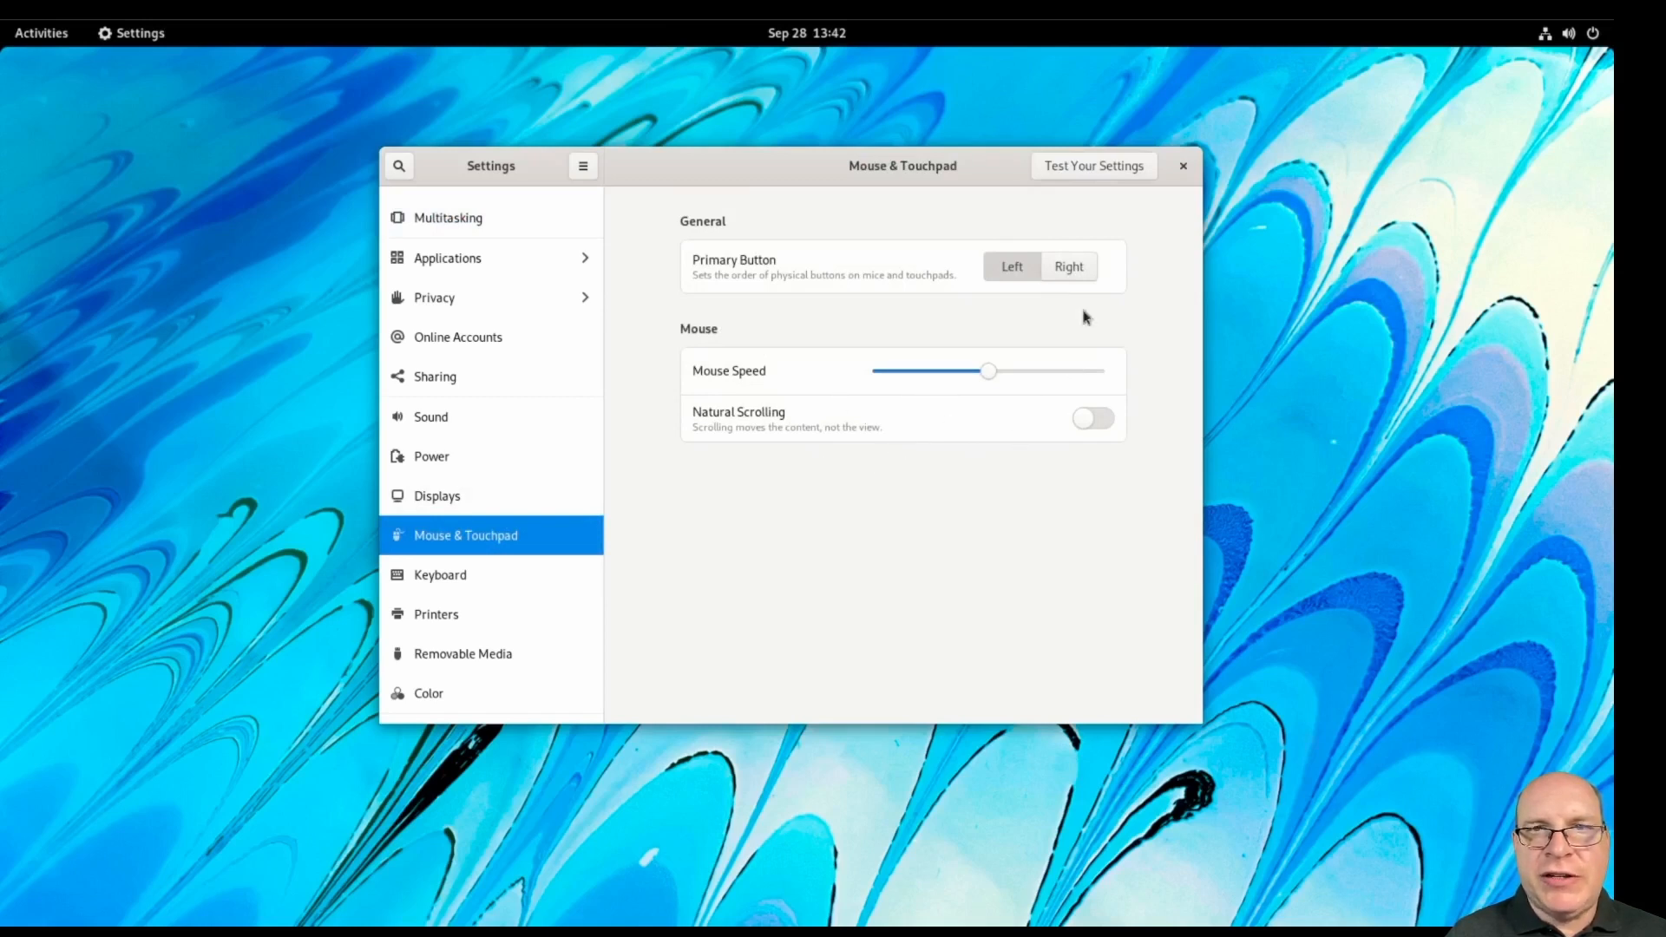
Open Test Your Settings and register a few primary-button clicks in the road scene.
left_click(1093, 165)
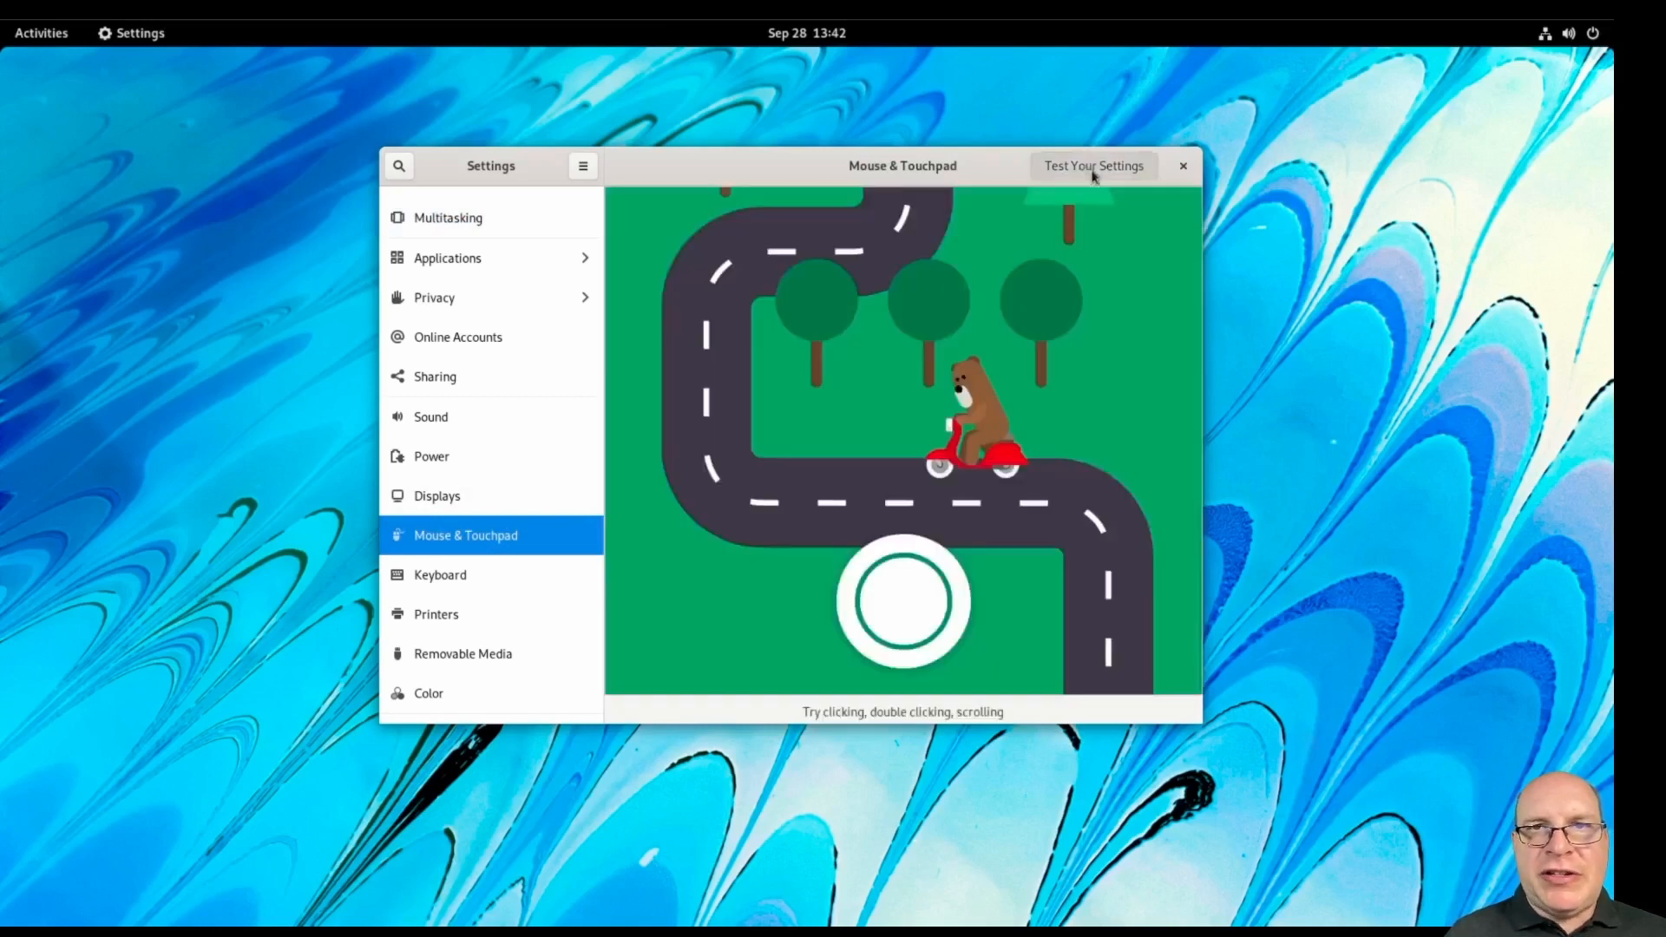
left_click(902, 602)
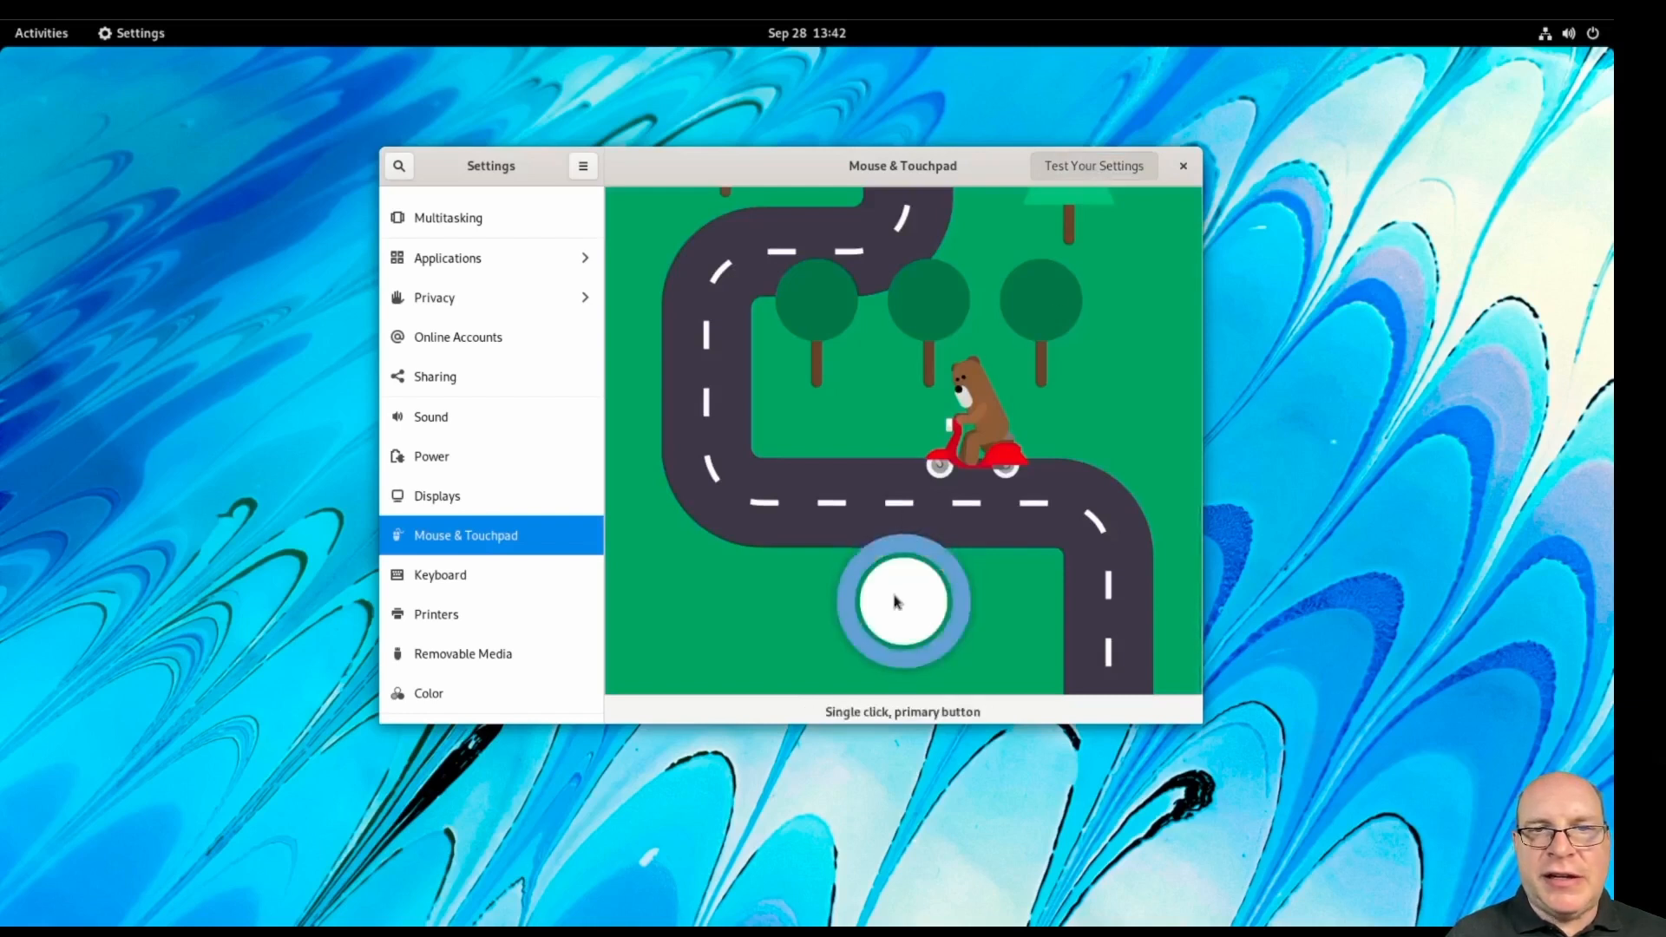
left_click(902, 603)
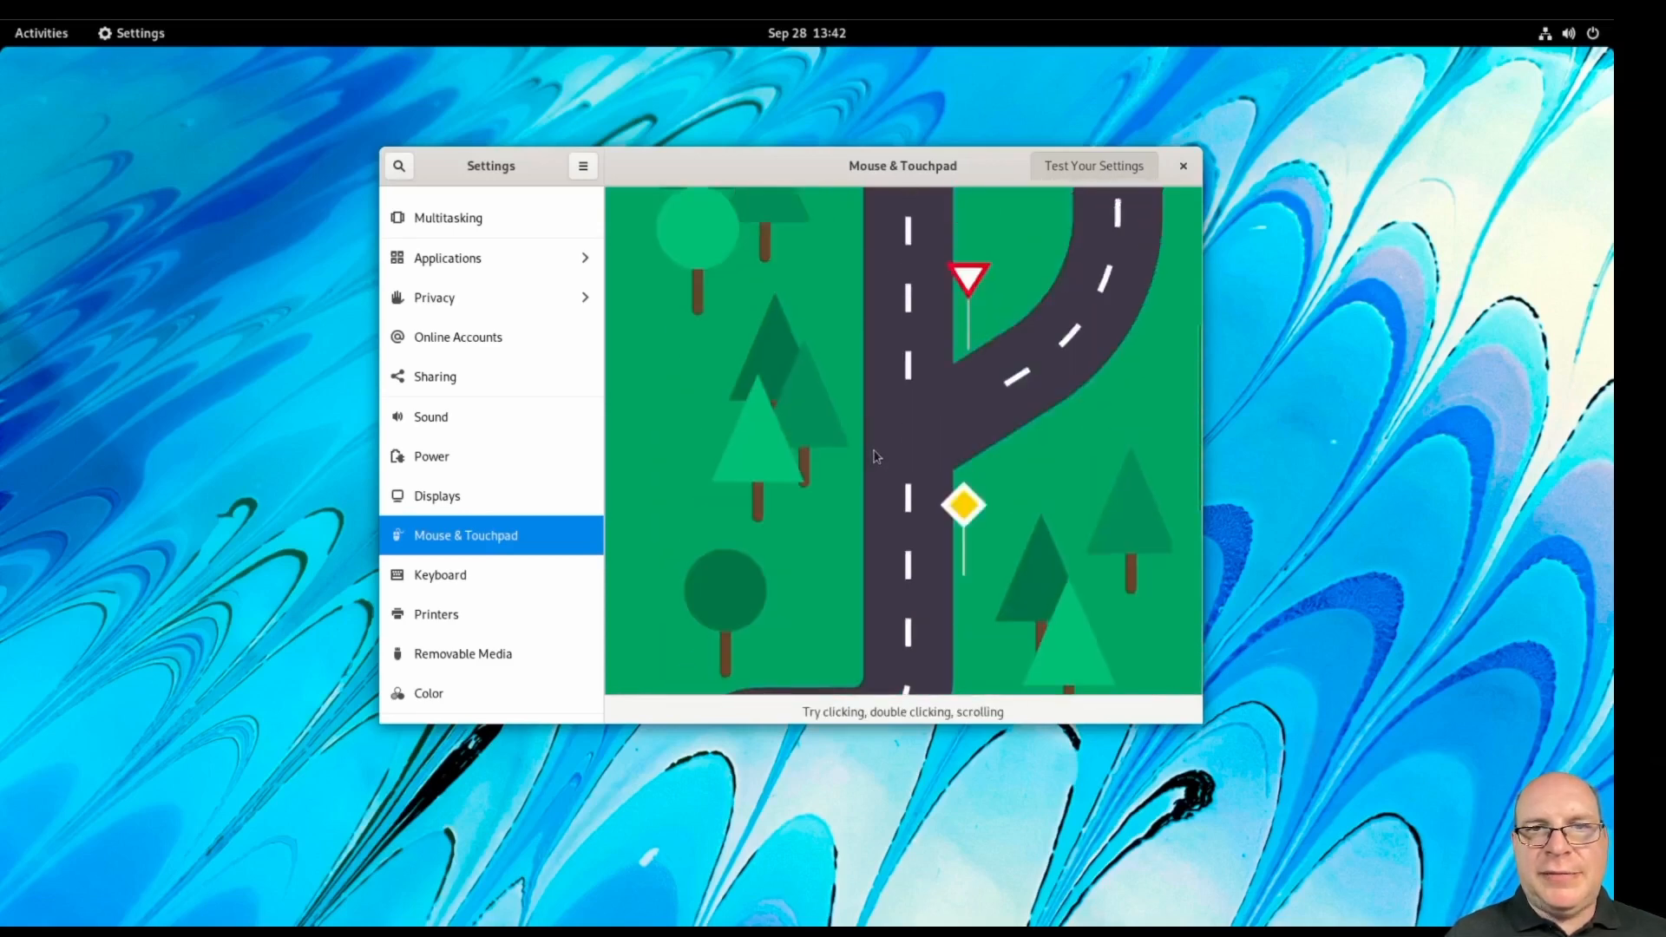
mouse_move(922, 399)
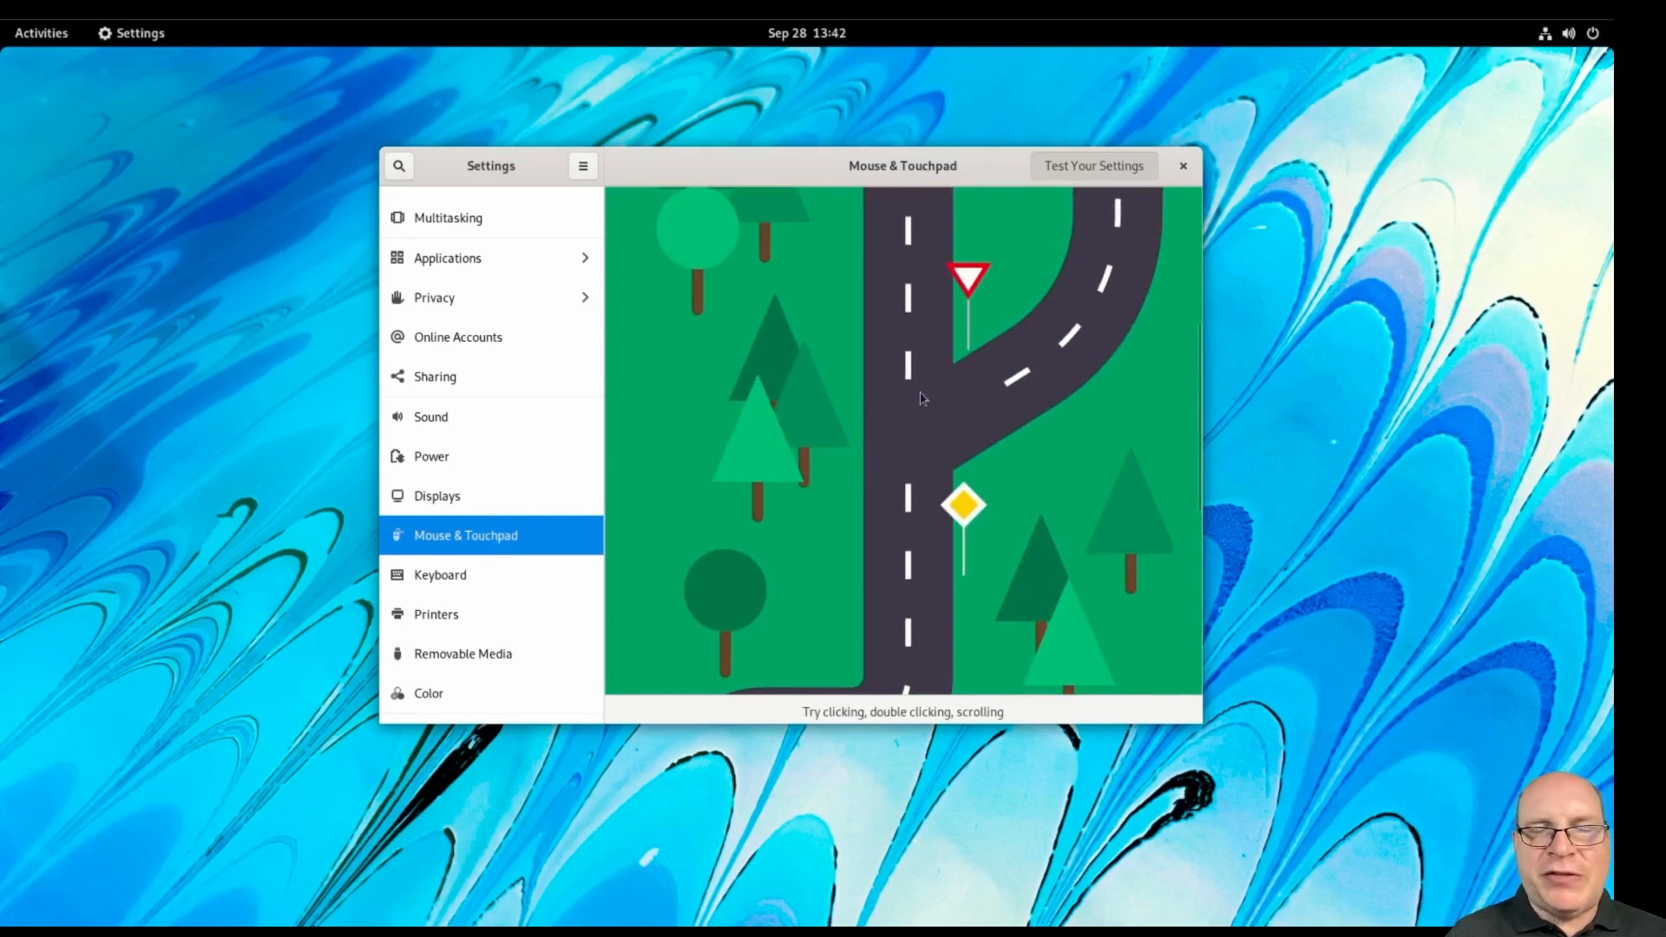
mouse_move(1020, 357)
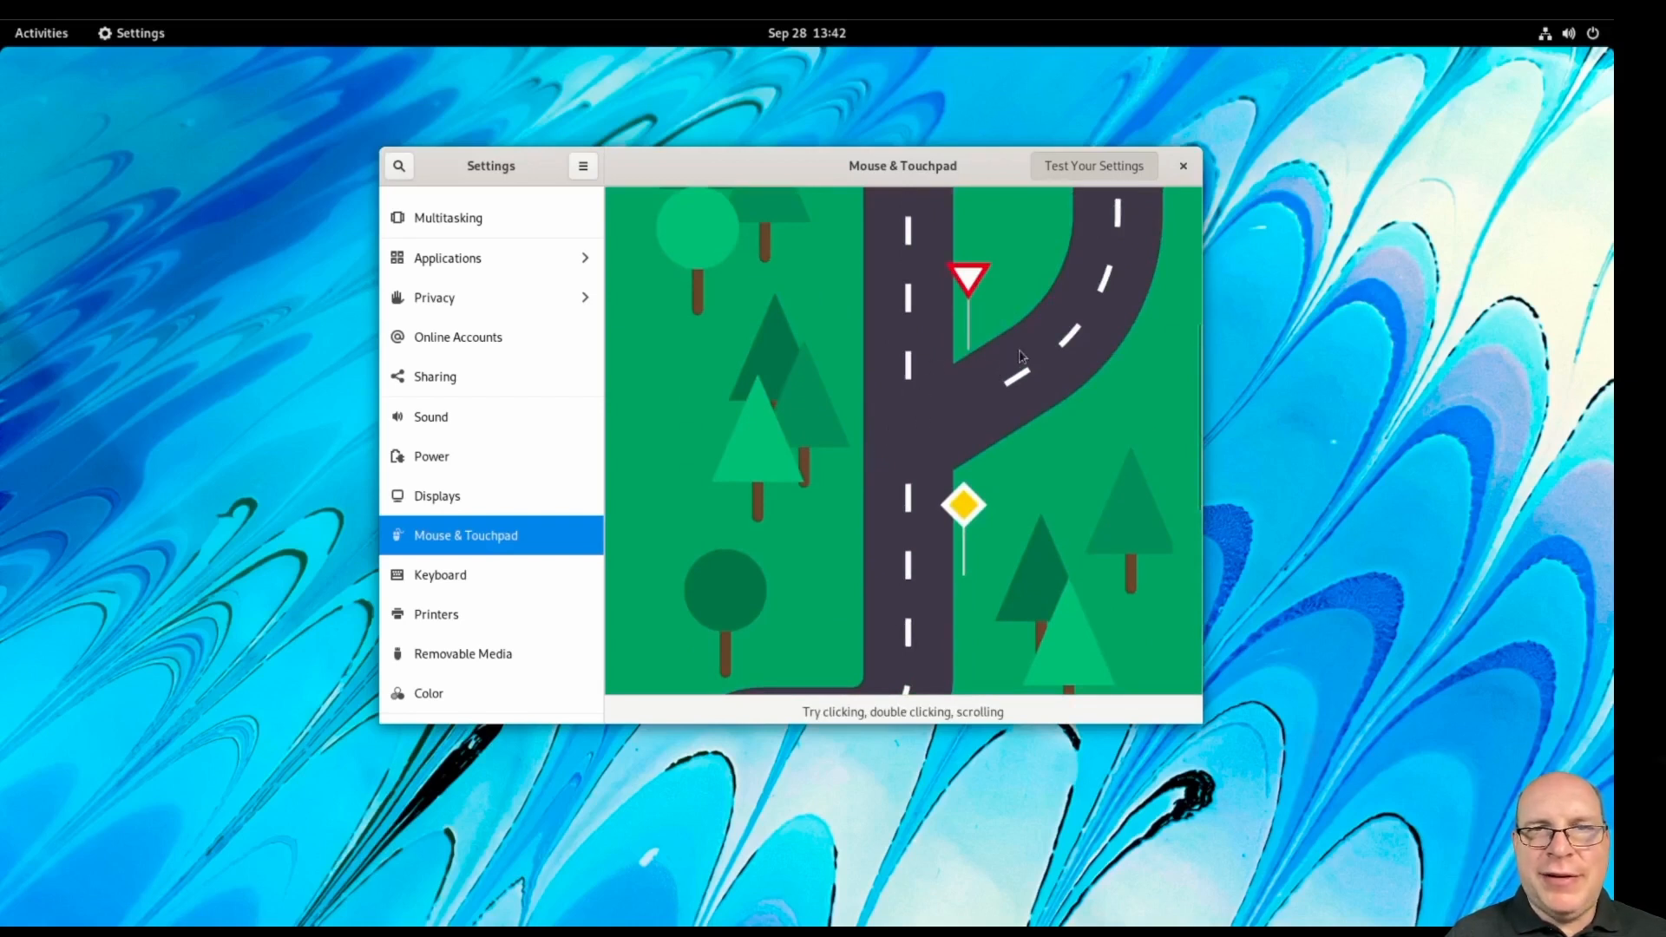
mouse_move(1182, 169)
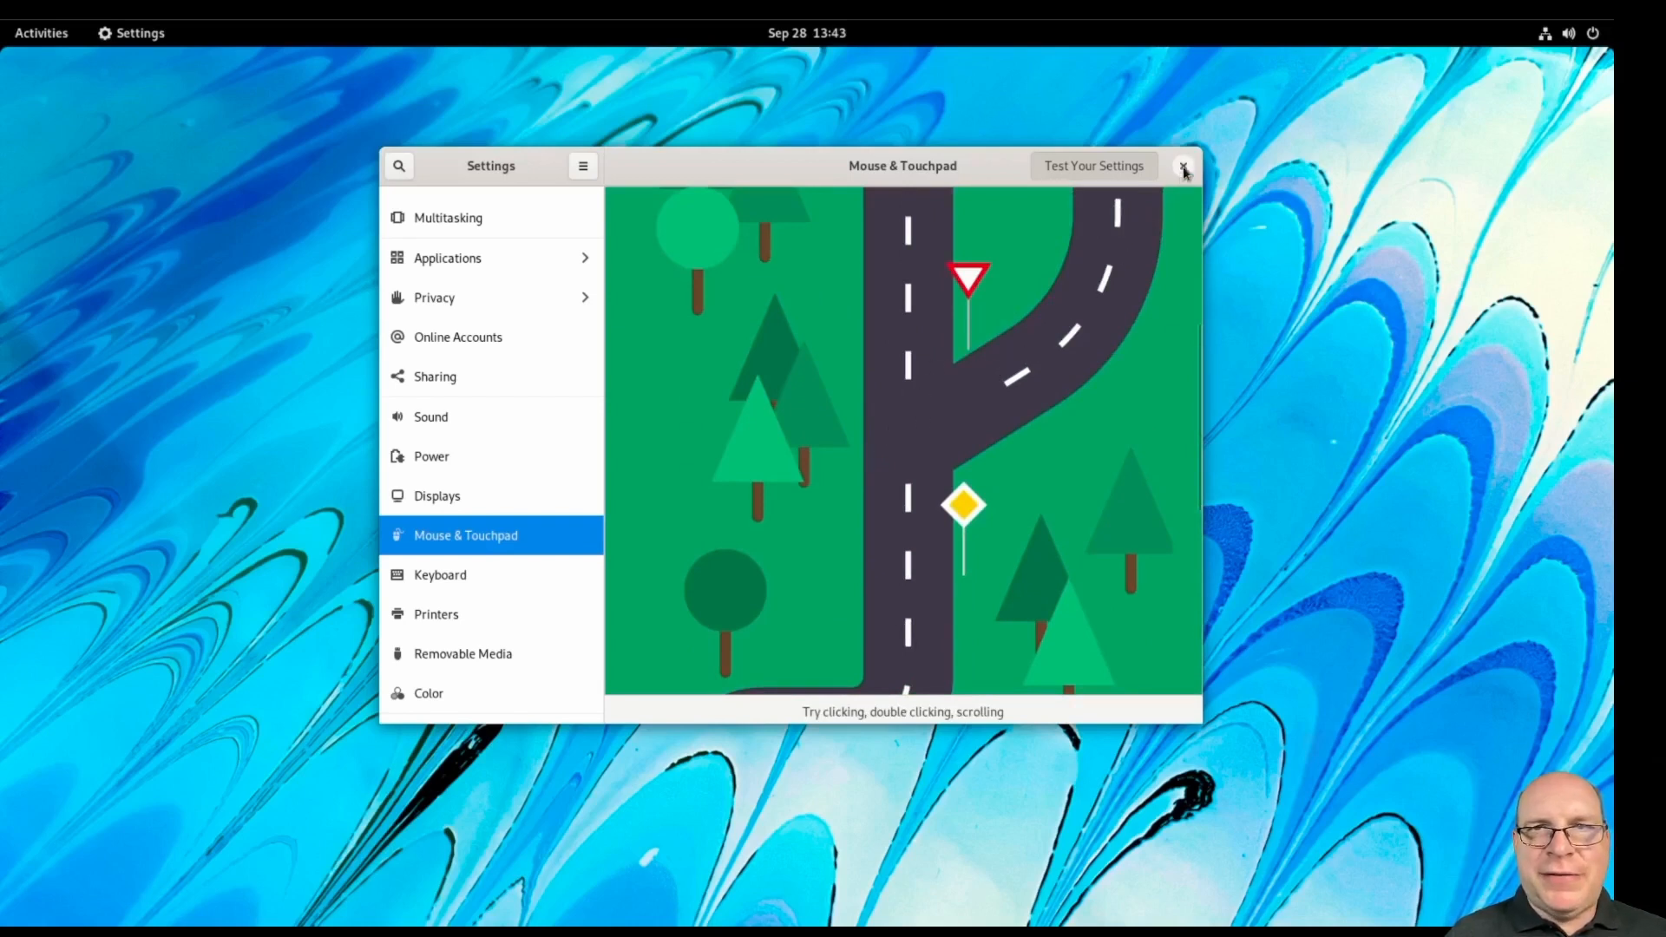
Launch Calendar from the Activities search, landing on September 2021 in month view.
left_click(1184, 166)
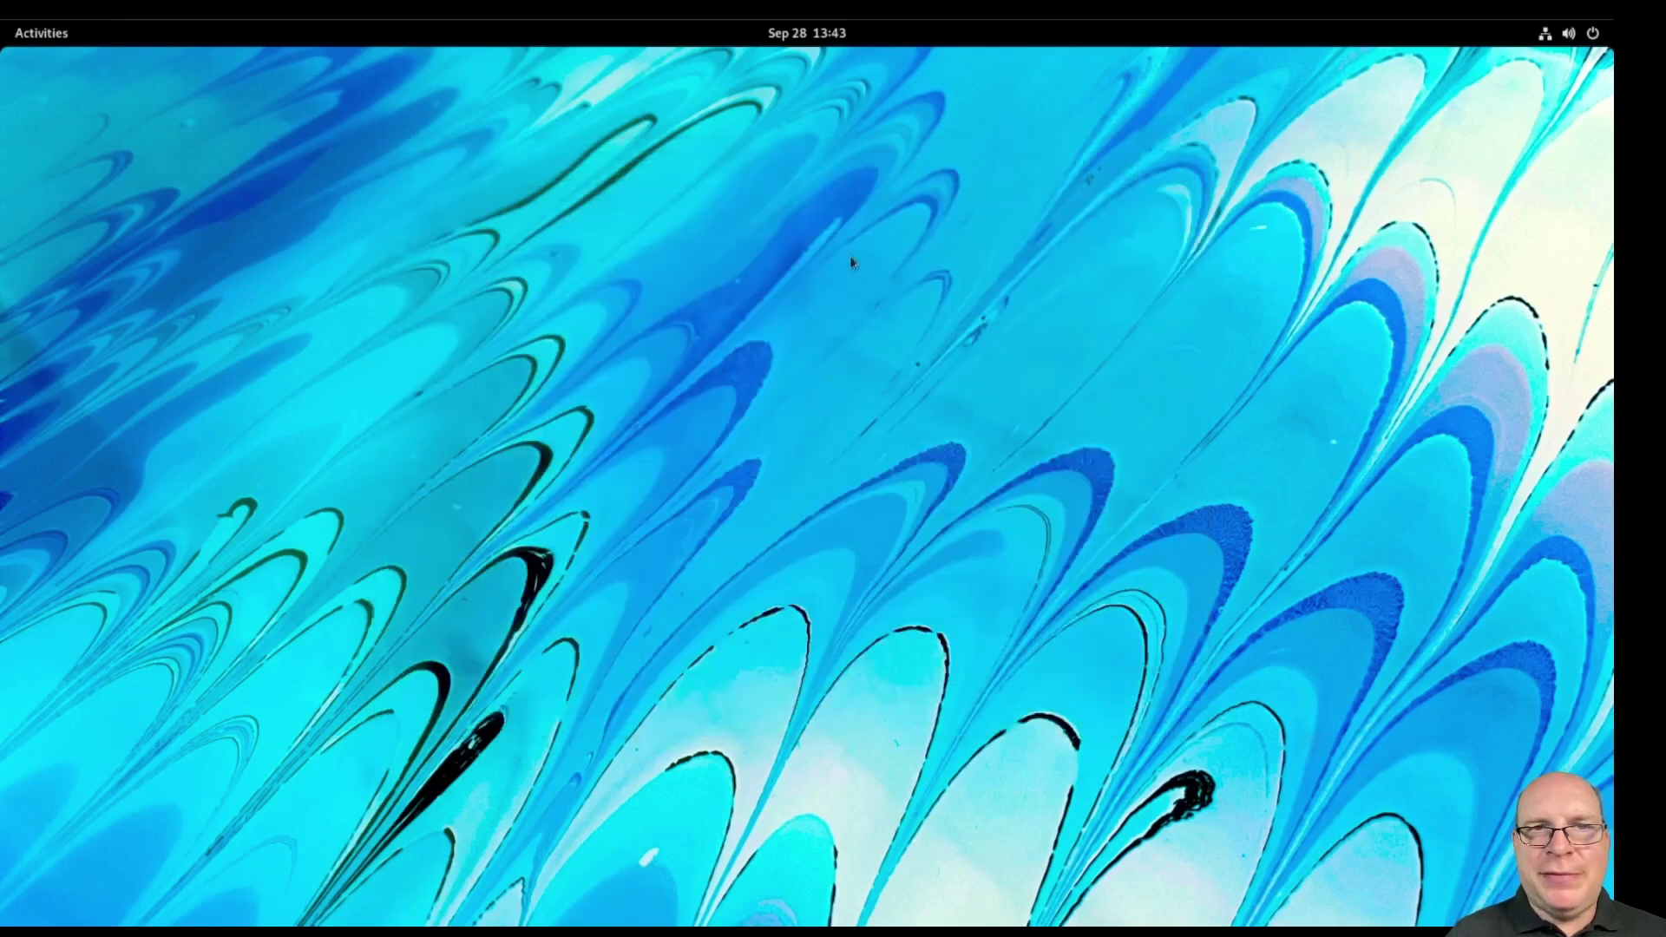
mouse_move(774, 269)
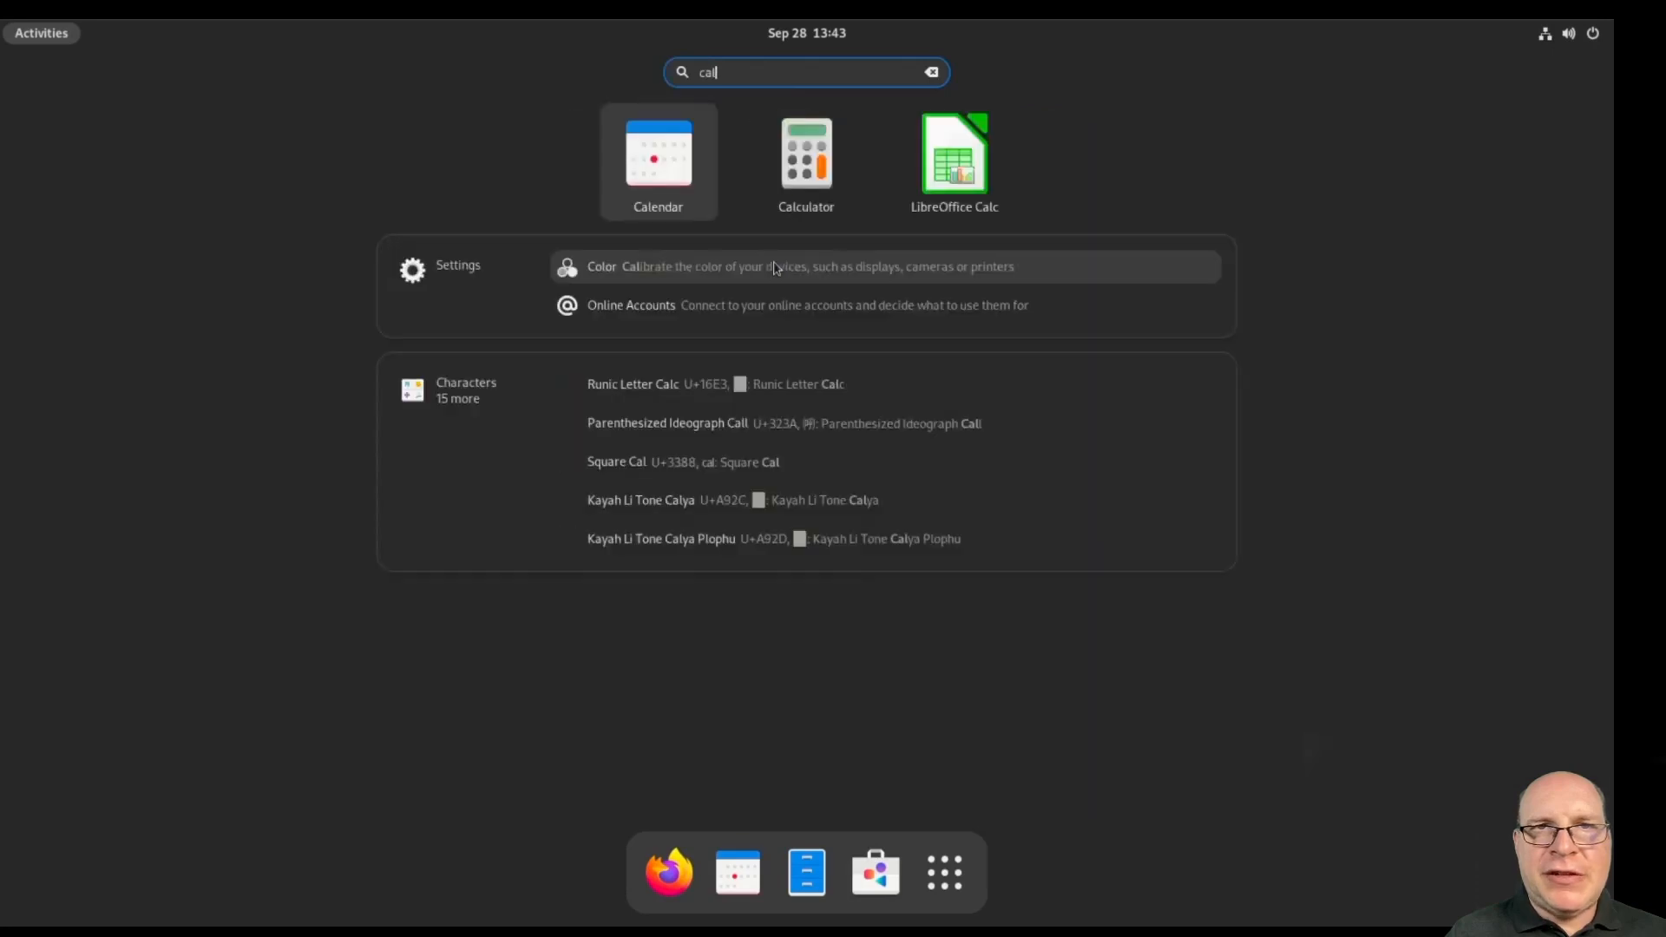
left_click(657, 160)
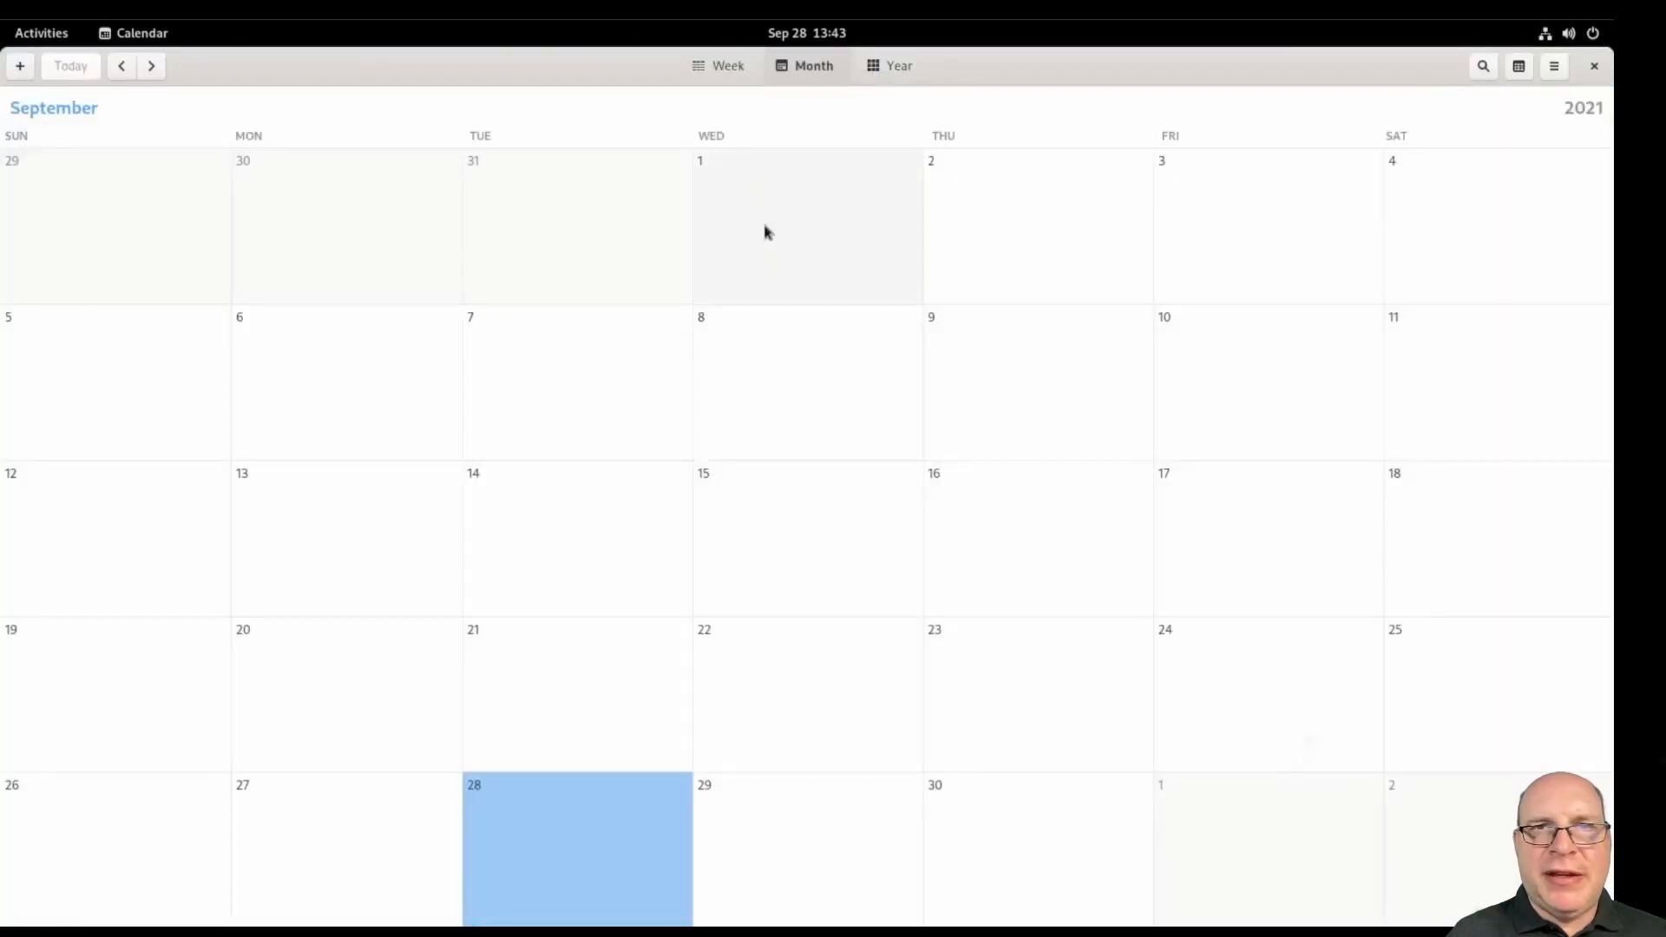
In week view, add a 'Lunch' event on Wednesday 29 September at 12:00–12:30 and show its details.
left_click(727, 66)
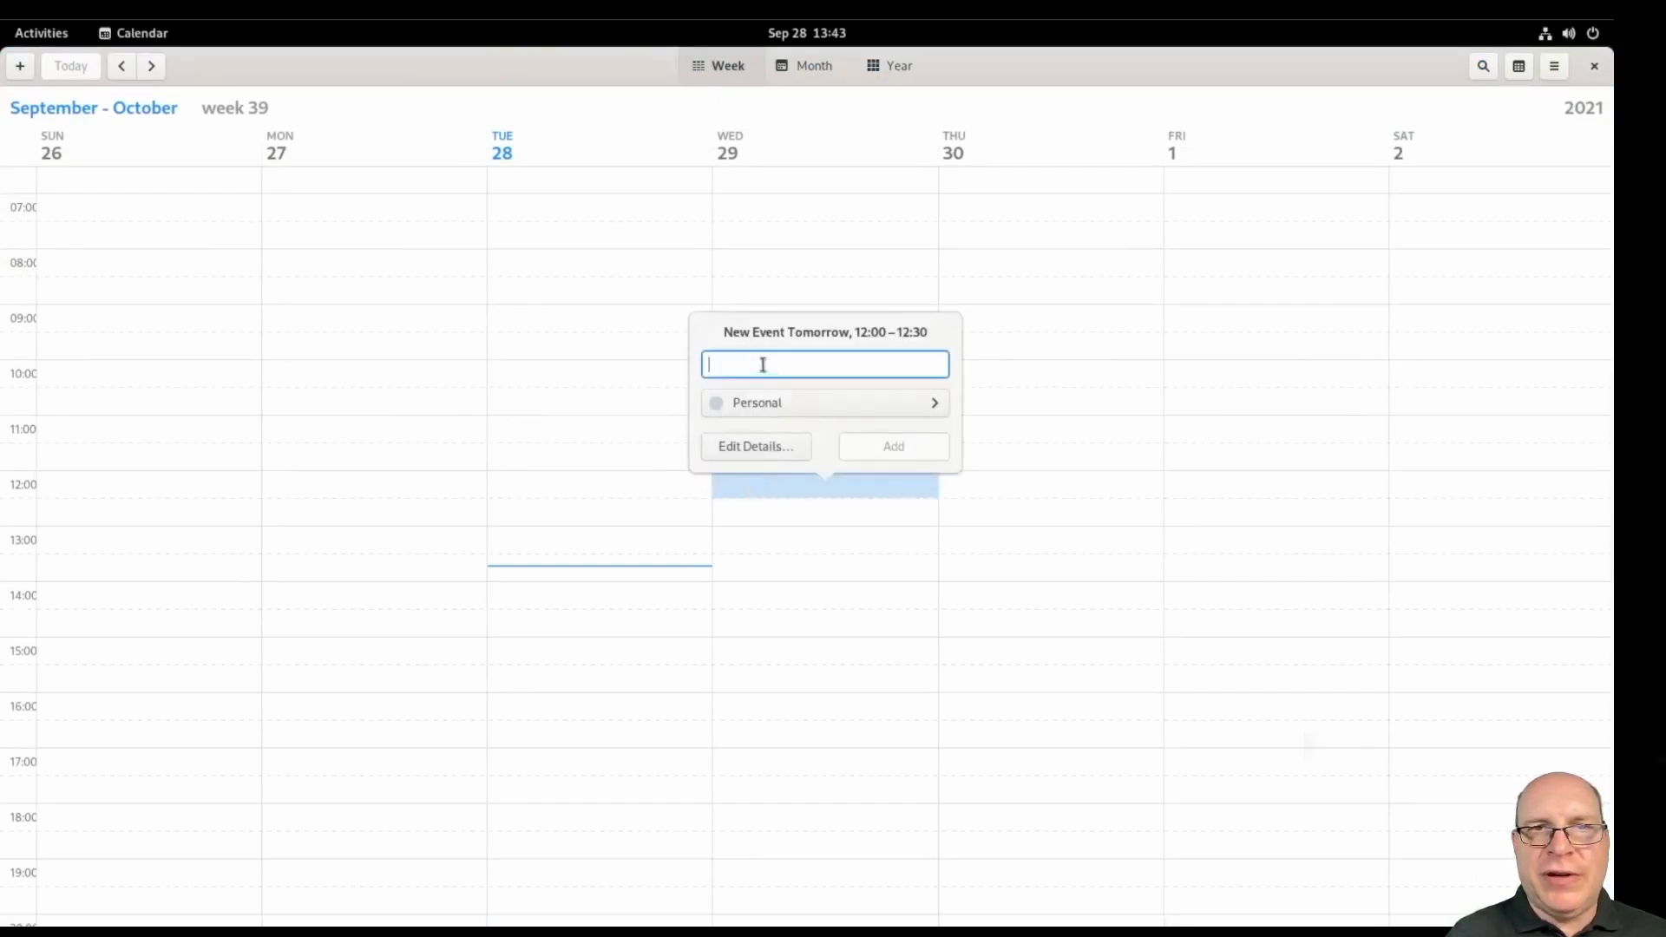
type("Lunch")
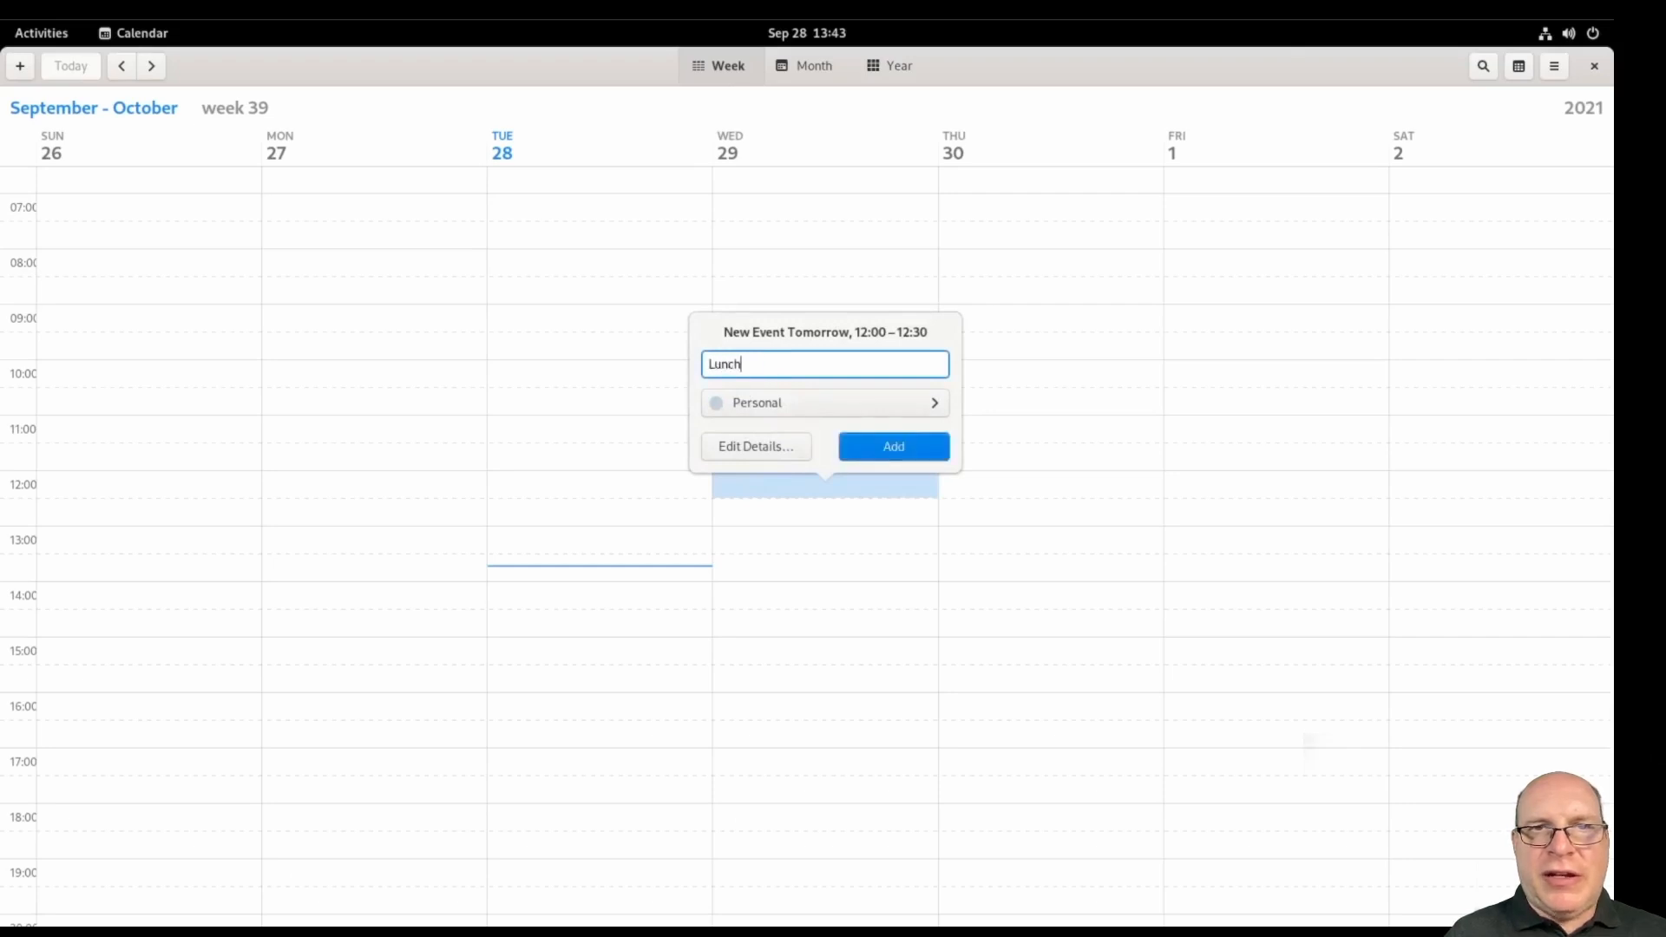
mouse_move(788, 434)
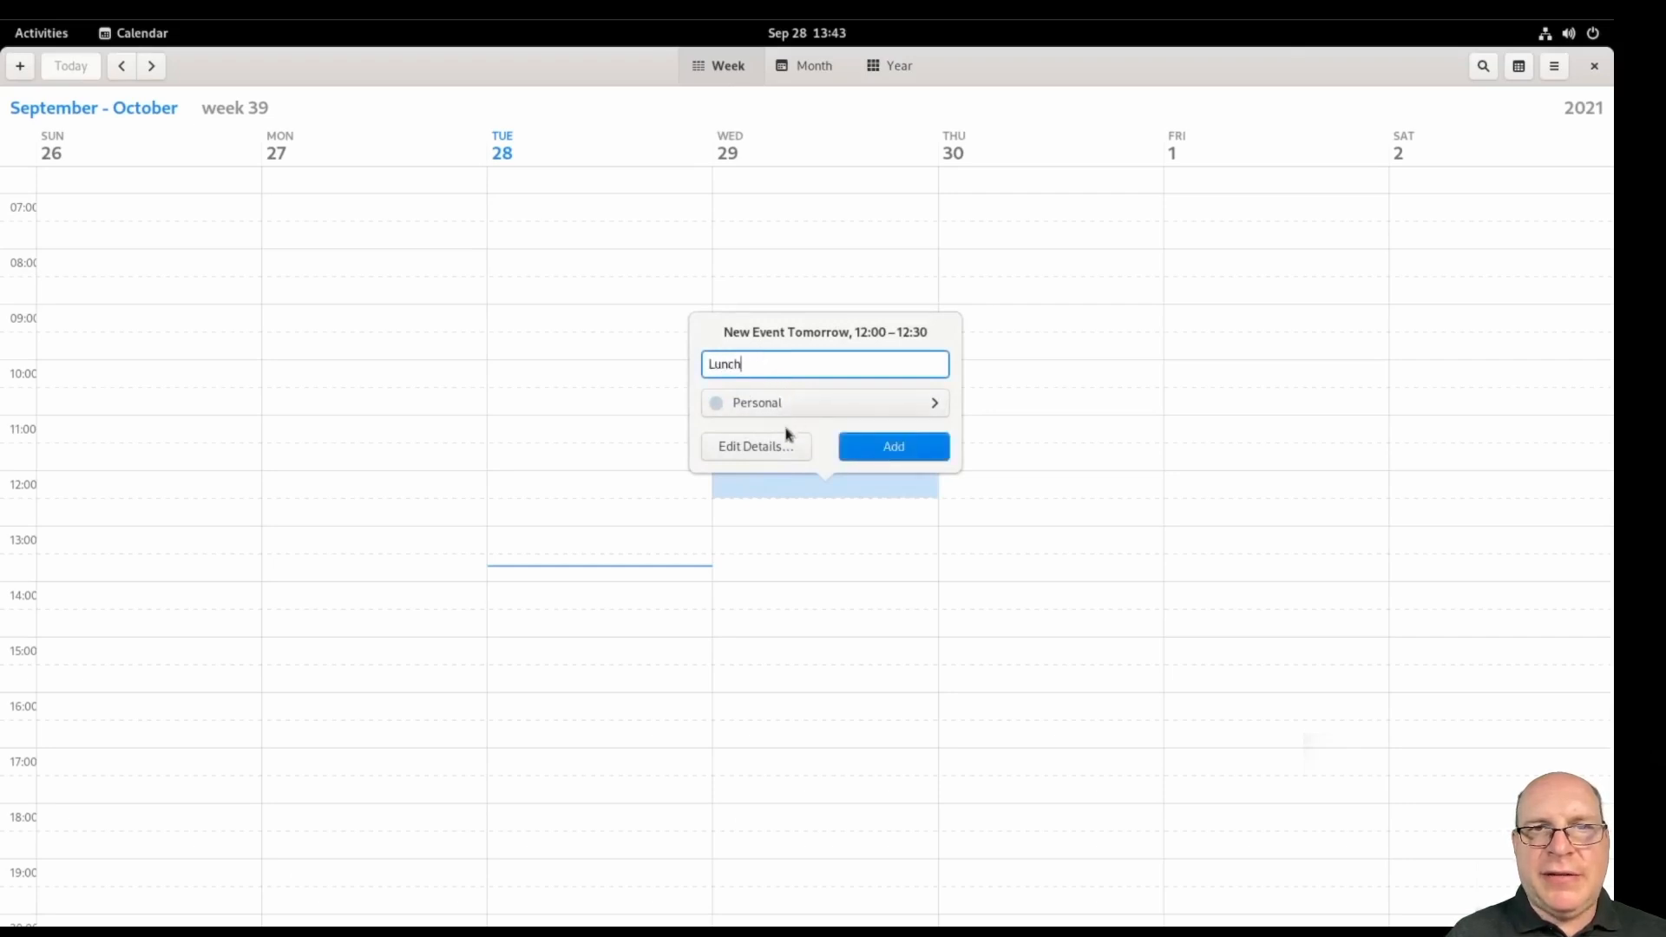
left_click(892, 446)
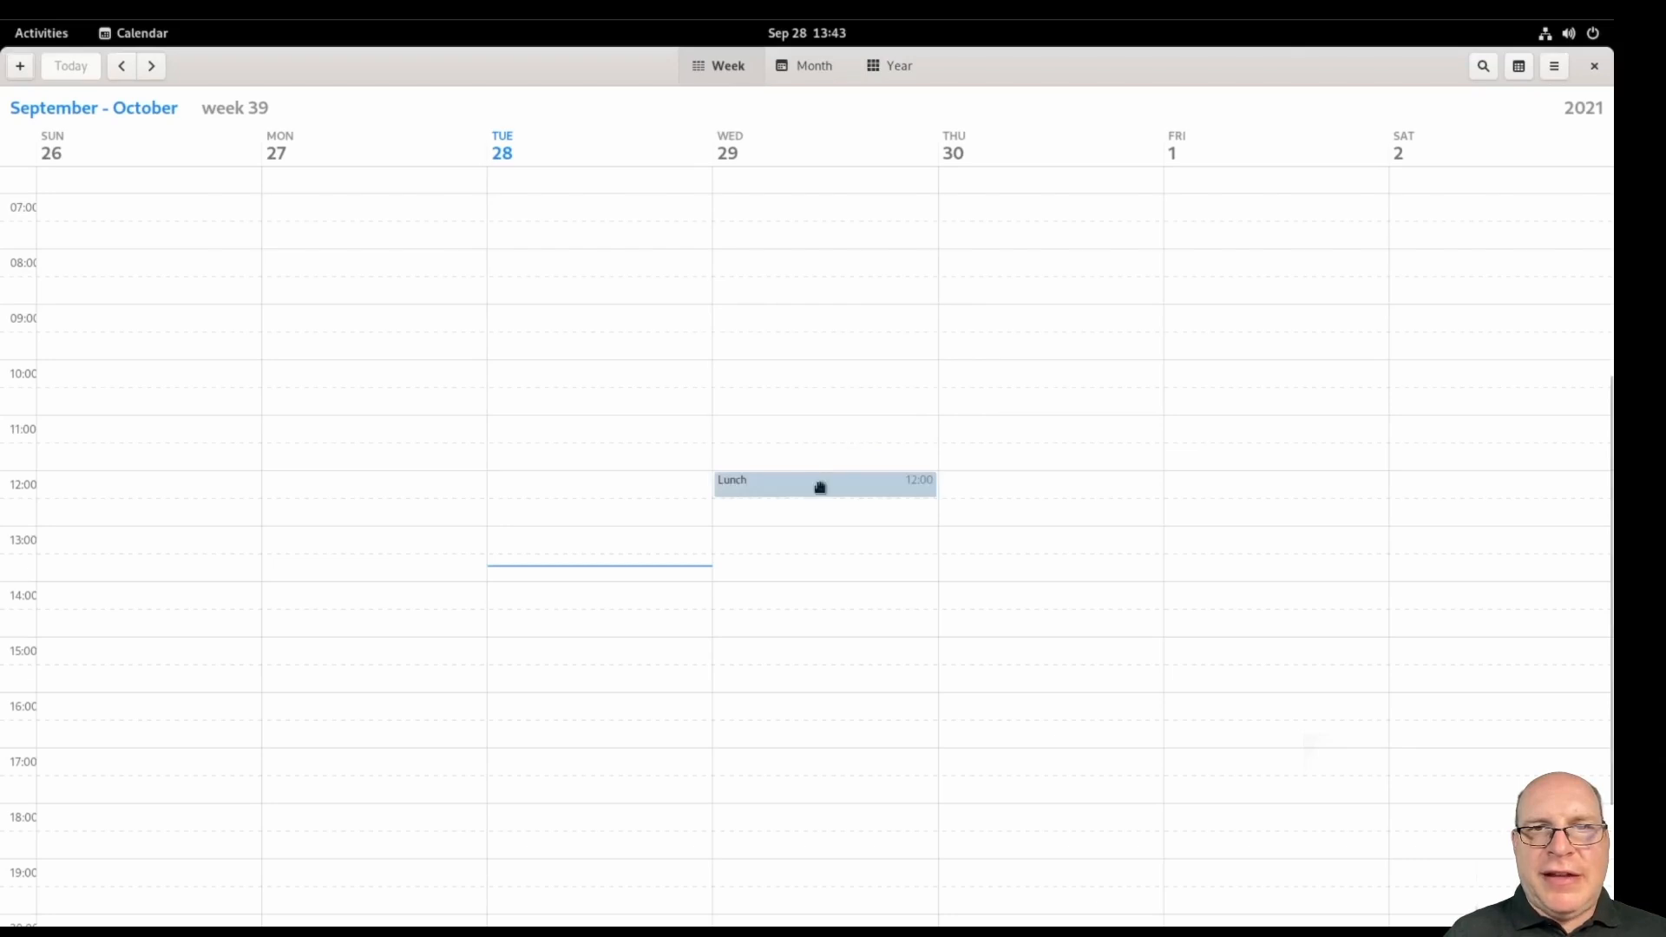
left_click(807, 486)
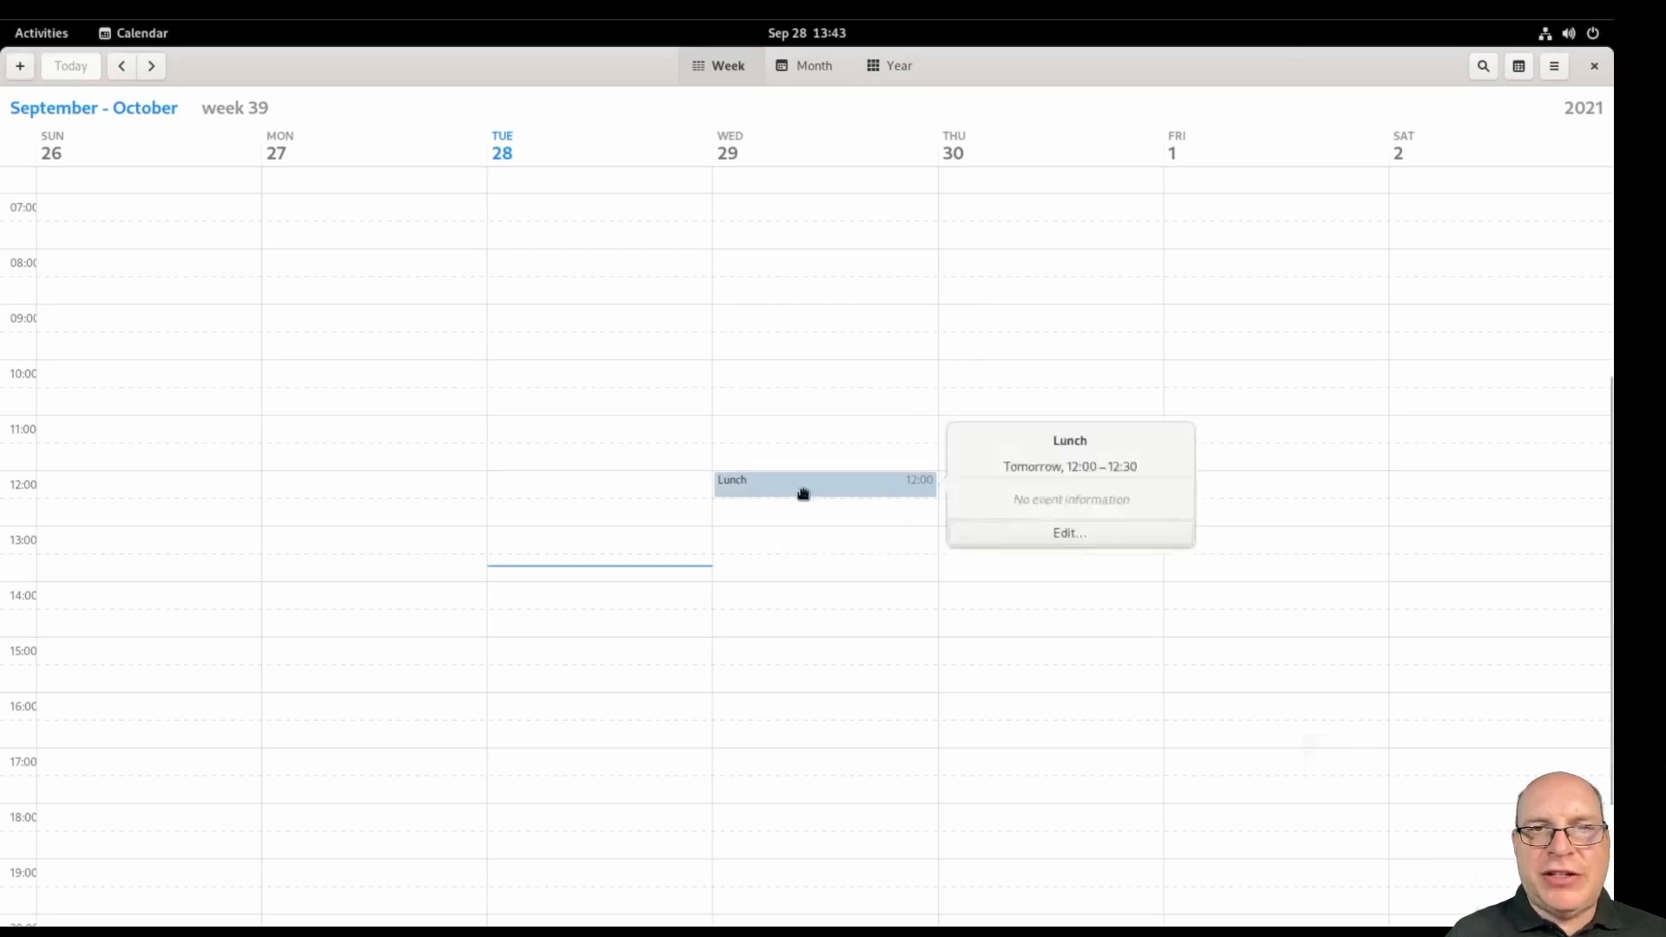
Edit the Lunch event with location 'Break room' and end time 13:00.
left_click(1067, 532)
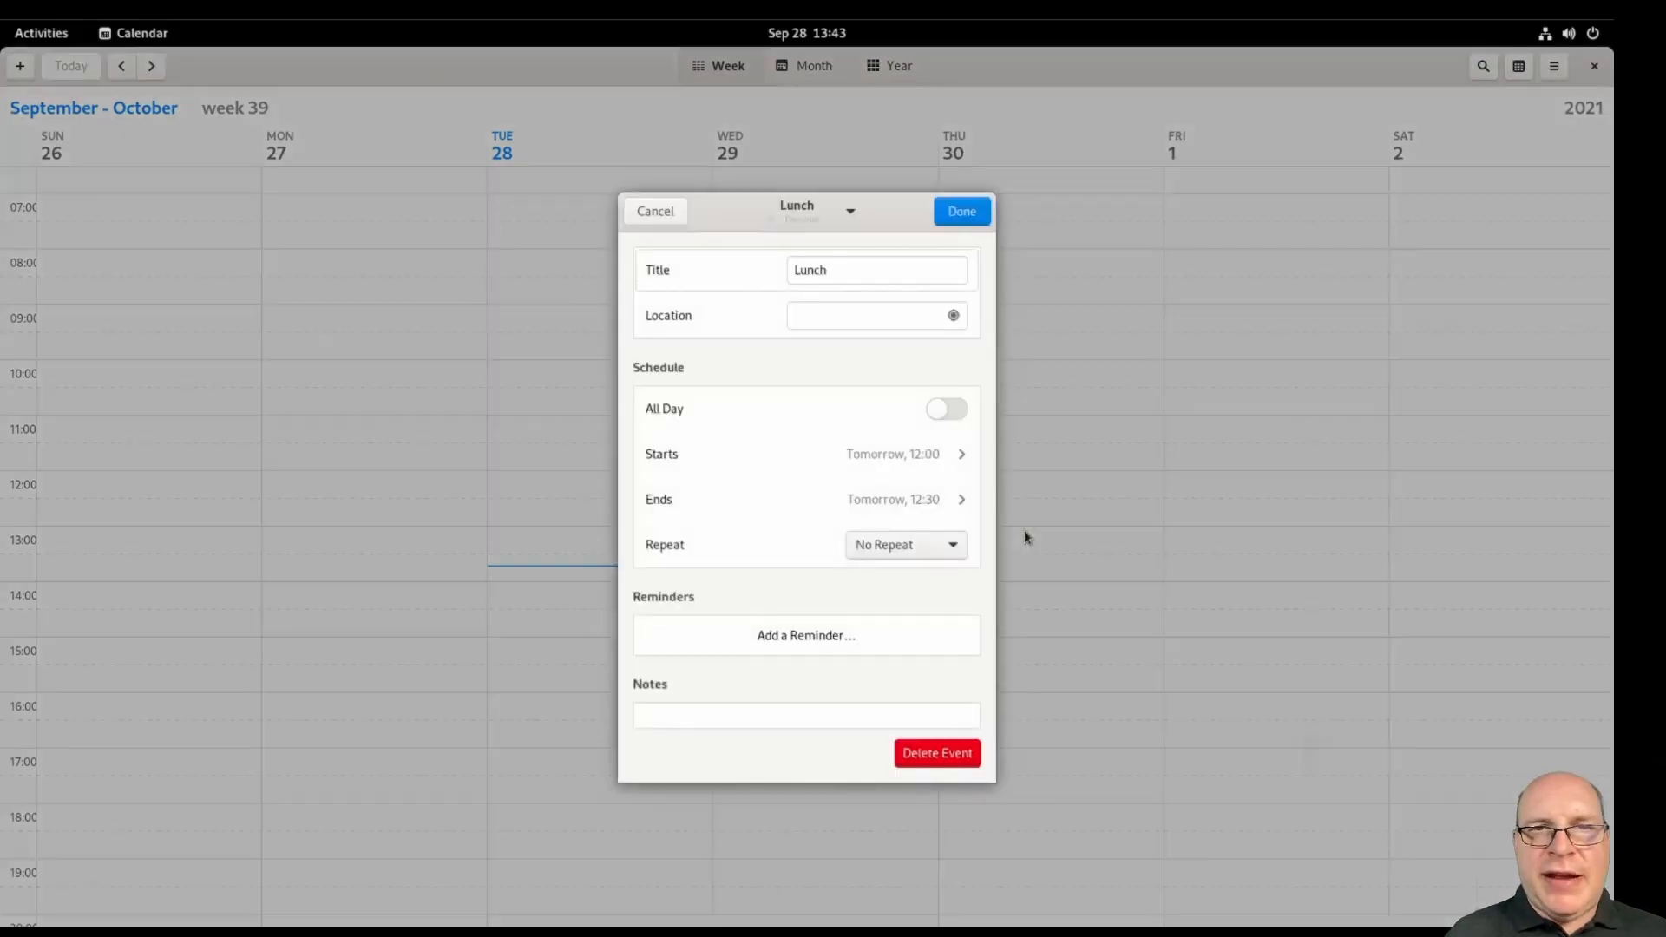
left_click(871, 314)
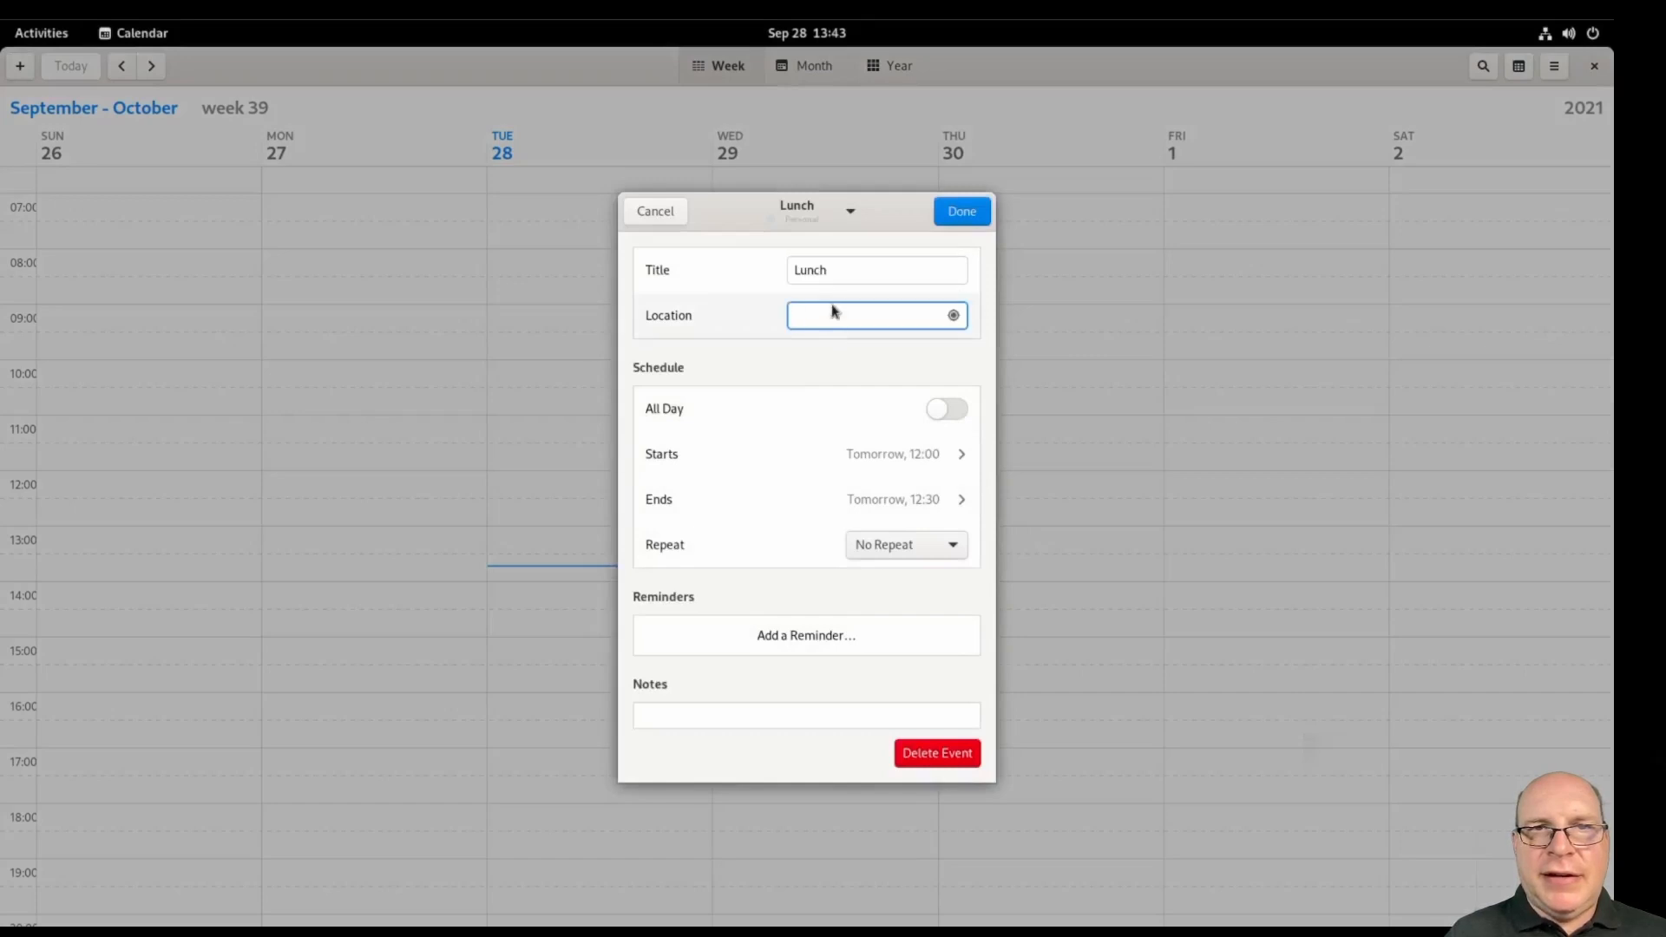
type("Break room")
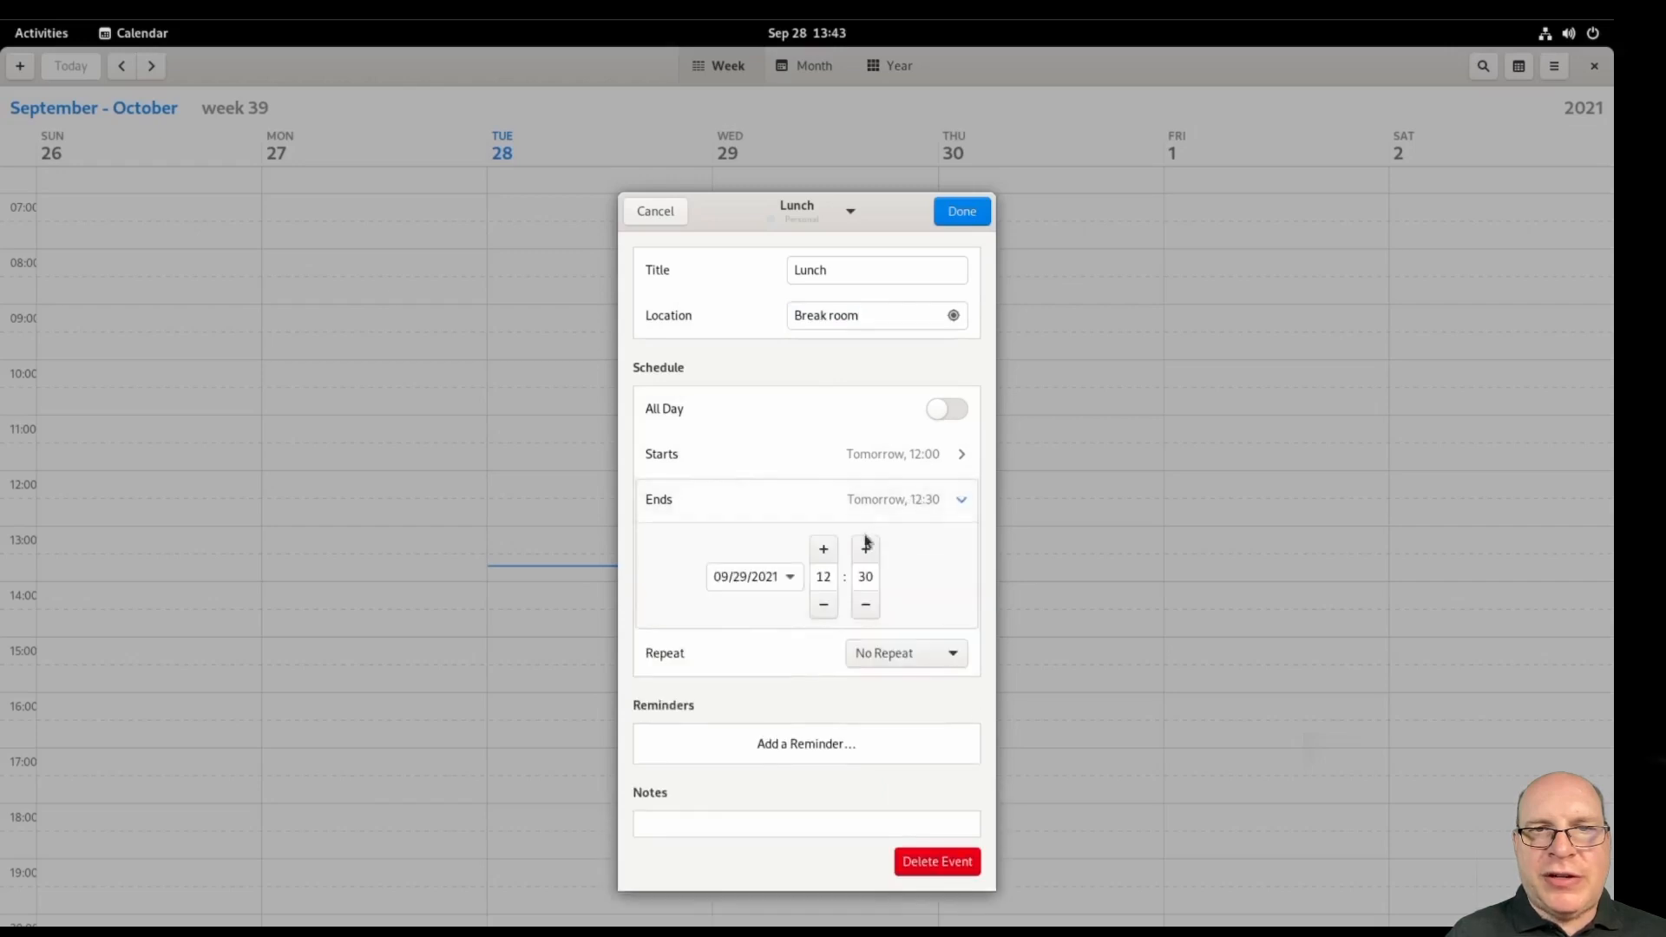
left_click(823, 549)
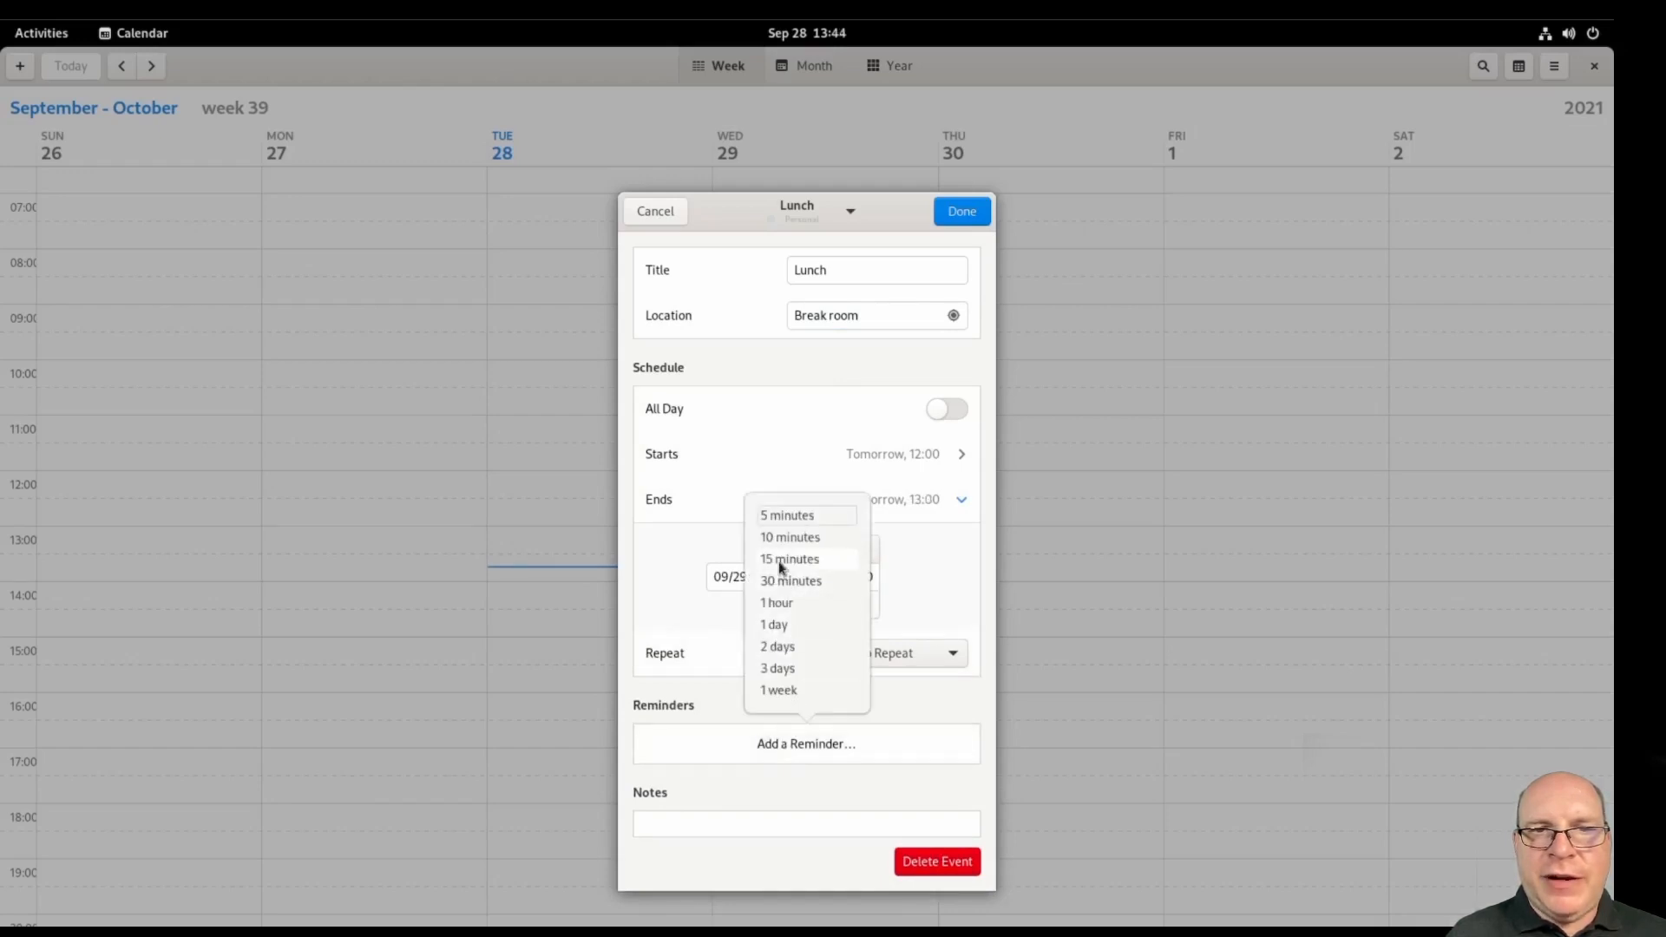
Add a 15-minute reminder to the Lunch event and save the changes.
left_click(789, 557)
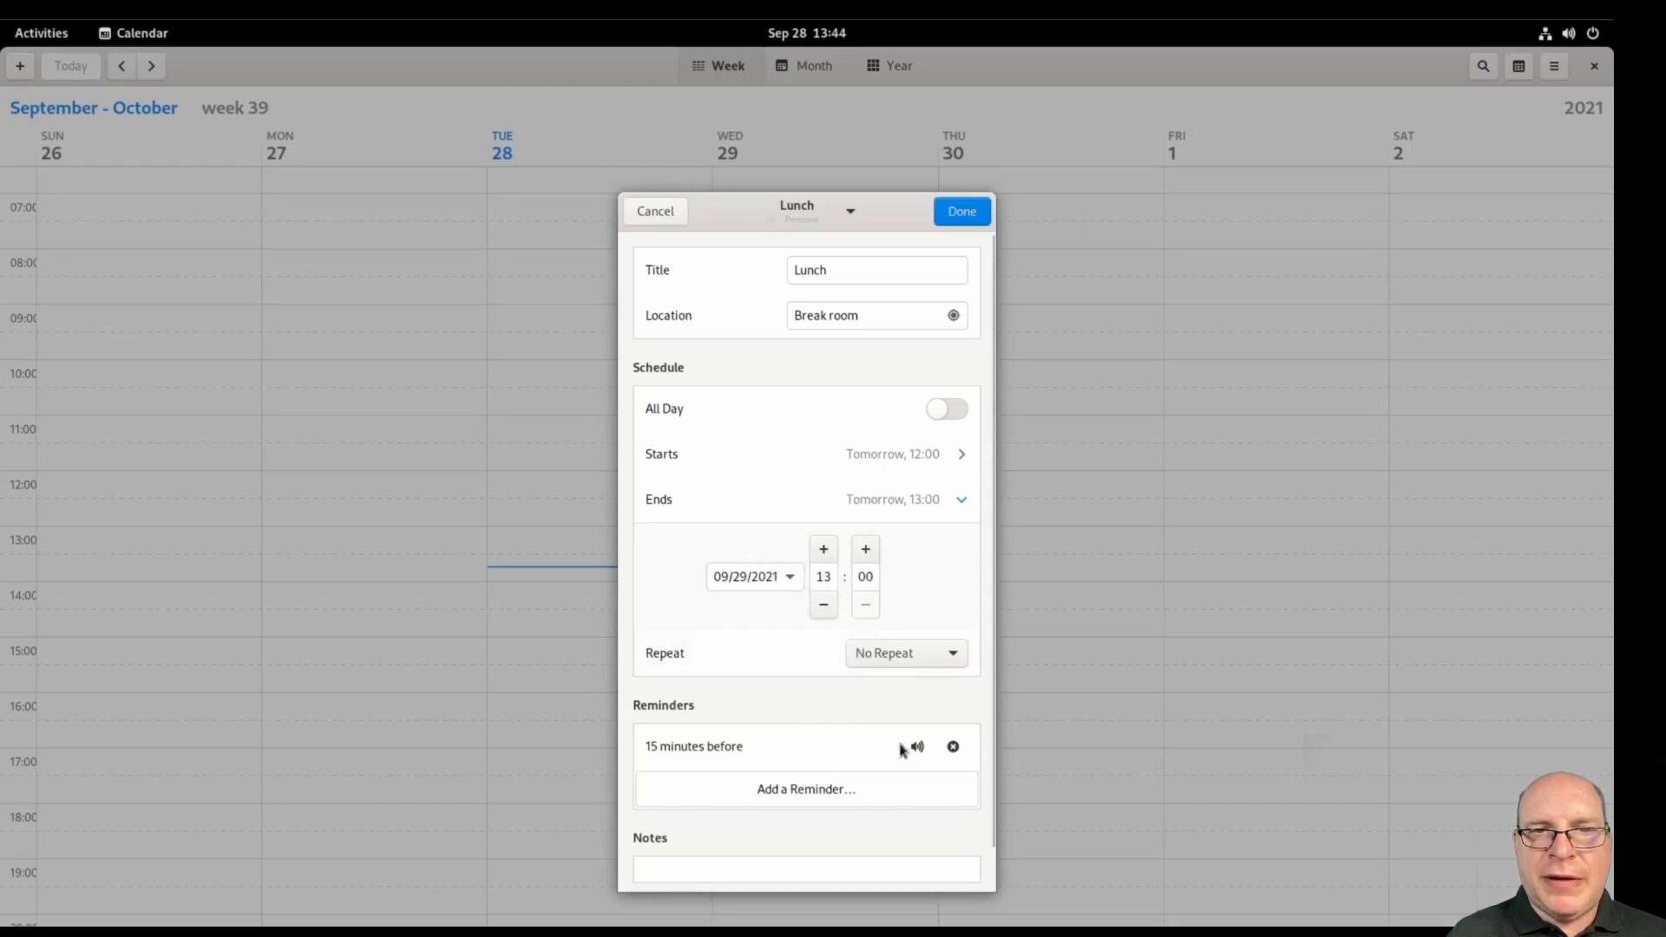
mouse_move(774, 760)
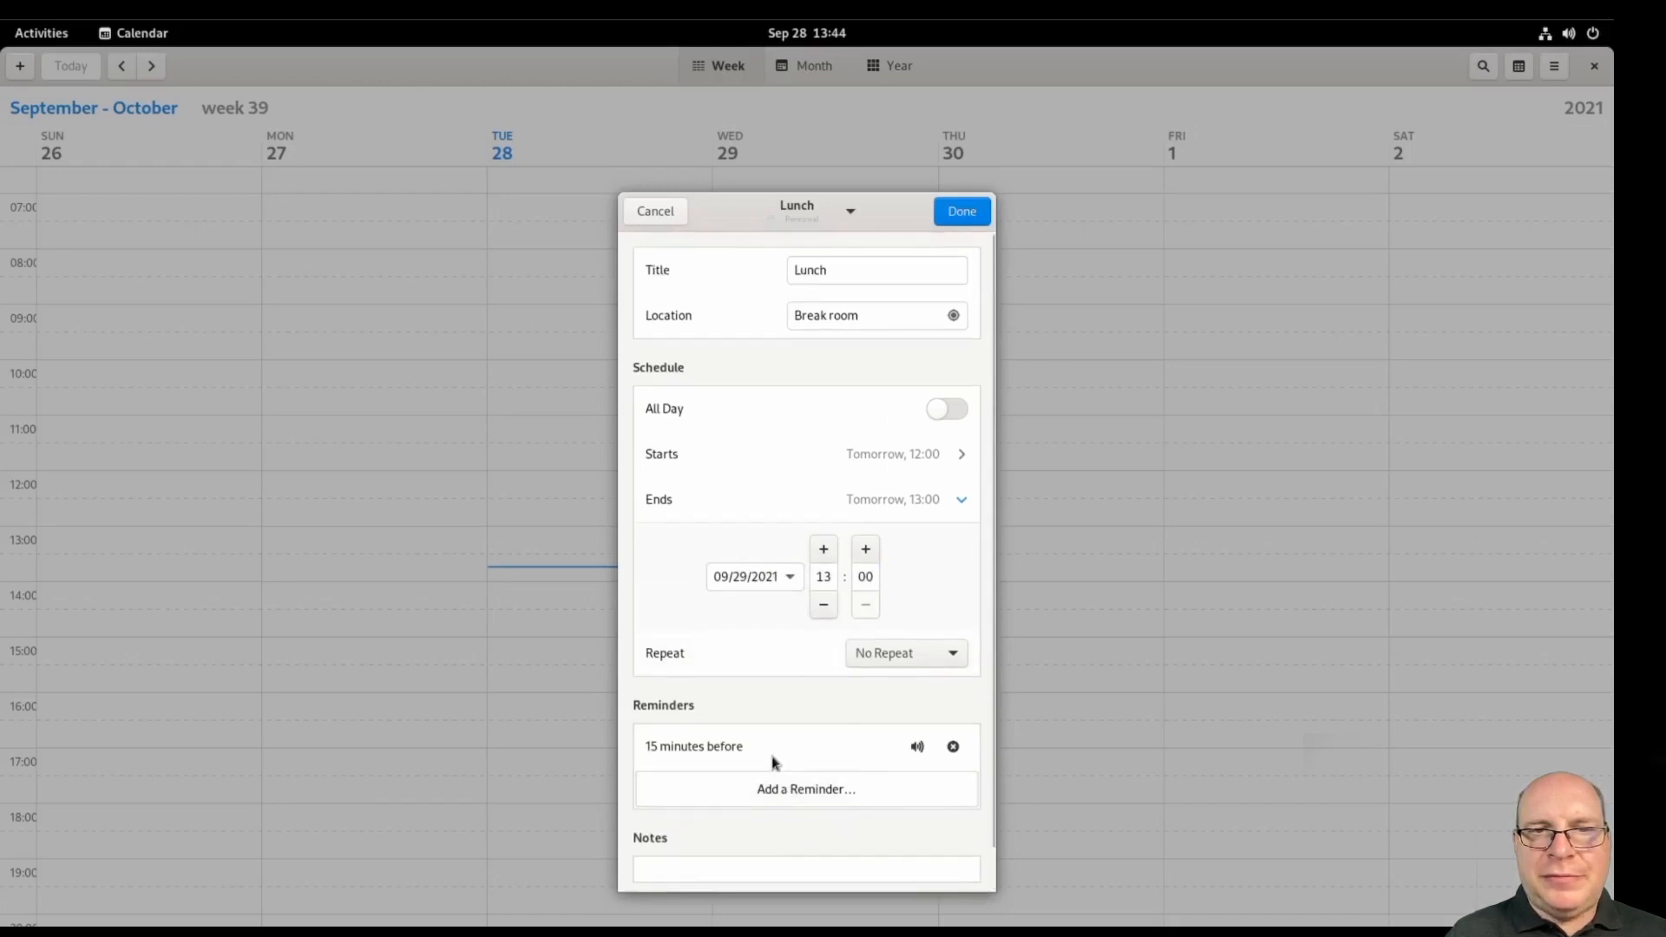
scroll("down", 3)
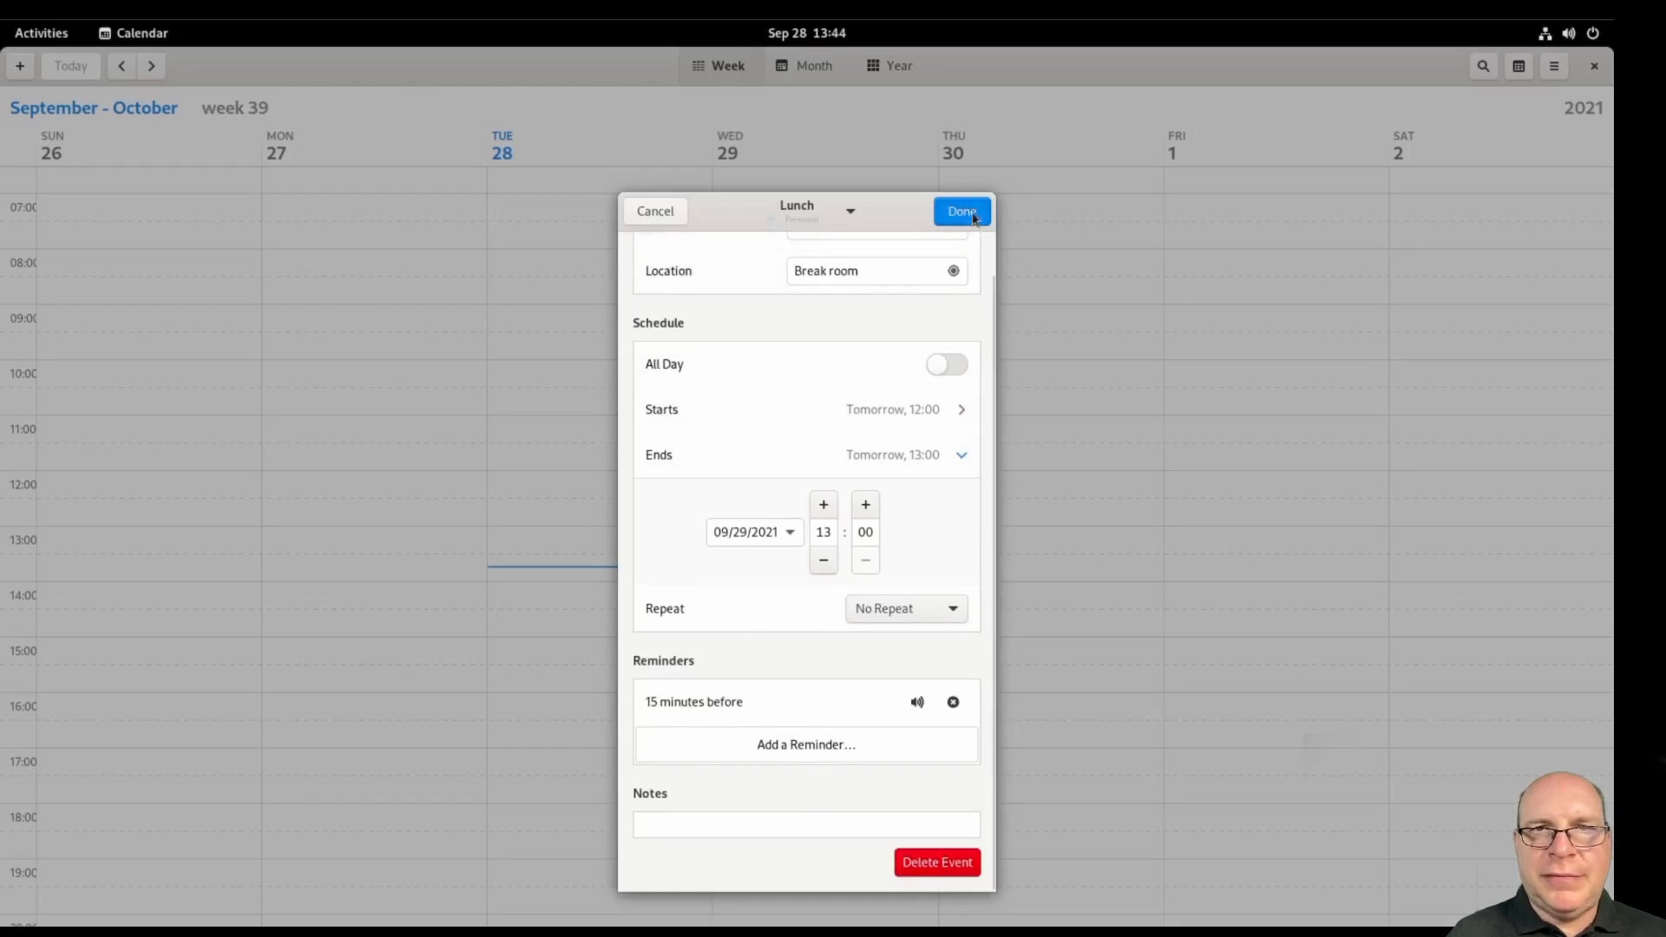
left_click(960, 210)
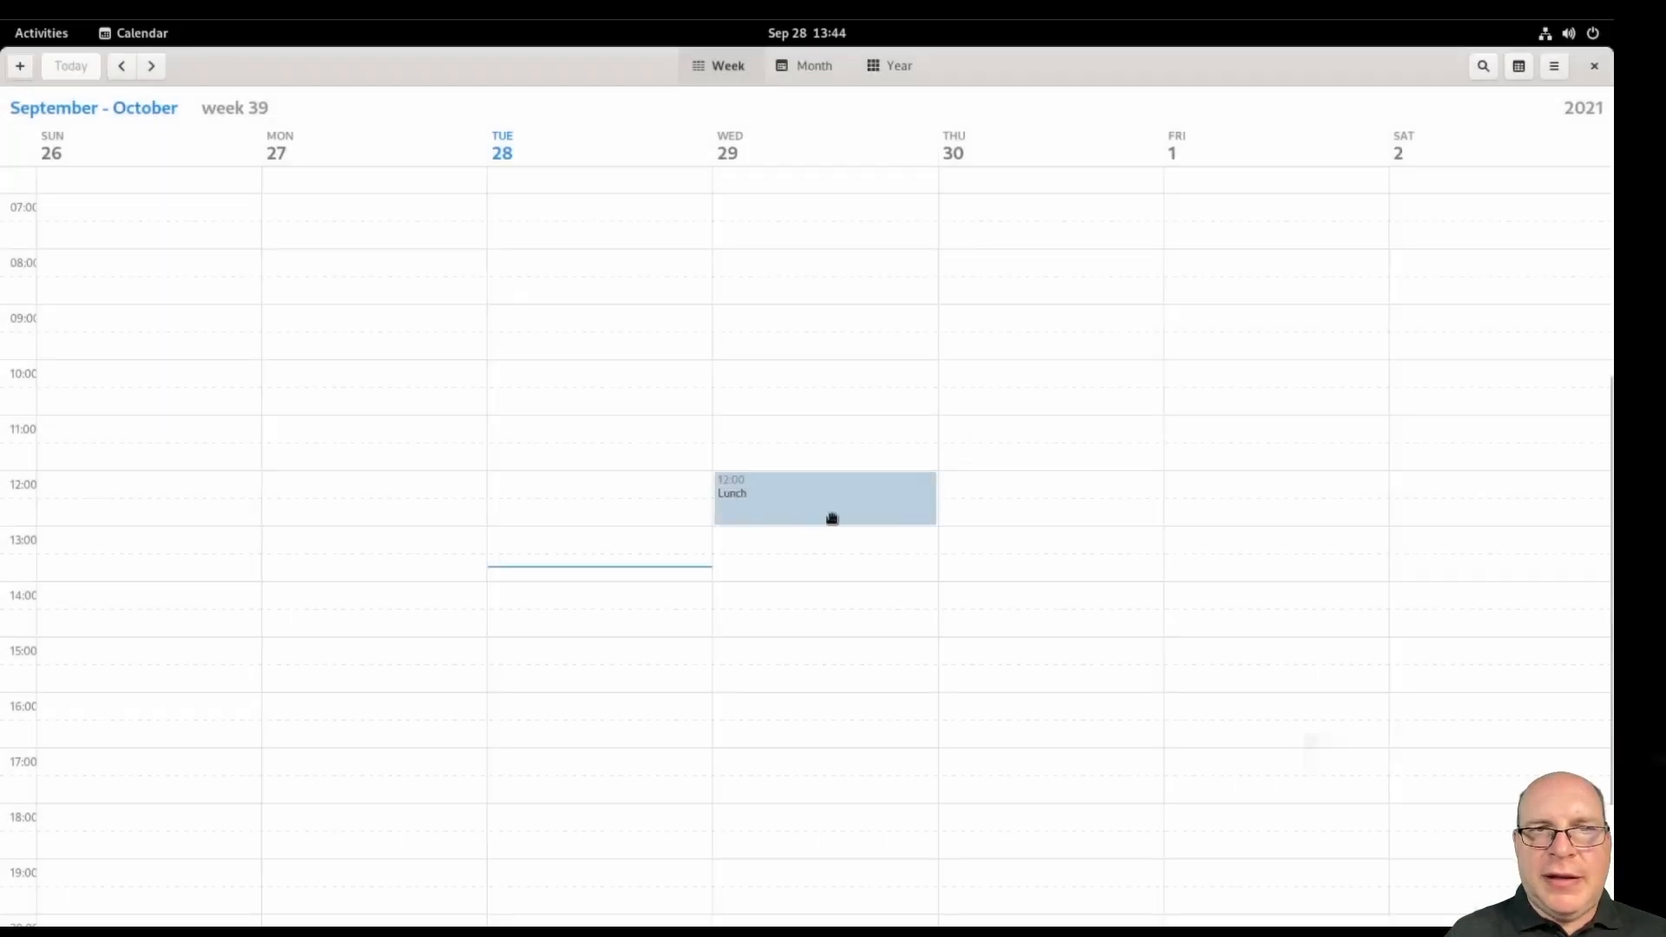
mouse_move(1503, 114)
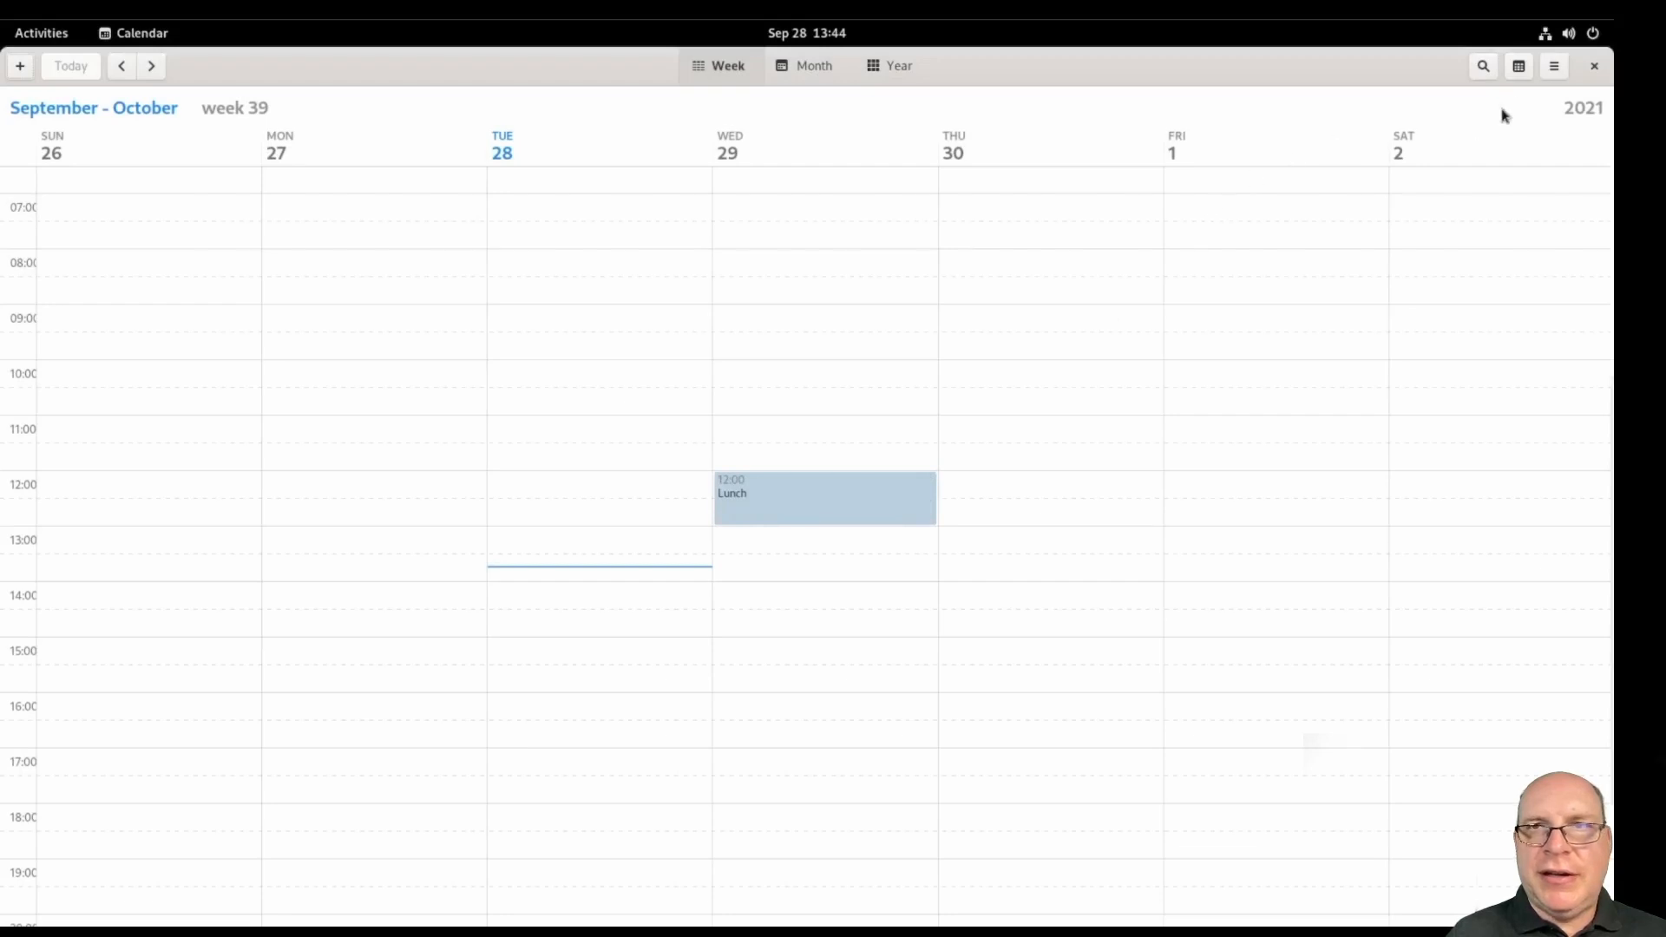
left_click(1553, 65)
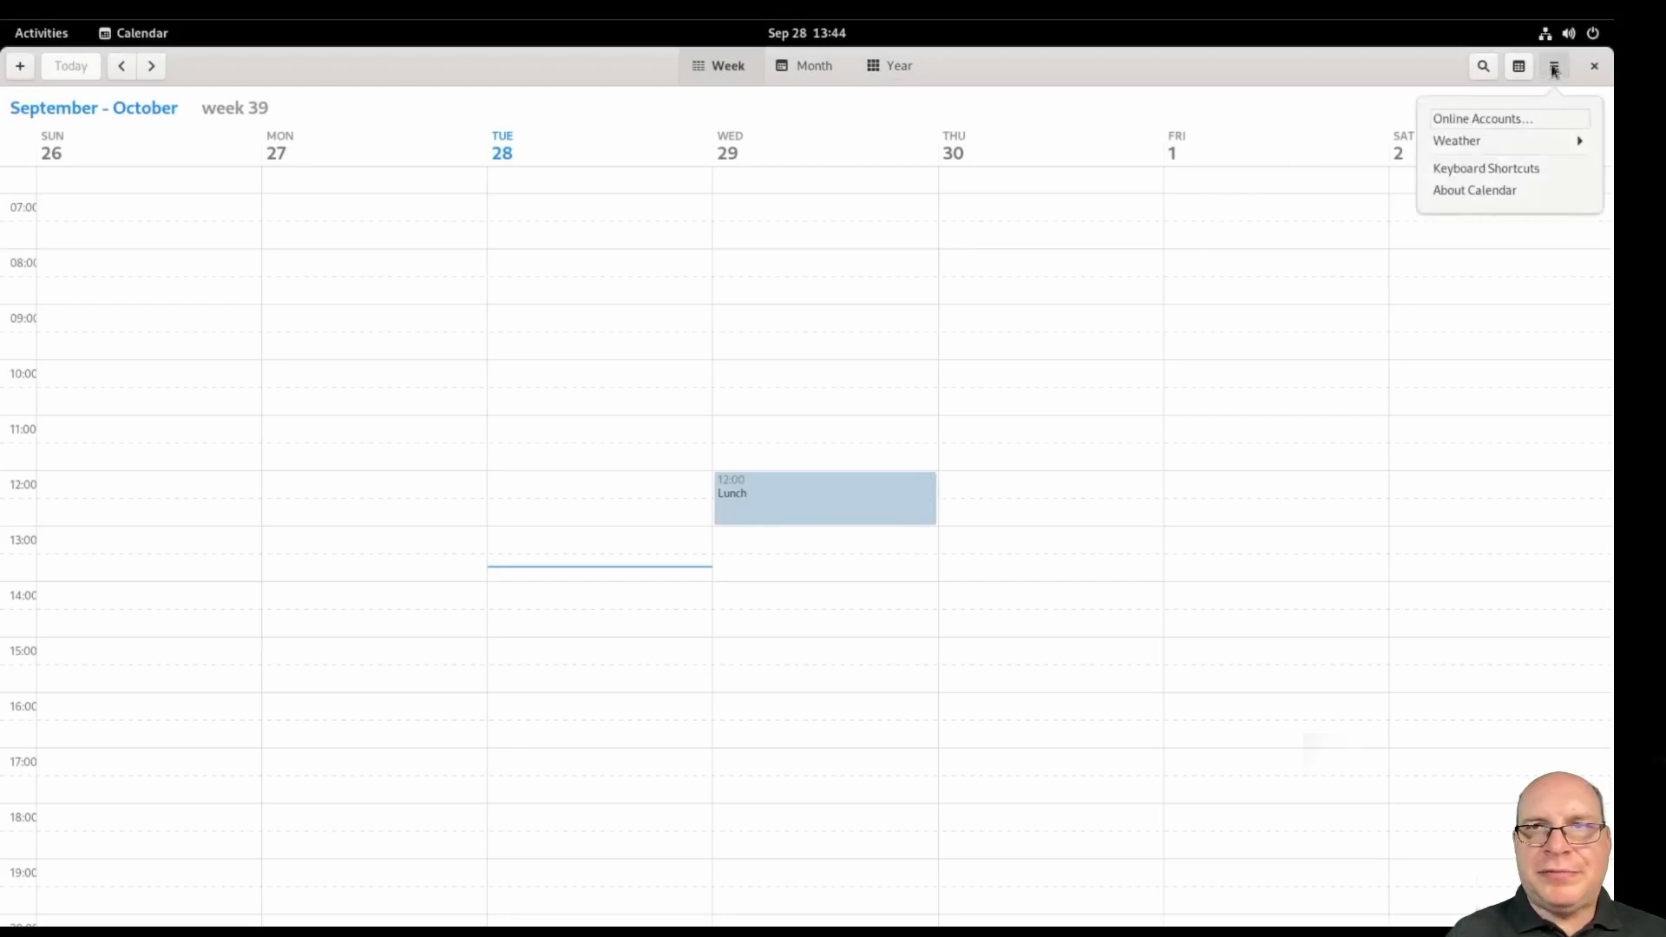
mouse_move(1517, 122)
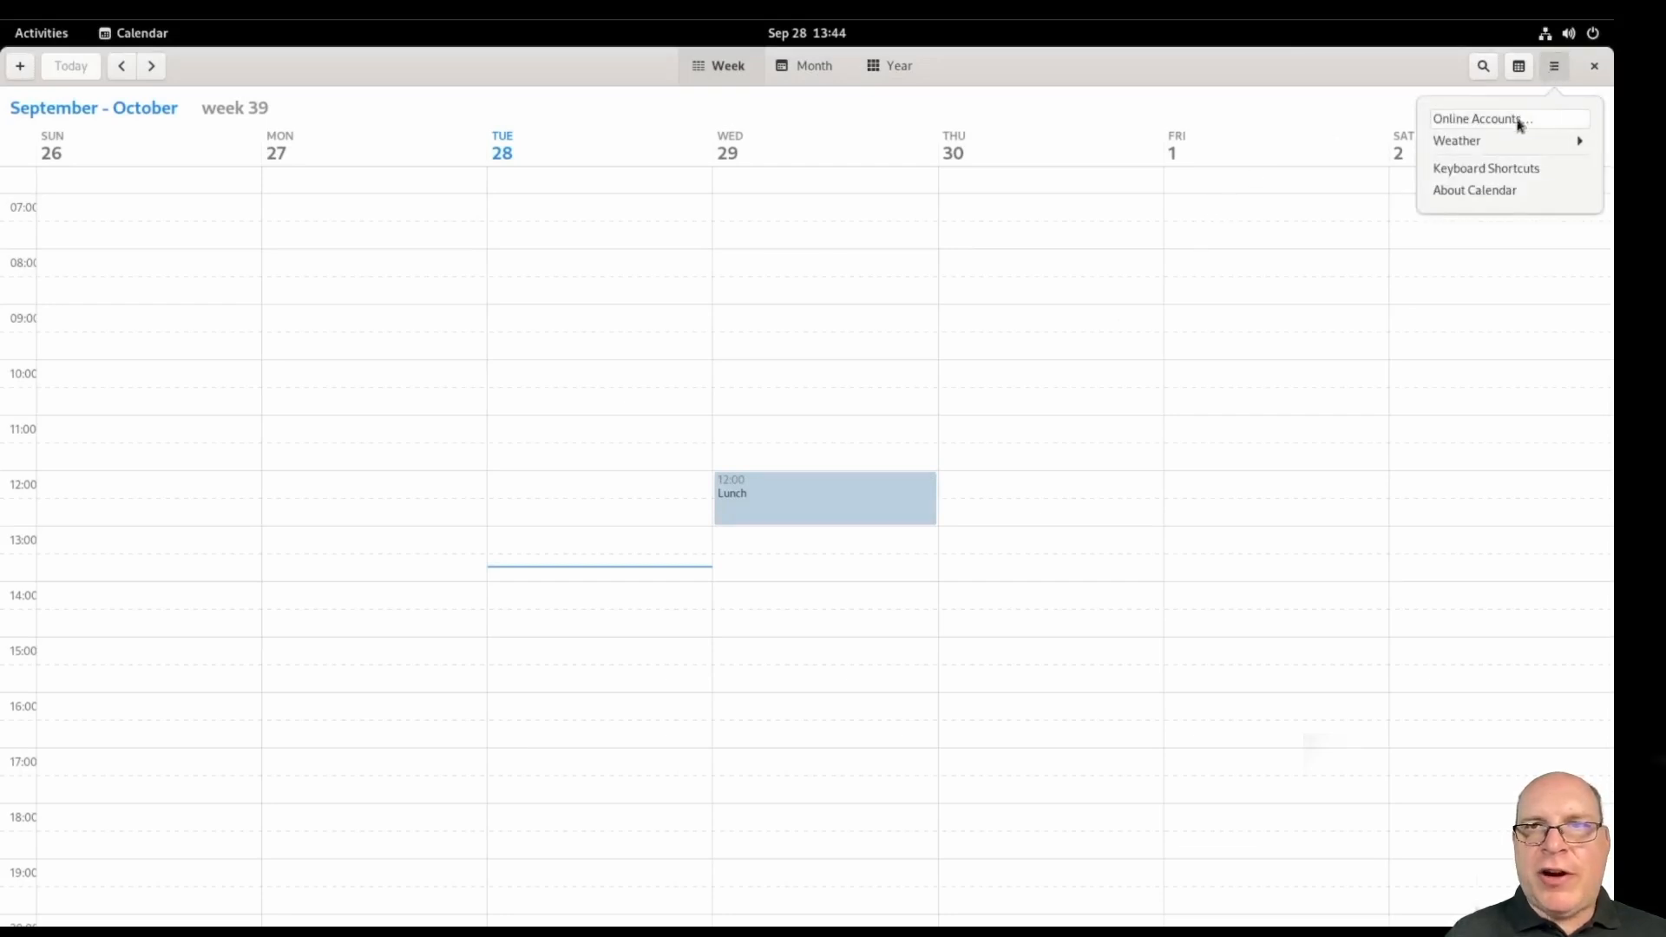
left_click(1476, 118)
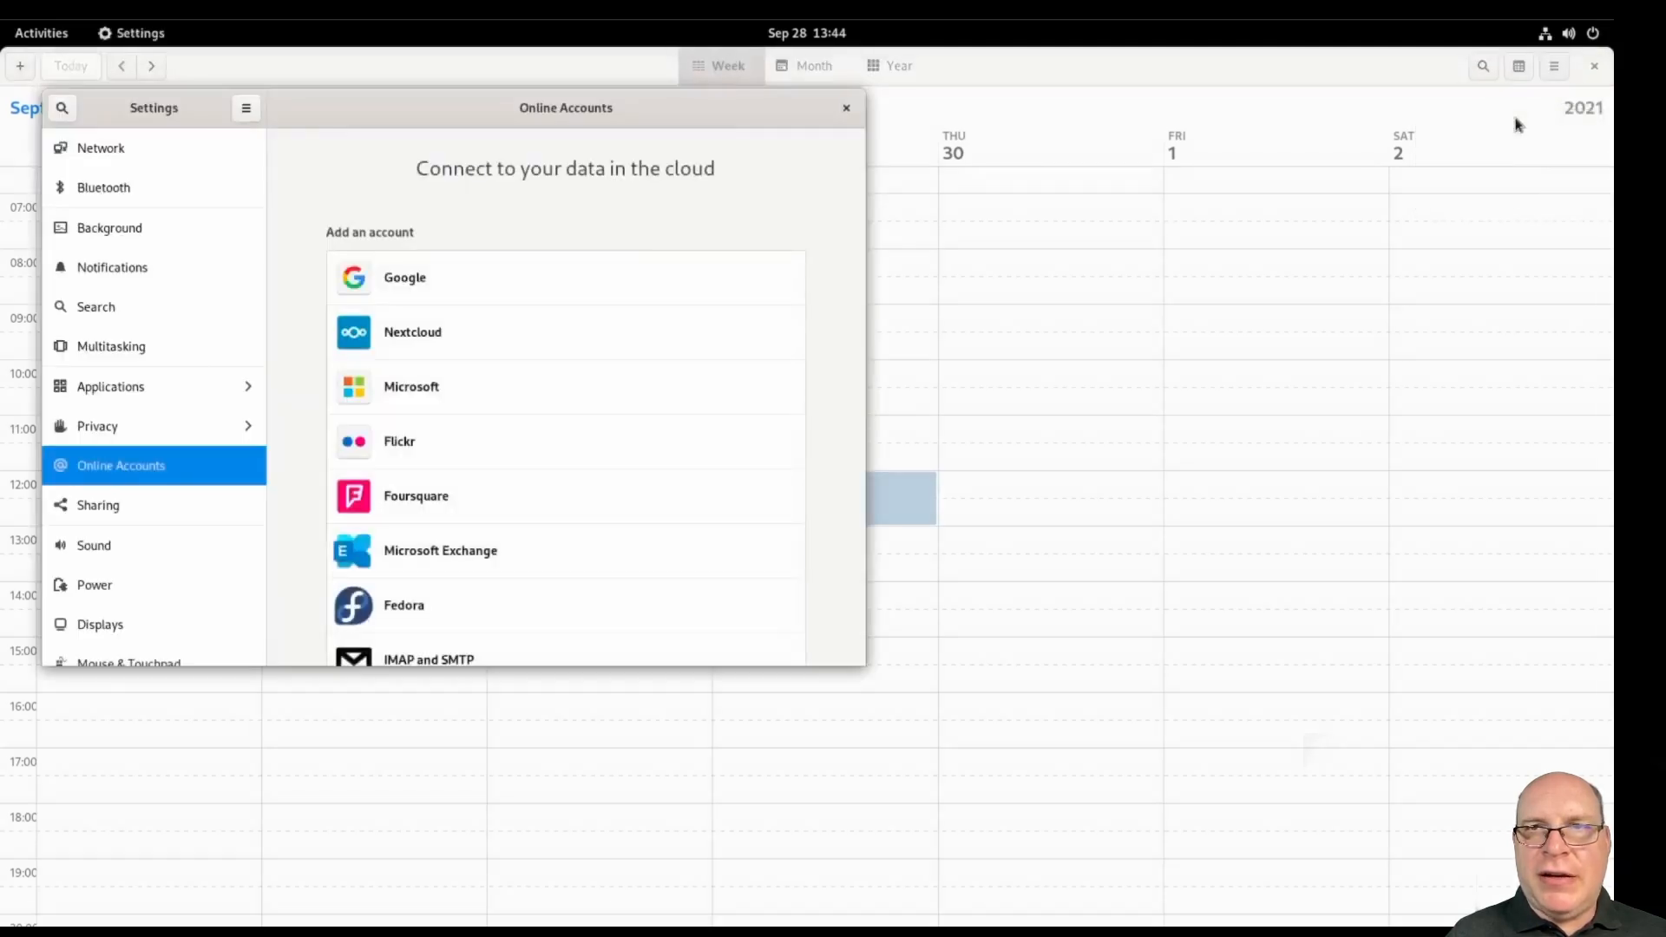
mouse_move(636, 209)
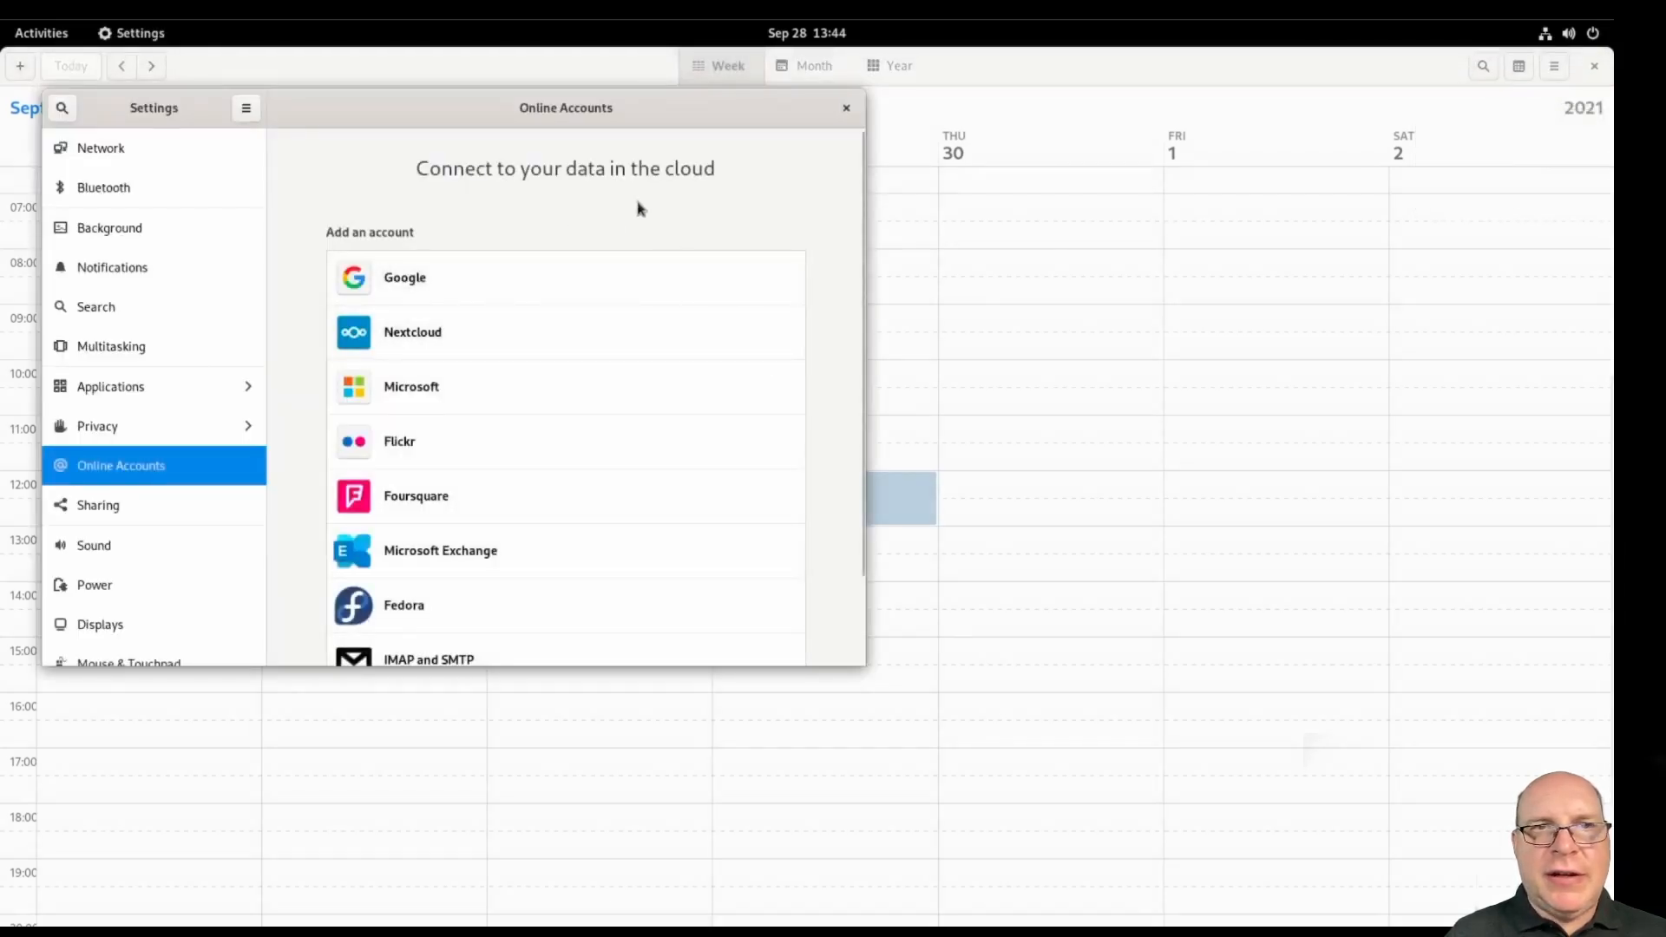
mouse_move(840, 472)
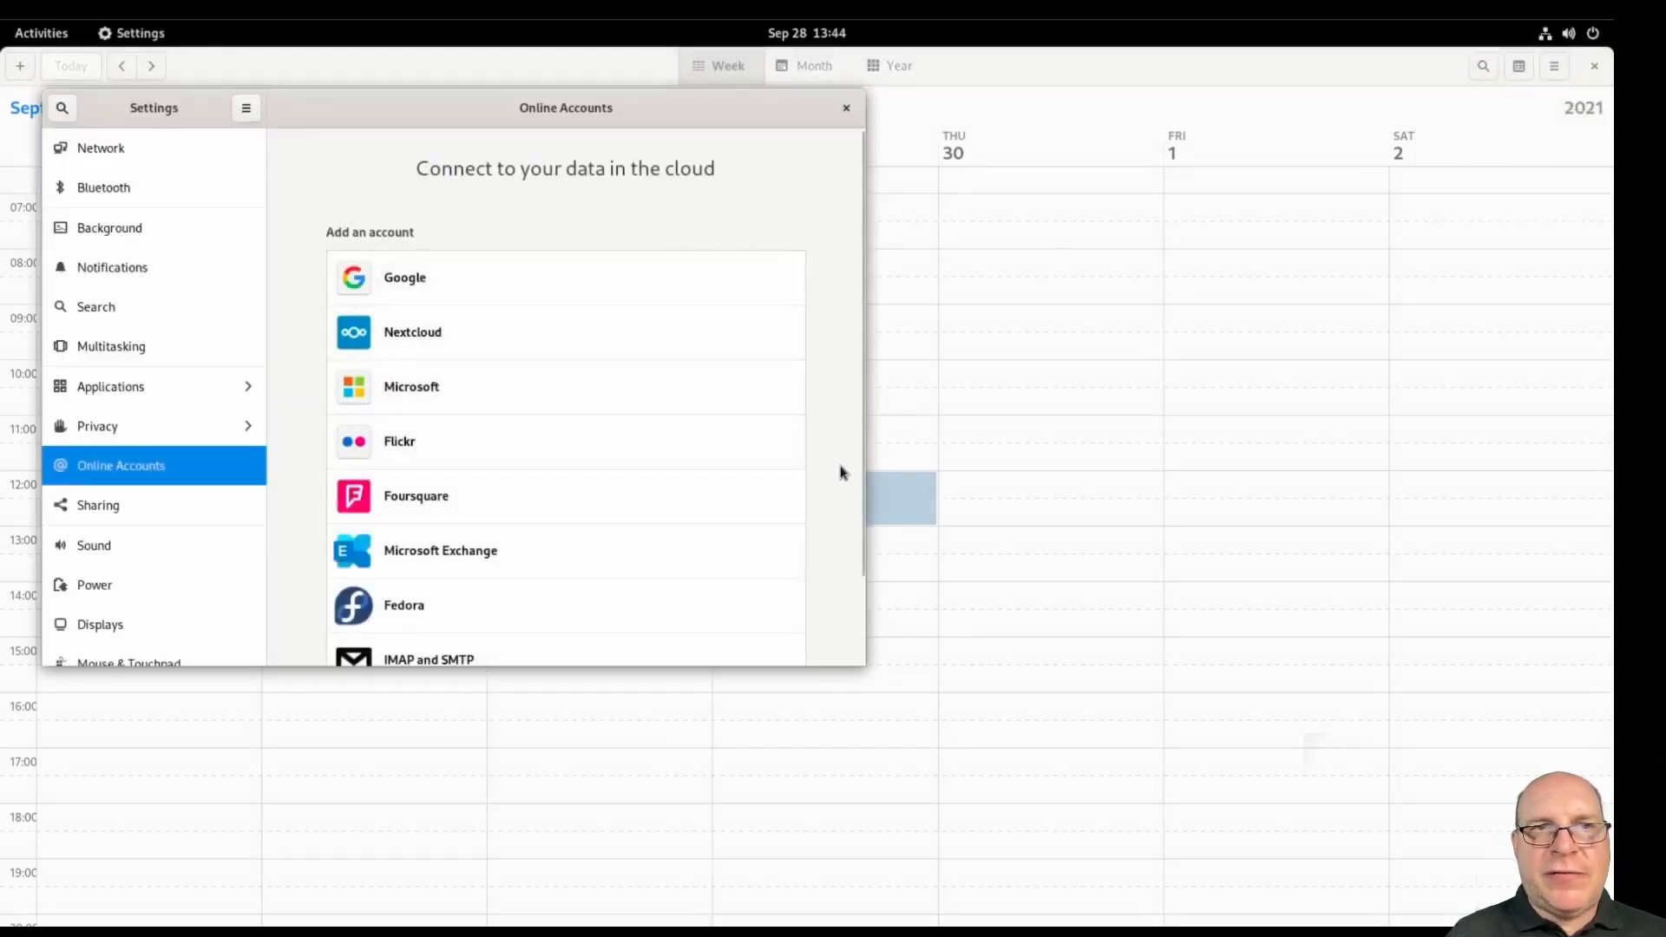
scroll("down", 3)
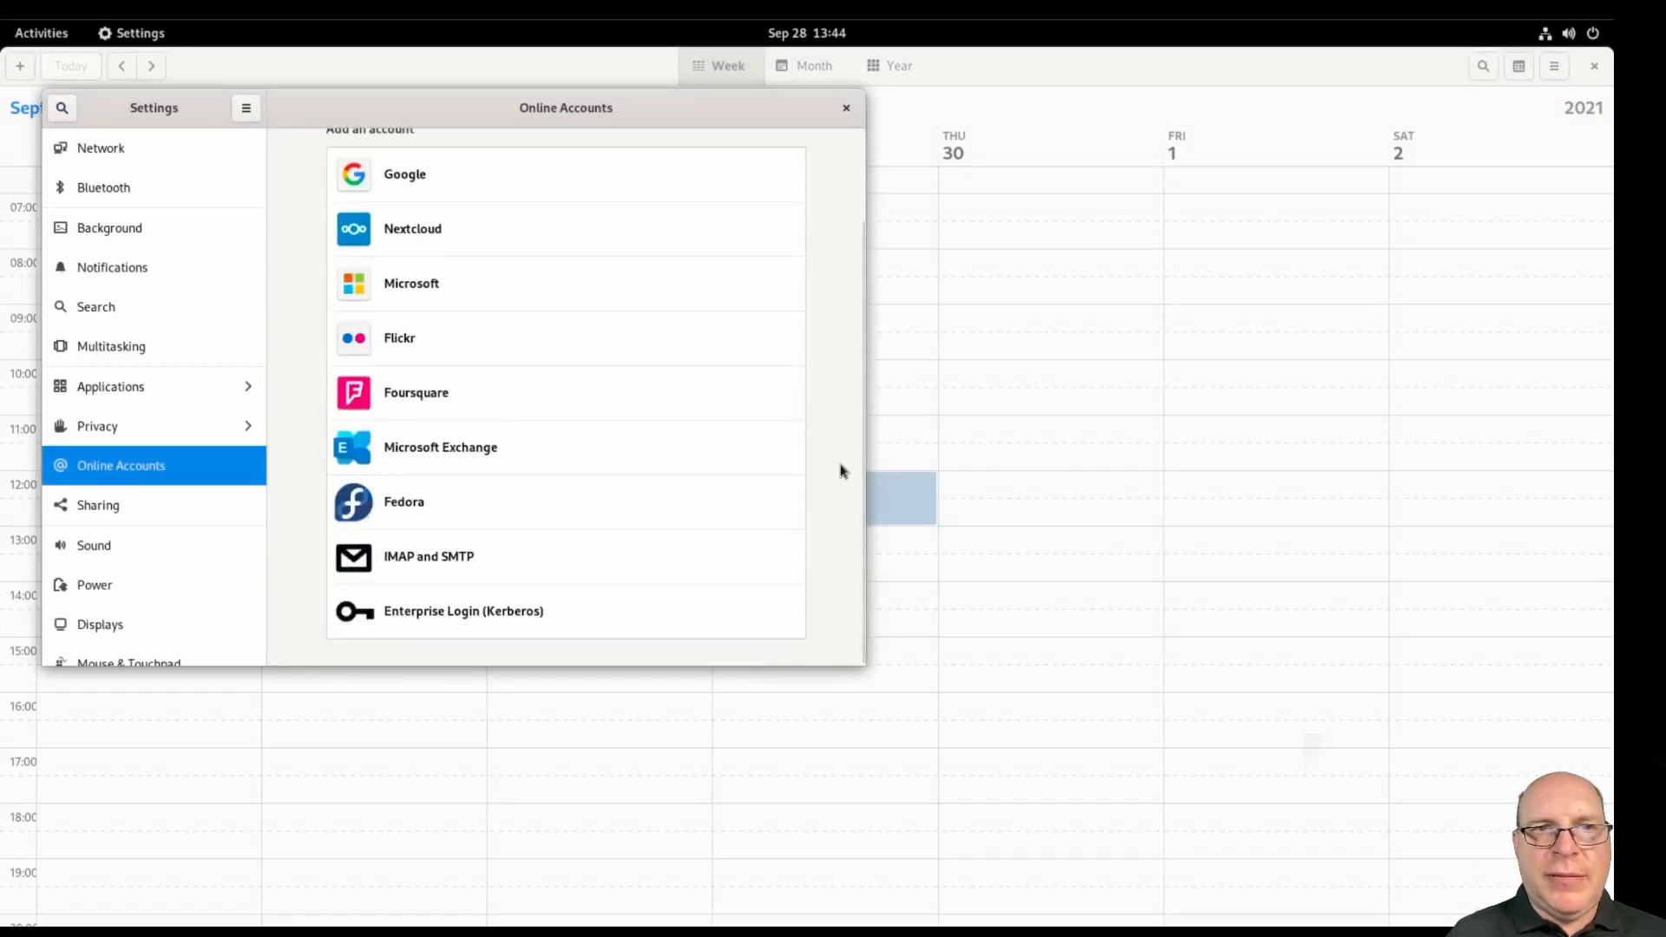
scroll("up", 3)
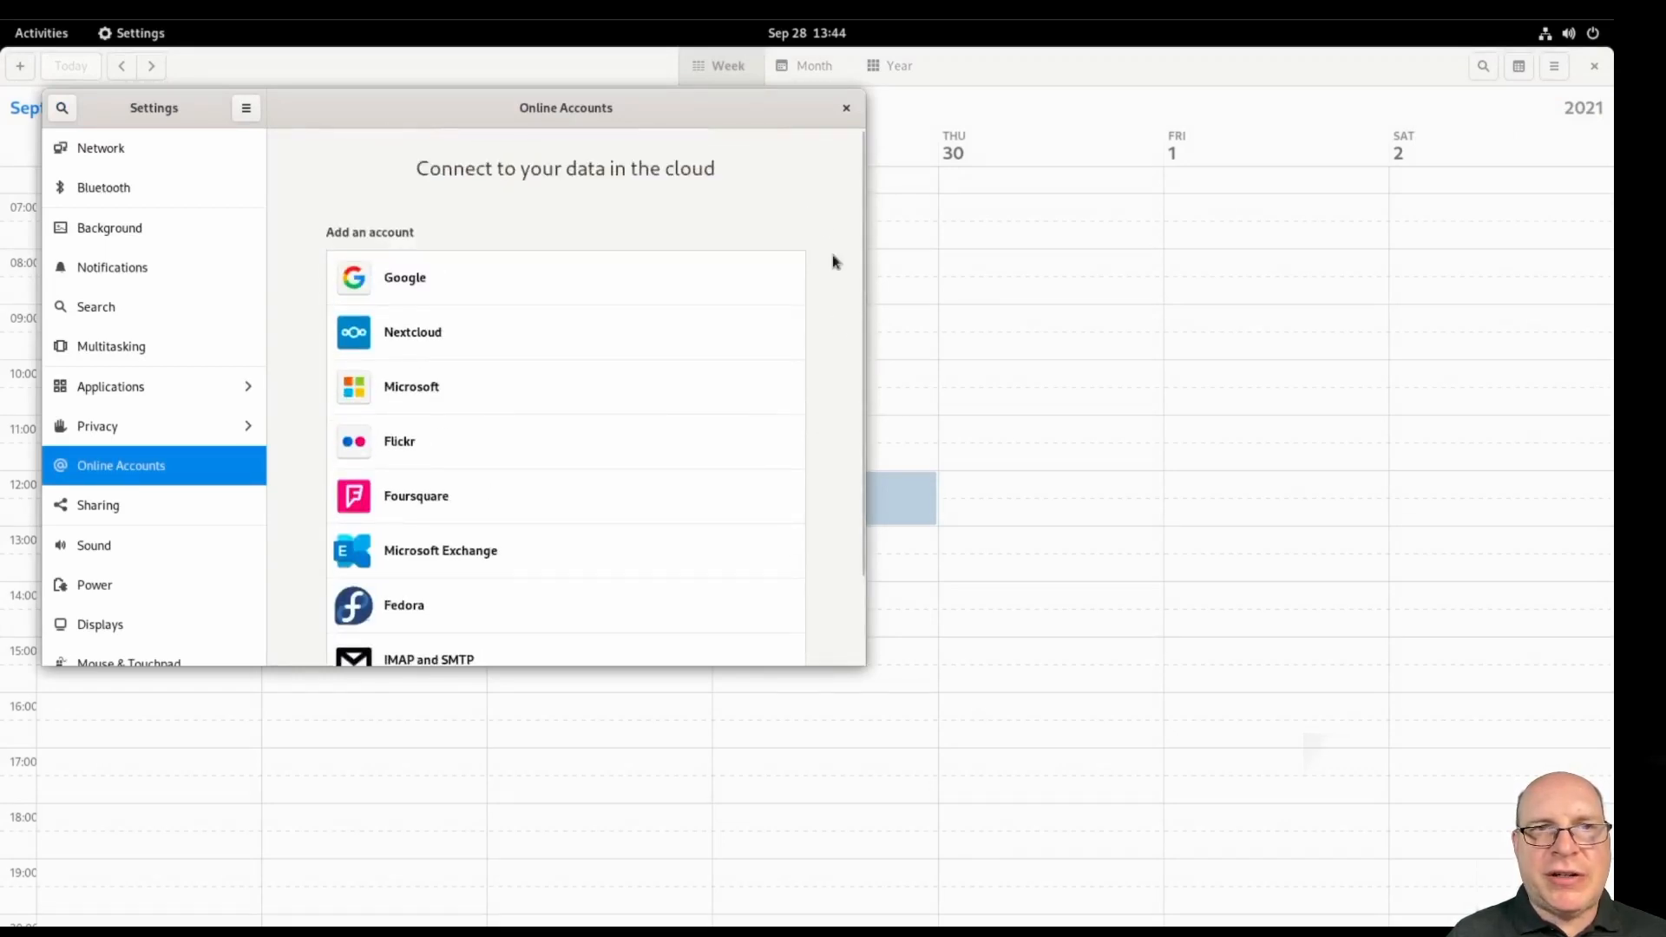
left_click(845, 108)
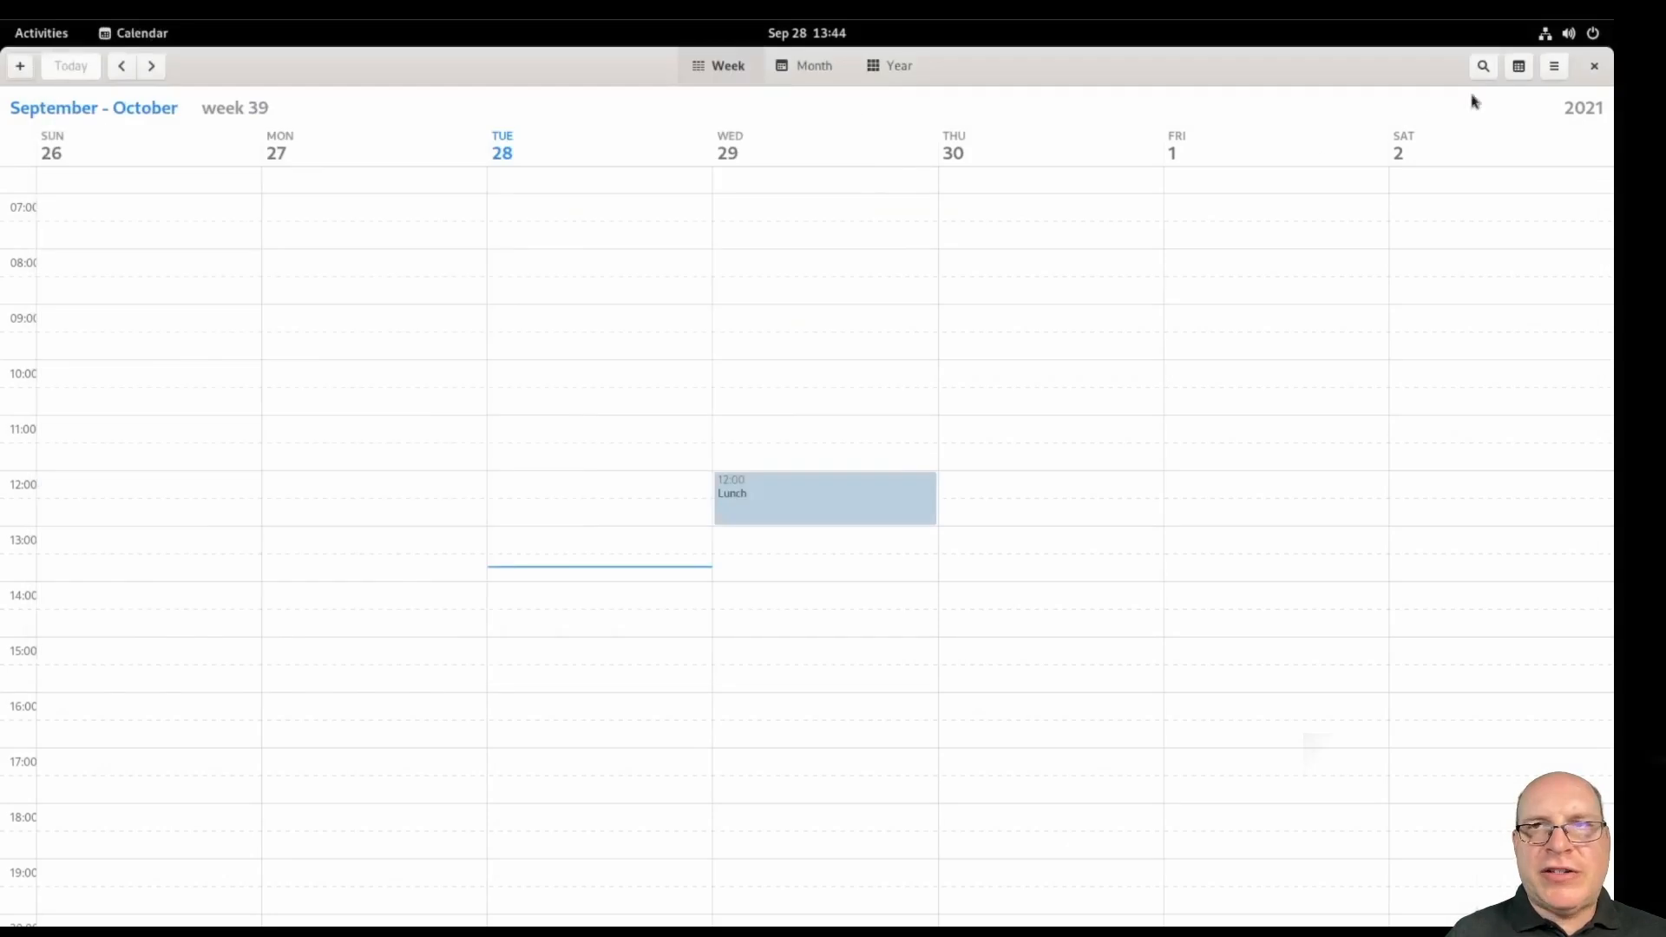
Open Manage Calendars, listing Birthdays & Anniversaries and Personal.
left_click(1518, 64)
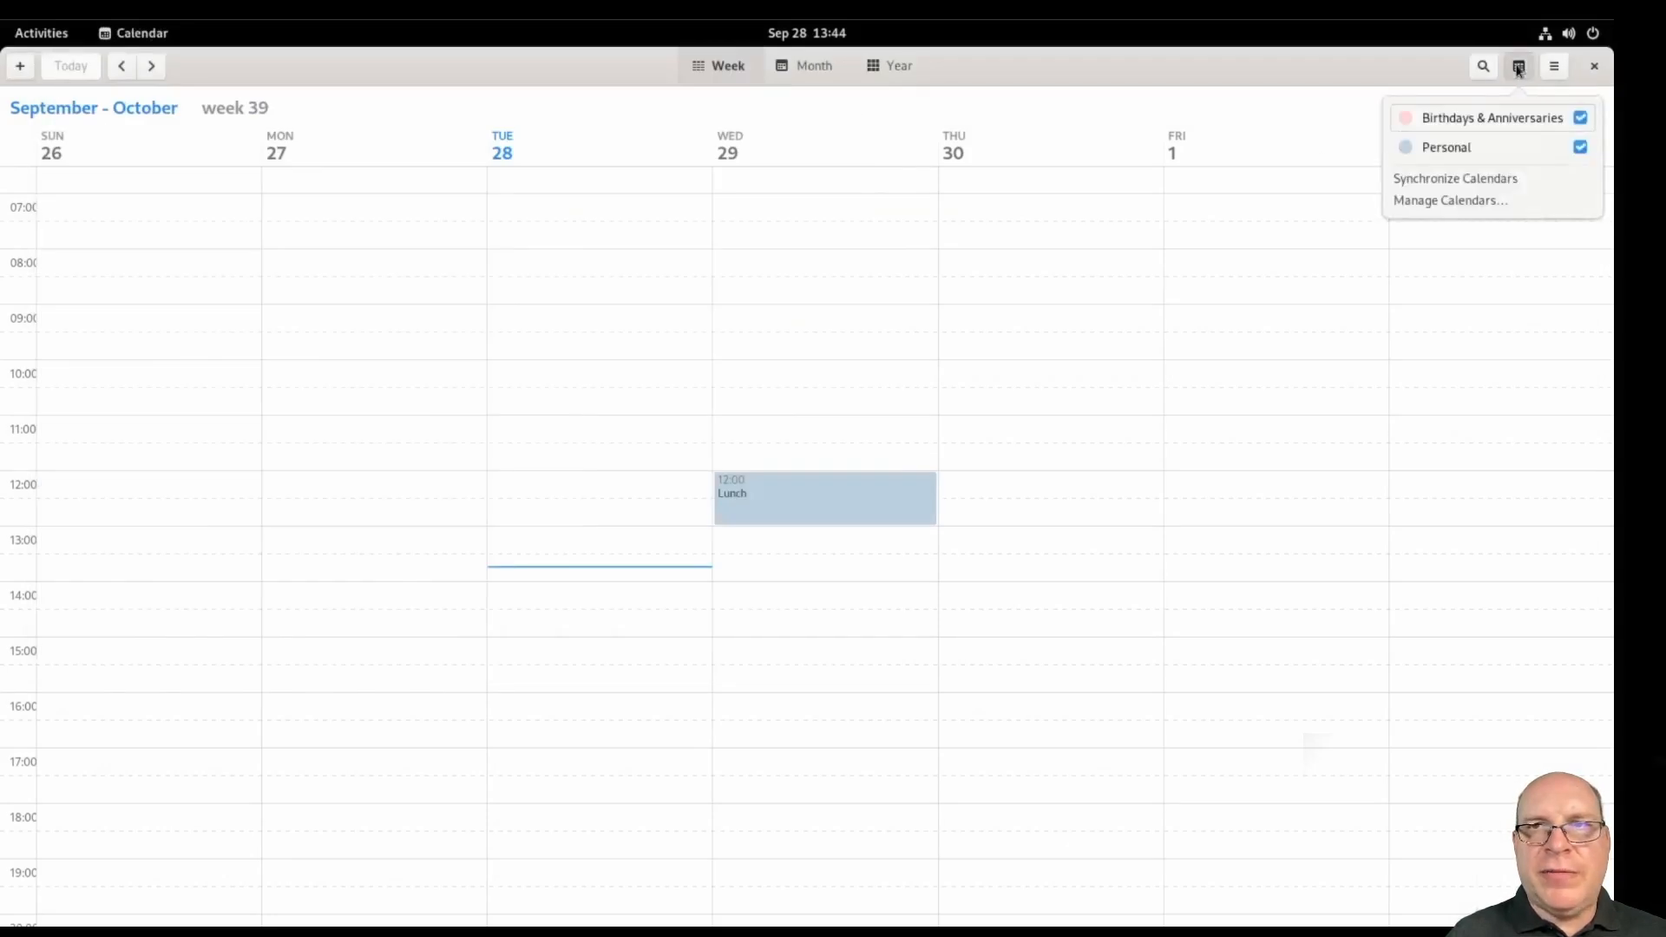
mouse_move(1451, 186)
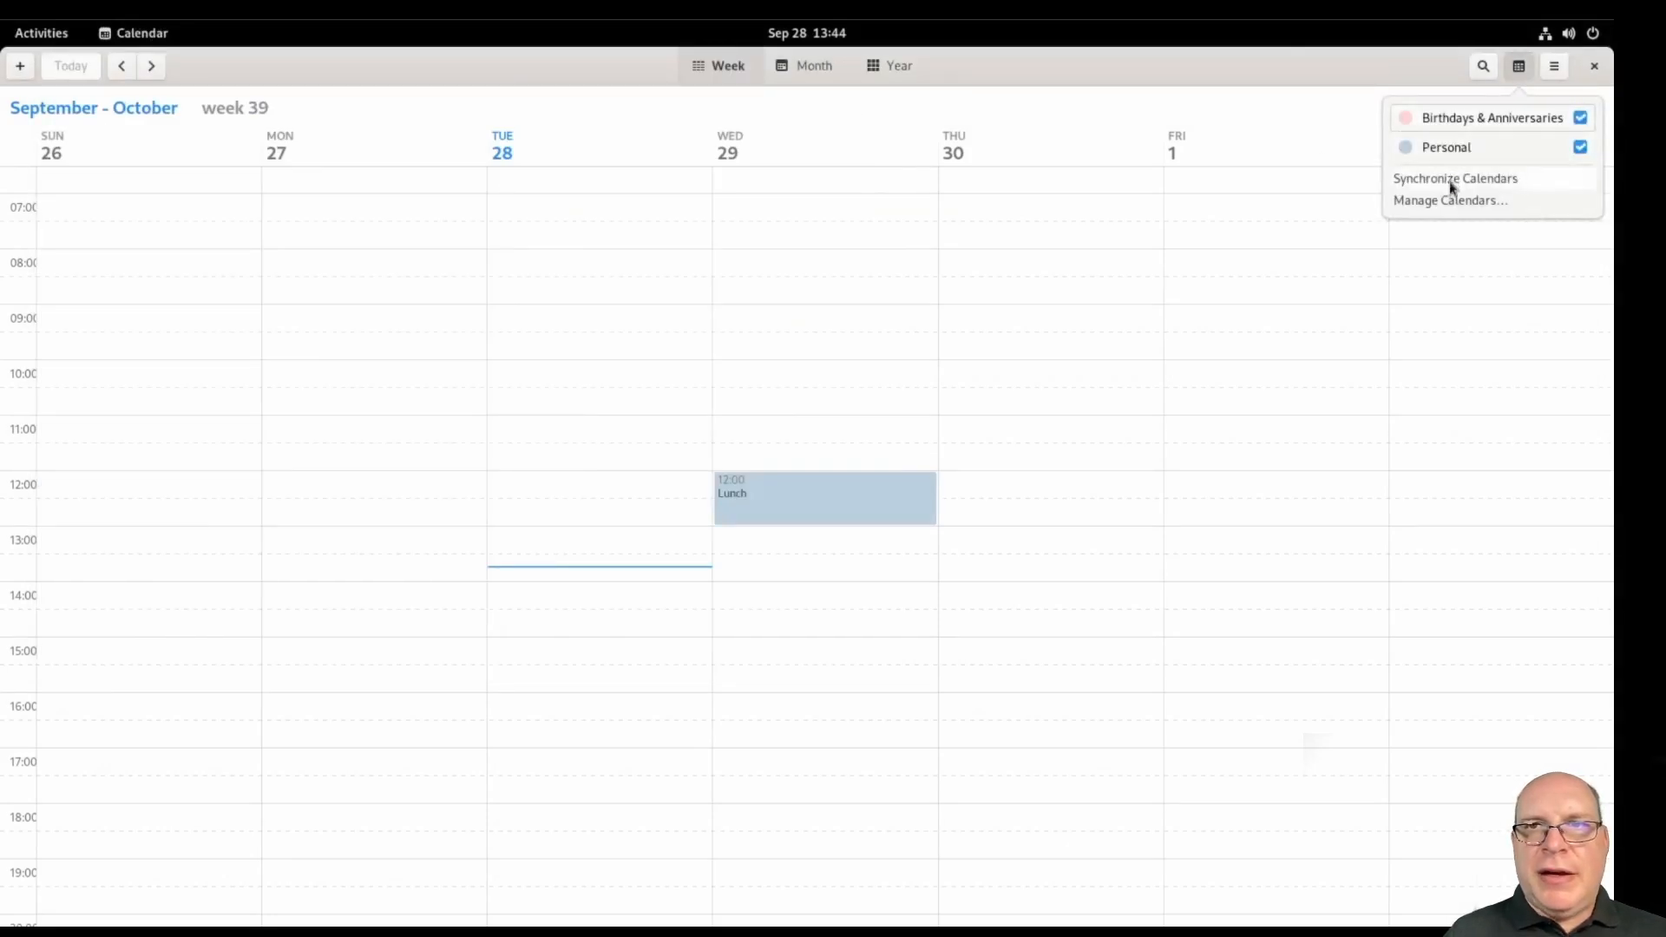
left_click(1449, 200)
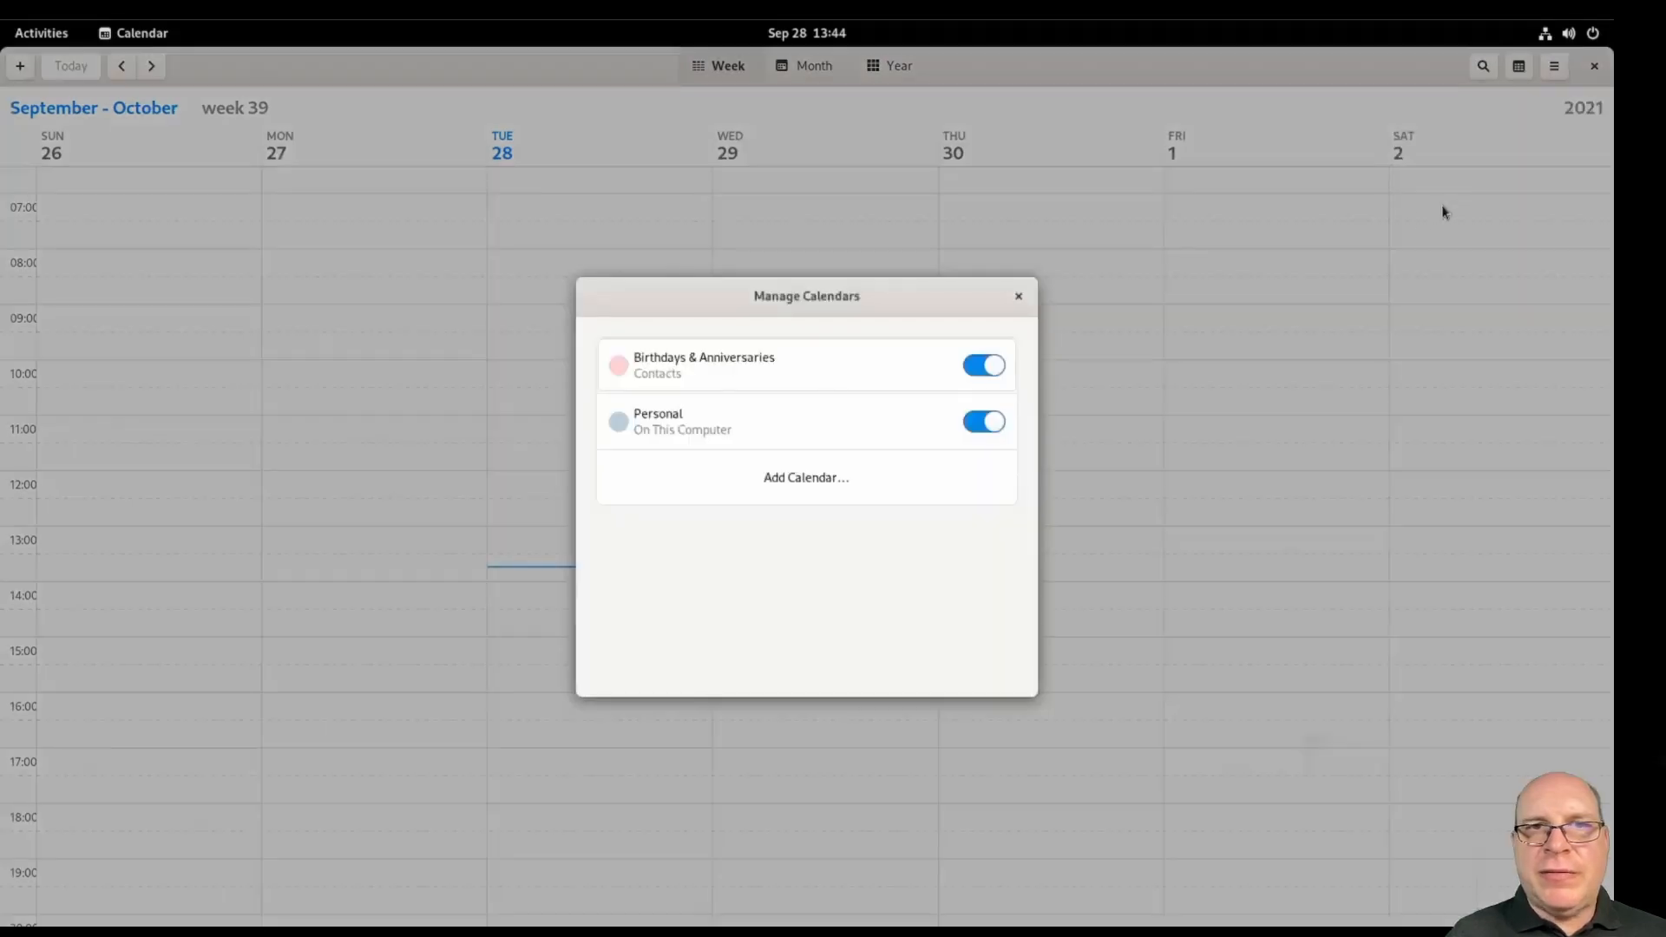
mouse_move(749, 389)
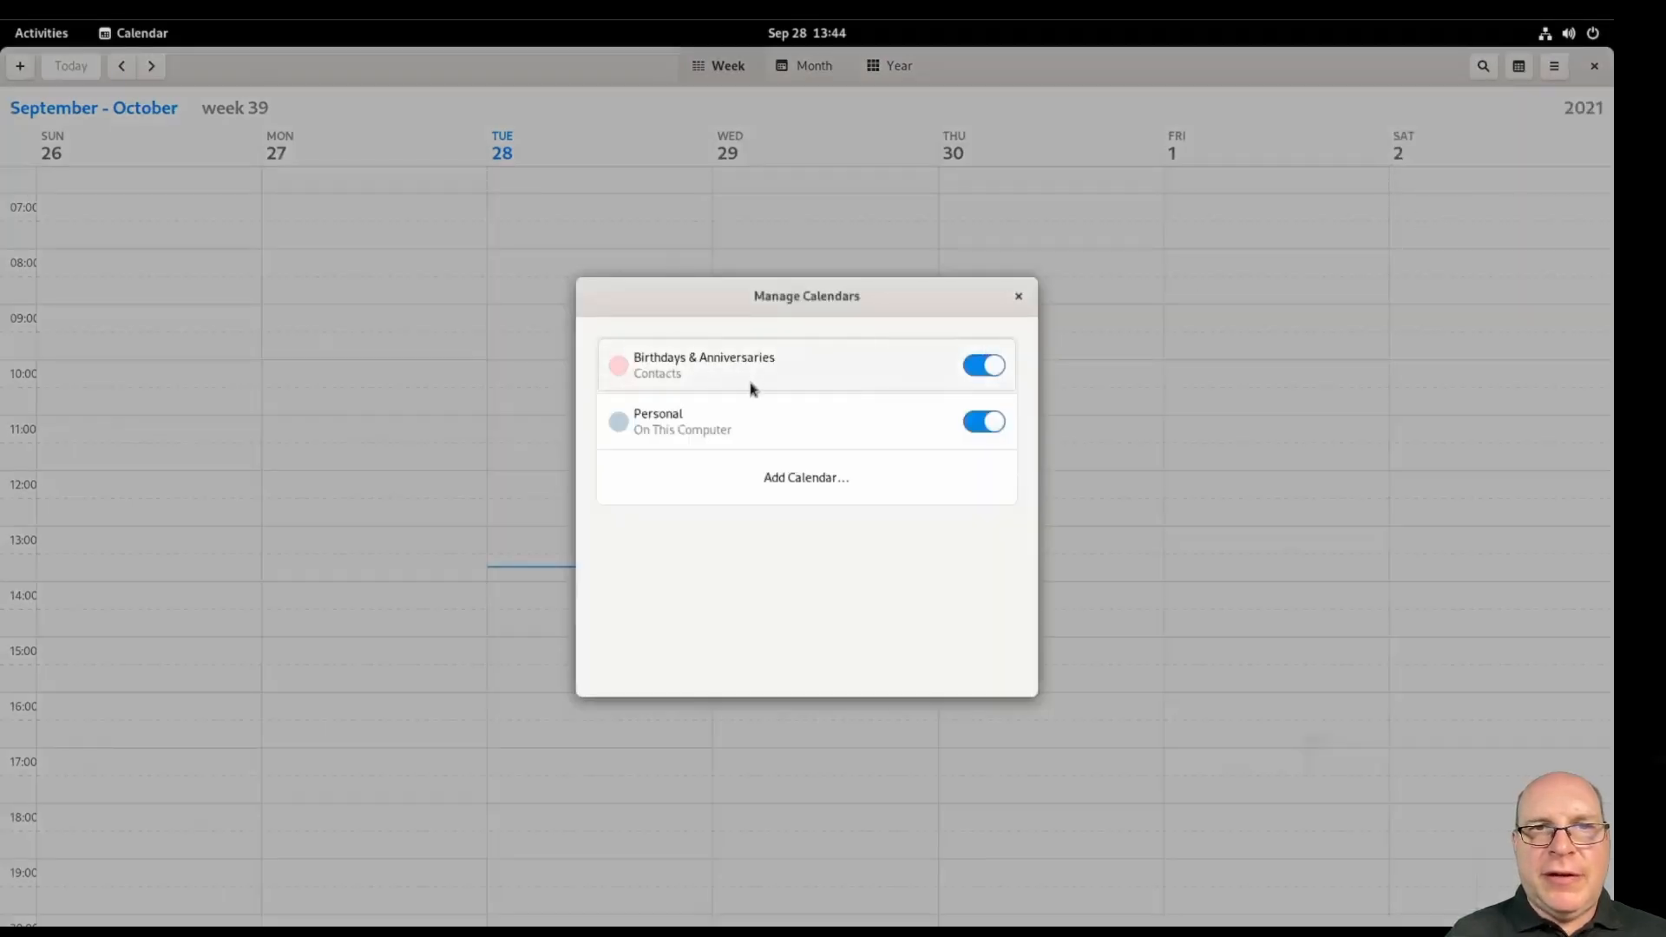
mouse_move(772, 462)
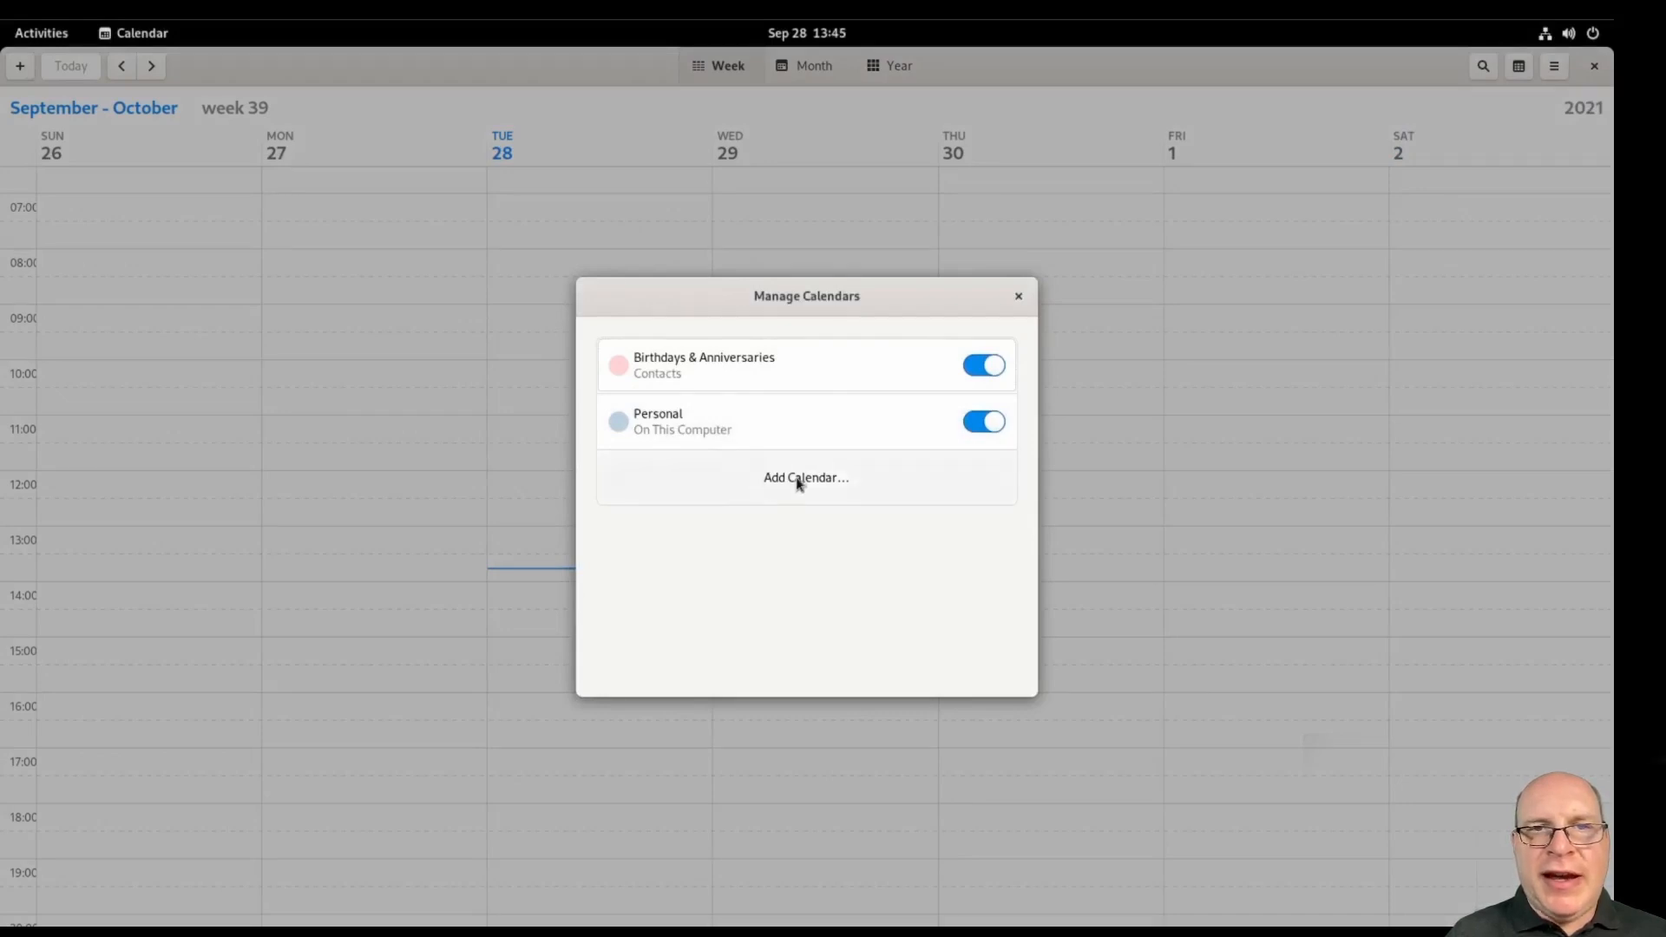
Draft a new calendar named 'Imported' with an orange colour.
left_click(805, 477)
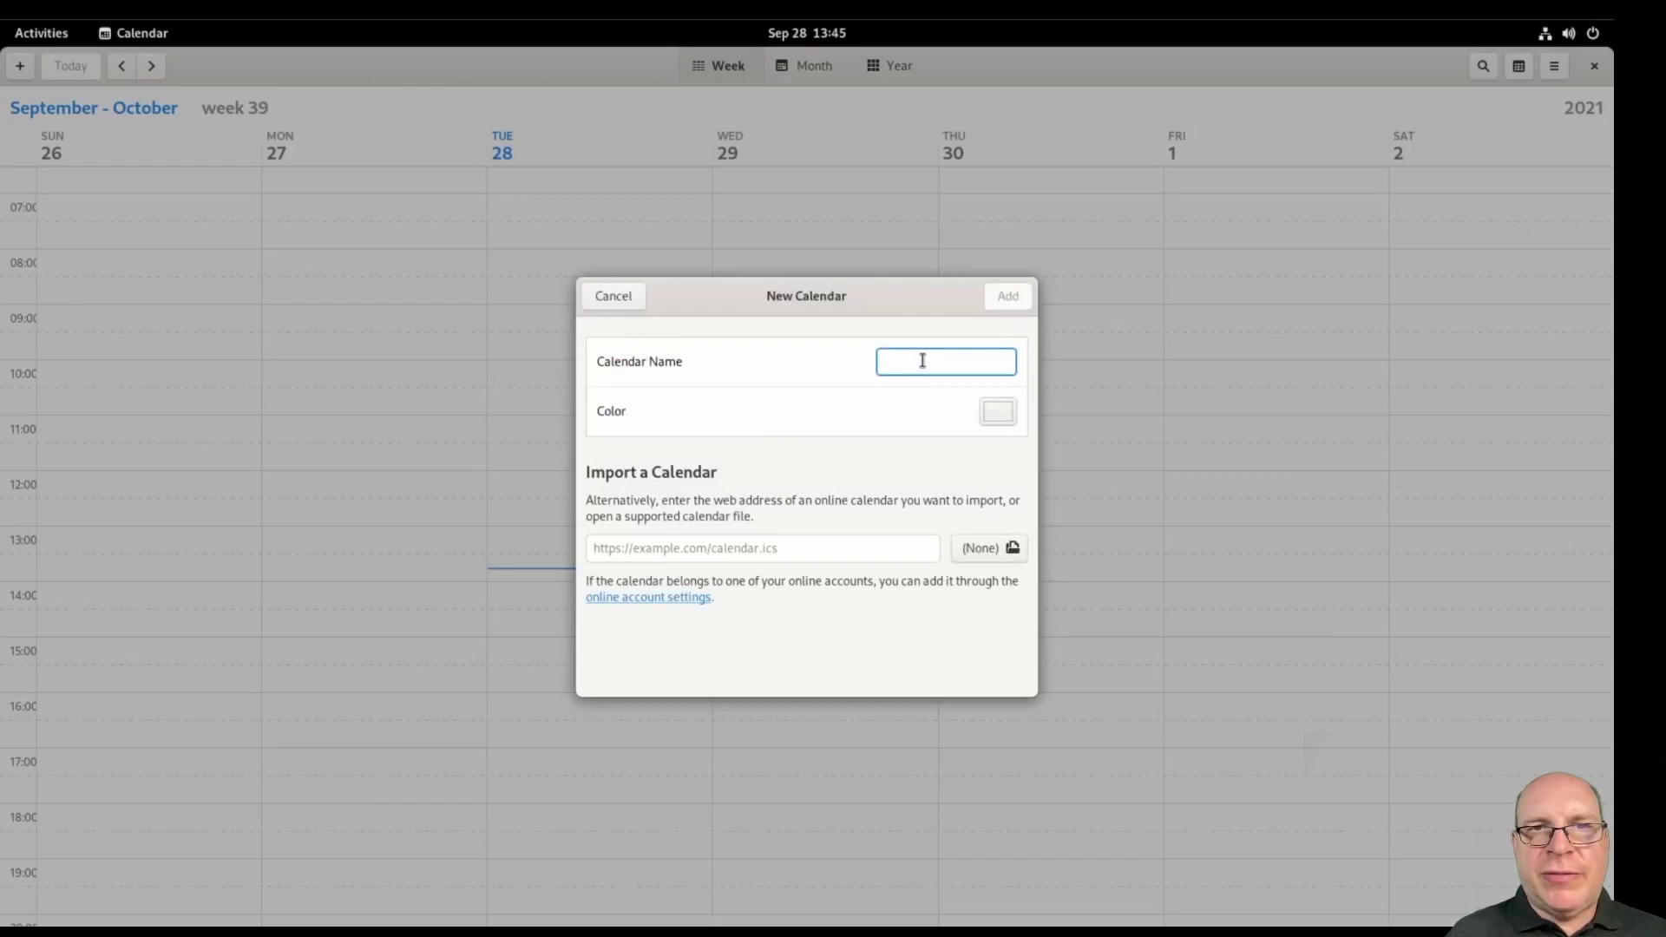
type("Imported")
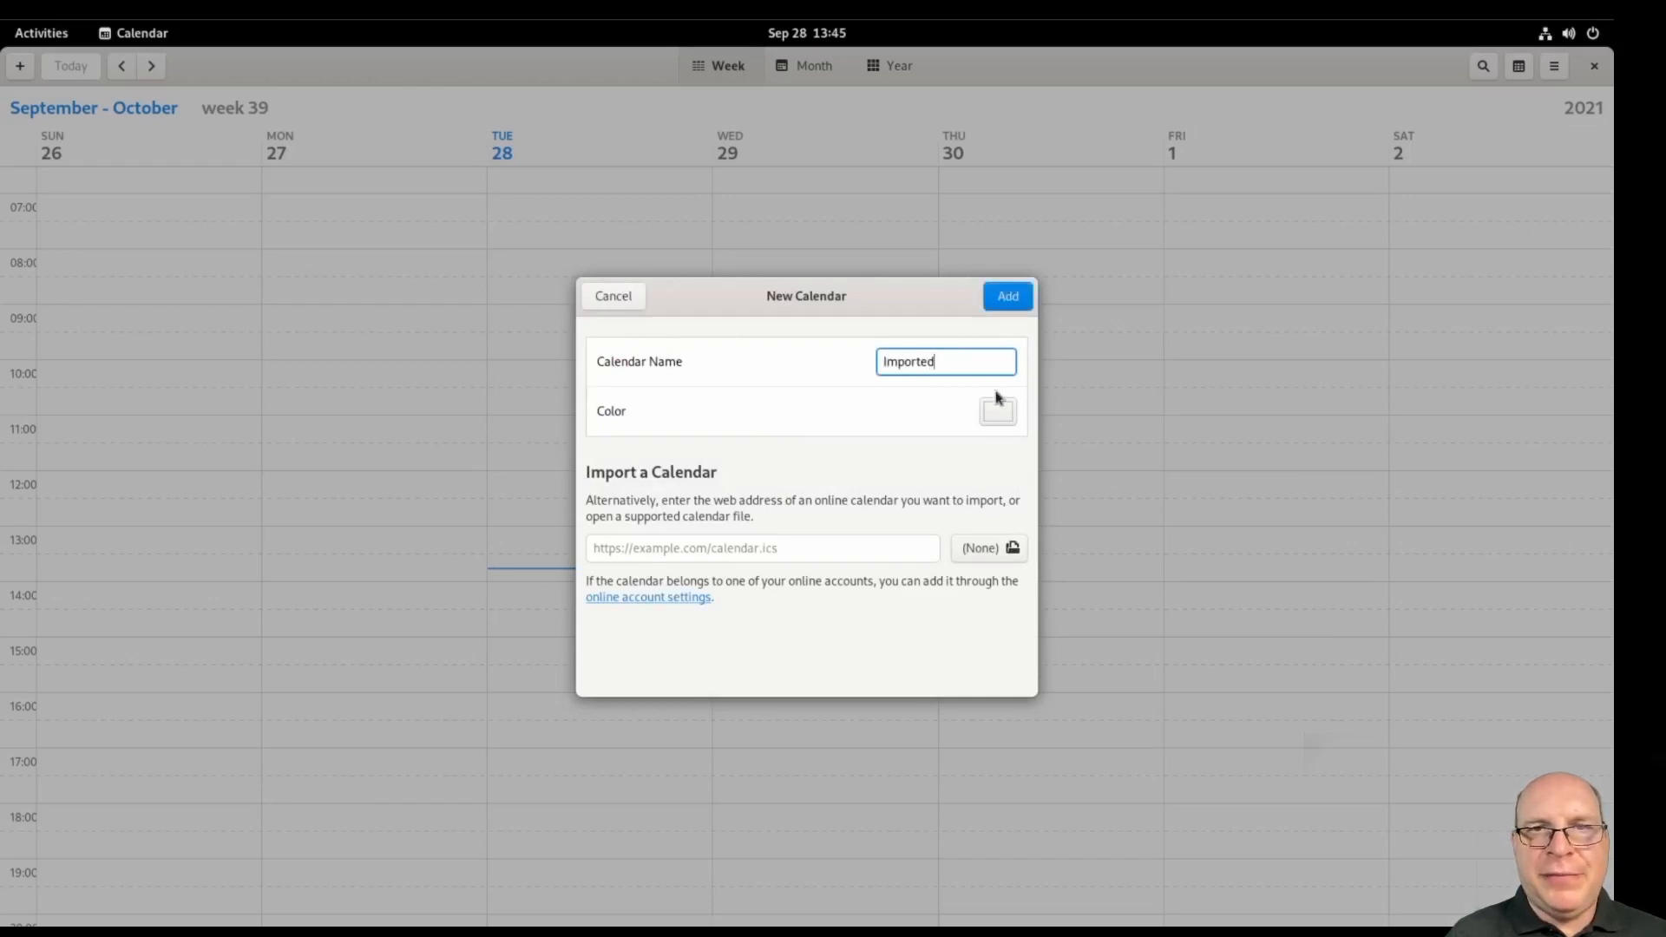
left_click(996, 412)
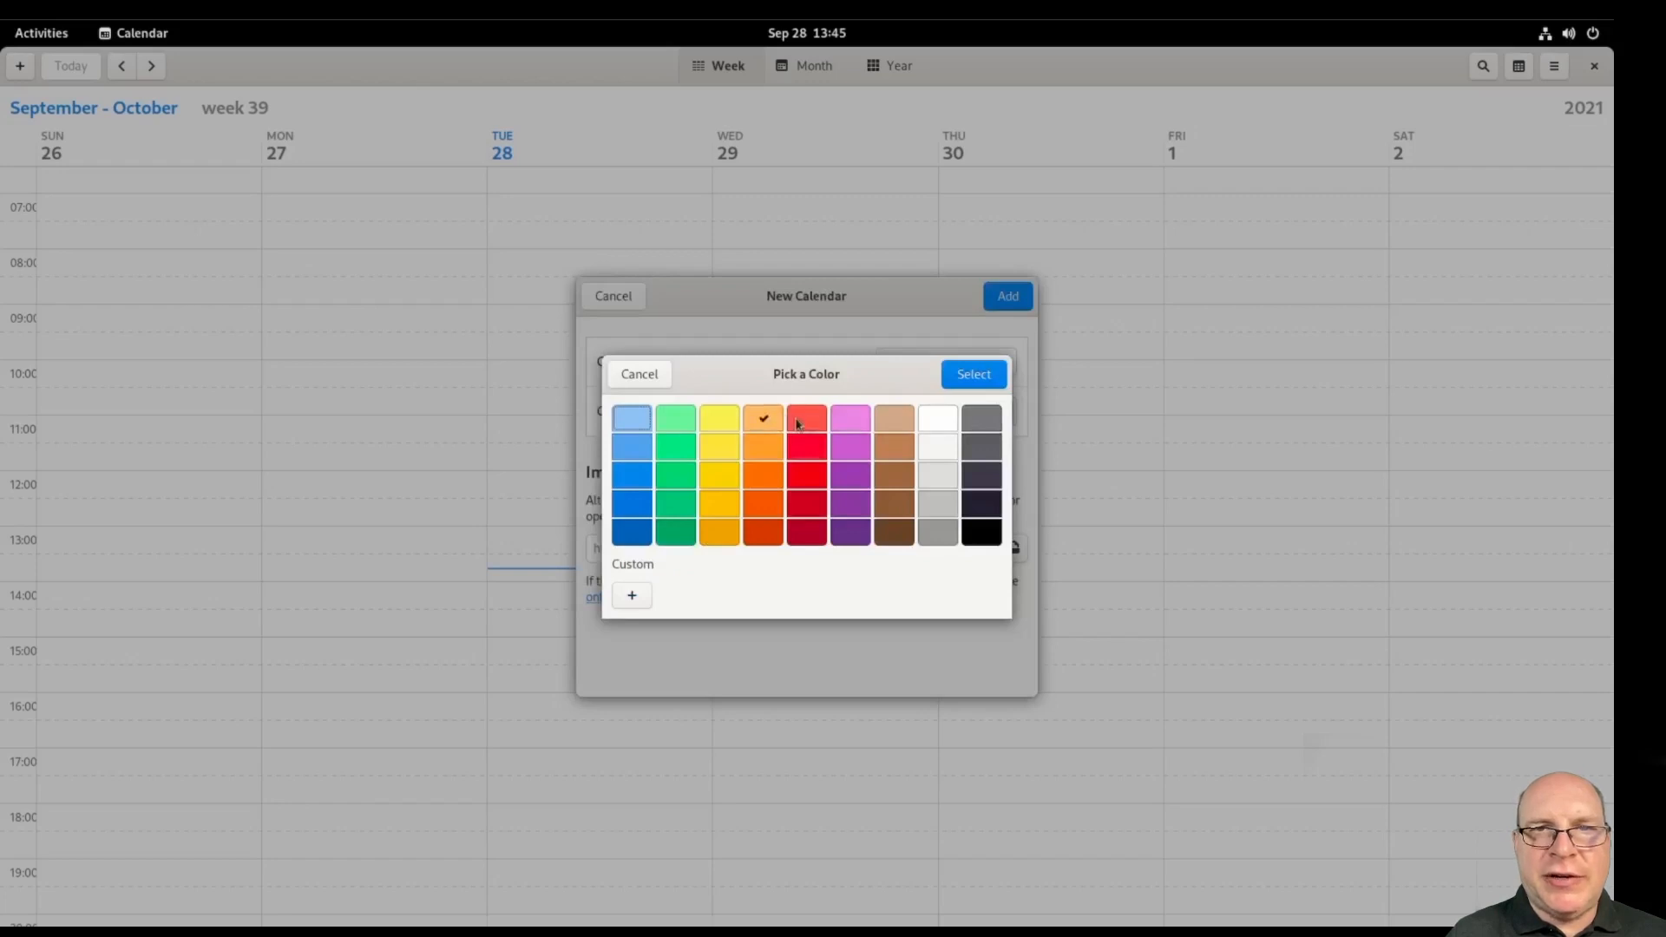
left_click(972, 373)
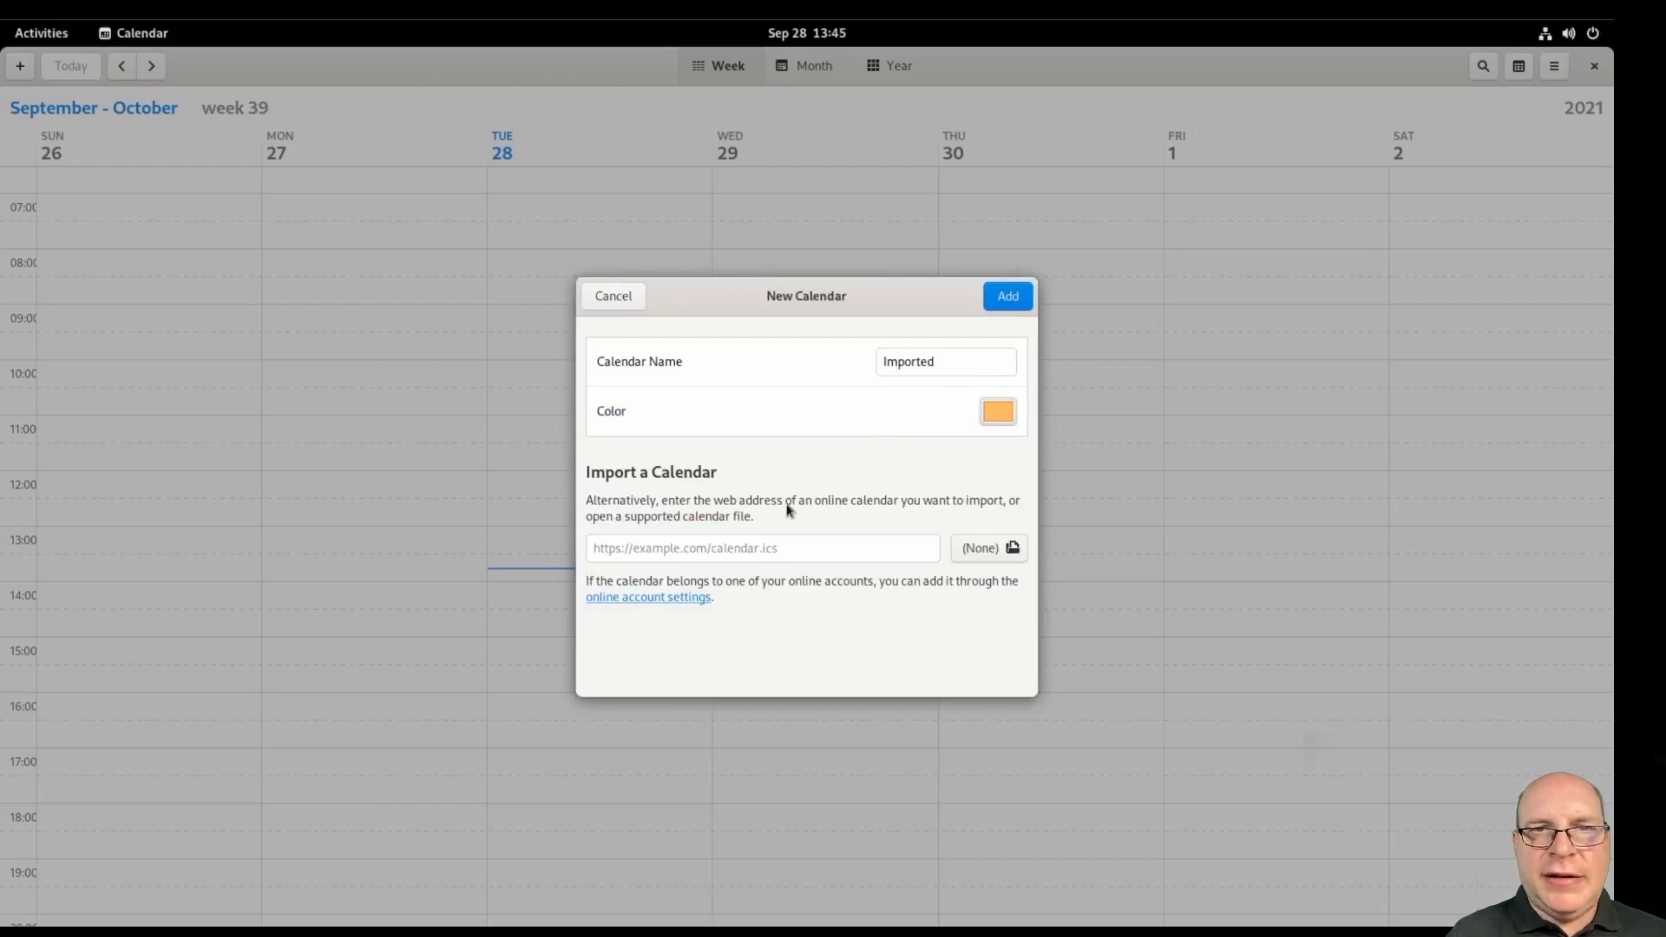
mouse_move(939, 521)
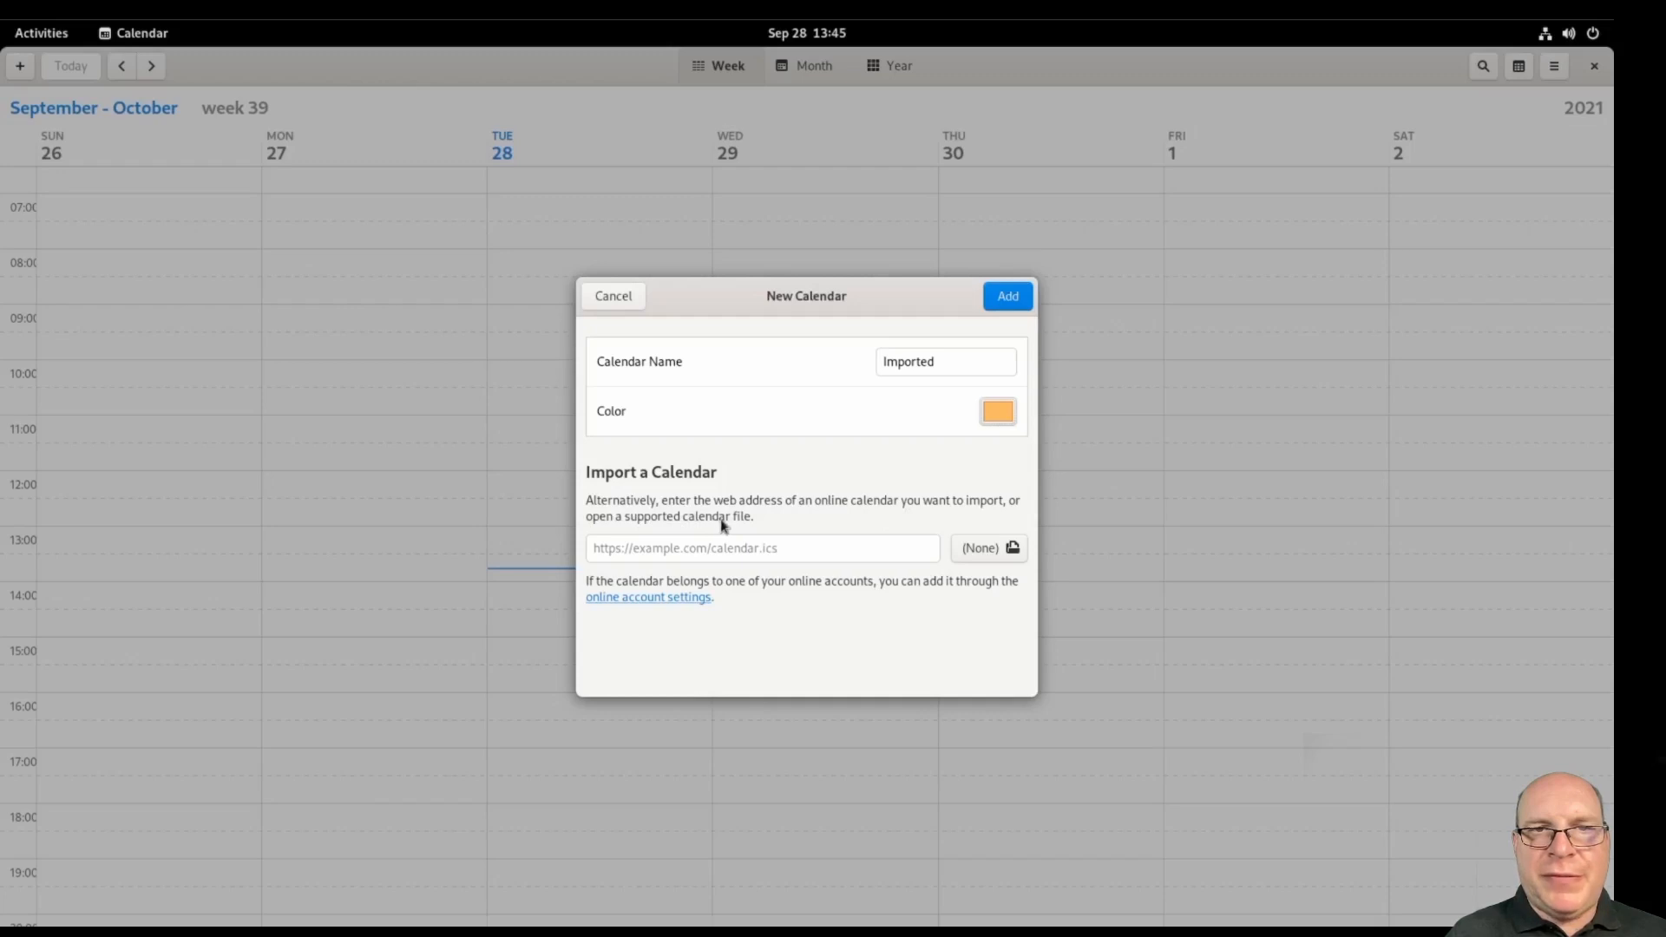
mouse_move(727, 564)
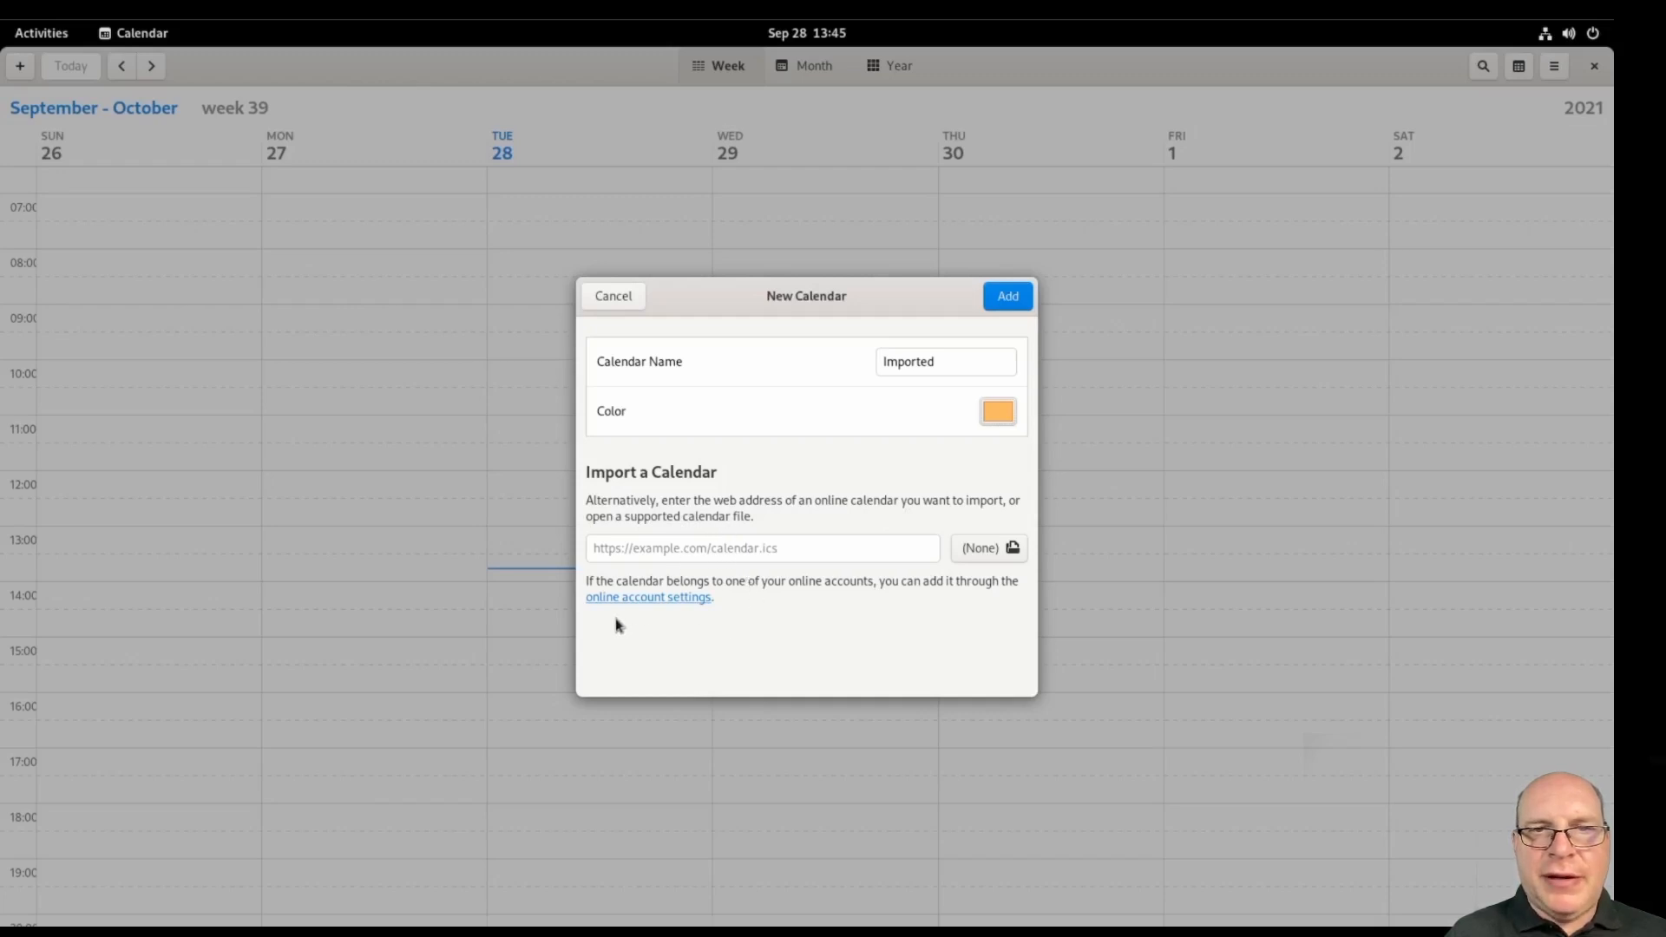
mouse_move(740, 628)
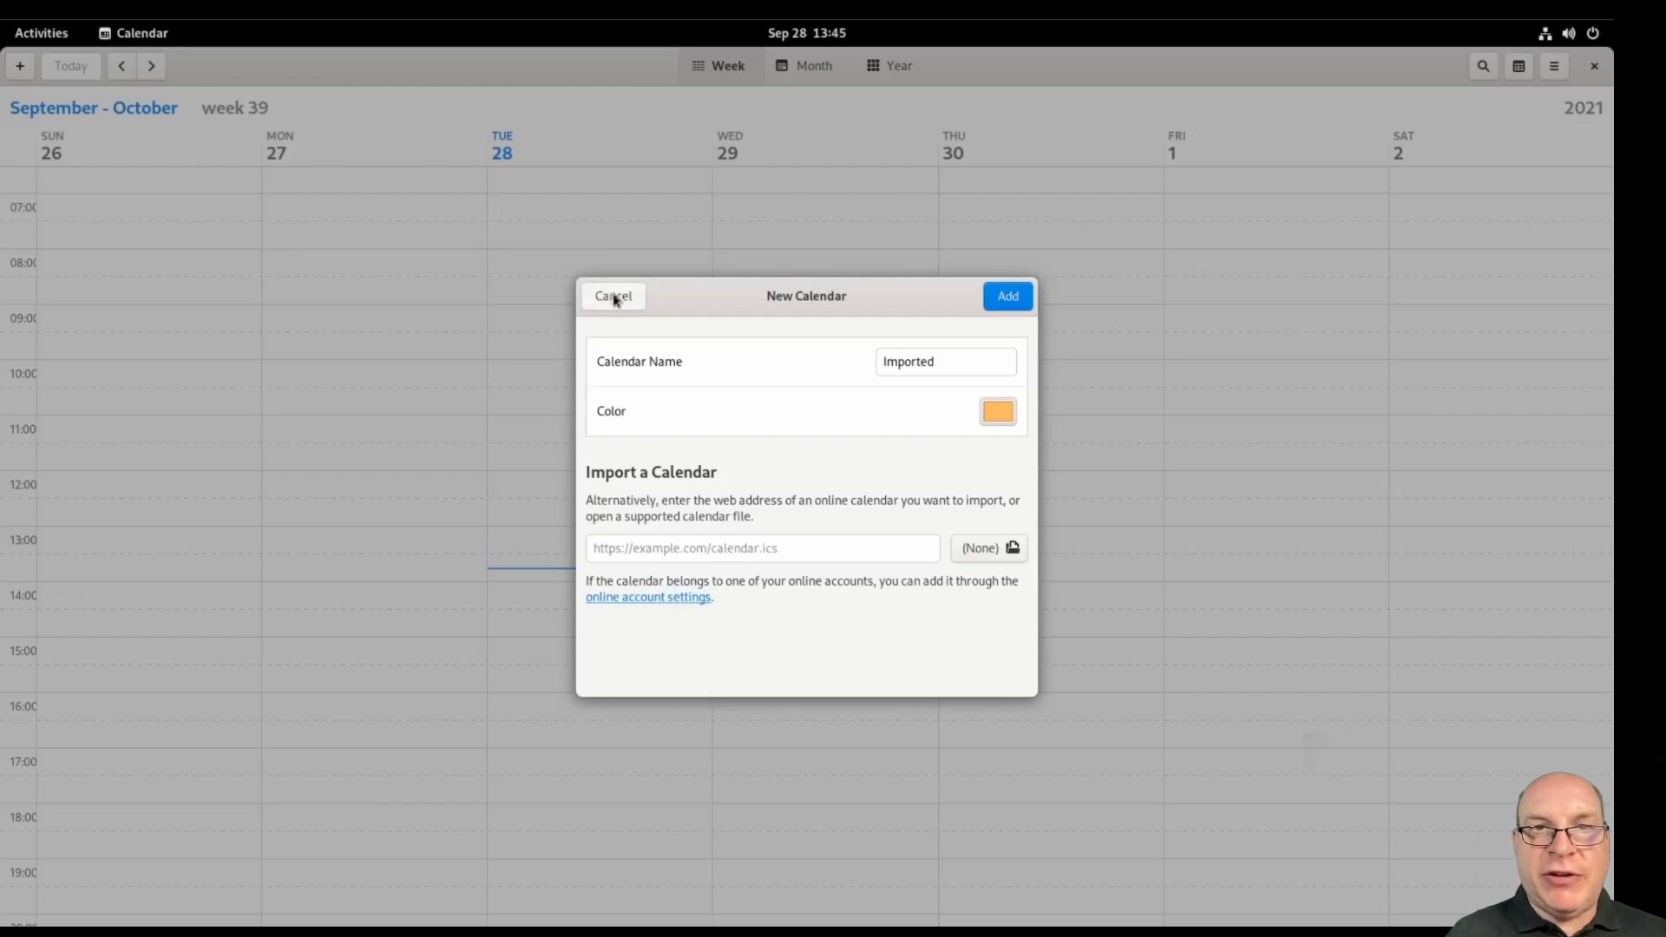
Cancel the new calendar and close calendar management, returning to week view.
left_click(613, 295)
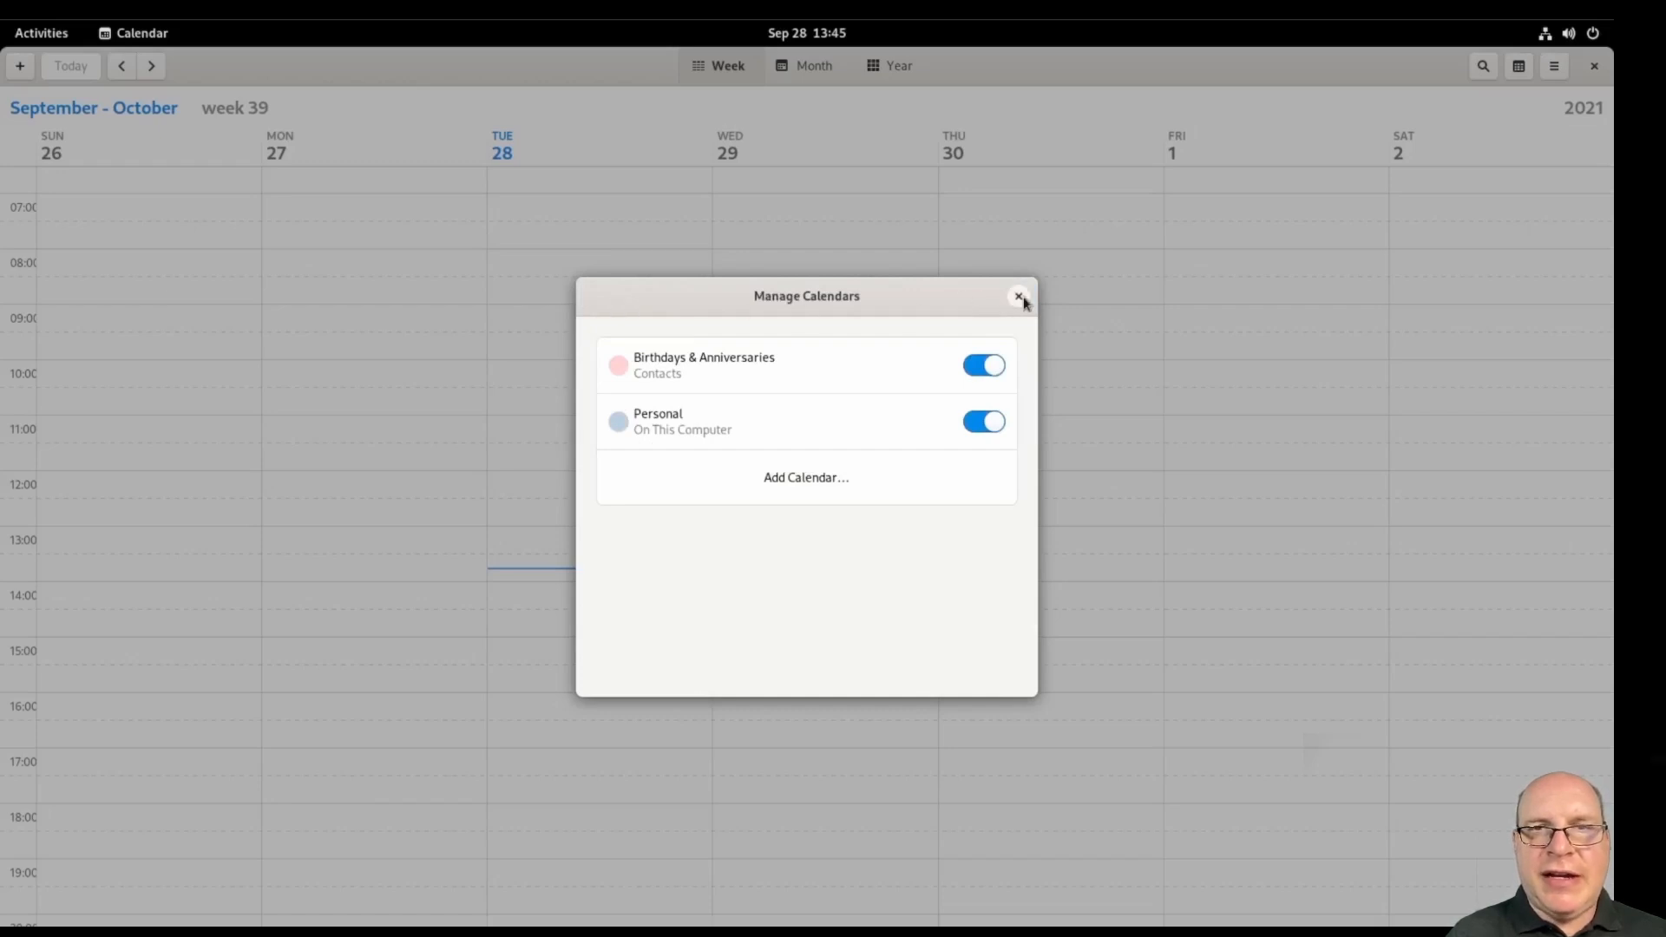
left_click(1018, 295)
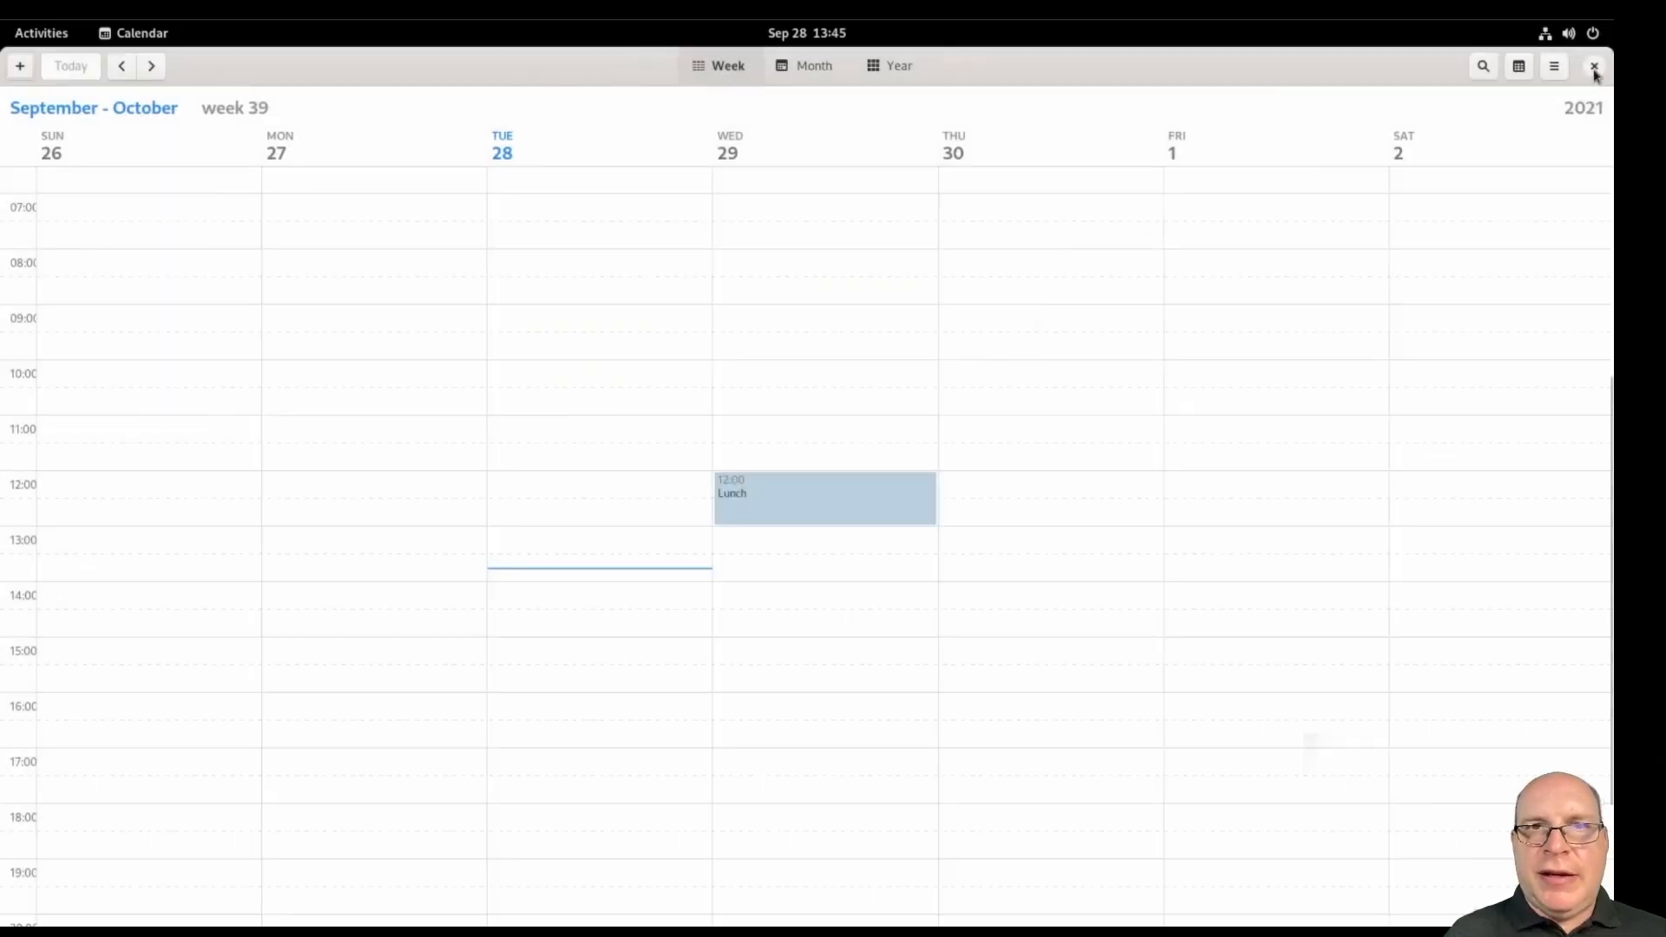
Close Calendar and launch Connections from an Activities search for 'conn'.
left_click(1593, 66)
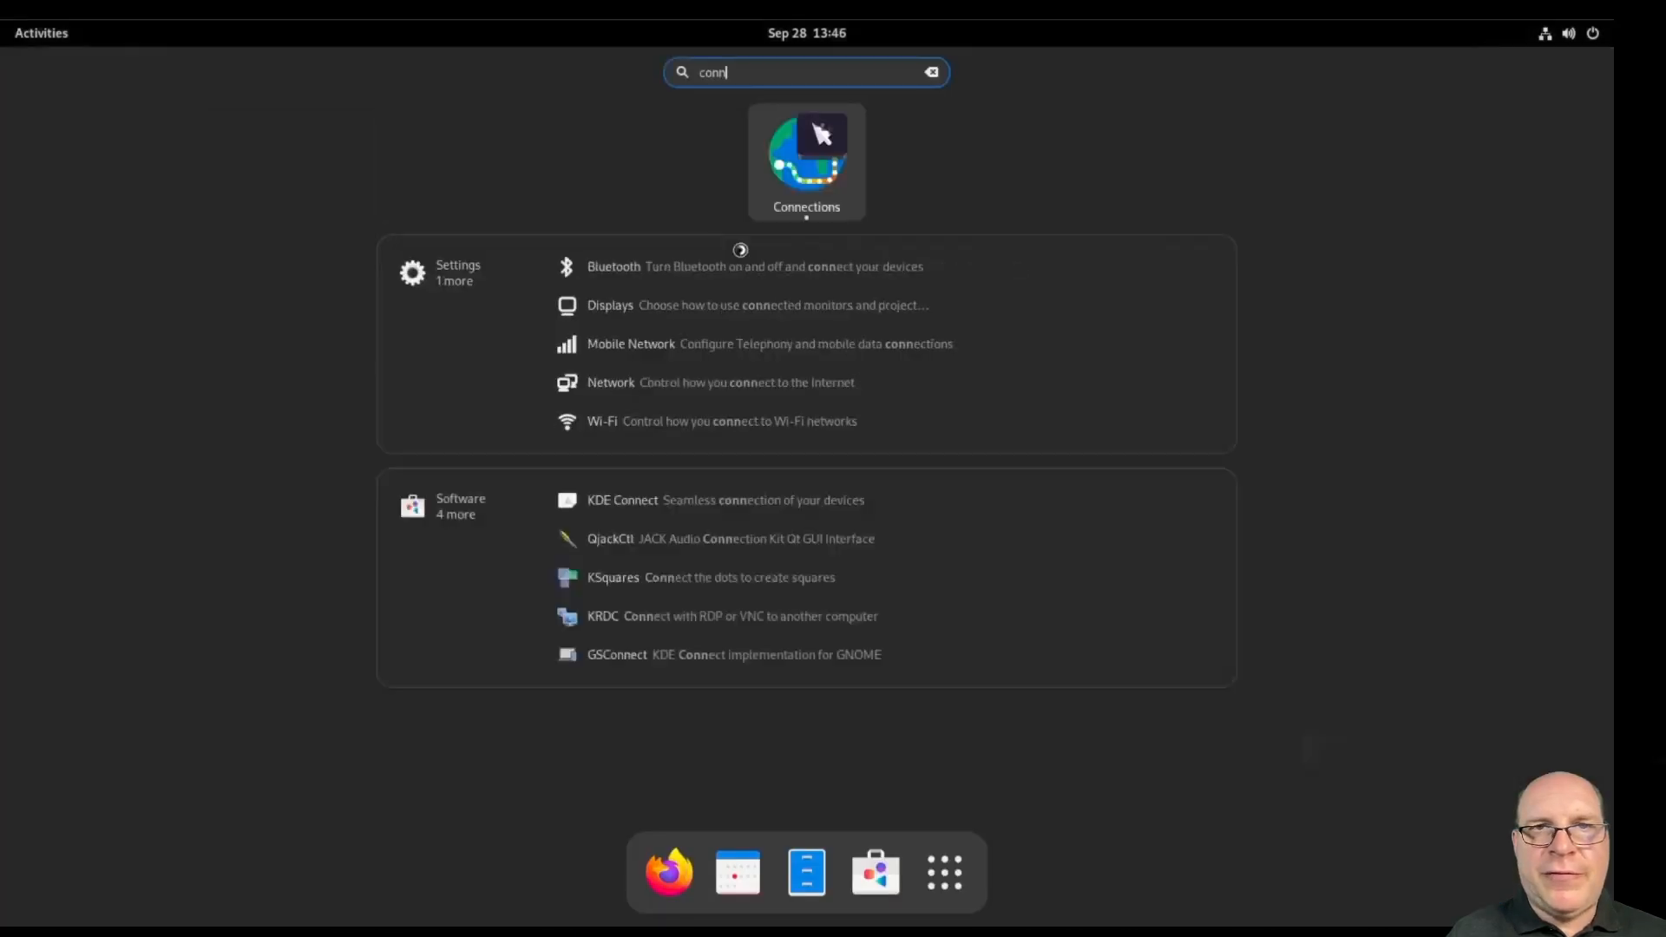
left_click(805, 161)
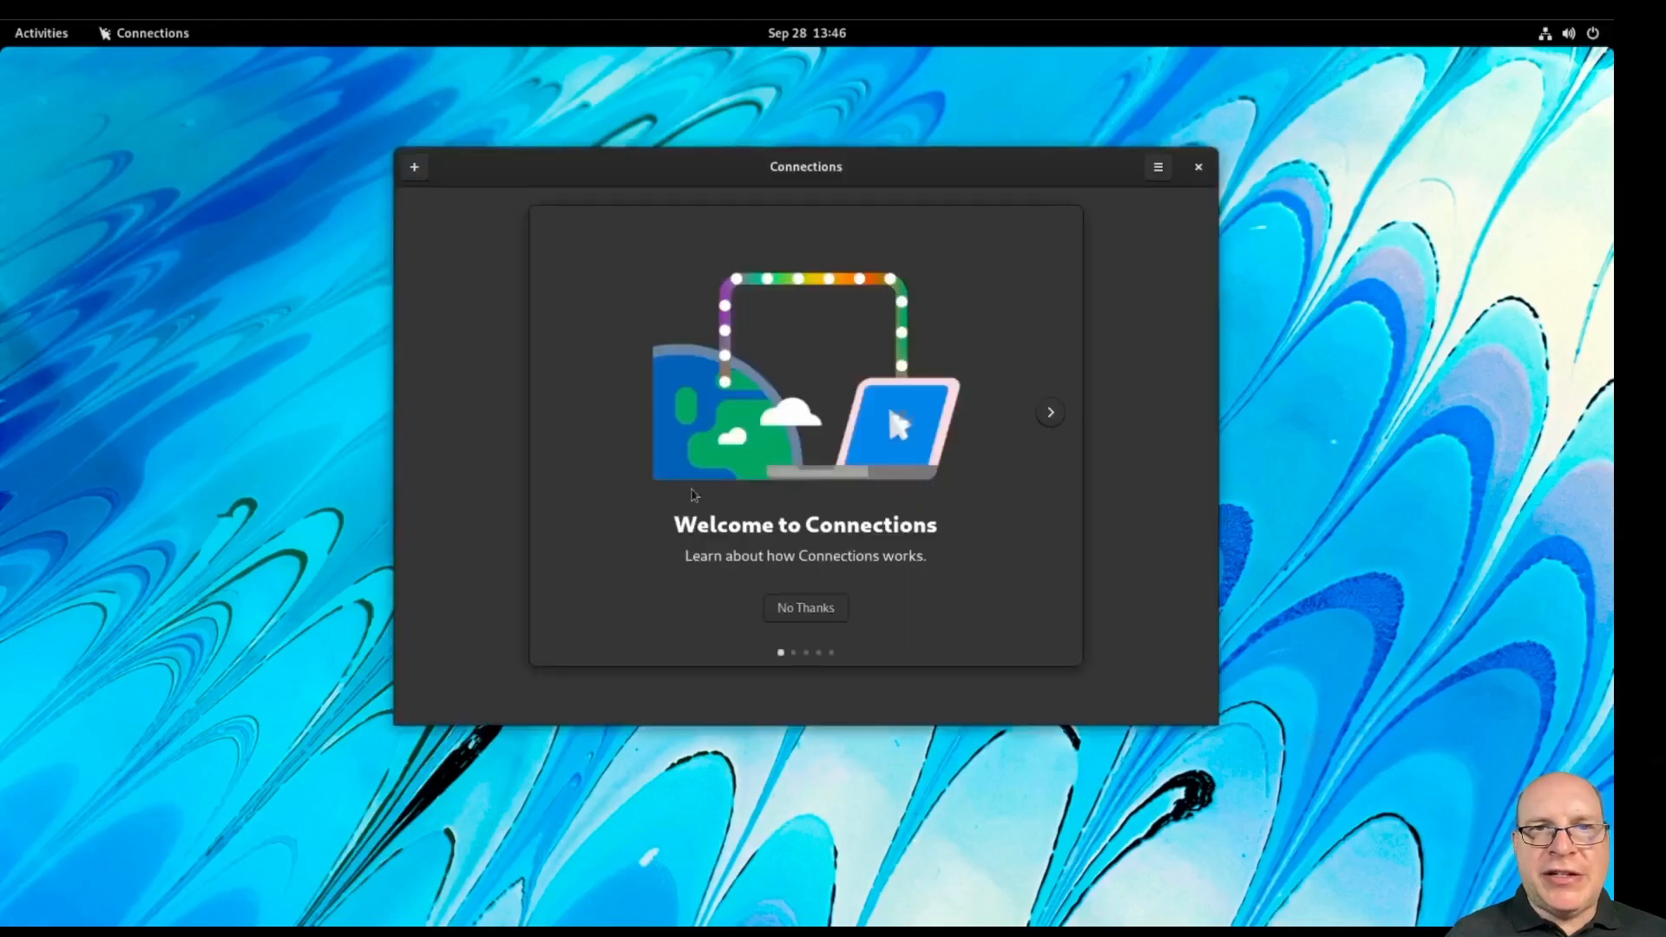
mouse_move(850, 537)
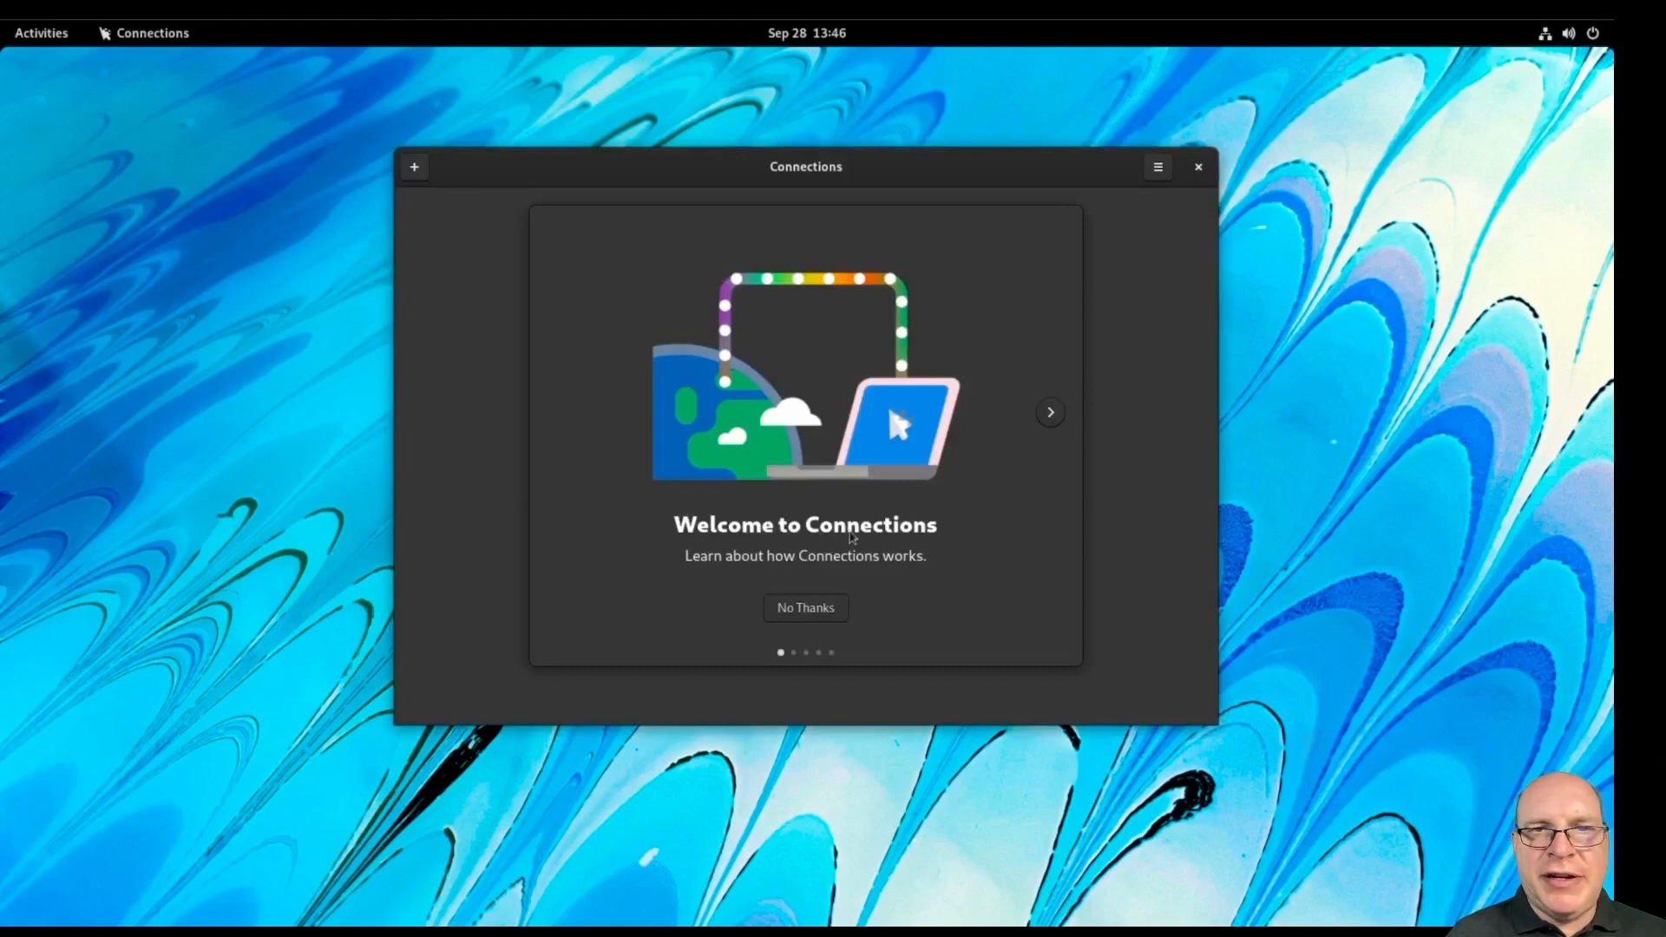
mouse_move(1036, 427)
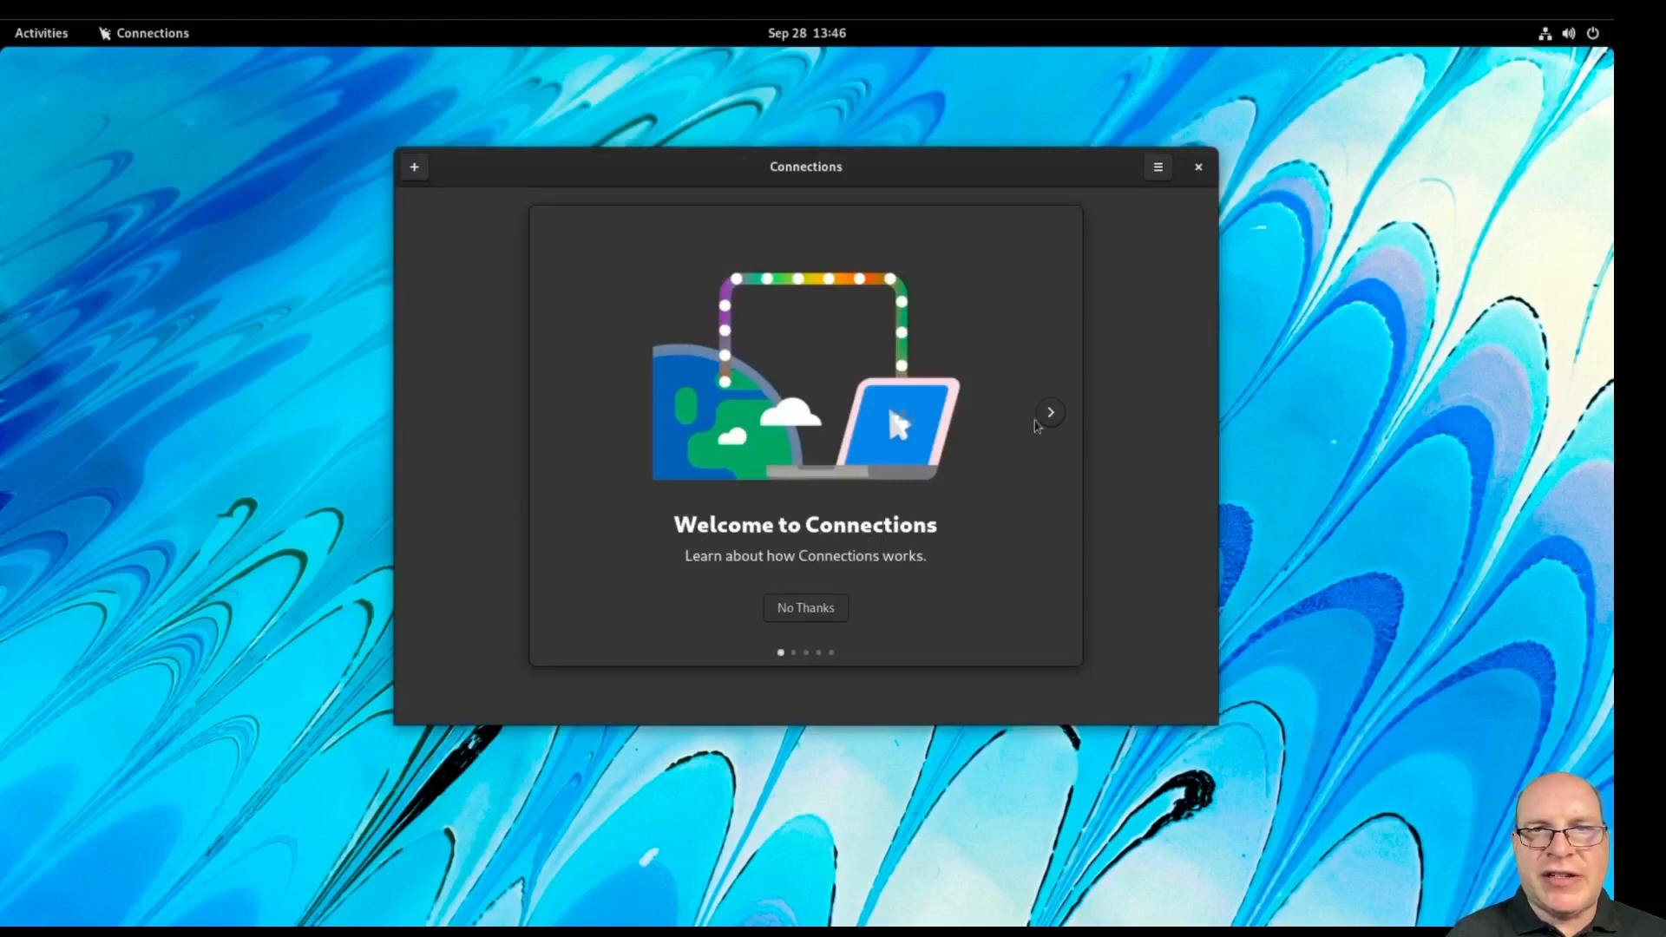
Page through every Connections welcome tour page and dismiss the tour.
left_click(1049, 413)
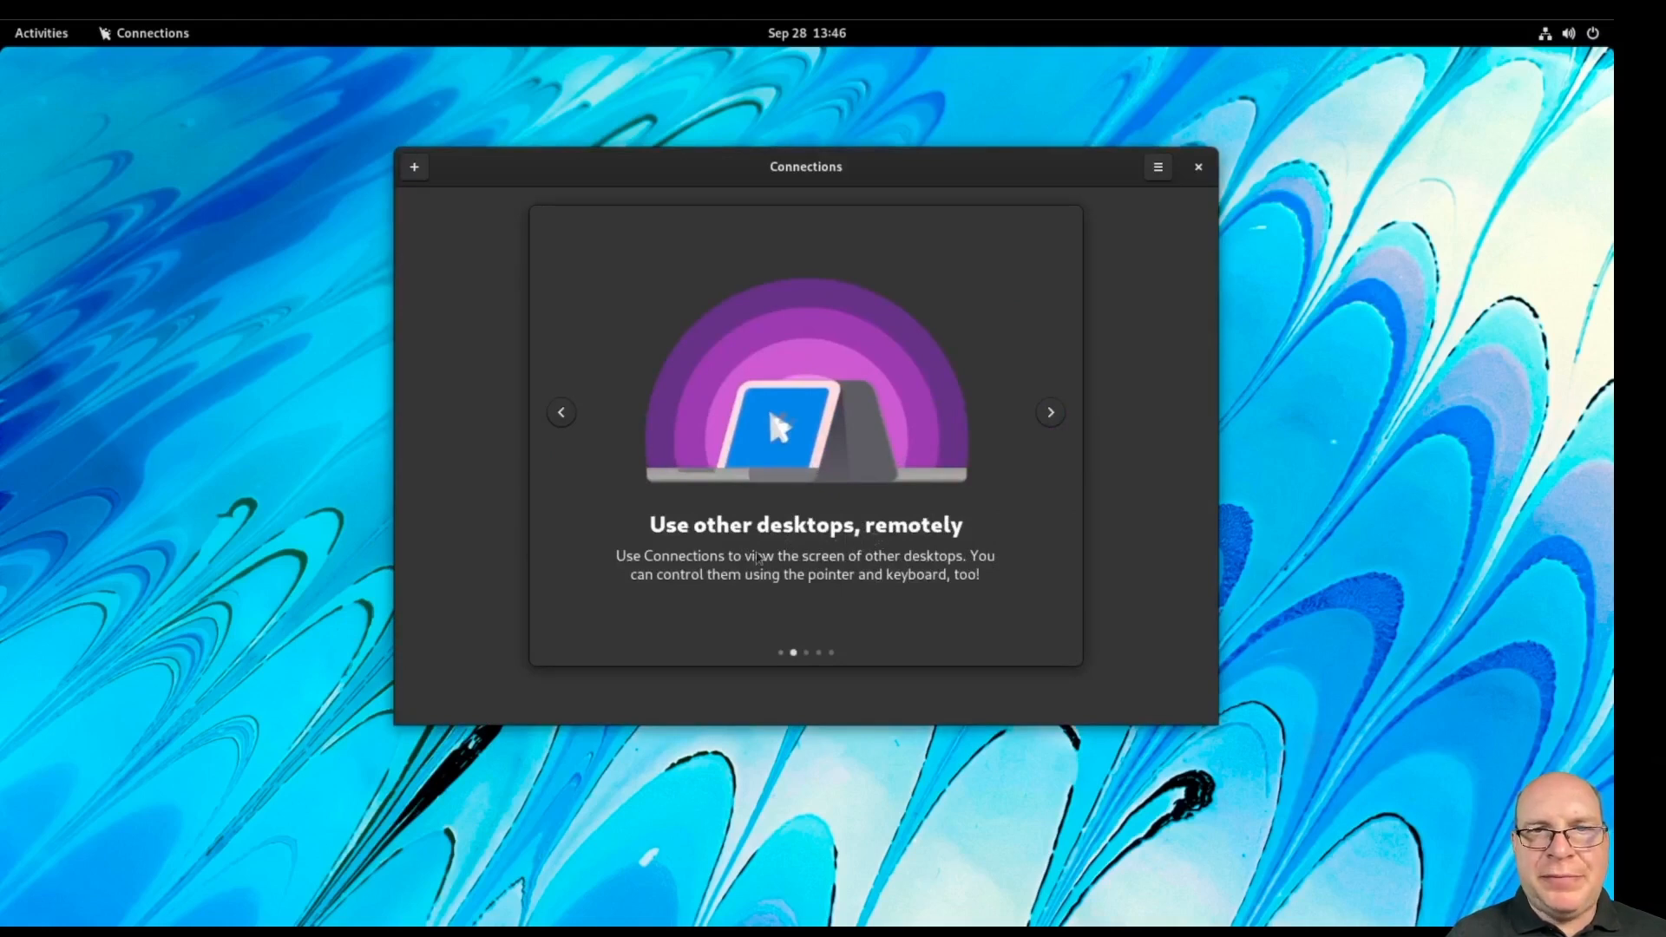
mouse_move(906, 602)
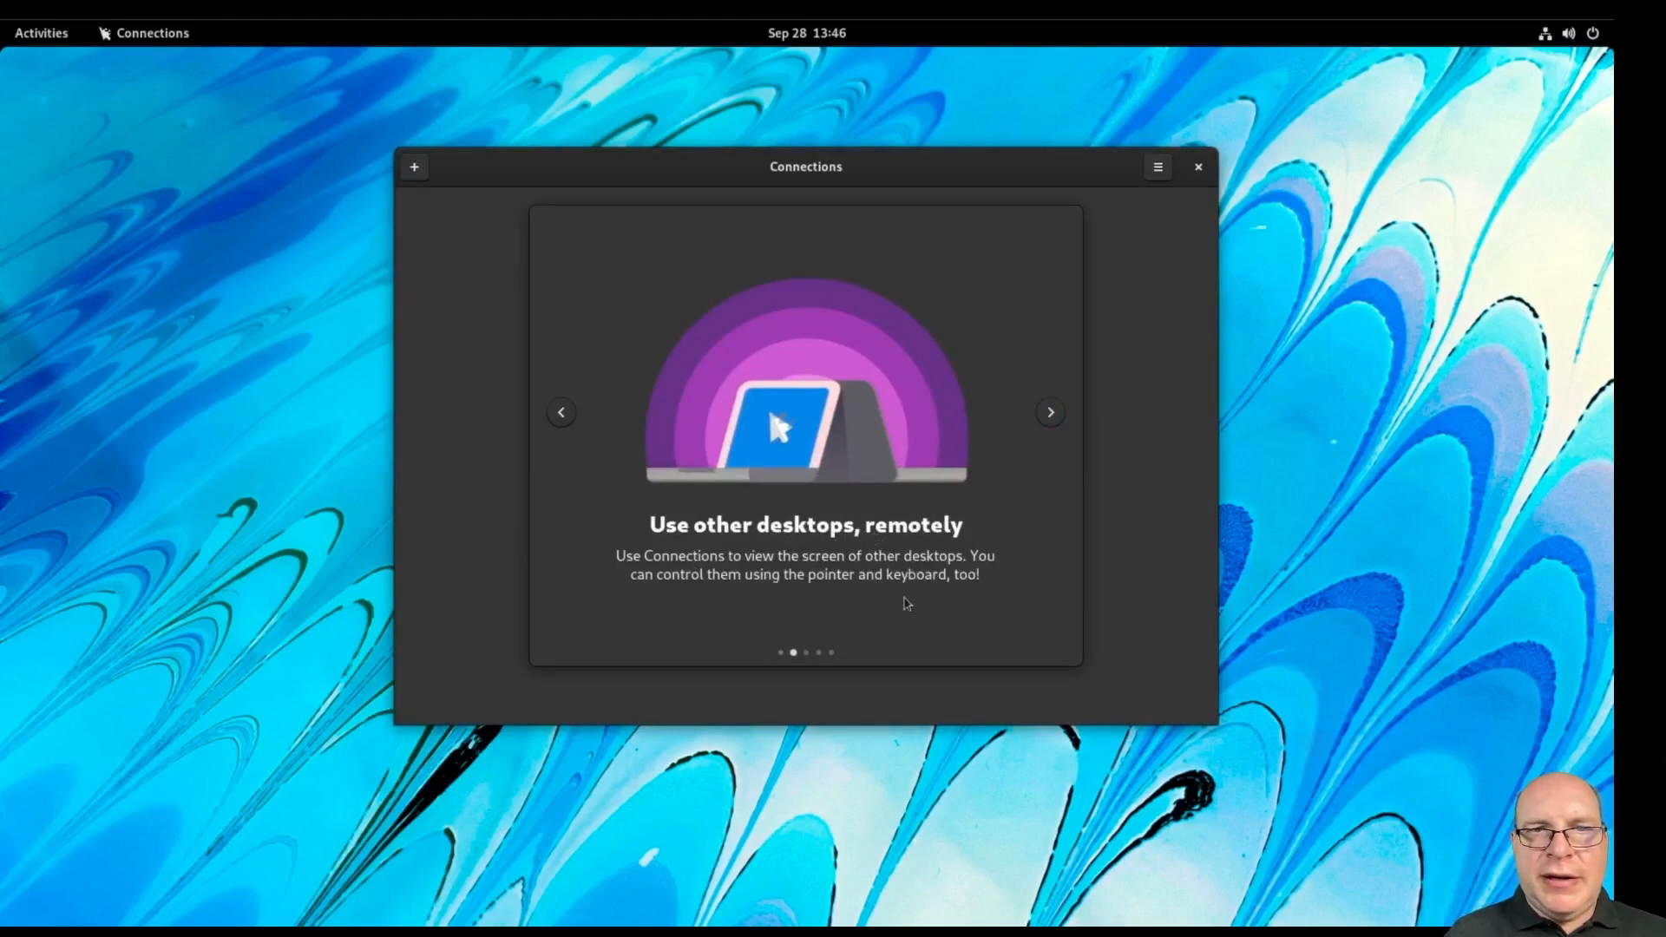
mouse_move(1049, 413)
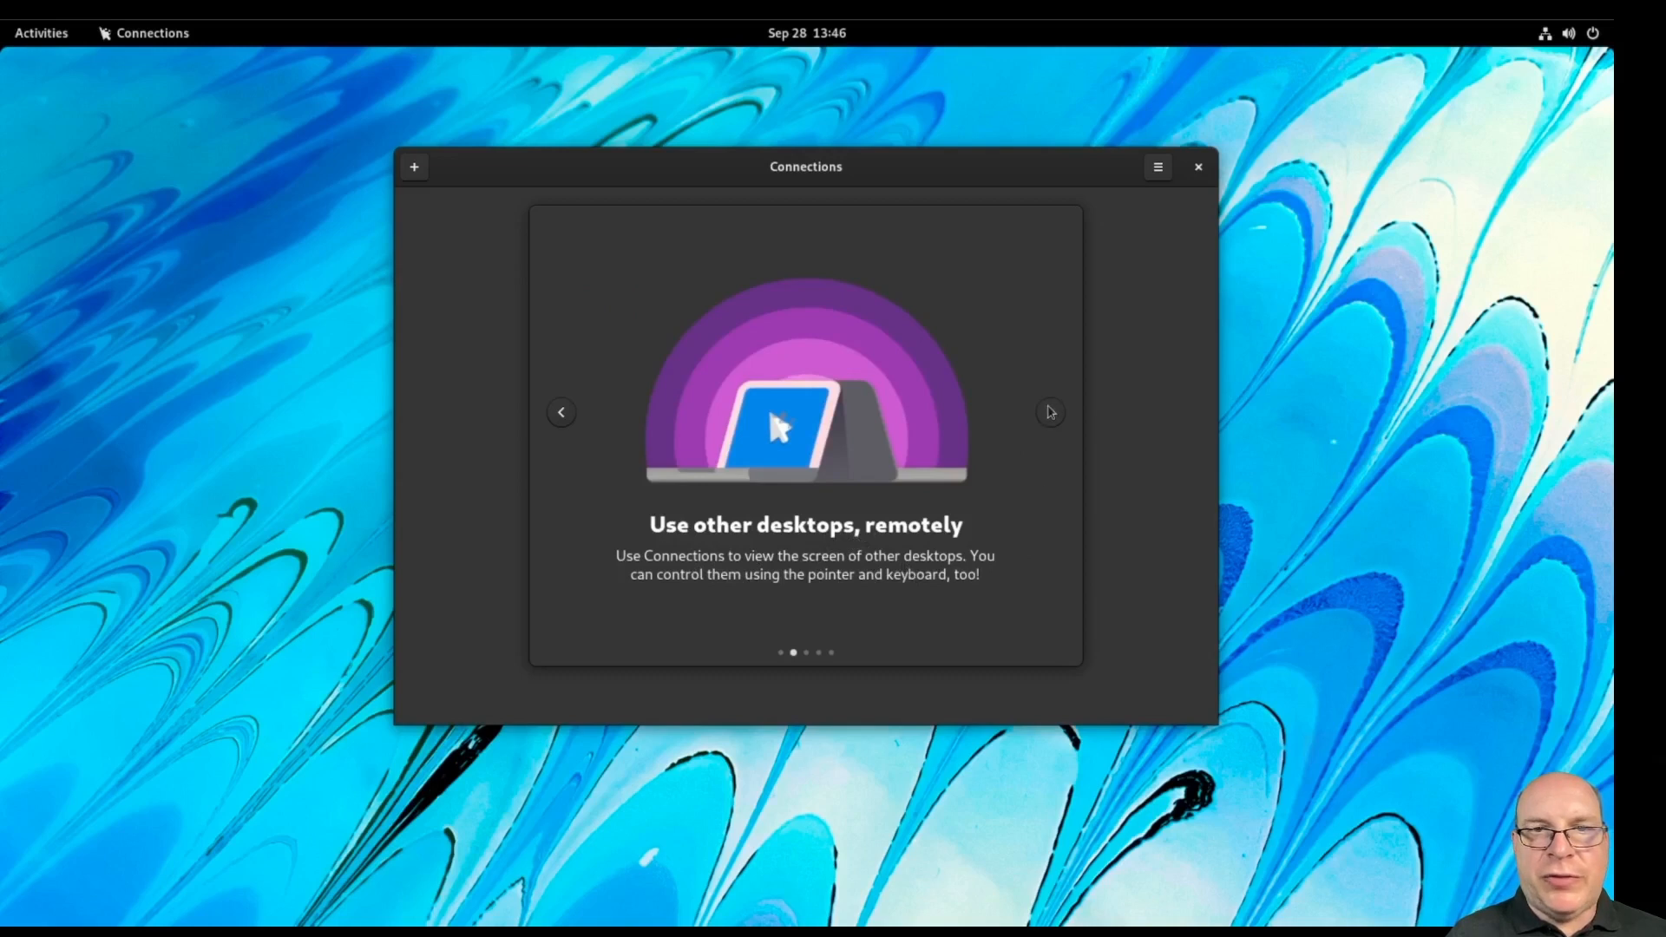
left_click(1048, 413)
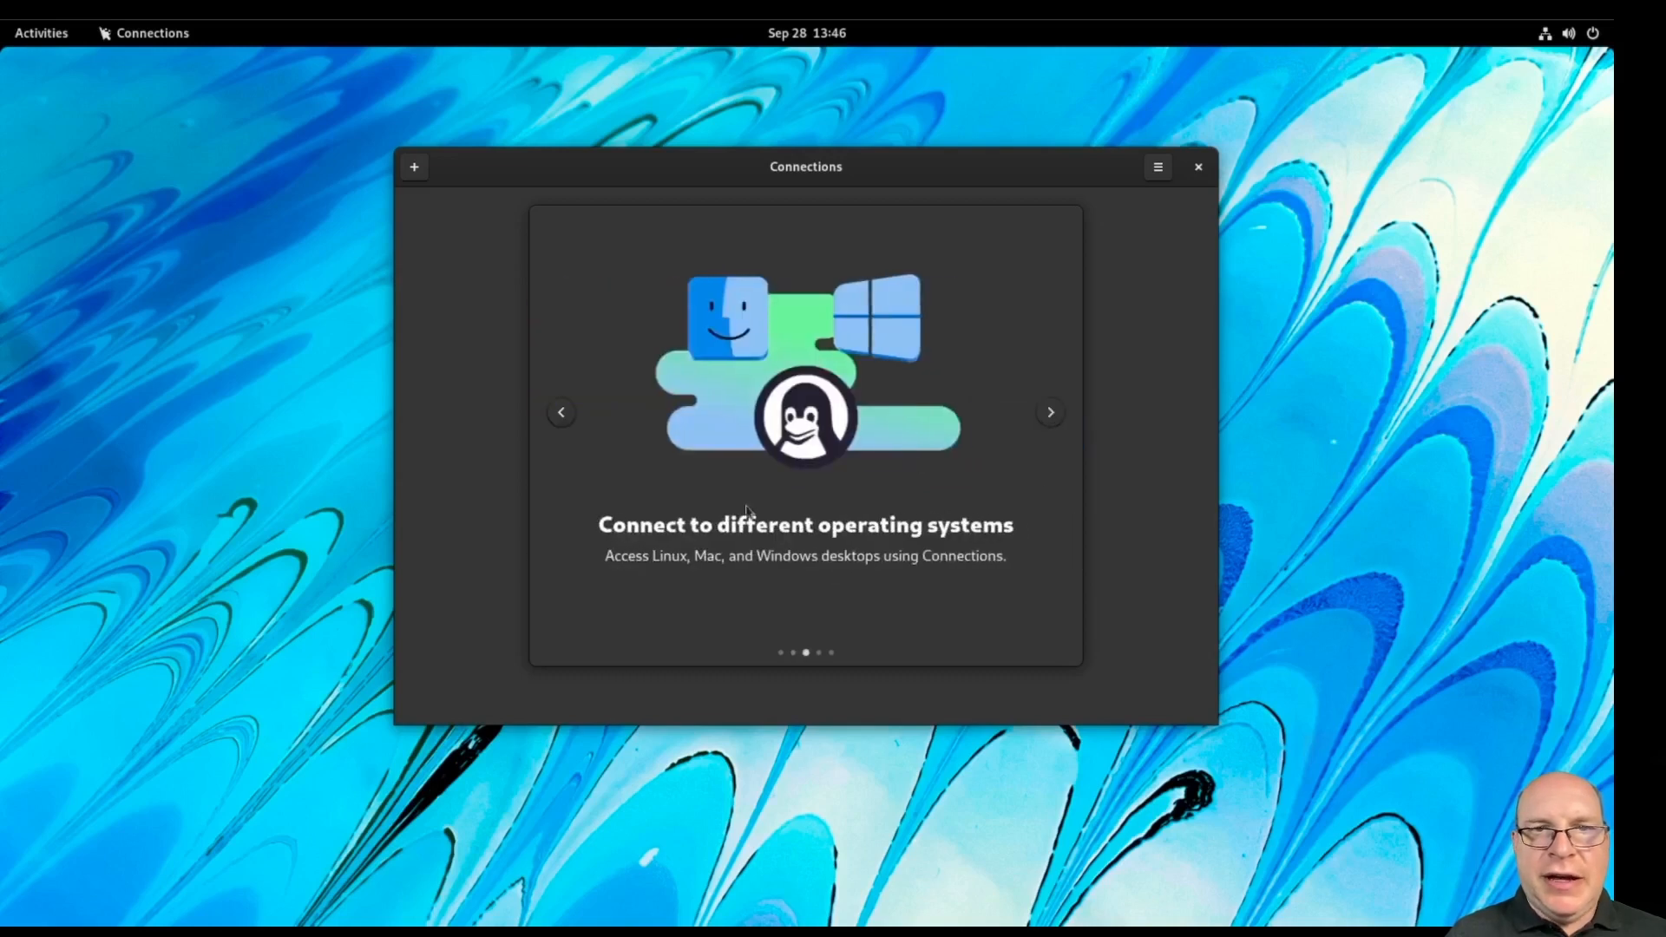
mouse_move(703, 576)
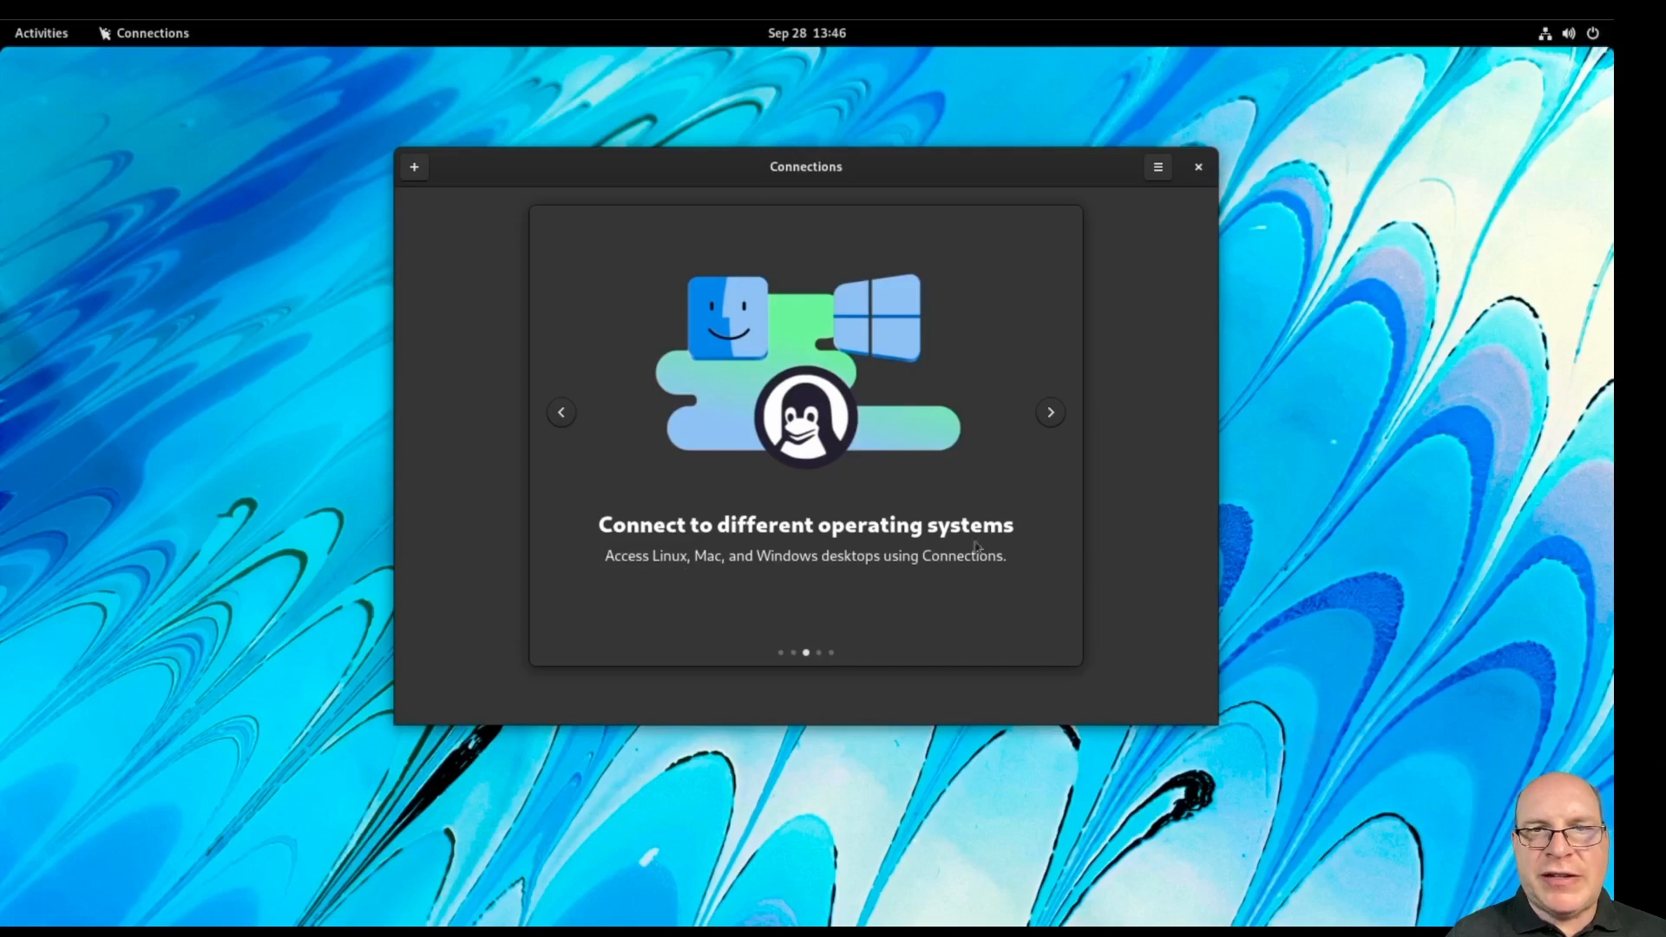
left_click(1050, 413)
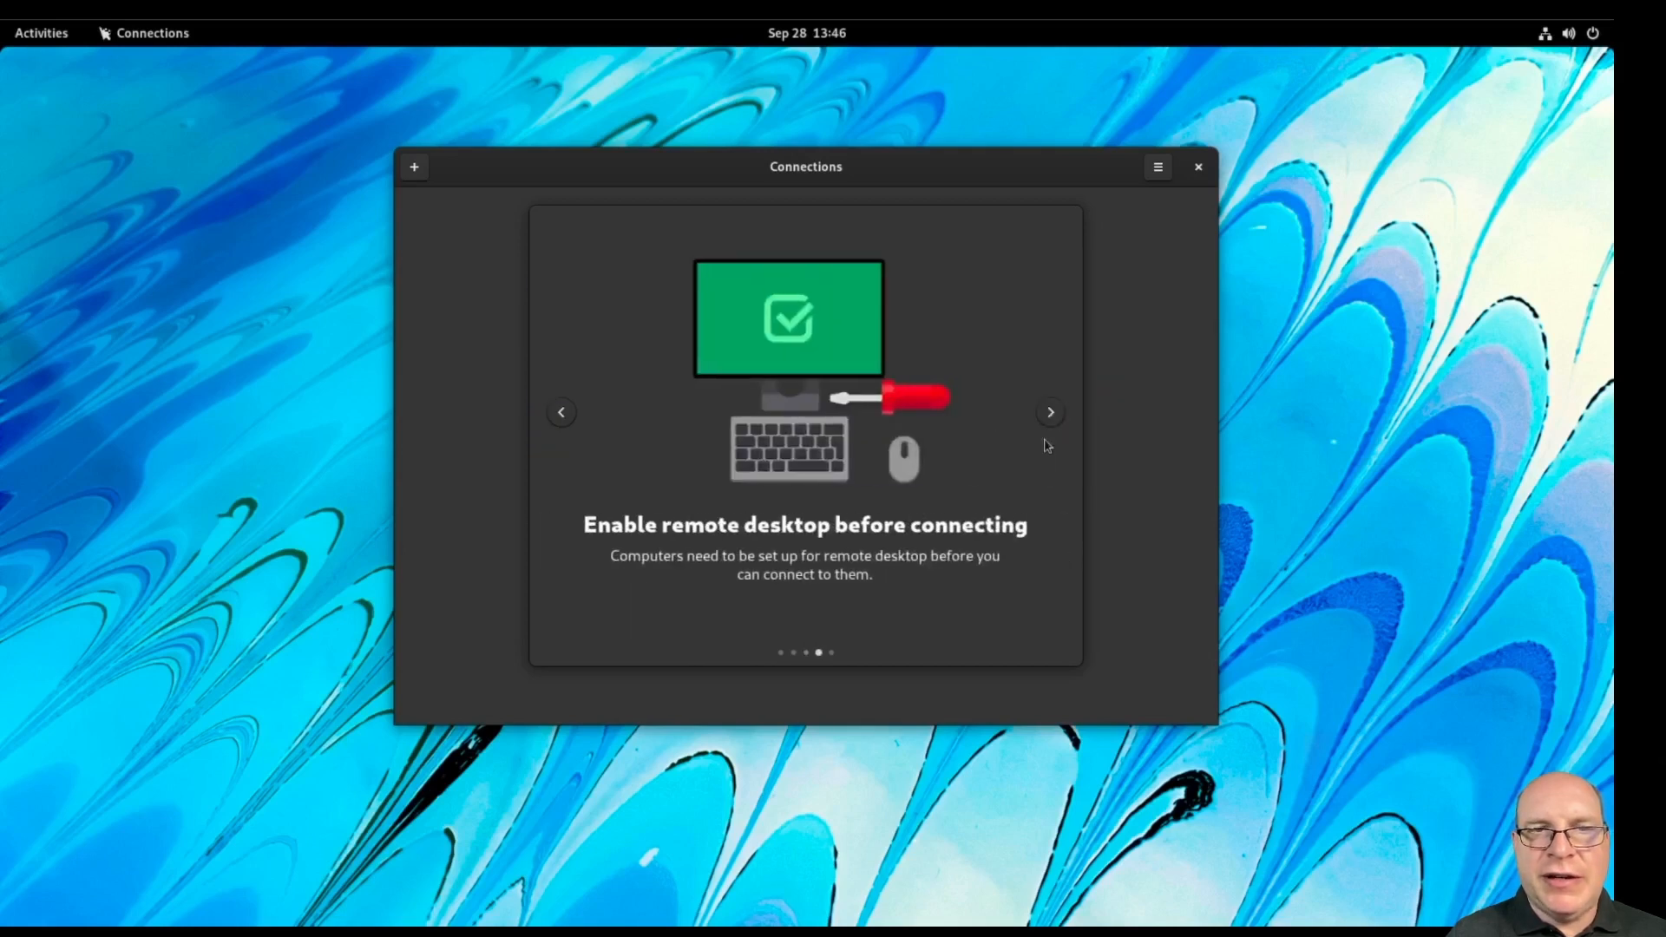
mouse_move(788, 599)
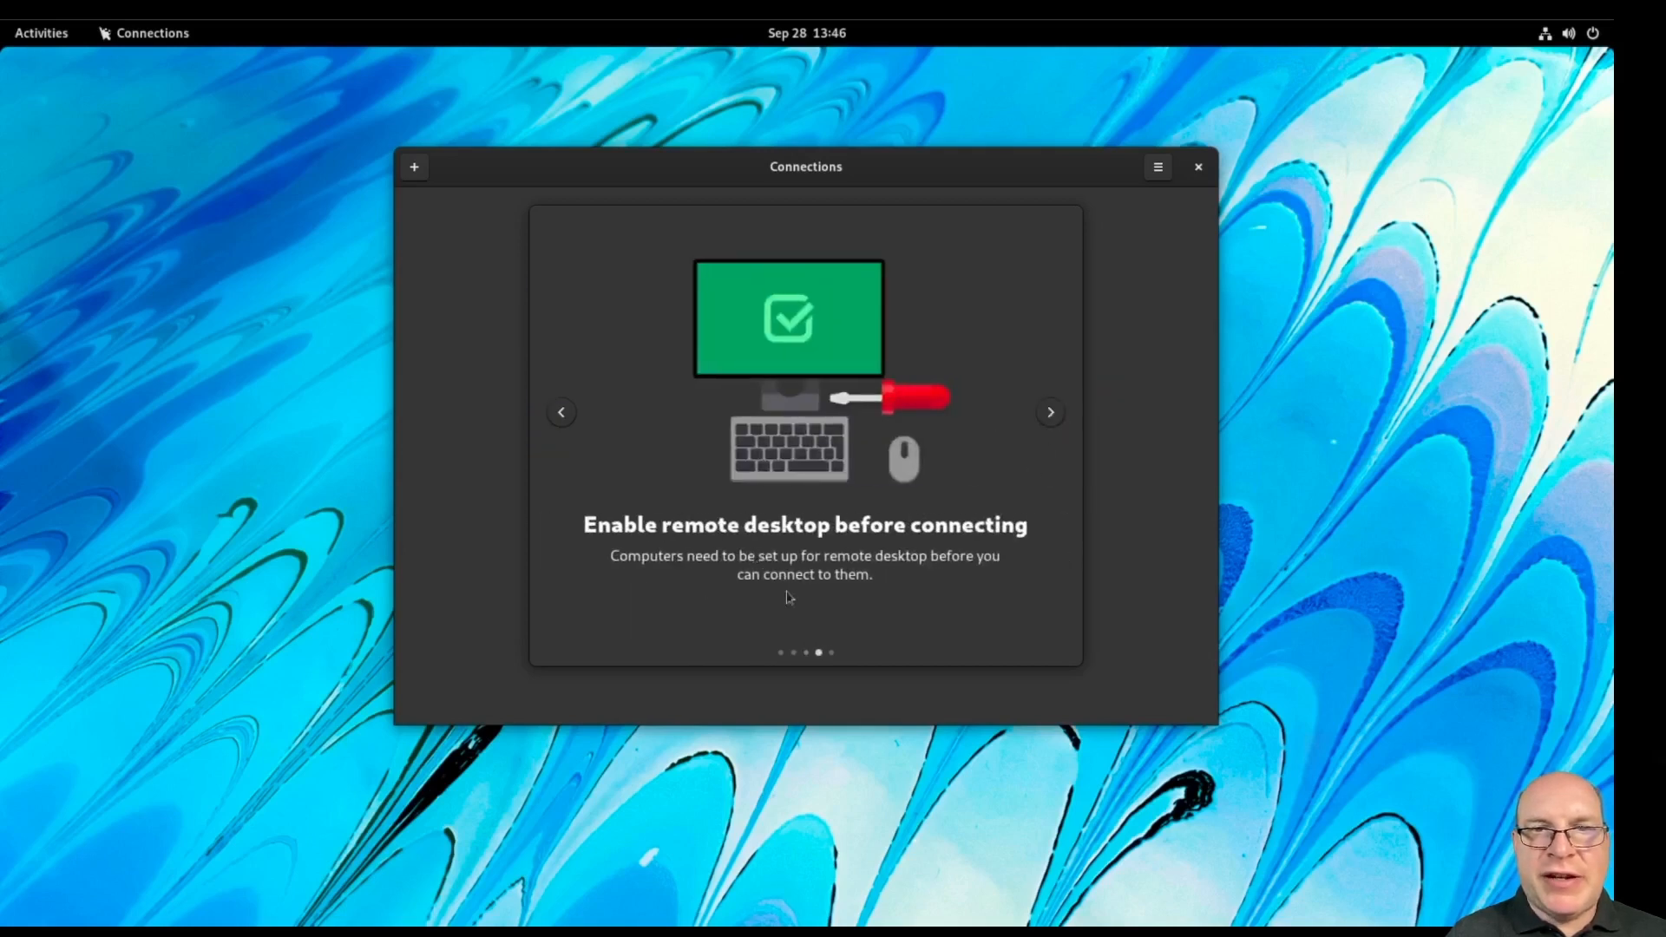
mouse_move(912, 604)
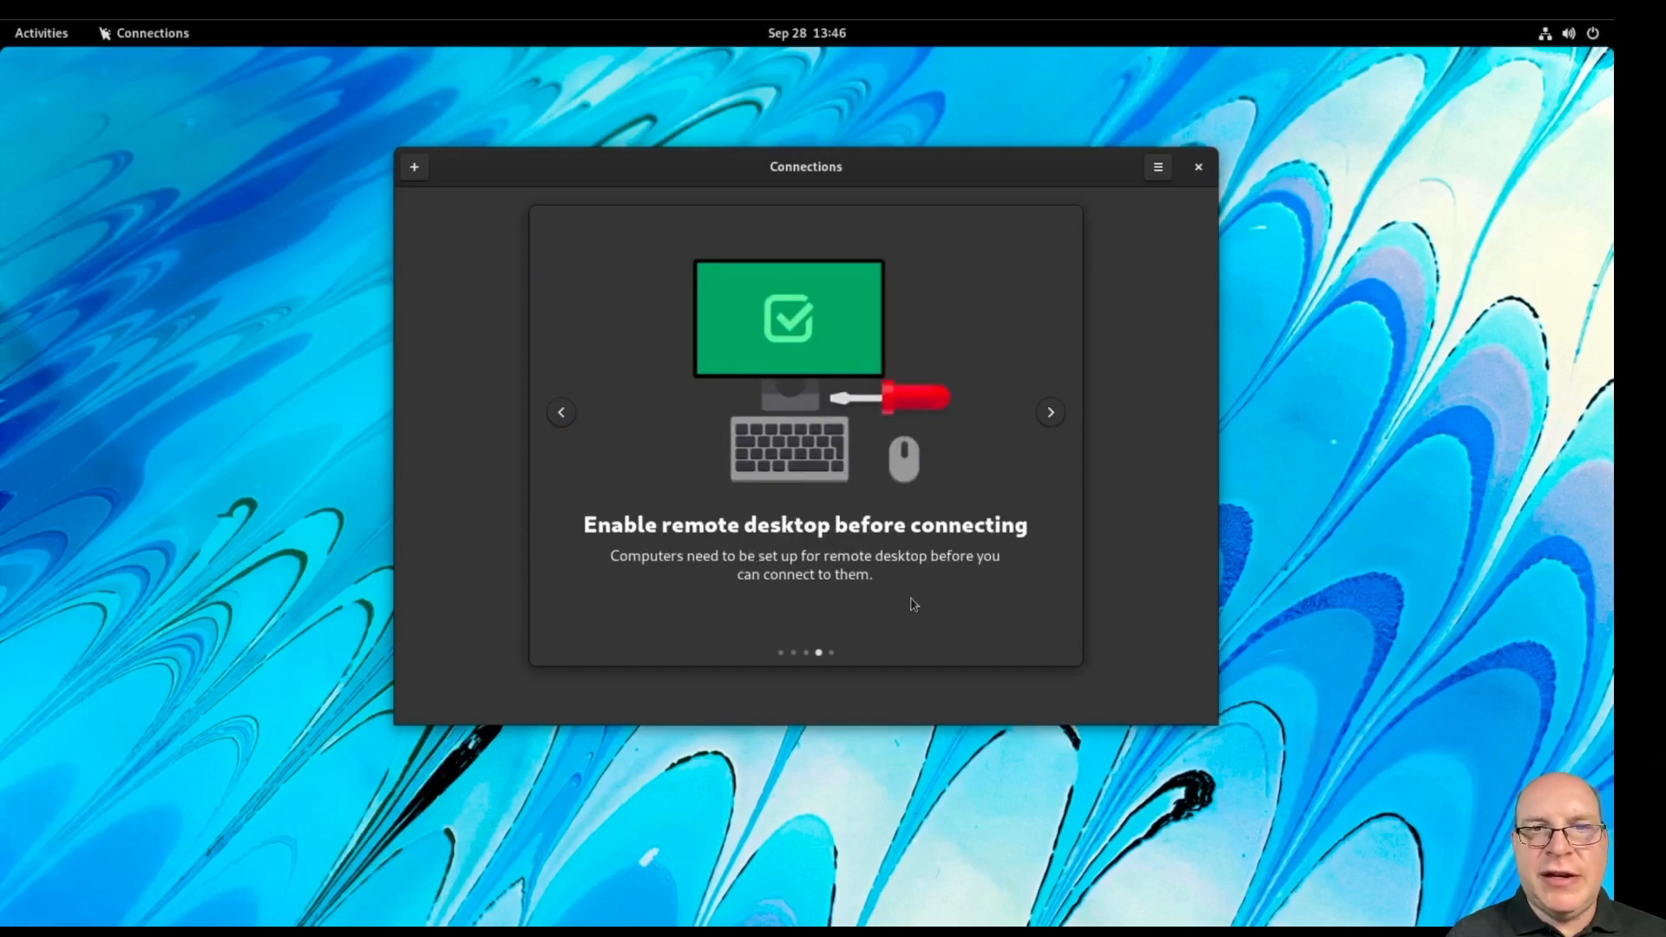
mouse_move(956, 550)
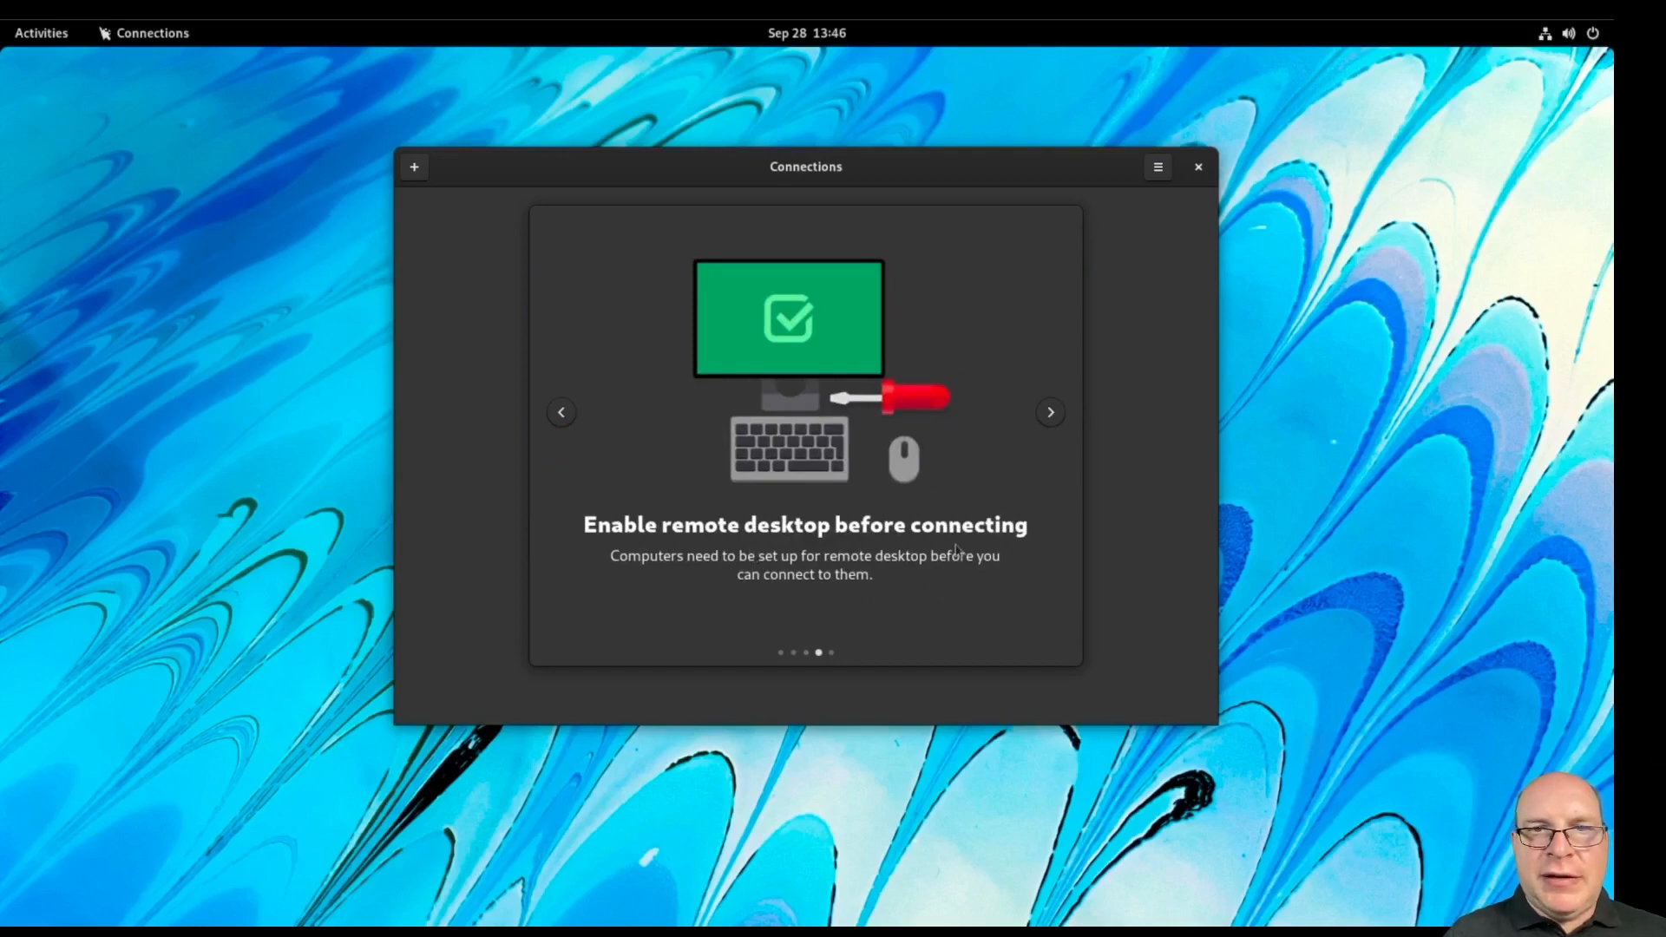
left_click(1050, 413)
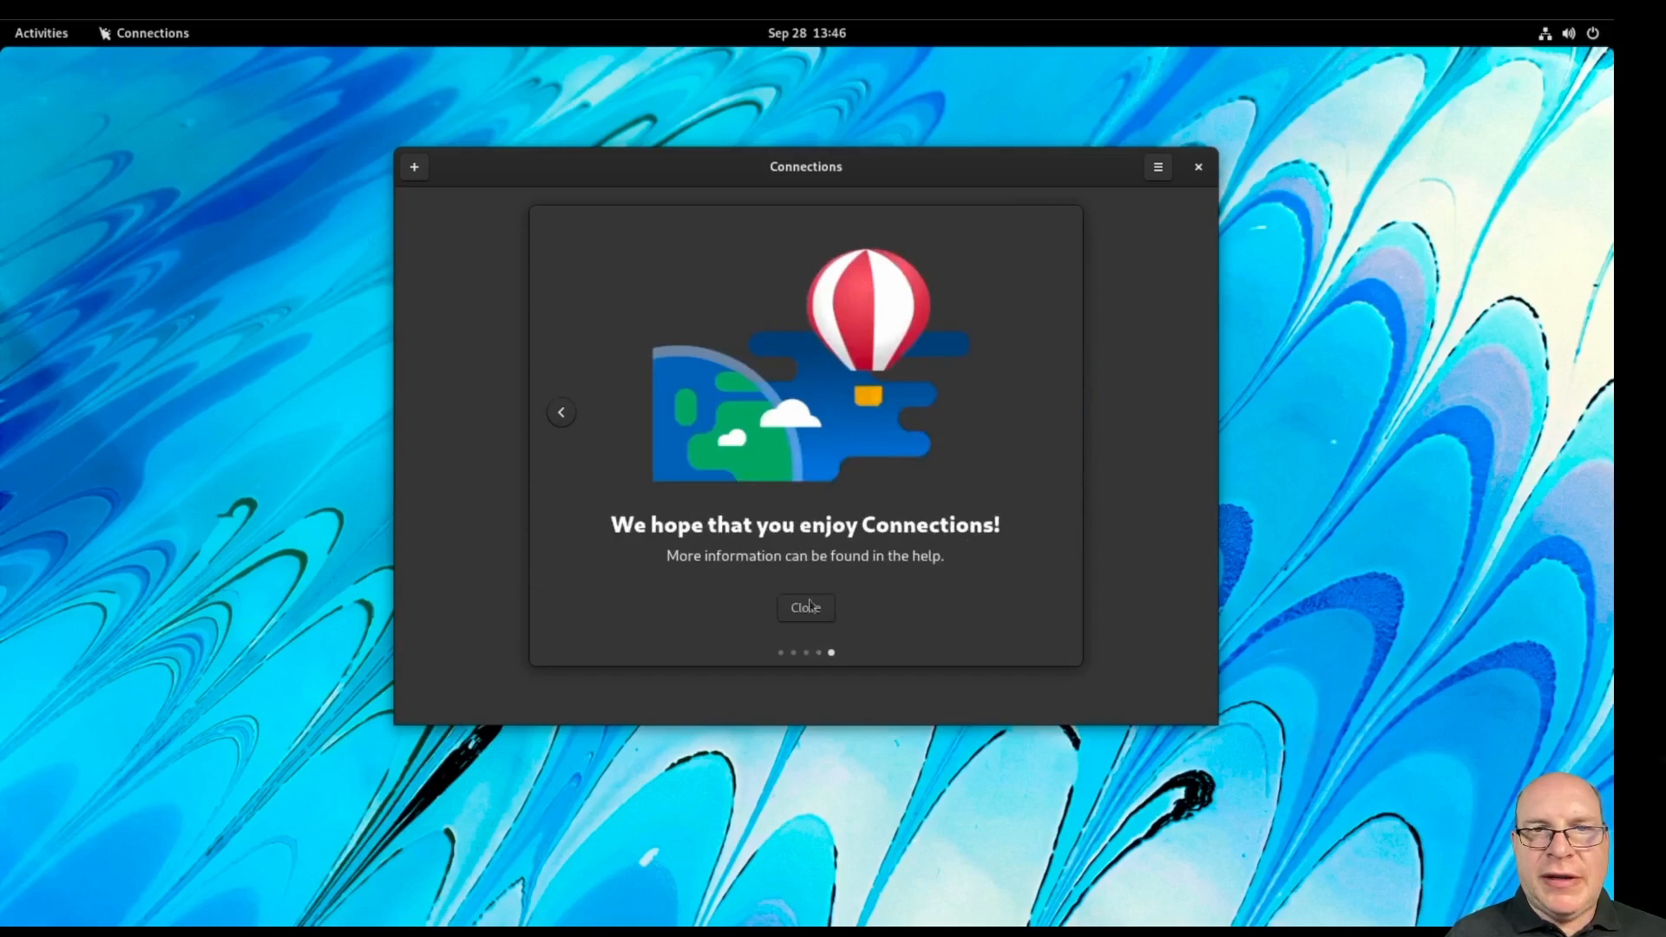
left_click(803, 607)
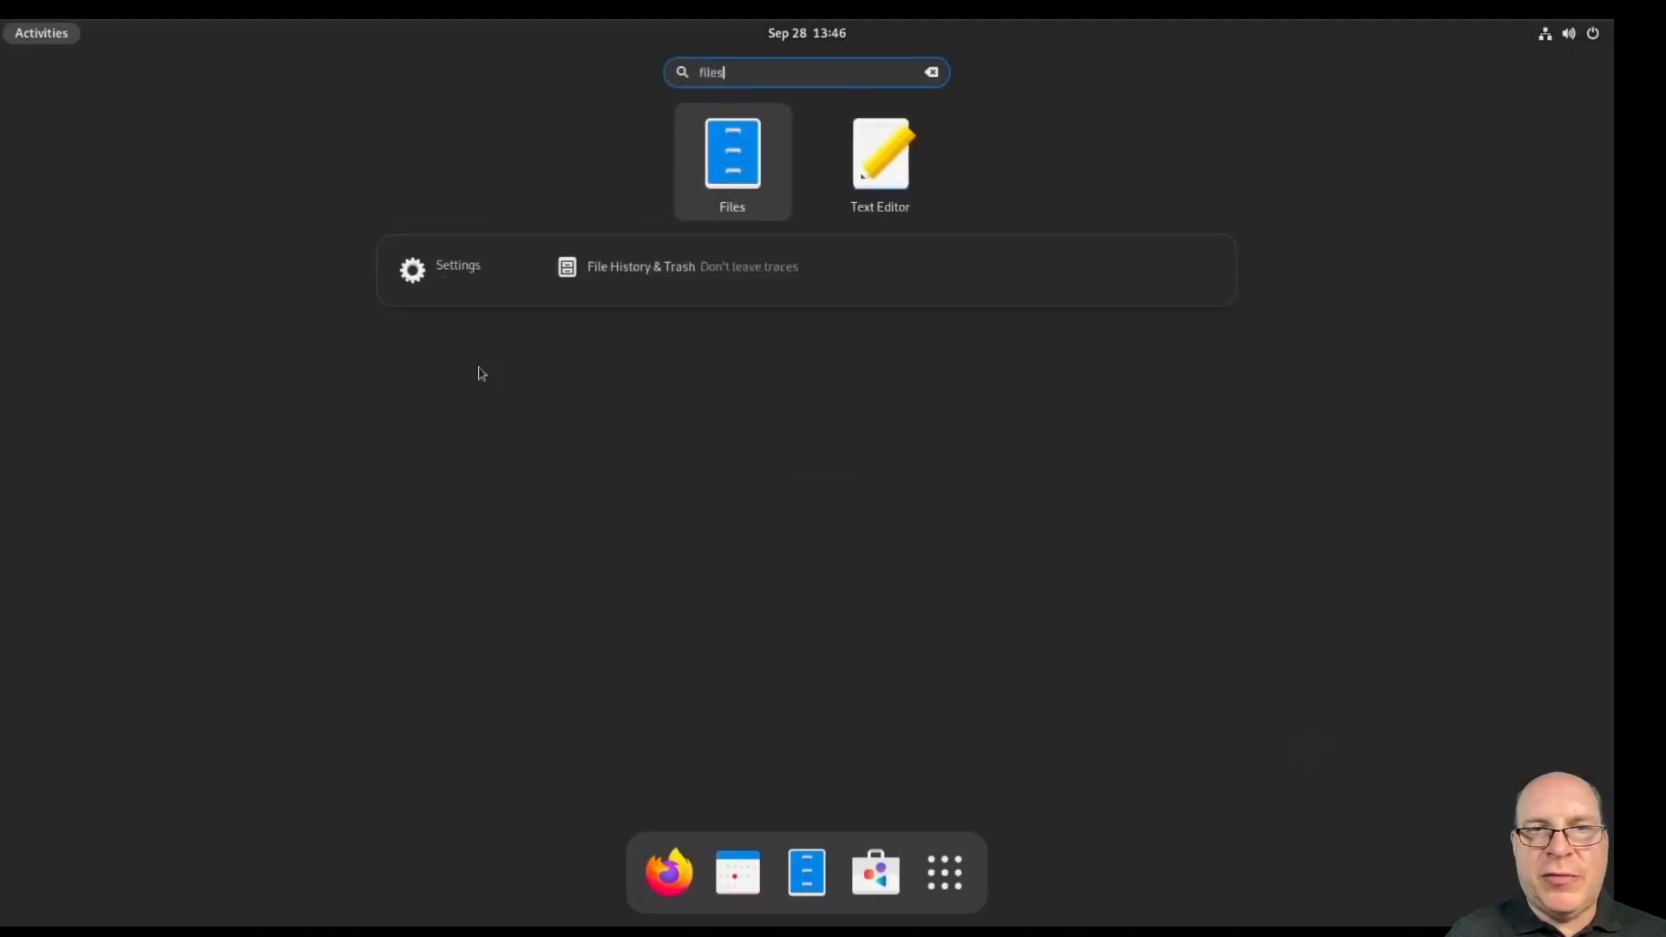
In Files, start compressing the Documents folder and review the archive formats offered.
left_click(733, 153)
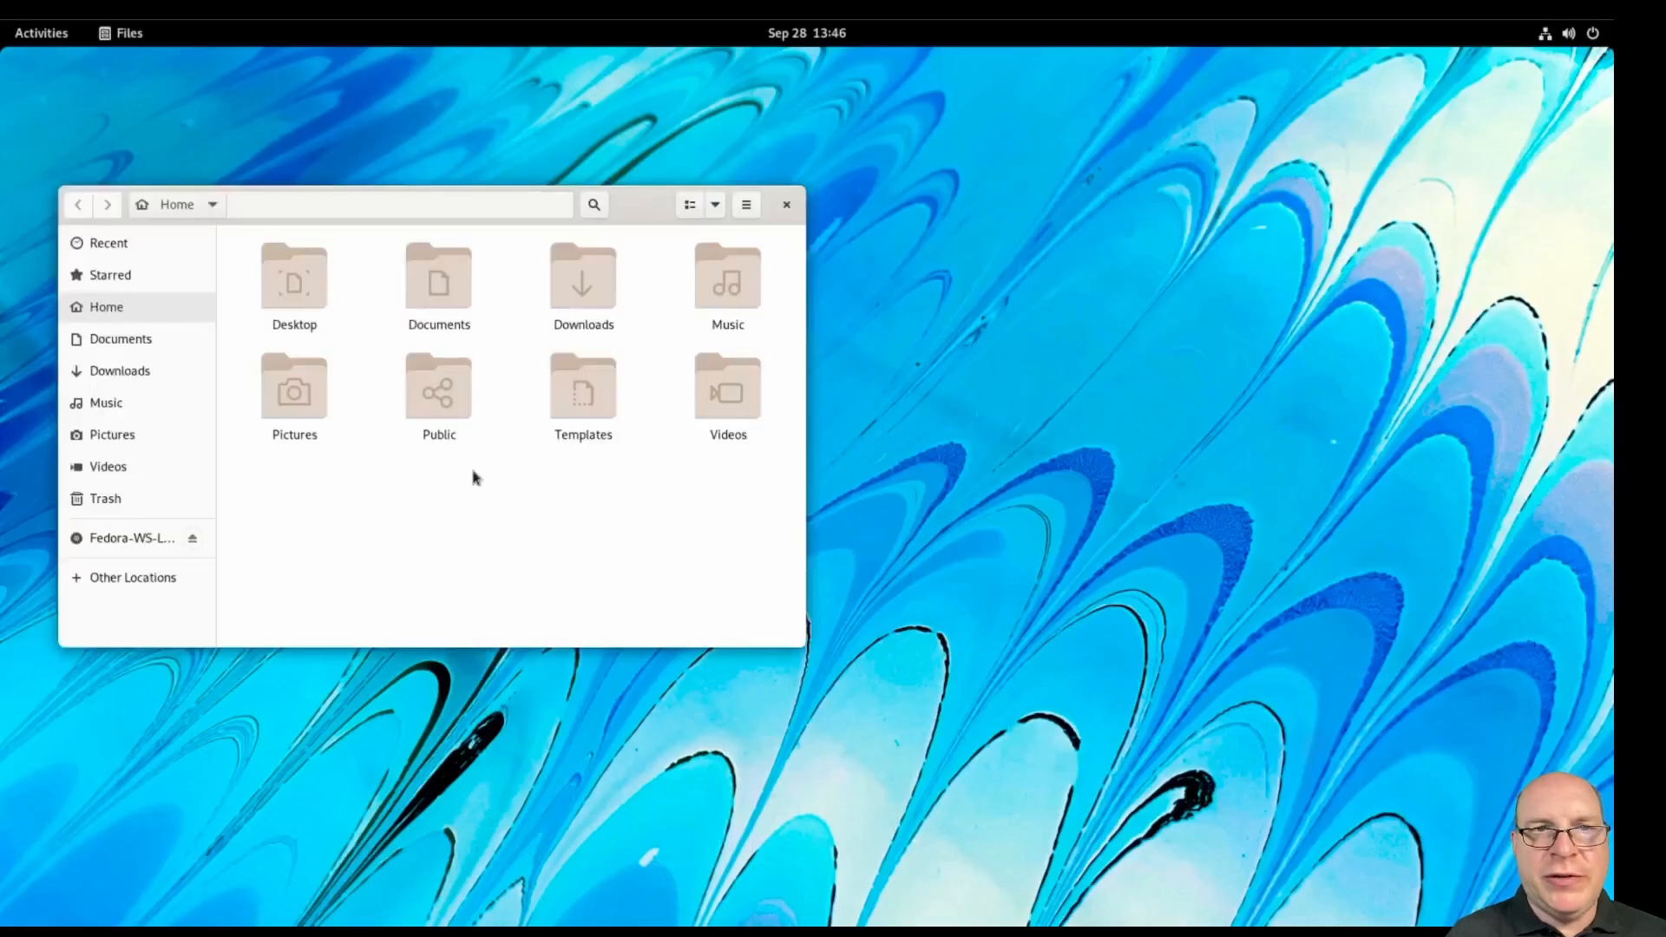
mouse_move(409, 521)
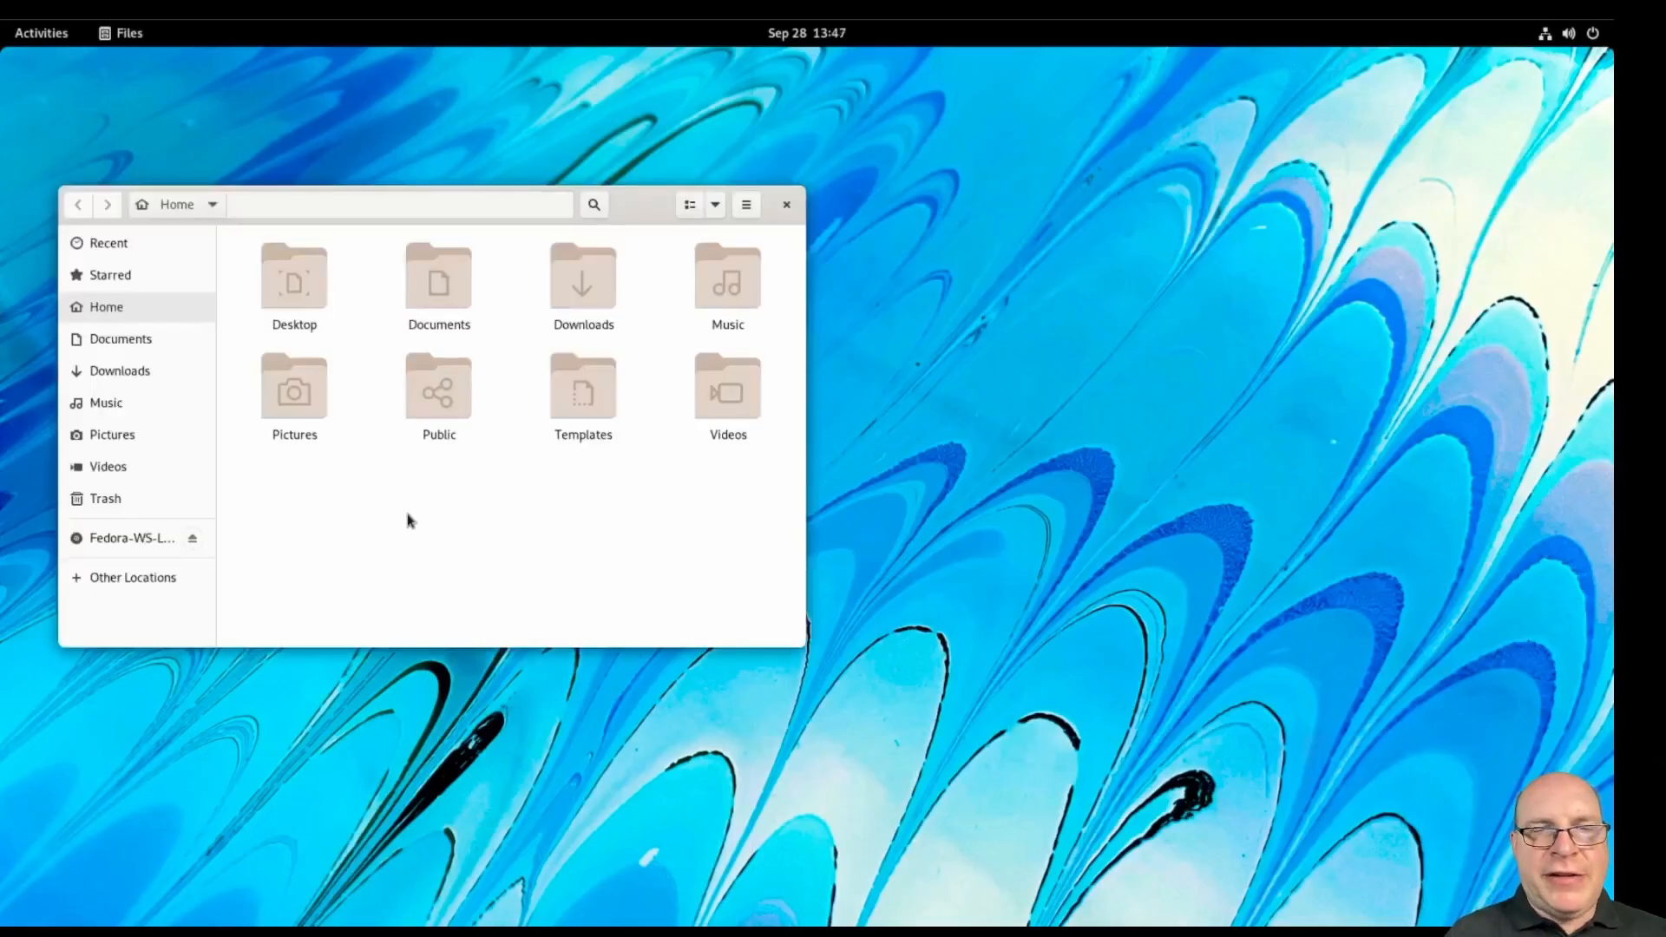
mouse_move(439, 278)
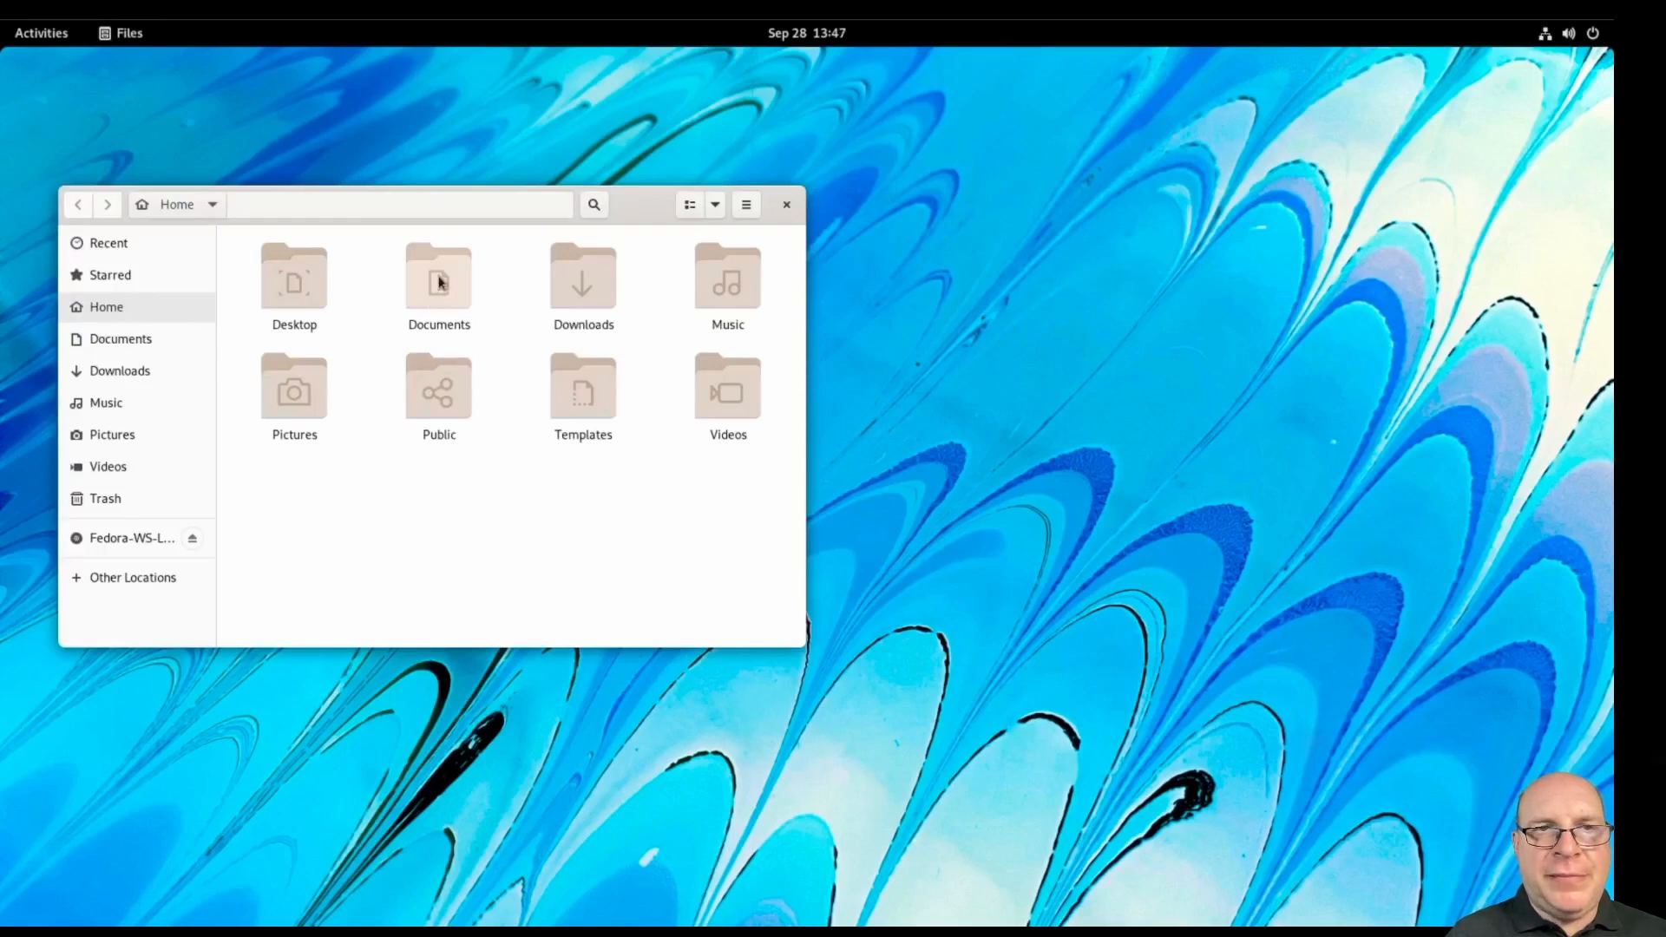
right_click(439, 278)
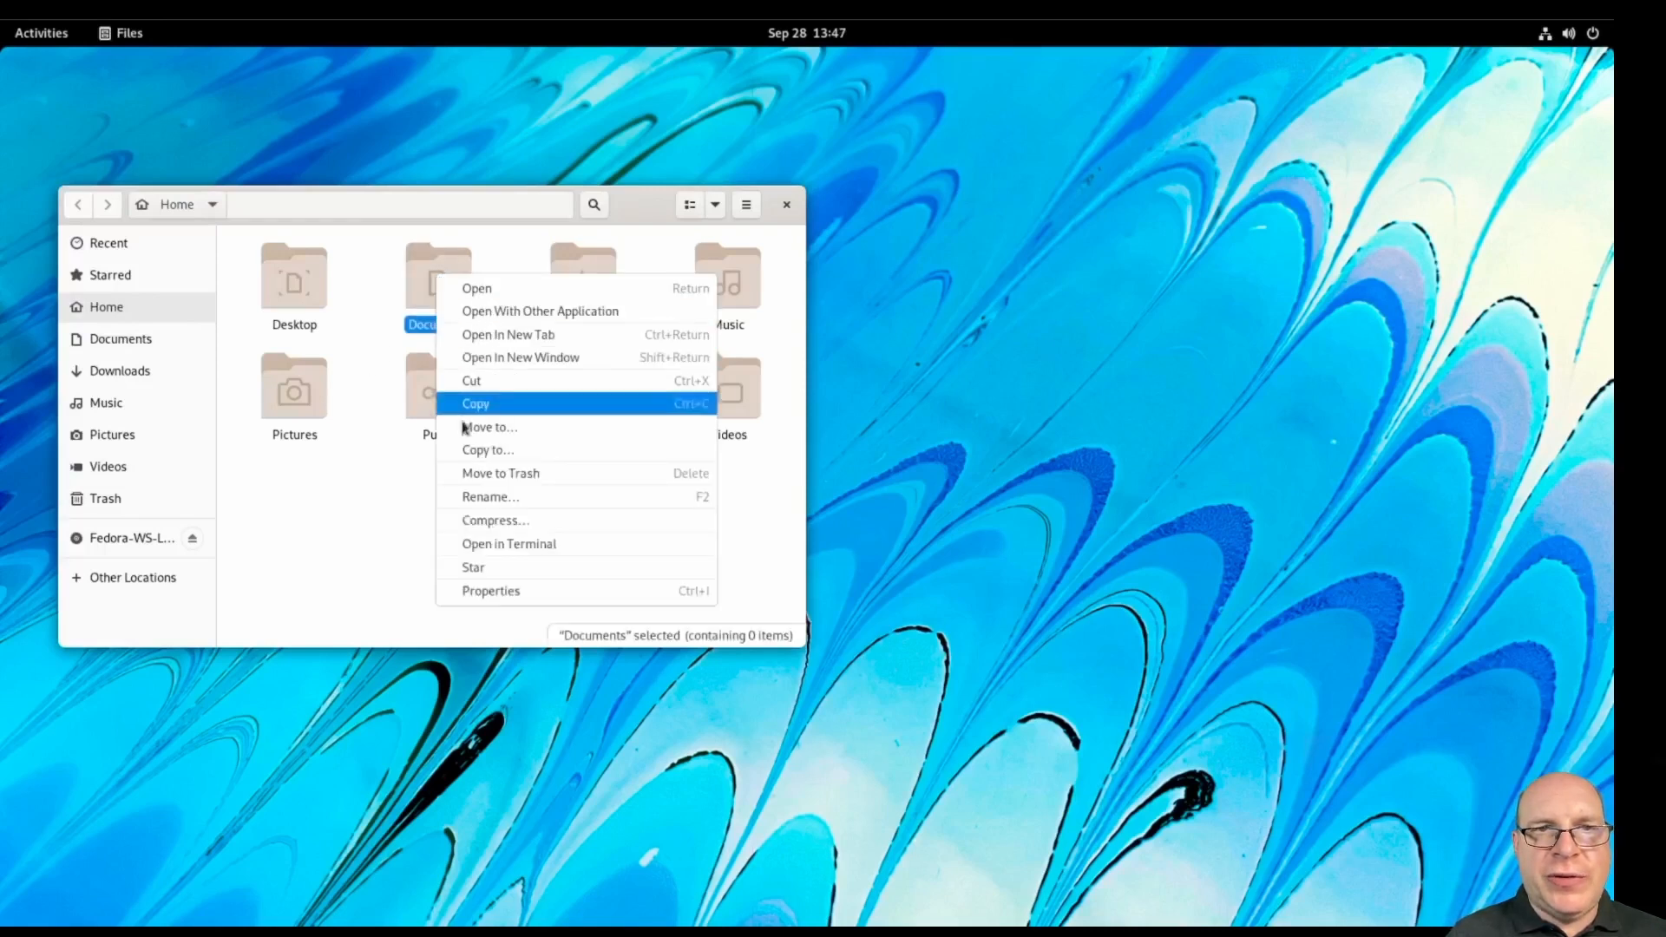
left_click(495, 519)
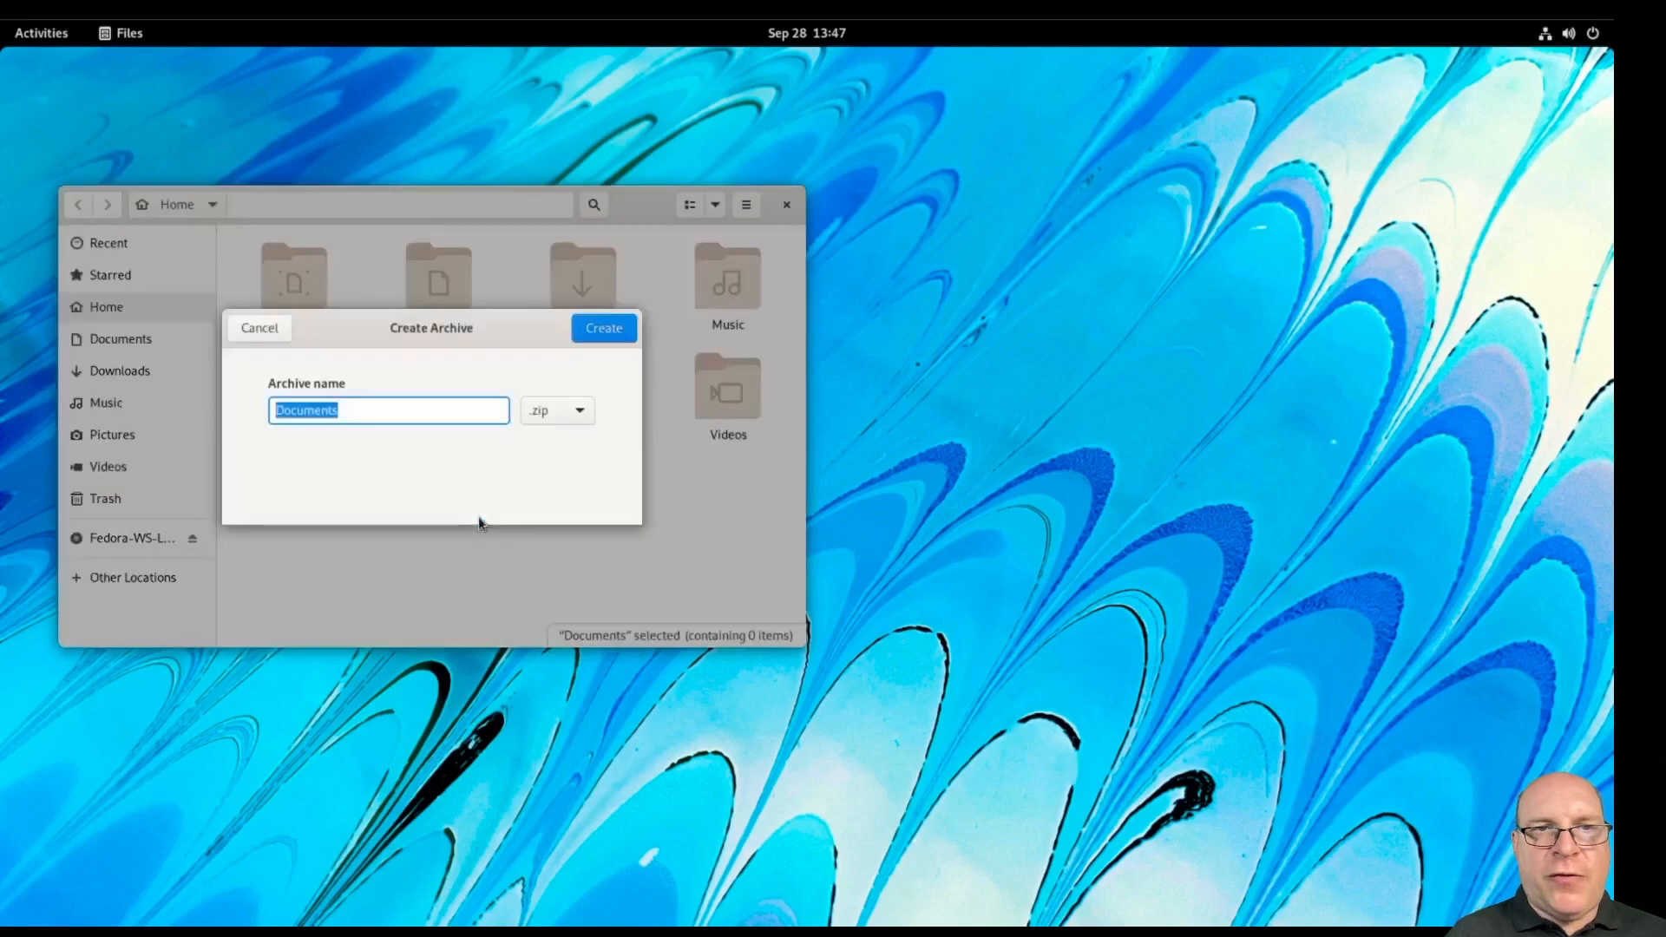
mouse_move(562, 430)
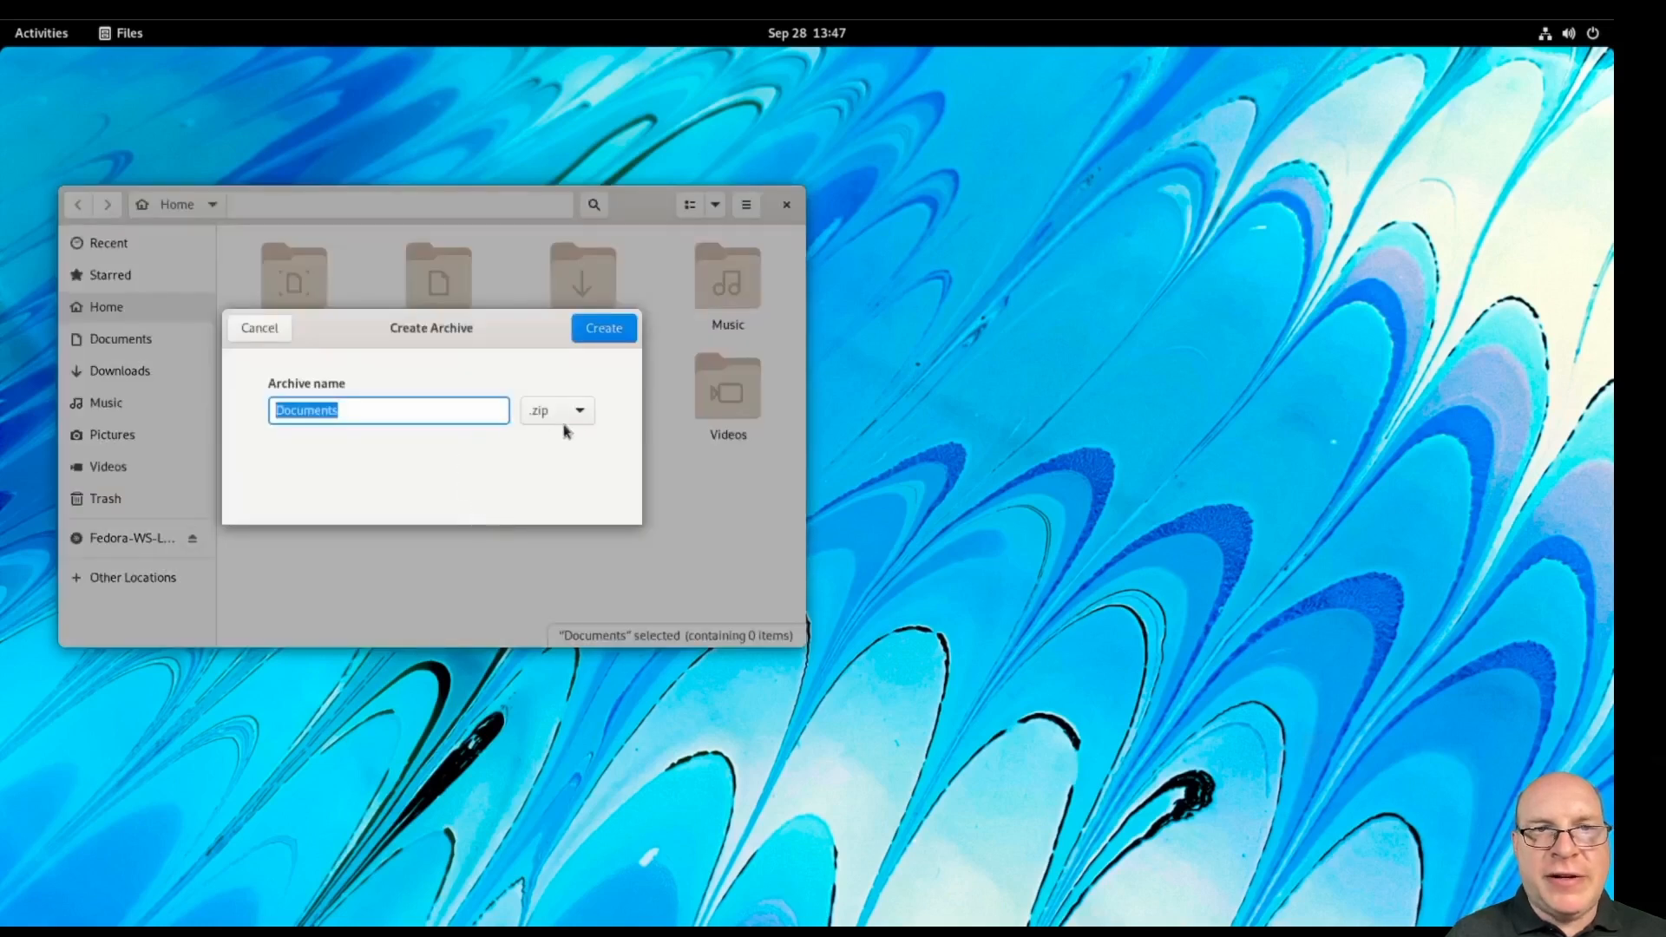
left_click(580, 410)
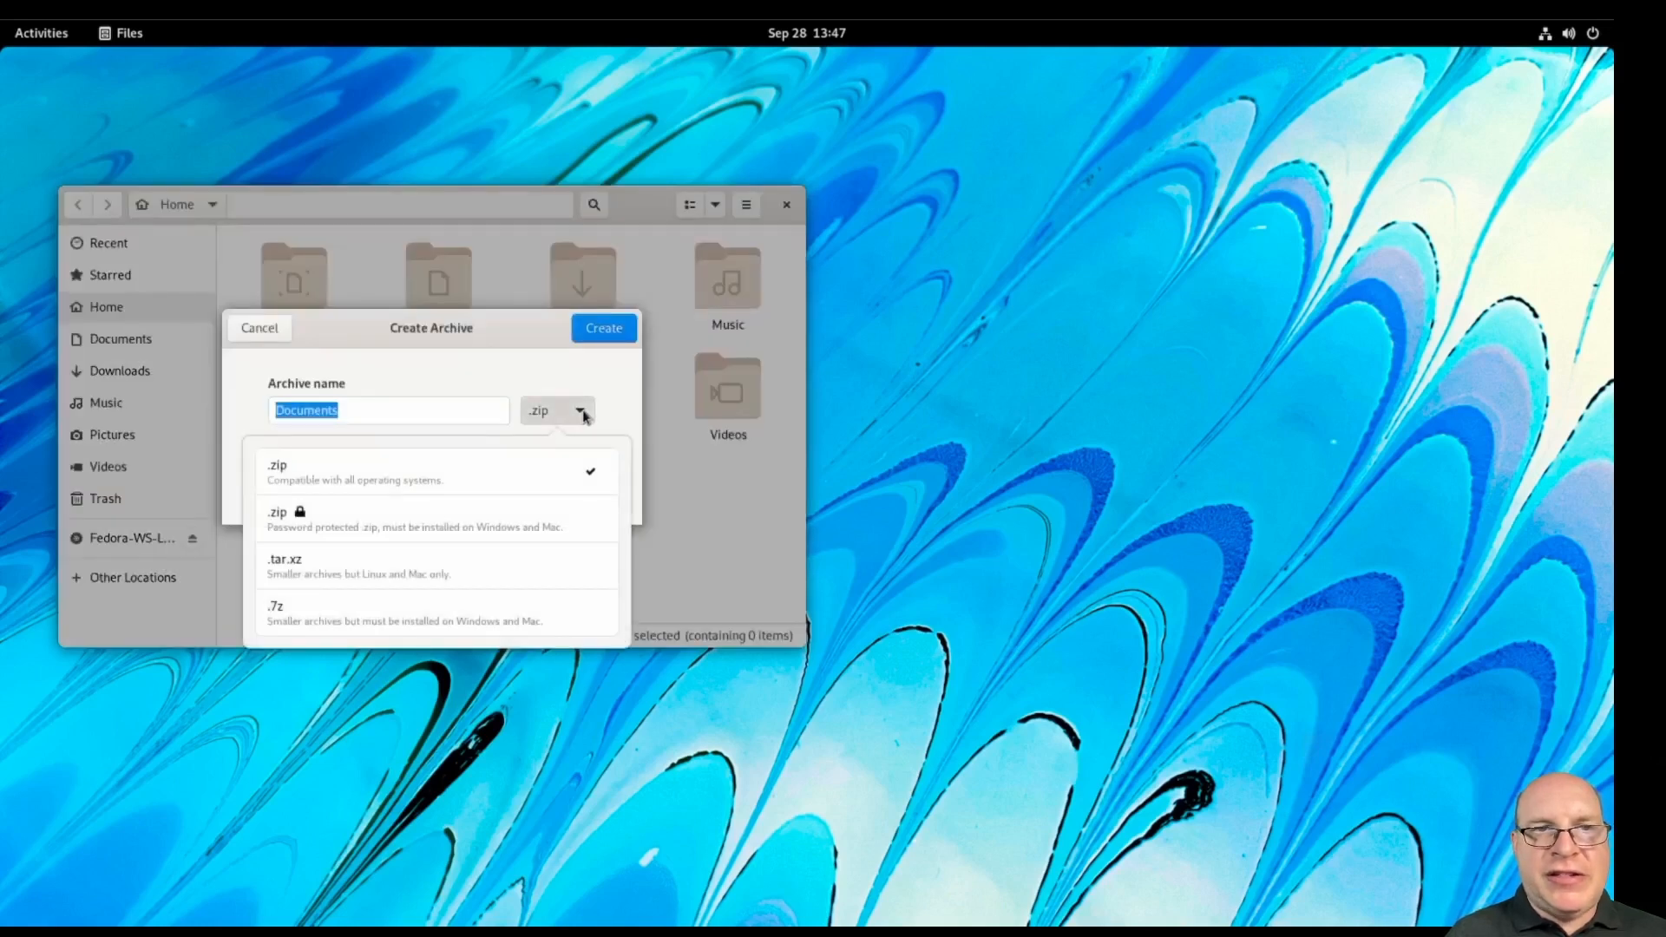
mouse_move(414, 519)
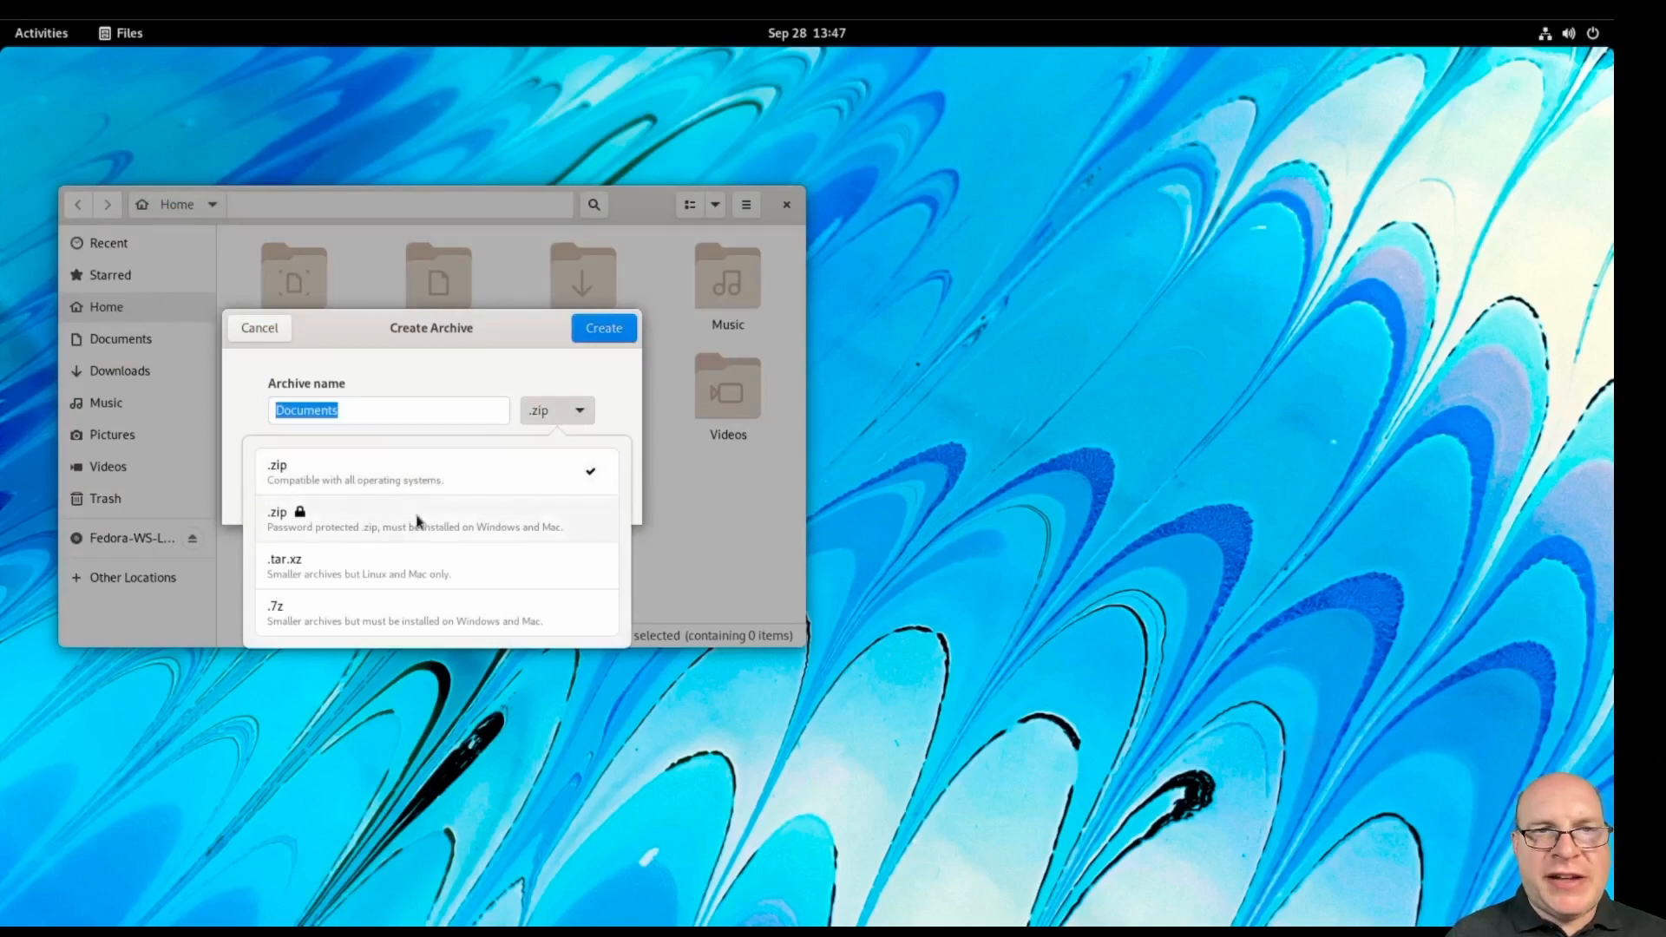
mouse_move(434, 562)
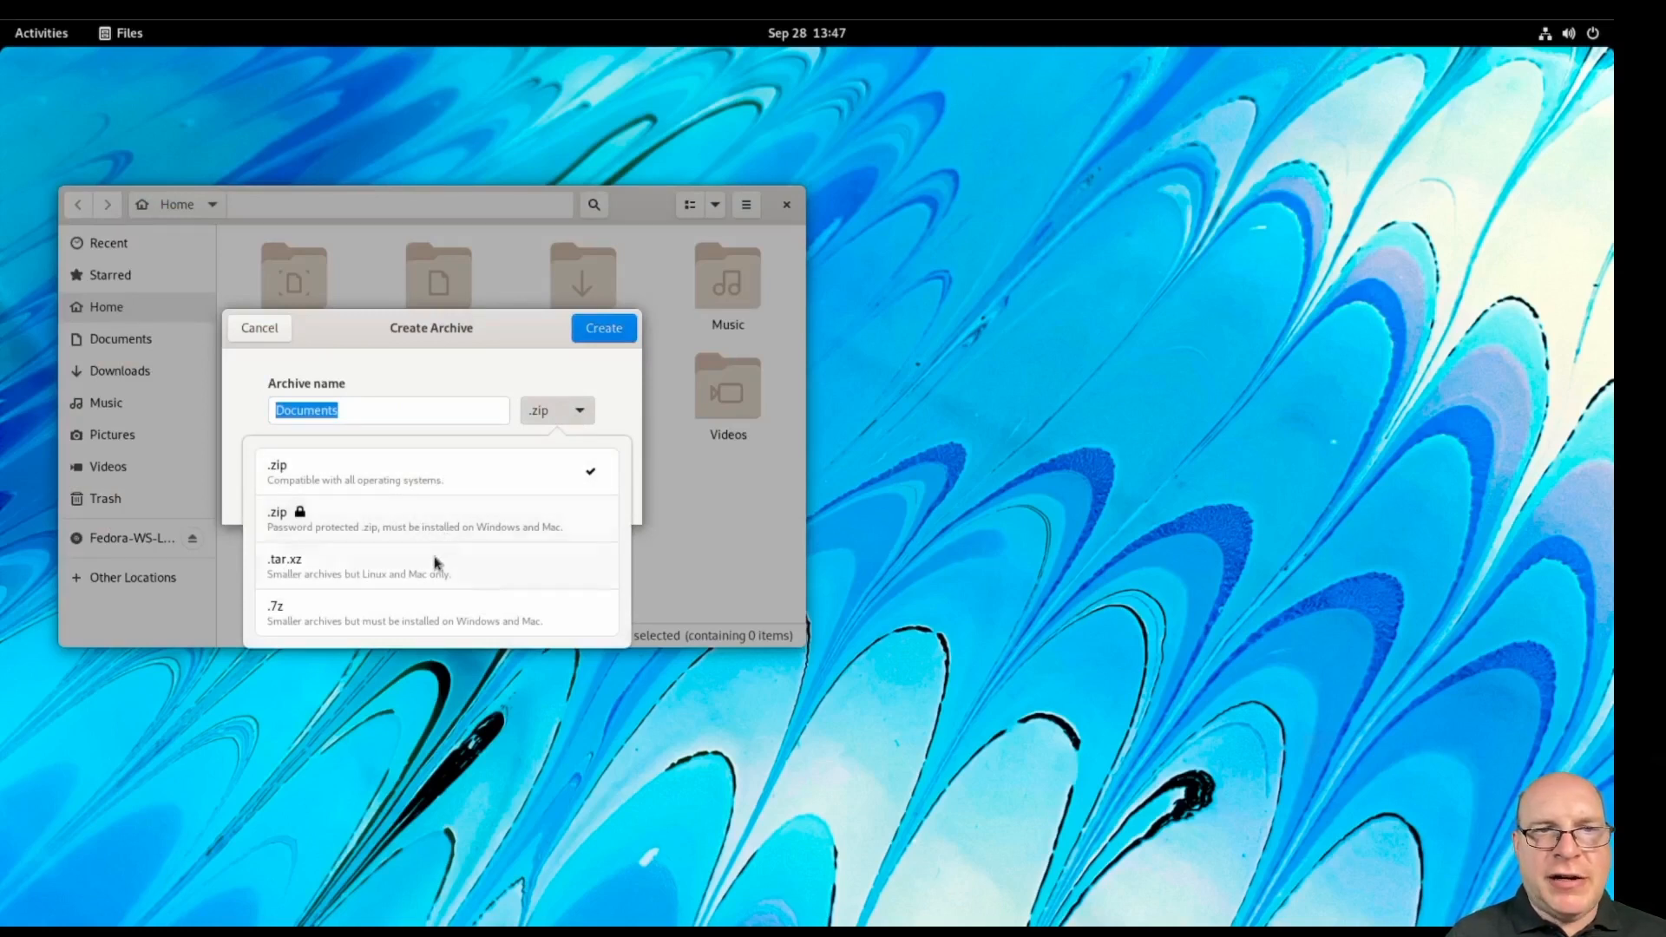
mouse_move(480, 584)
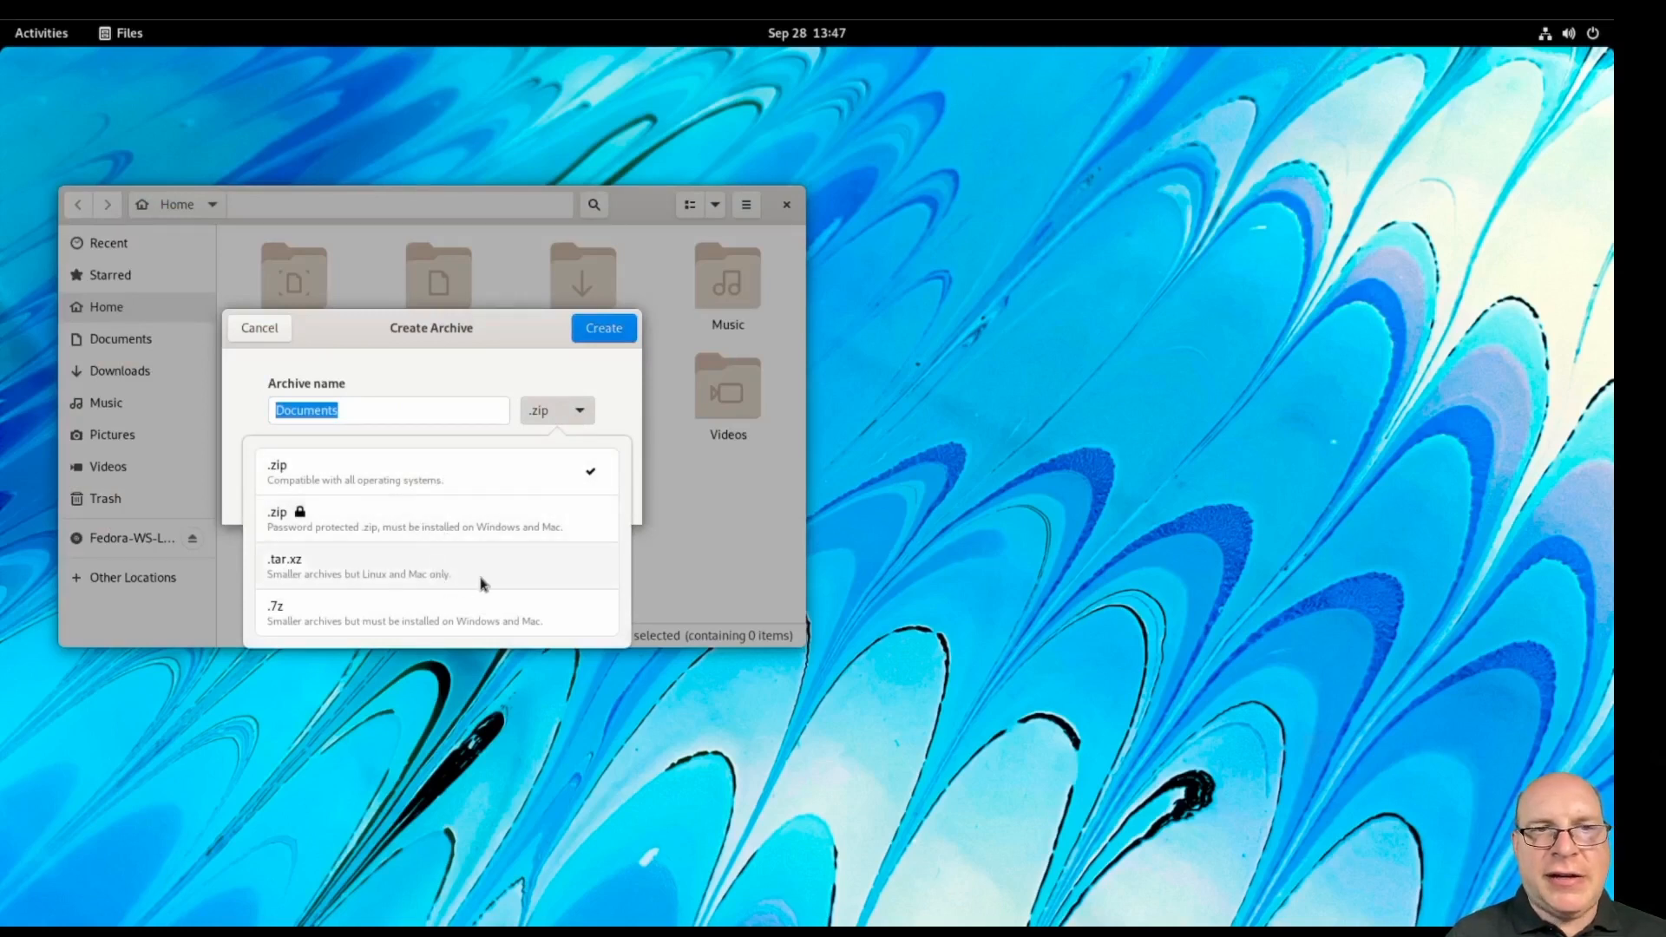
mouse_move(419, 622)
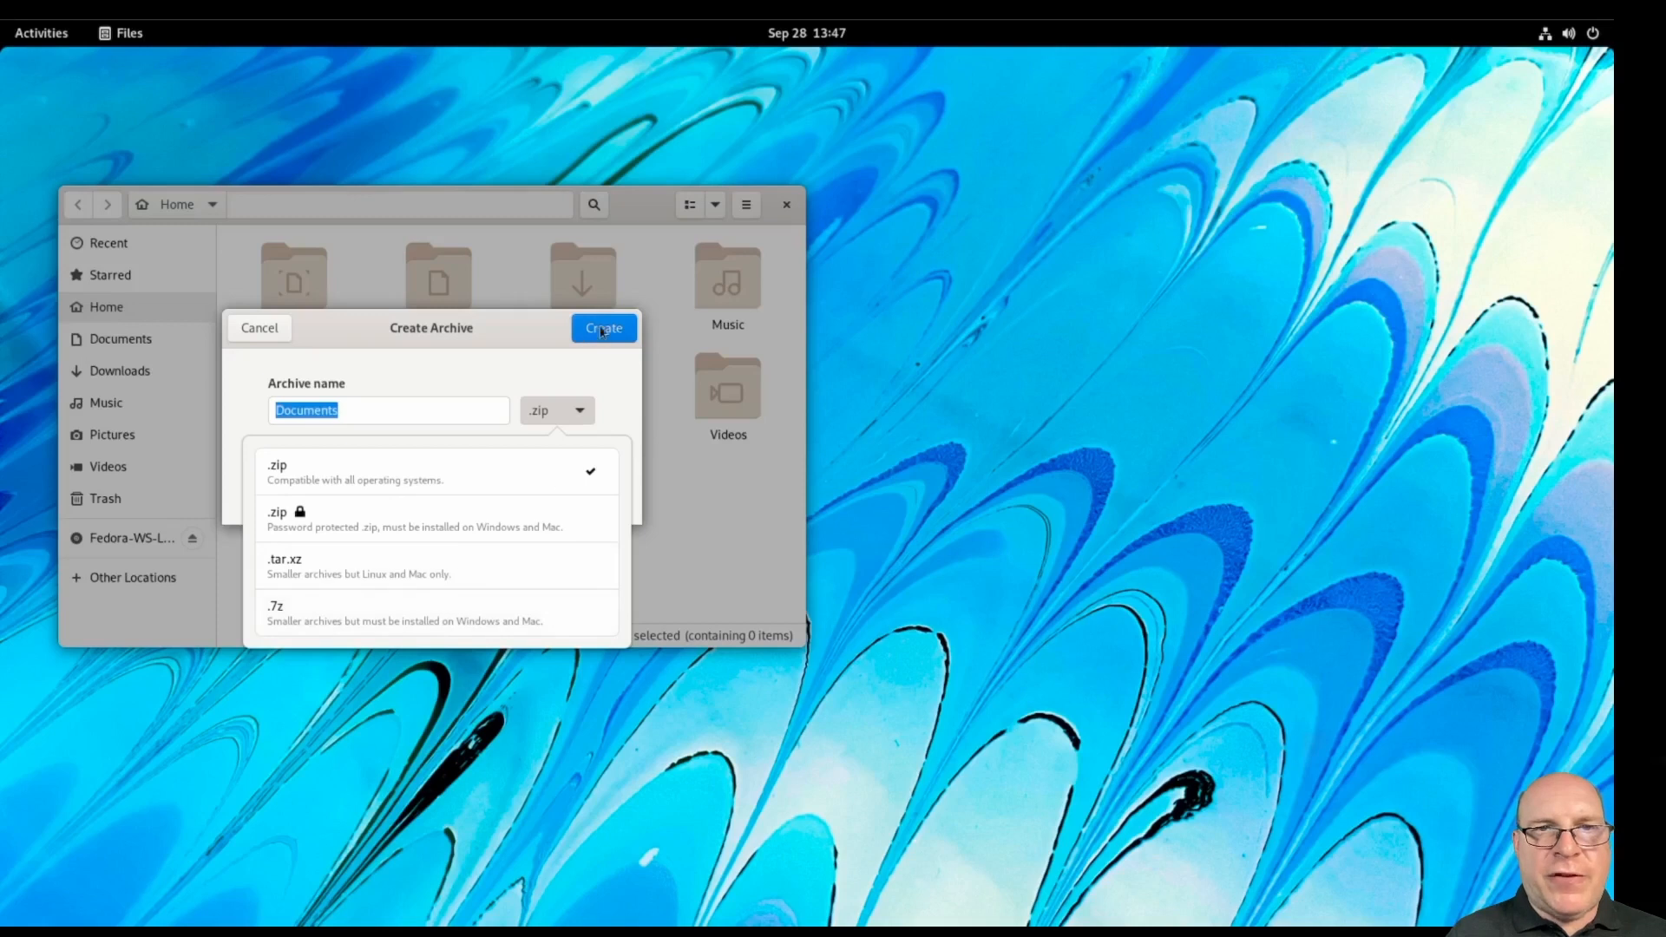
mouse_move(581, 366)
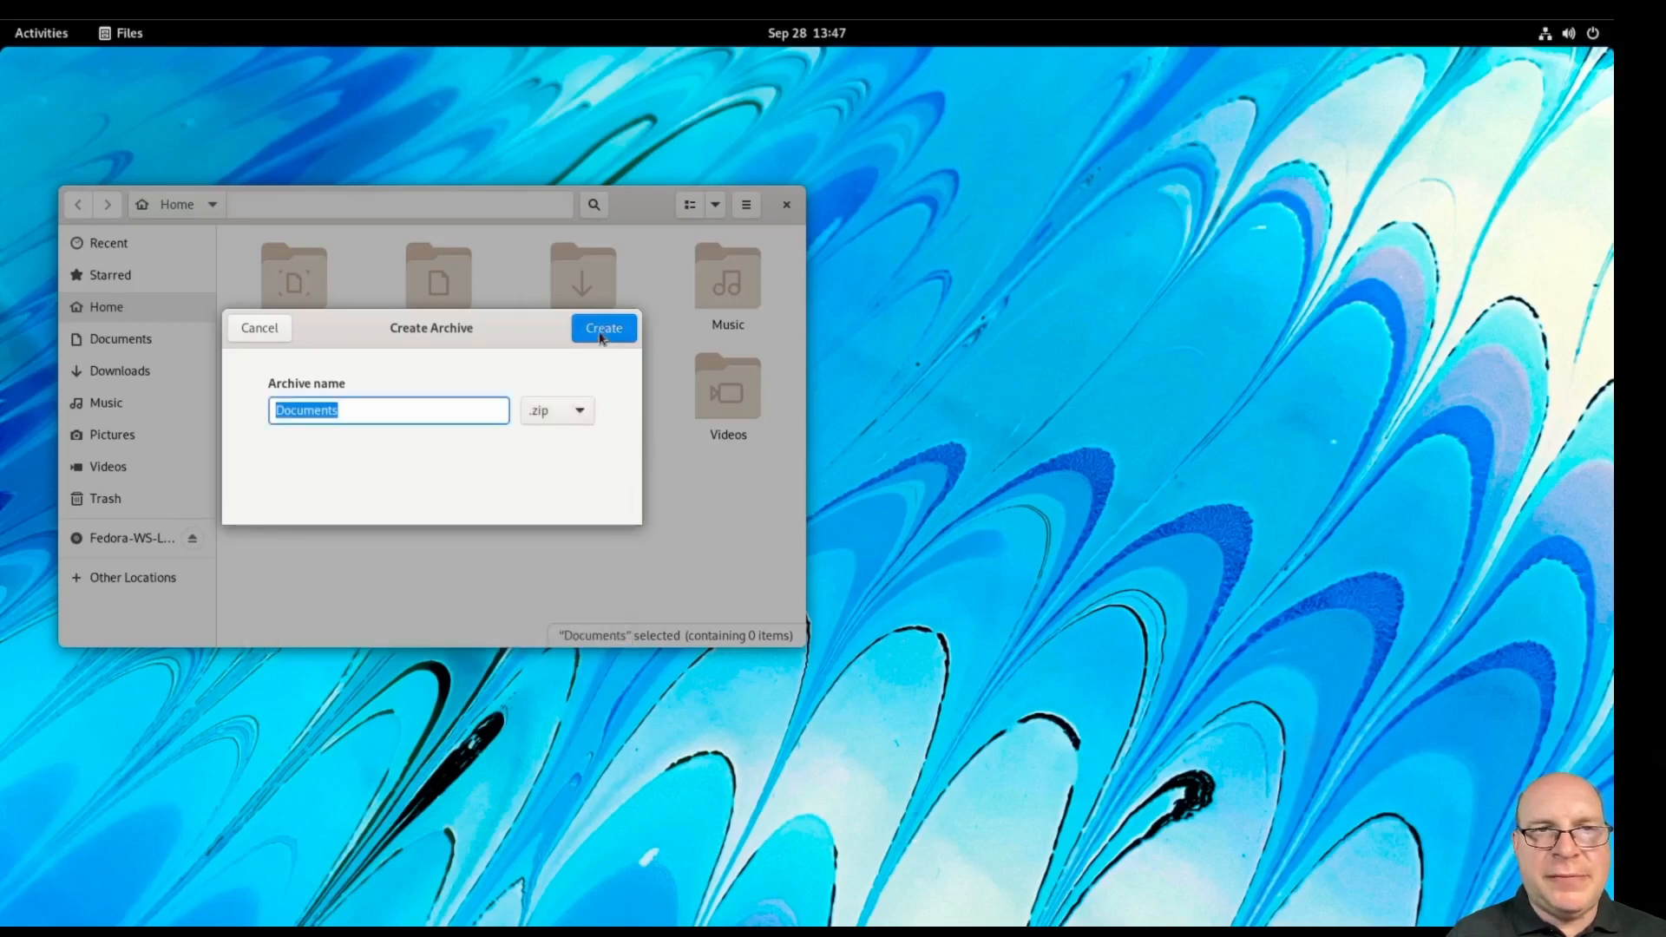
Create Documents.zip, move it to Trash, then bring up the Activities overview.
left_click(602, 328)
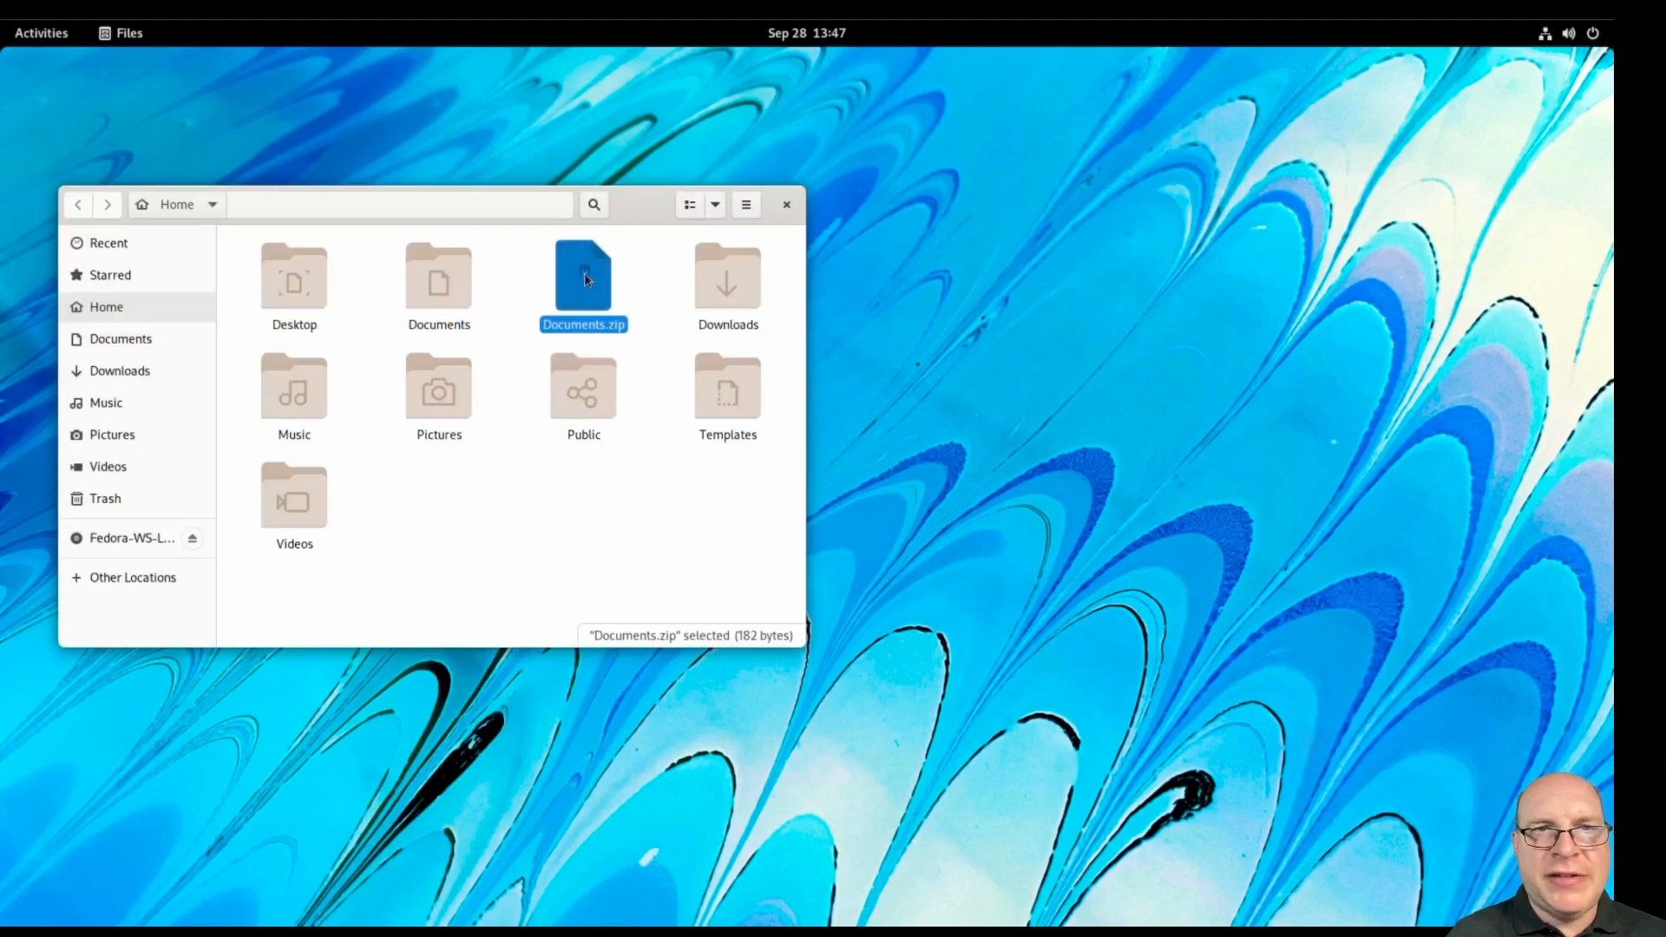
right_click(583, 276)
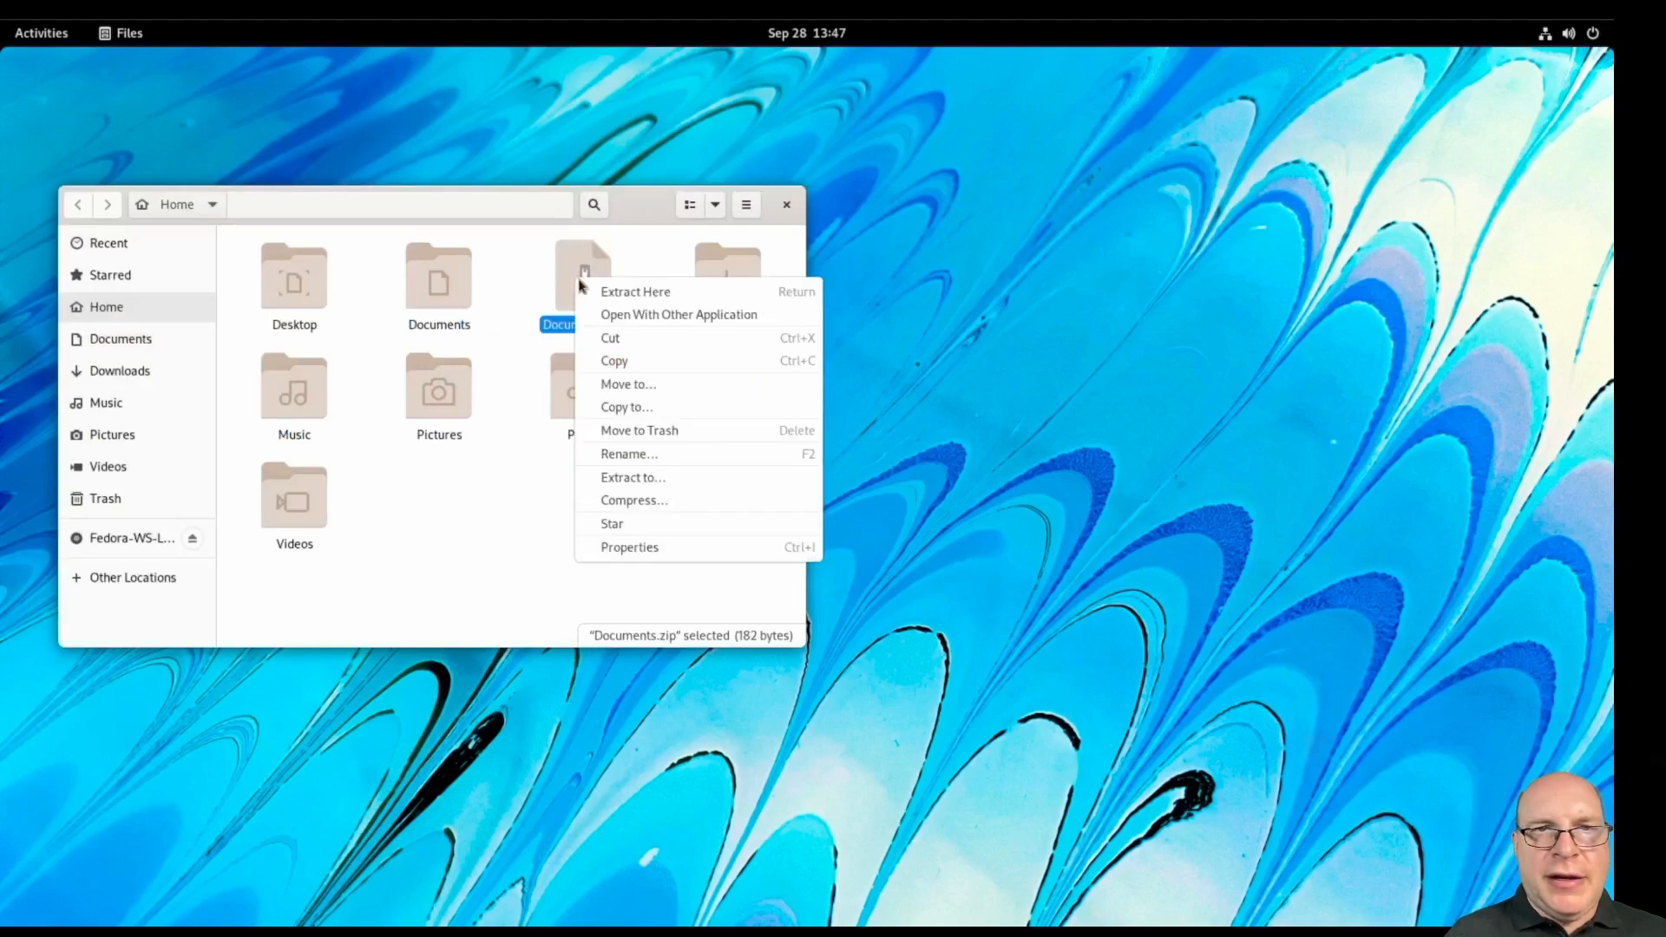
mouse_move(564, 404)
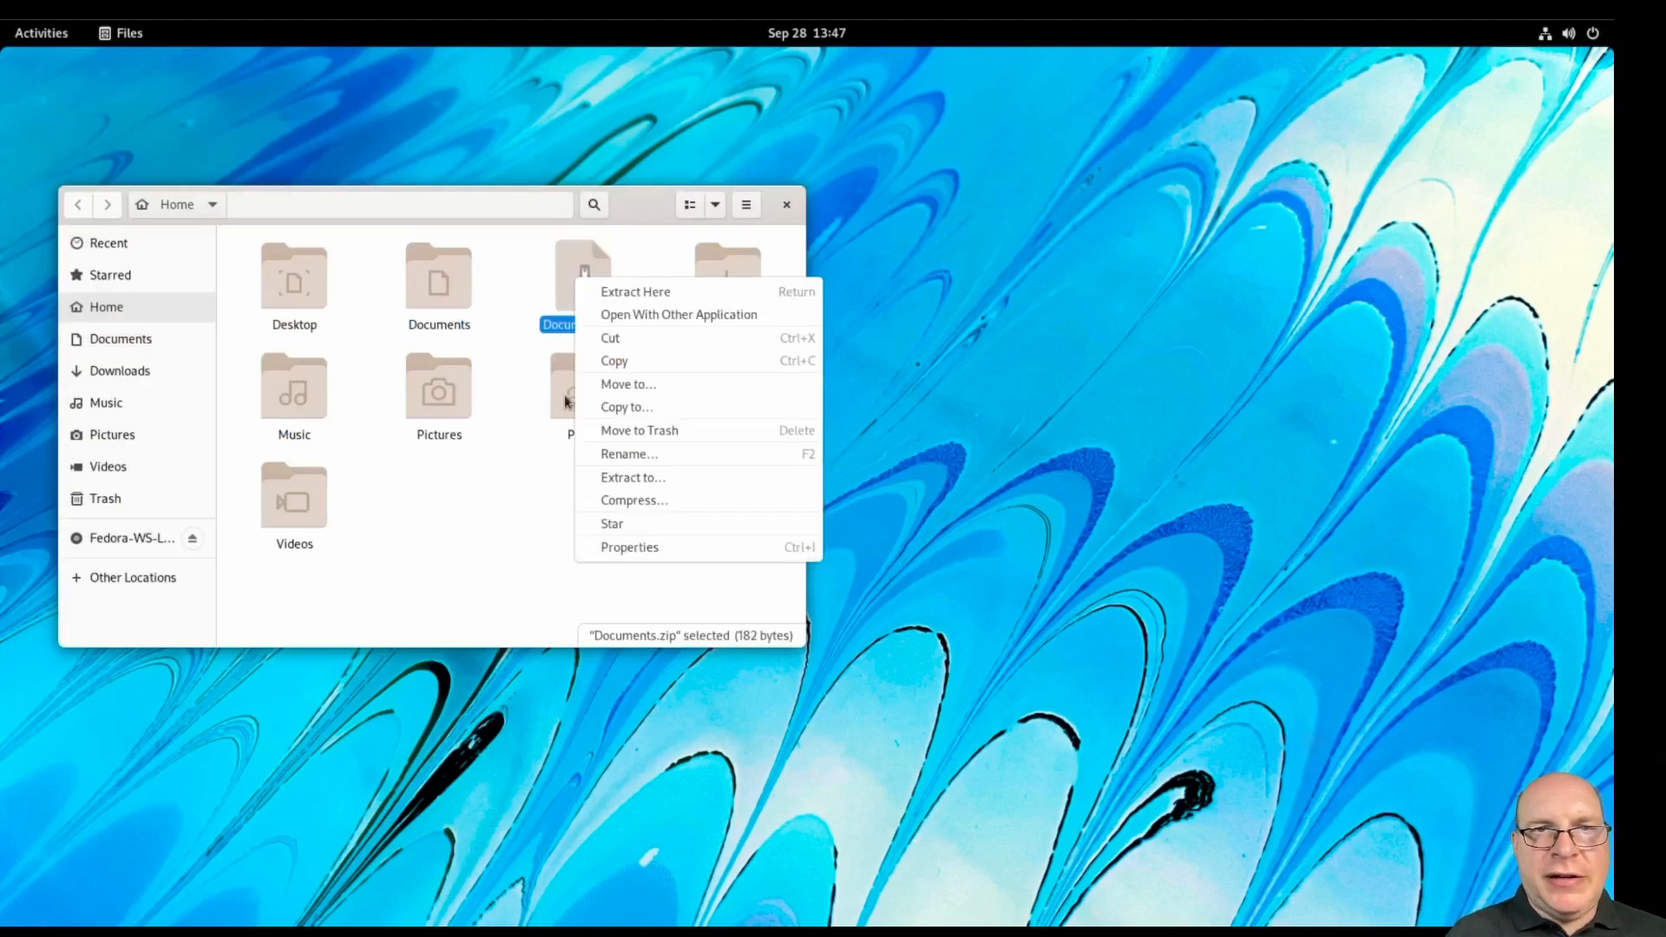
mouse_move(638, 431)
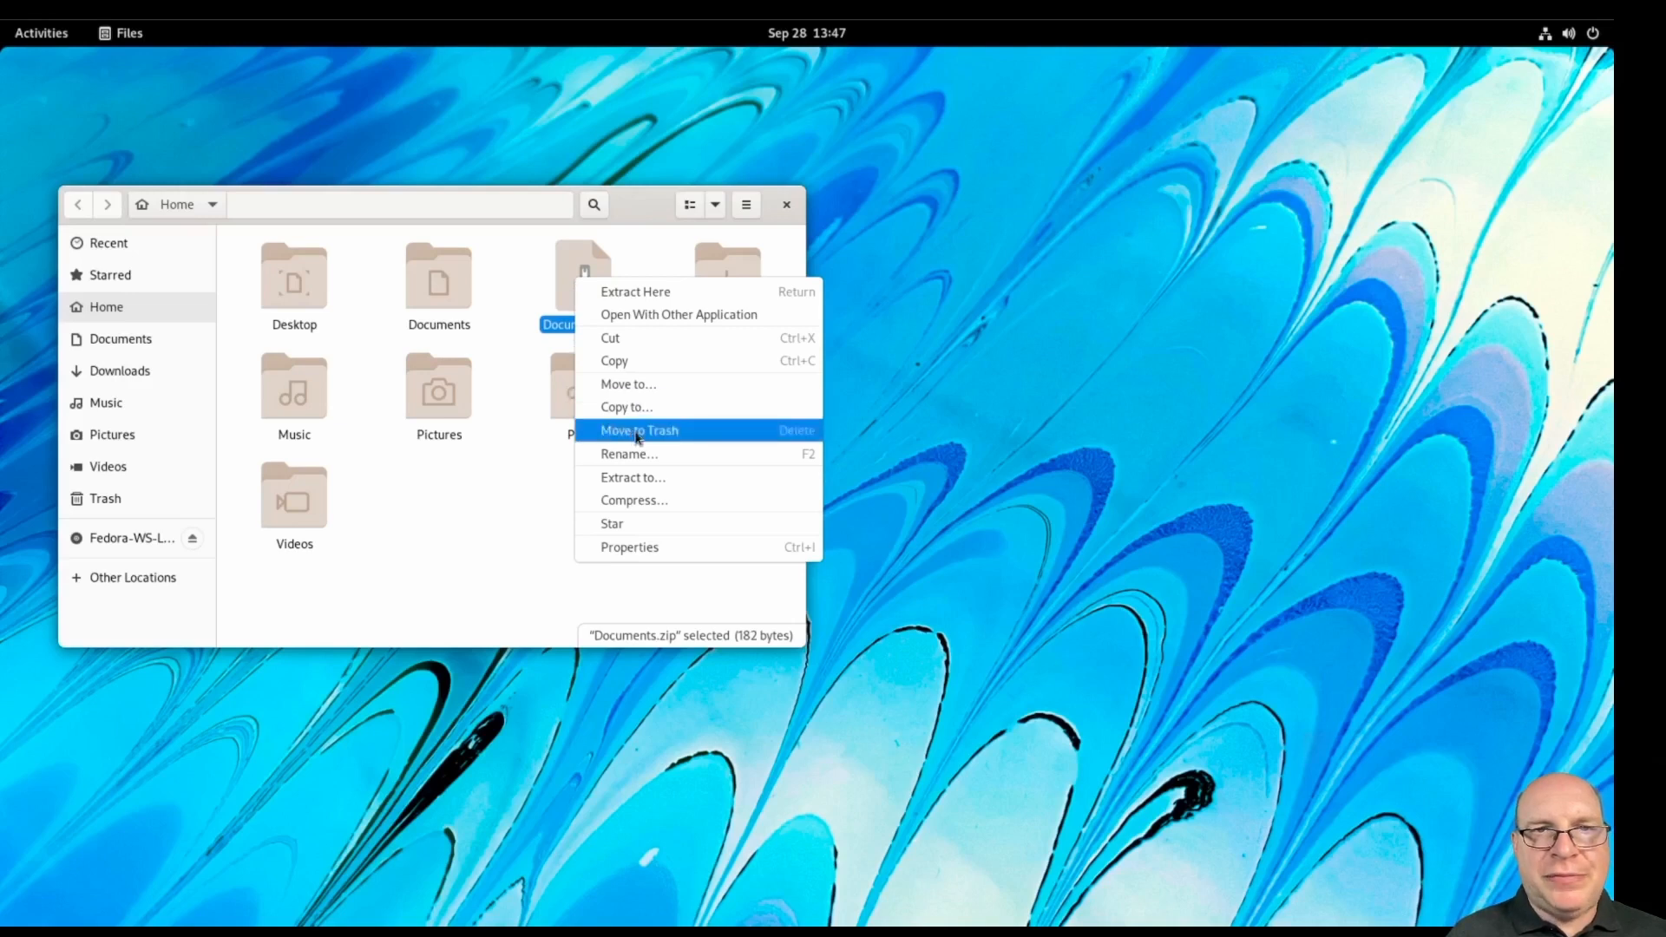
left_click(638, 428)
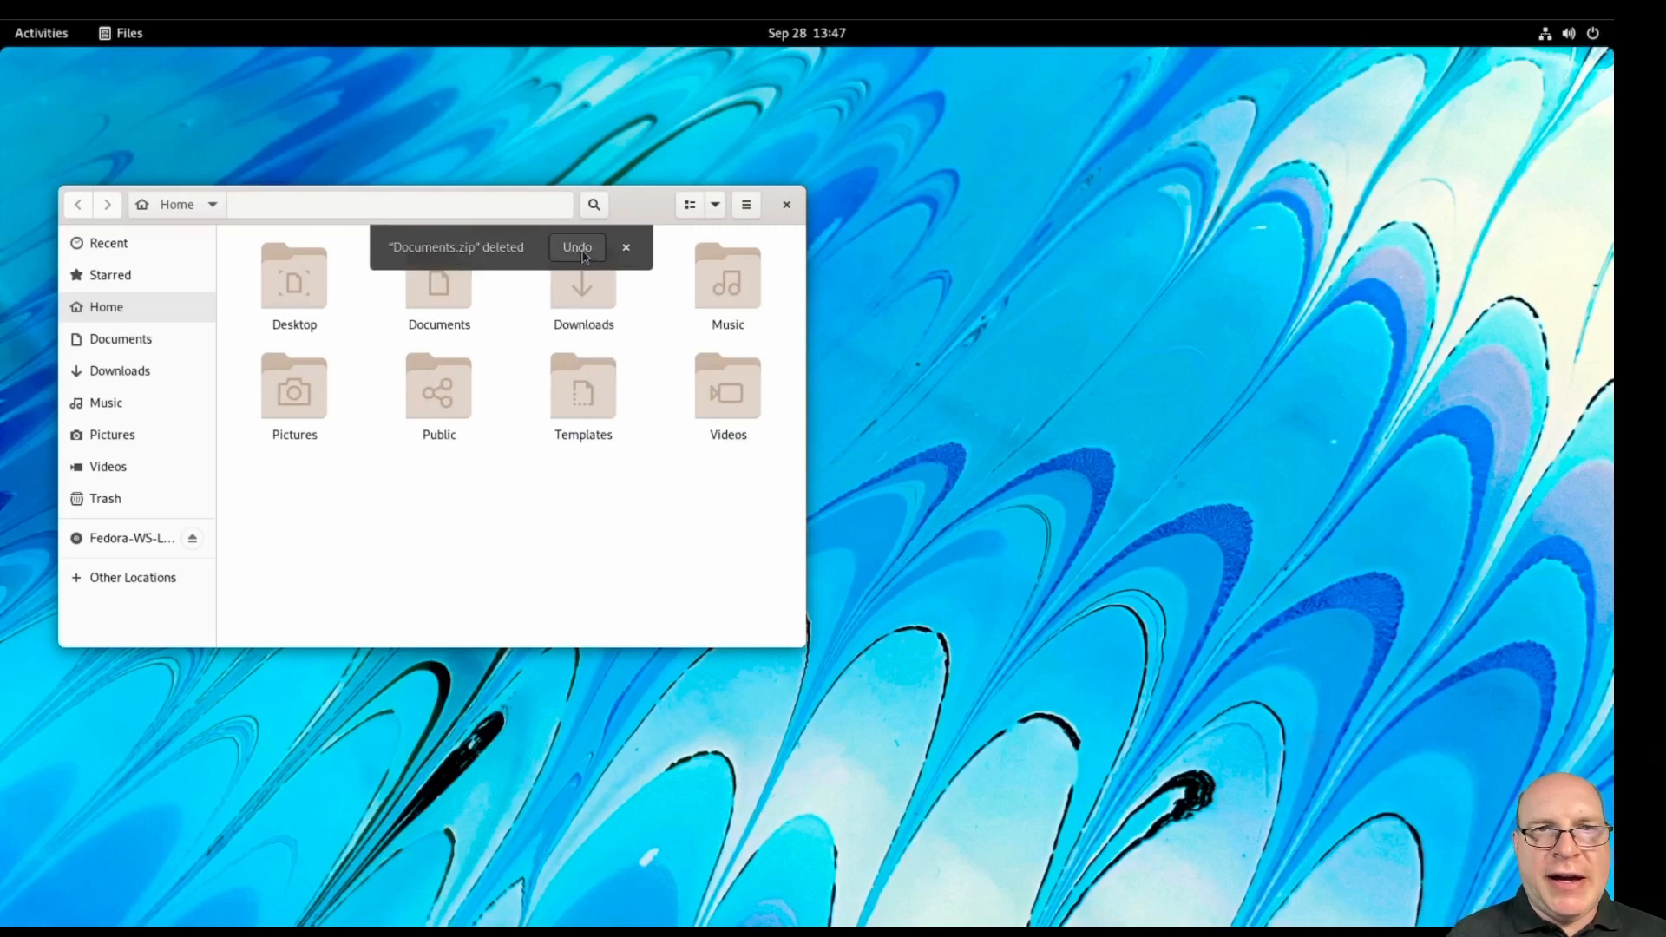
left_click(576, 247)
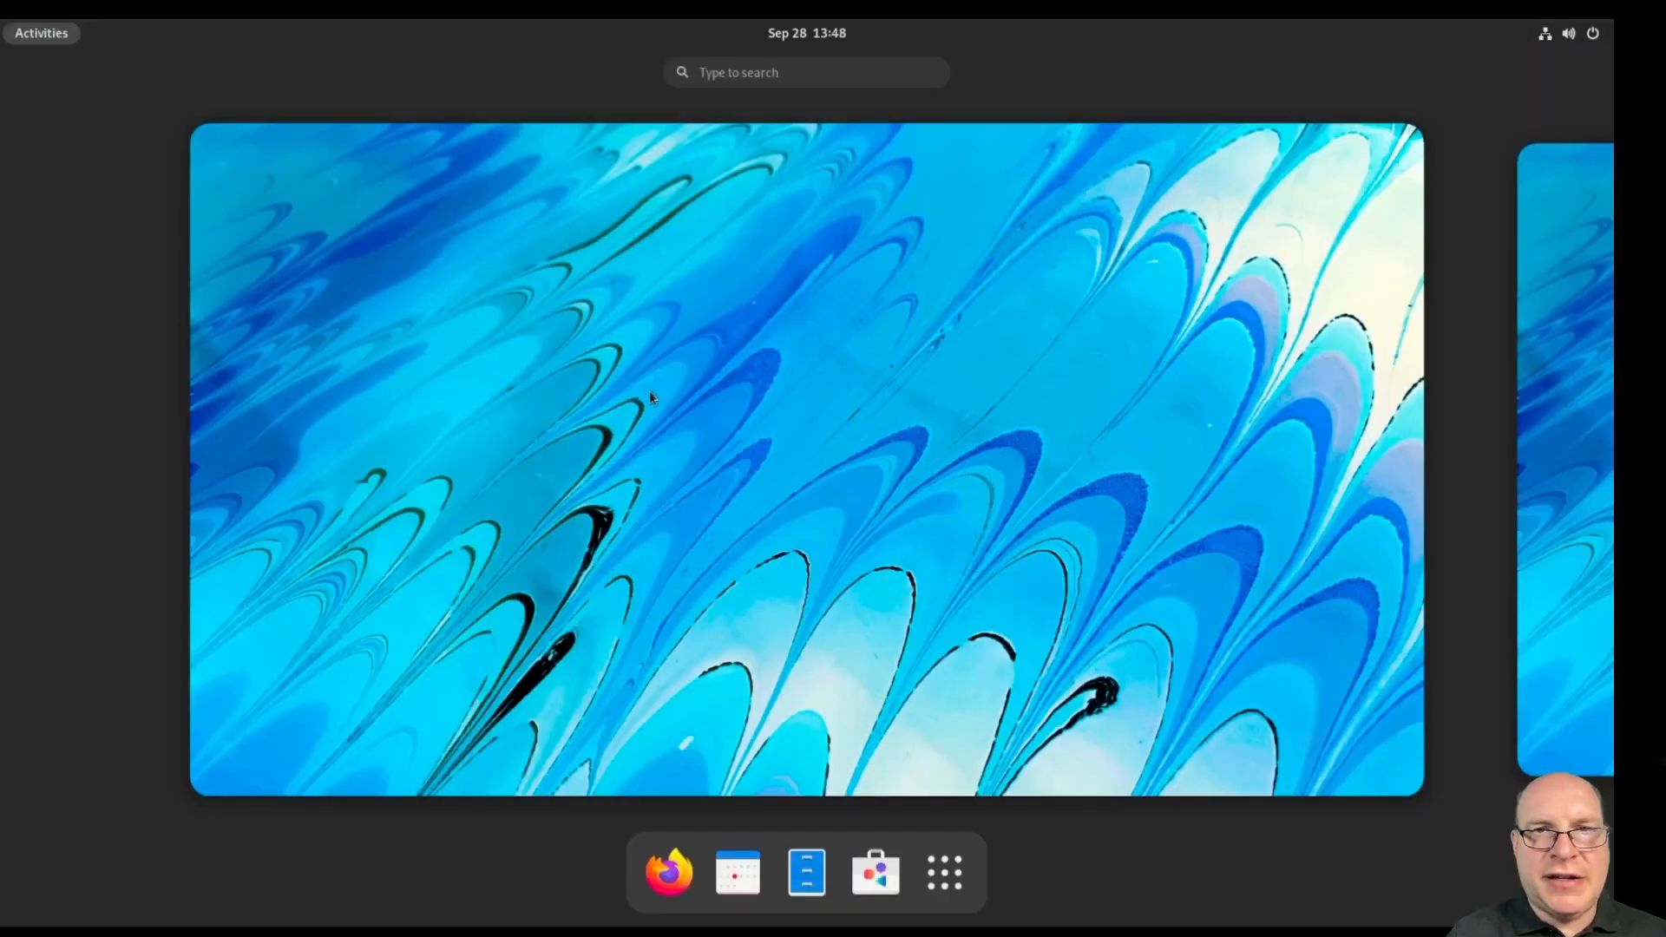
Launch Text Editor on a blank document and browse its View menu options.
left_click(805, 871)
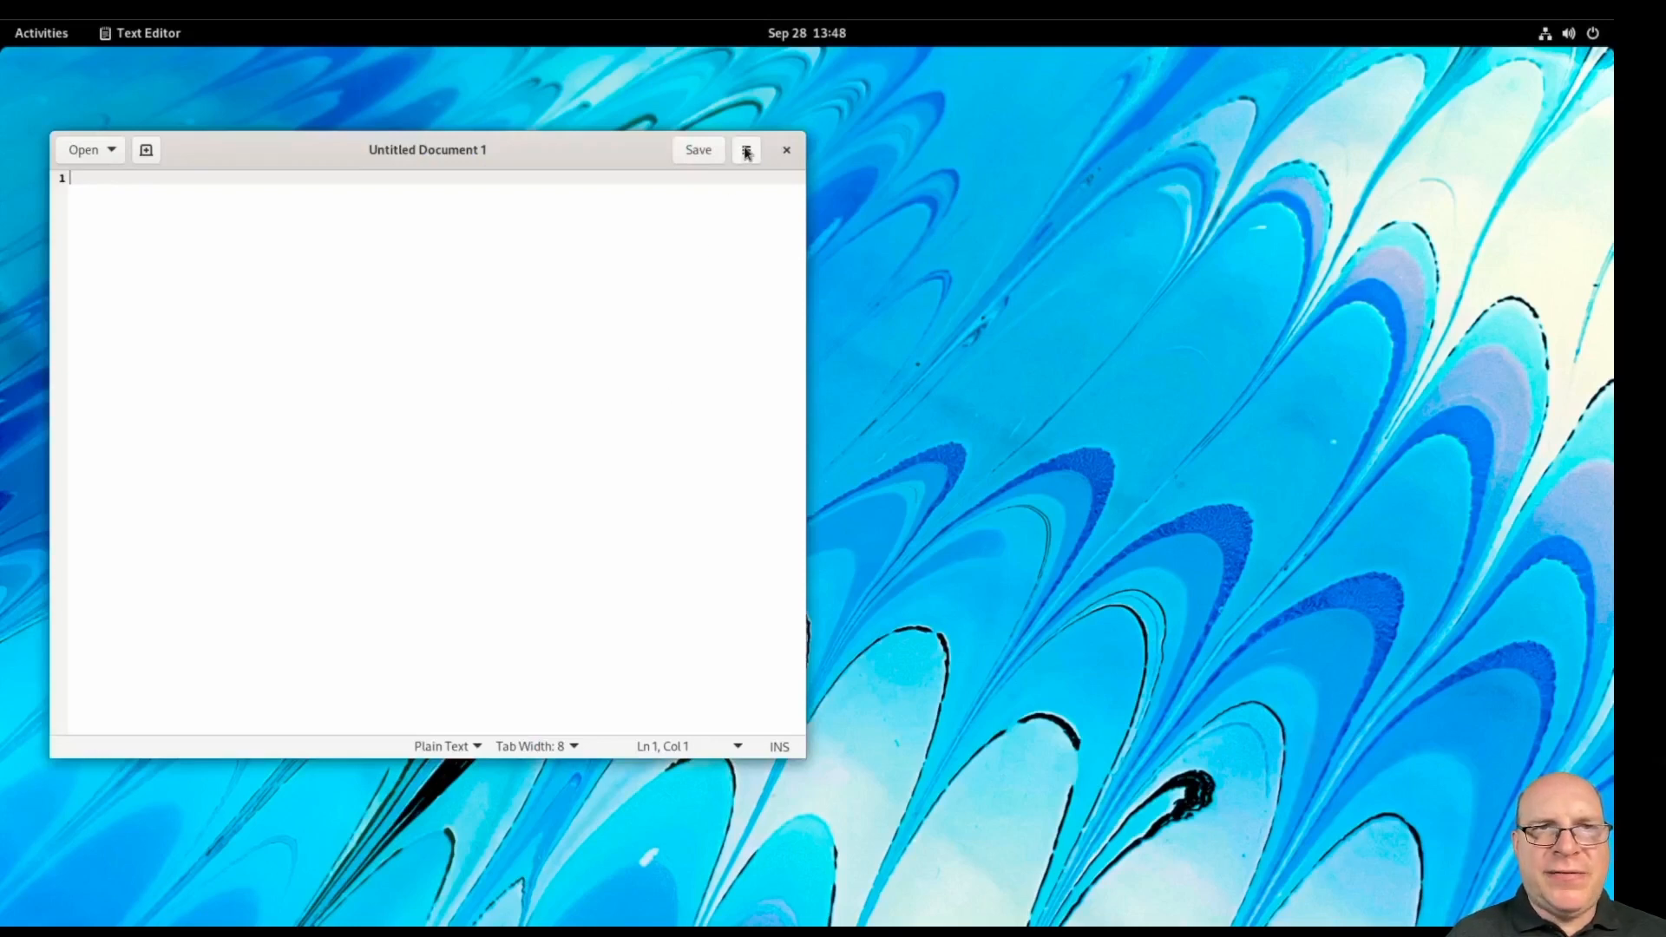
left_click(746, 149)
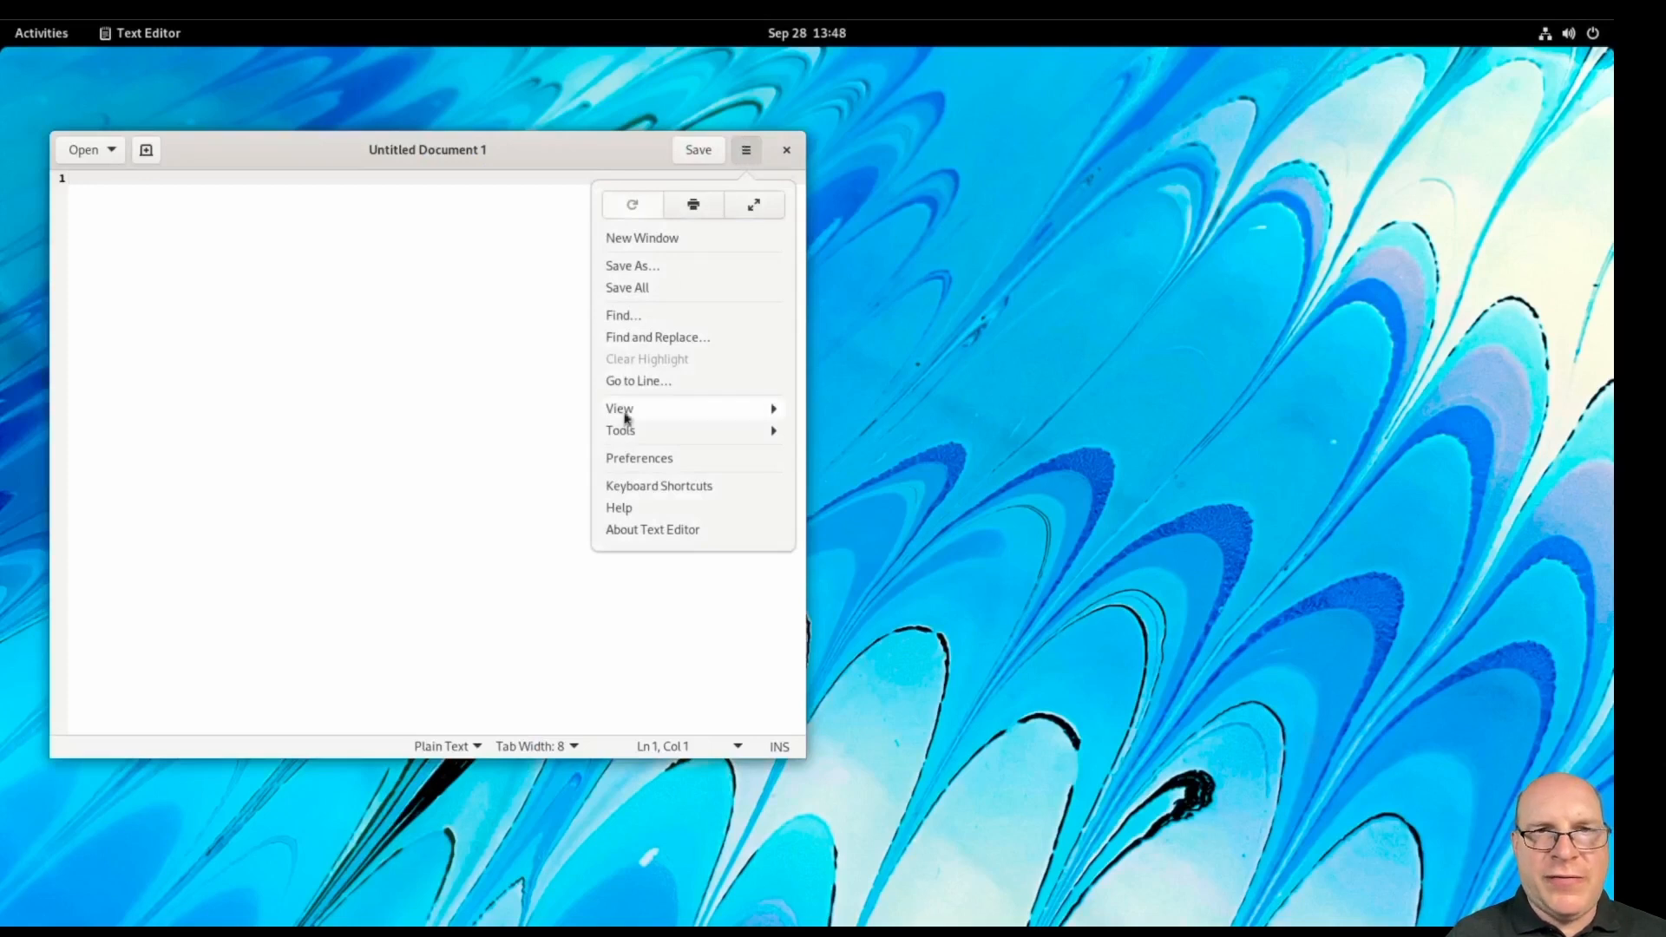
left_click(618, 408)
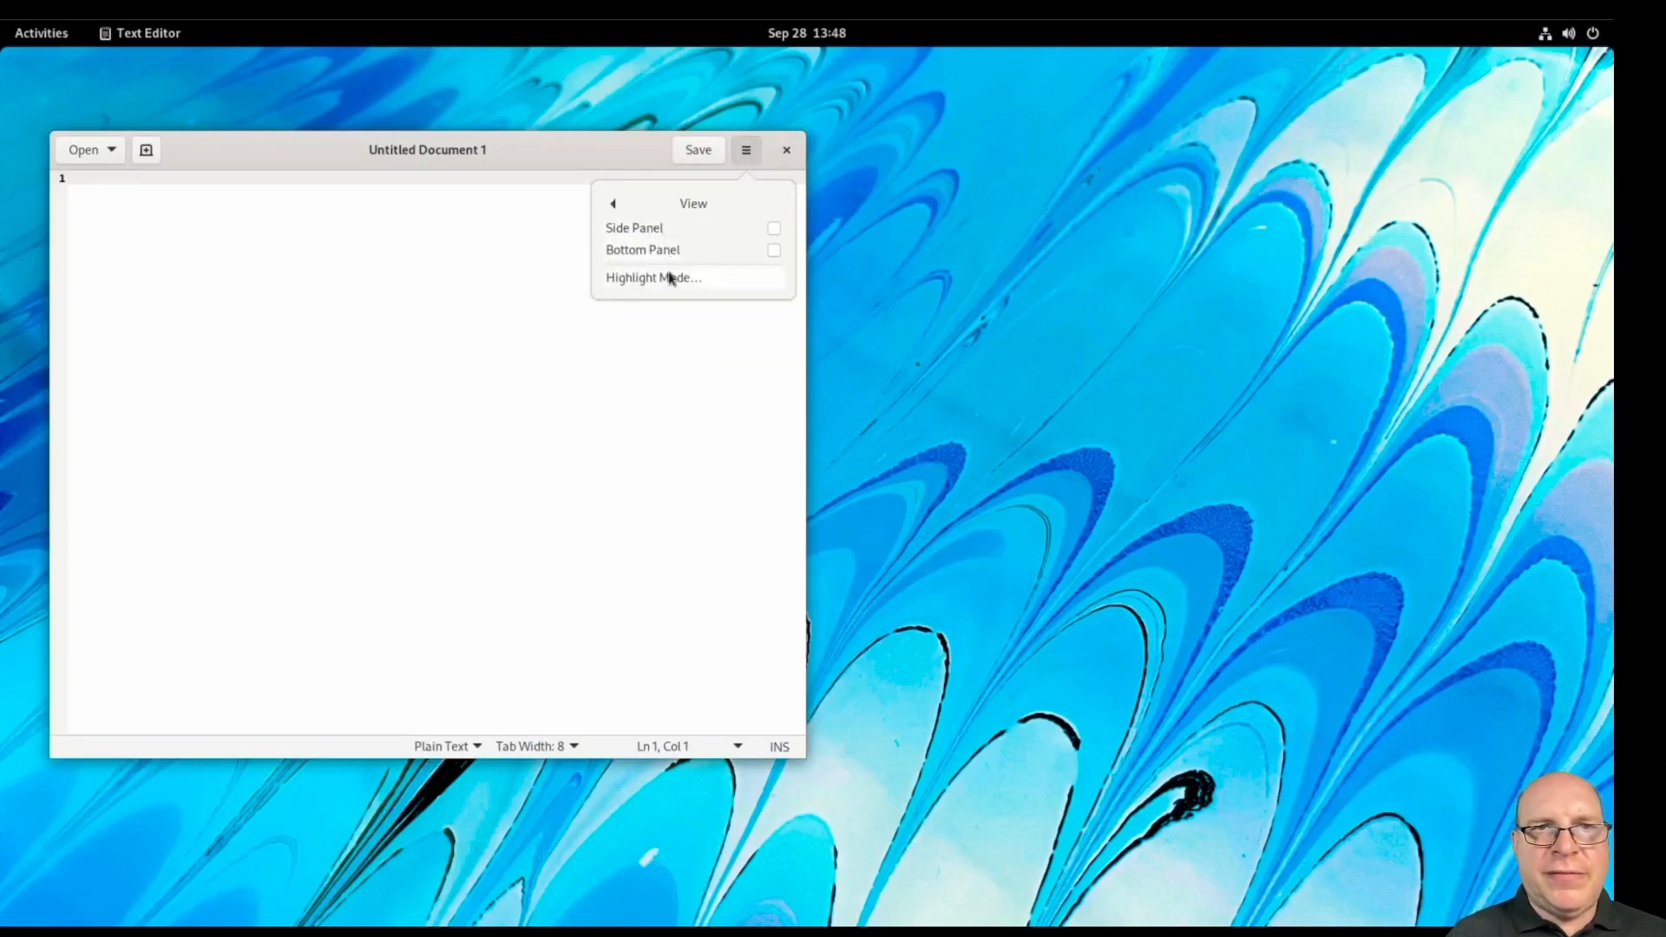
Browse the Tools submenu and bring up the editor's Preferences.
left_click(612, 203)
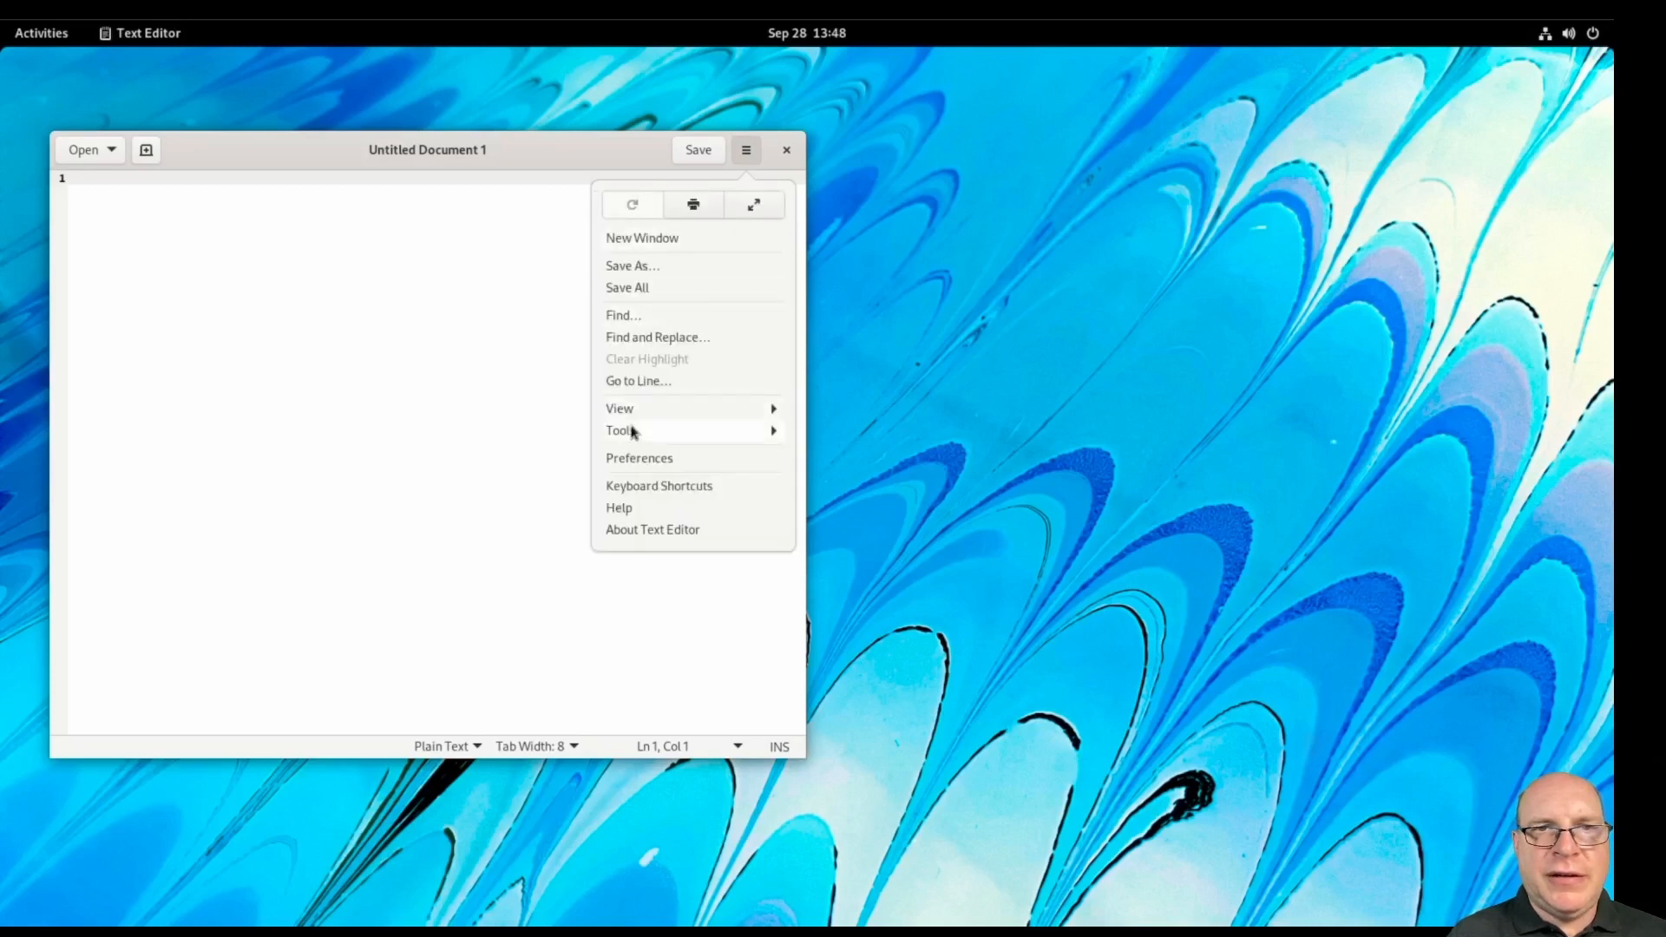
left_click(619, 430)
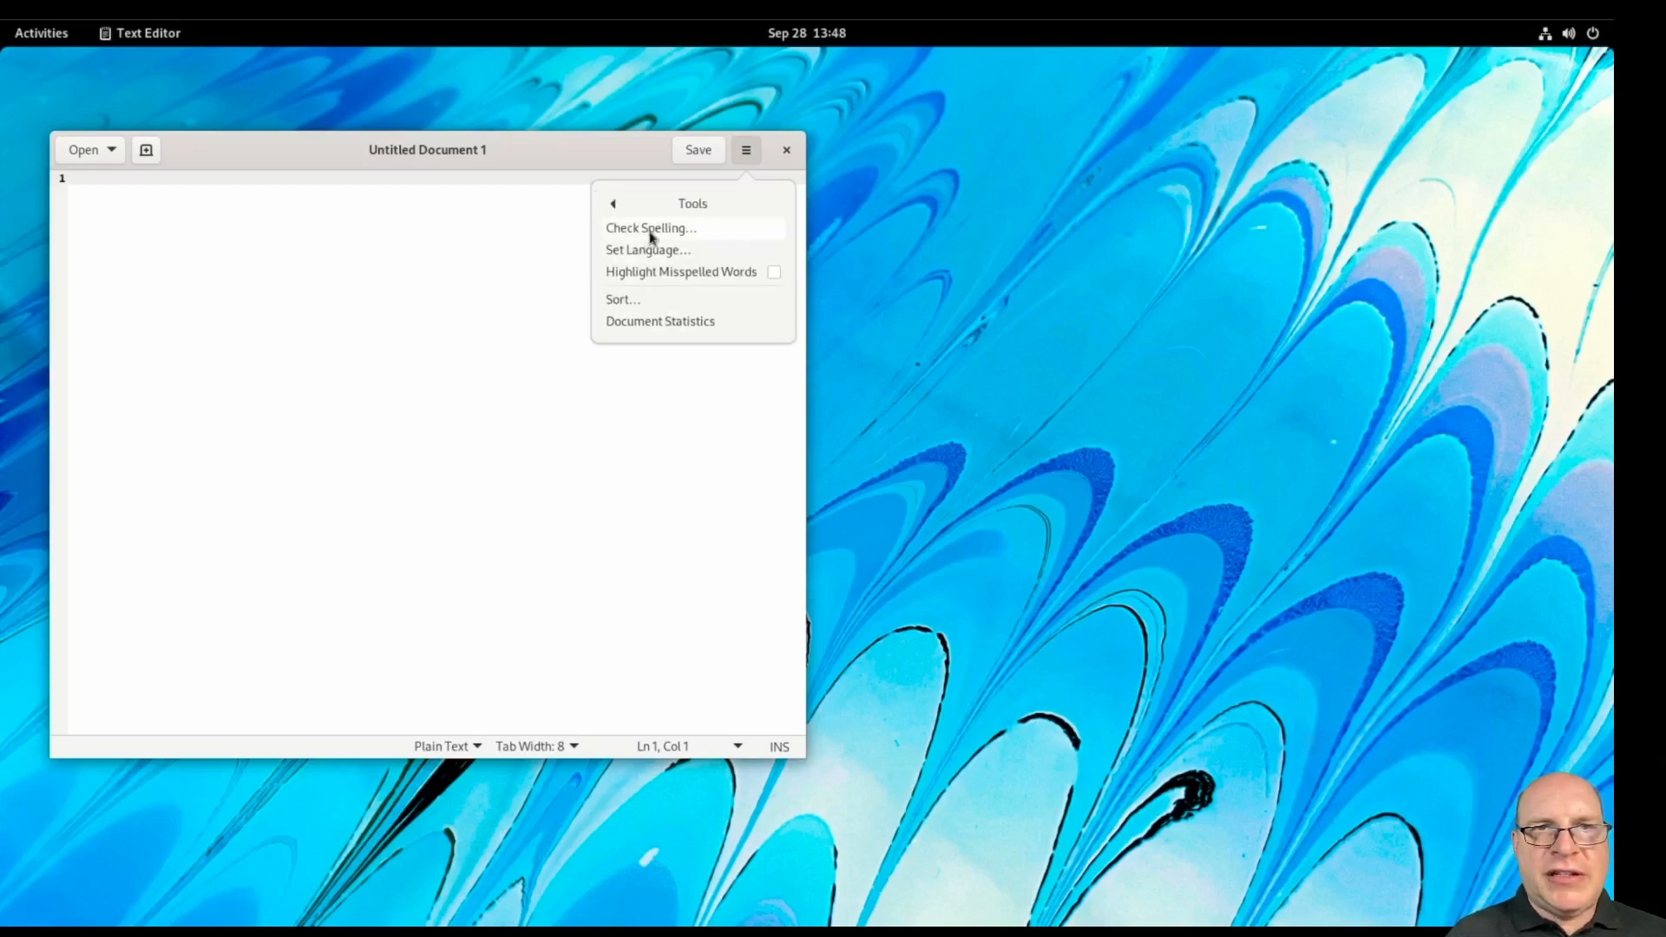
mouse_move(640, 324)
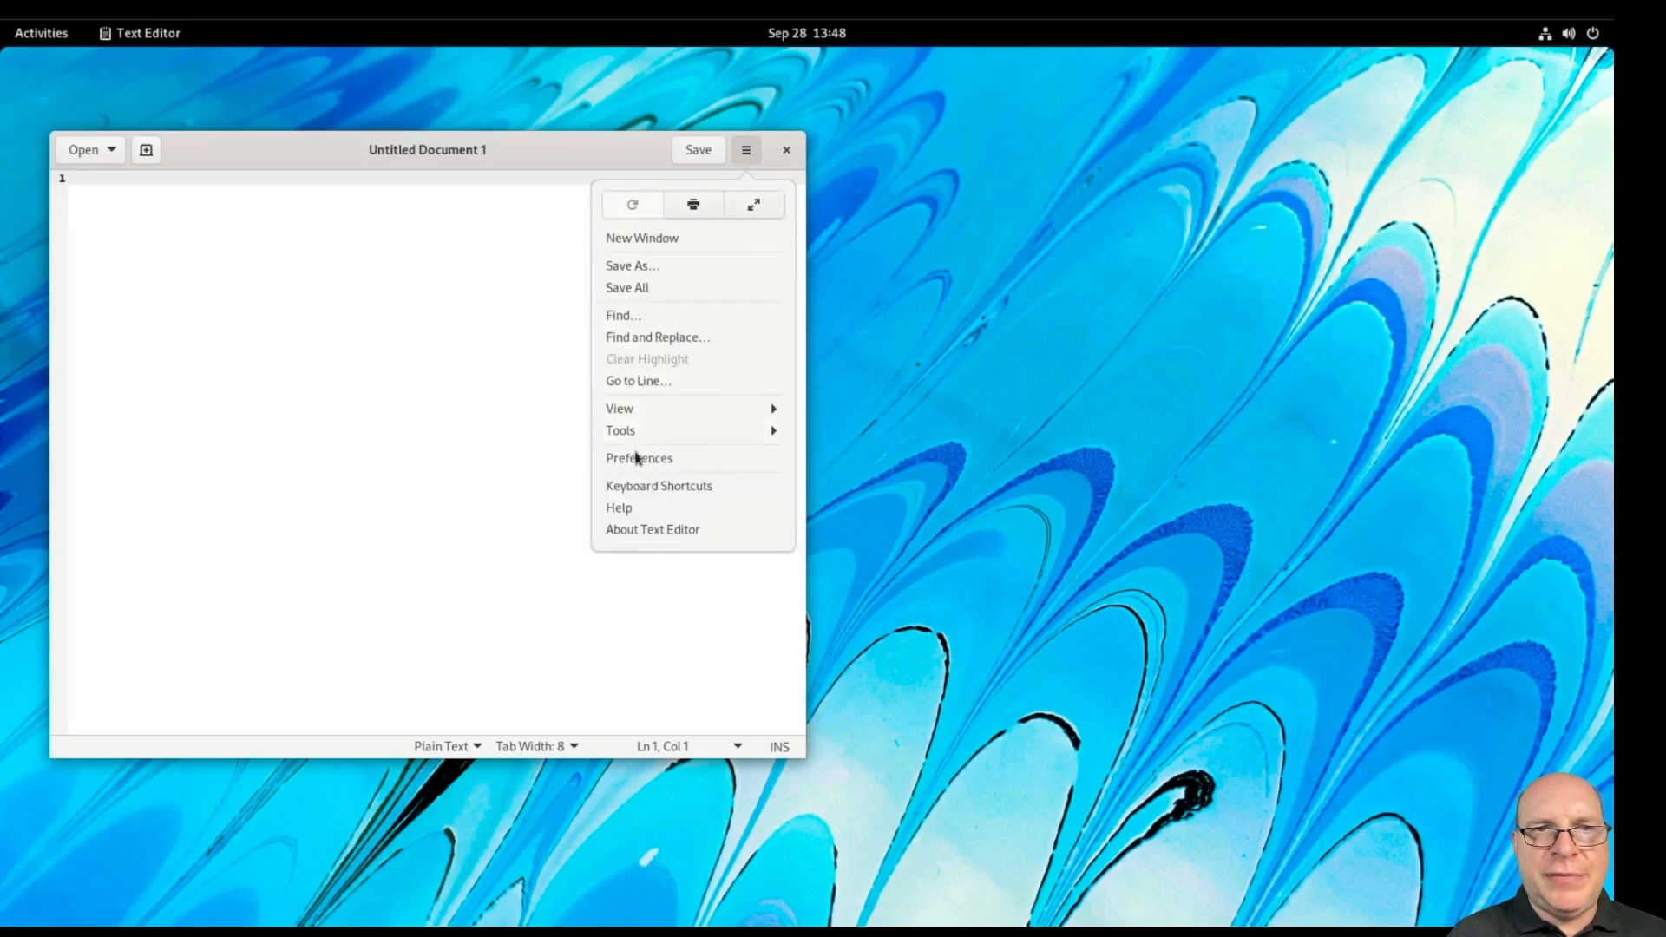
left_click(638, 458)
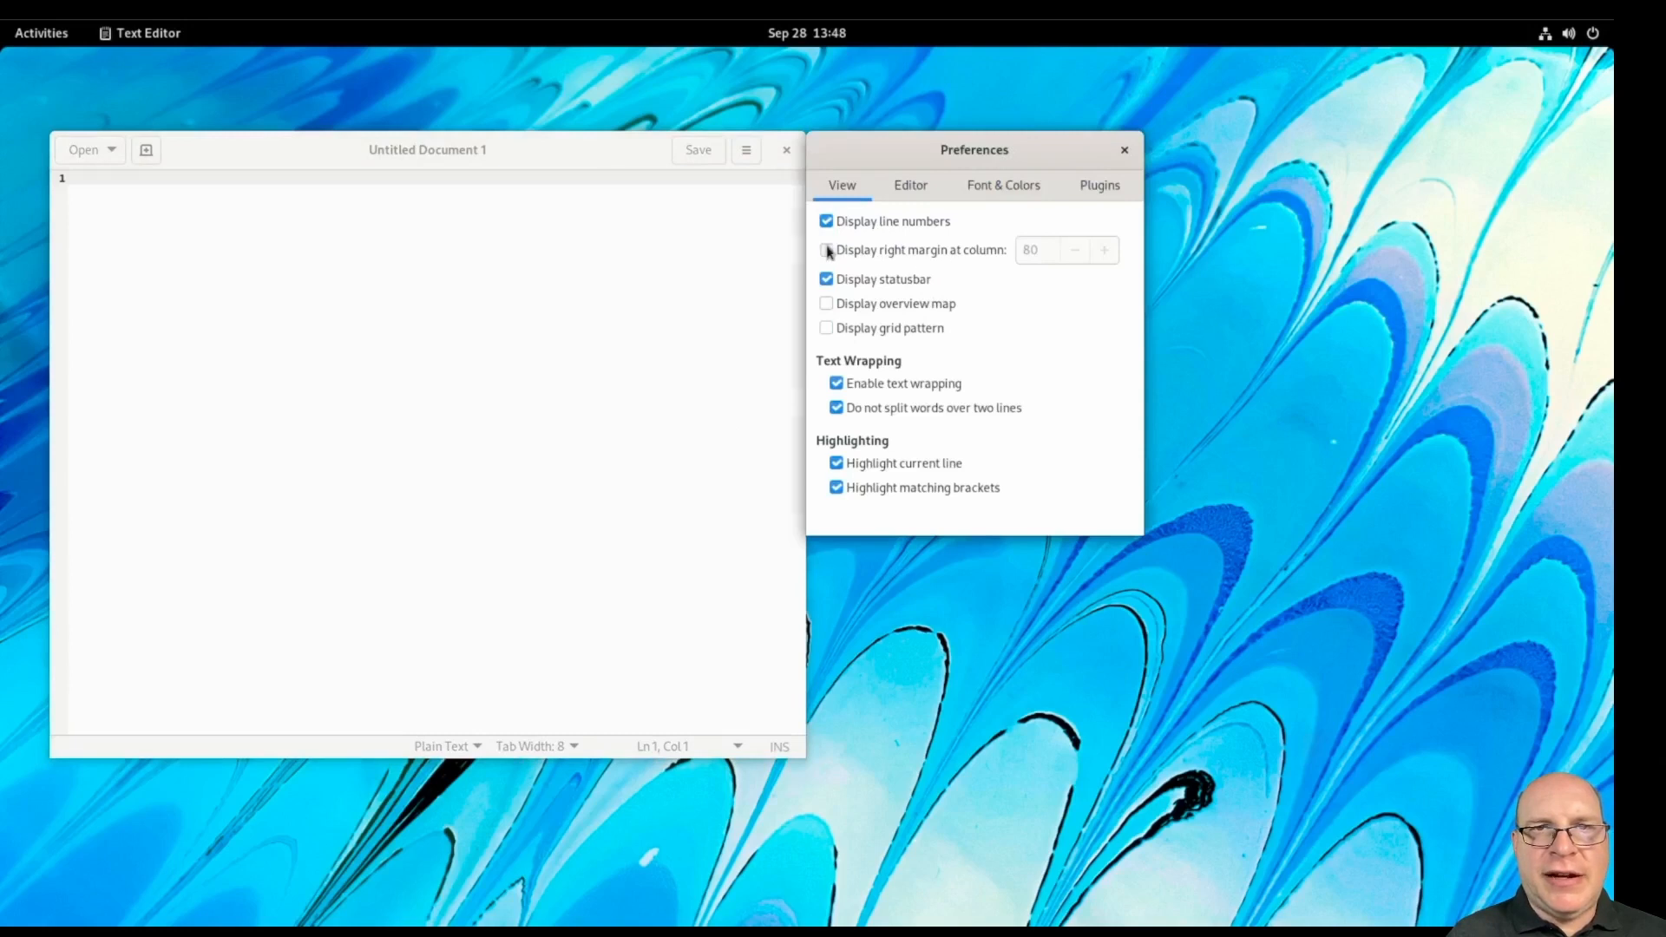
Enable the right margin at column 80, then move to the Editor tab settings.
left_click(826, 249)
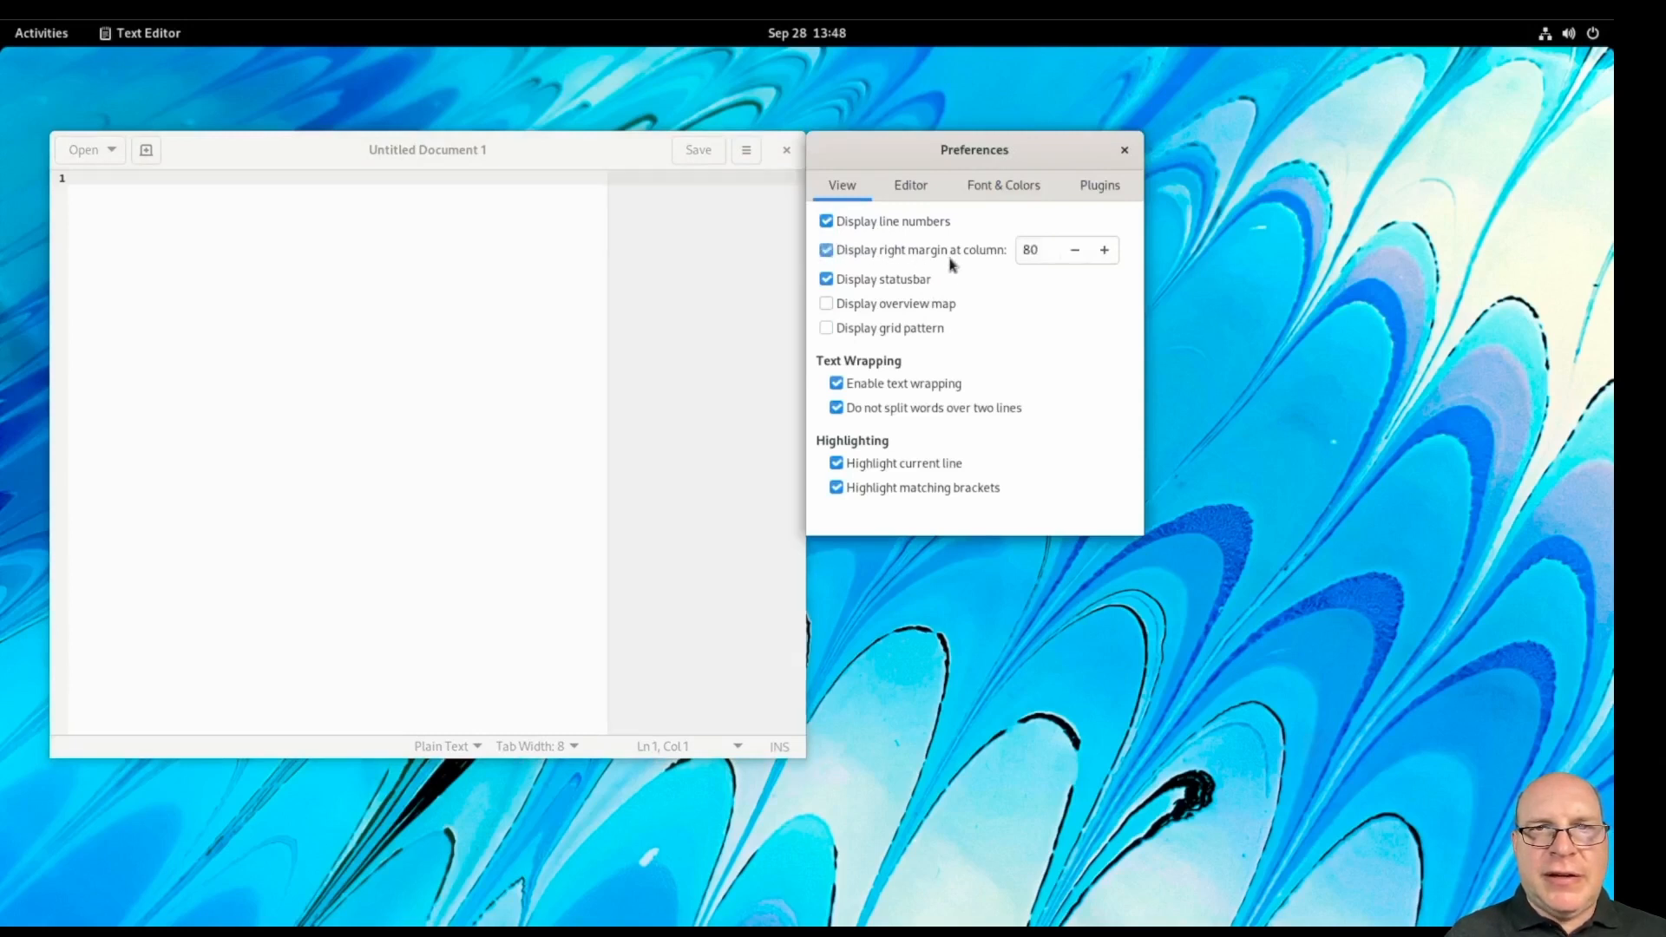
mouse_move(940, 404)
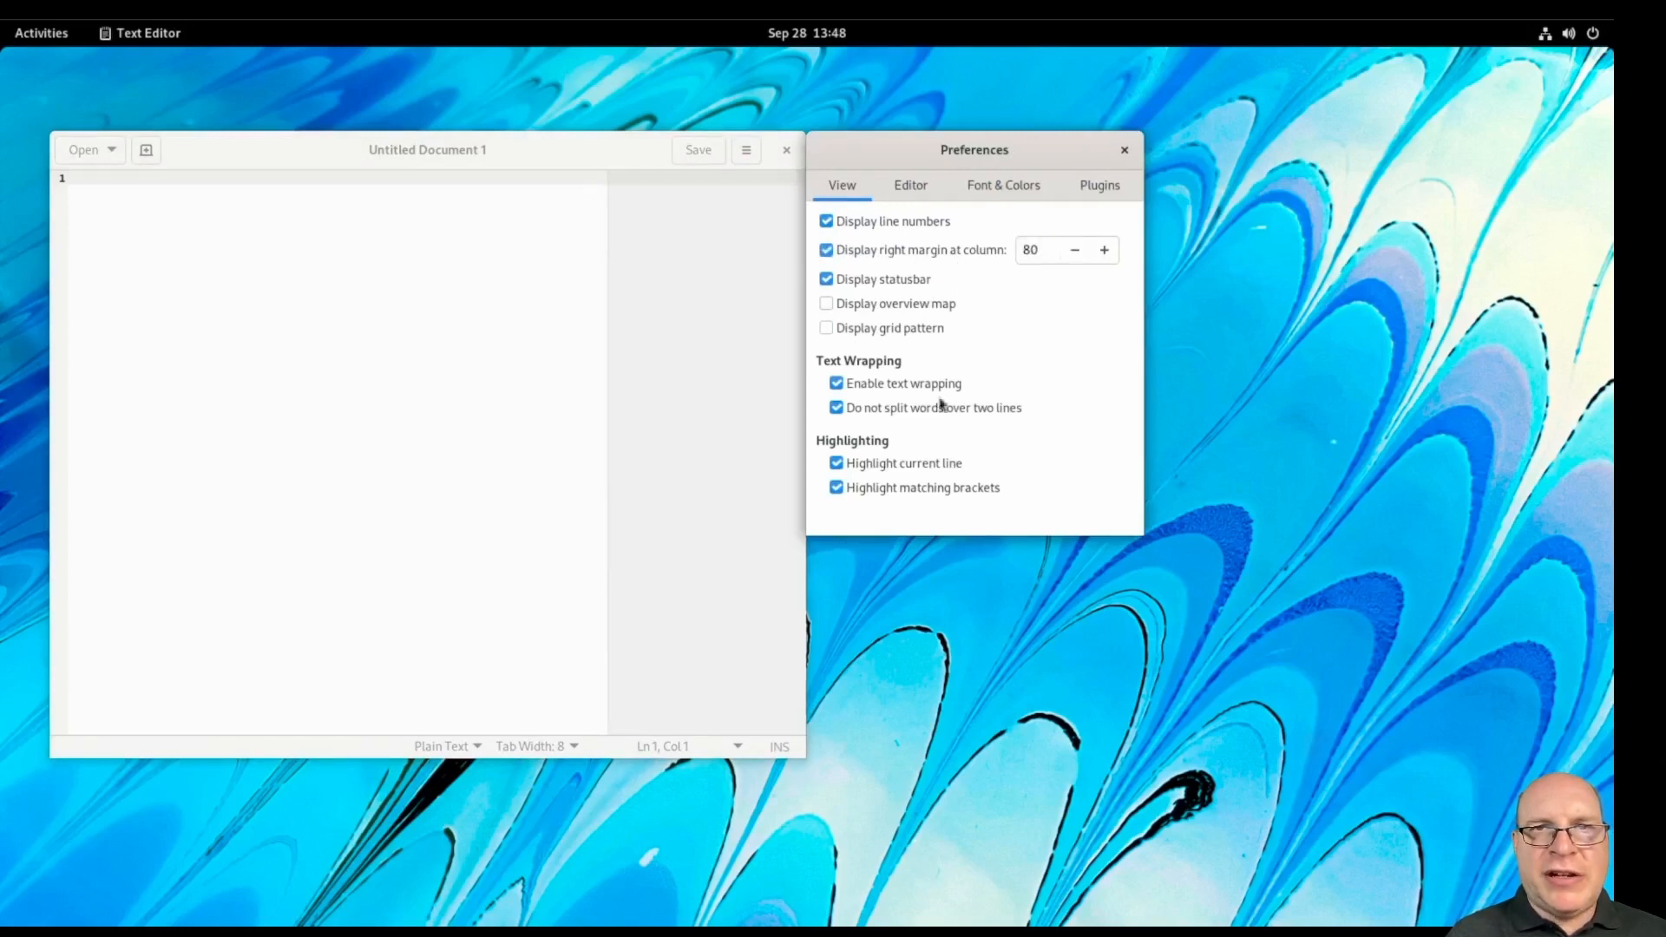
left_click(909, 185)
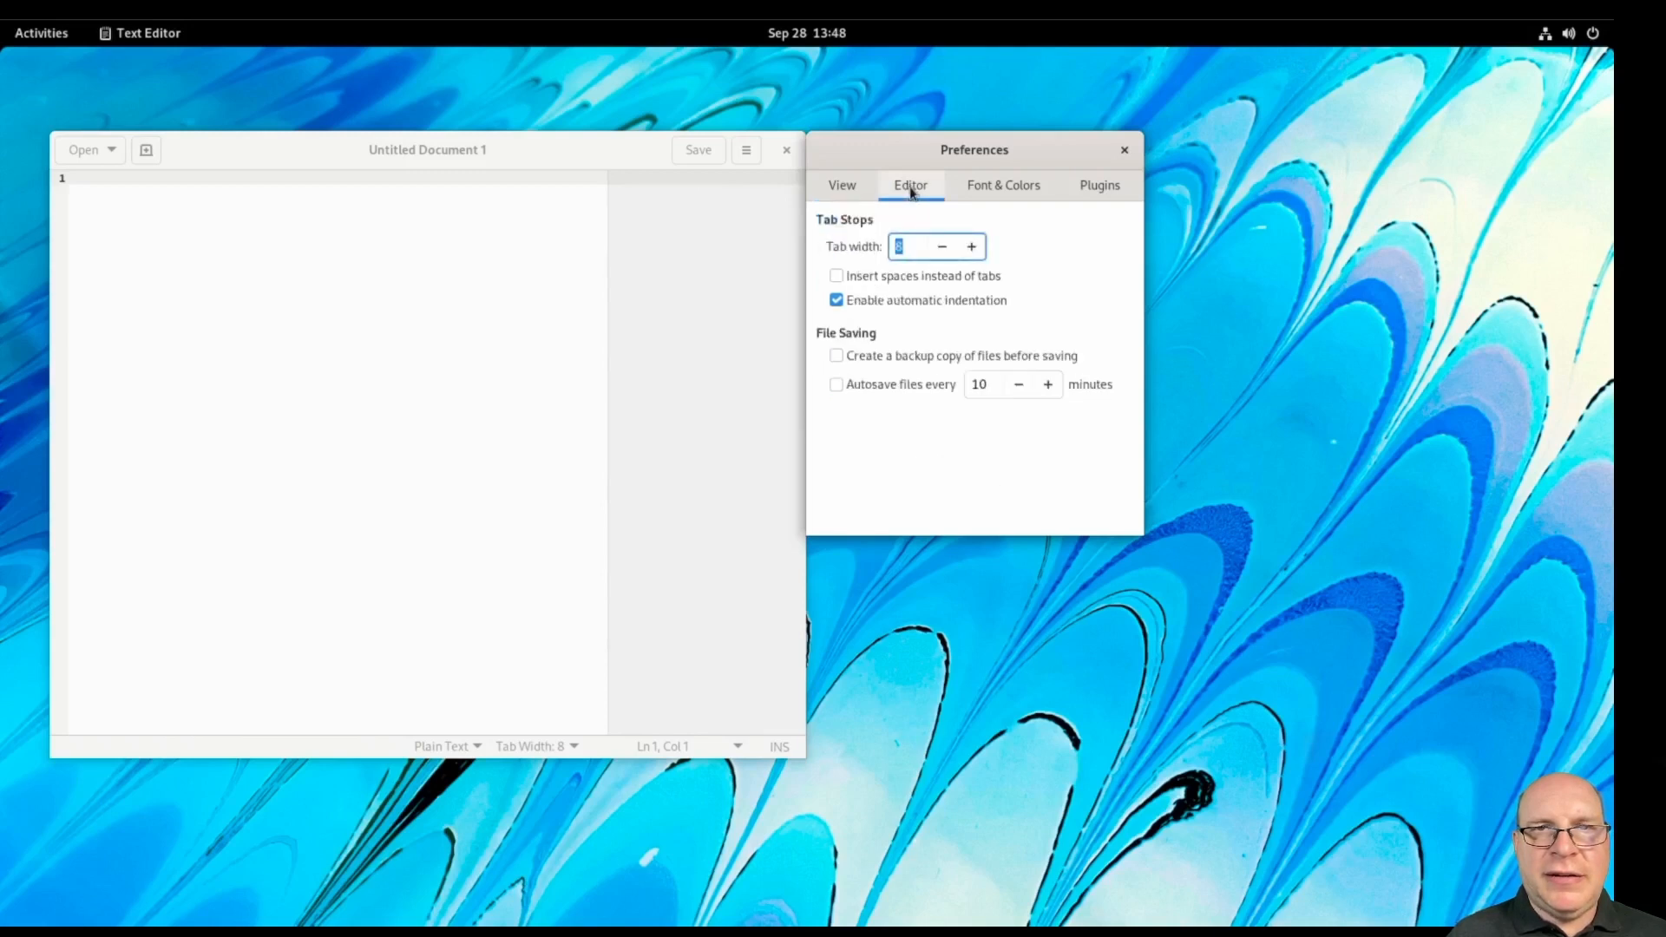
mouse_move(911, 301)
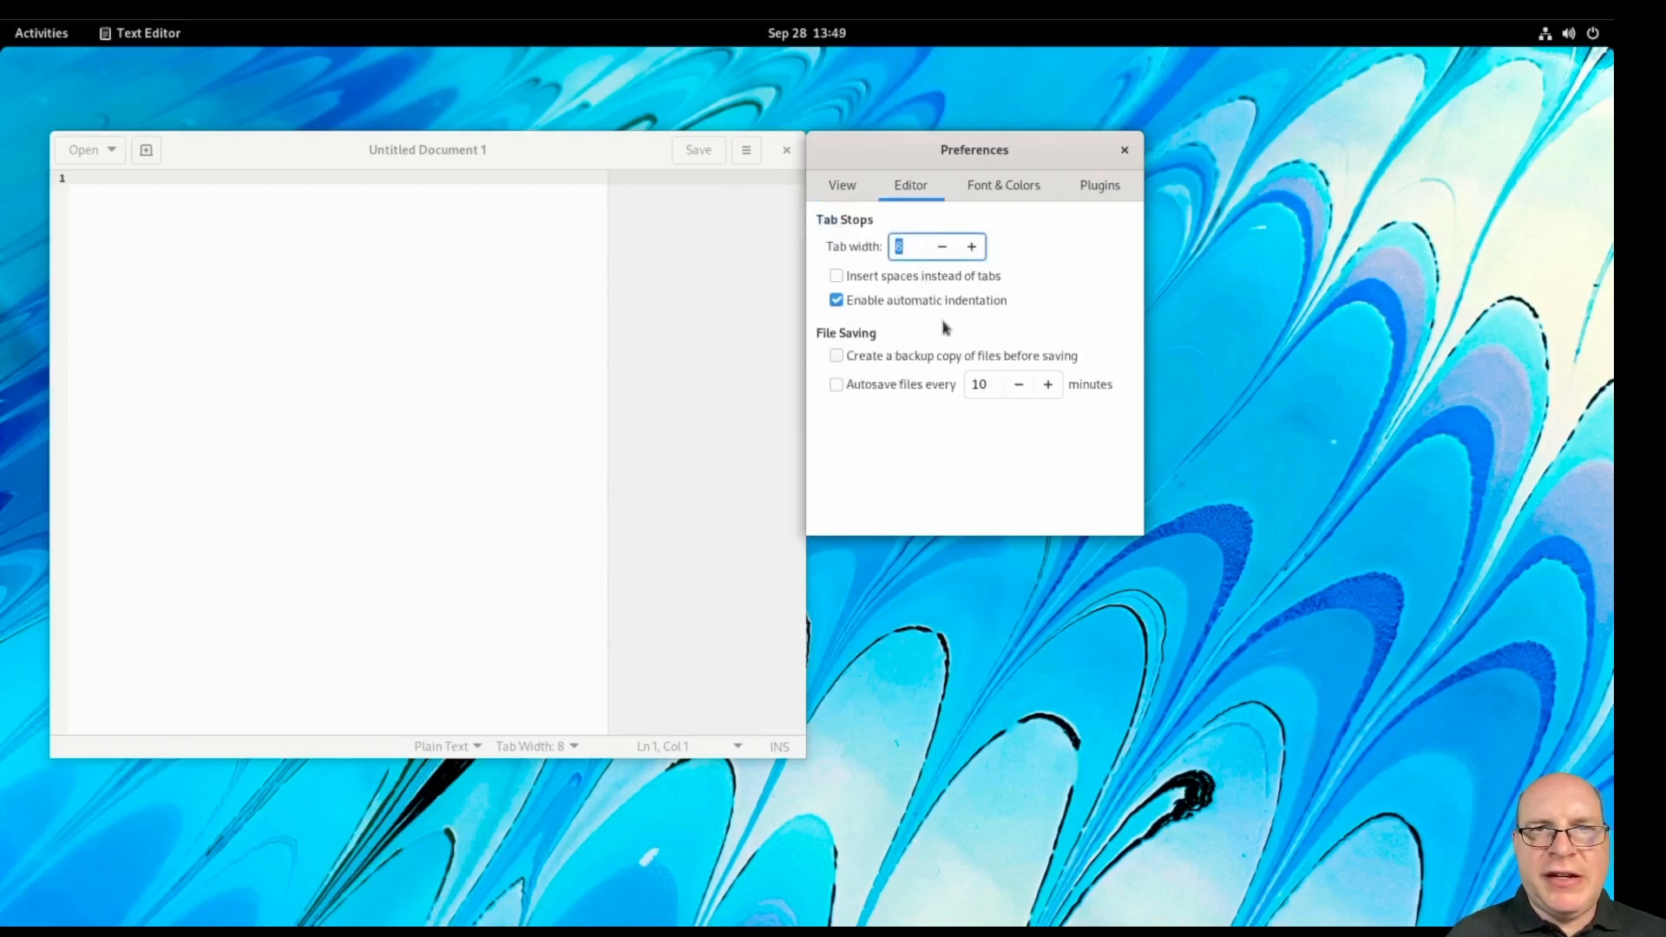
In Font & Colors, try Cobalt and Solarized Light, then settle on the Tango colour scheme.
left_click(1001, 186)
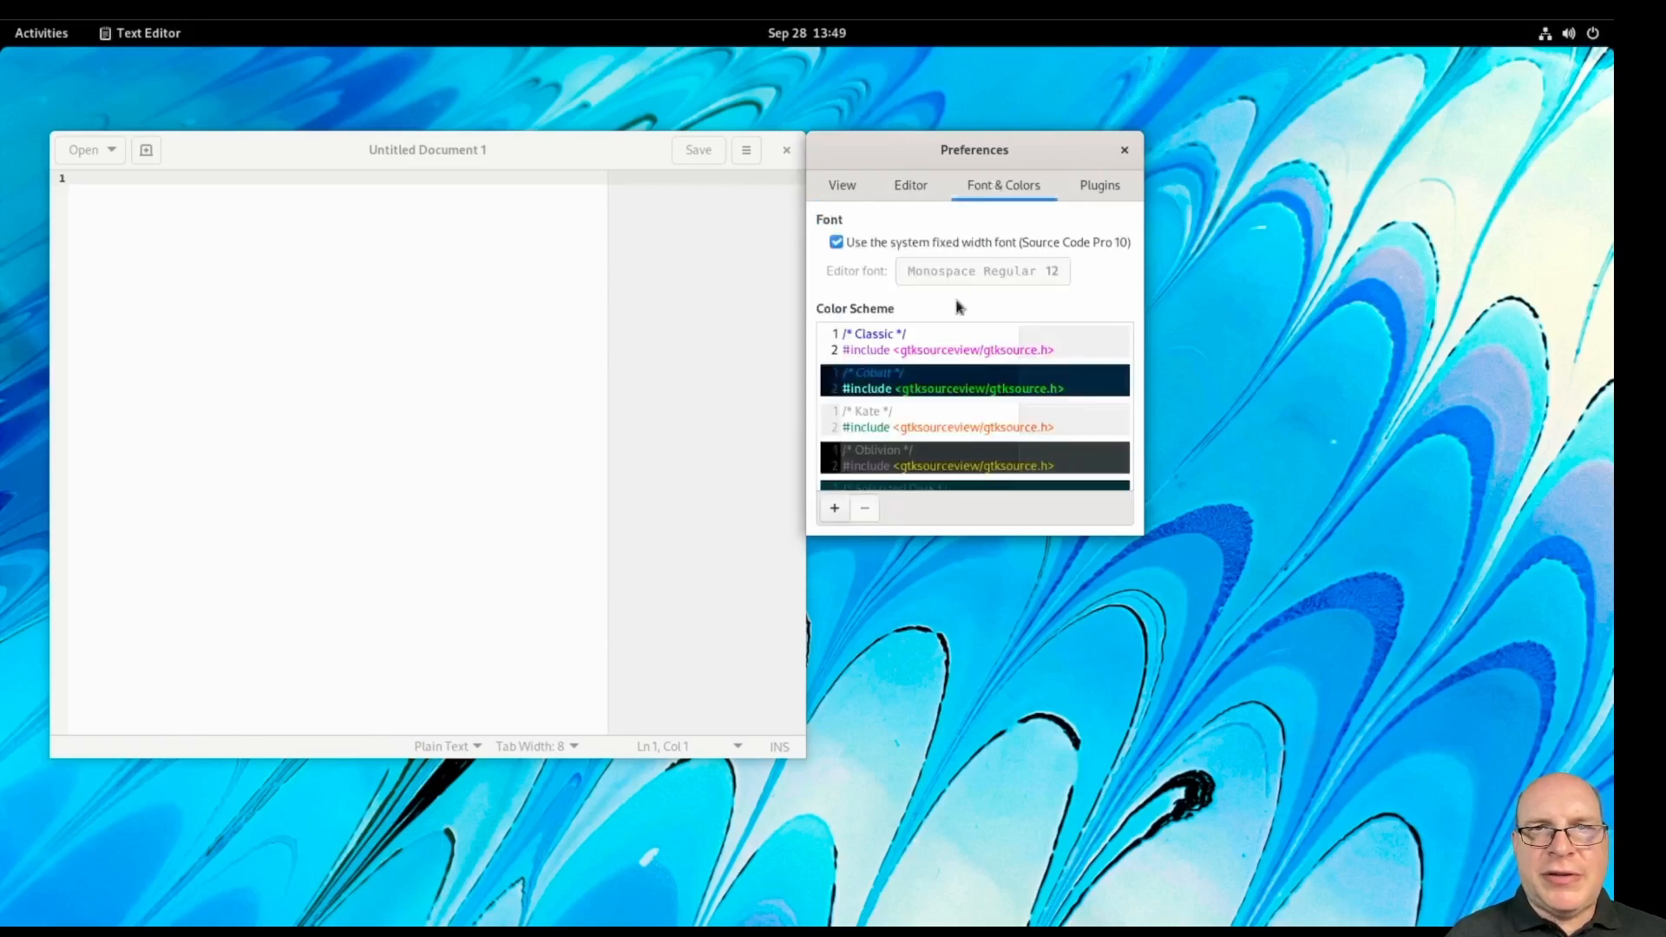
left_click(951, 380)
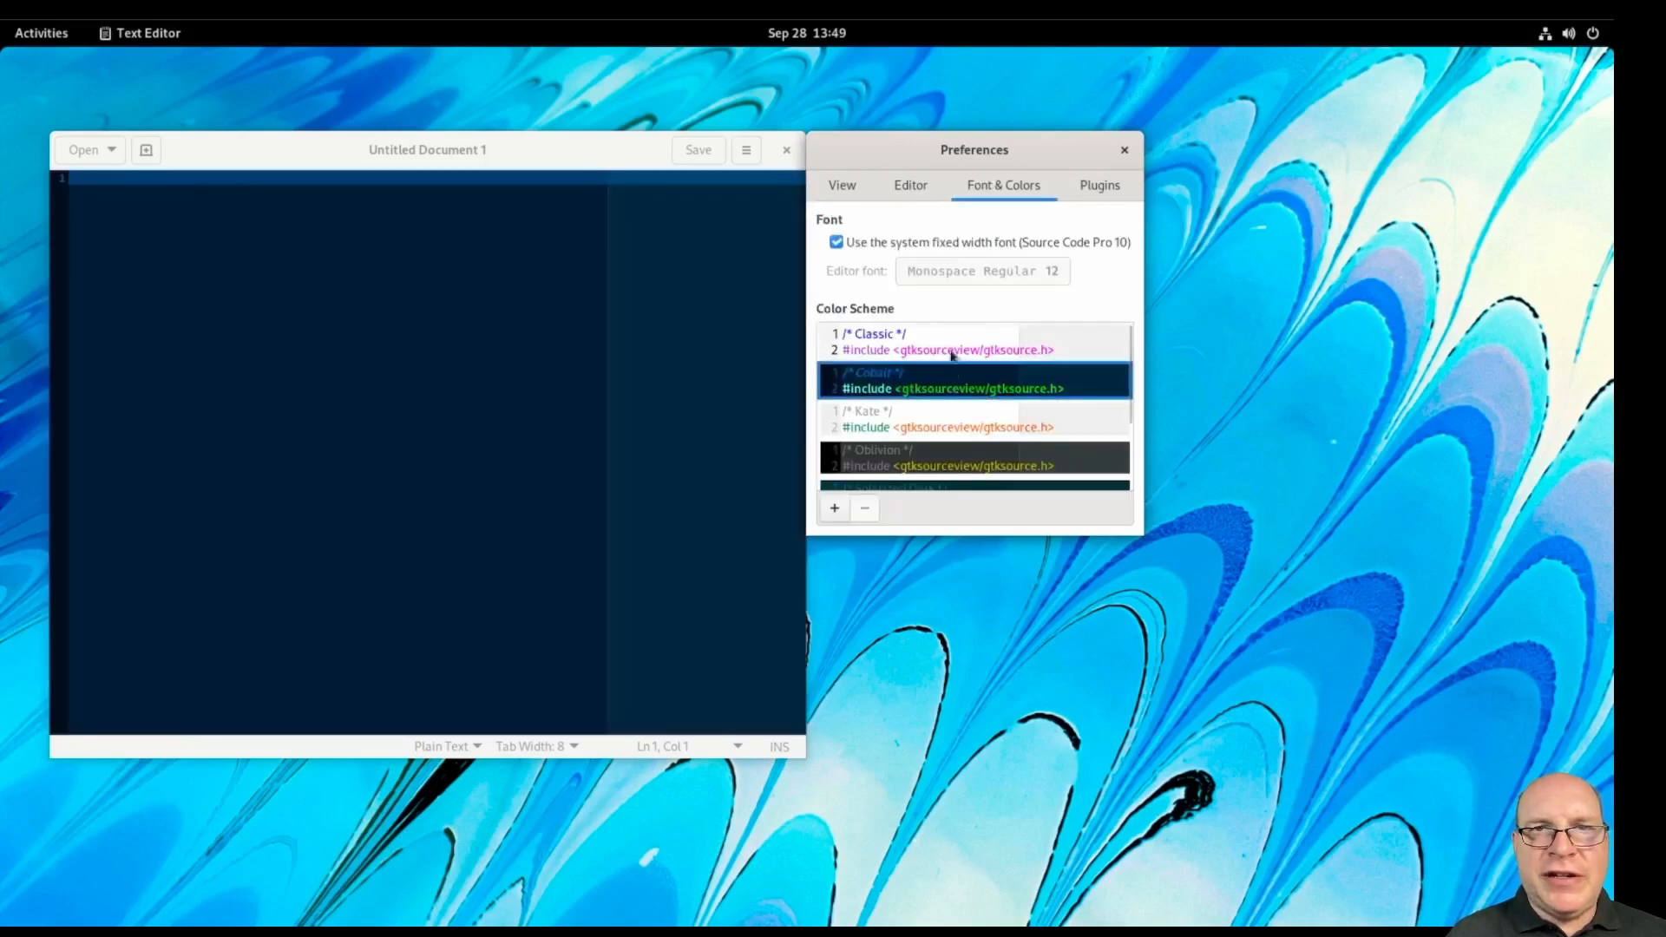
left_click(946, 456)
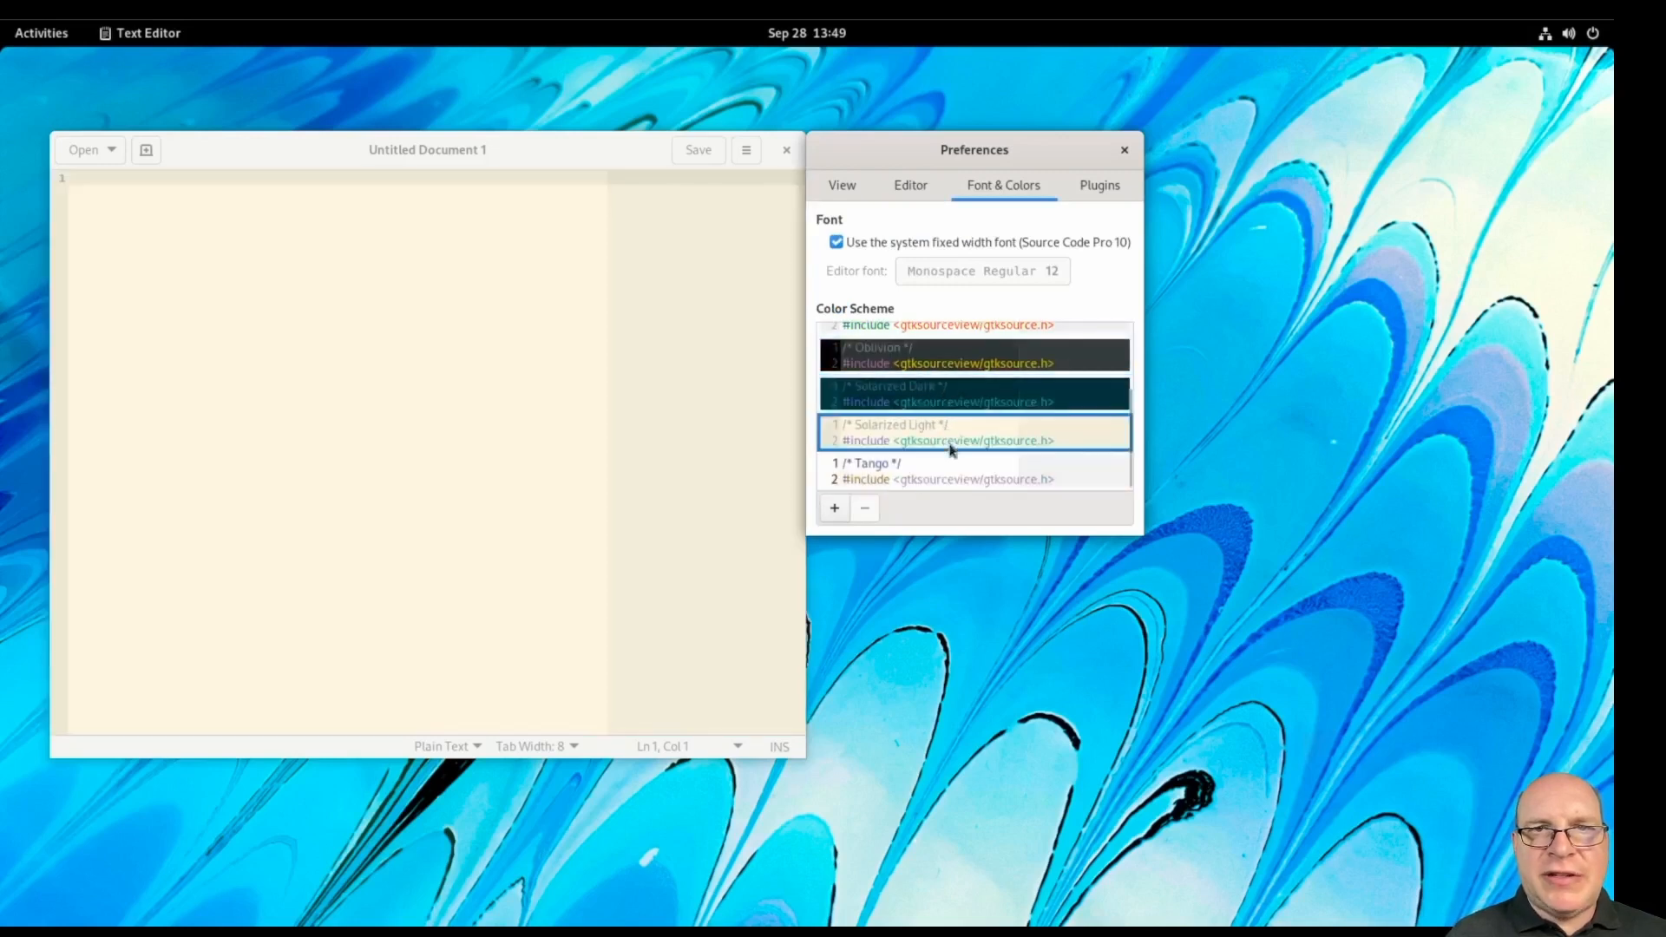
left_click(946, 471)
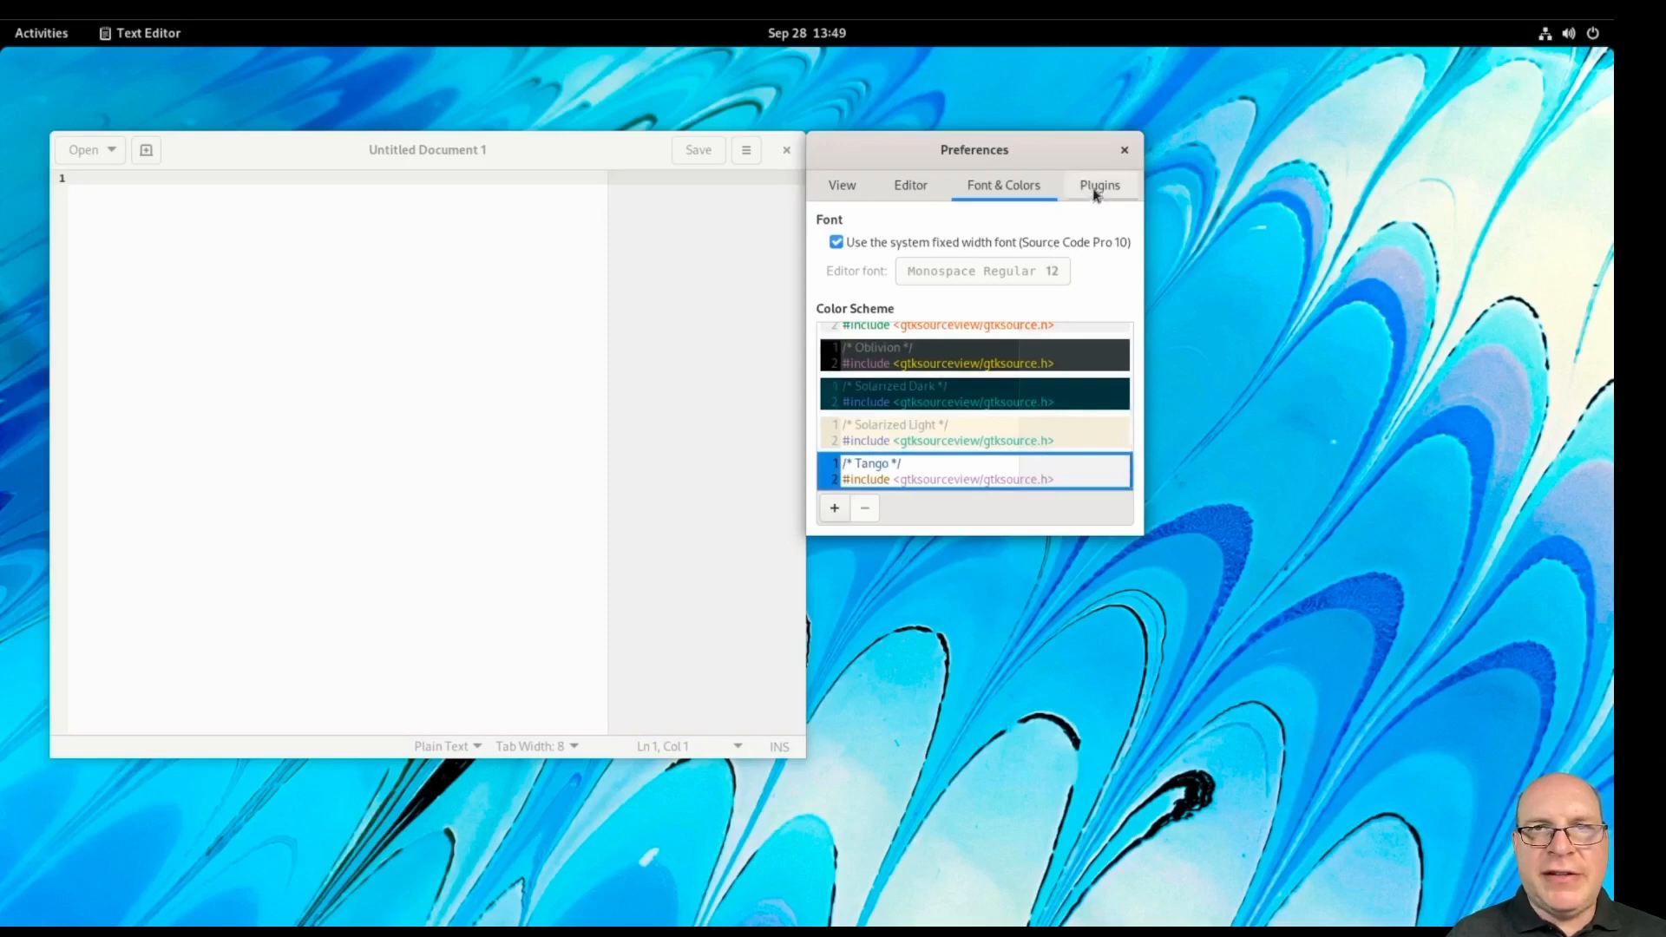
Browse through the Plugins list in Preferences.
left_click(1099, 186)
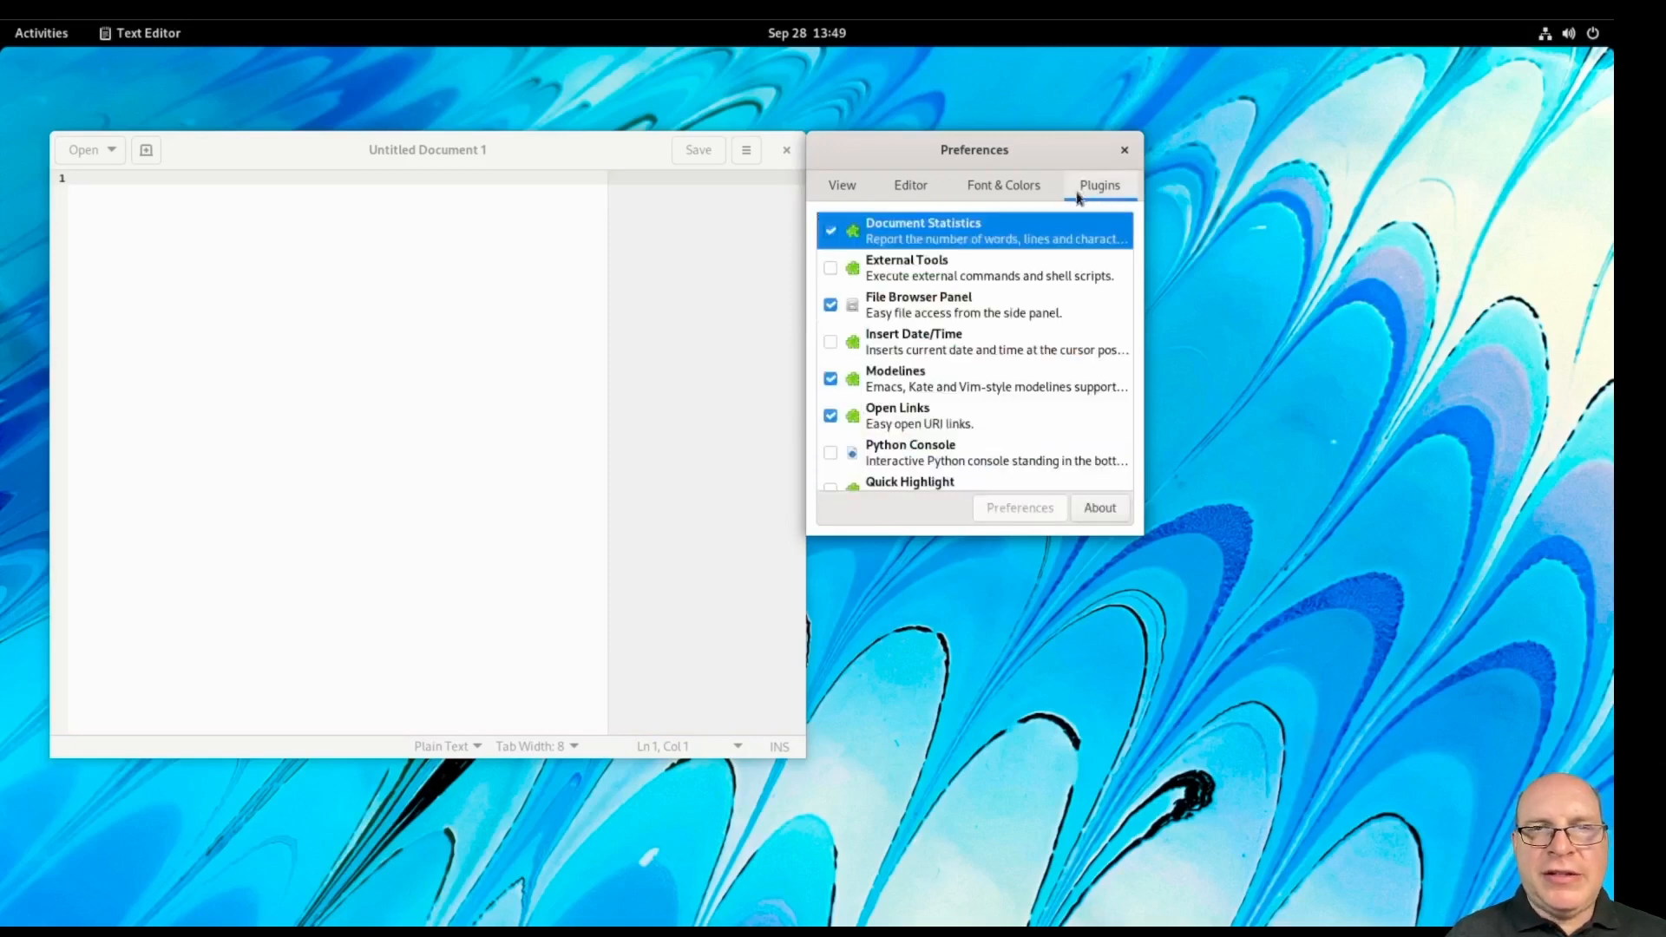
mouse_move(920, 396)
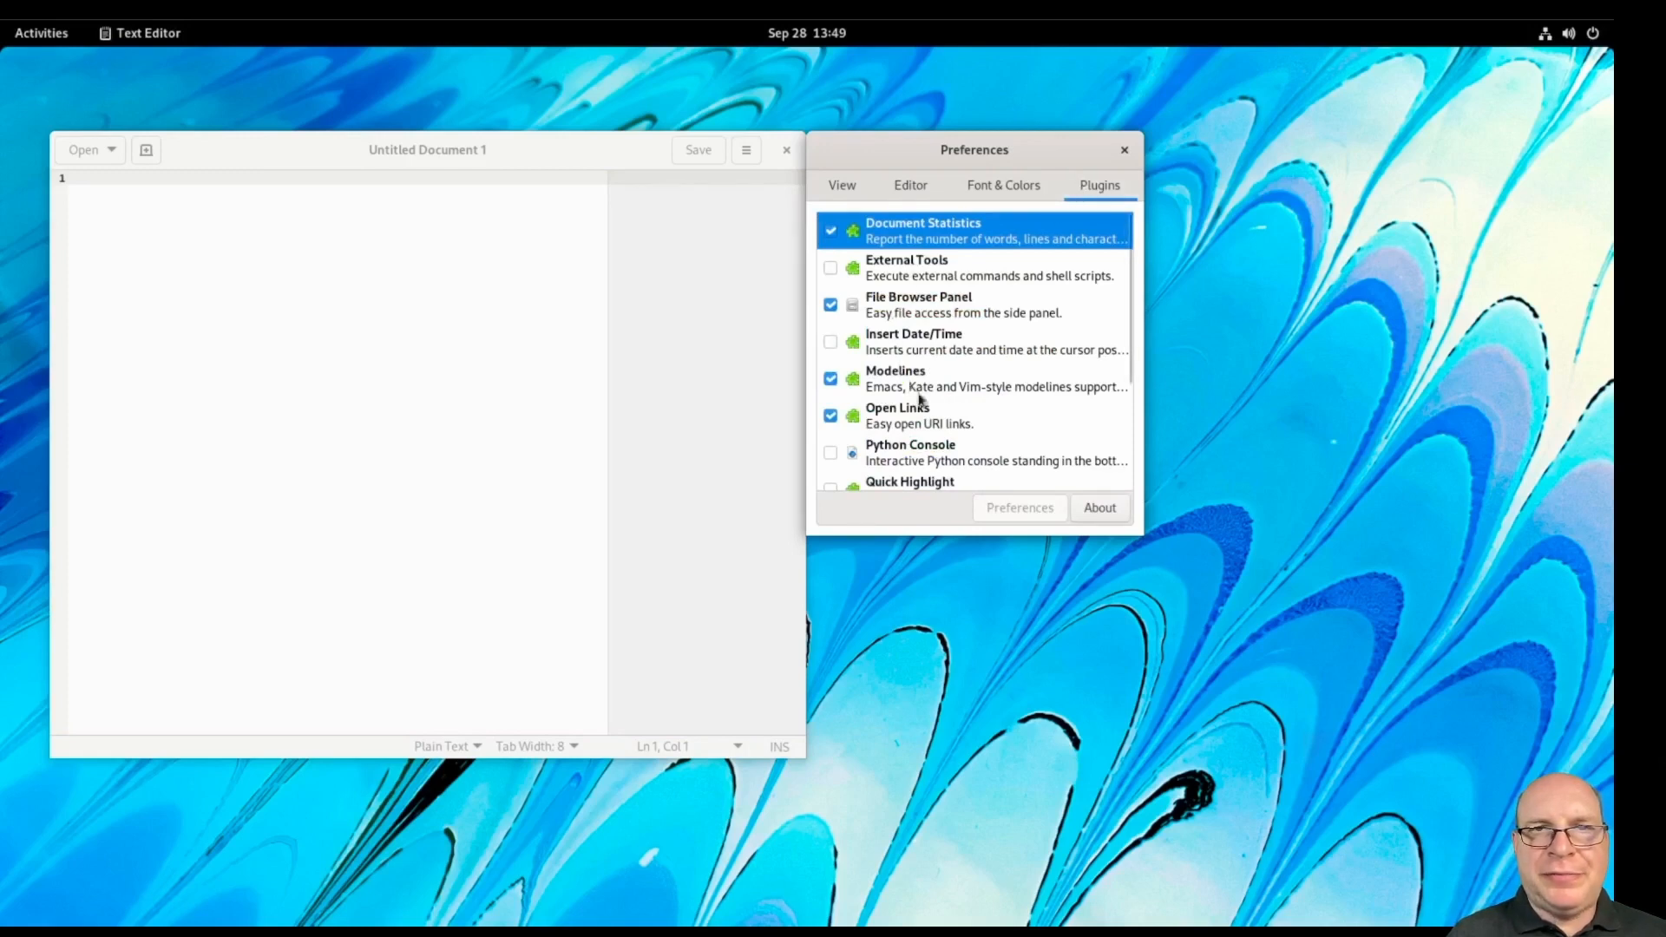
scroll("down", 3)
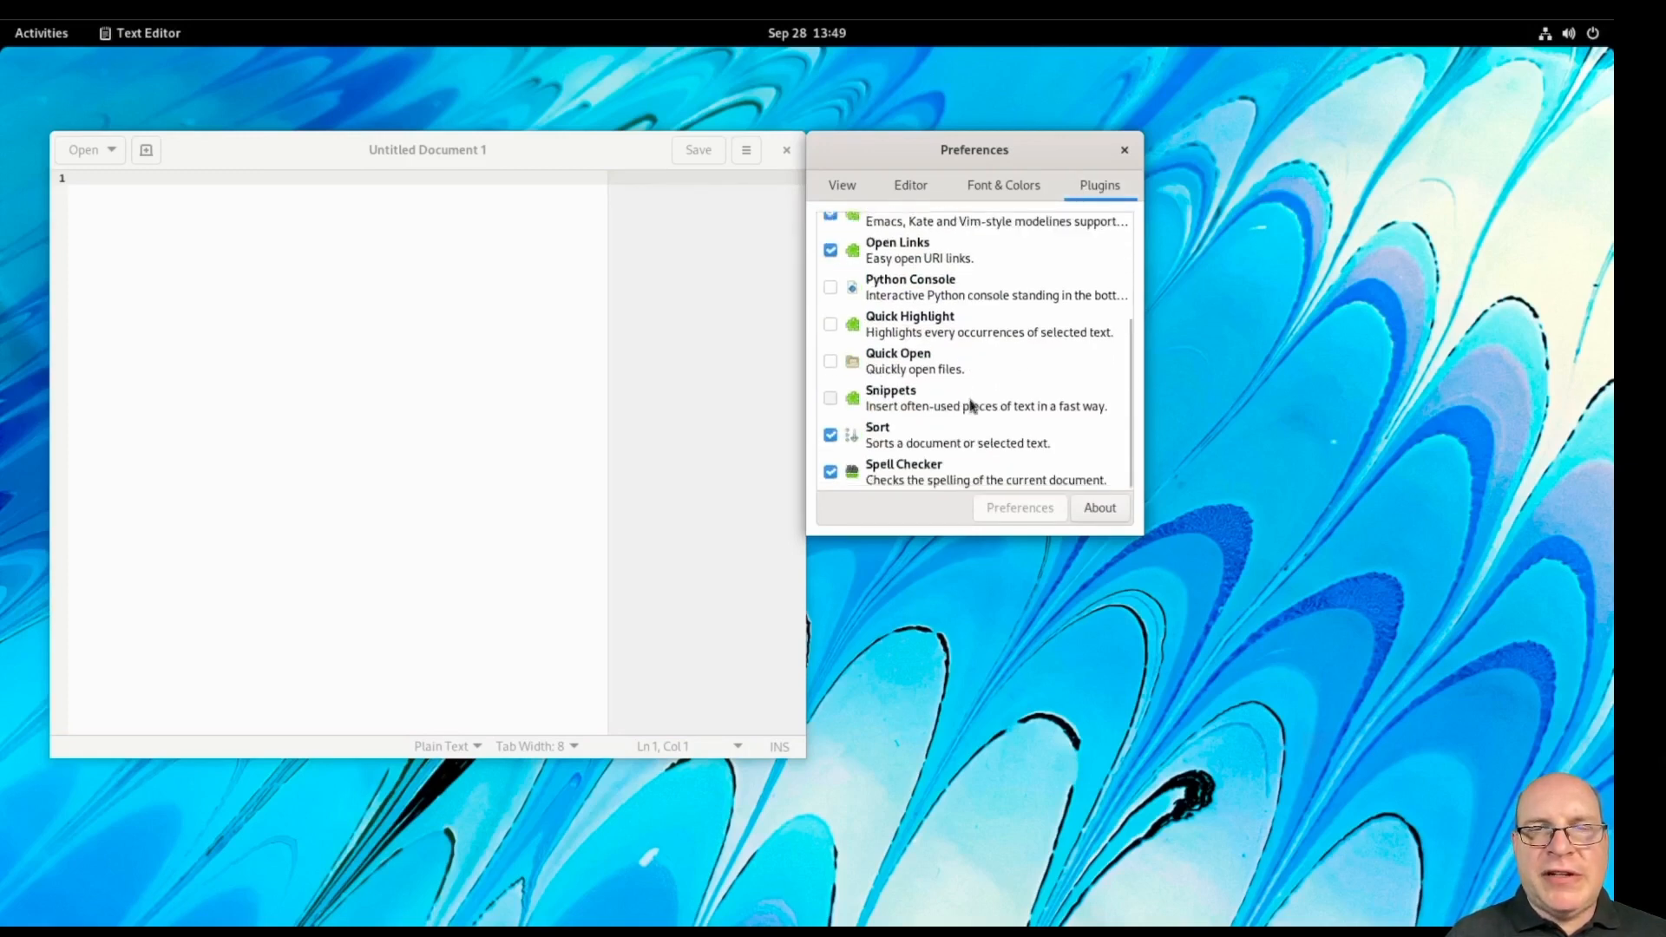
scroll("up", 3)
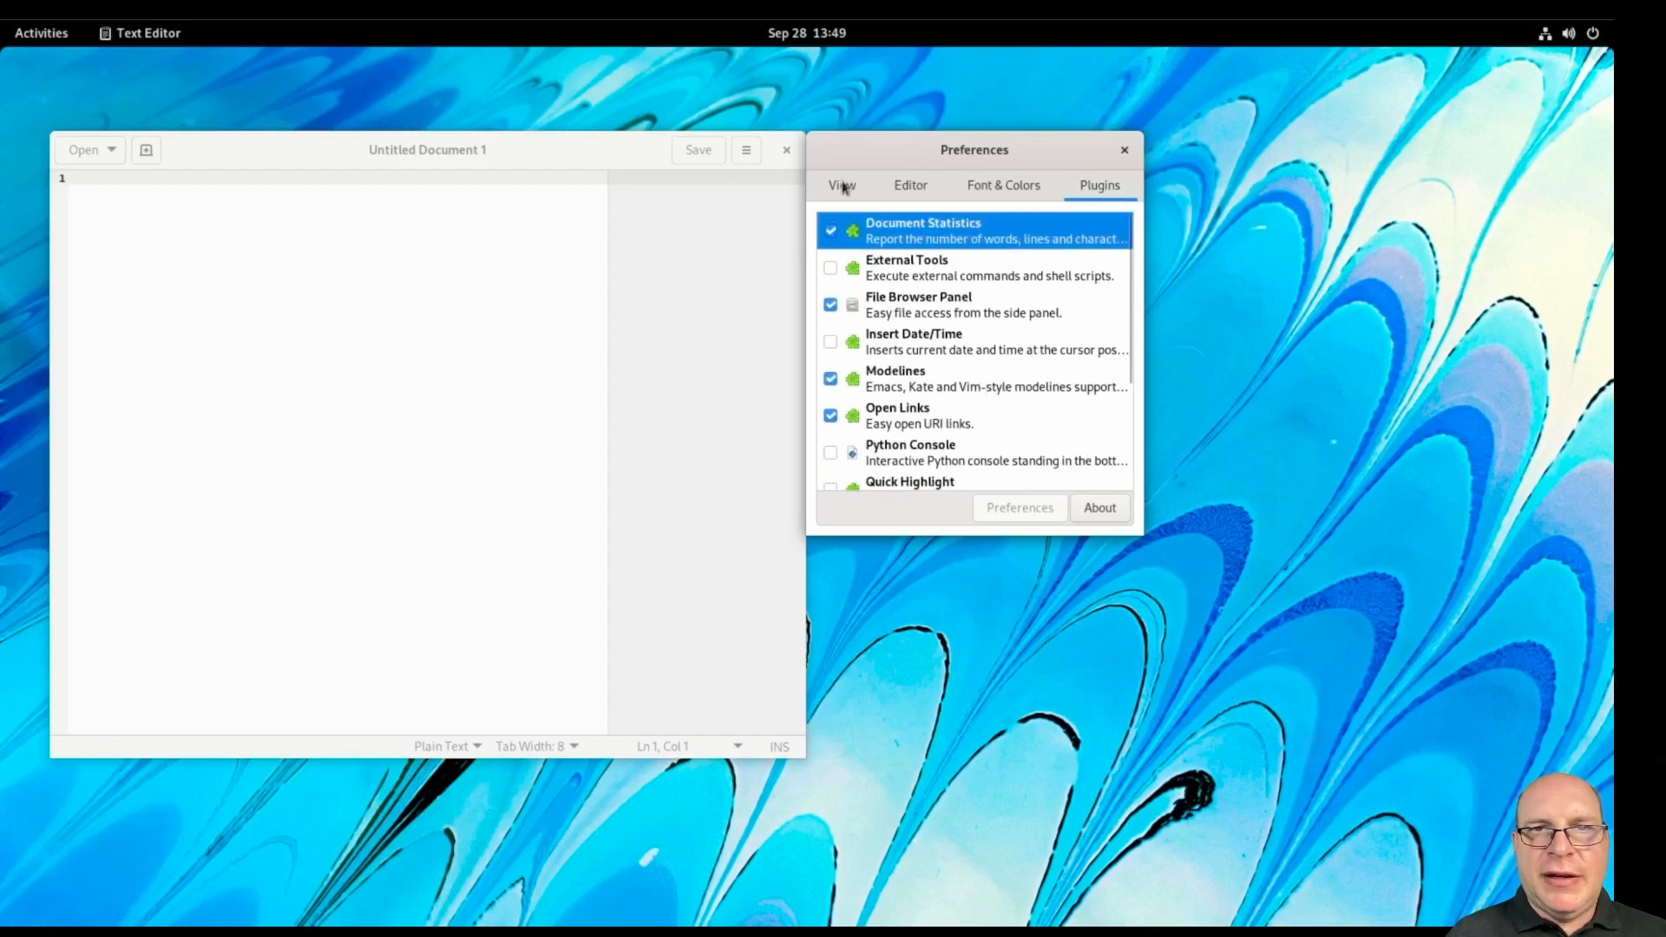
Enable 'Display overview map' in the View settings and close Preferences.
left_click(839, 186)
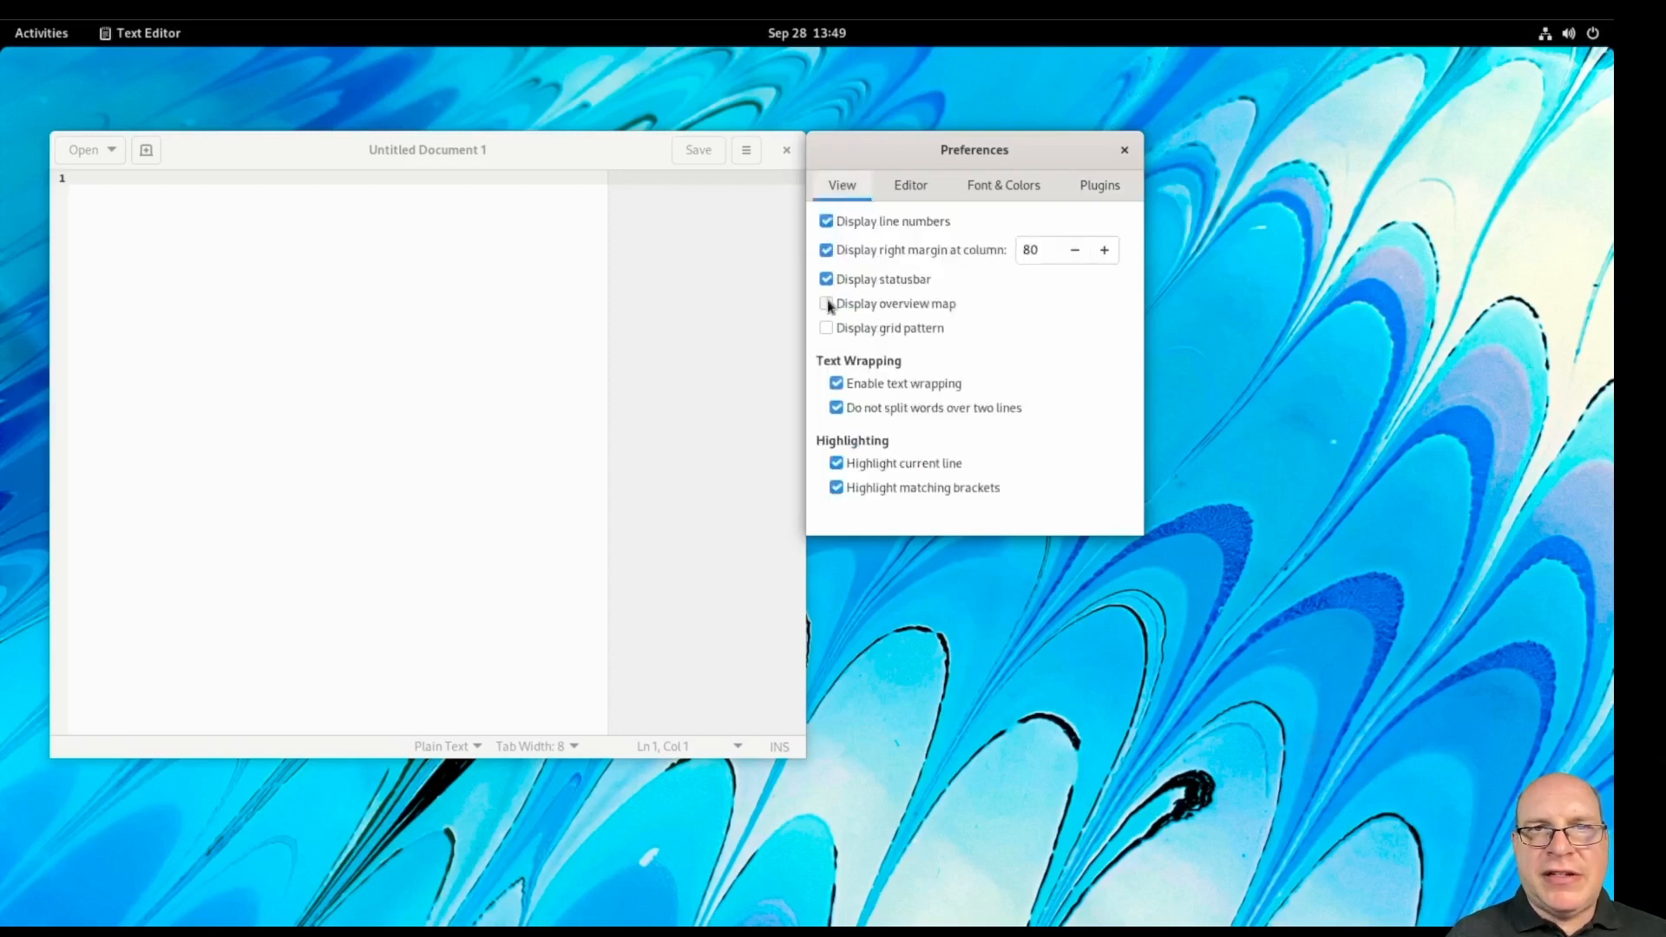
left_click(826, 302)
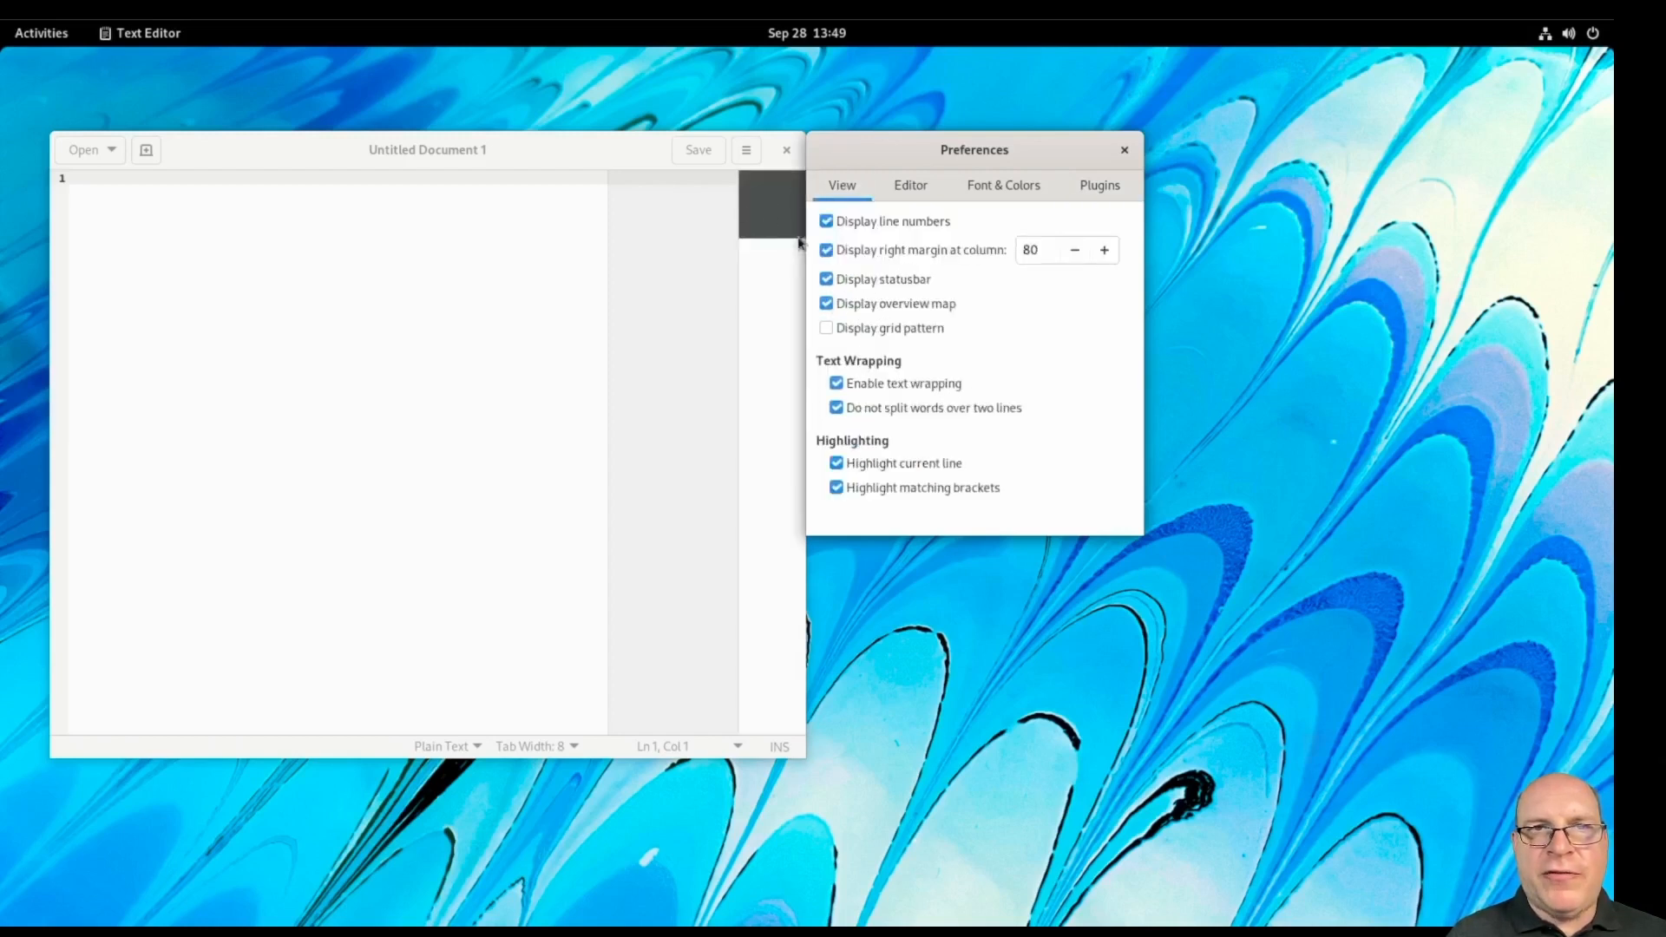
mouse_move(1123, 149)
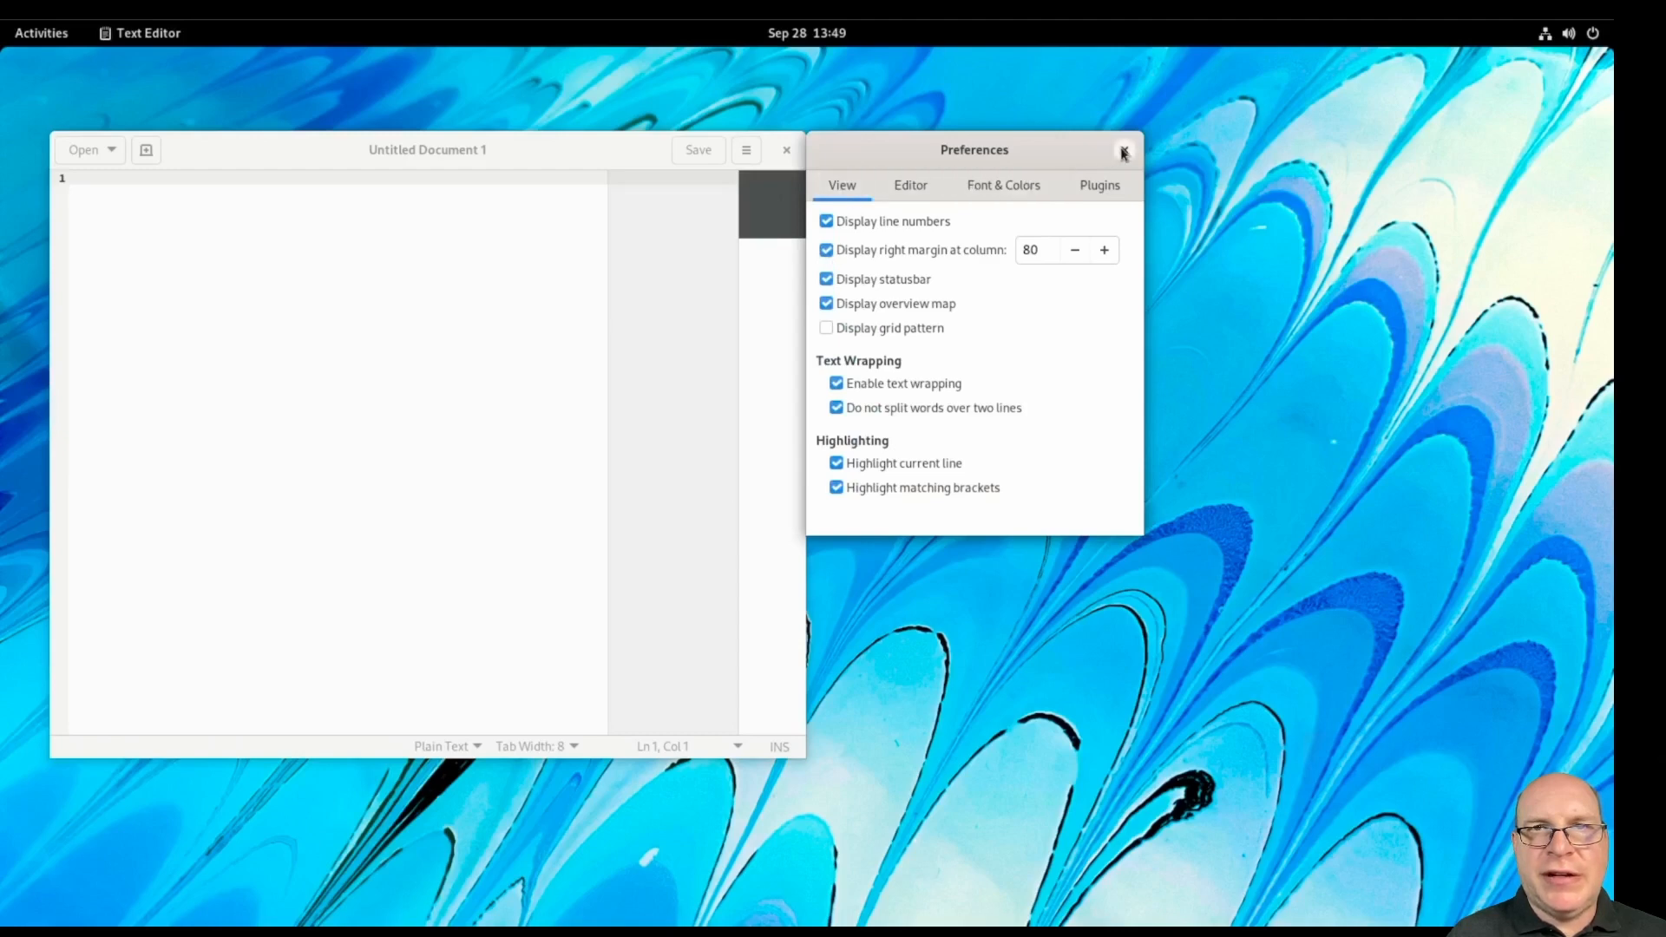
left_click(1124, 150)
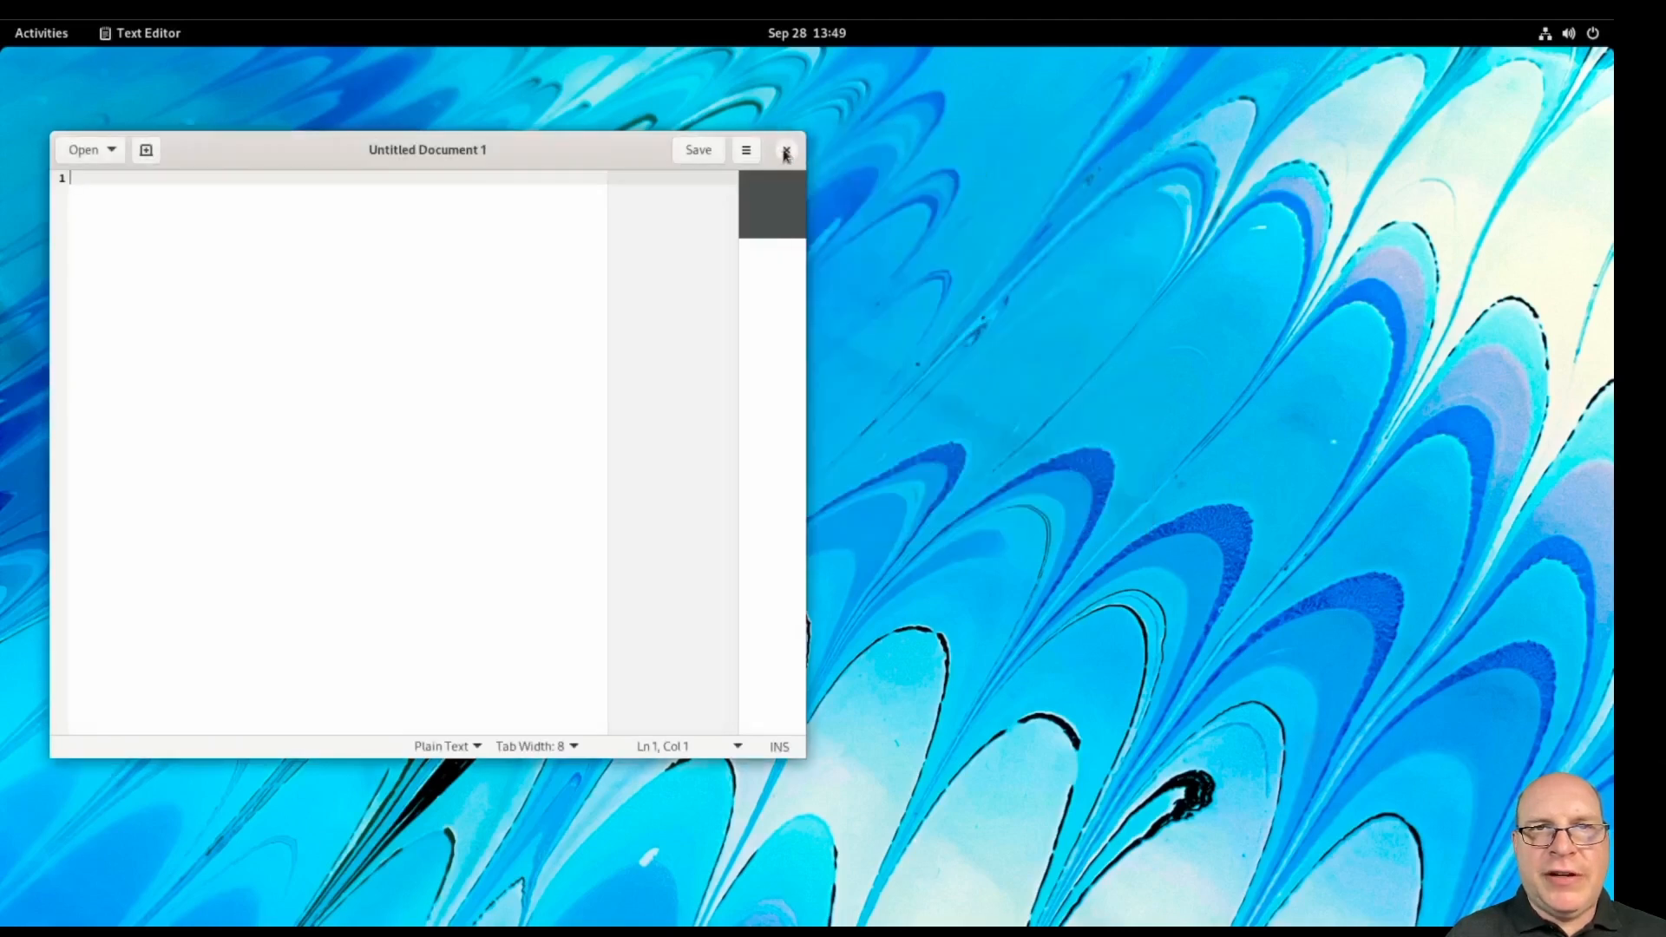
Close Text Editor and launch Power Settings from the system menu's Balanced power-mode options.
left_click(786, 149)
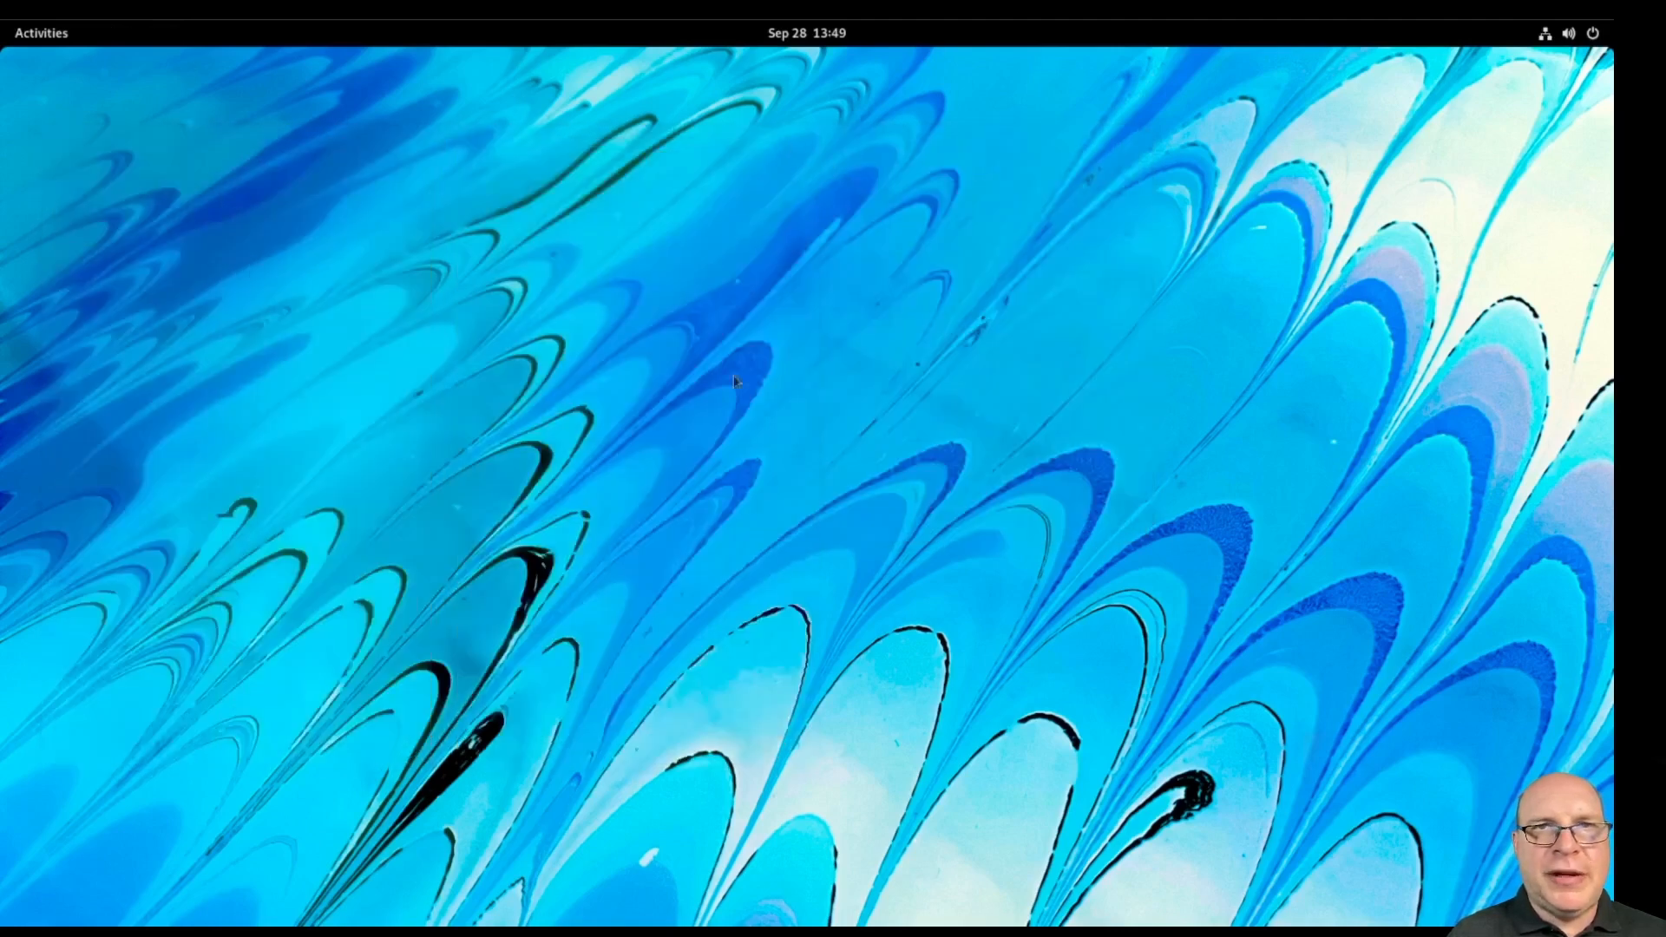
mouse_move(1111, 340)
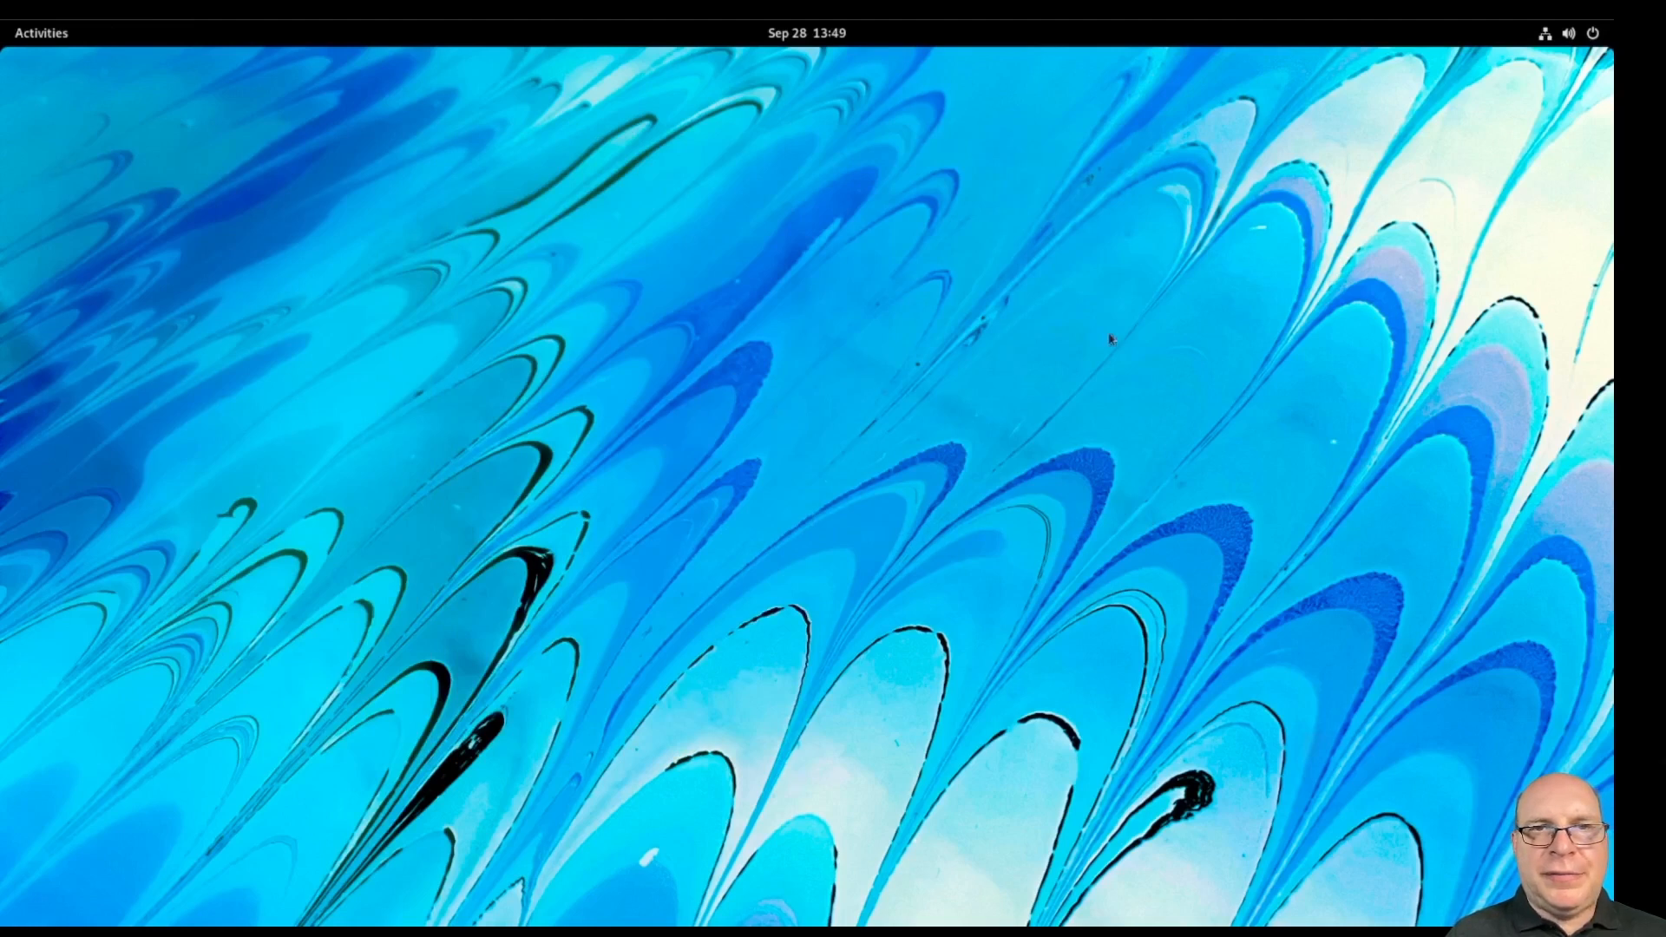
left_click(1570, 31)
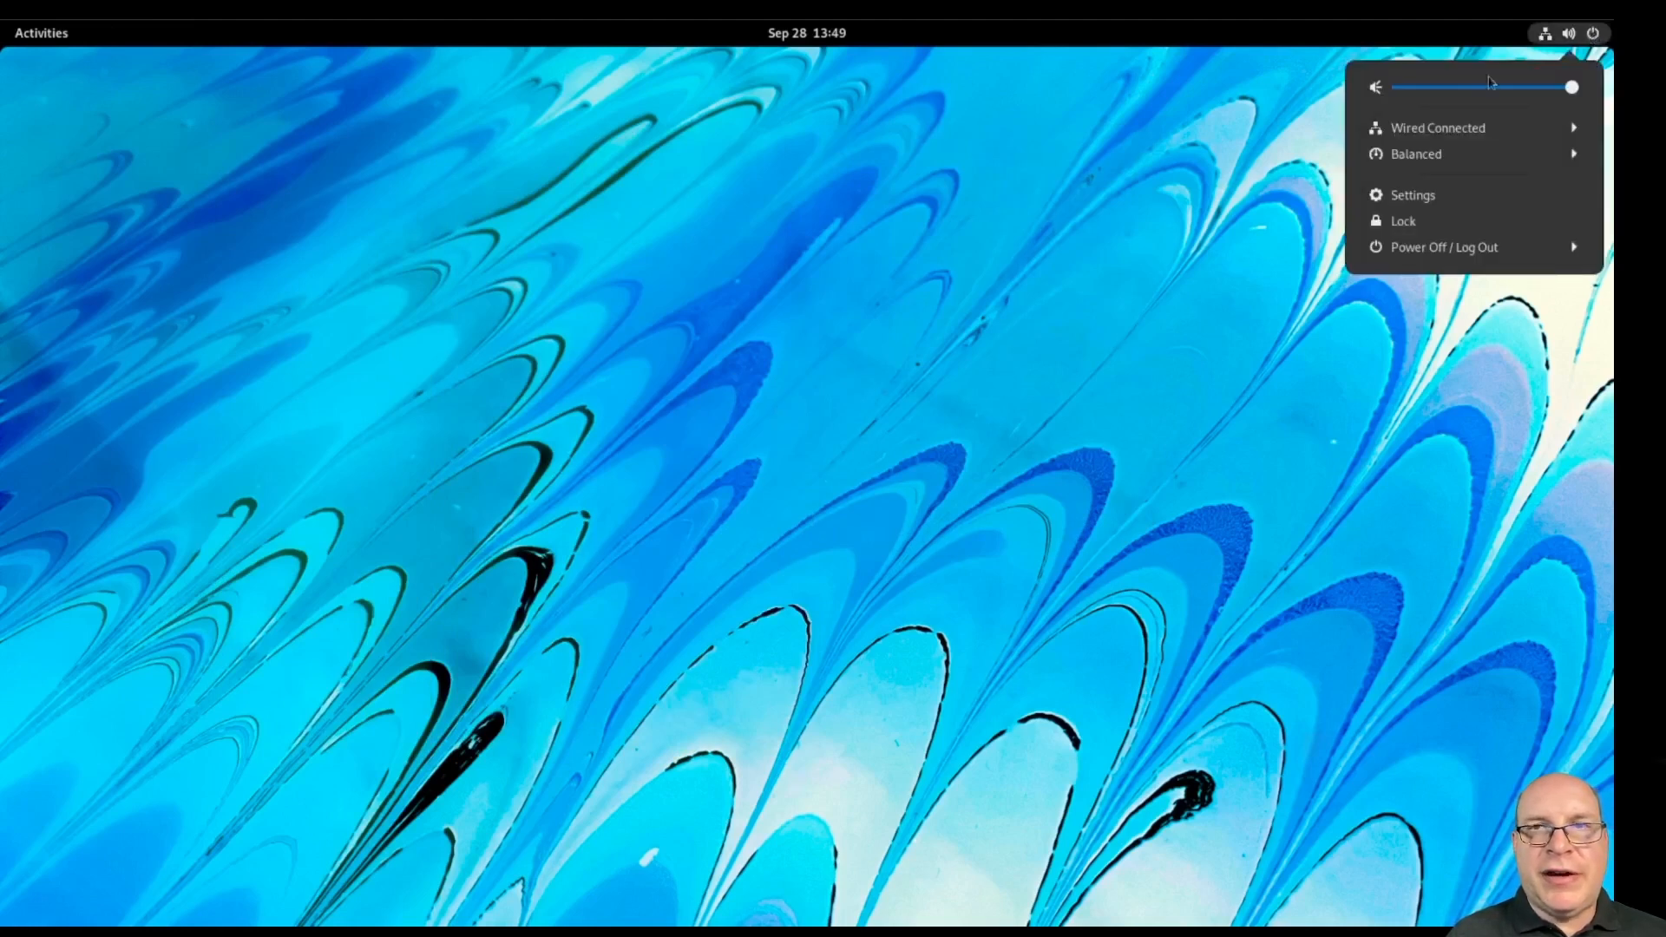
left_click(1416, 153)
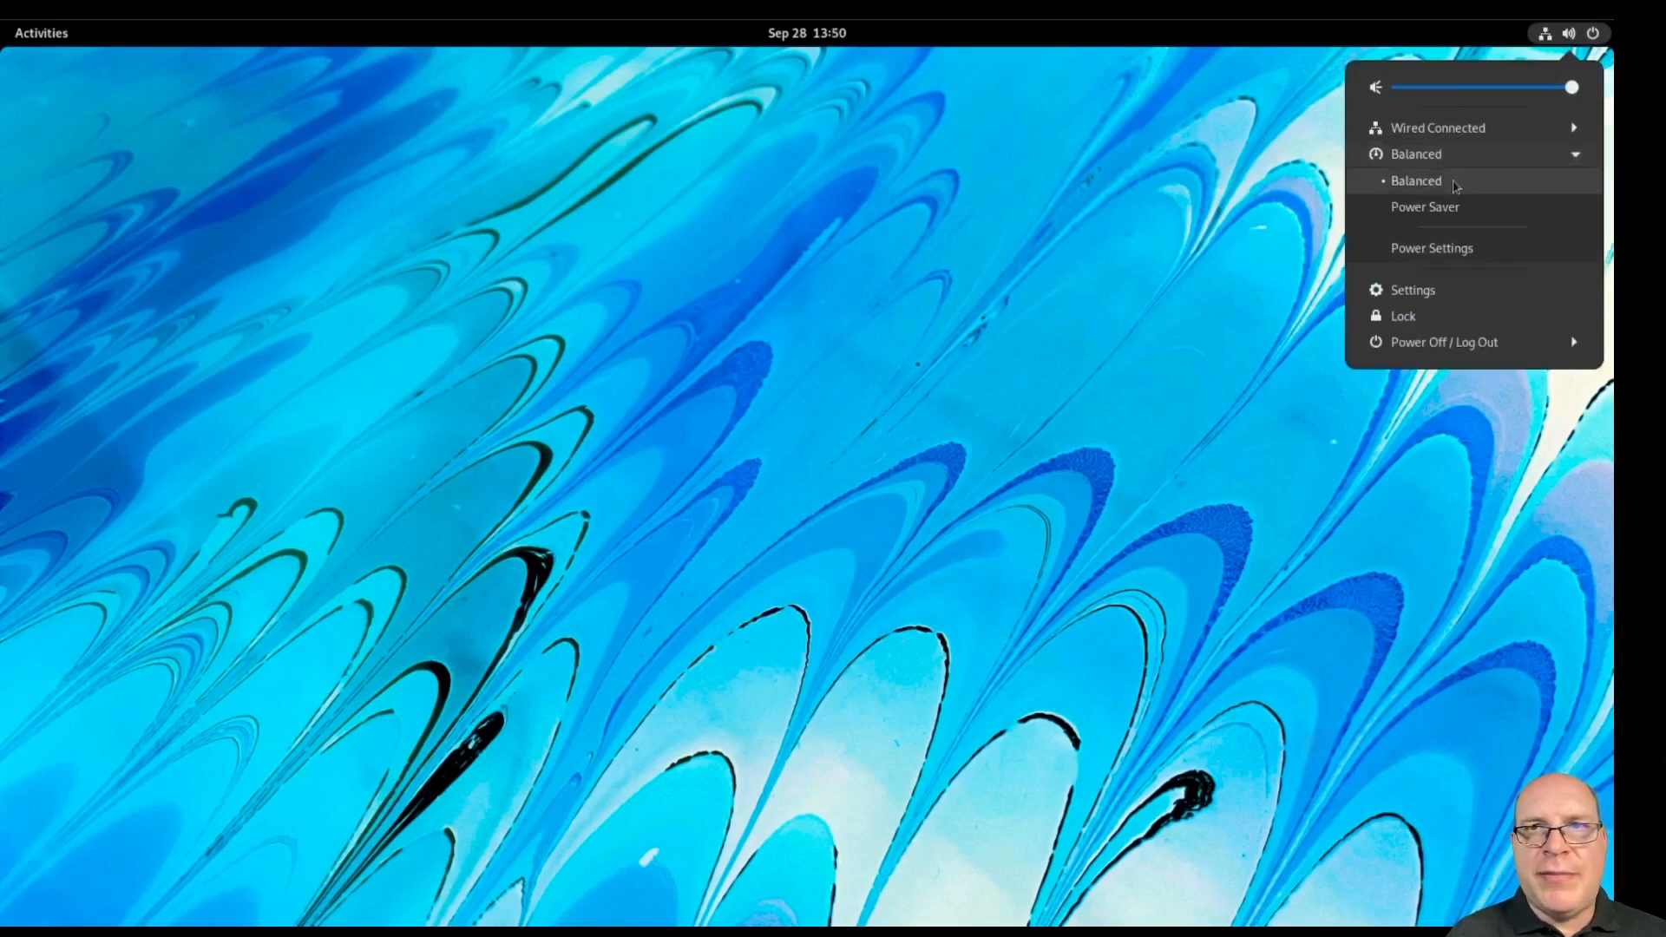
mouse_move(1461, 207)
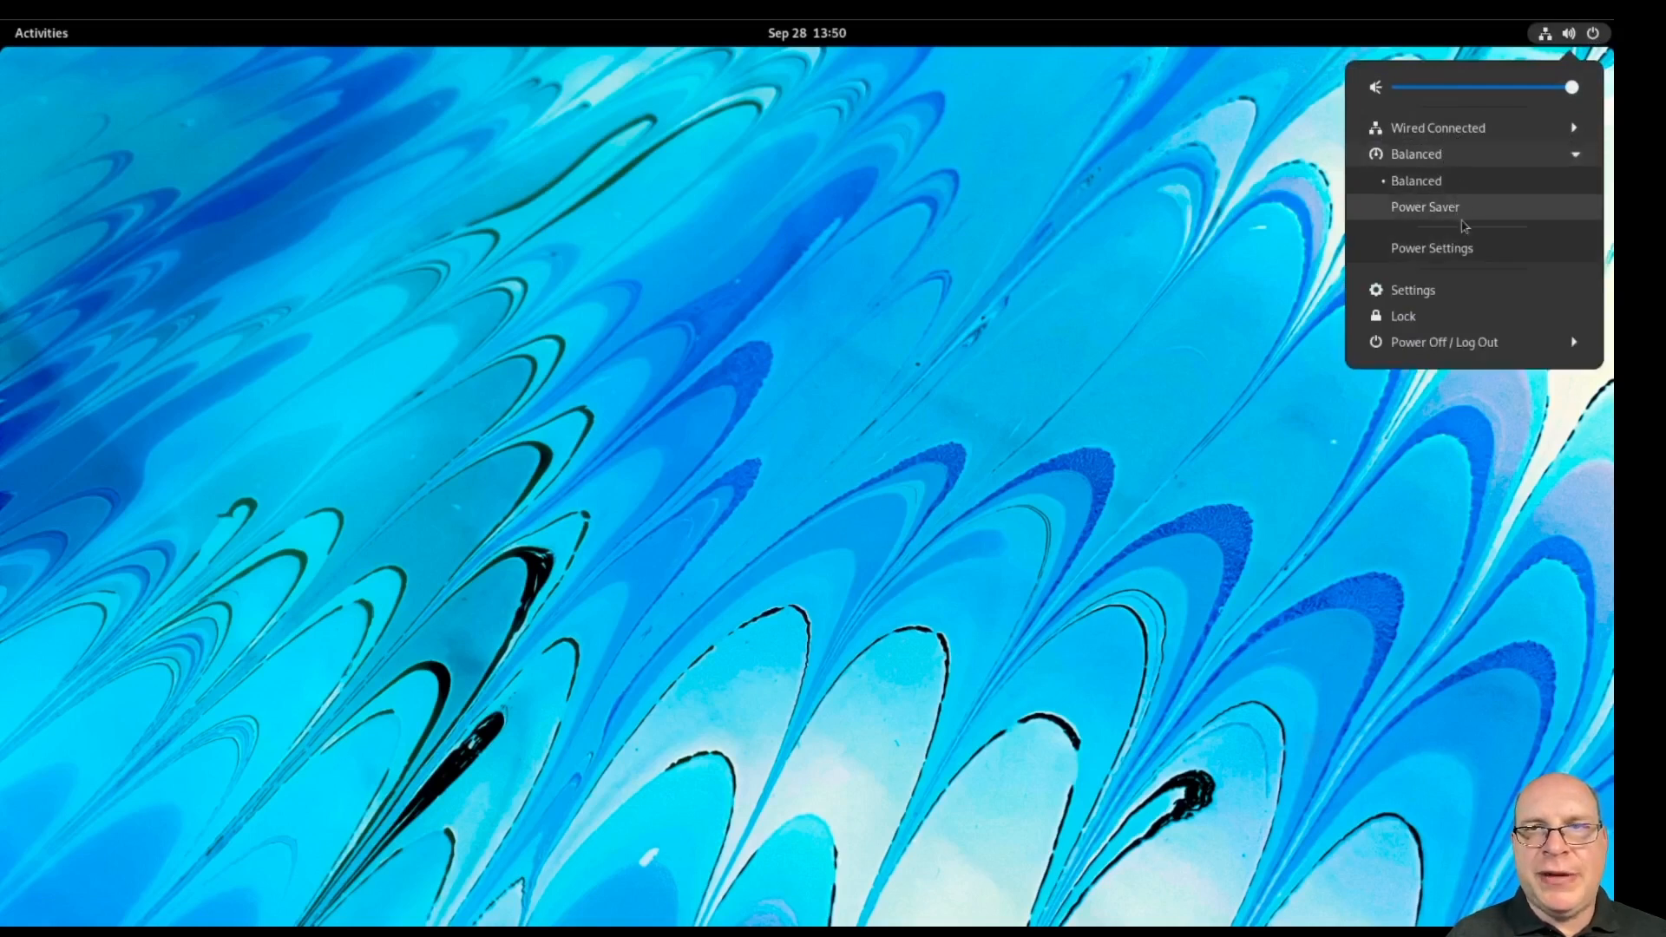
left_click(1423, 206)
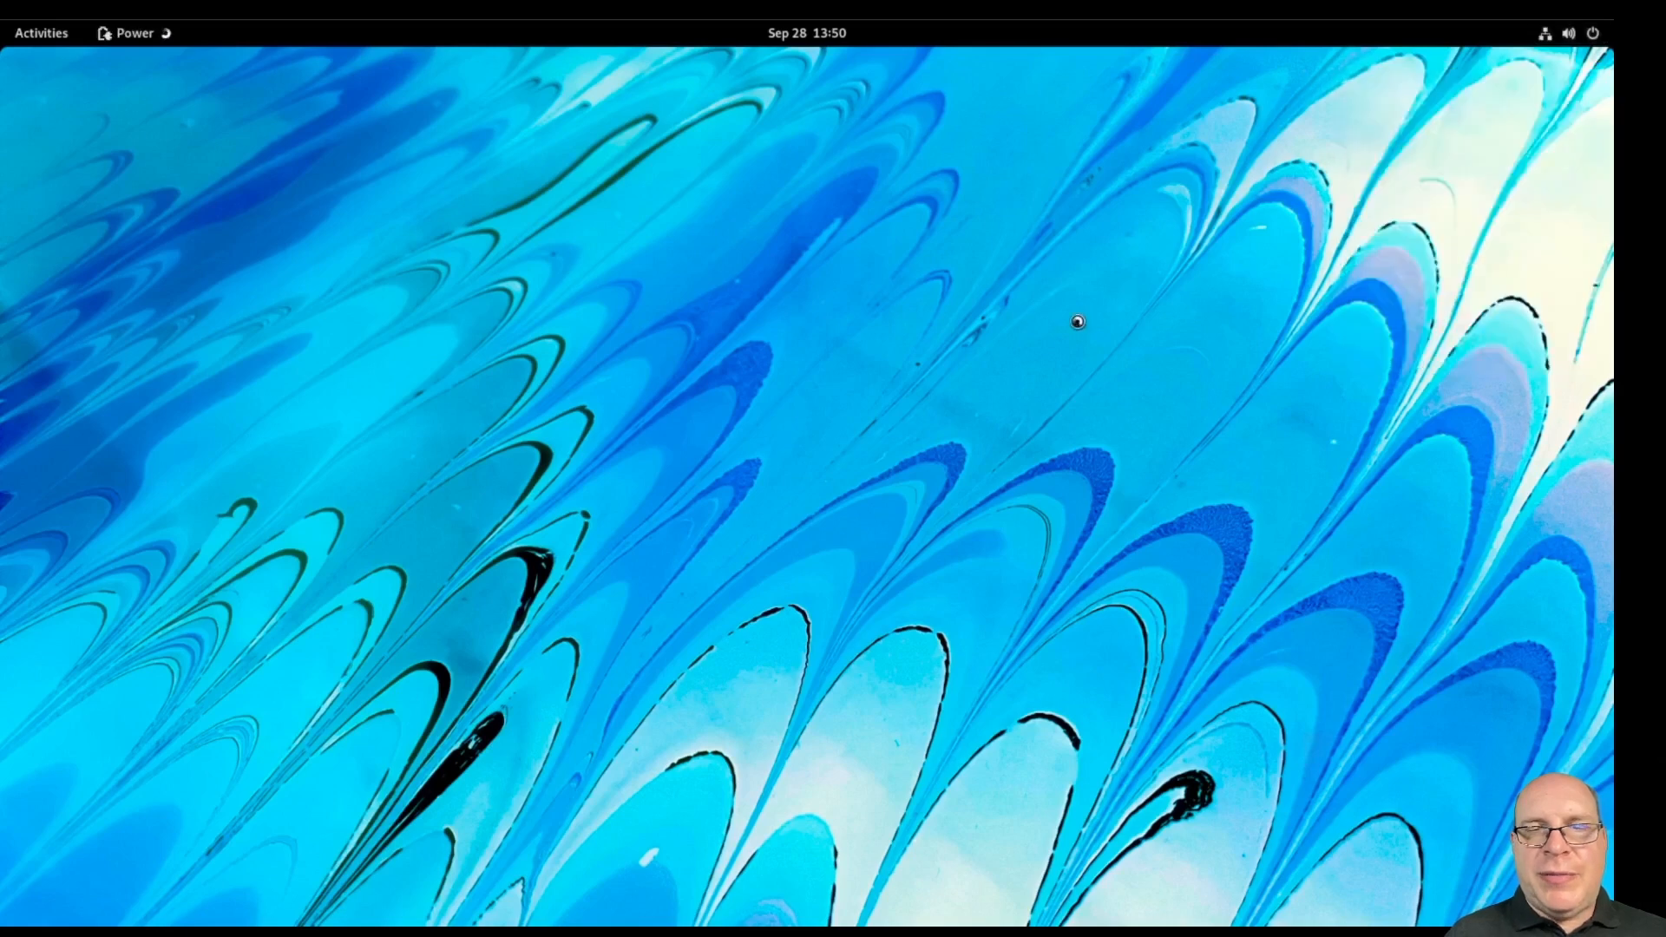
Review the Power panel (Balanced mode, 5-minute blank) and scroll the sidebar toward About.
left_click(134, 33)
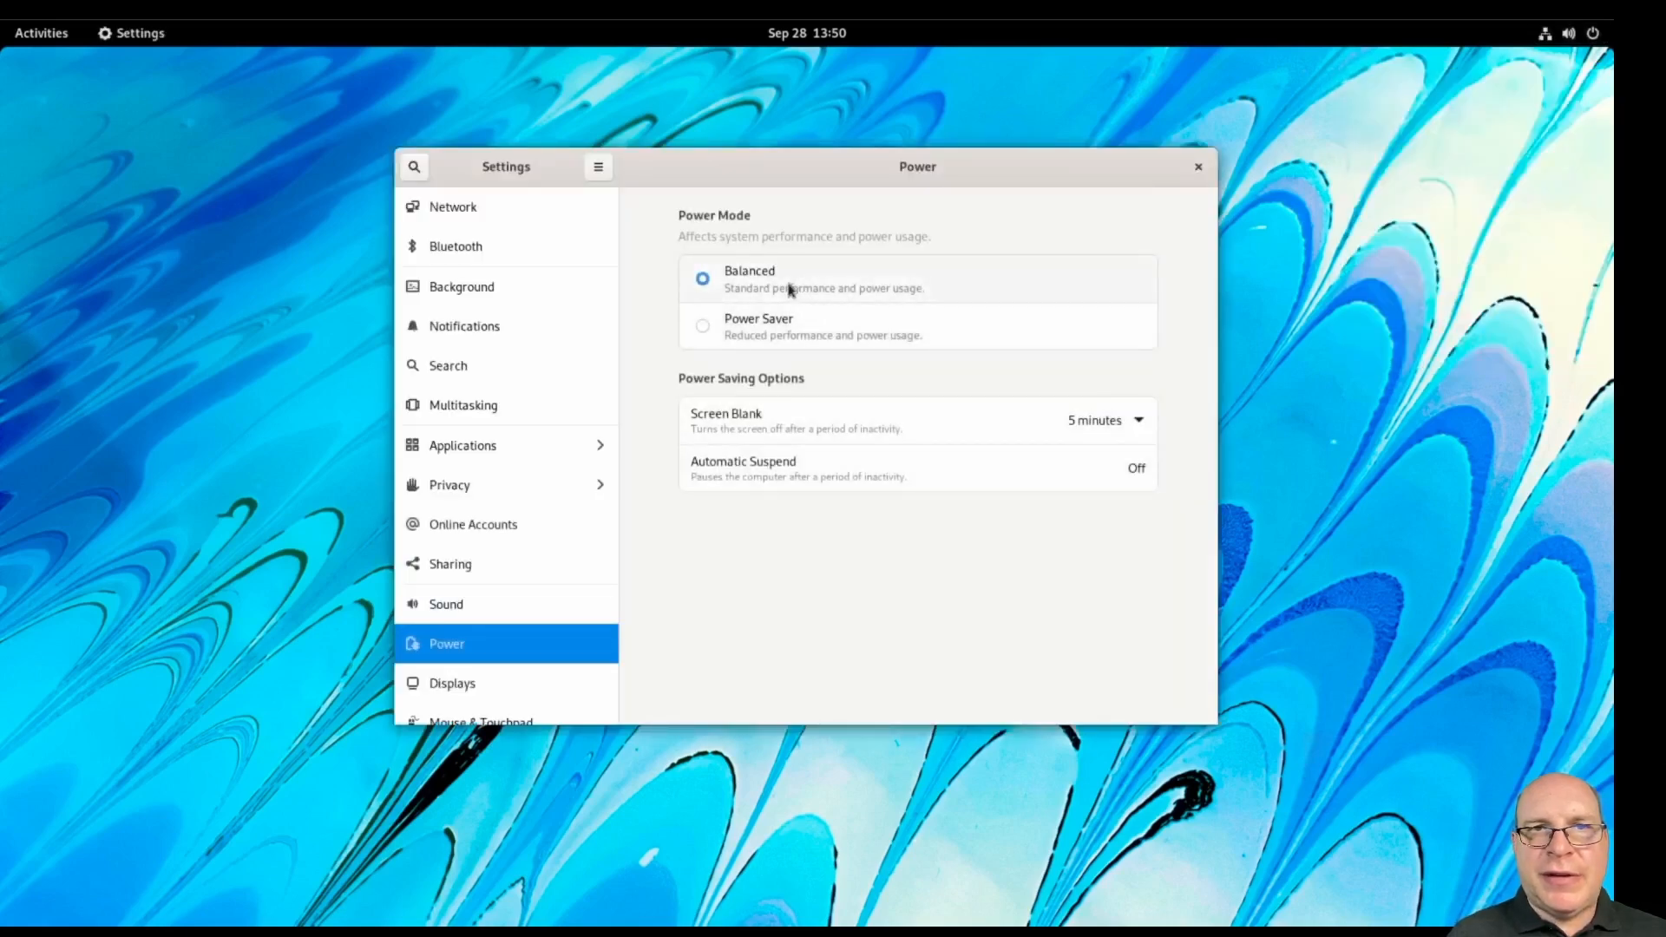
mouse_move(774, 484)
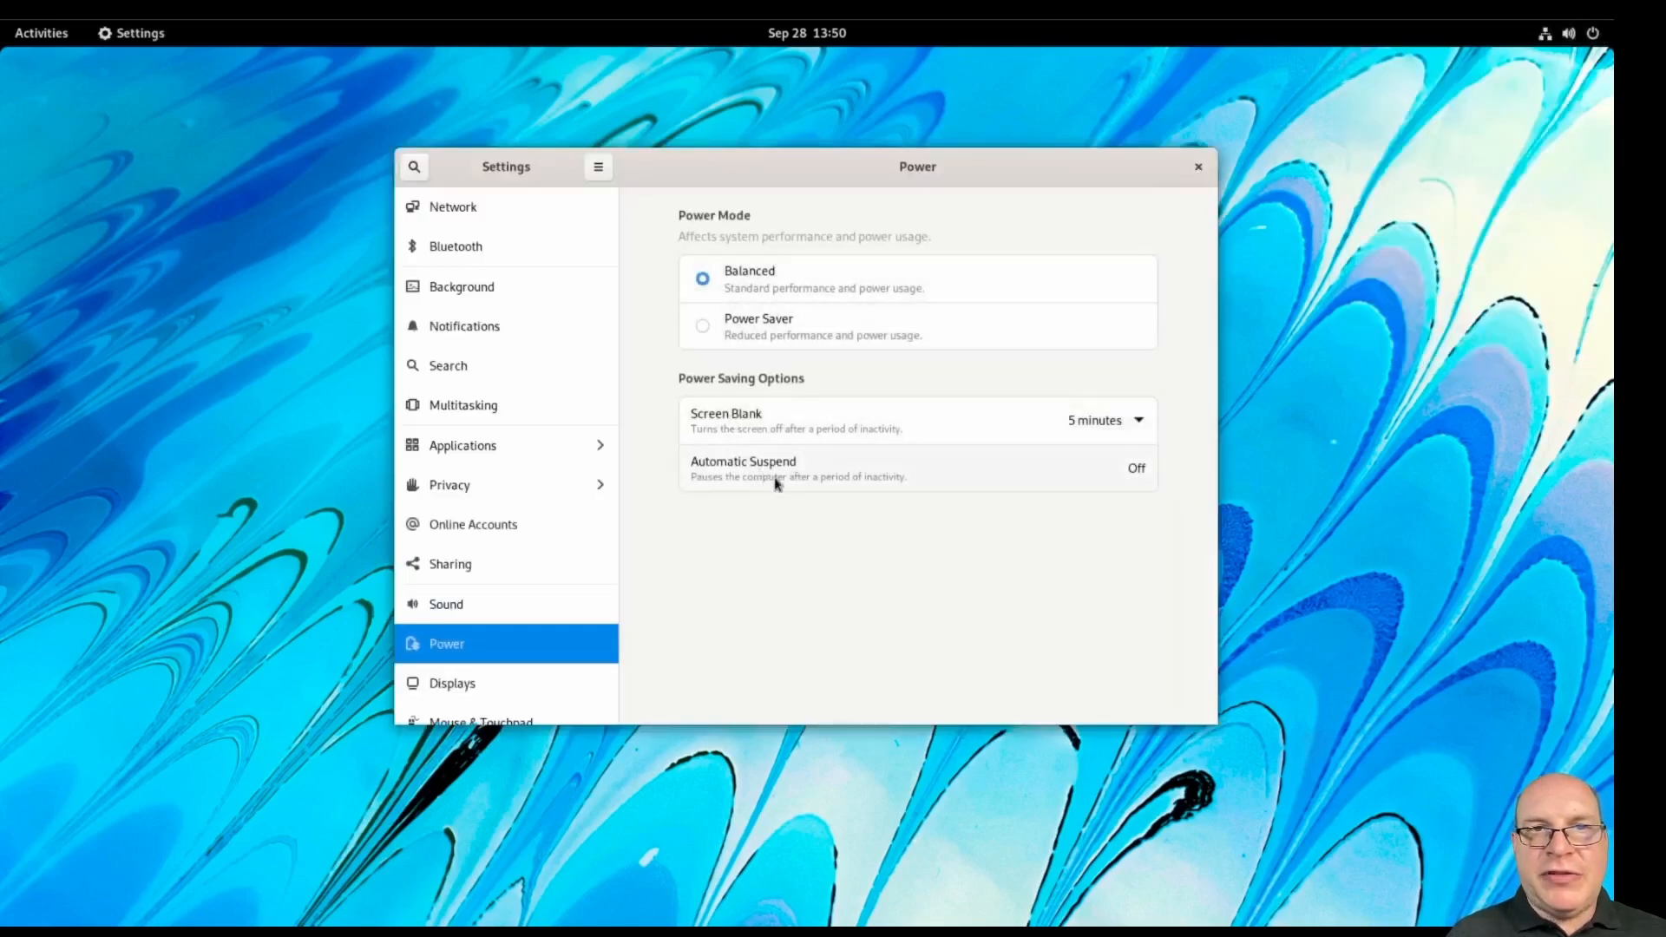
mouse_move(981, 538)
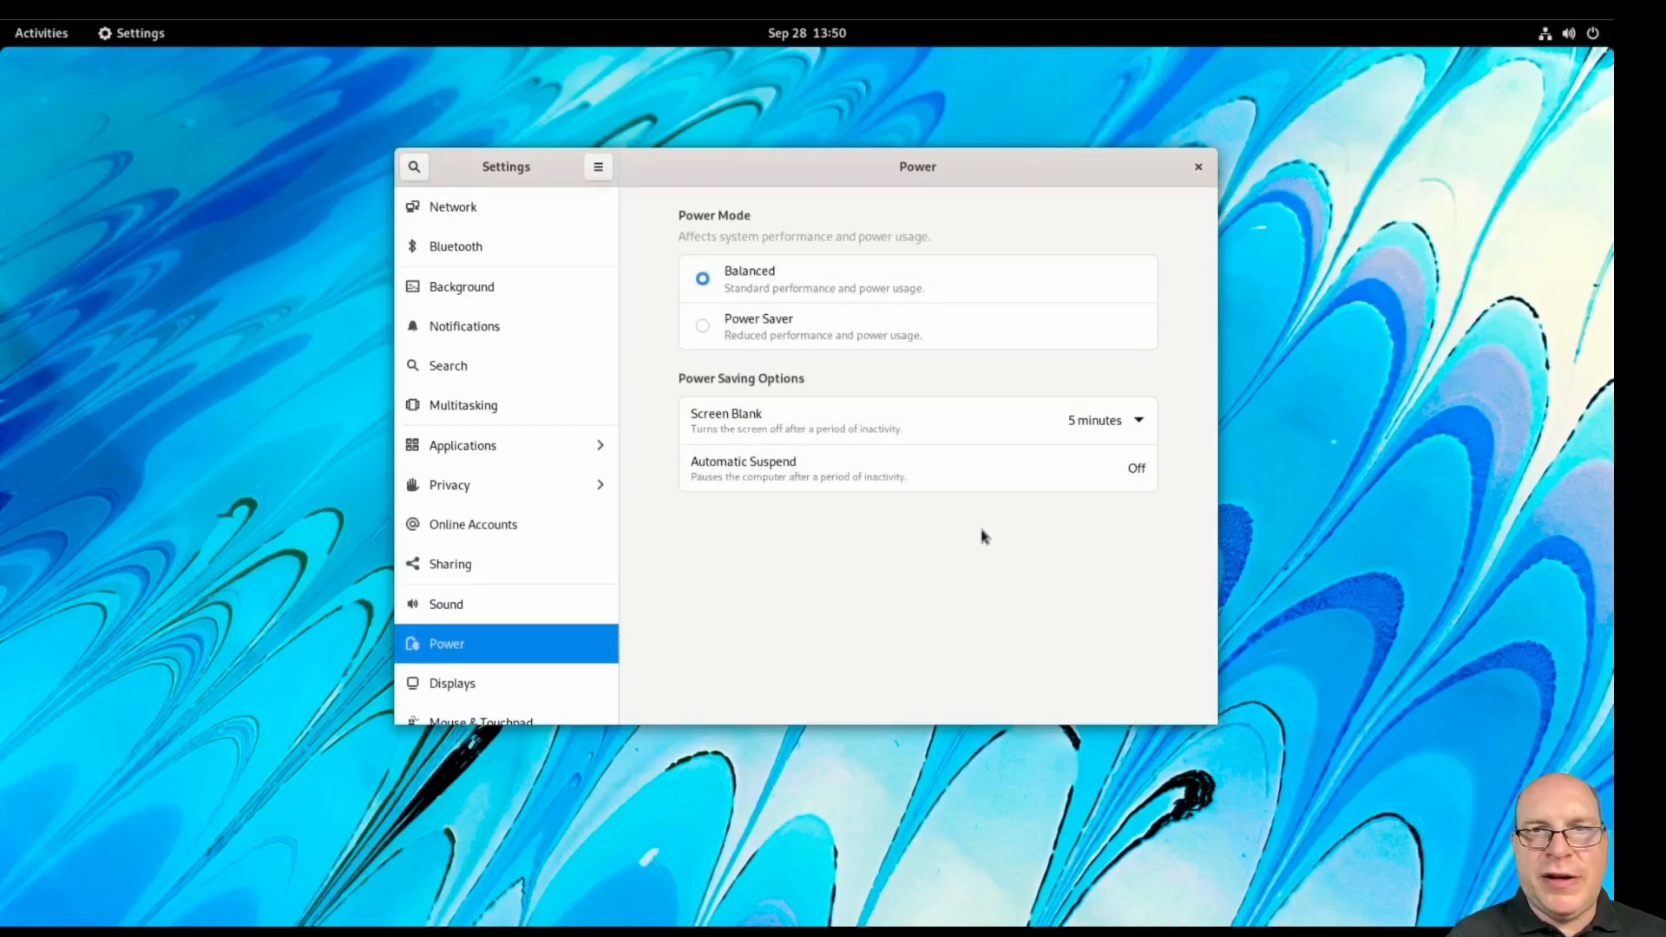
mouse_move(731, 505)
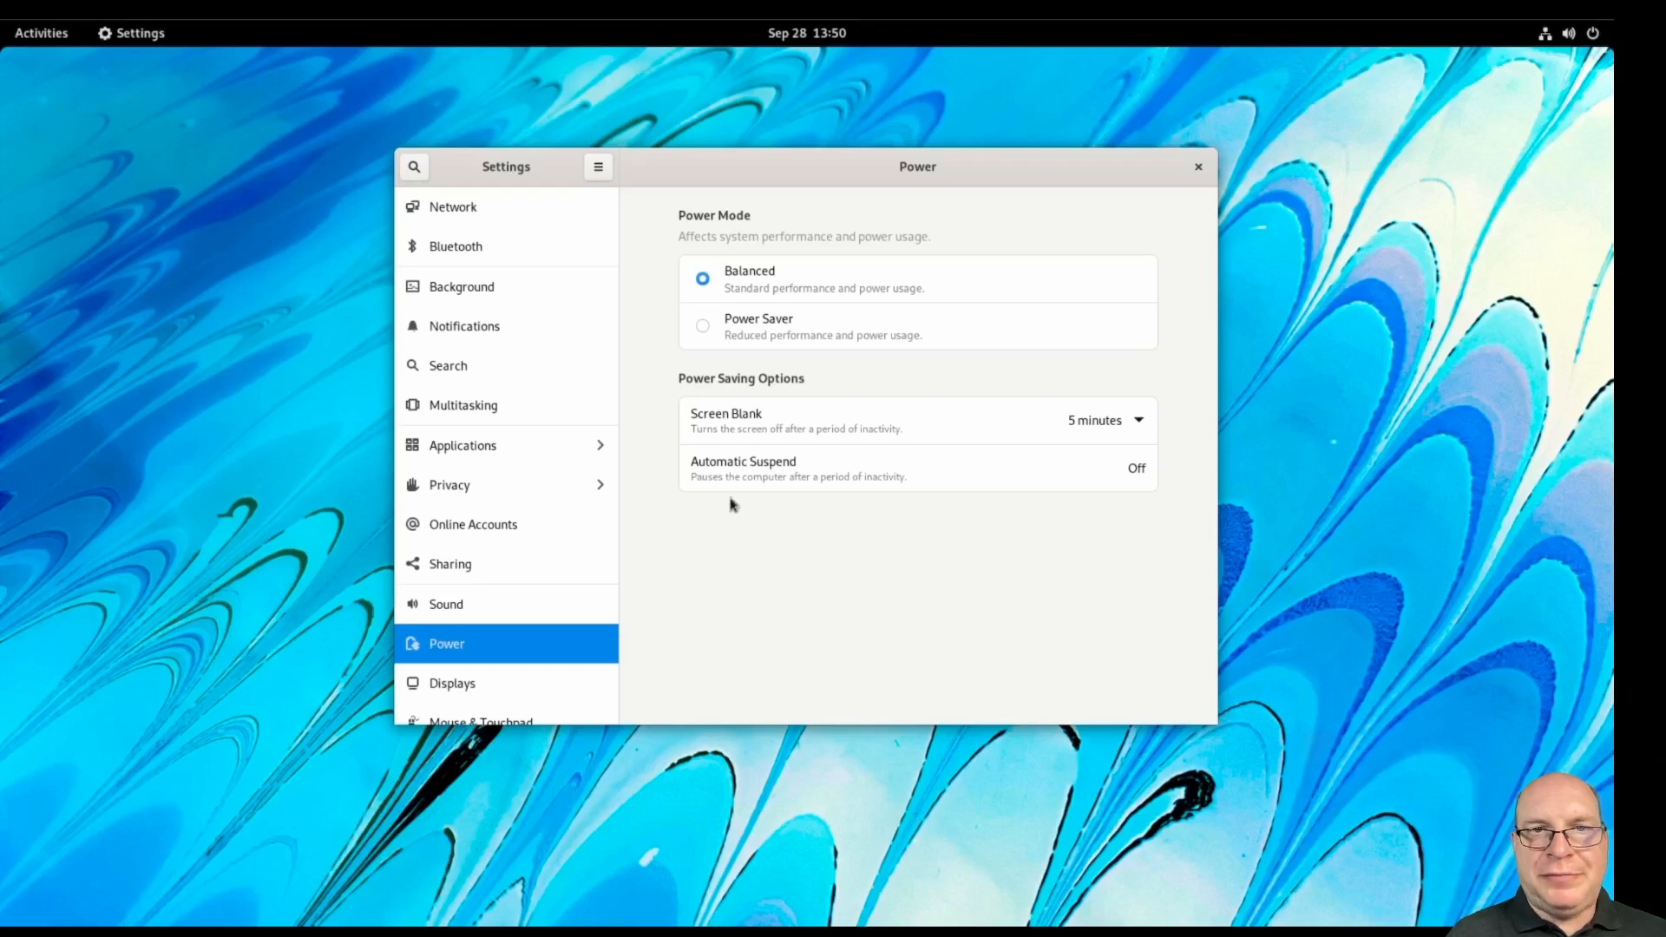
scroll("down", 3)
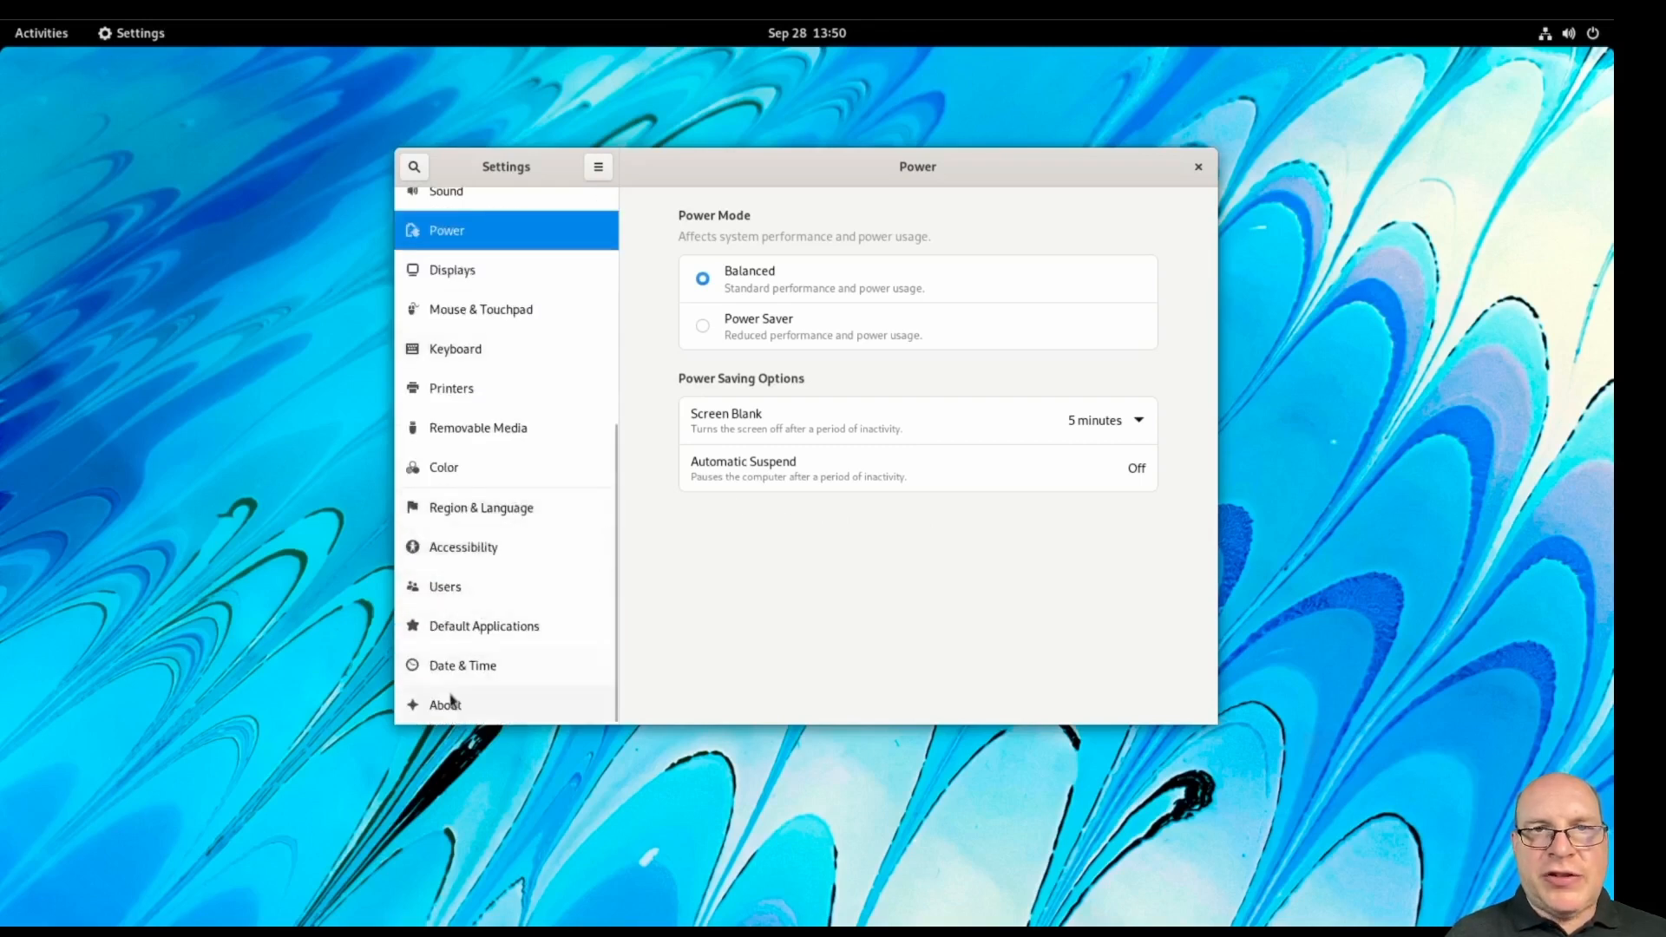
Show the About page with Fedora Linux 35 prerelease and GNOME 41.rc system details.
left_click(446, 704)
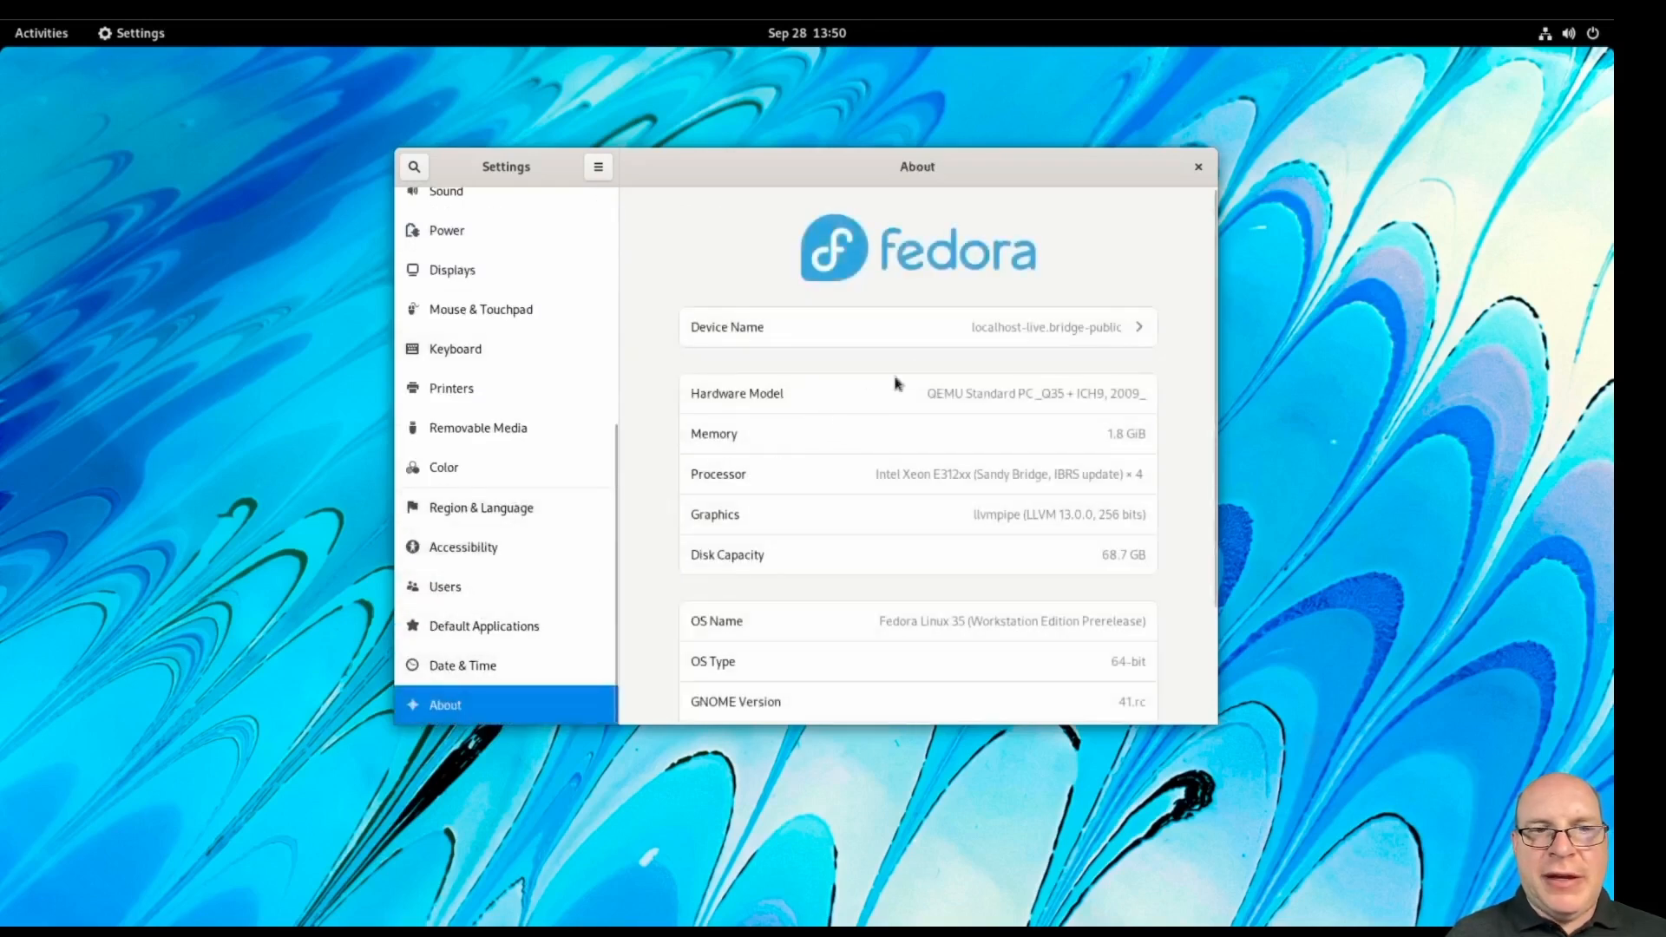
mouse_move(1182, 385)
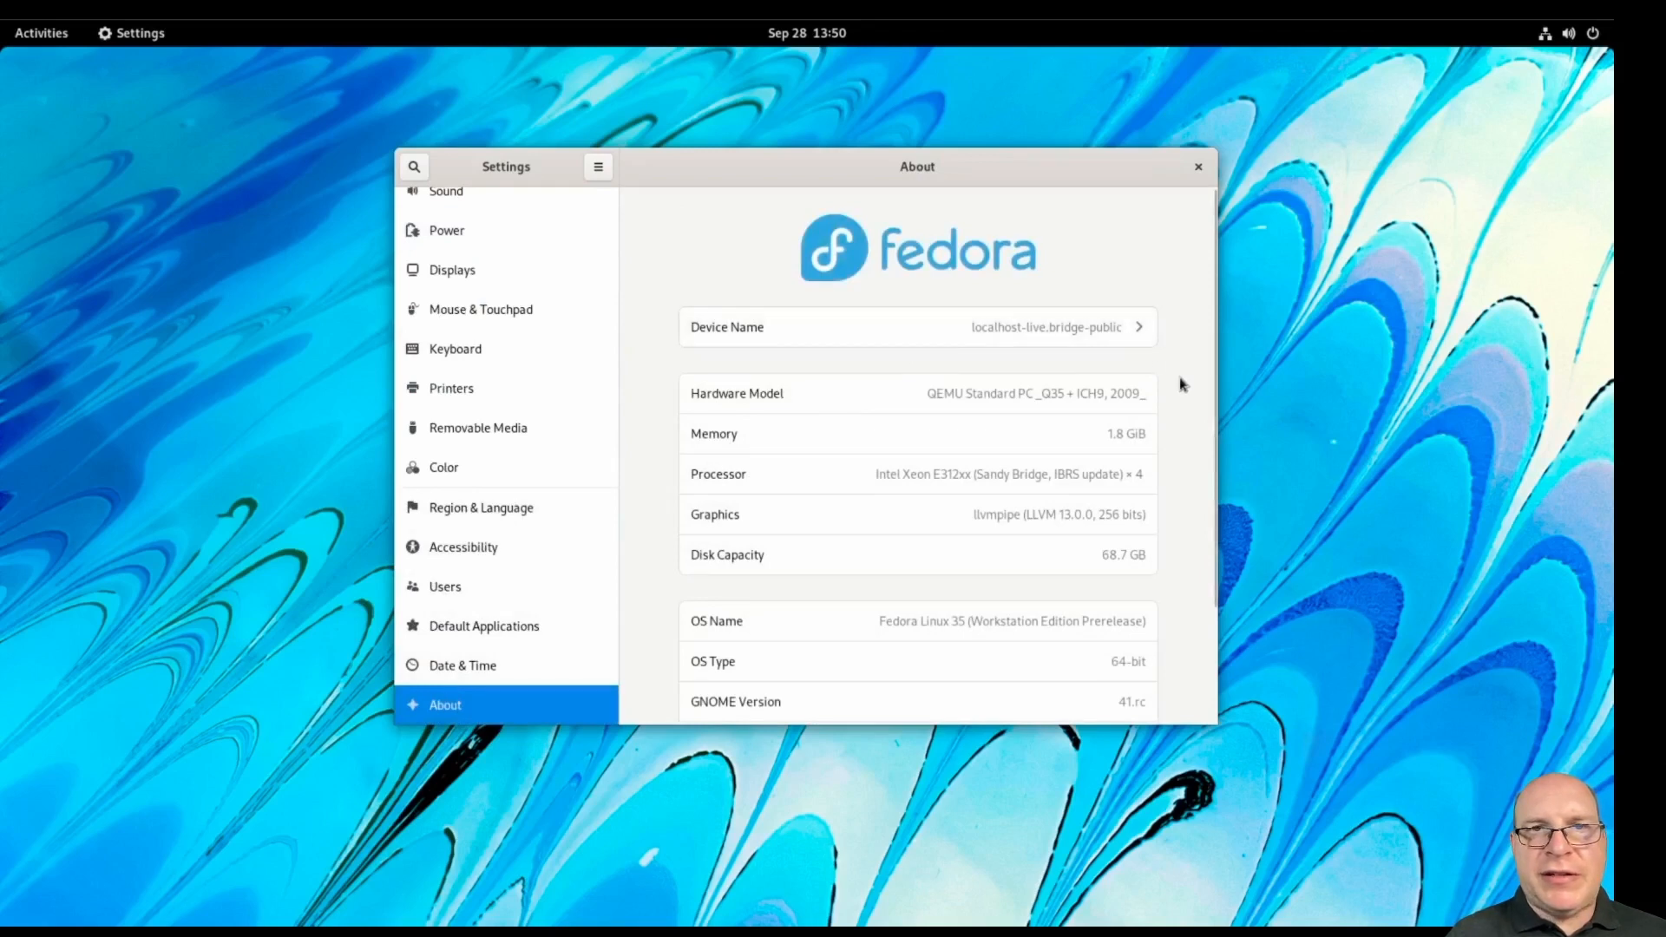
scroll("down", 3)
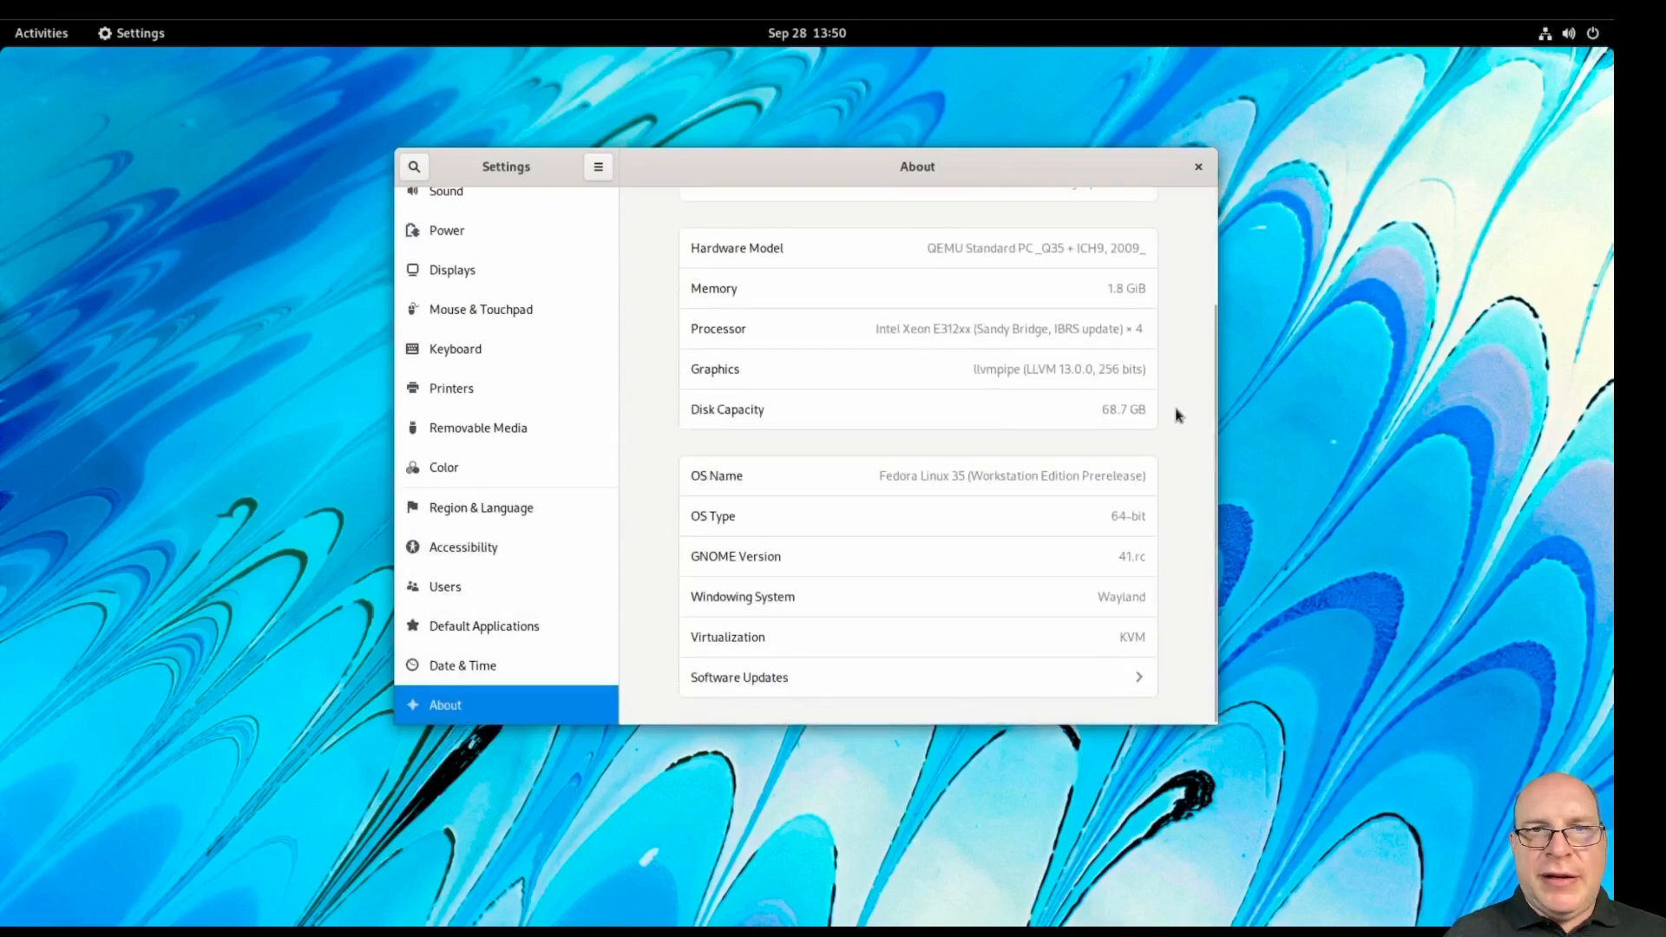
mouse_move(954, 547)
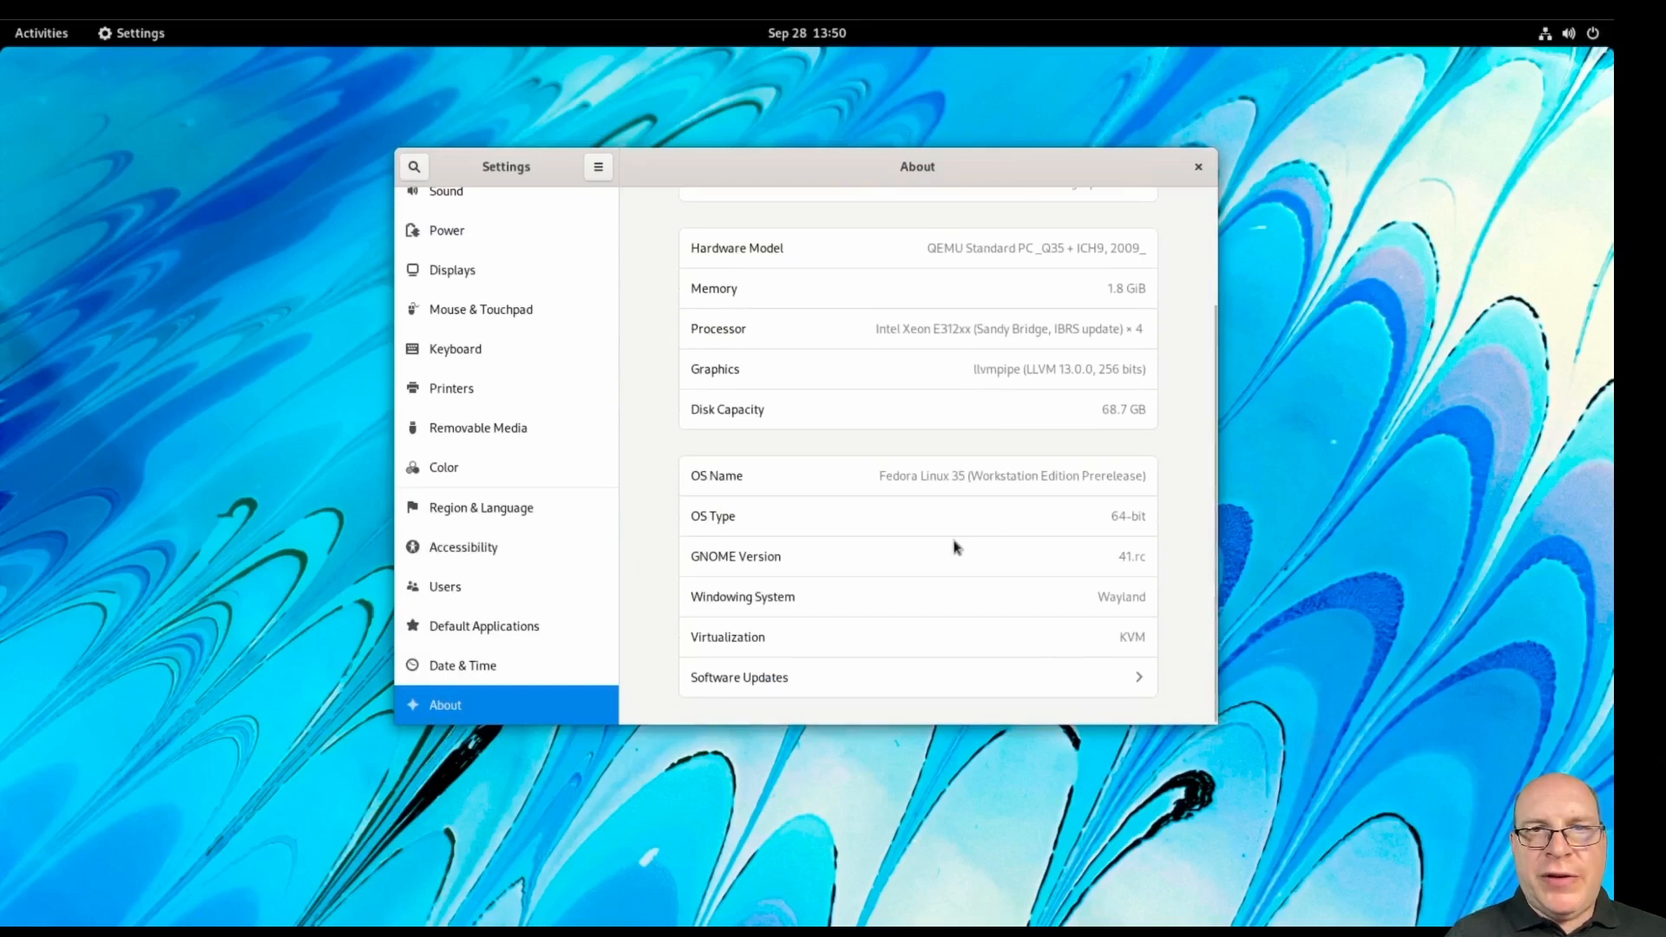
mouse_move(1168, 574)
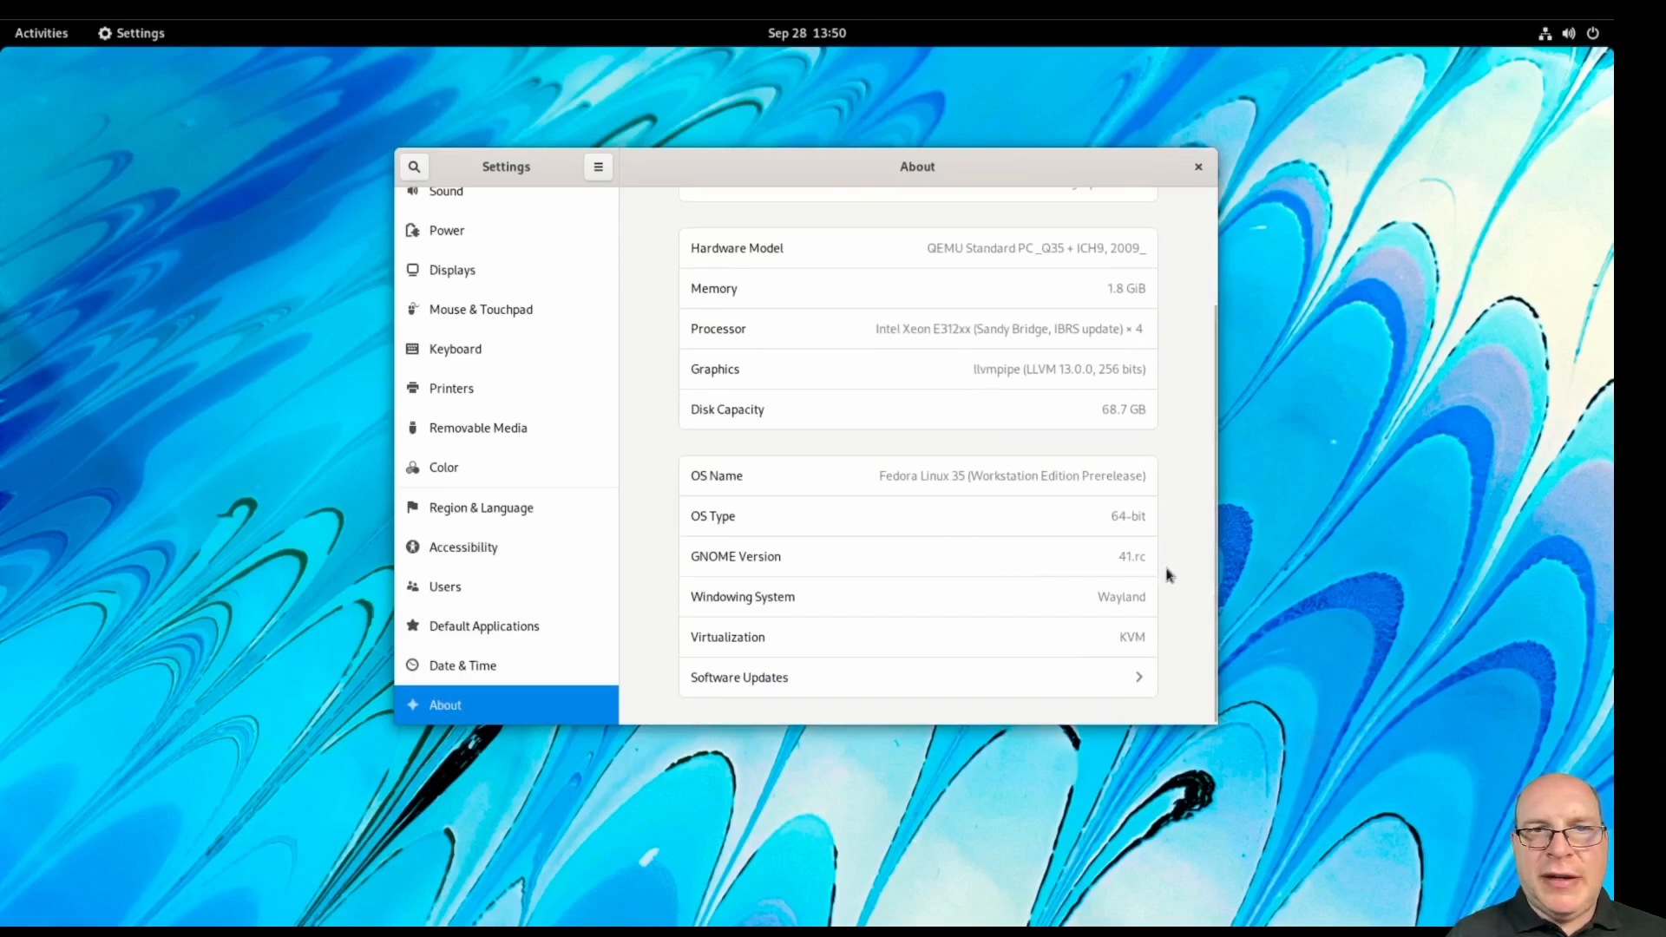
mouse_move(1072, 625)
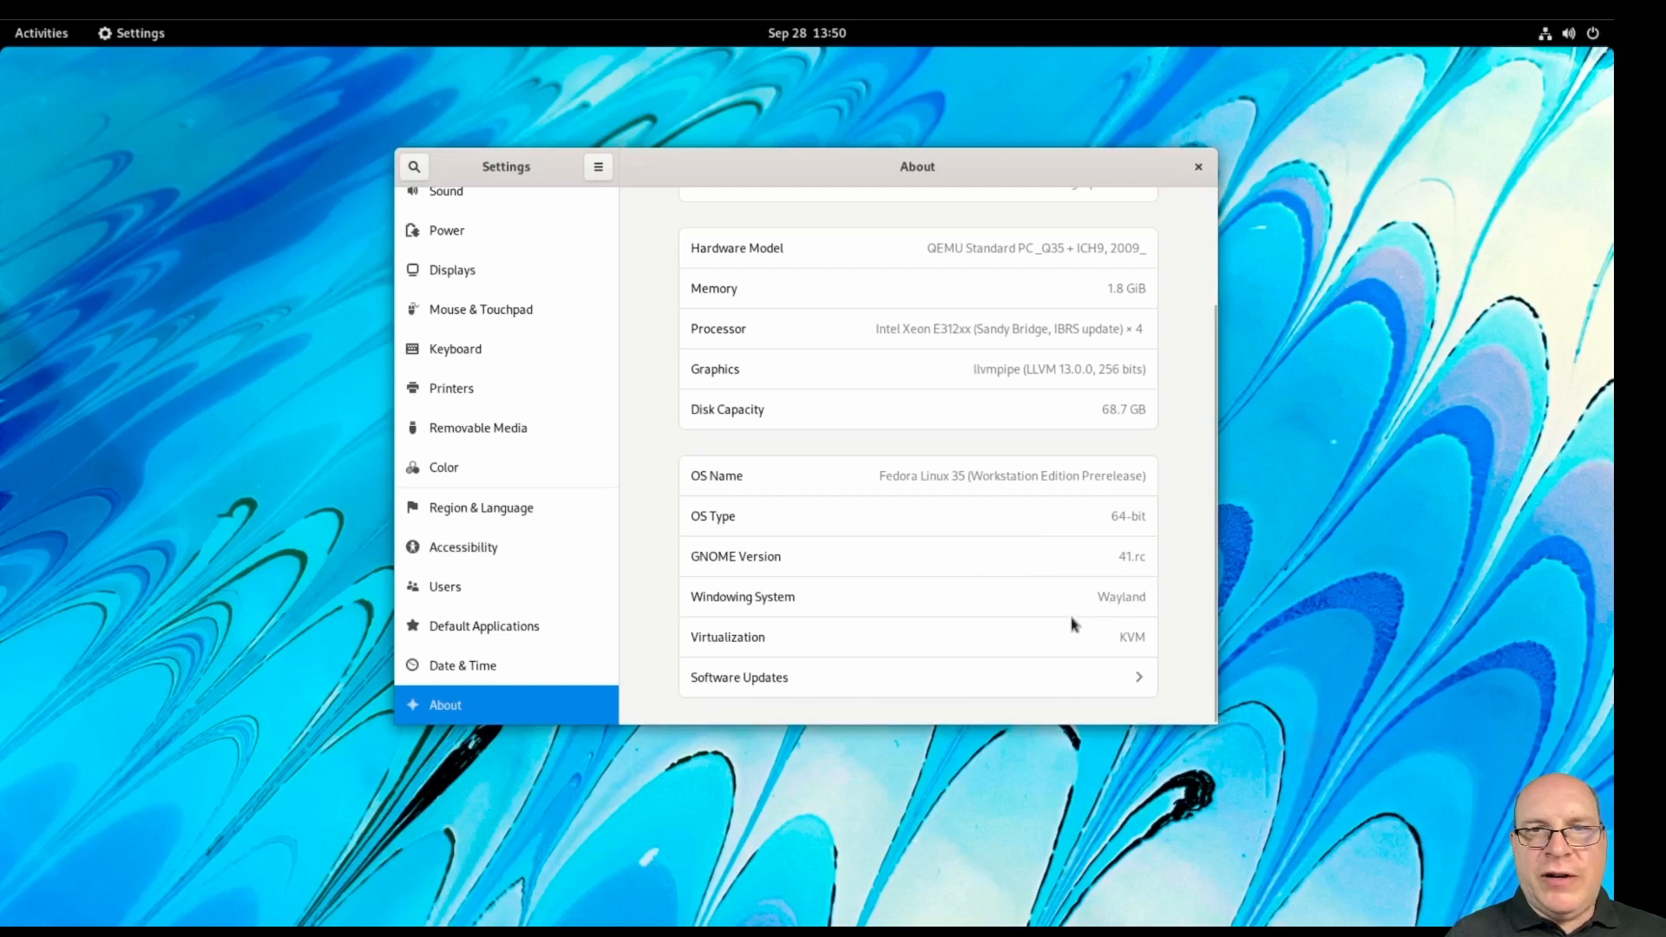
mouse_move(1166, 645)
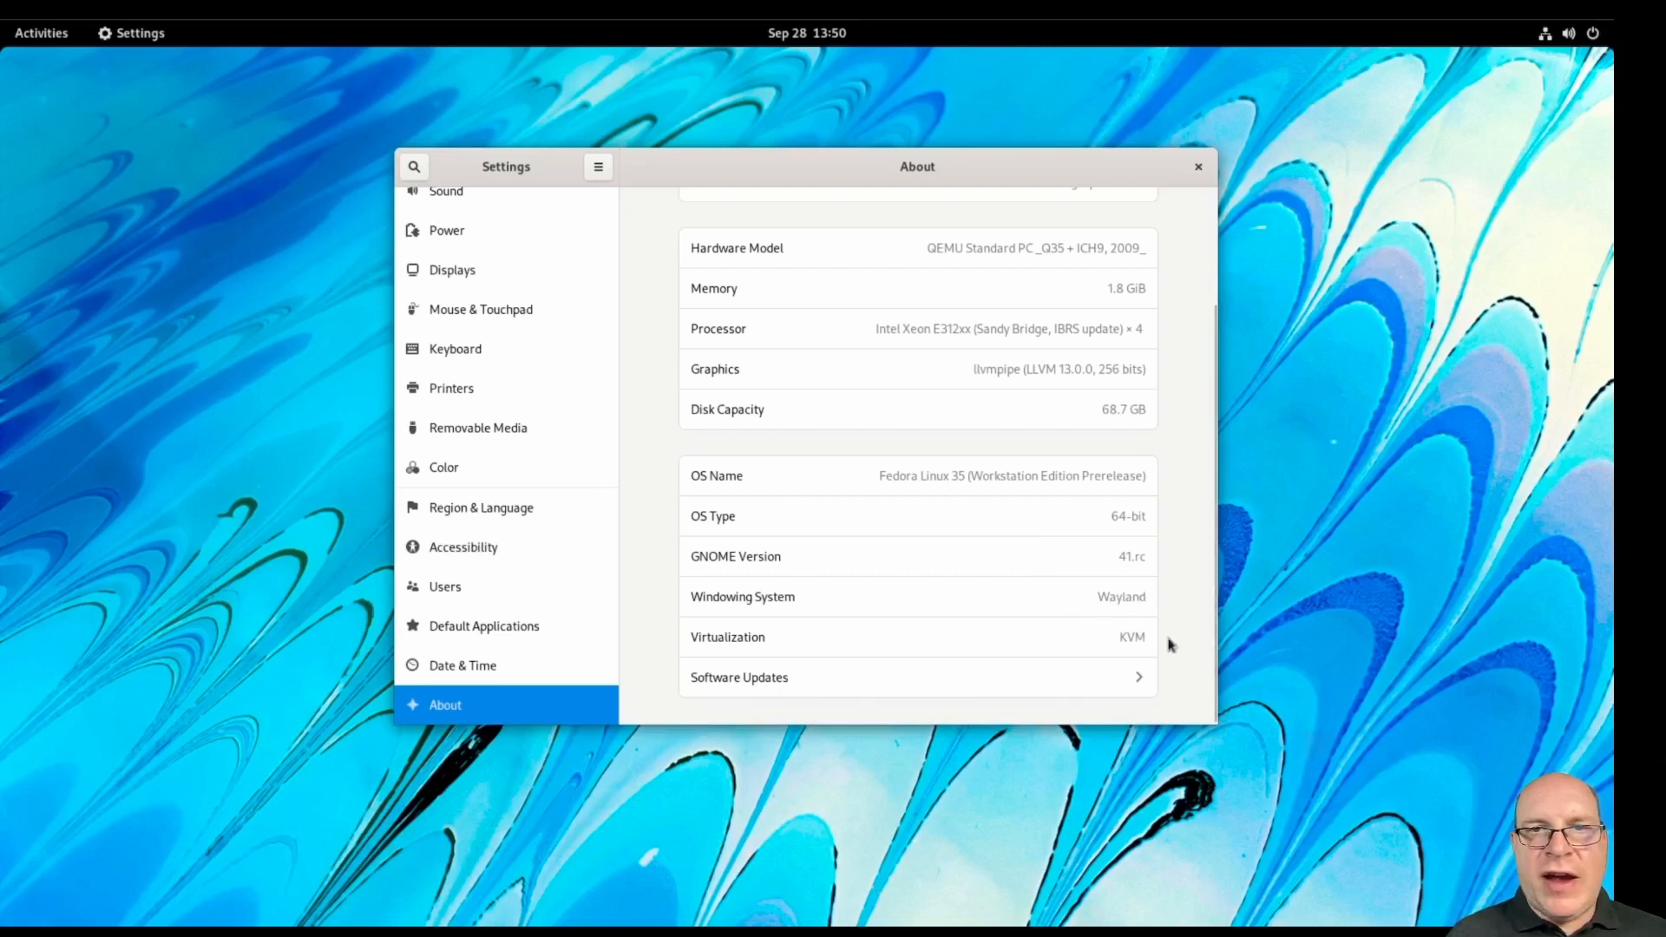
scroll("up", 3)
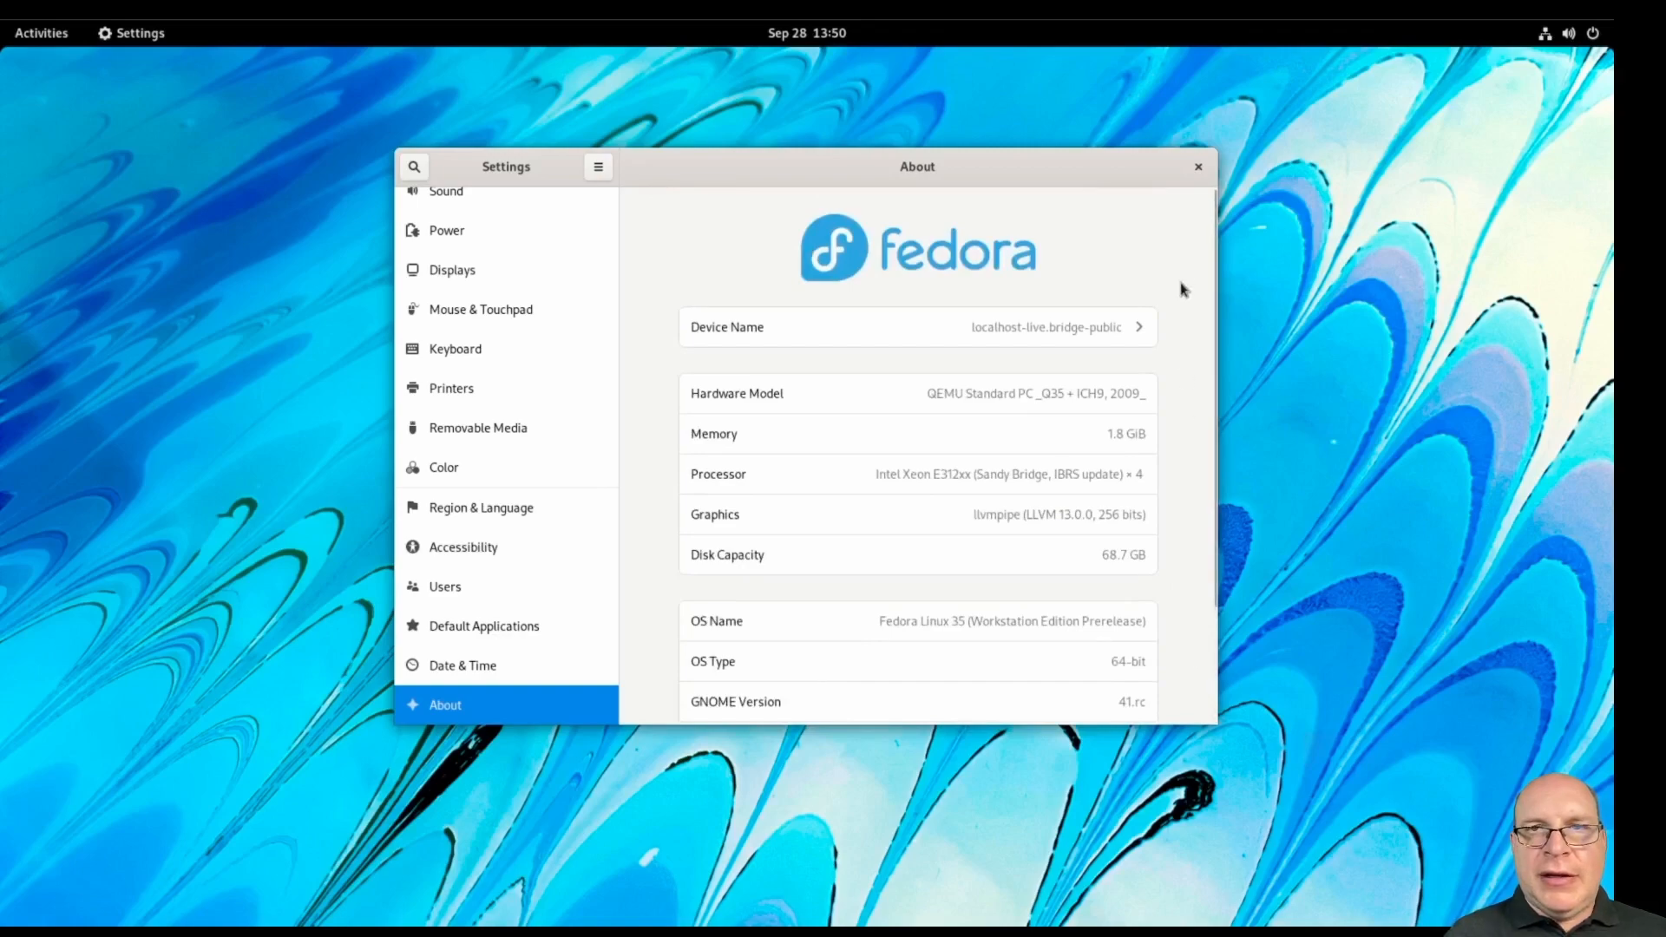
mouse_move(1182, 273)
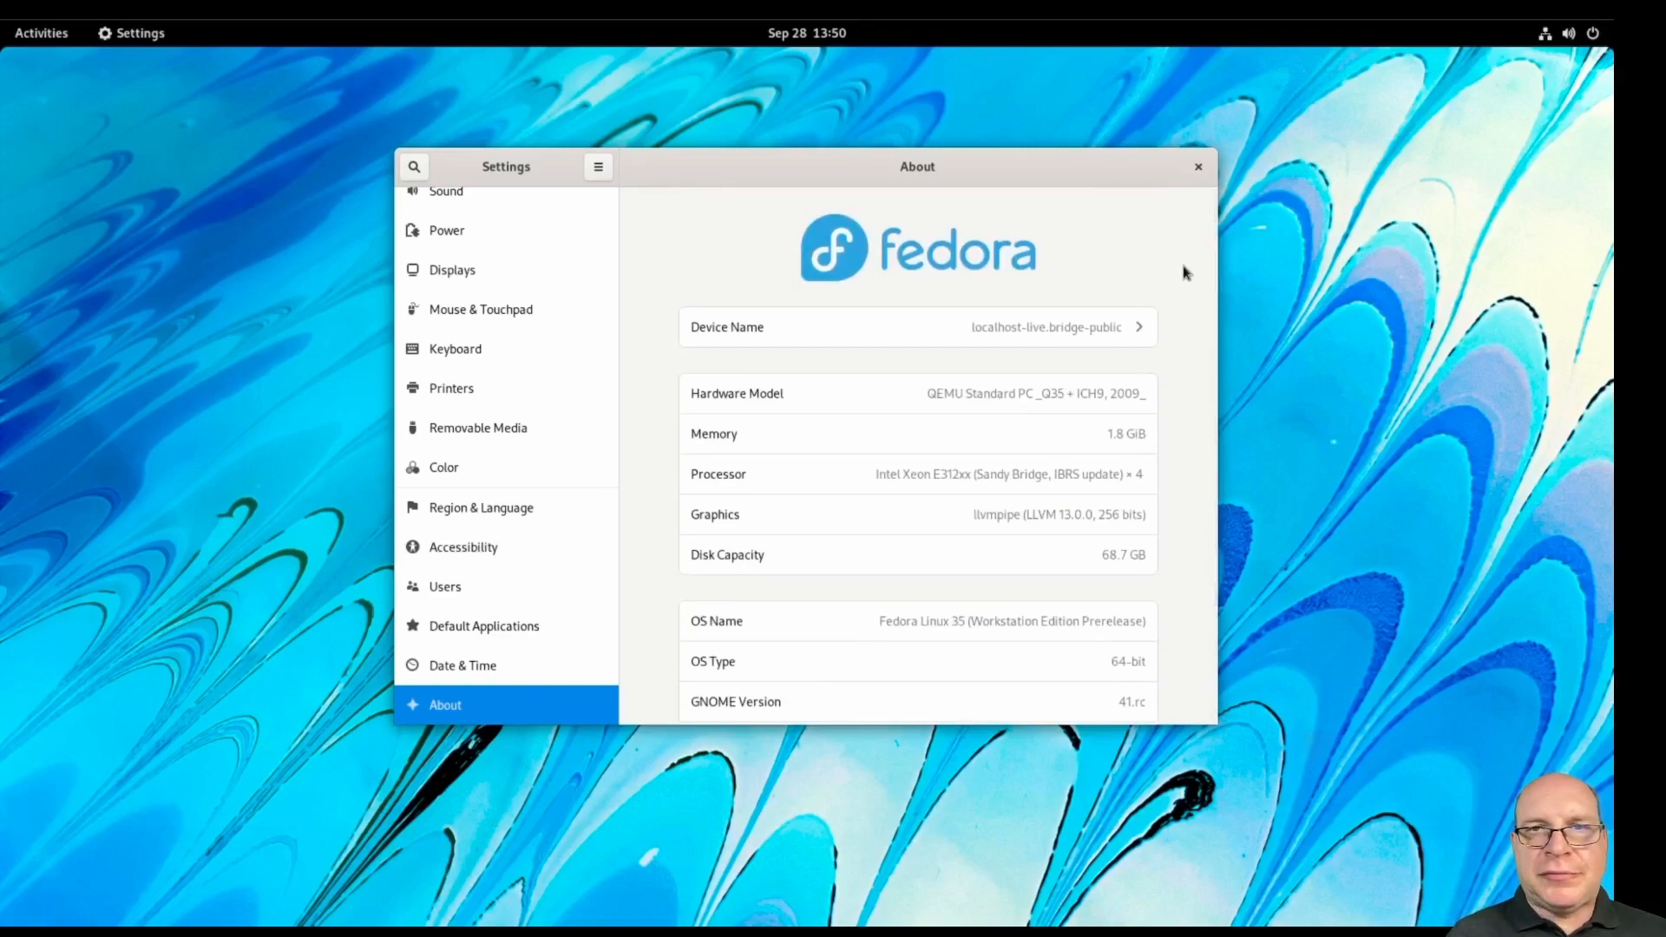